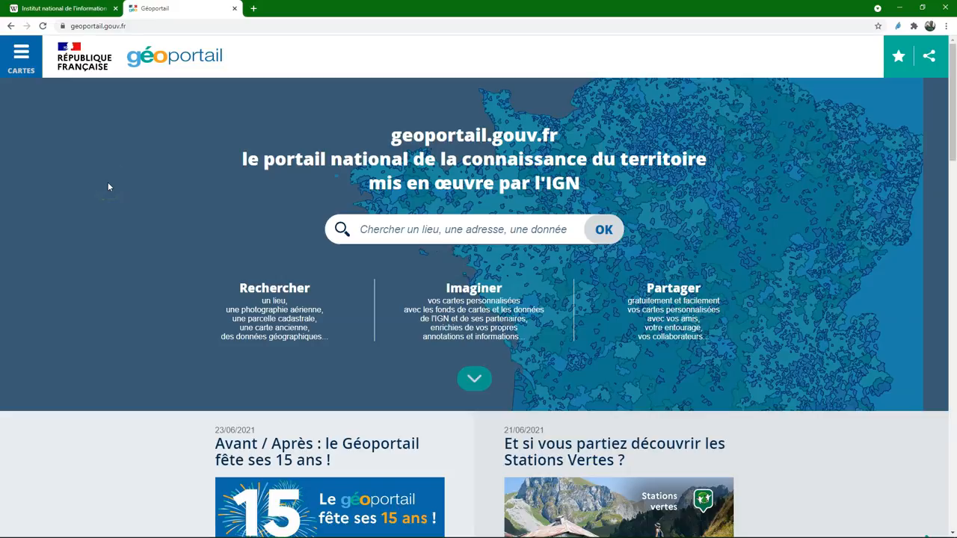
Search Géoportail for 'digne' and open the map at Digne-les-Bains
left_click(464, 229)
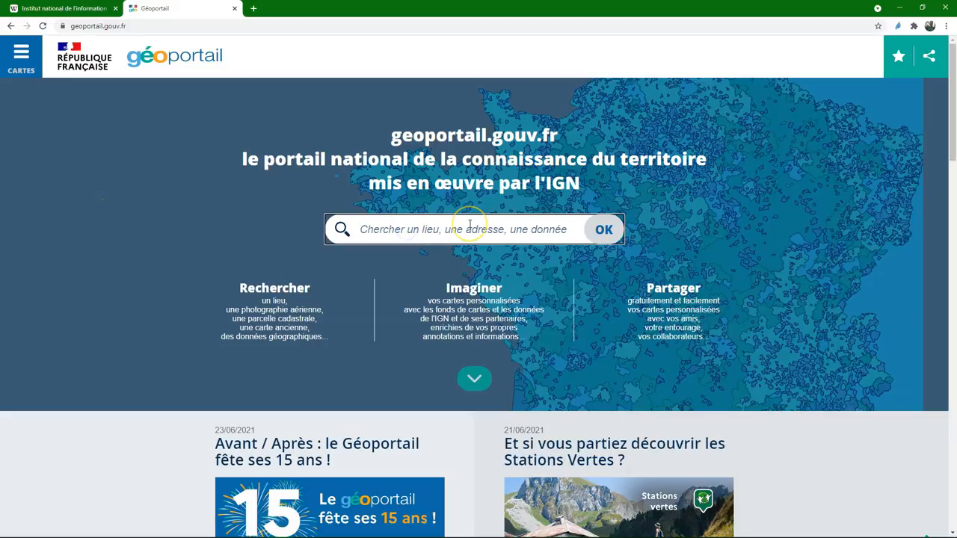
type("digne")
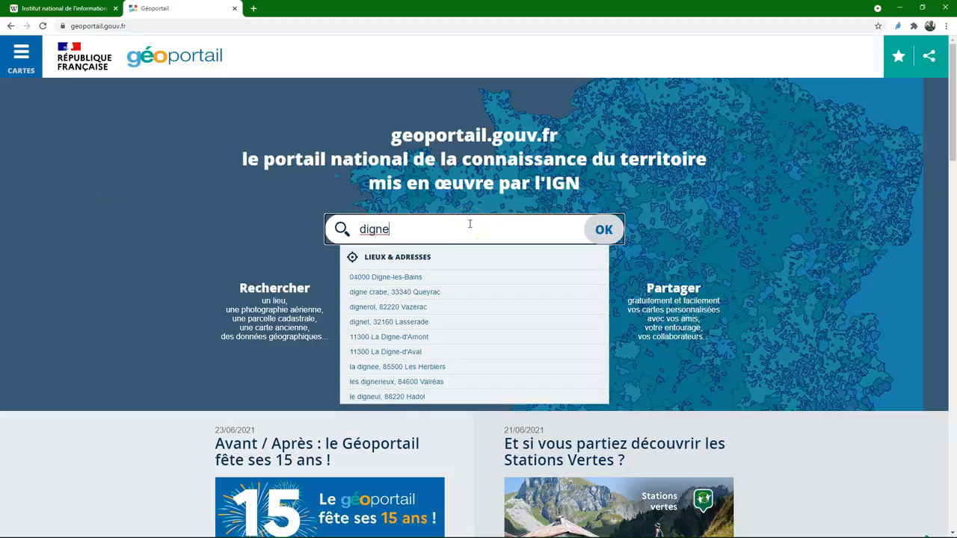
left_click(386, 276)
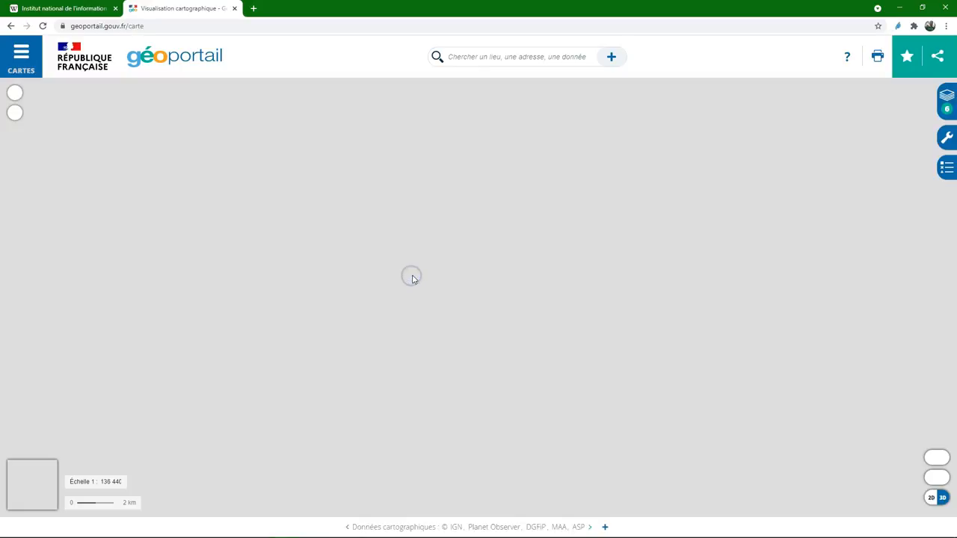
Switch the base map from aerial photographs to the Plan IGN topographic map
left_click(21, 57)
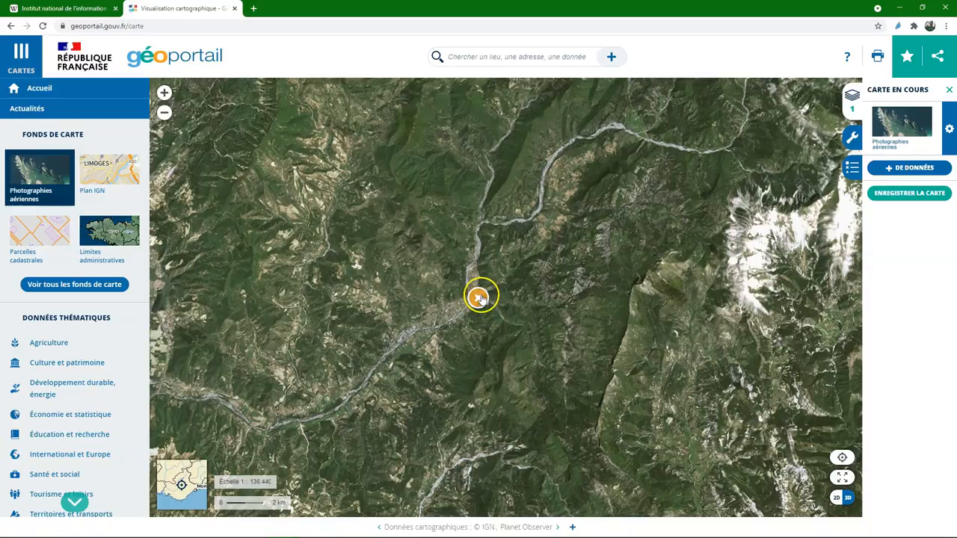
left_click(107, 172)
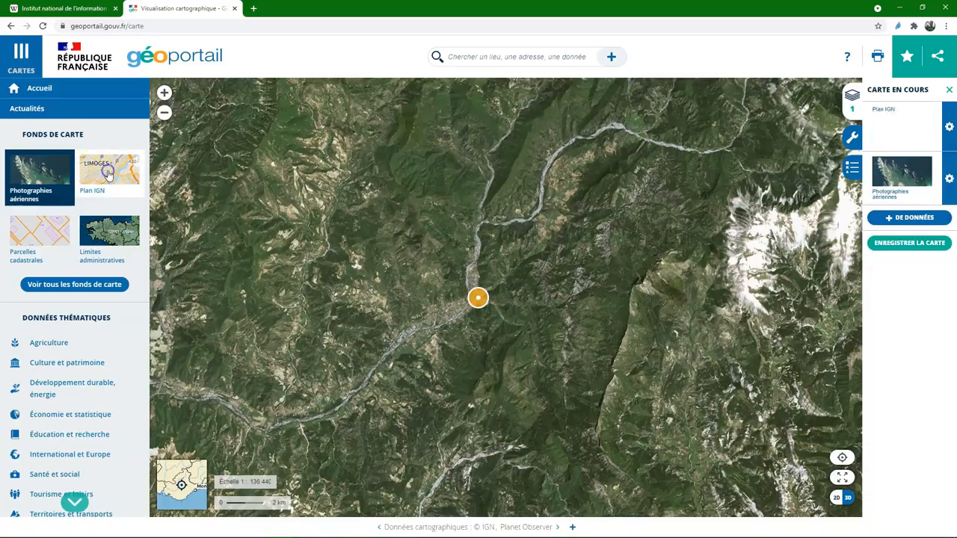
left_click(109, 171)
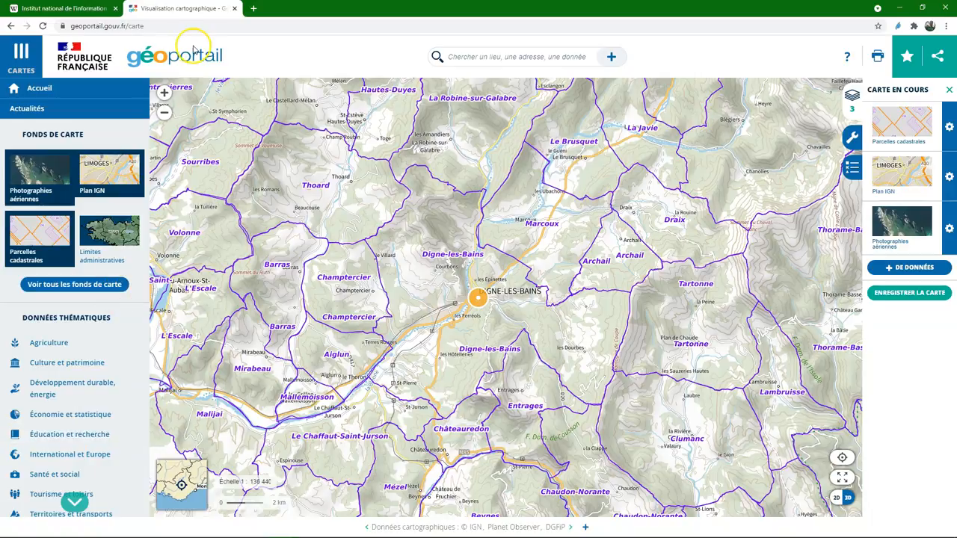
Search the web for 'ign geoservices' and open the geoservices.ign.fr site
left_click(108, 25)
type("ign")
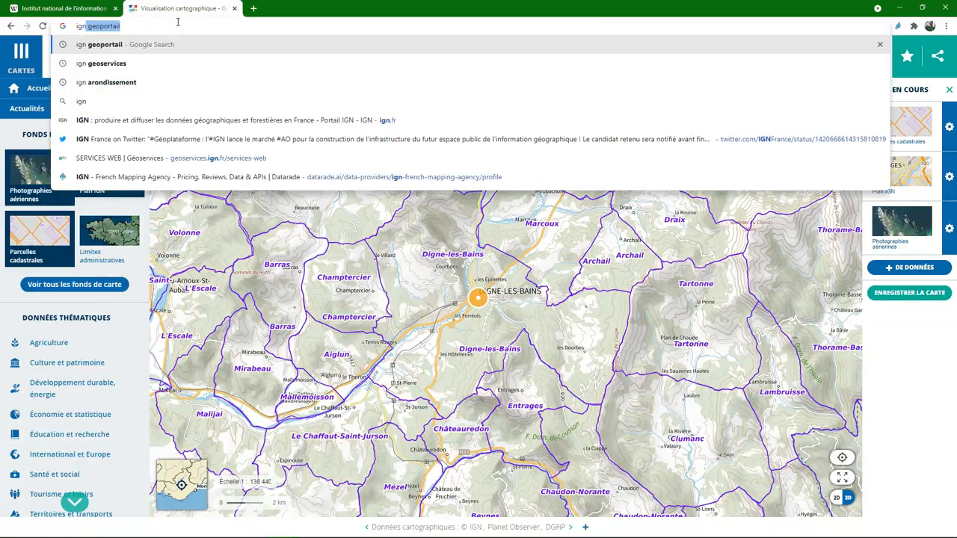
mouse_move(171, 24)
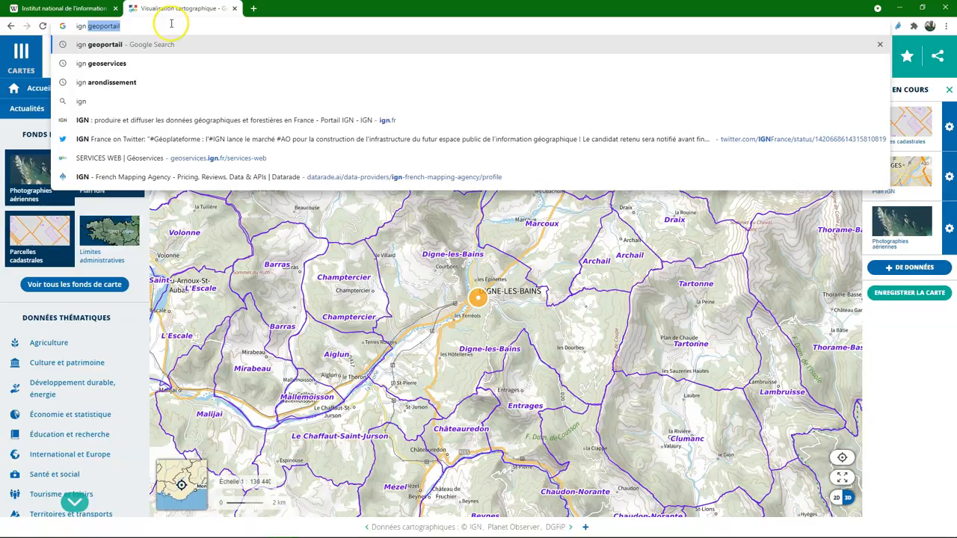
left_click(105, 62)
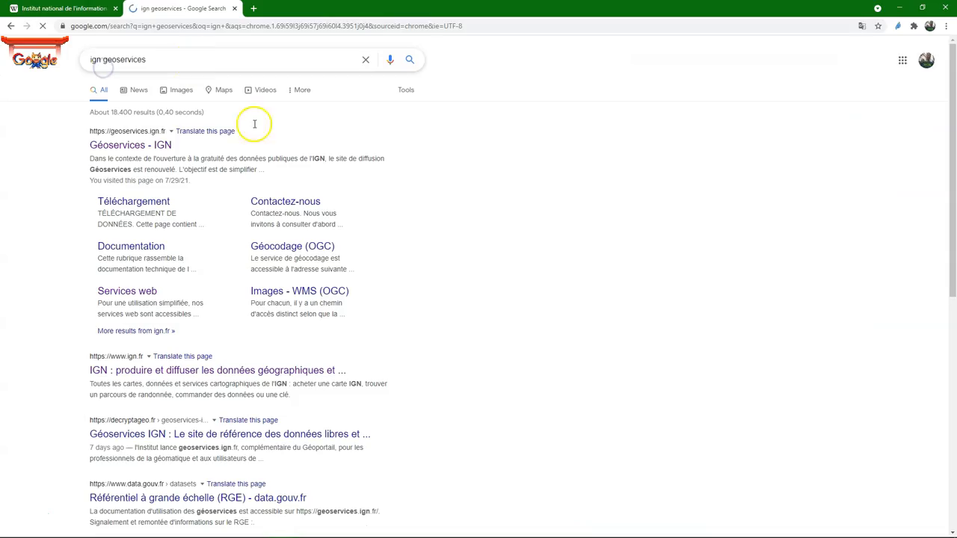
left_click(130, 144)
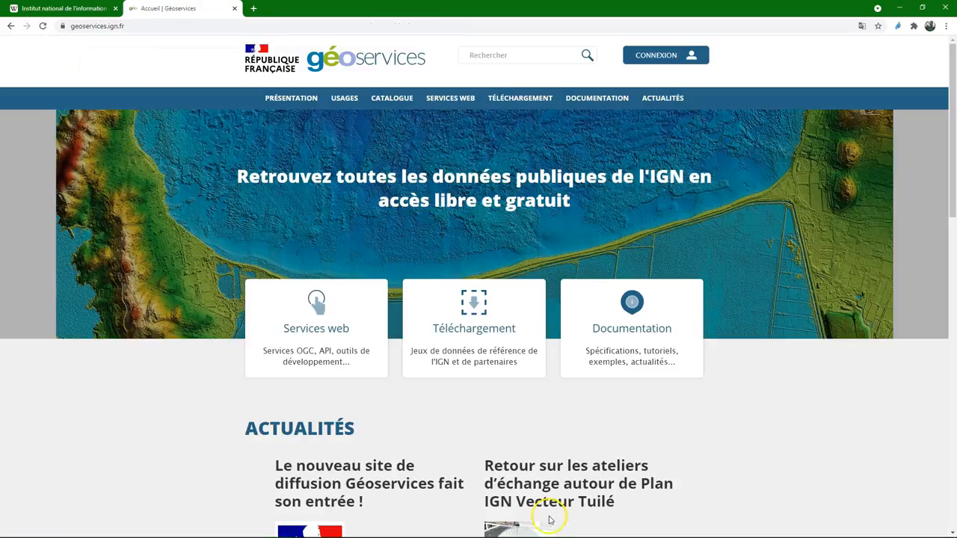
mouse_move(474, 309)
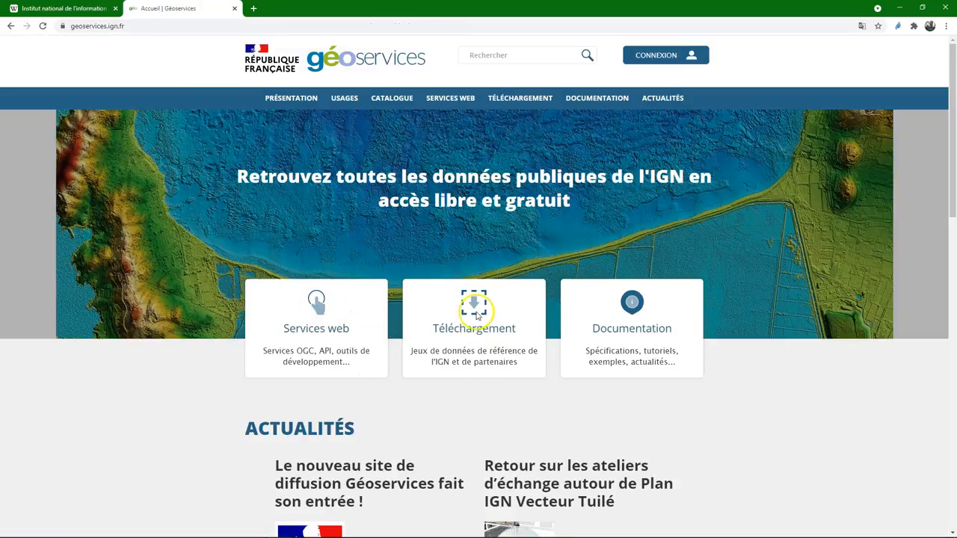
mouse_move(306, 314)
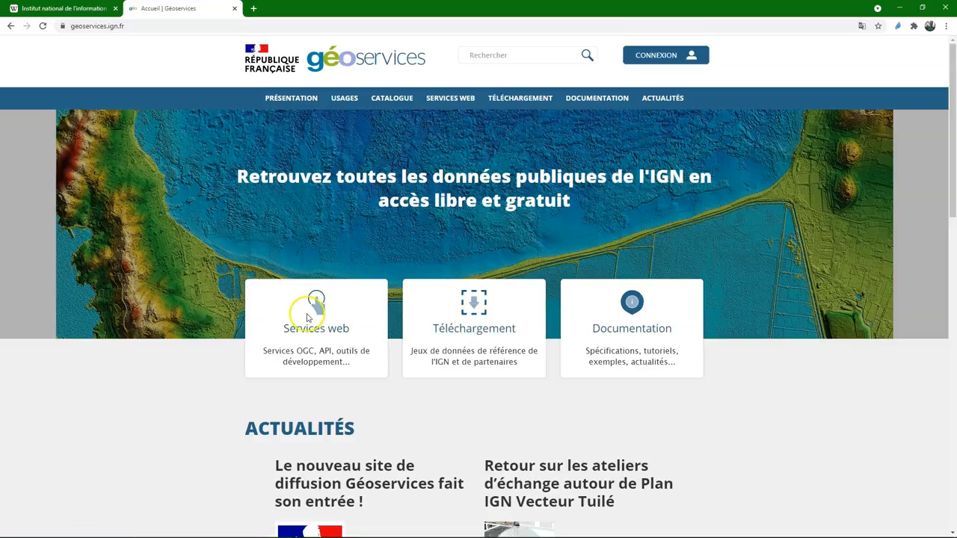
Navigate through Services web to the découverte web services page
left_click(315, 329)
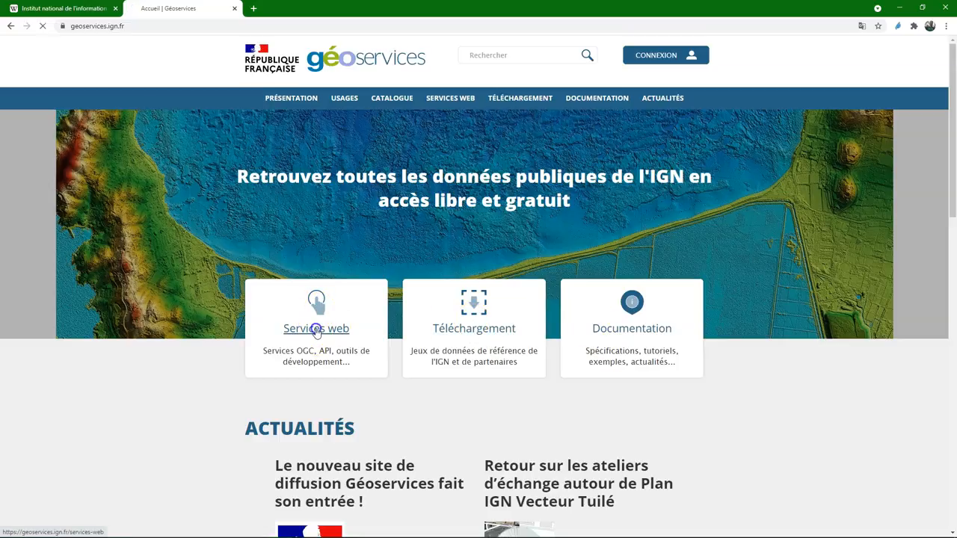
left_click(315, 329)
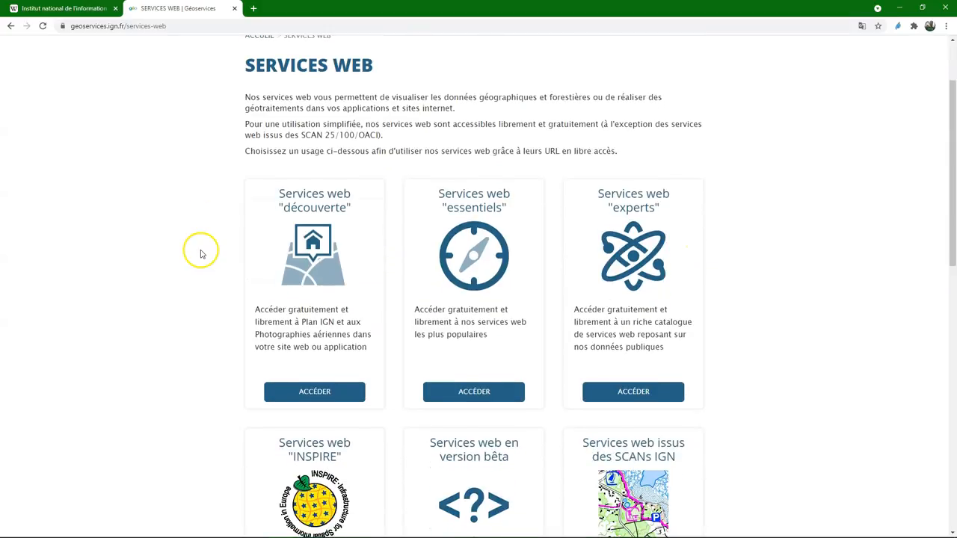
mouse_move(215, 240)
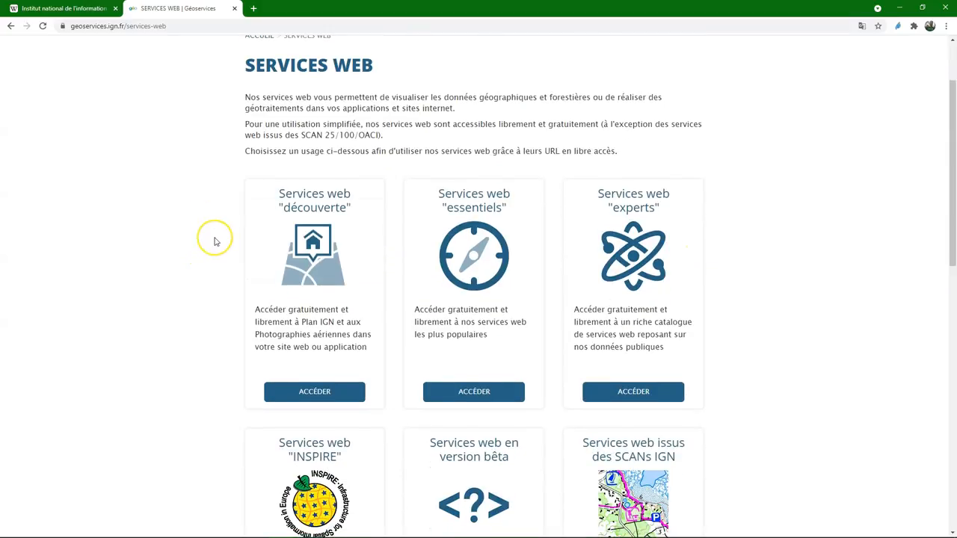
scroll("down", 3)
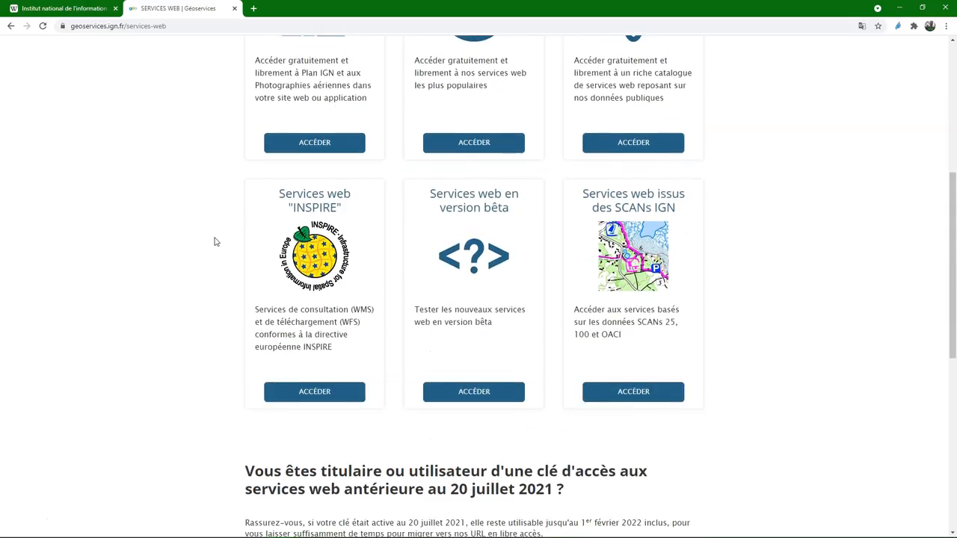
scroll("up", 3)
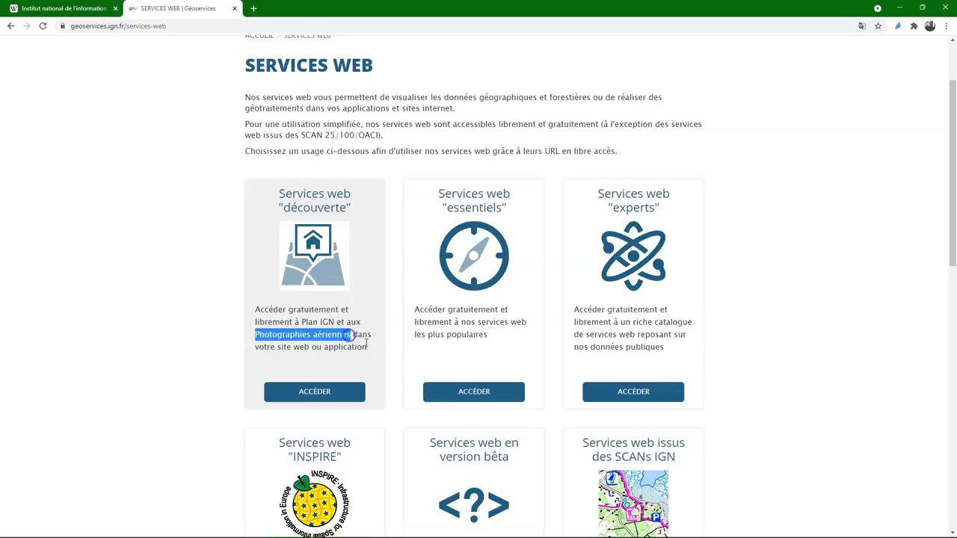
left_click(314, 391)
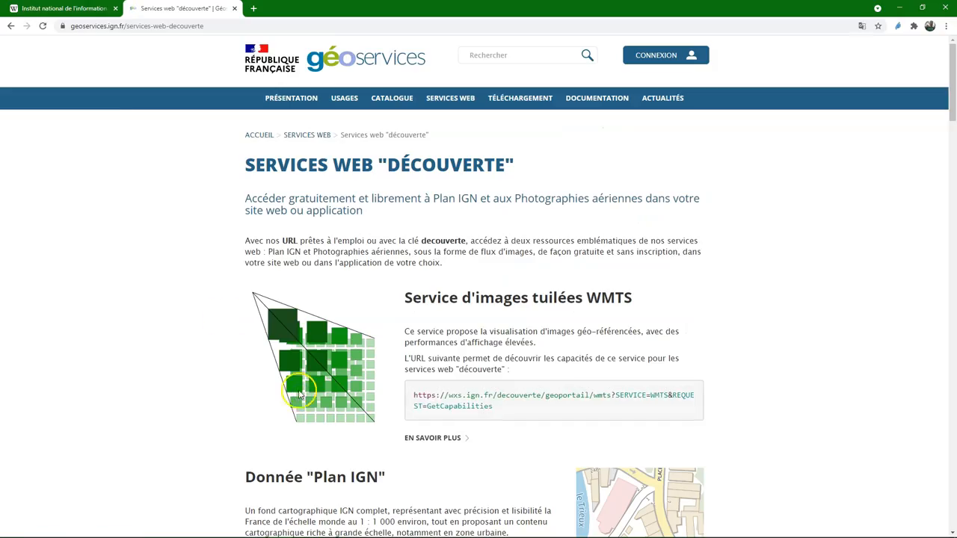
Locate and select the whole WMTS GetCapabilities URL on the découverte page
scroll("down", 3)
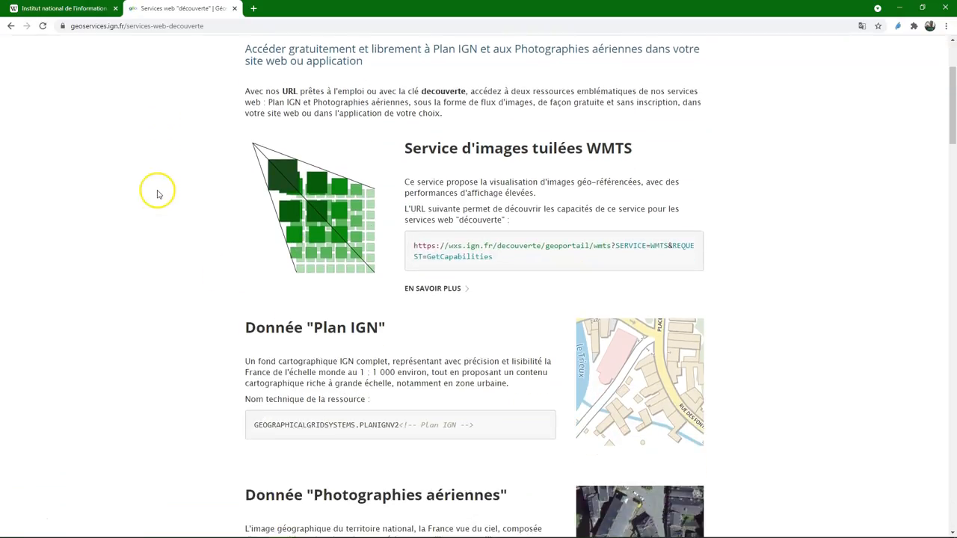
scroll("down", 3)
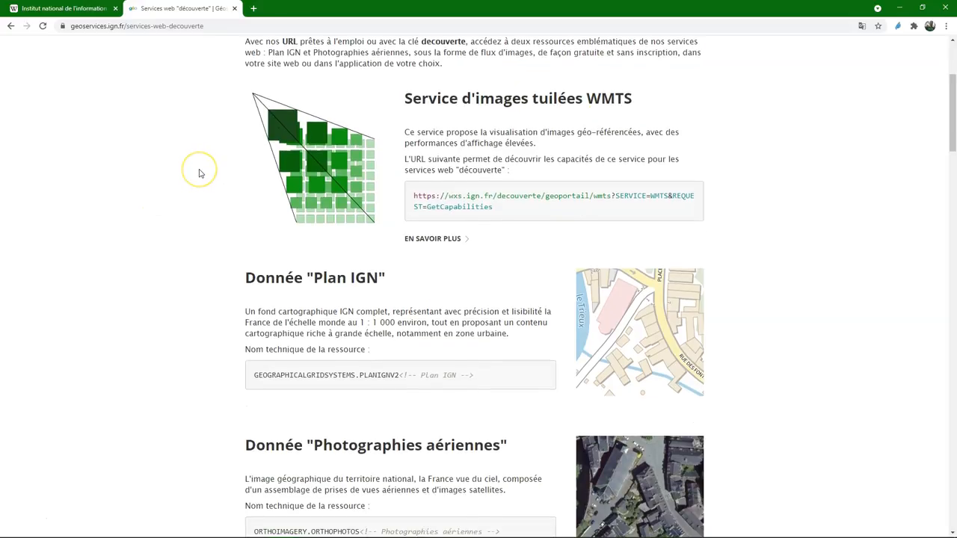
scroll("down", 3)
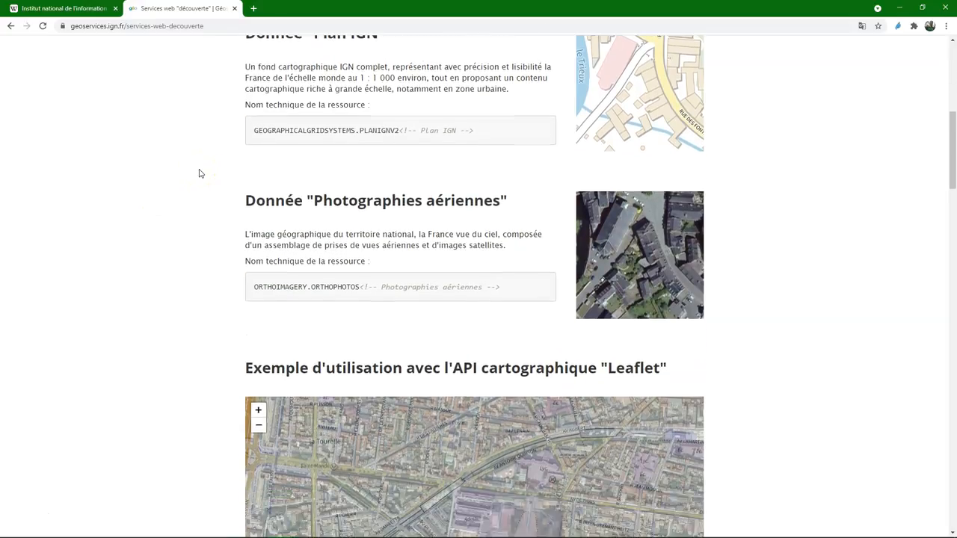
scroll("down", 3)
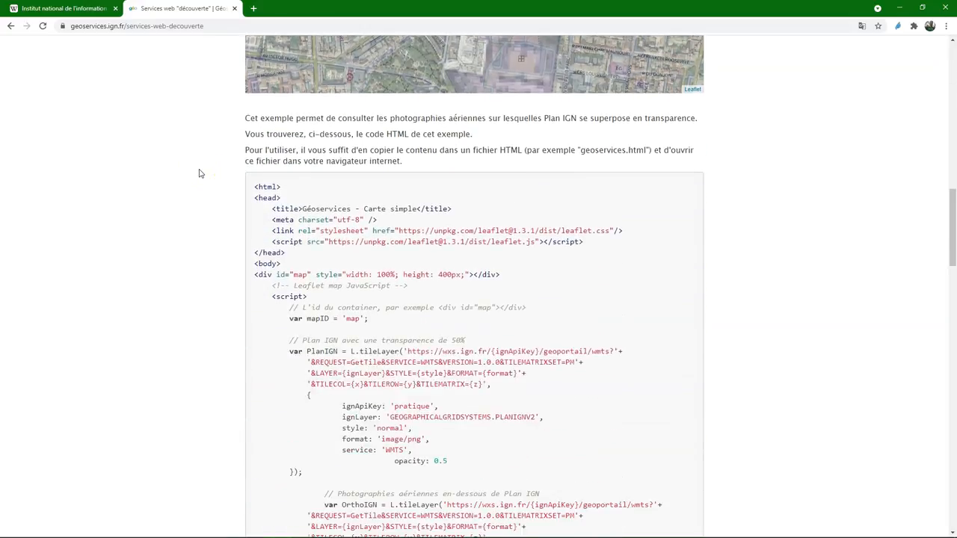
scroll("down", 3)
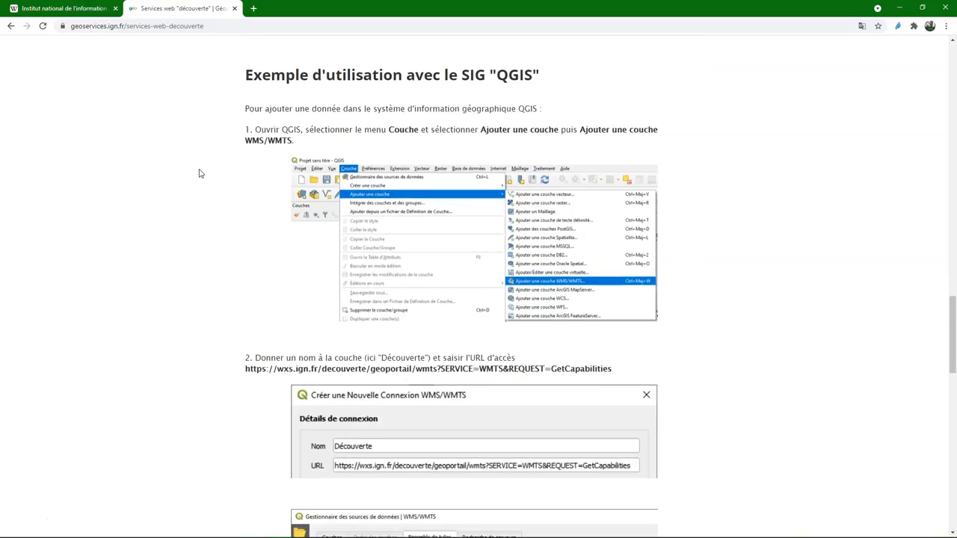
scroll("down", 3)
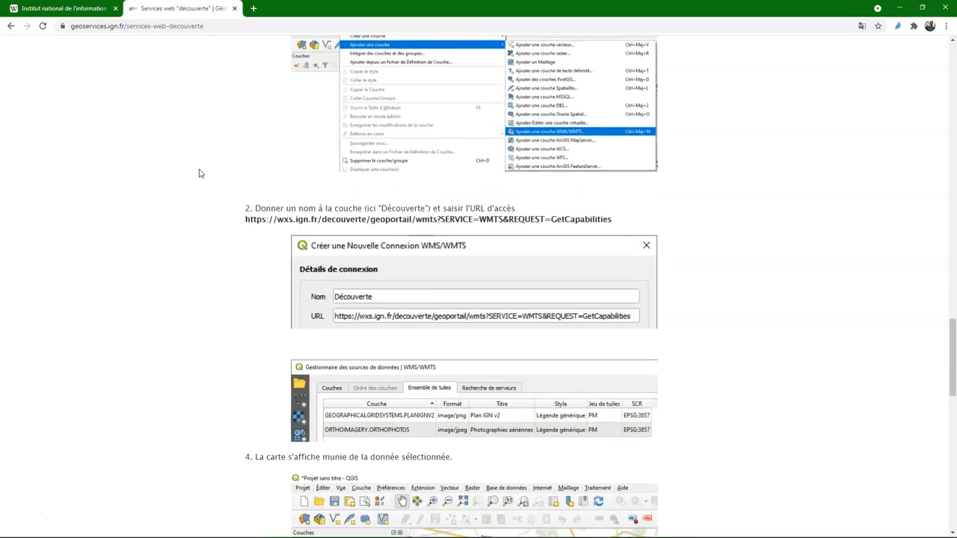
scroll("down", 3)
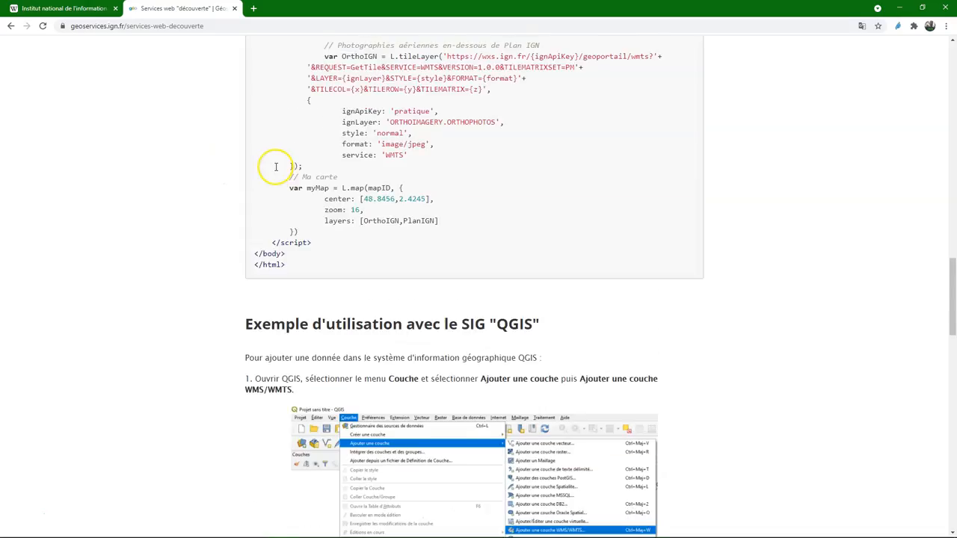
scroll("up", 3)
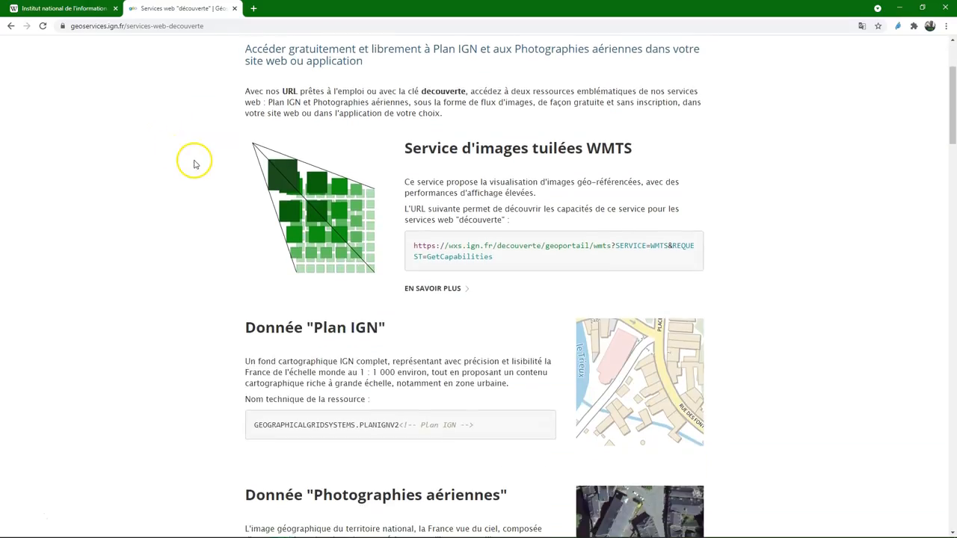
triple_click(553, 251)
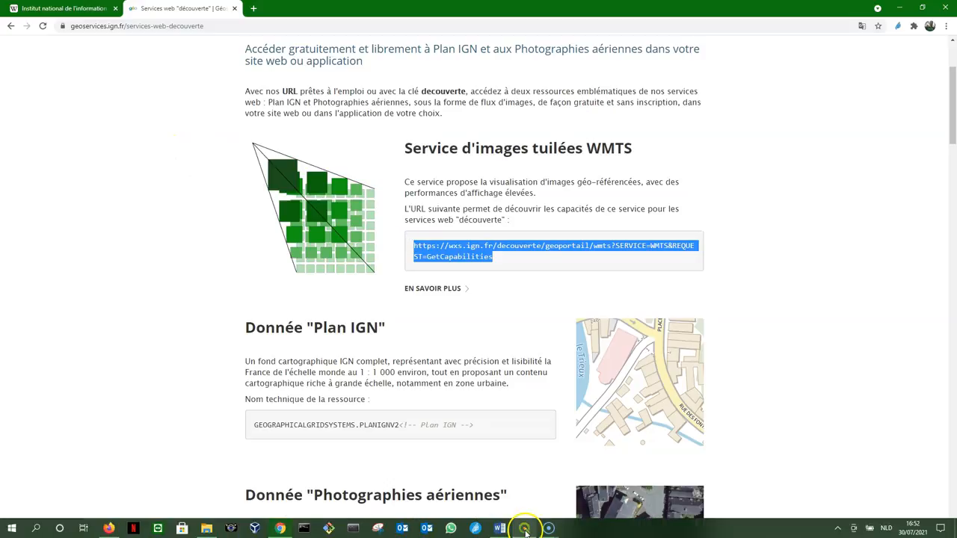
Add the Photographies aériennes layer from the IGN Découverte WMTS connection to the map
left_click(525, 529)
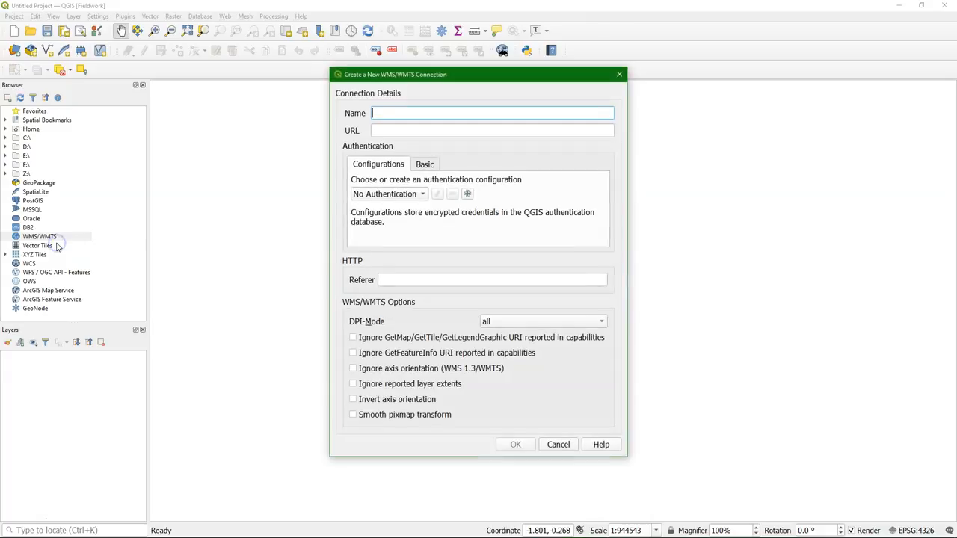
type("IG")
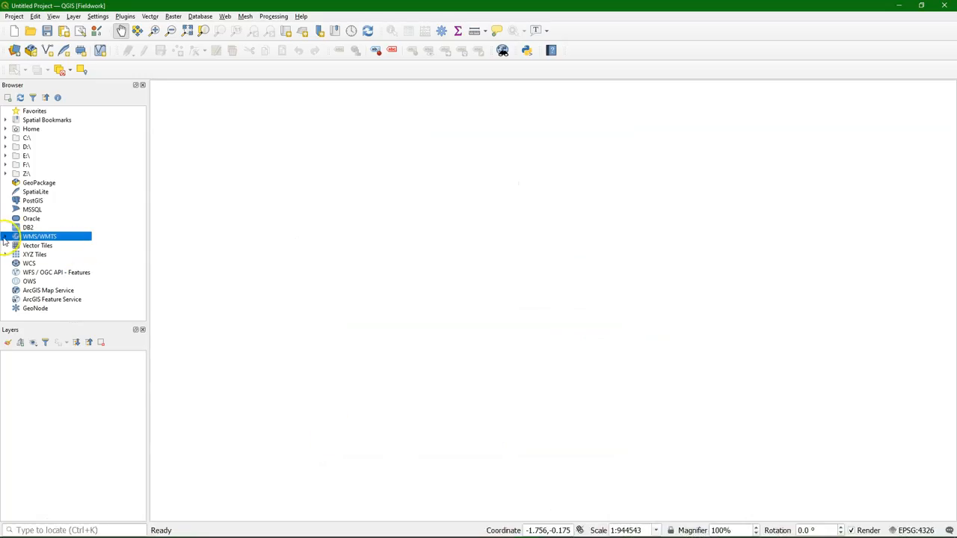
left_click(5, 236)
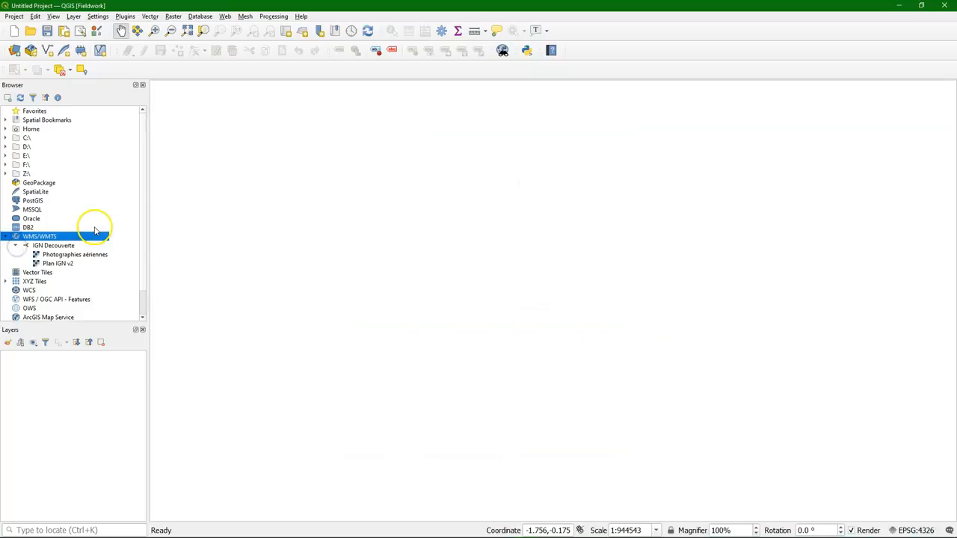
double_click(75, 254)
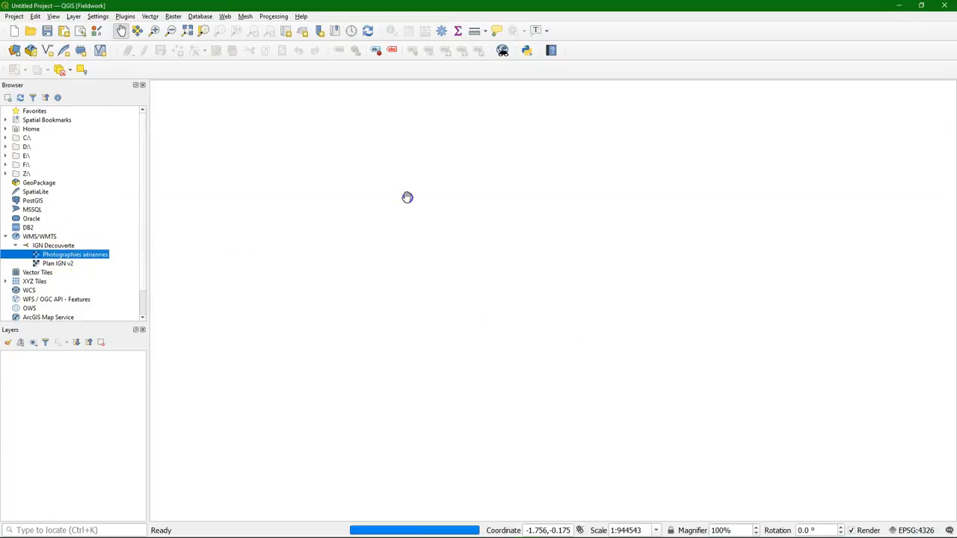
double_click(75, 254)
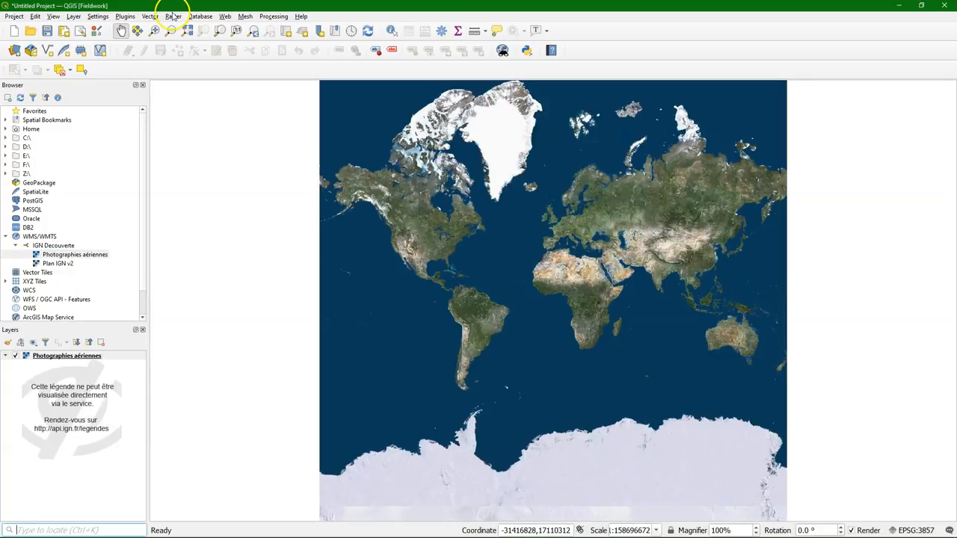
Install the GeoCoding plugin from the plugin manager
left_click(125, 15)
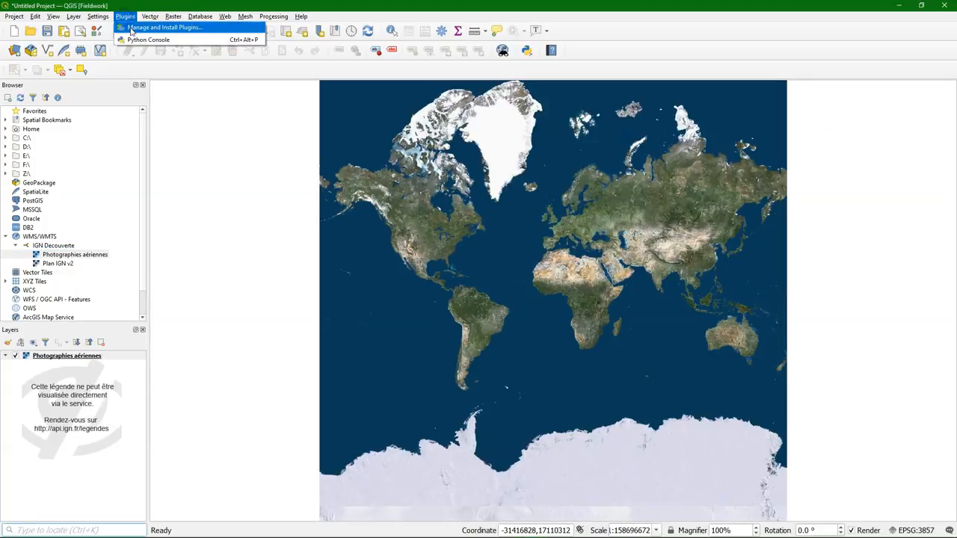
left_click(164, 27)
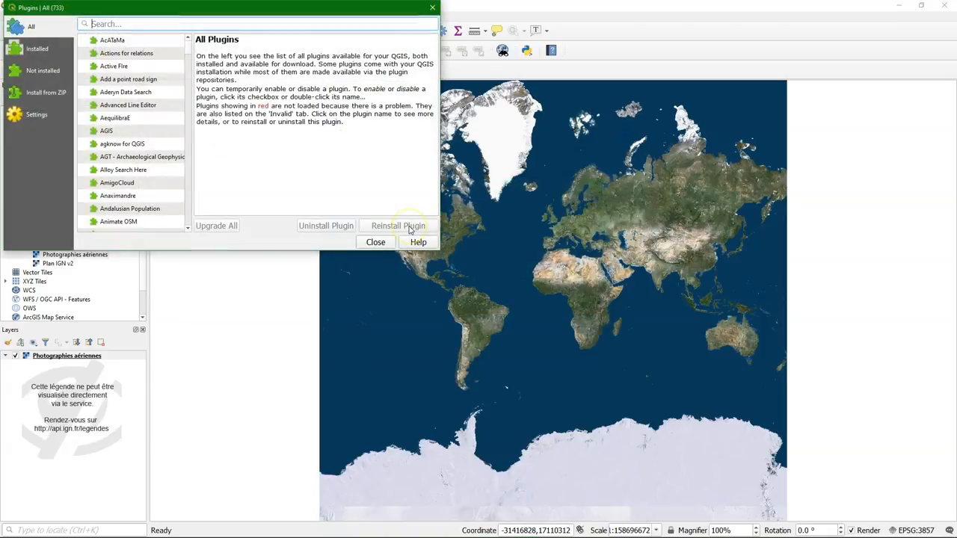
type("geod")
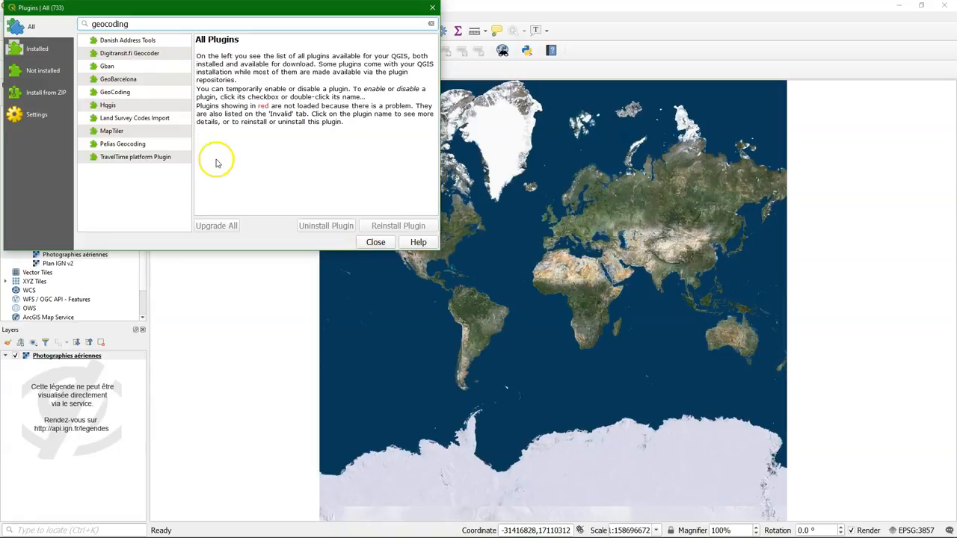
left_click(114, 91)
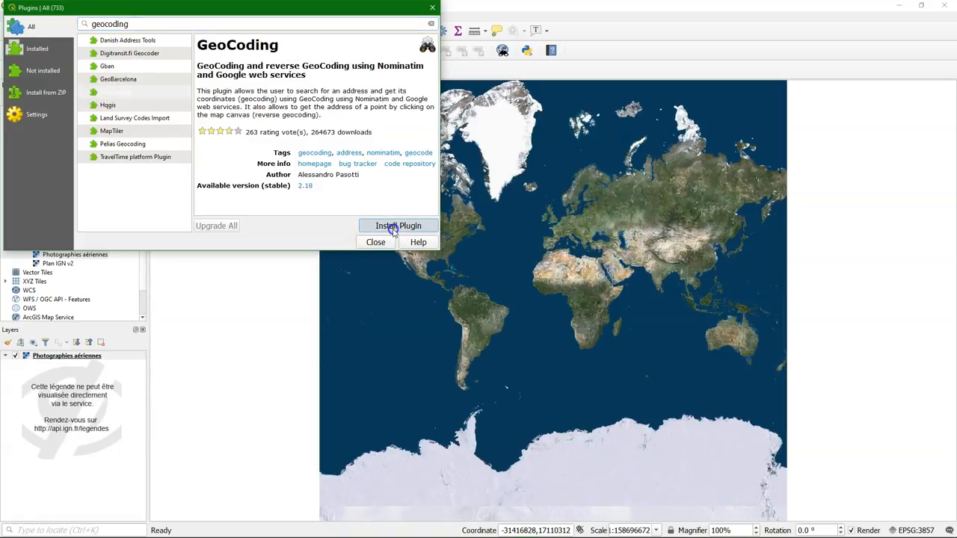
left_click(397, 225)
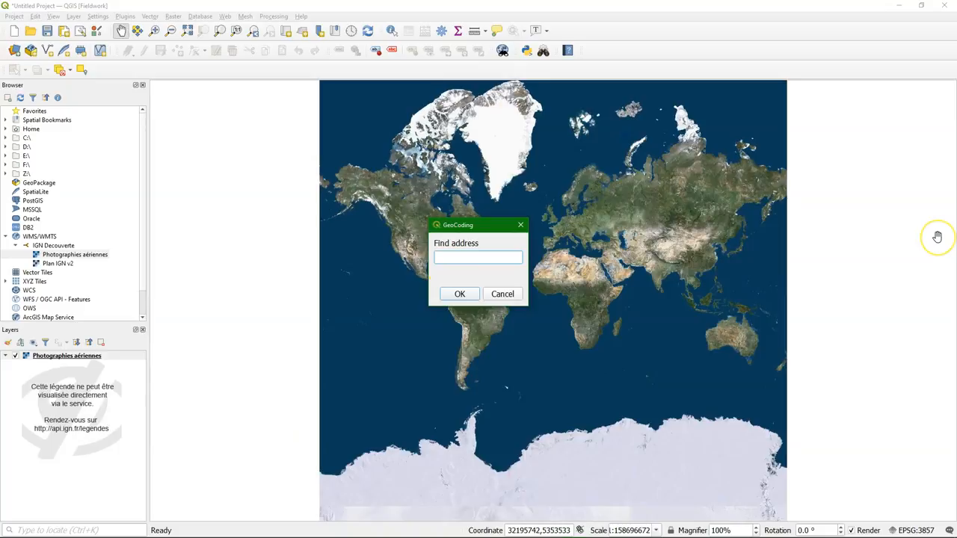
Geocode 'digne' with the plugin to zoom the map onto the town
type("digne")
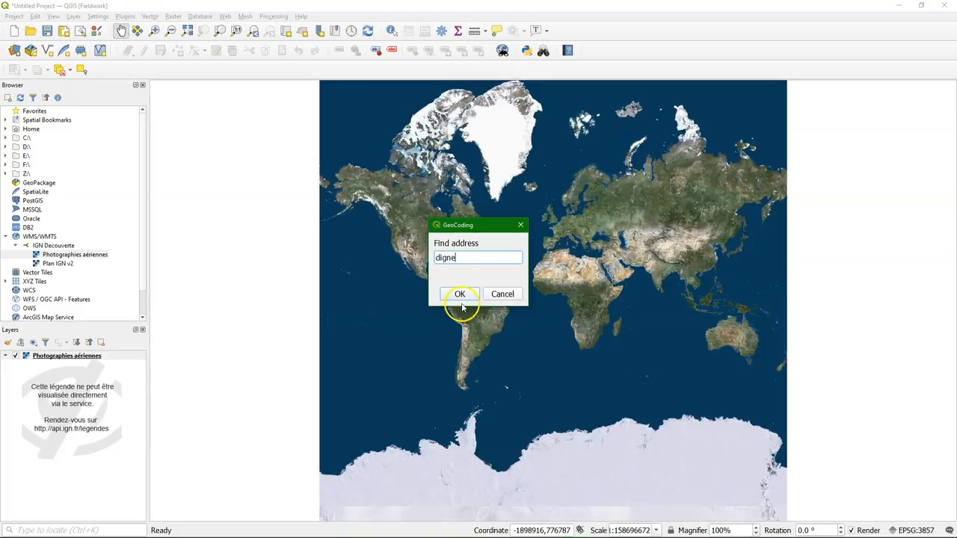
left_click(460, 293)
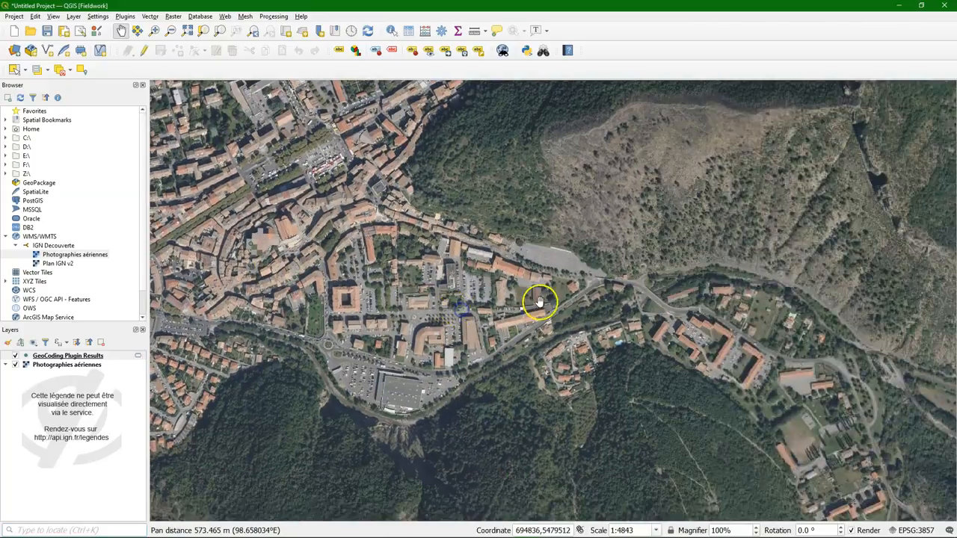
Pan the aerial imagery around Digne toward the lake and up the river valley
left_click_drag(539, 302, 706, 381)
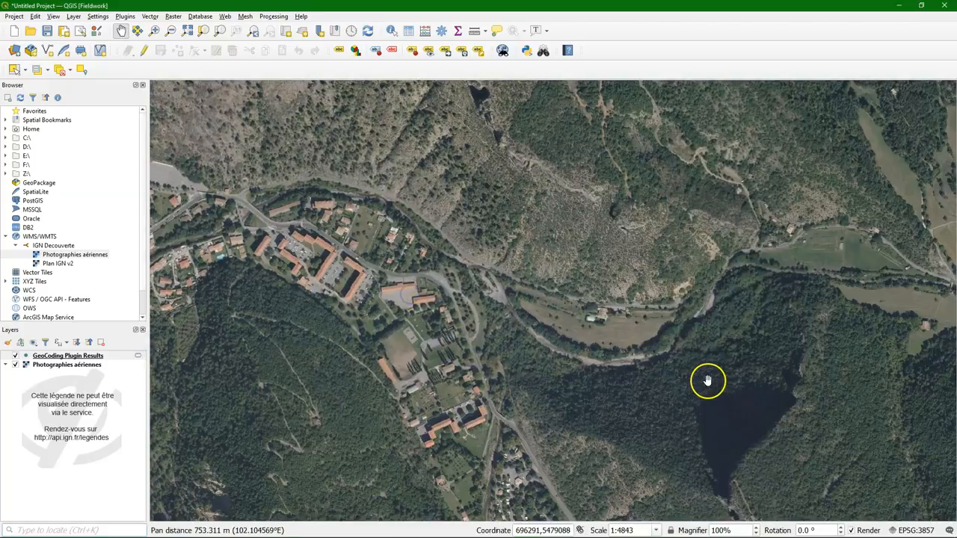
left_click_drag(705, 381, 359, 322)
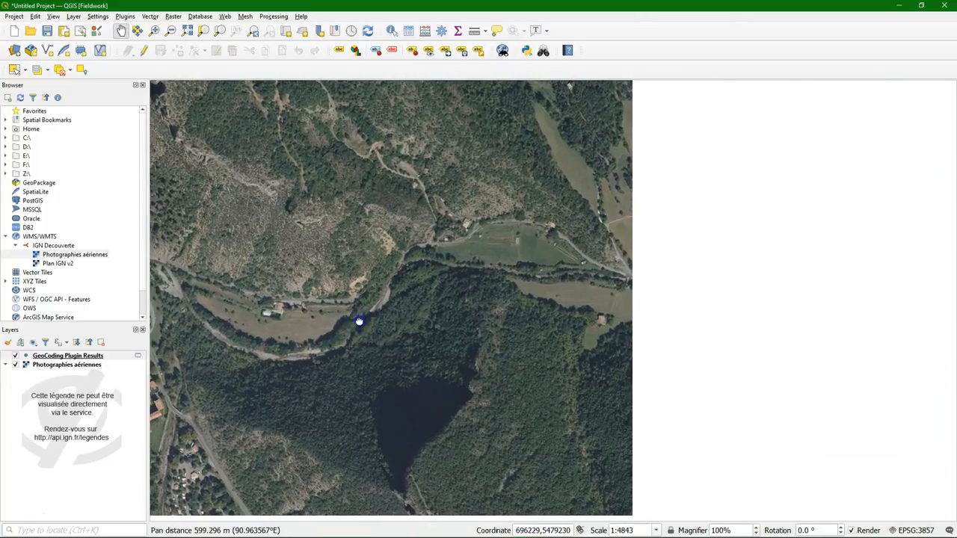
left_click_drag(358, 322, 481, 280)
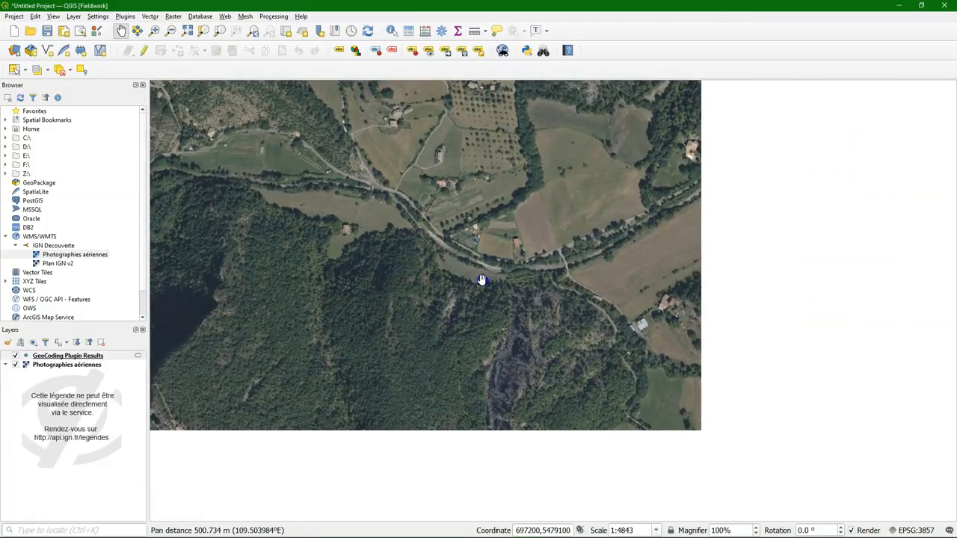
left_click_drag(481, 280, 596, 353)
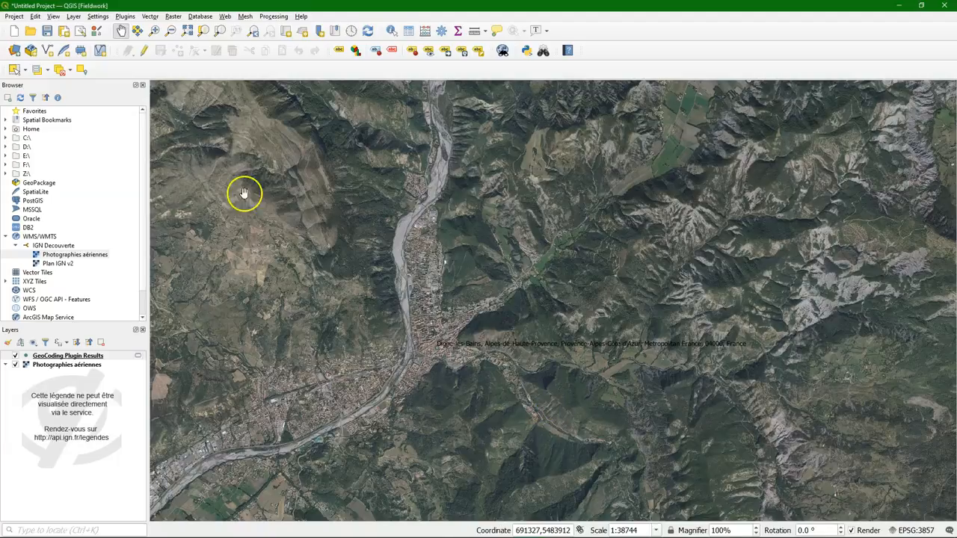
Add the Plan IGN v2 layer from IGN Découverte over the aerial photographs
left_click(58, 263)
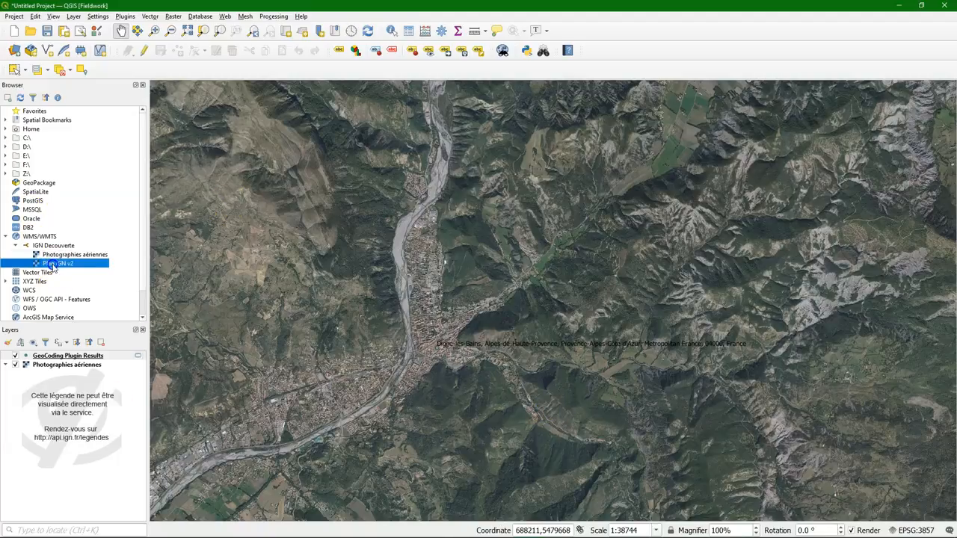
double_click(58, 263)
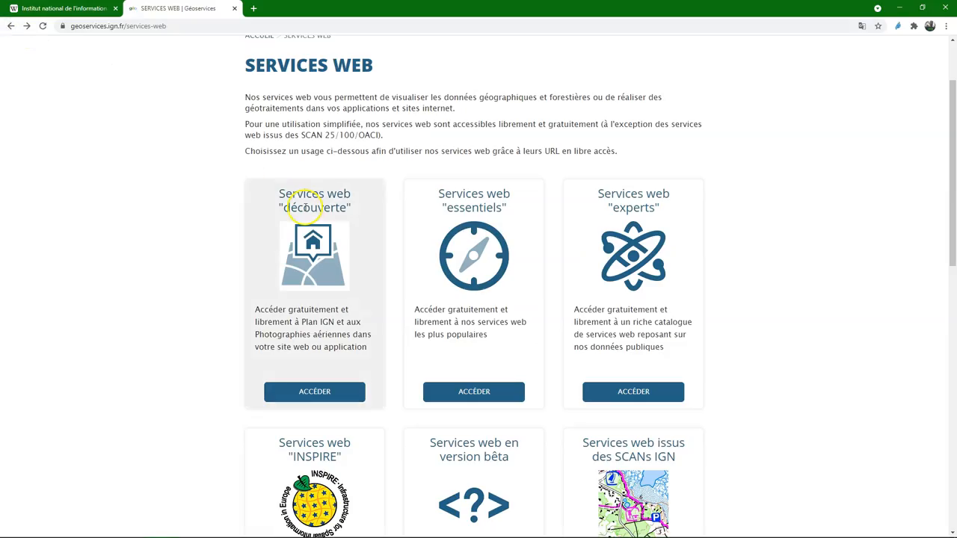
mouse_move(474, 227)
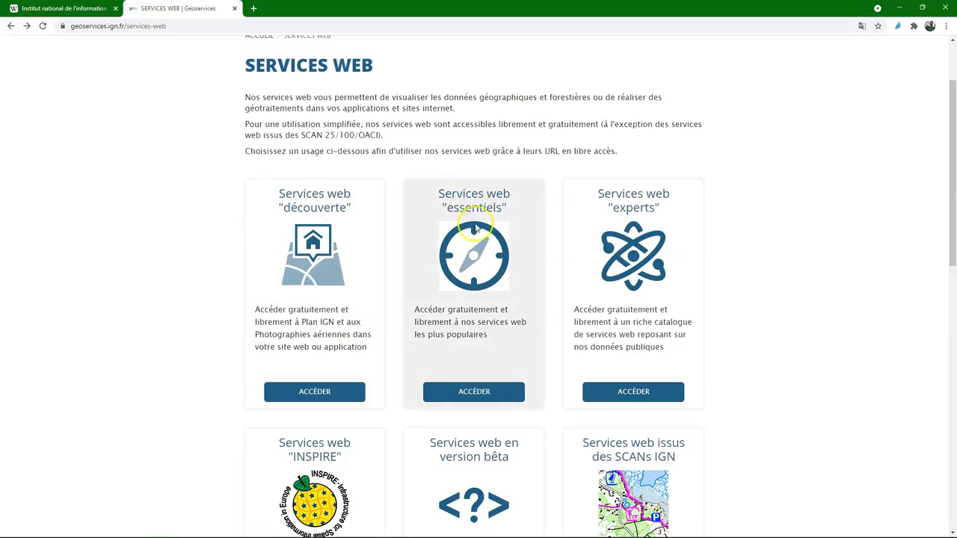
mouse_move(474, 392)
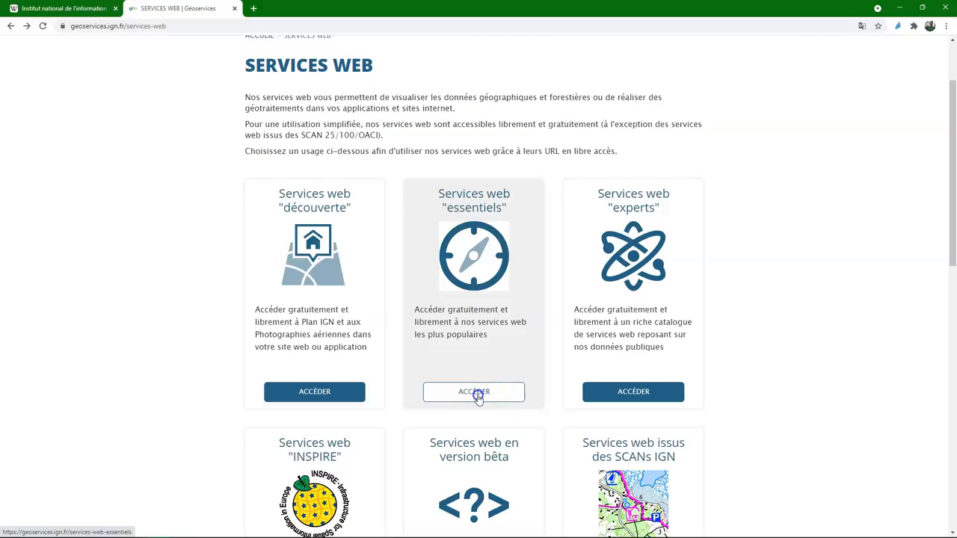
left_click(473, 392)
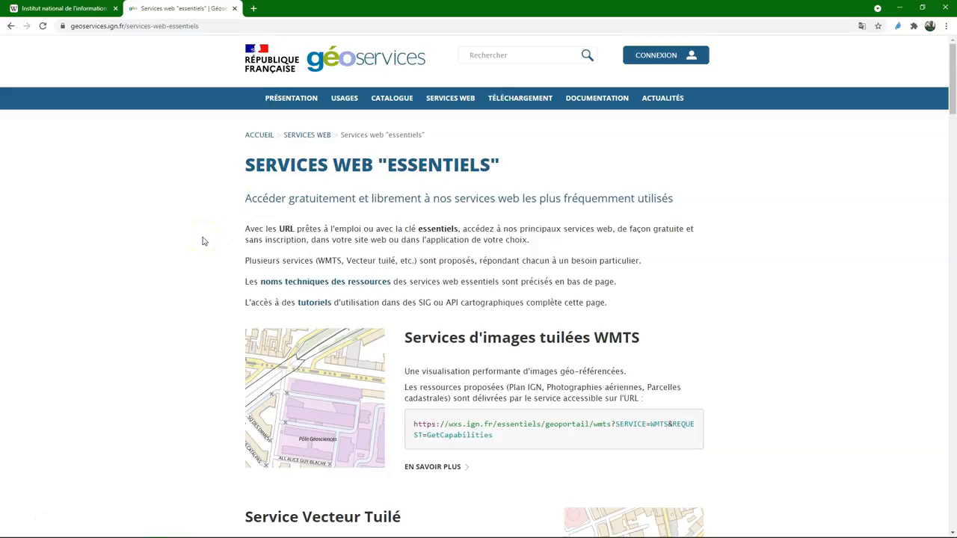
scroll("down", 3)
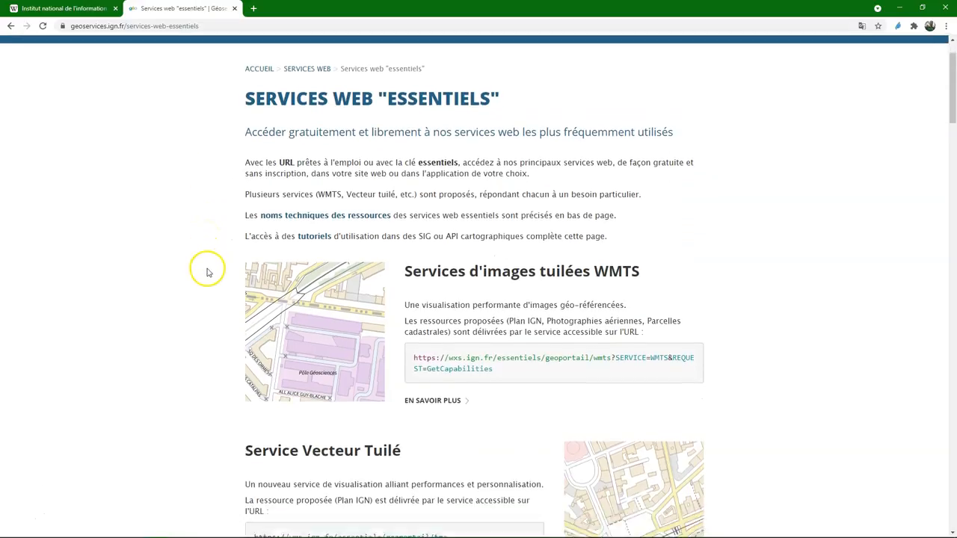
scroll("down", 3)
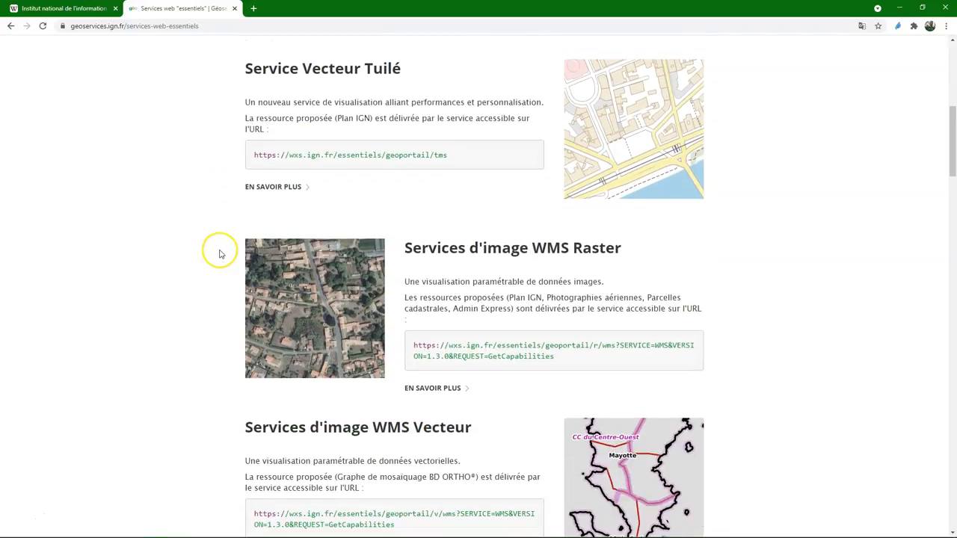
scroll("down", 3)
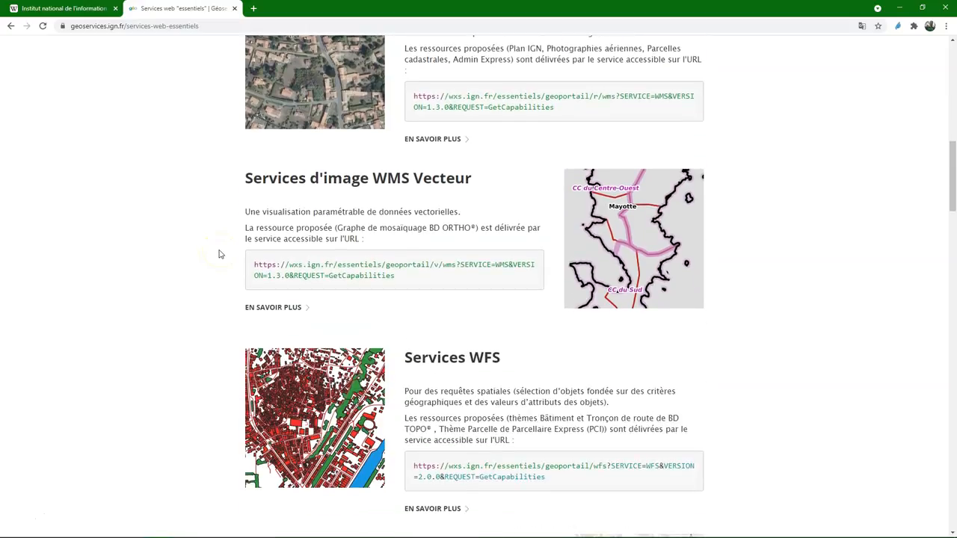
scroll("down", 3)
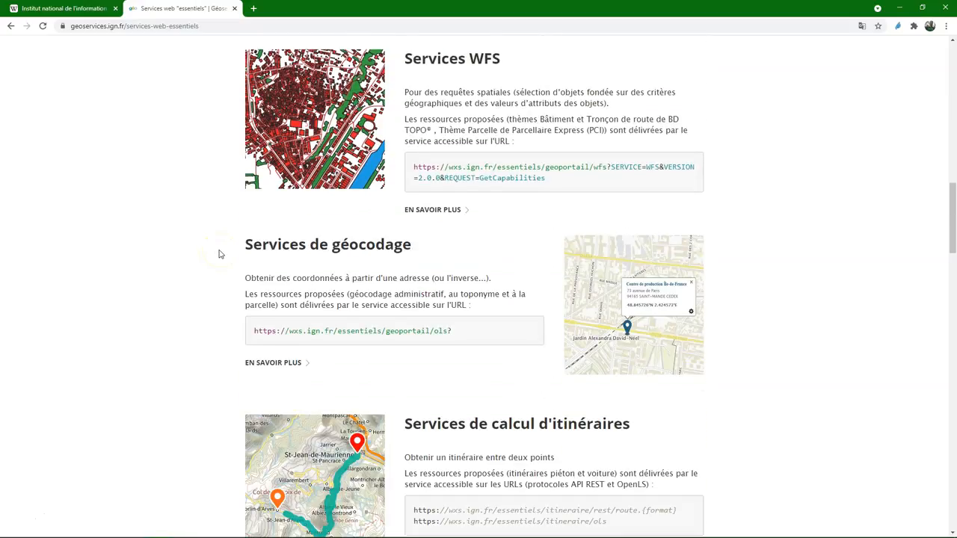
scroll("down", 3)
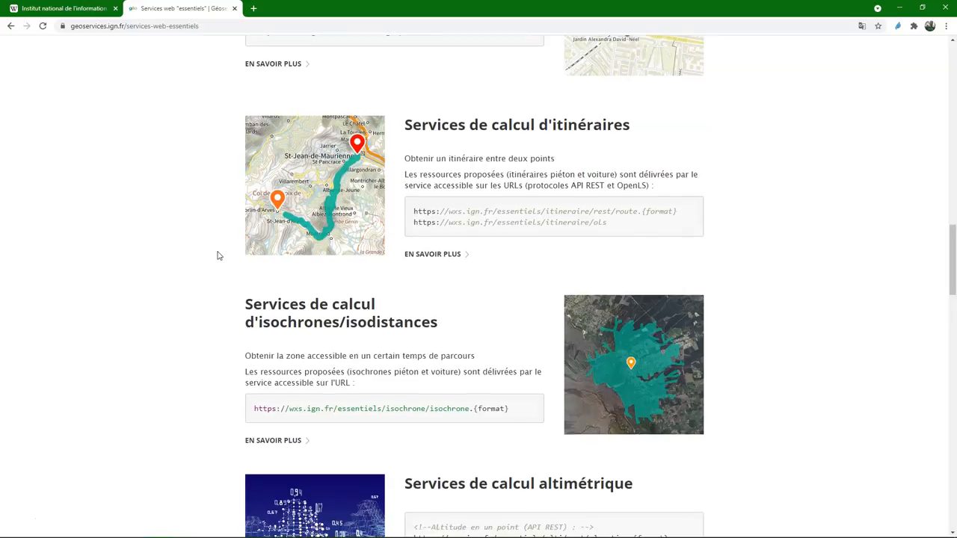
scroll("down", 3)
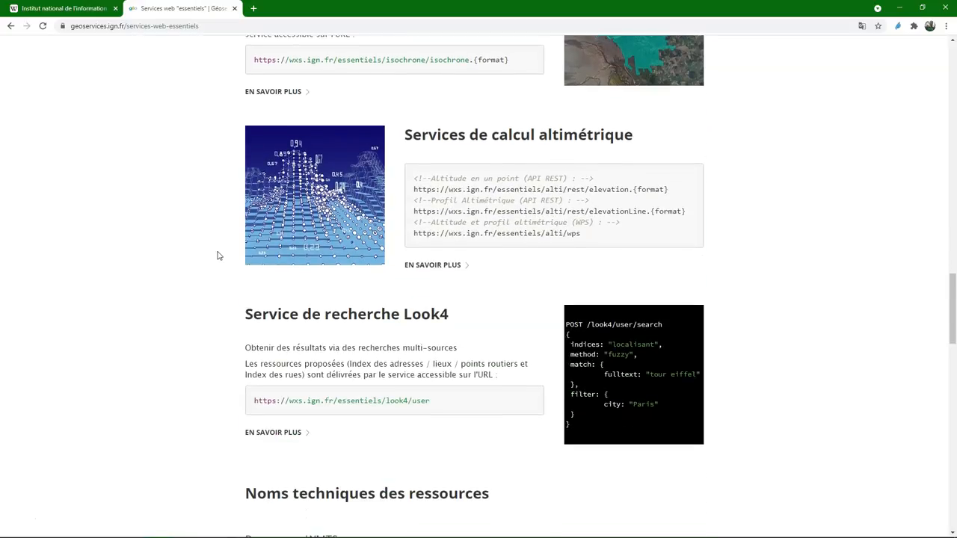
scroll("up", 3)
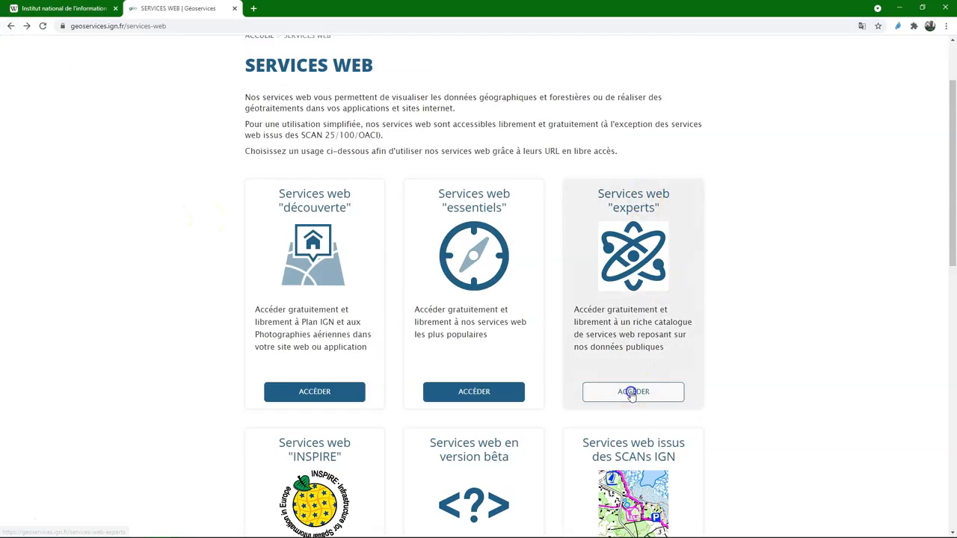
Reach the experts Administratif data page and select its WFS access URL
left_click(633, 392)
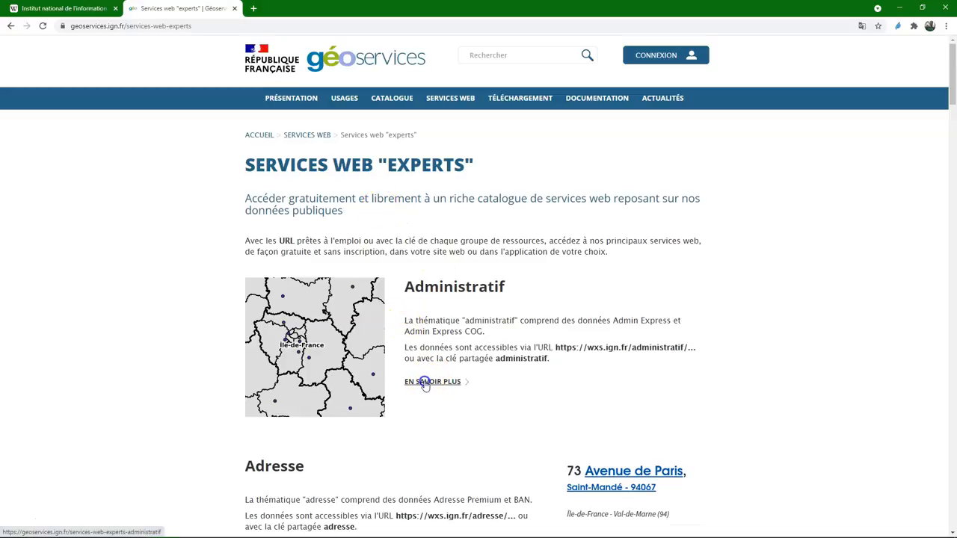
left_click(432, 382)
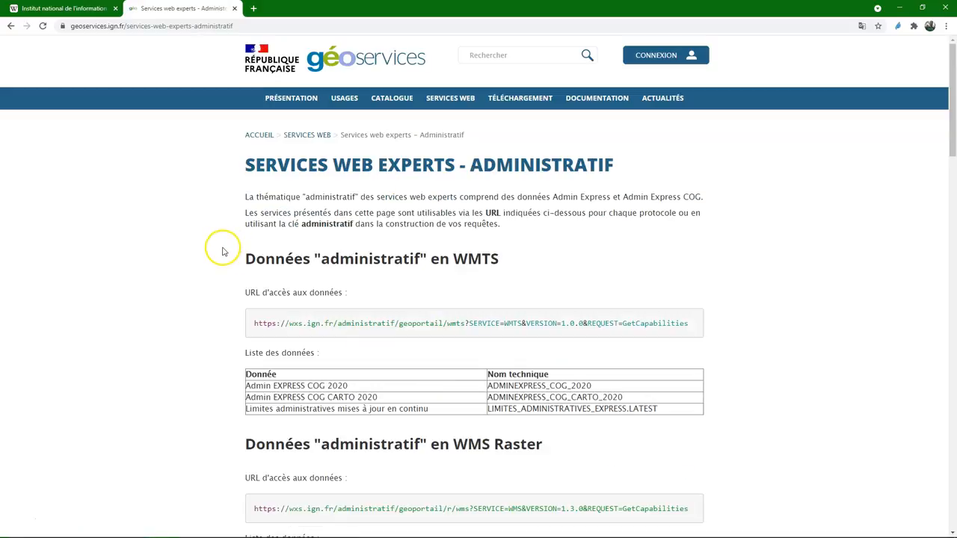
scroll("down", 3)
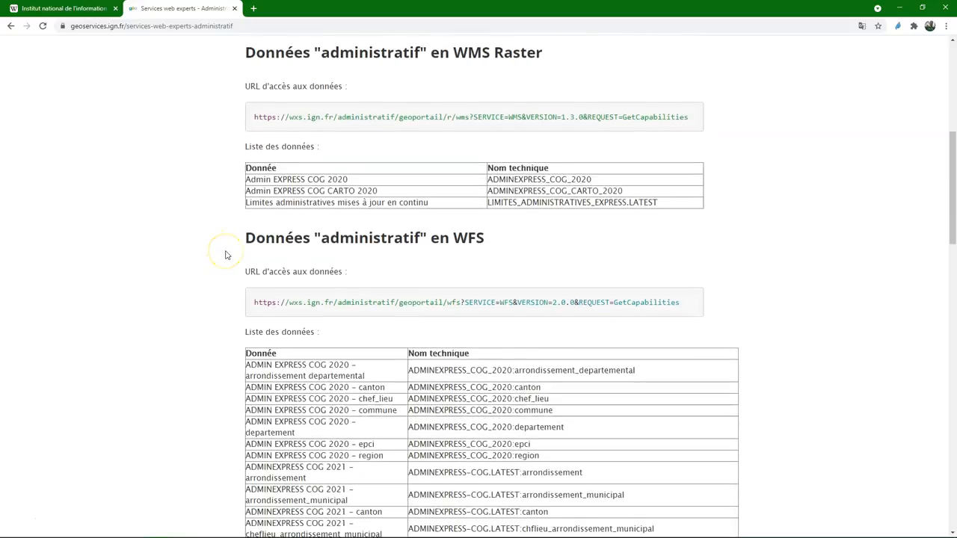
scroll("down", 3)
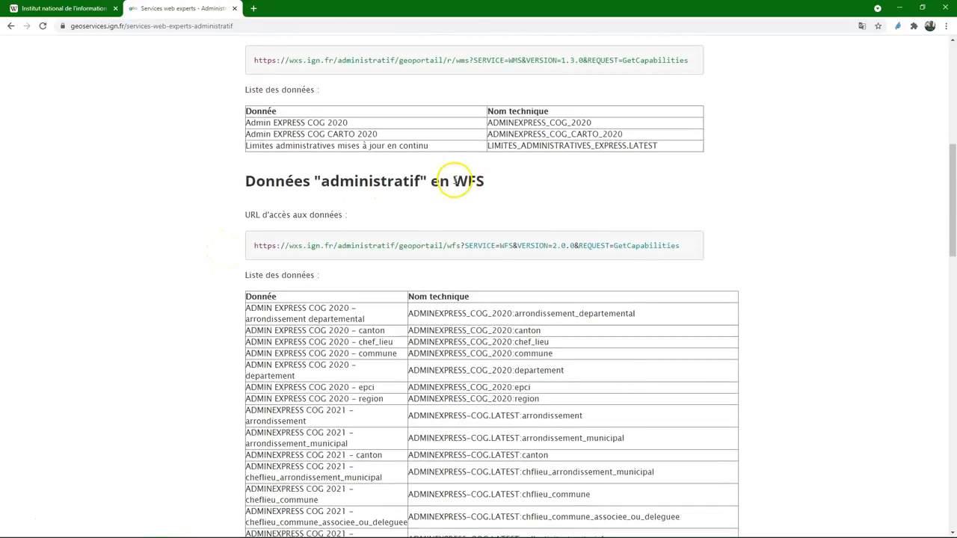
mouse_move(253, 247)
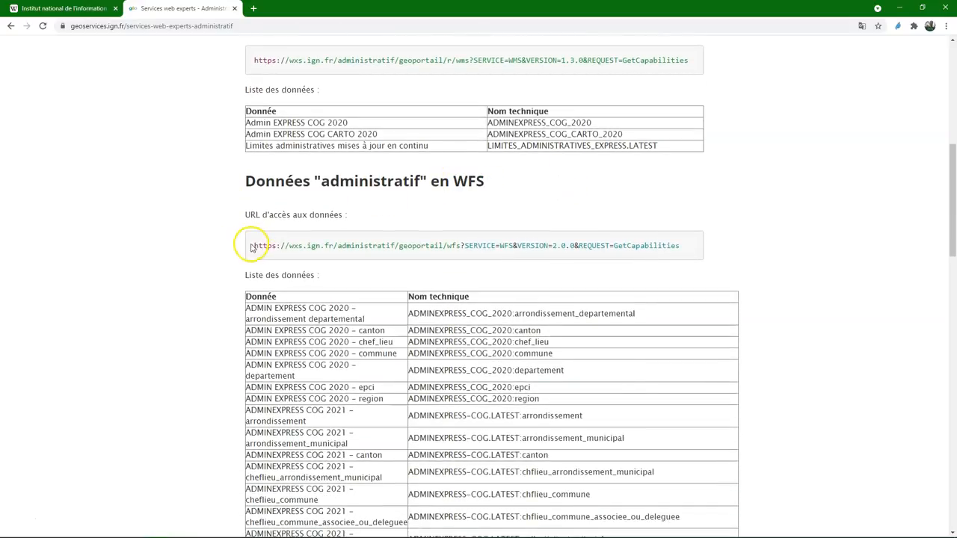
triple_click(470, 245)
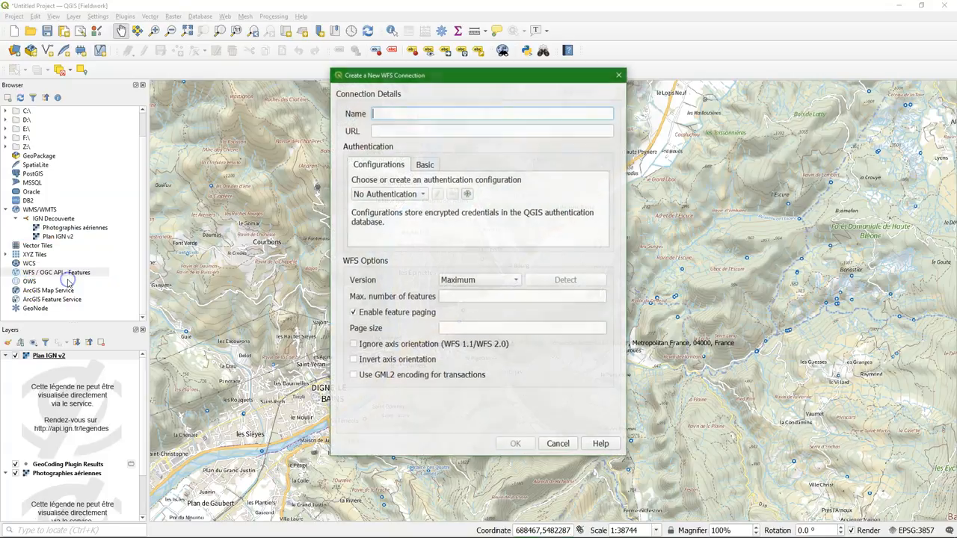
Create a WFS connection named 'IGN Experts' and expand its feature type list
left_click(425, 114)
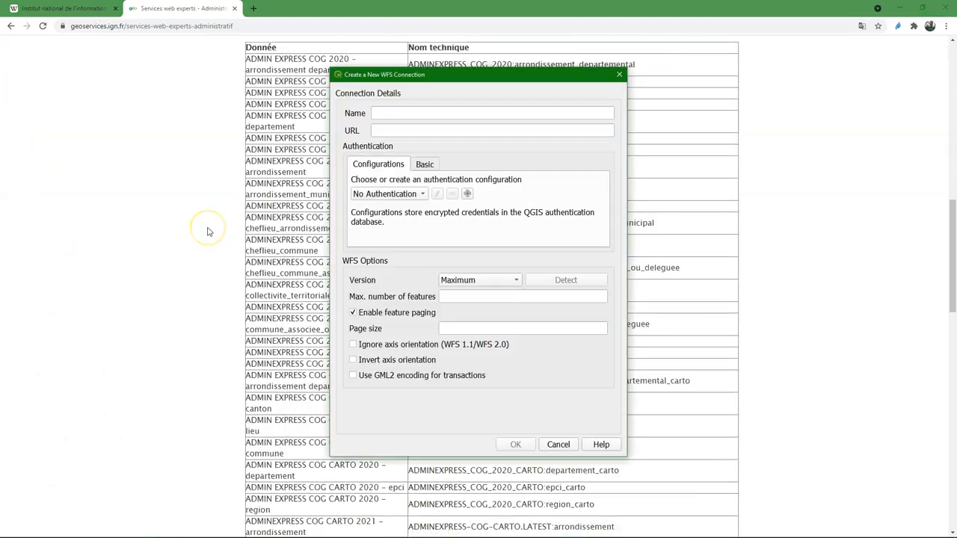
type("IGN")
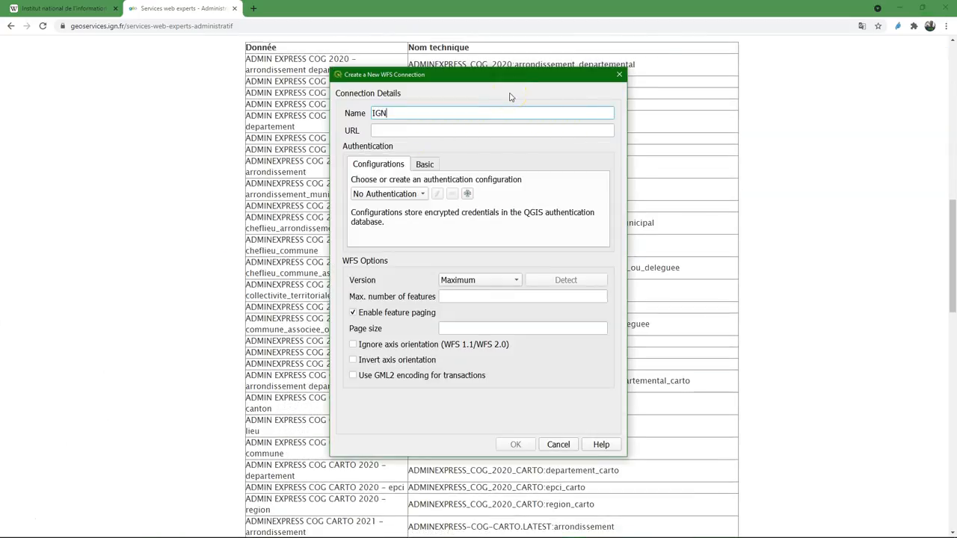
type("Experts")
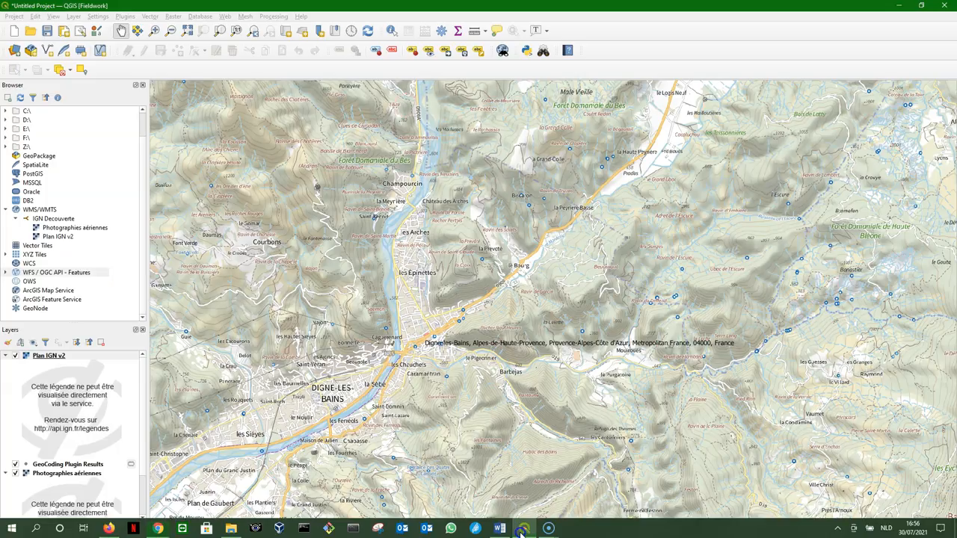
left_click(57, 273)
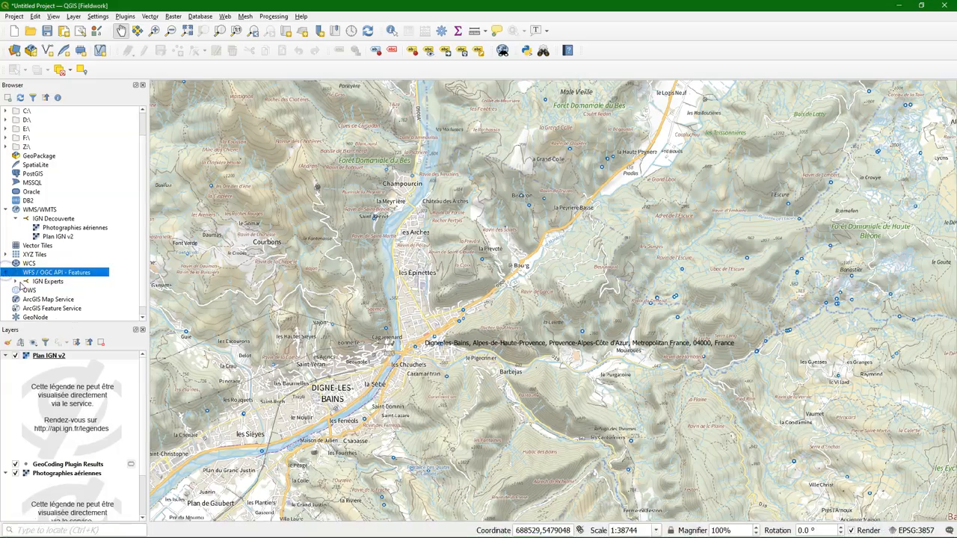
left_click(6, 273)
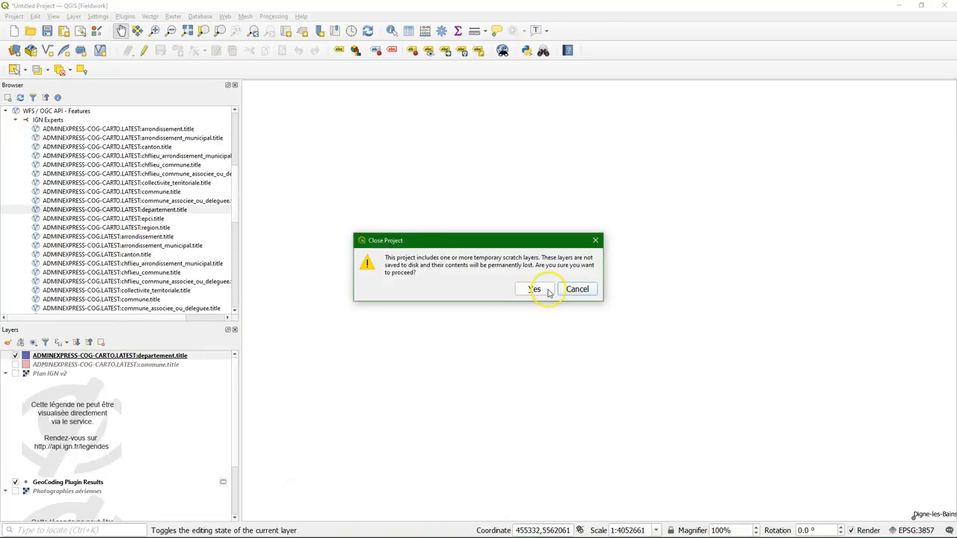
Close the current project, discarding it without saving
left_click(534, 290)
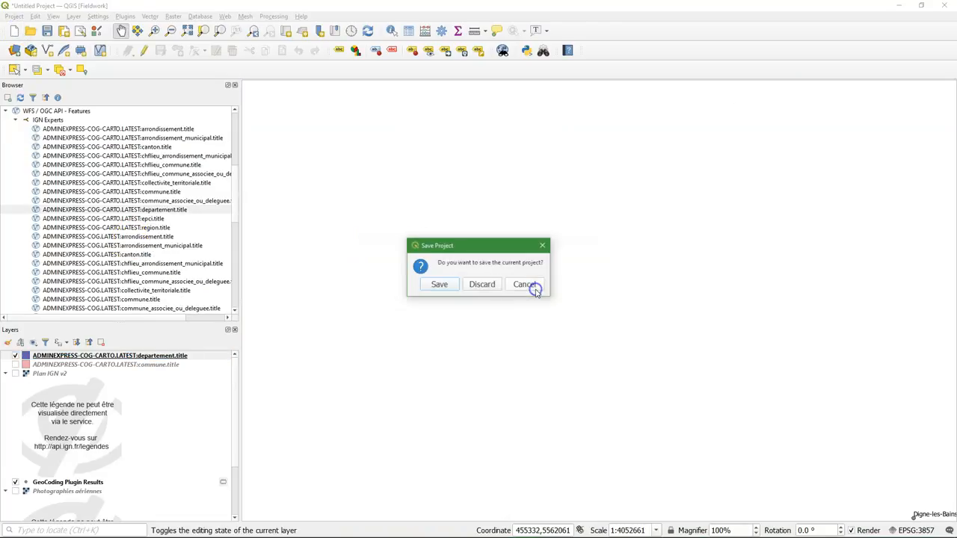
left_click(482, 284)
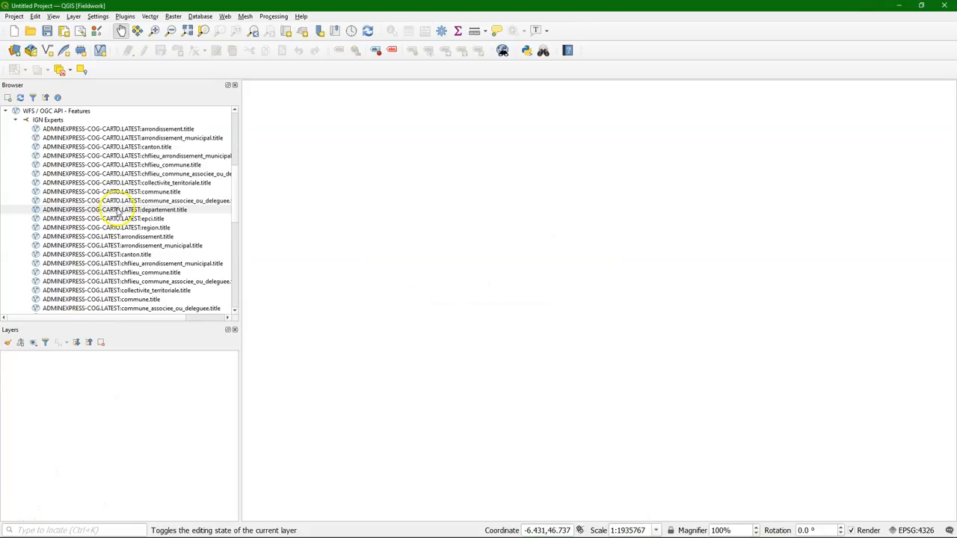
Add the departement WFS layer and geocode 'digne' to mark Digne-les-Bains, France
double_click(112, 209)
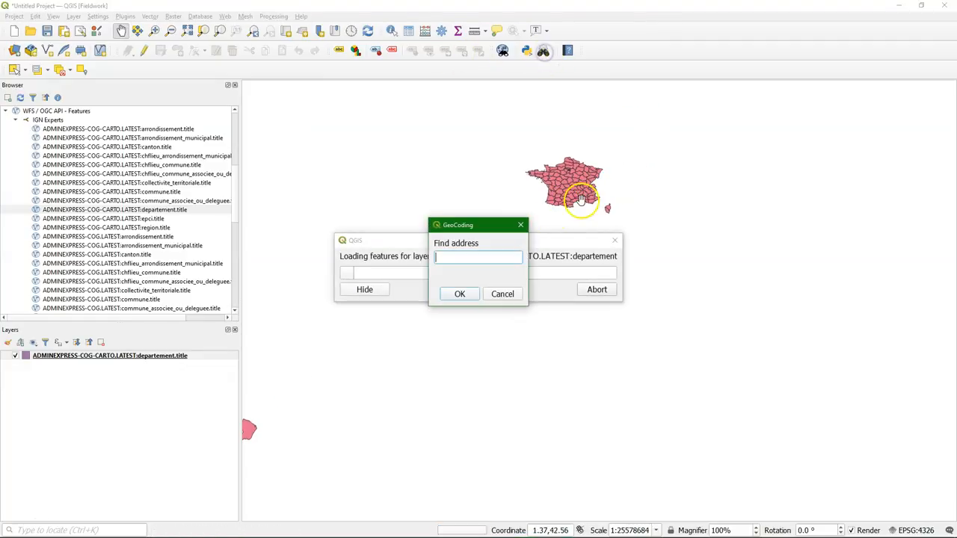
type("digne")
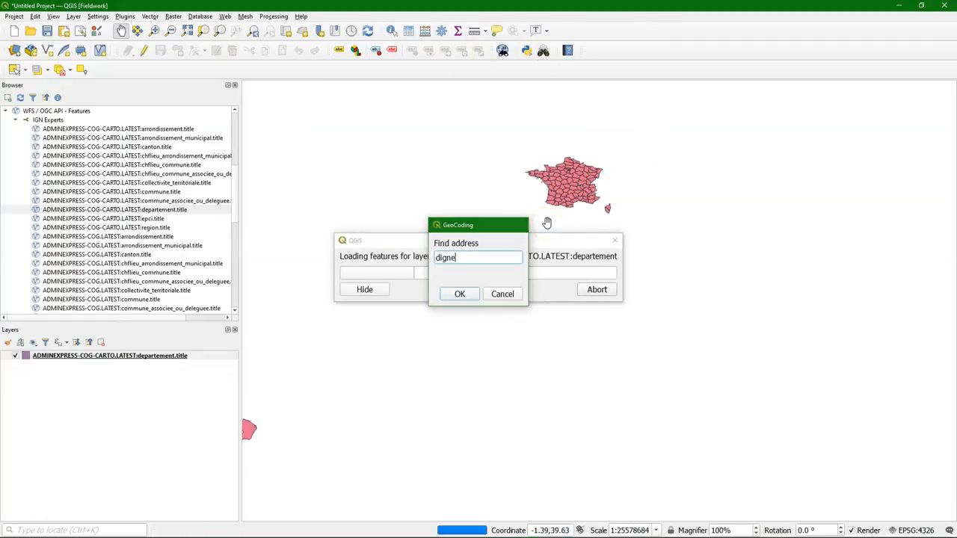
left_click(459, 293)
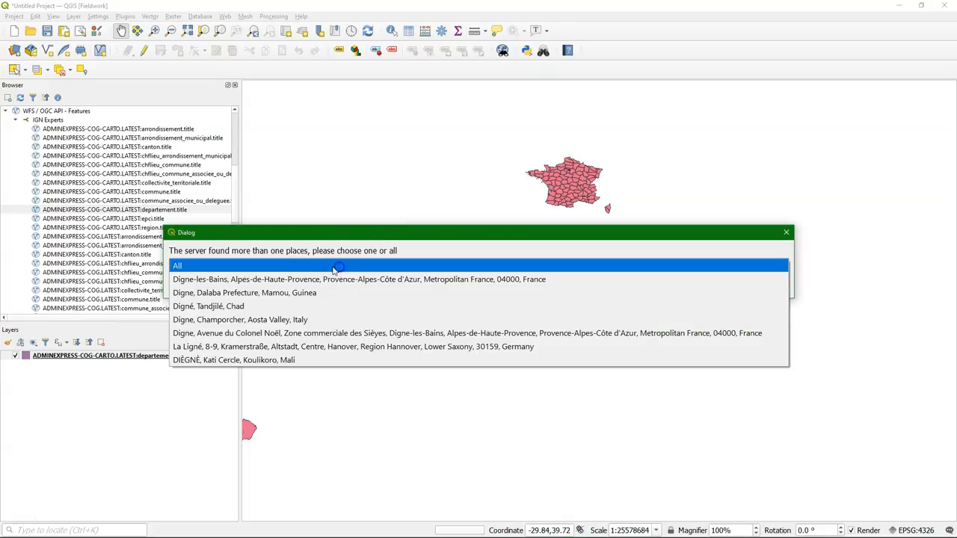
left_click(177, 266)
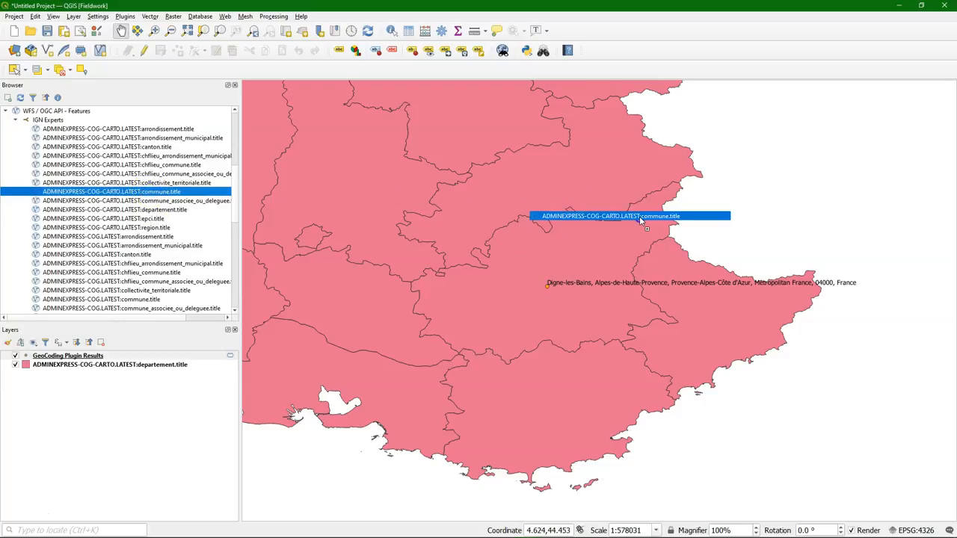
Add the commune and arrondissement WFS layers, then hide the commune layer
double_click(113, 191)
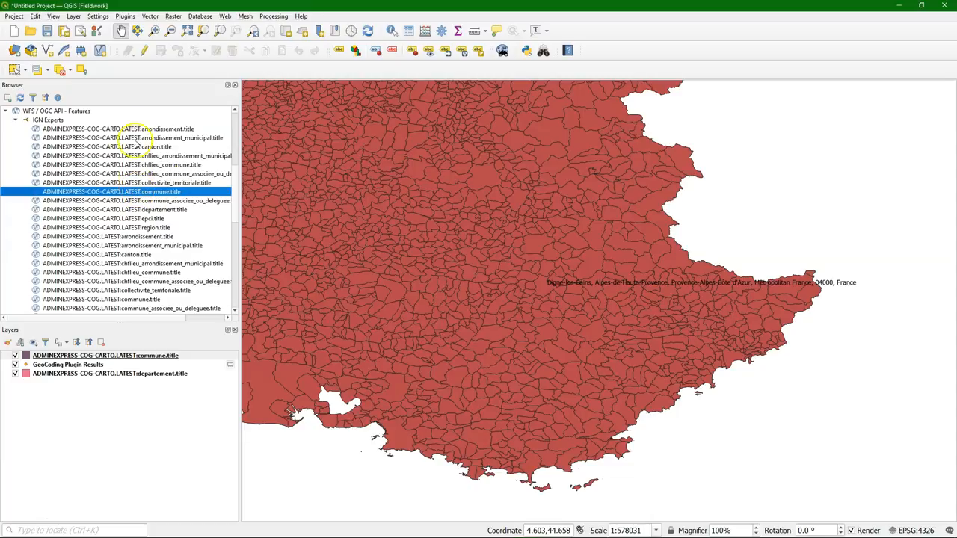
left_click(116, 129)
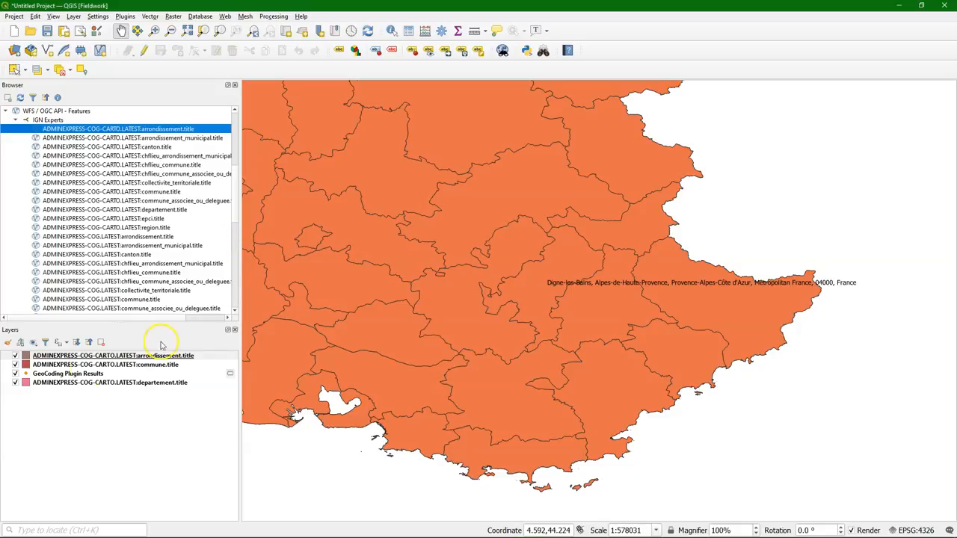
left_click(15, 365)
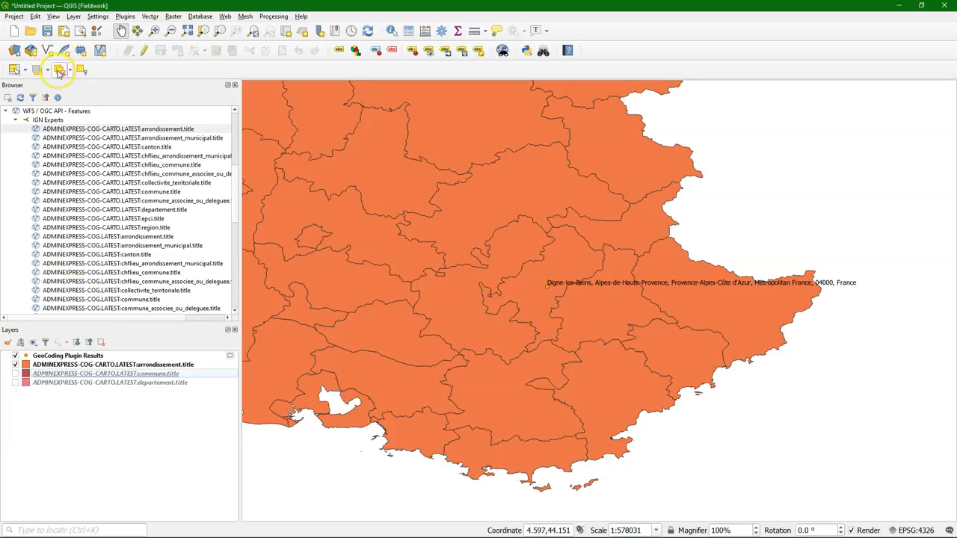
mouse_move(59, 69)
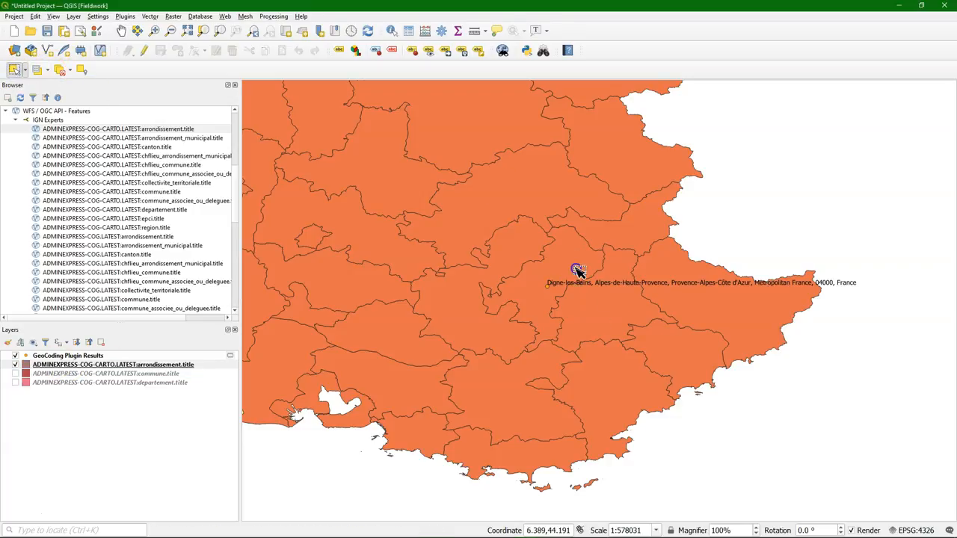
Select the arrondissement containing Digne-les-Bains and export it to fieldwork_database.gpkg
left_click(578, 270)
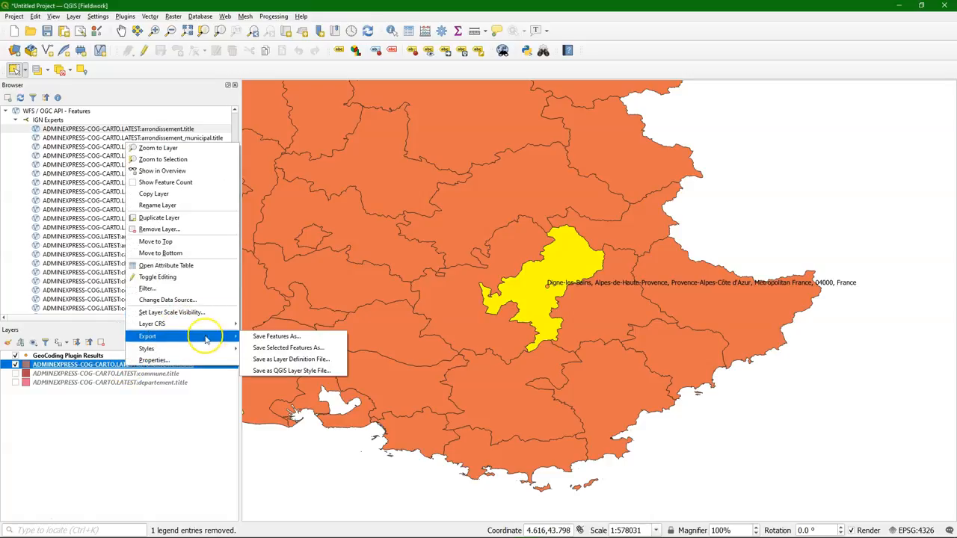
left_click(275, 335)
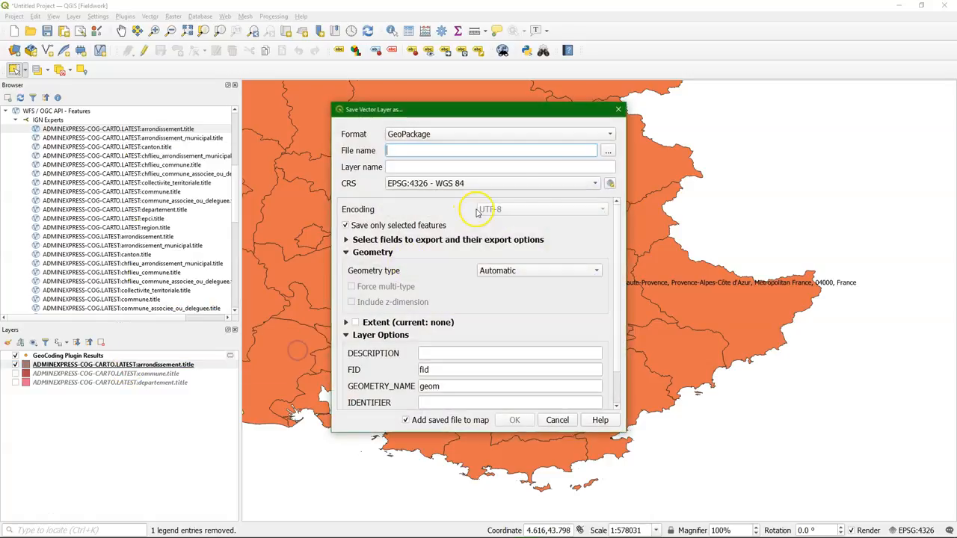
left_click(607, 149)
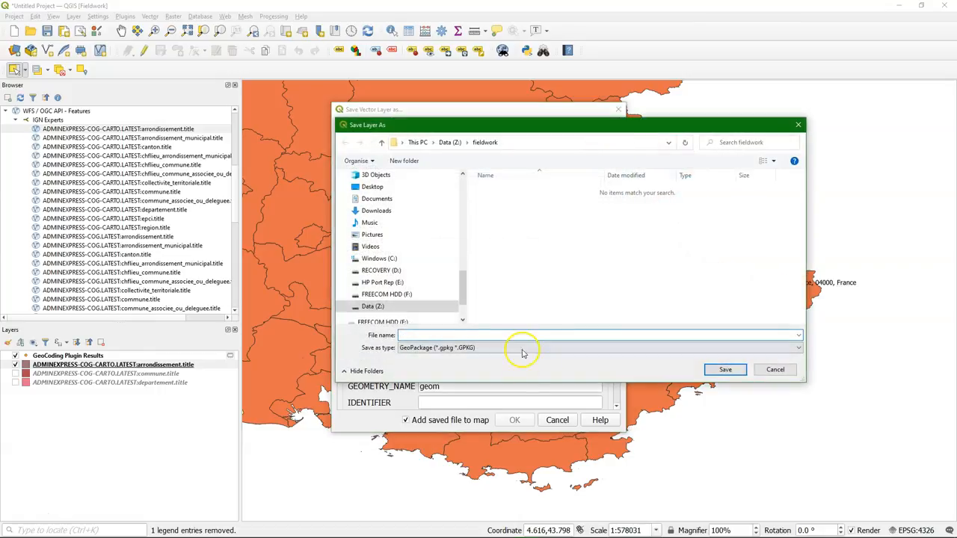
type("fieldw")
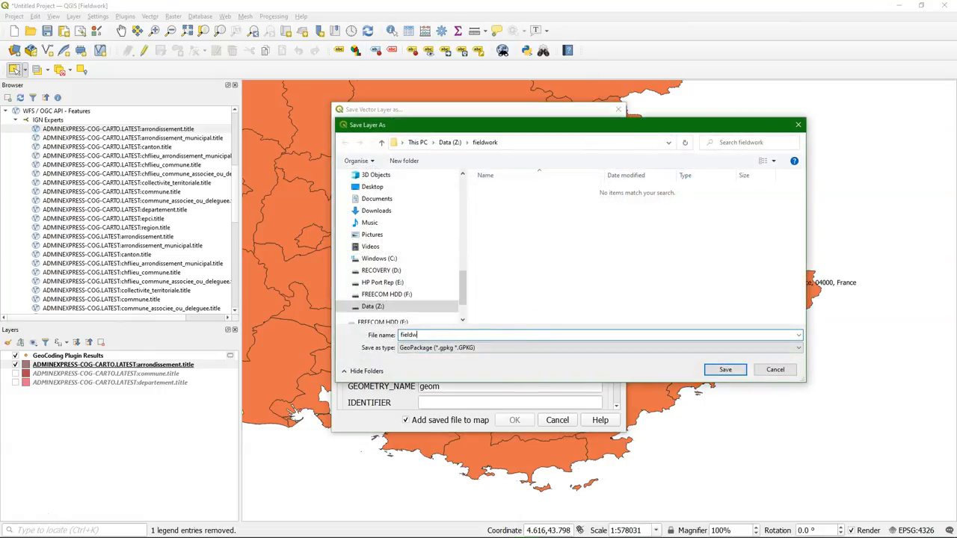
type("fieldwork_database")
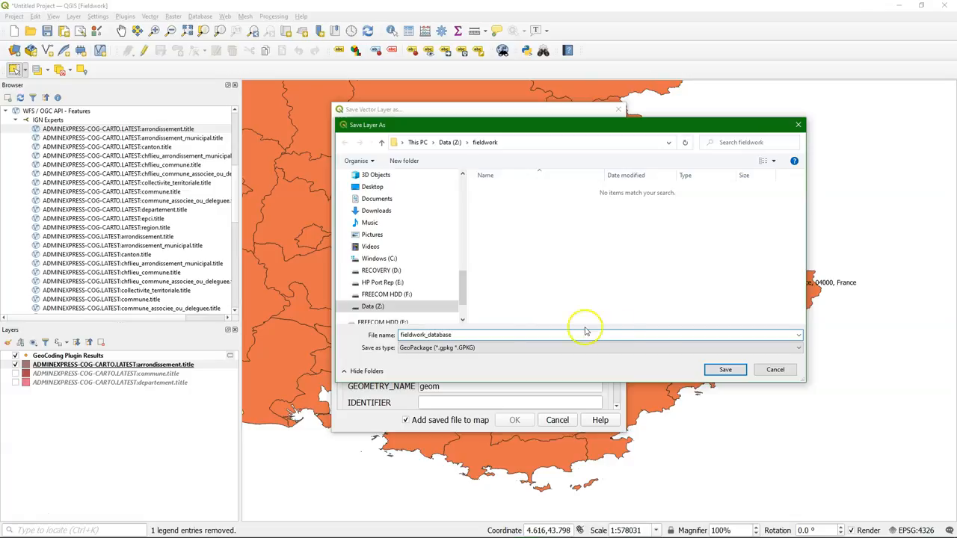
left_click(724, 369)
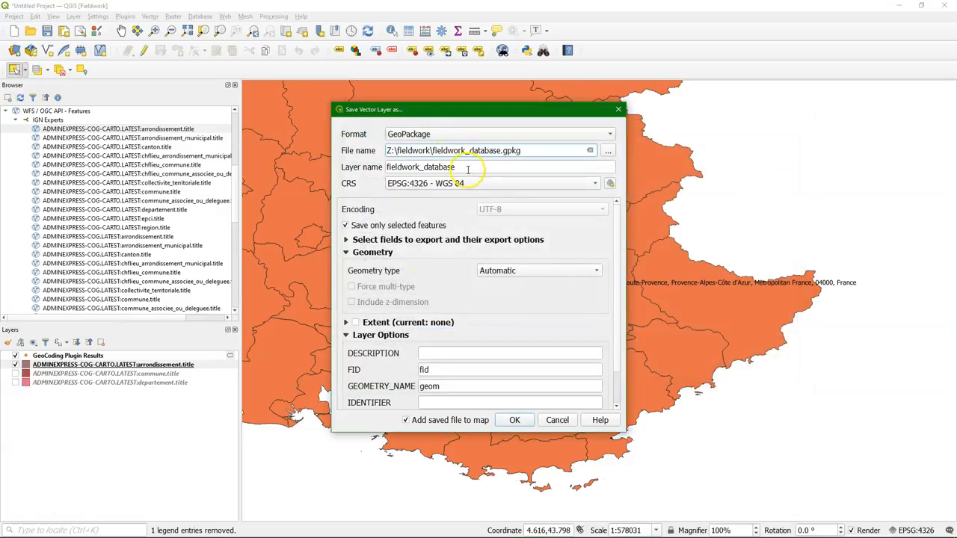
Name the layer 'arondissement', set CRS WGS 84 / UTM zone 32N and run the export
type("arondissement")
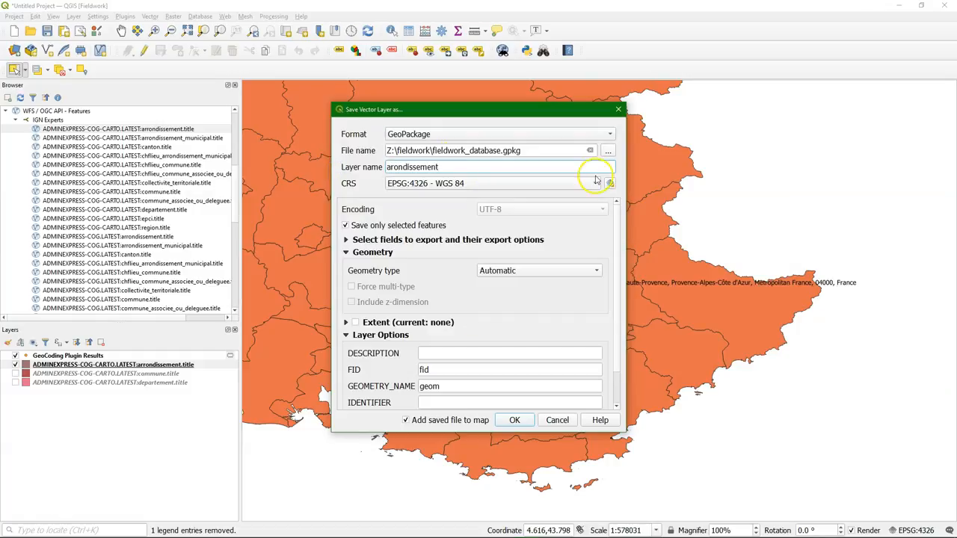
left_click(610, 183)
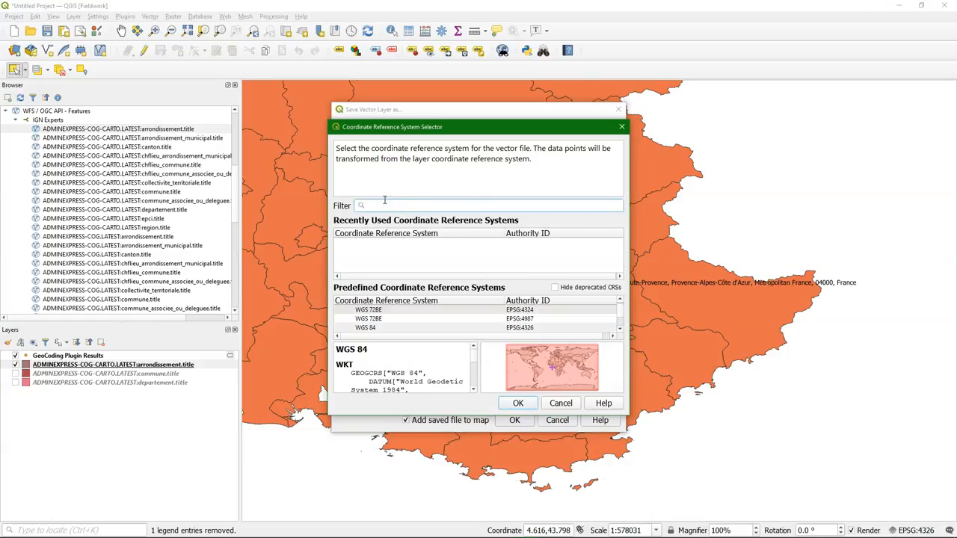
type("utm")
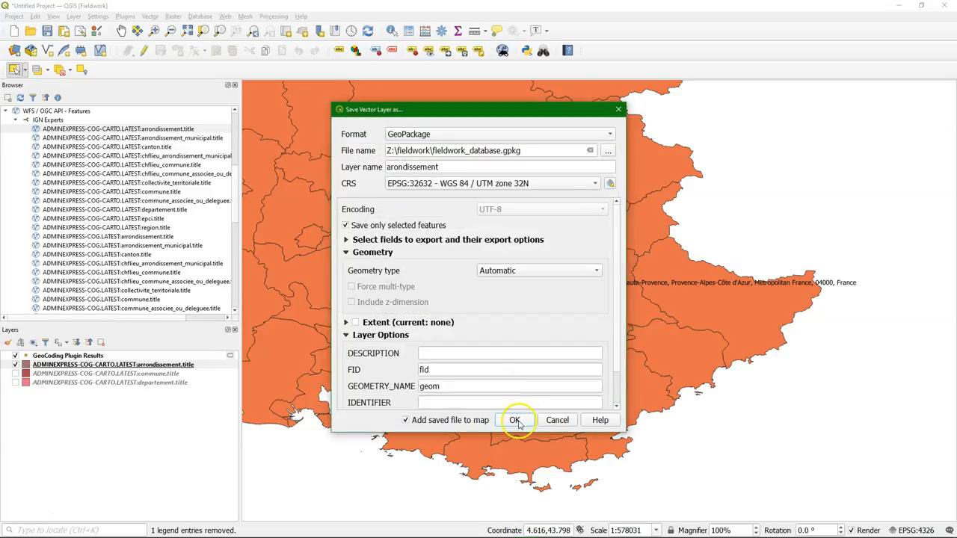
left_click(515, 419)
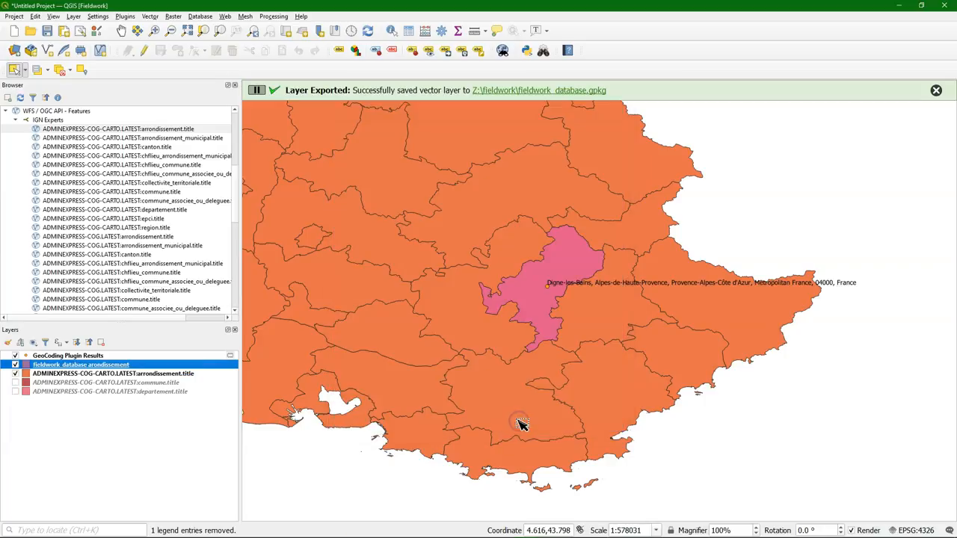
left_click(15, 374)
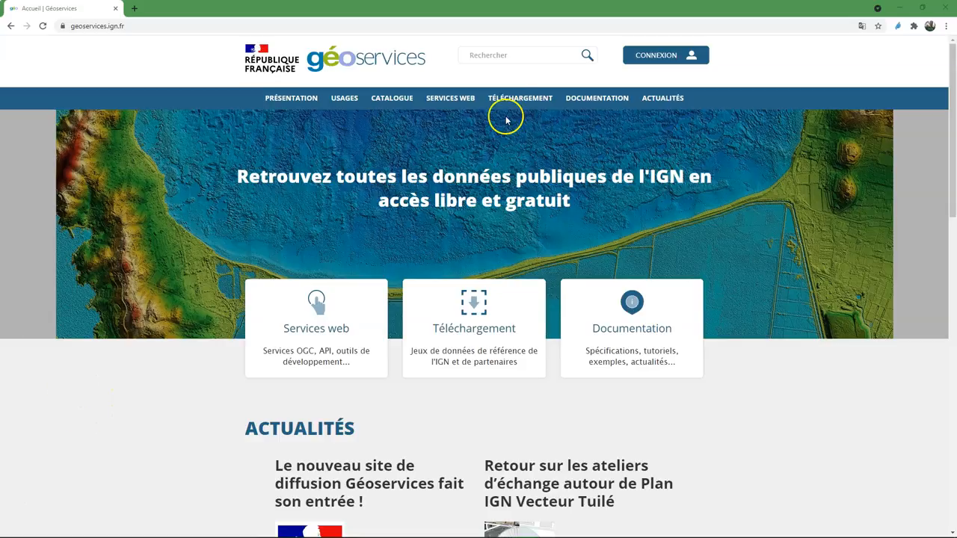
mouse_move(474, 329)
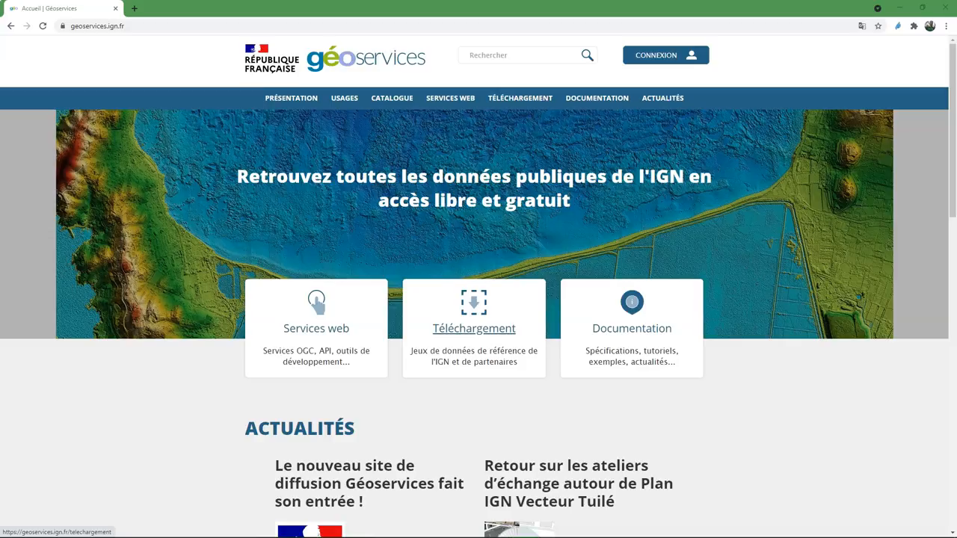
Navigate from the download section through the catalogue to the RGE ALTI page
left_click(474, 329)
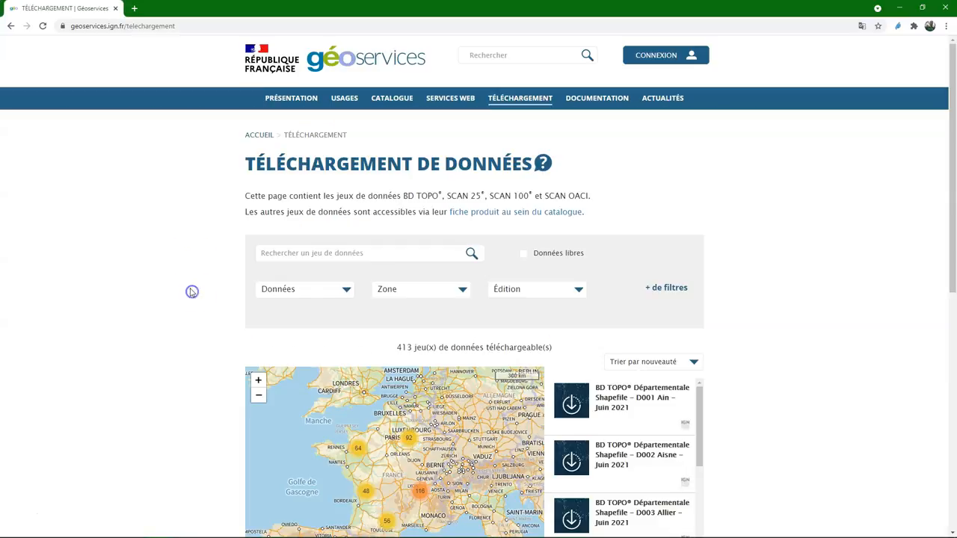
scroll("down", 3)
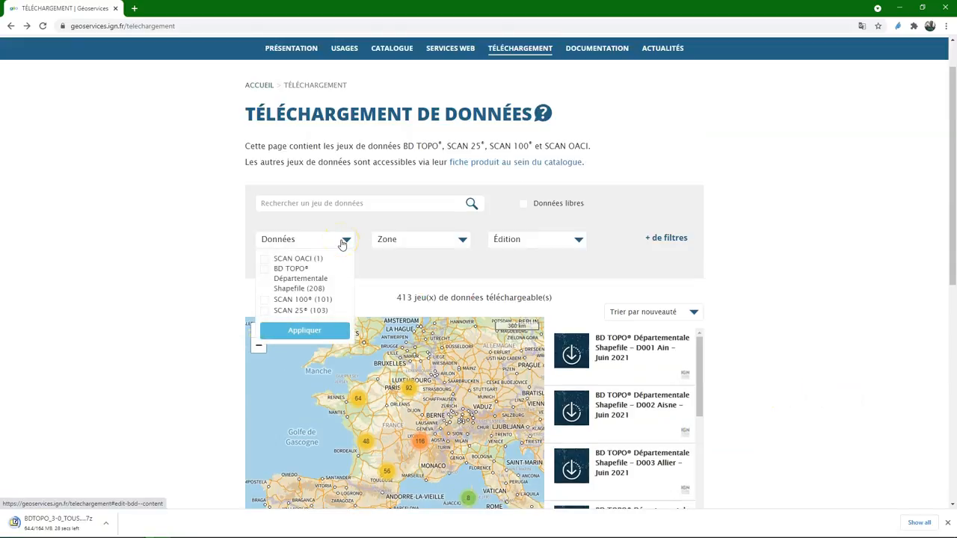
left_click(514, 161)
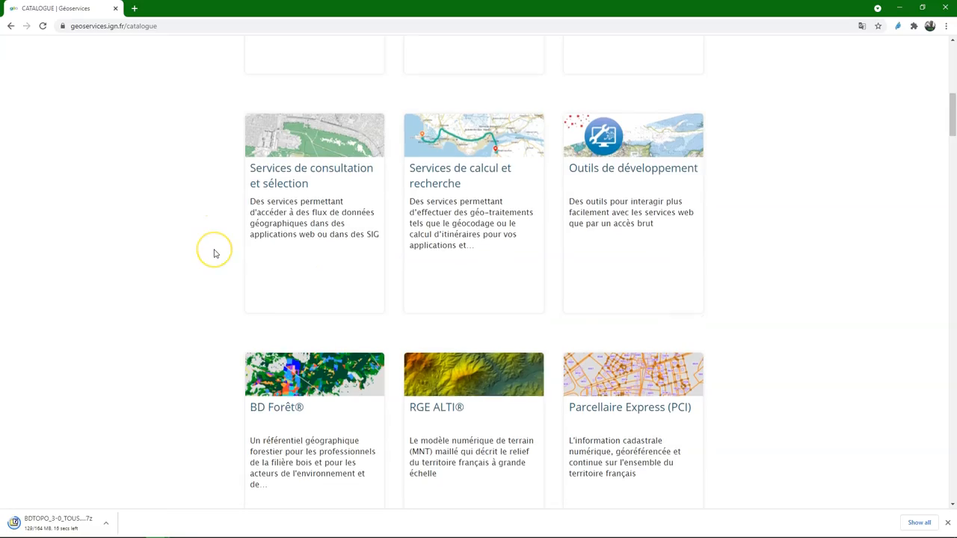
scroll("down", 3)
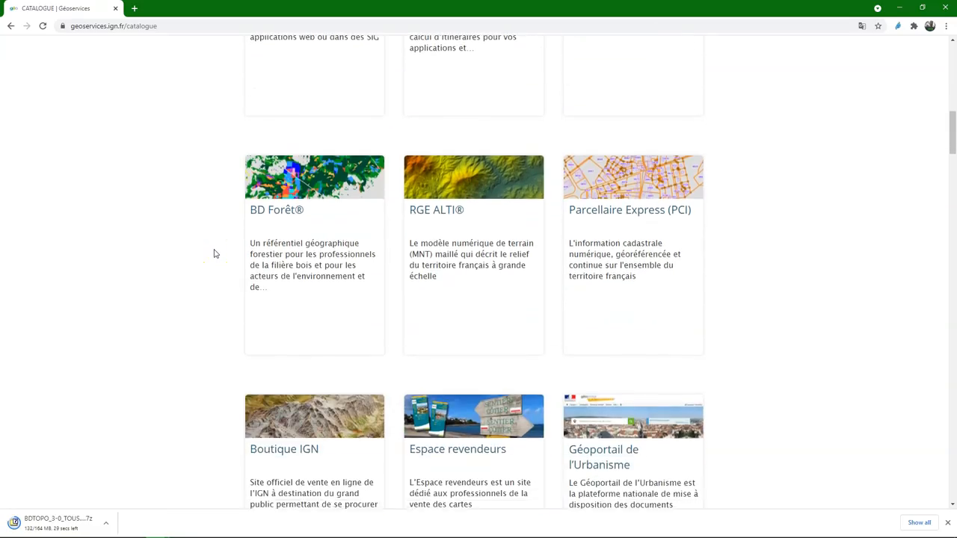
scroll("down", 3)
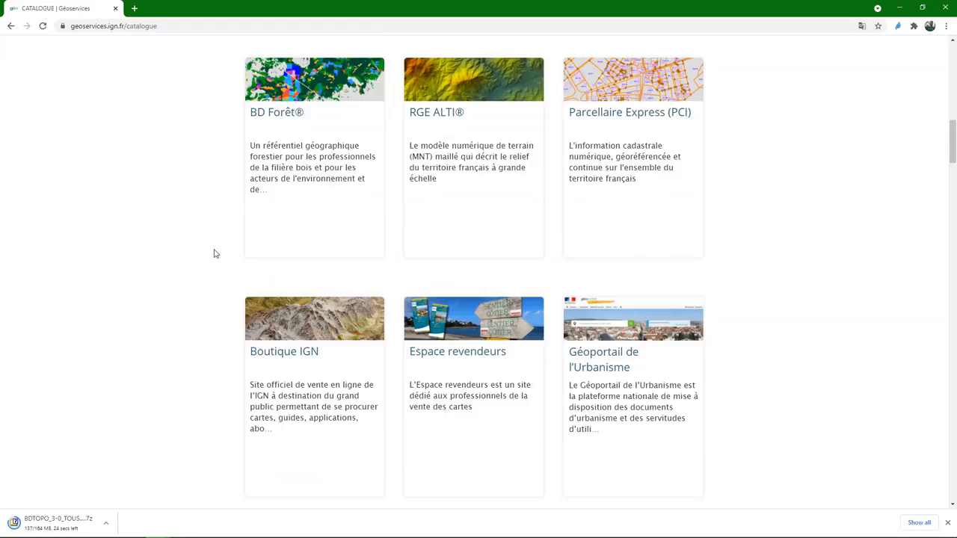
left_click(472, 112)
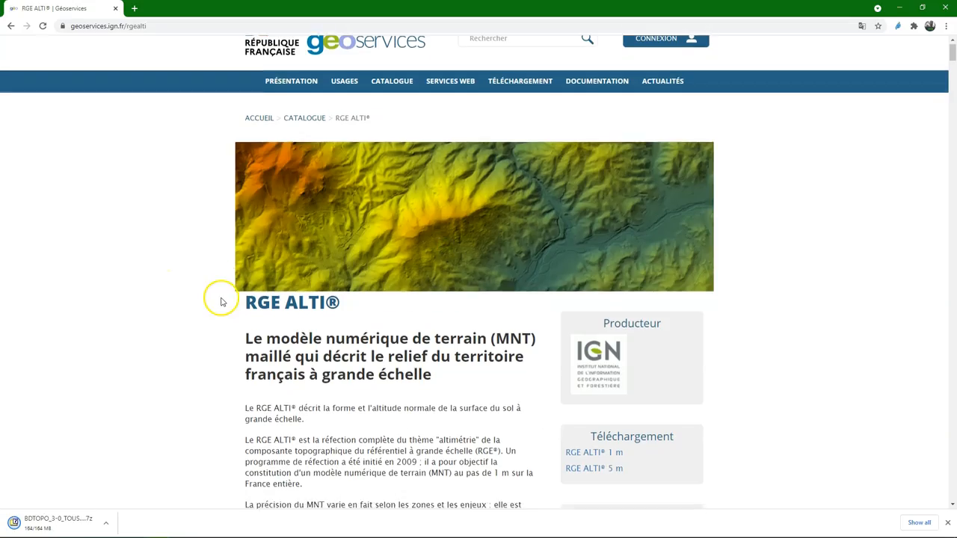
Jump to the RGE ALTI 5 m download list for départements
scroll("down", 3)
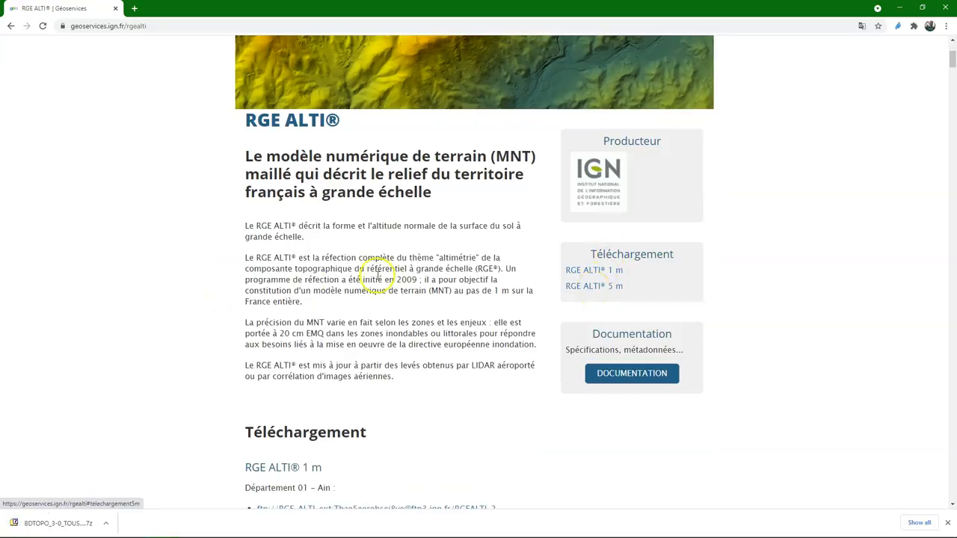
scroll("down", 3)
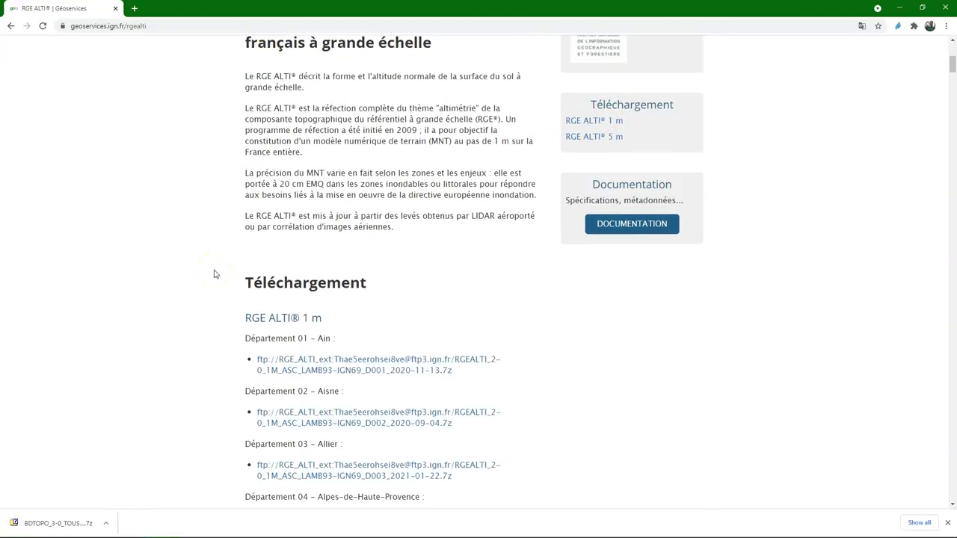
scroll("down", 3)
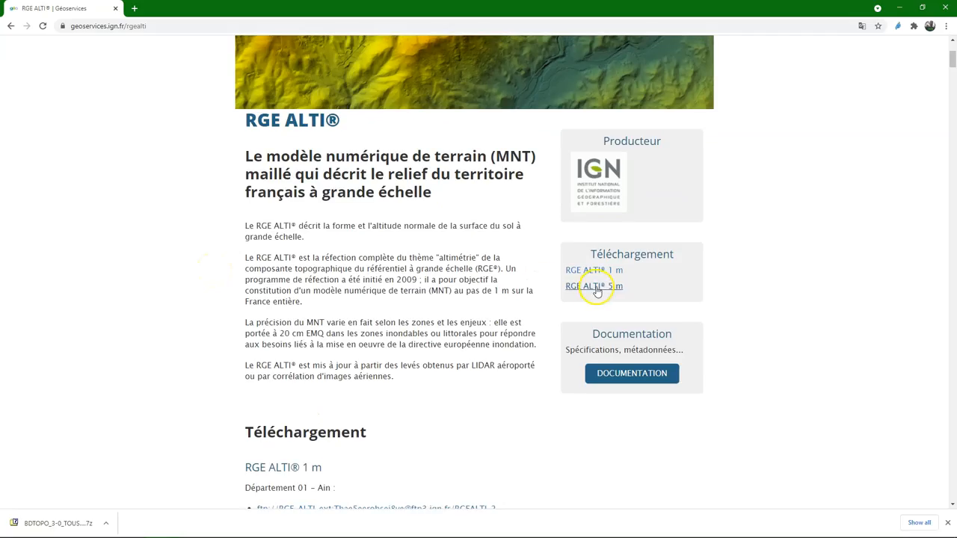
left_click(594, 286)
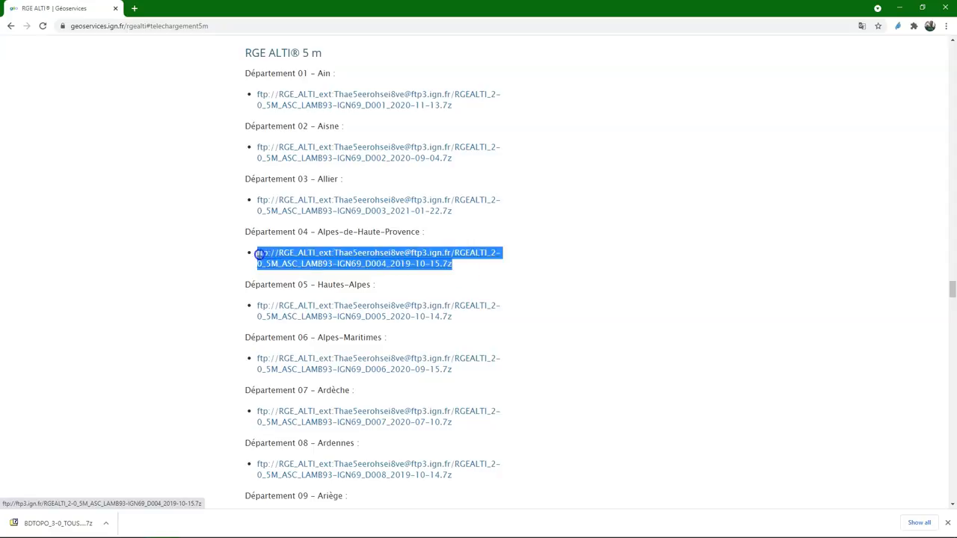
mouse_move(350, 470)
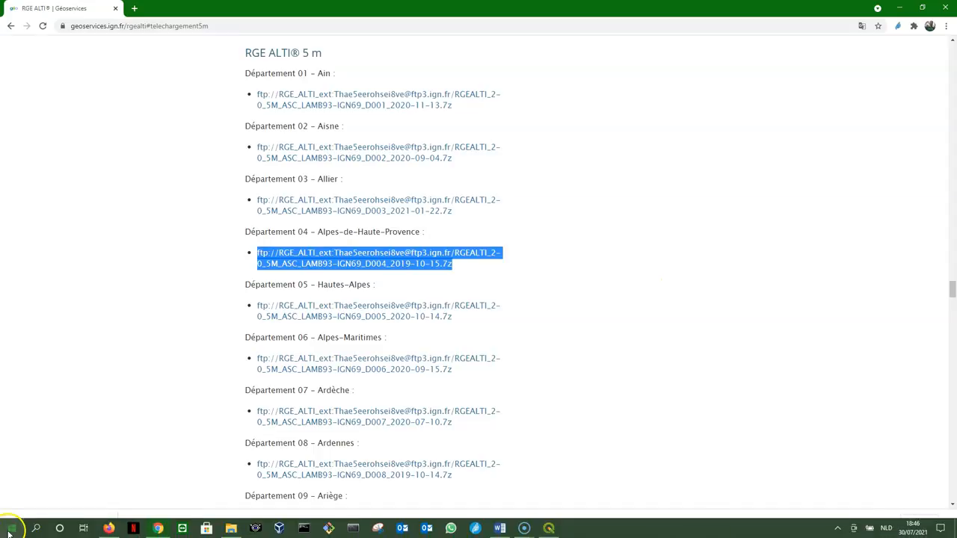
Quickconnect to the IGN server ftp3.ign.fr over plain FTP, accepting the unencrypted warning
left_click(12, 530)
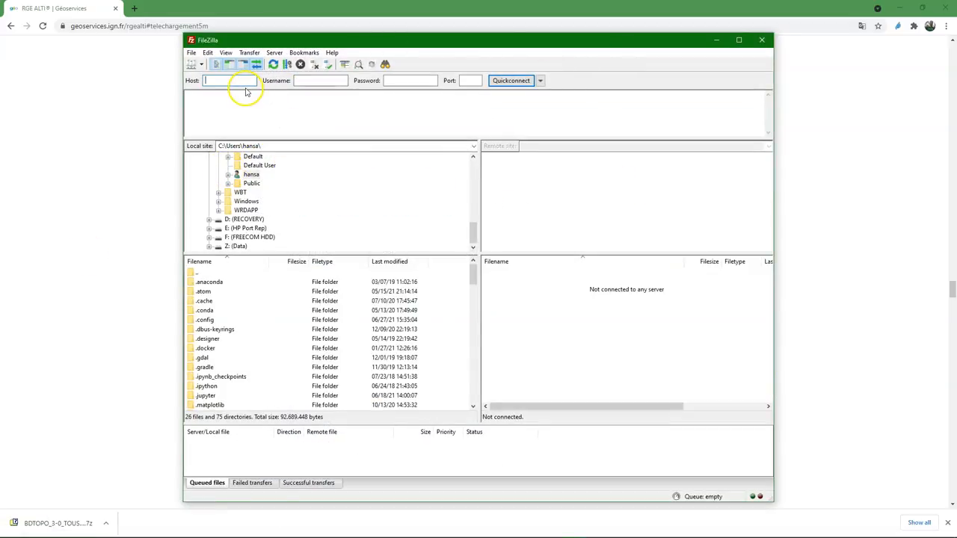
type("004_2019-10-15.7z")
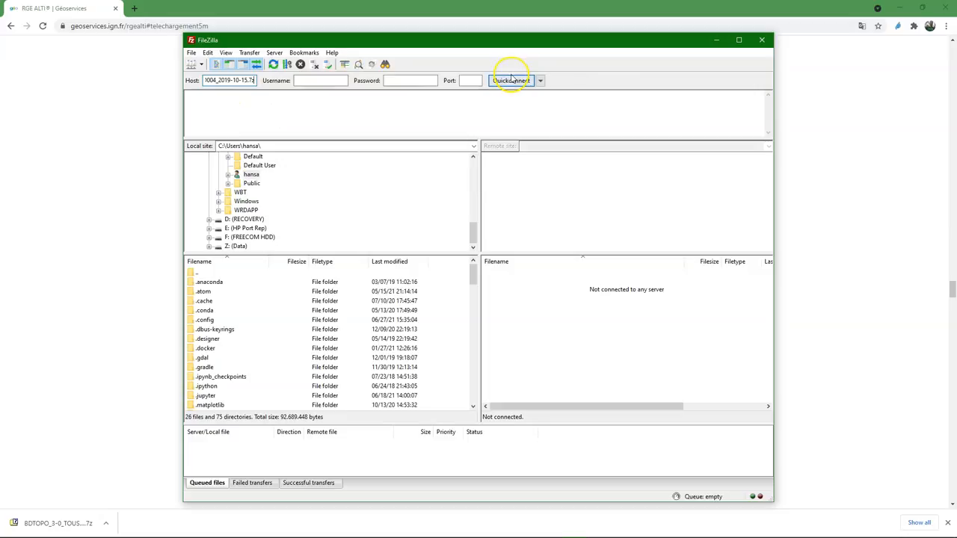
left_click(511, 80)
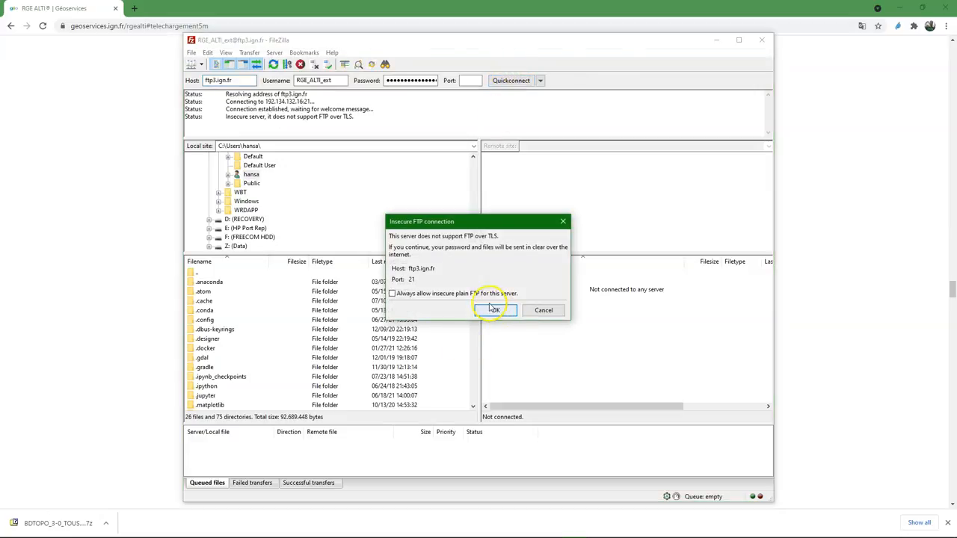
left_click(494, 309)
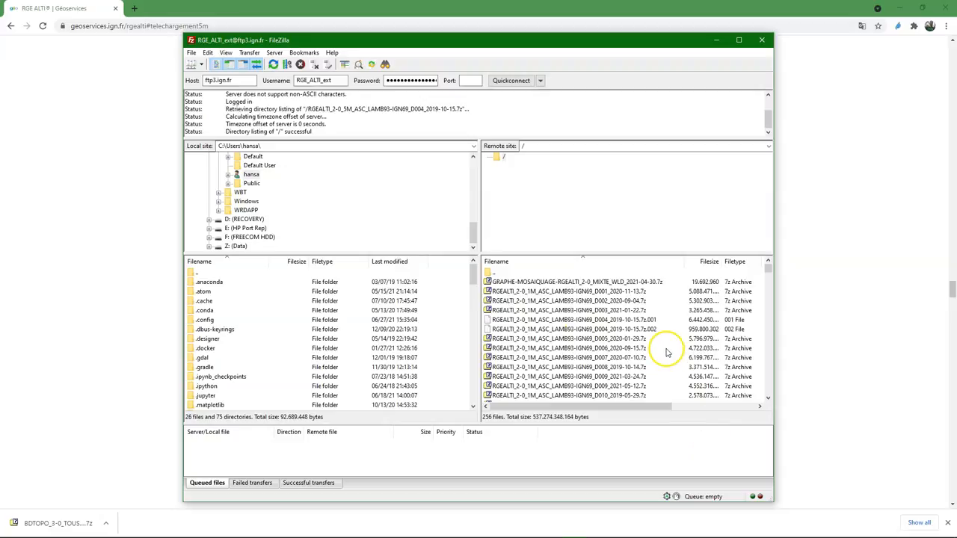
mouse_move(619, 335)
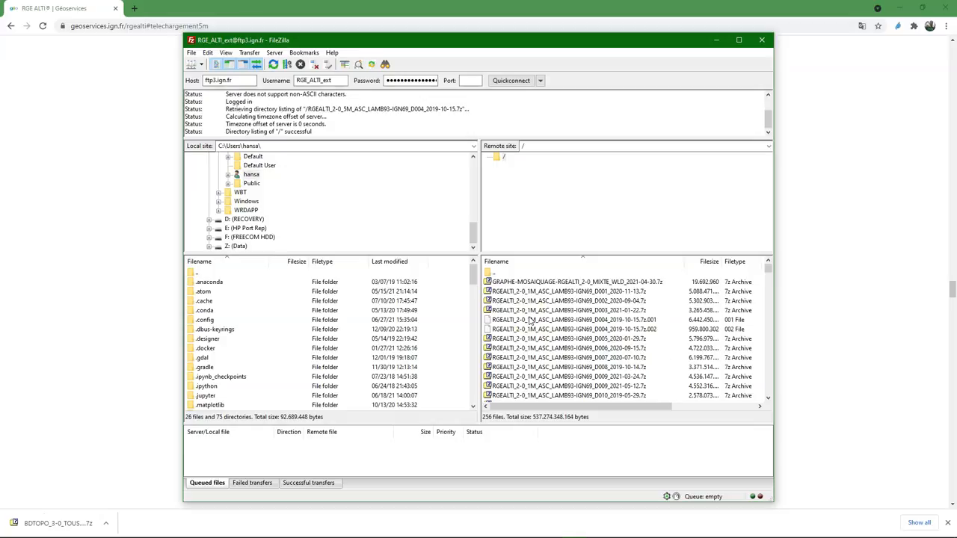
Scroll the remote listing of RGE ALTI 5 m archives and pick one to download
scroll("down", 3)
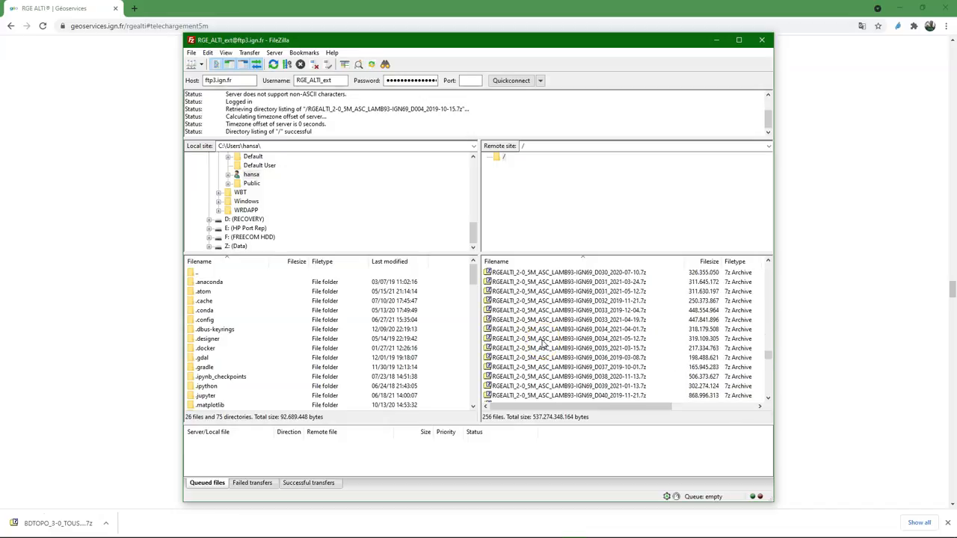
scroll("down", 3)
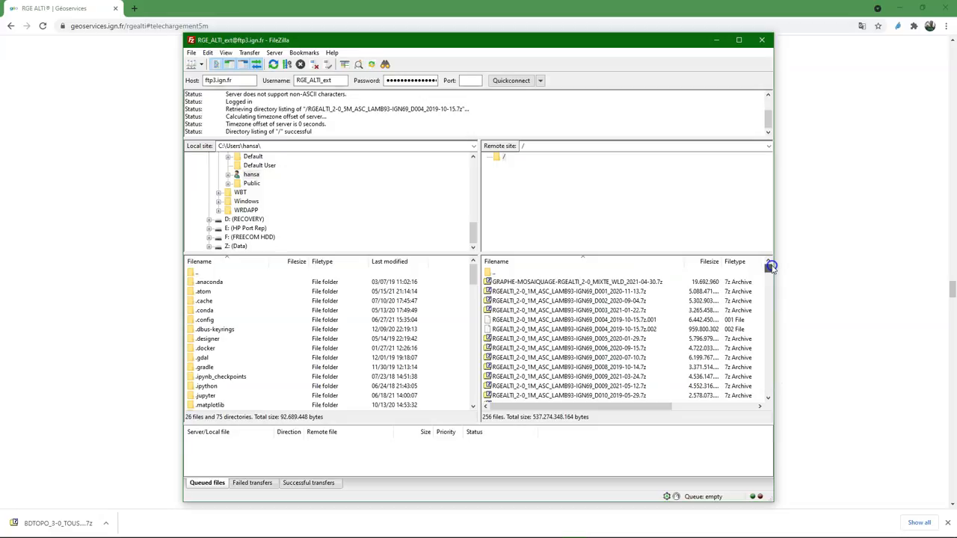
left_click(584, 281)
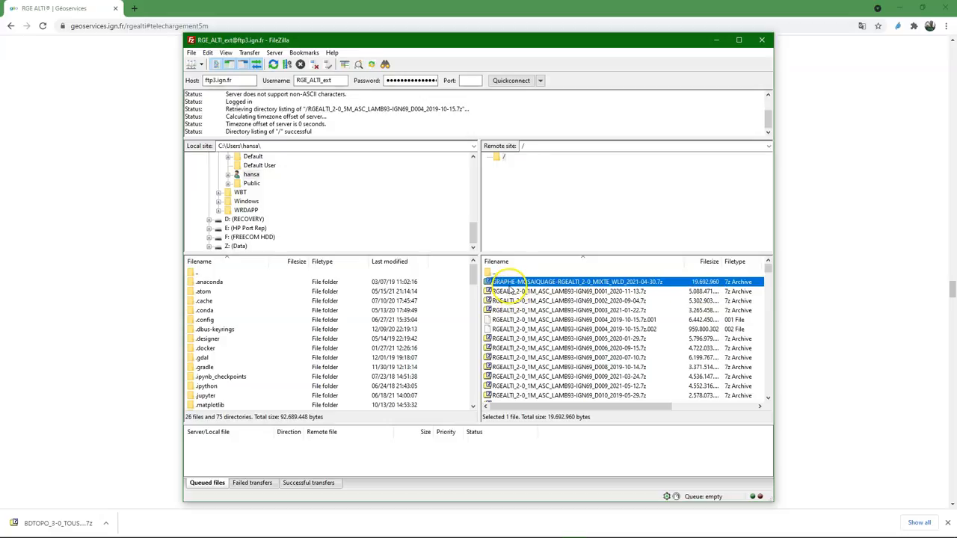
Open the downloaded mosaic archive in 7-Zip and start copying the TA_RGEALTI_FR_LAMB93 index files
right_click(228, 368)
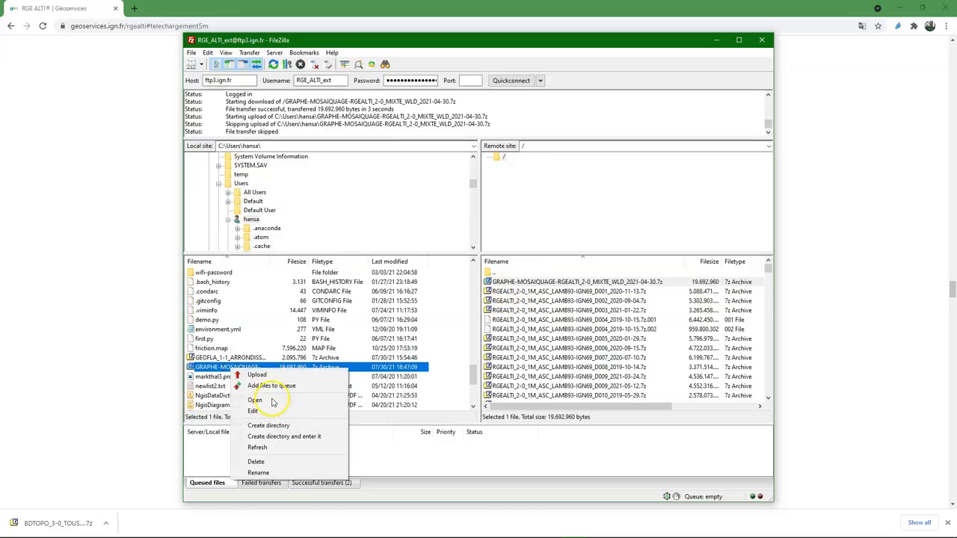
left_click(255, 400)
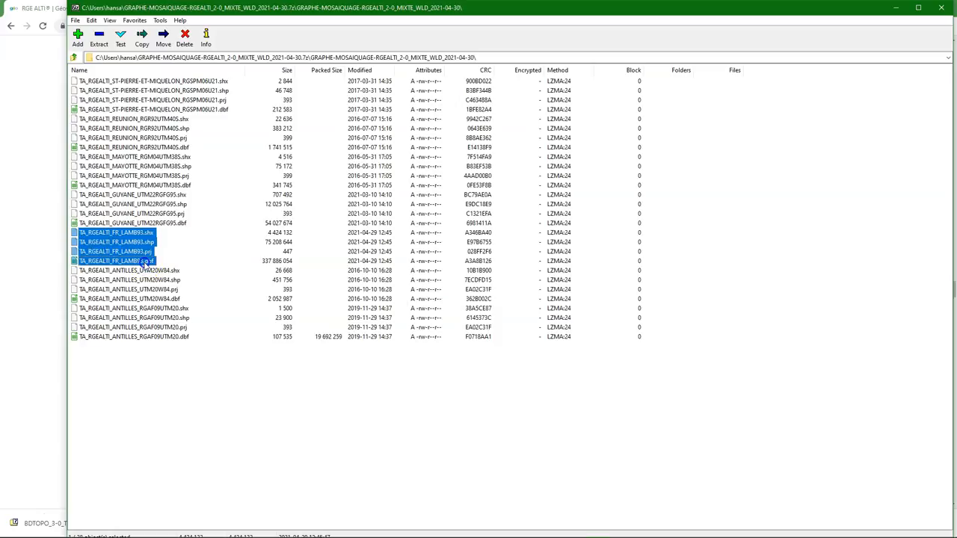
left_click(99, 37)
type("Z:")
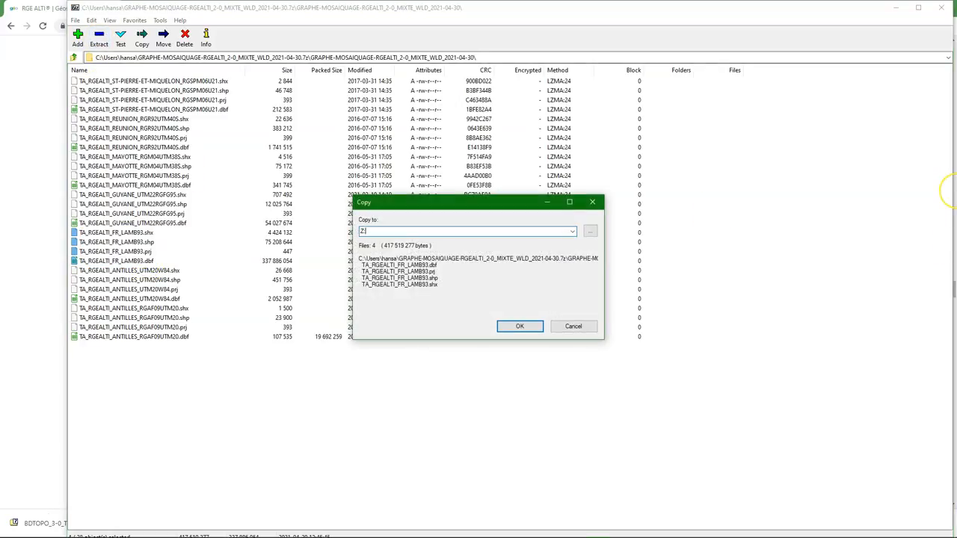
Extract the Lambert-93 tile index shapefile parts to Z:\RGEALTI\
type("\\")
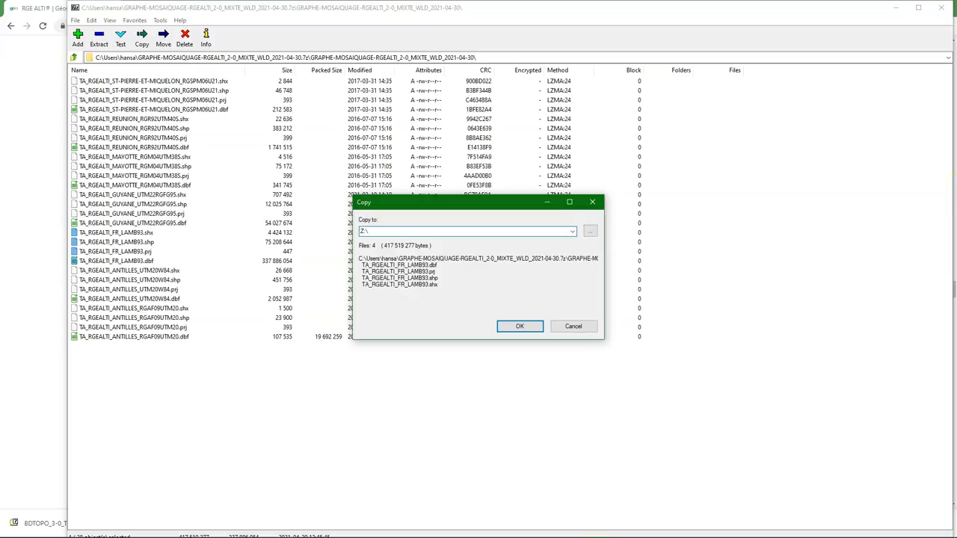
type("R")
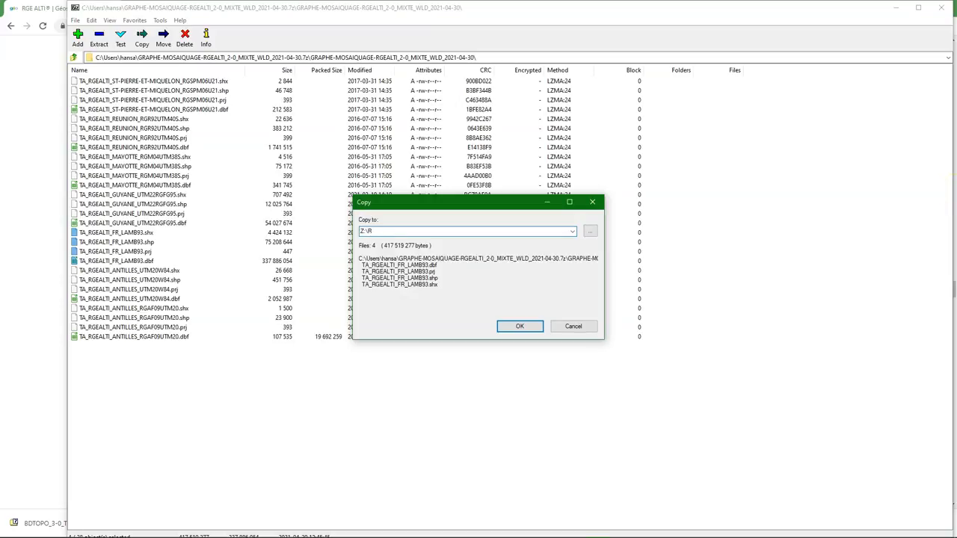
type("GEALTI")
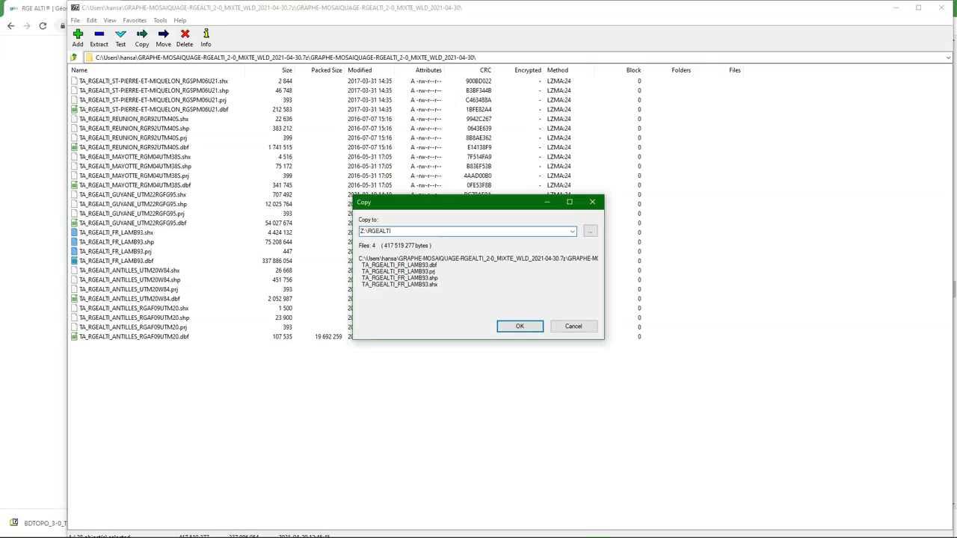
left_click(521, 326)
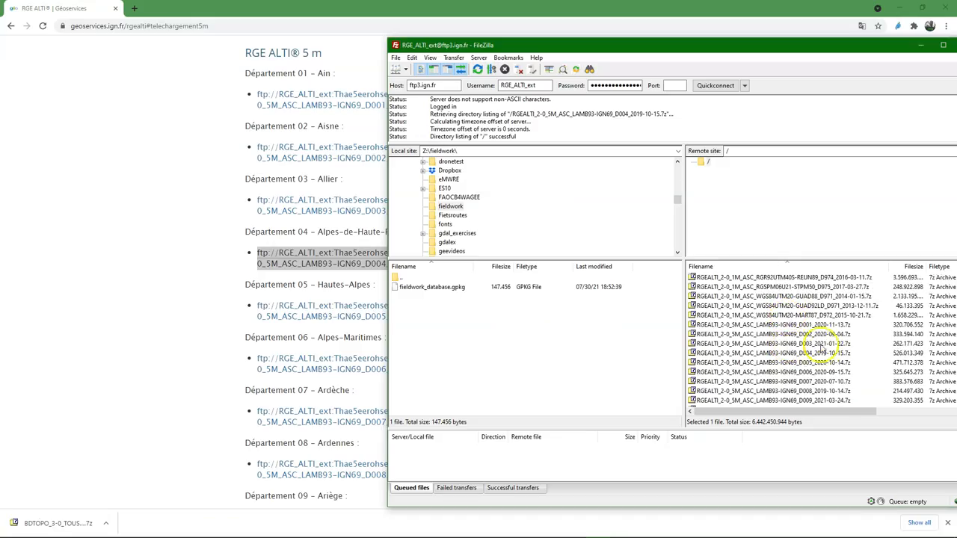
Open the D004 5 m archive from Z:\fieldwork and browse into RGEALTI > 1_DONNEES_LIVRAISON
left_click(785, 353)
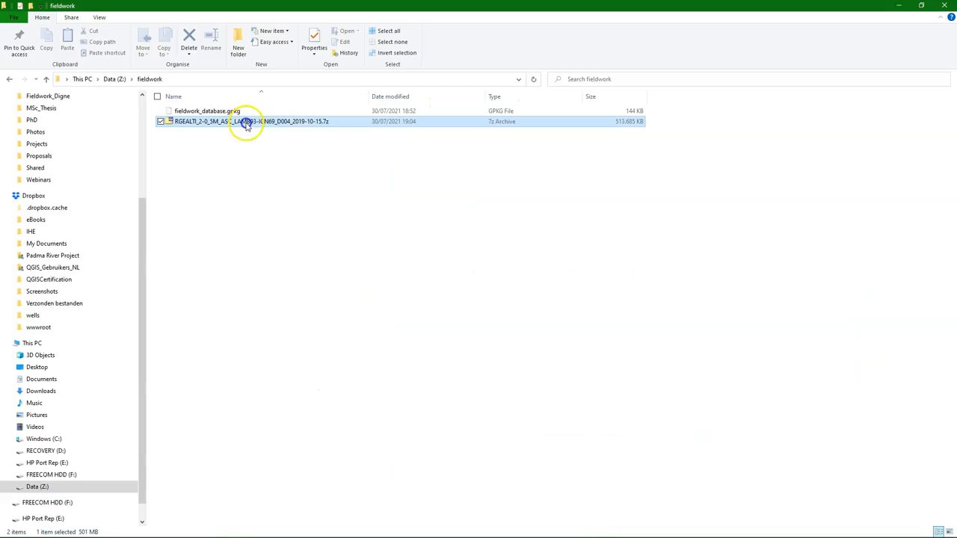
mouse_move(252, 121)
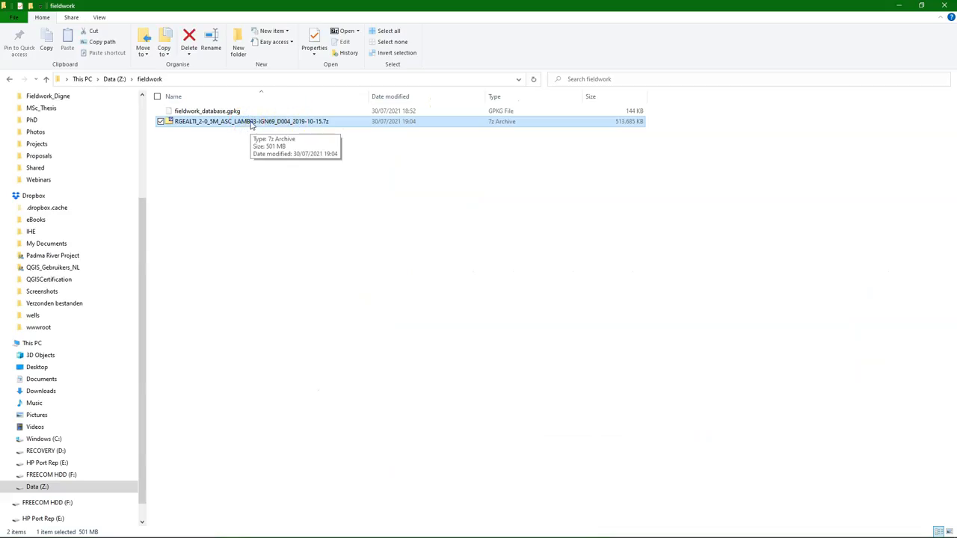
double_click(251, 121)
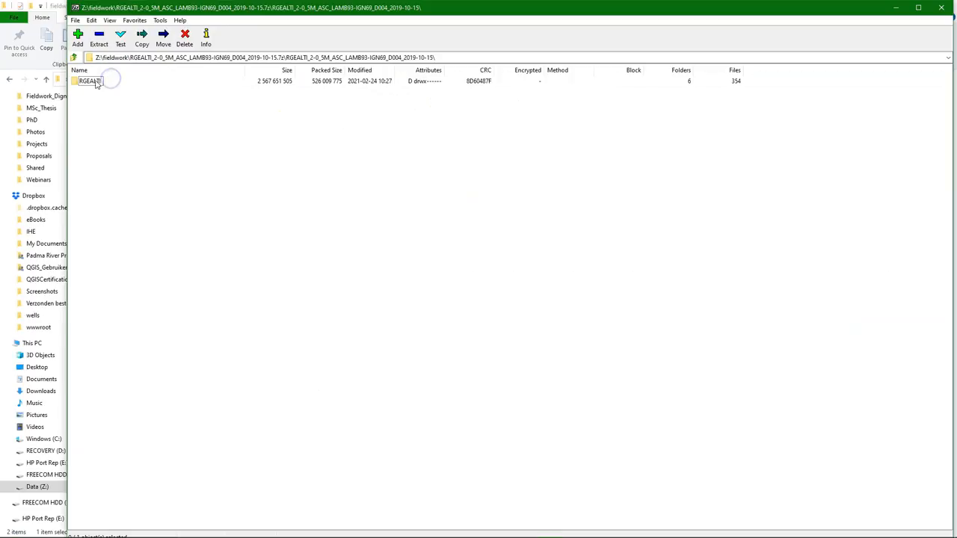
double_click(89, 81)
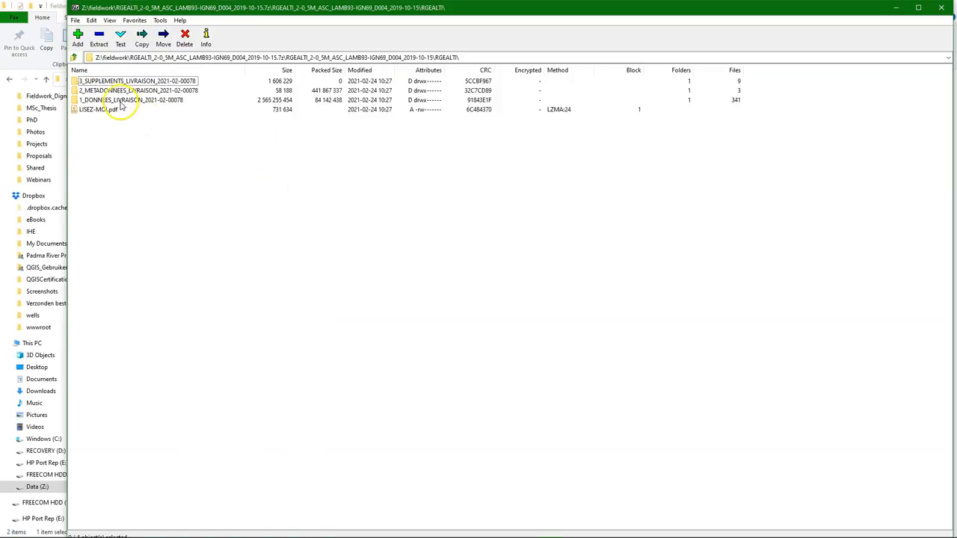
double_click(131, 99)
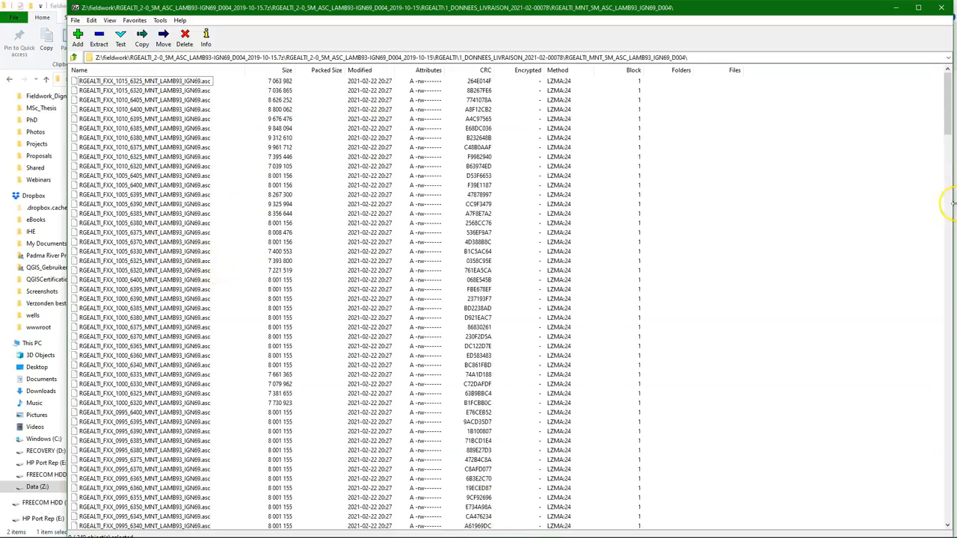
Extract the MNT folder of 5 m ASC elevation tiles into the fieldwork folder
scroll("down", 3)
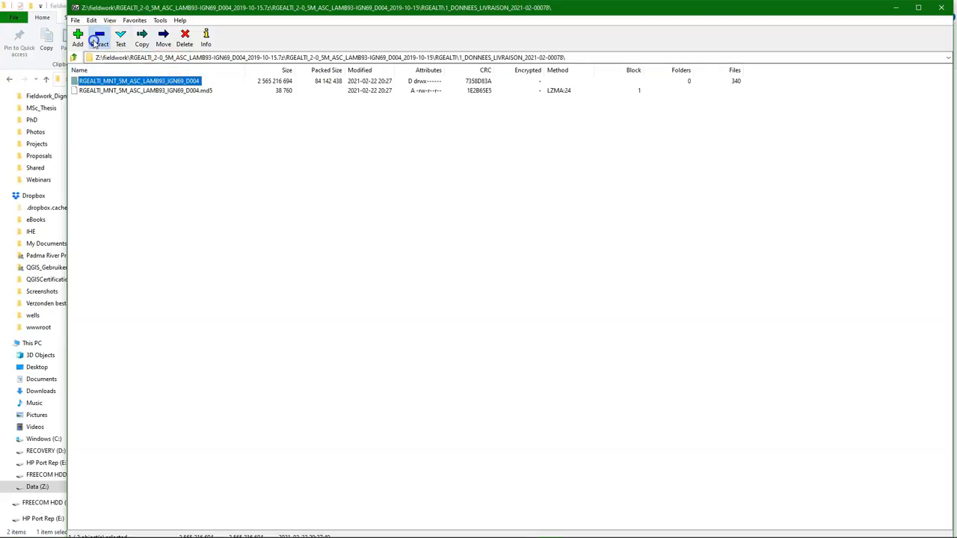
left_click(140, 35)
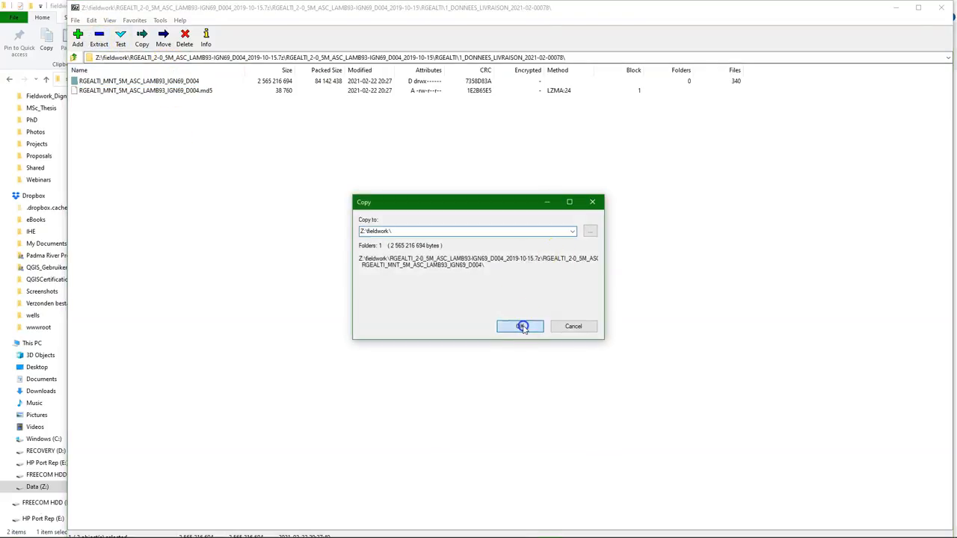
left_click(520, 326)
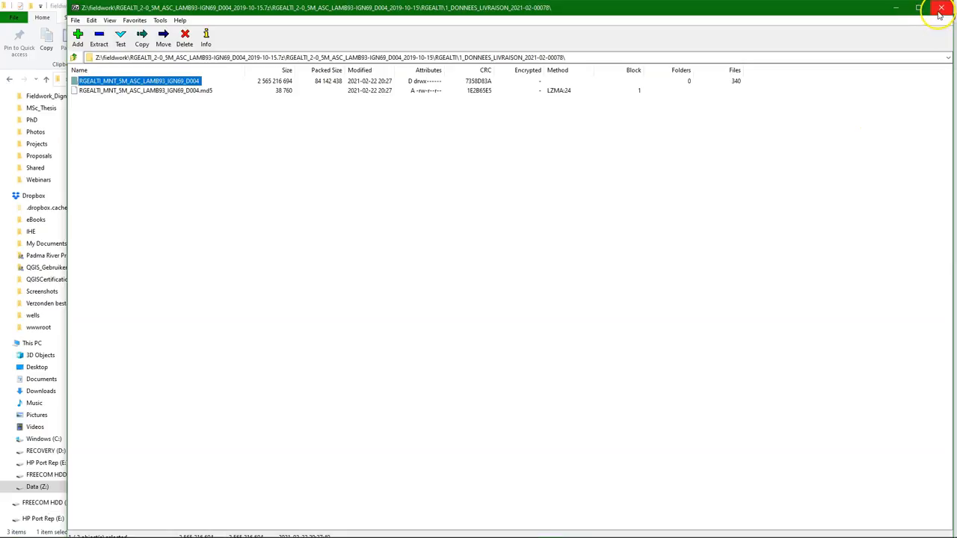
Install the QuickMapServices plugin from the QGIS plugin manager
left_click(940, 7)
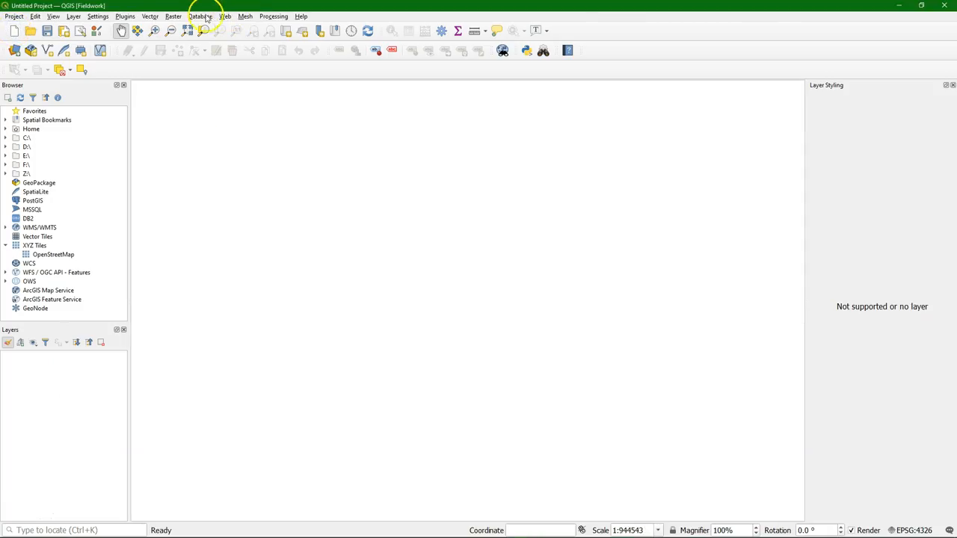
left_click(125, 15)
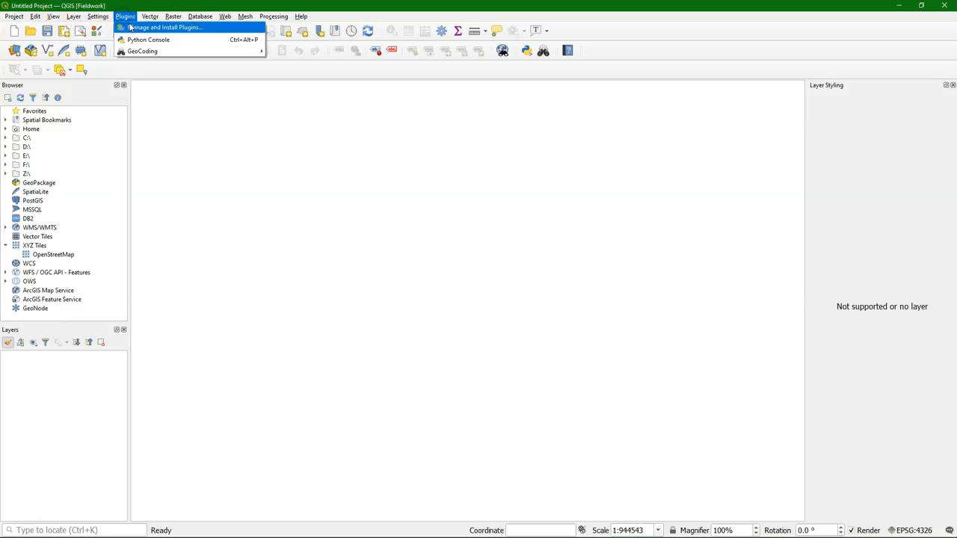
left_click(165, 27)
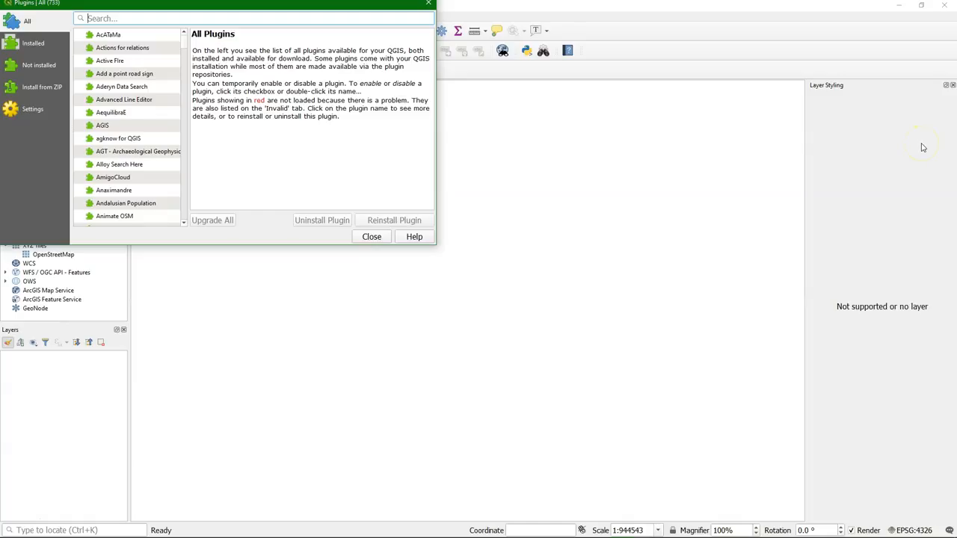
type("quickmap")
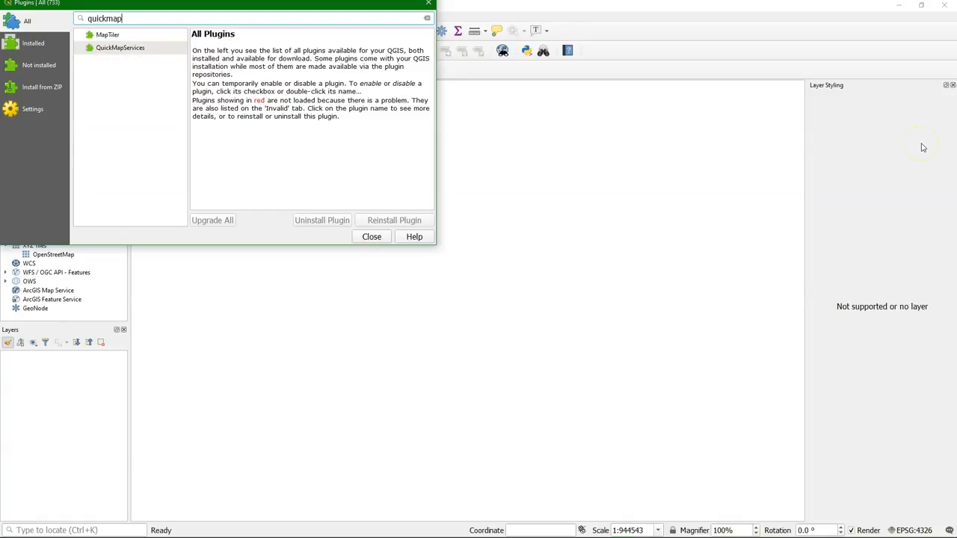
left_click(119, 46)
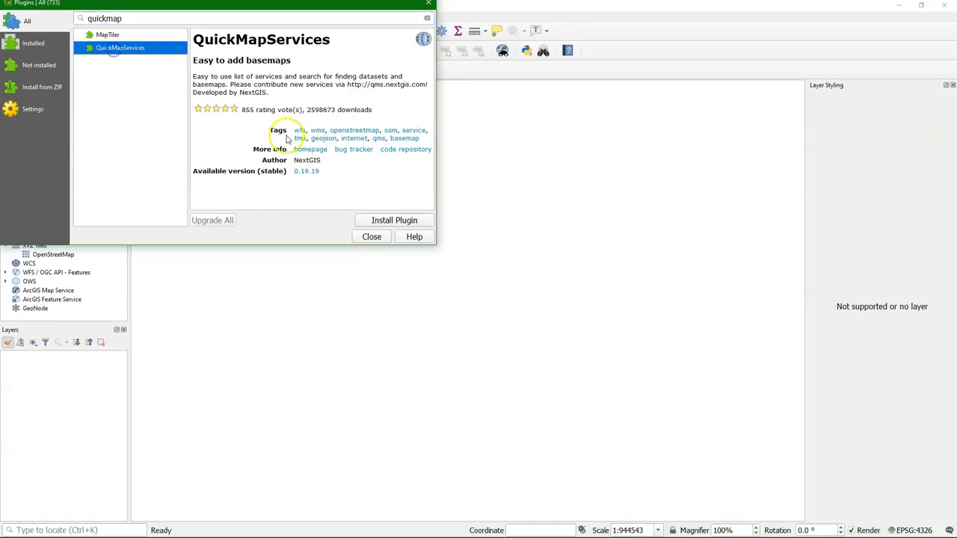
left_click(395, 220)
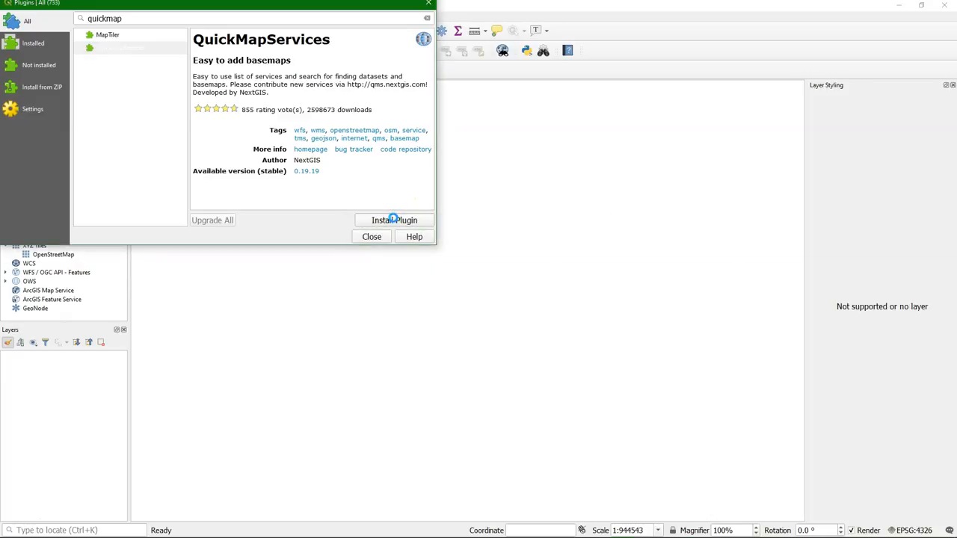
left_click(371, 237)
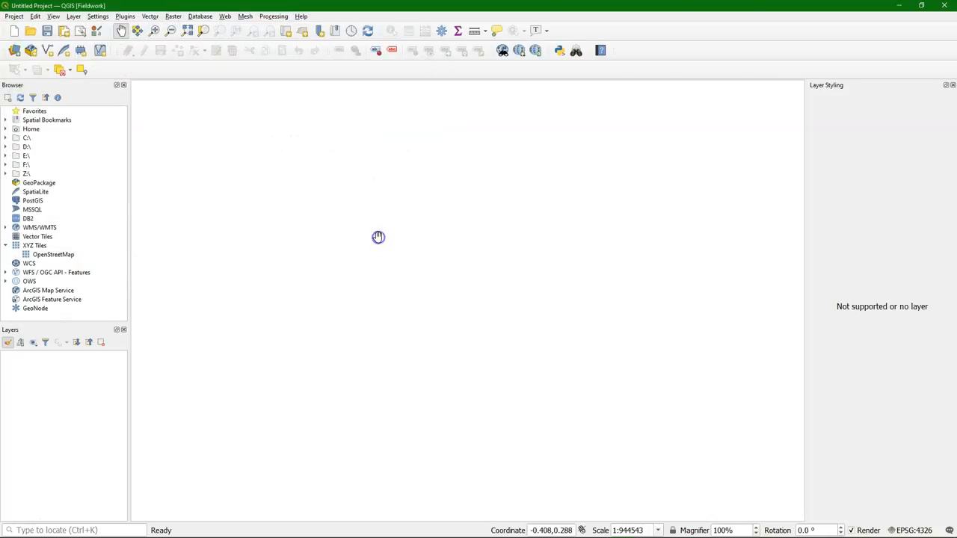
Download the QuickMapServices contributed services pack from its More services settings
left_click(224, 15)
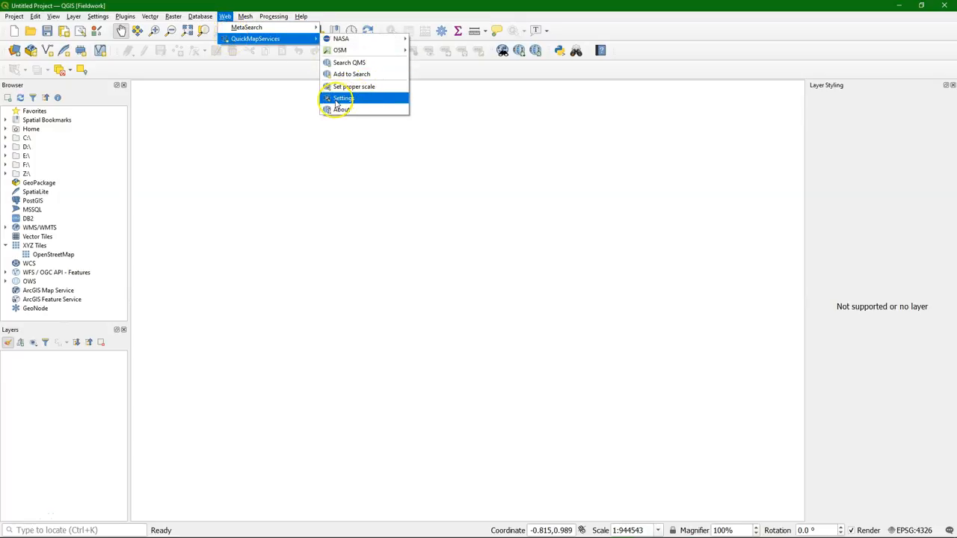
left_click(341, 99)
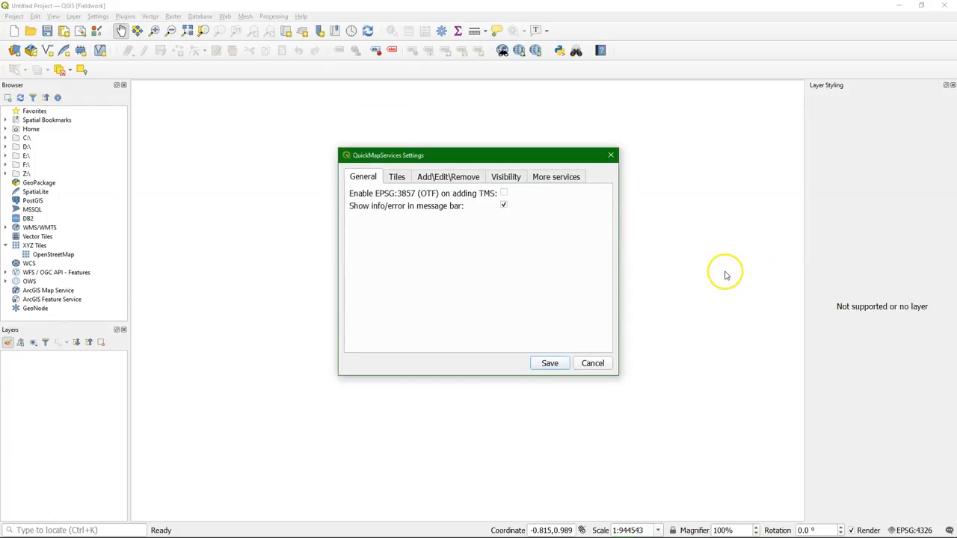
left_click(557, 177)
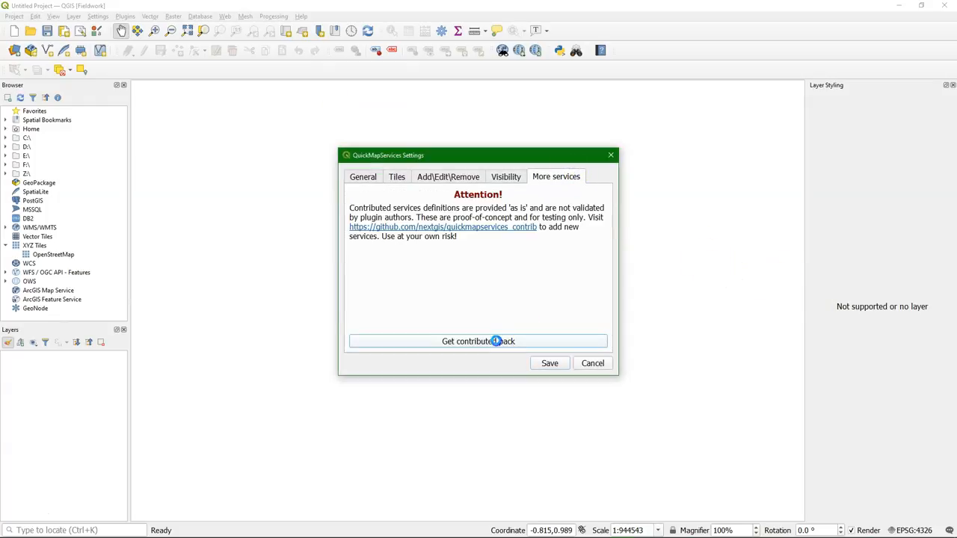
left_click(478, 341)
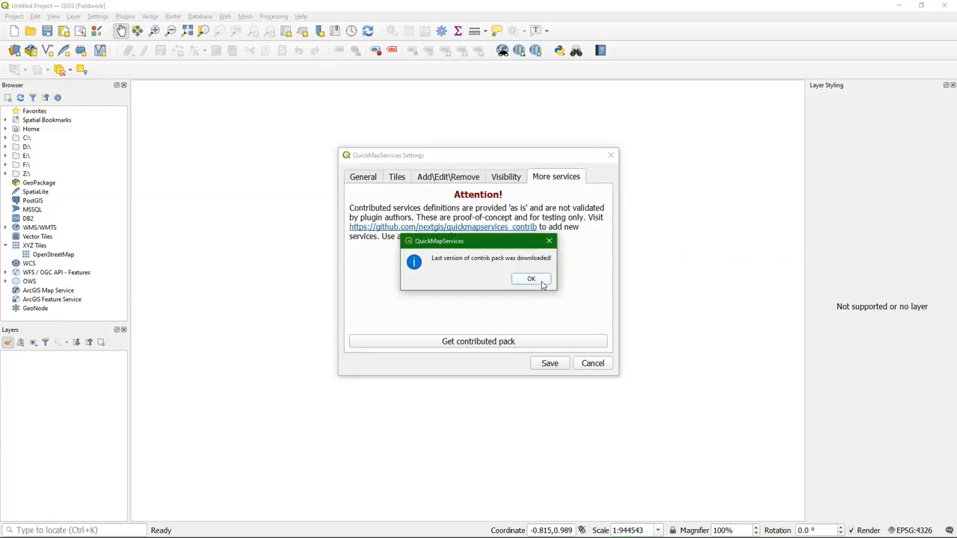
left_click(531, 278)
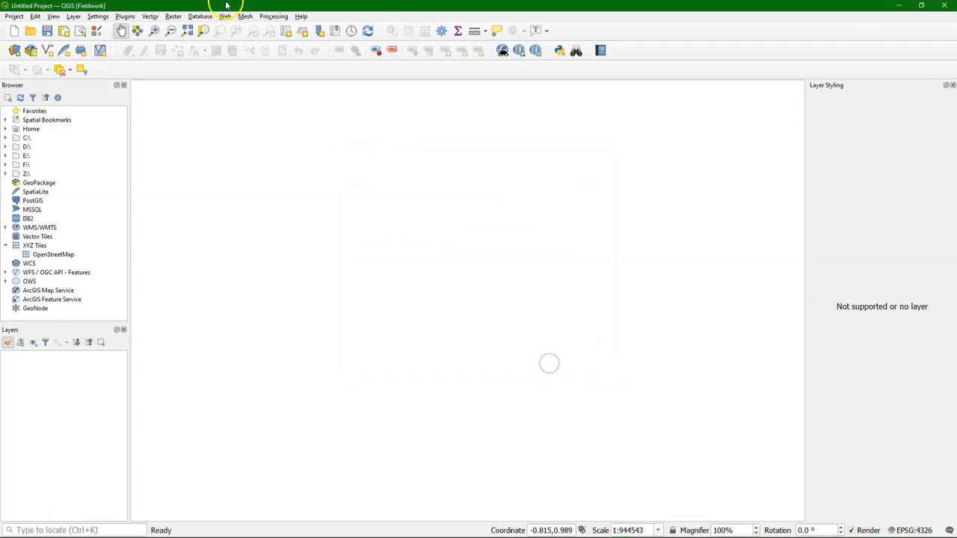
Add the OSM Standard basemap from QuickMapServices
left_click(224, 15)
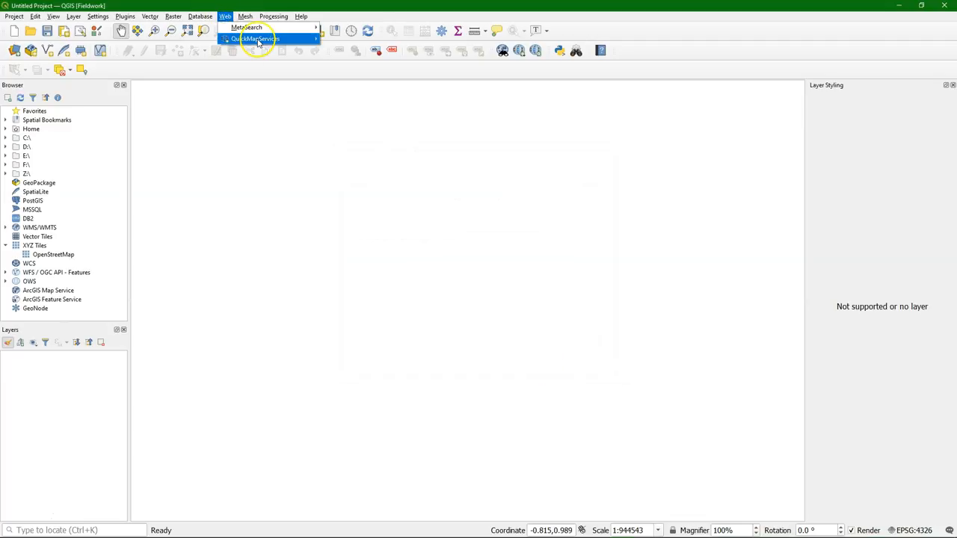
mouse_move(341, 326)
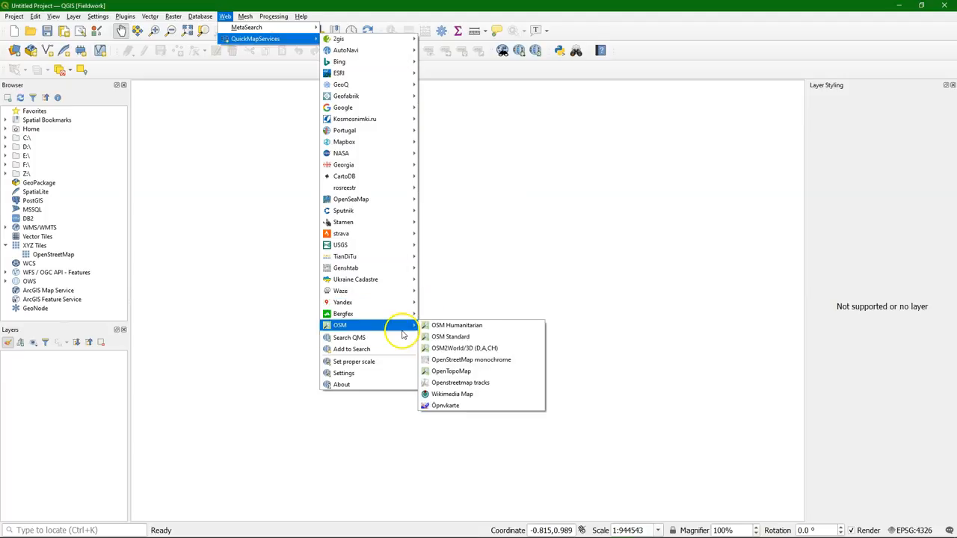
left_click(450, 337)
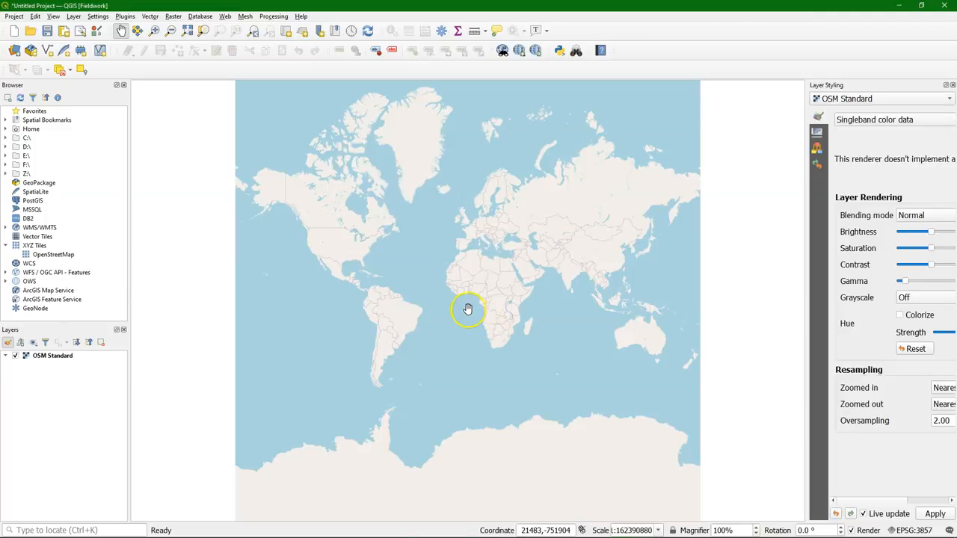
left_click(576, 50)
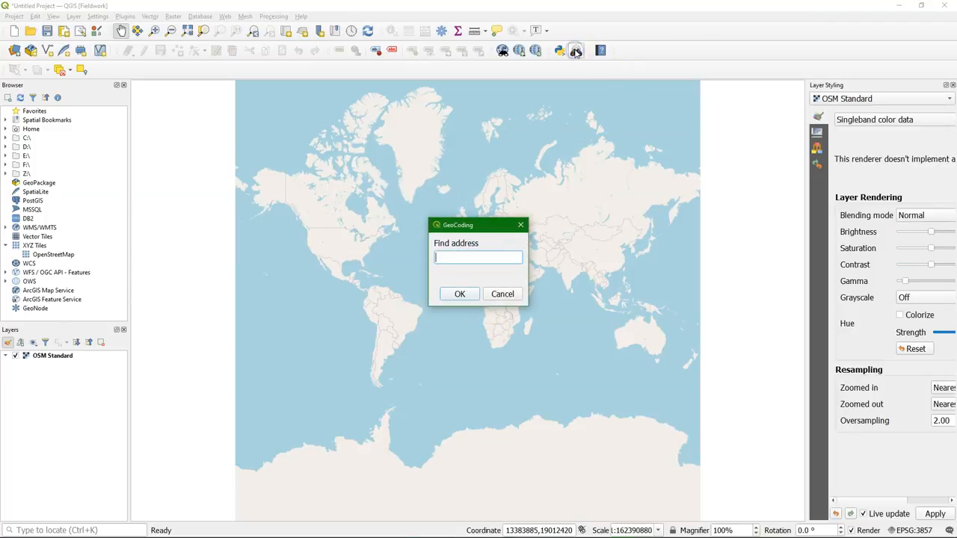
Geocode the Digne-les-Bains address, zoom to the chosen result and close in on the town
left_click(459, 293)
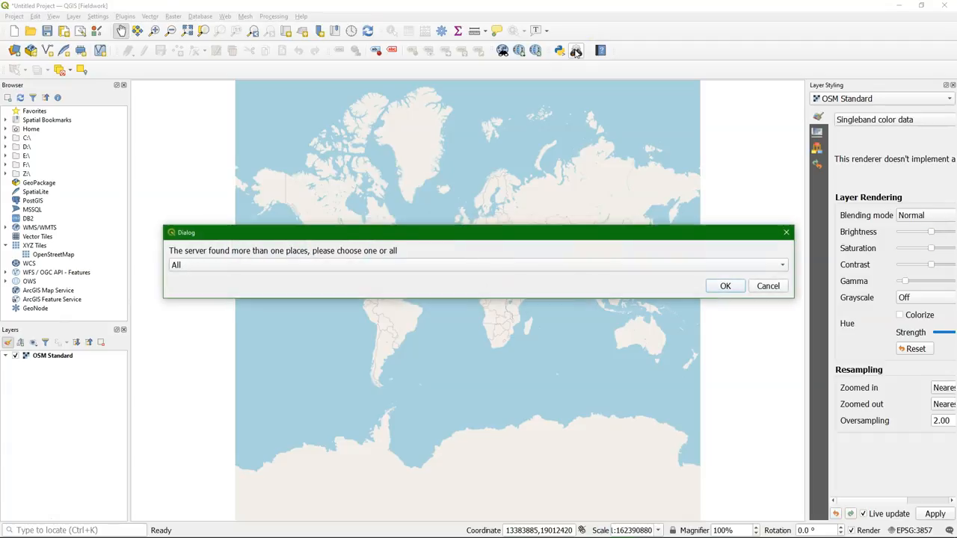
left_click(782, 264)
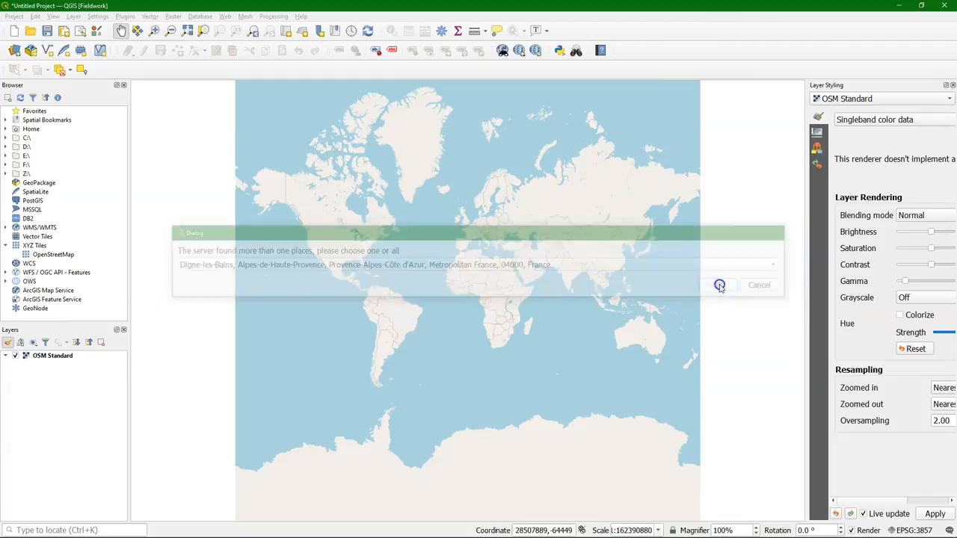
left_click(719, 284)
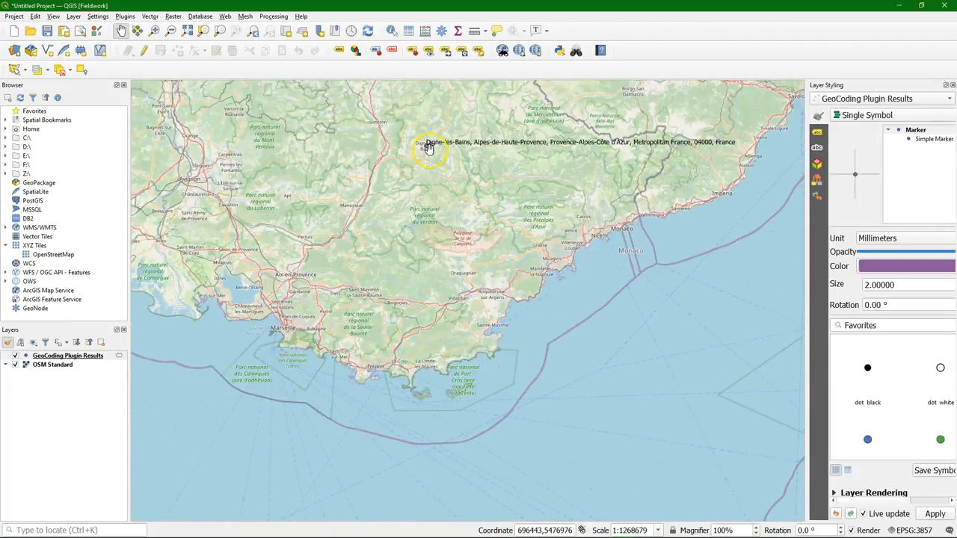
left_click_drag(430, 142, 457, 285)
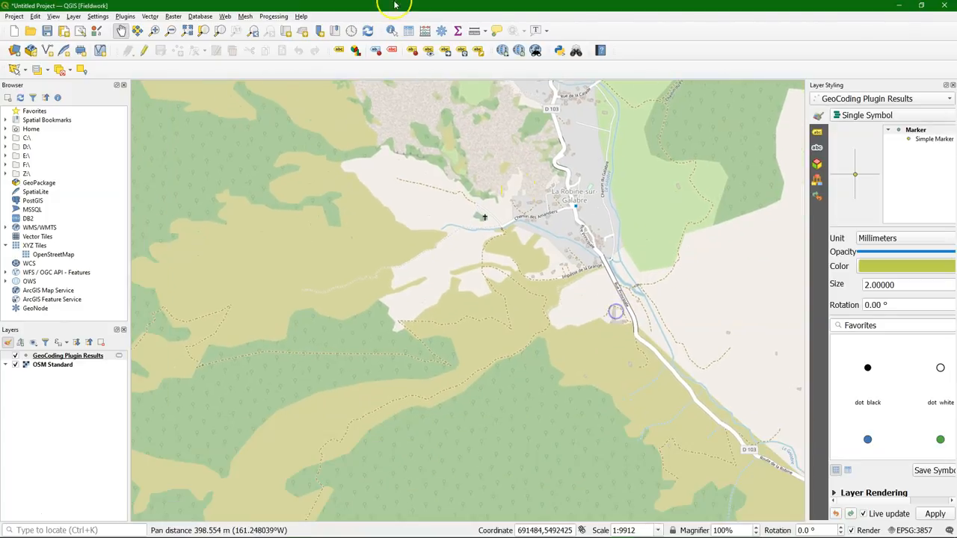
Add the Google Hybrid imagery basemap and pan into the forested valley near Le Forest
left_click(224, 15)
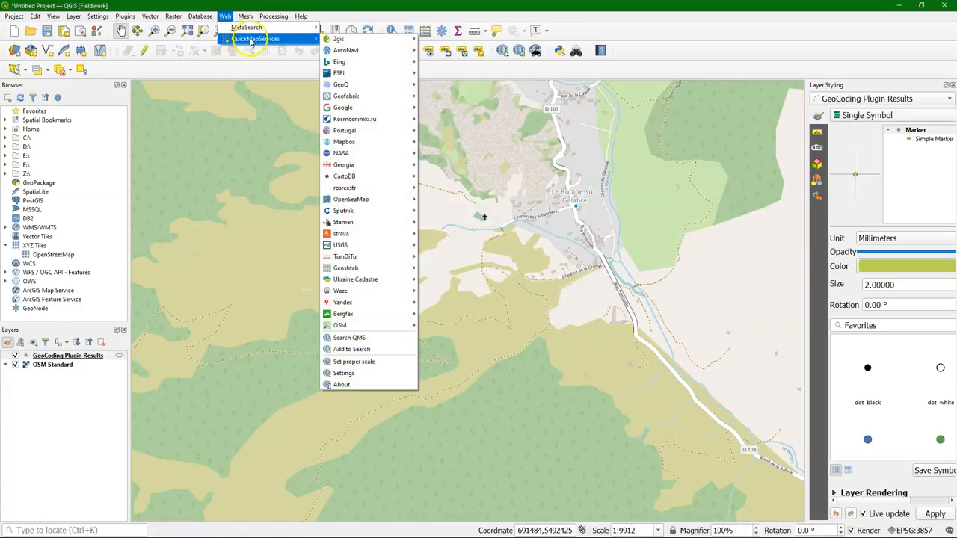
mouse_move(343, 108)
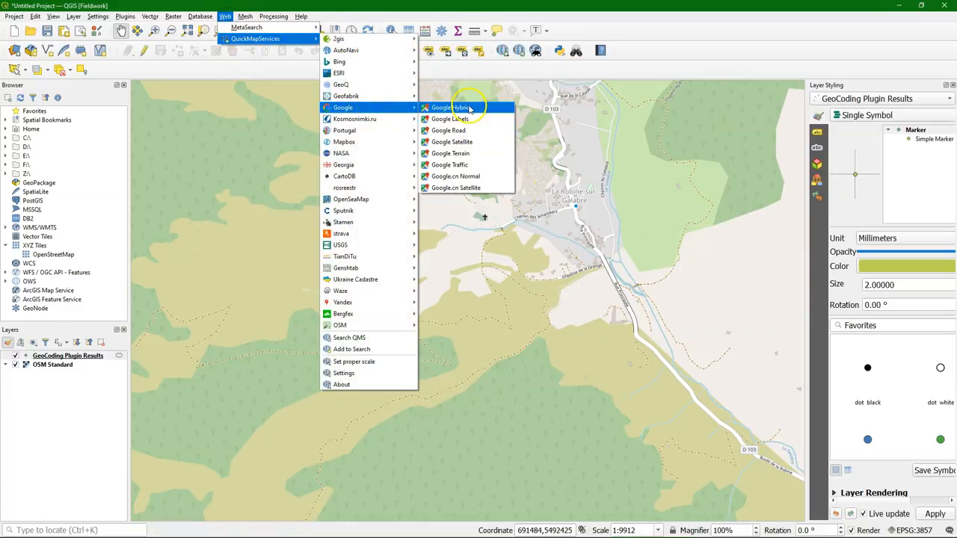
left_click(448, 108)
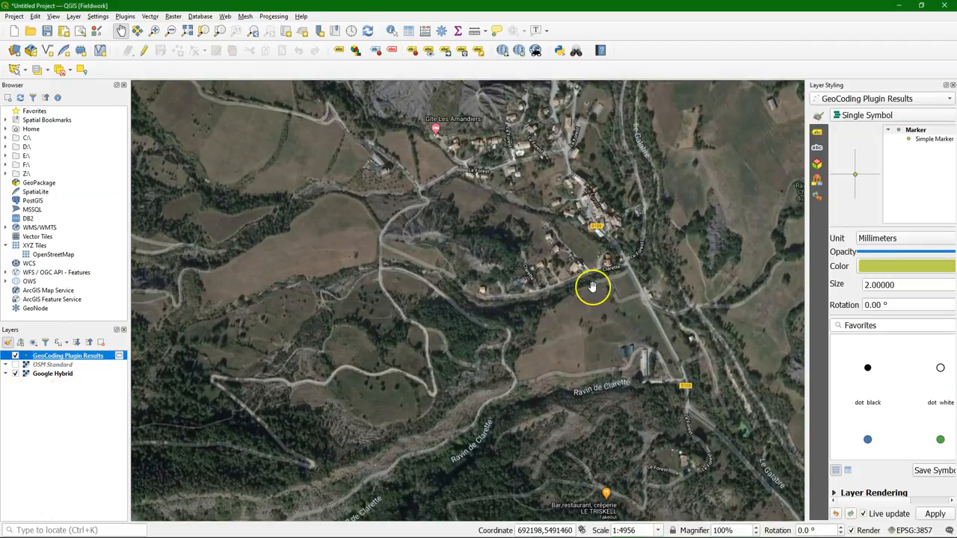
left_click_drag(592, 287, 589, 322)
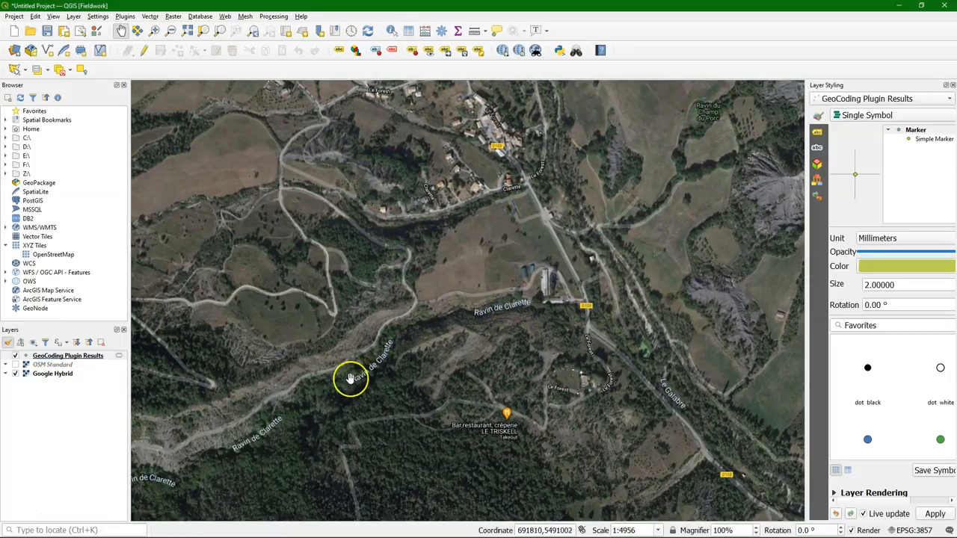
left_click_drag(350, 377, 230, 317)
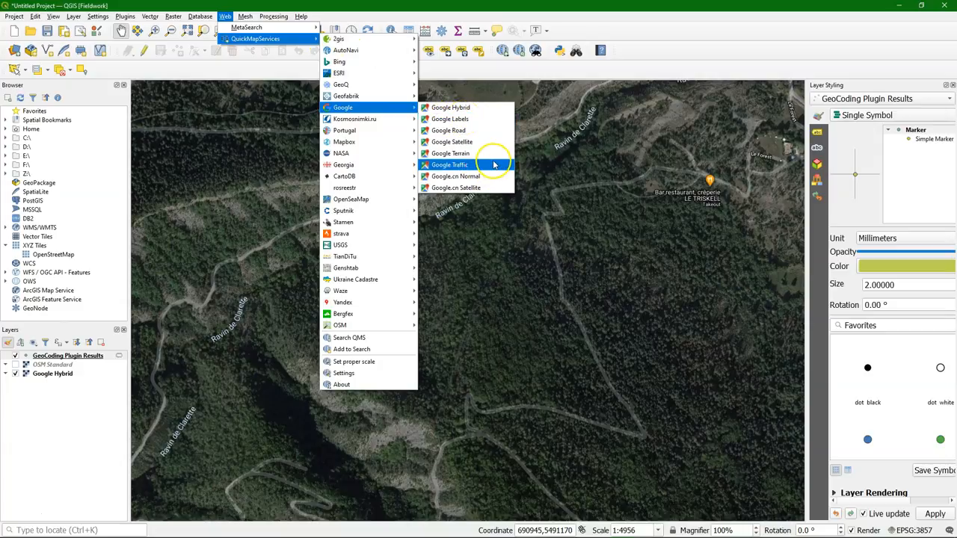
Add Google Terrain and hide Google Hybrid so the valley shows as shaded relief
left_click(450, 153)
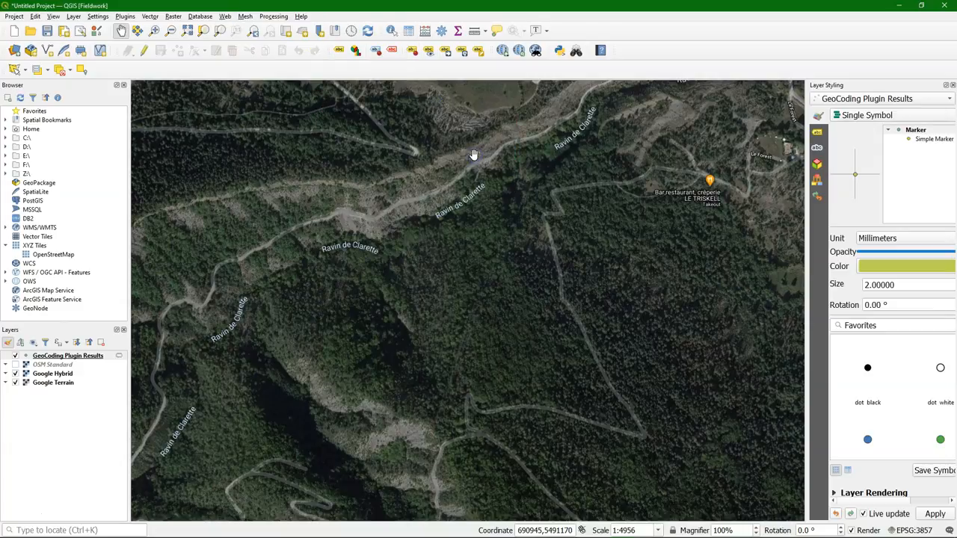
left_click(15, 374)
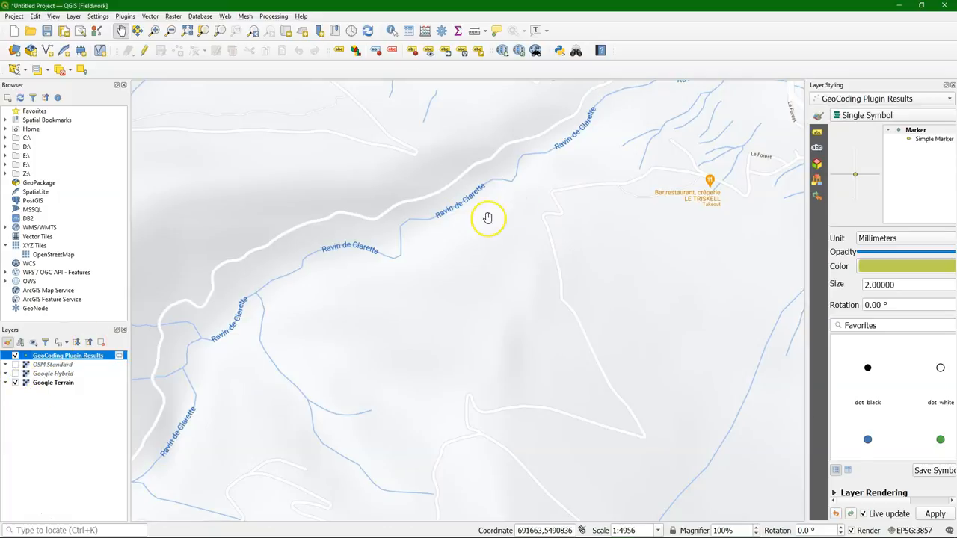
left_click_drag(487, 218, 490, 285)
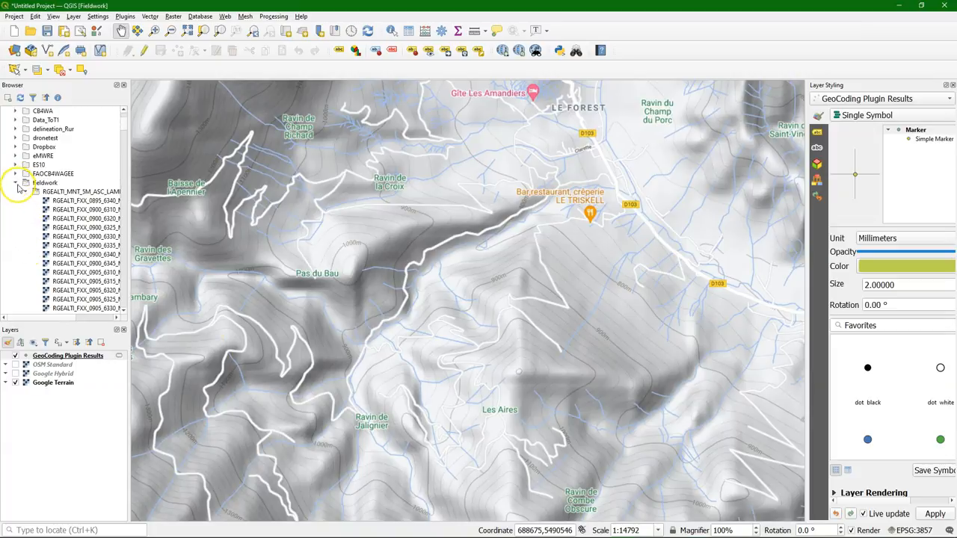
Load the RGEALTI tile index and label its purple tile squares with the tile names
left_click(15, 182)
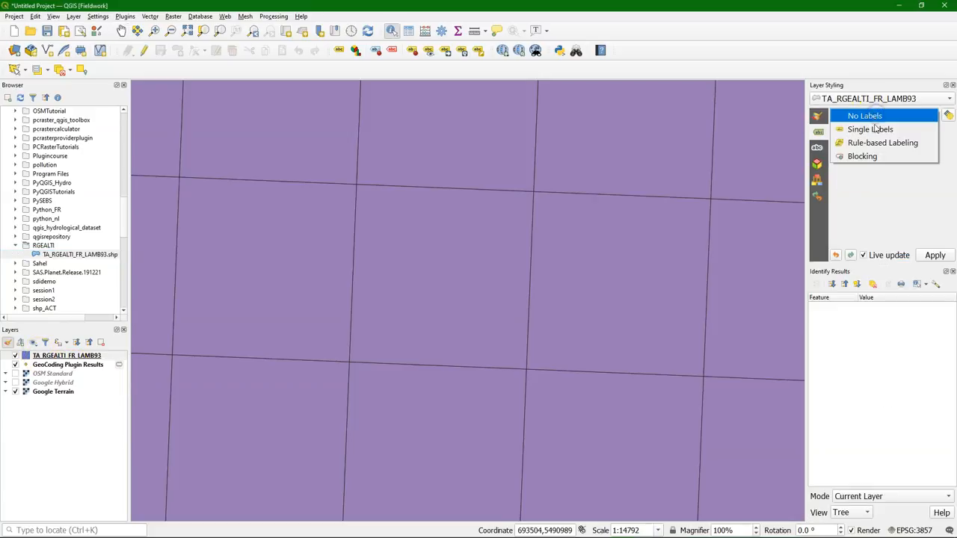
left_click(871, 128)
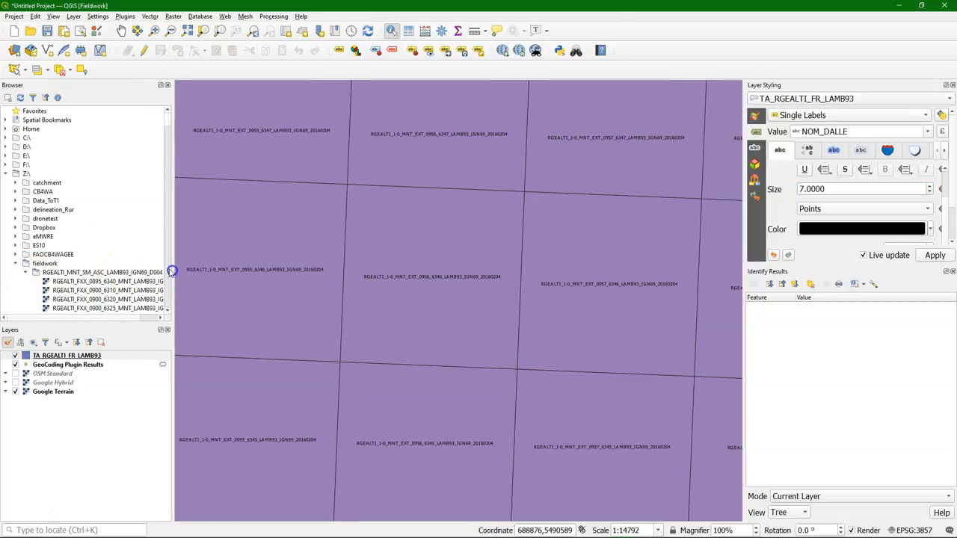
scroll("down", 3)
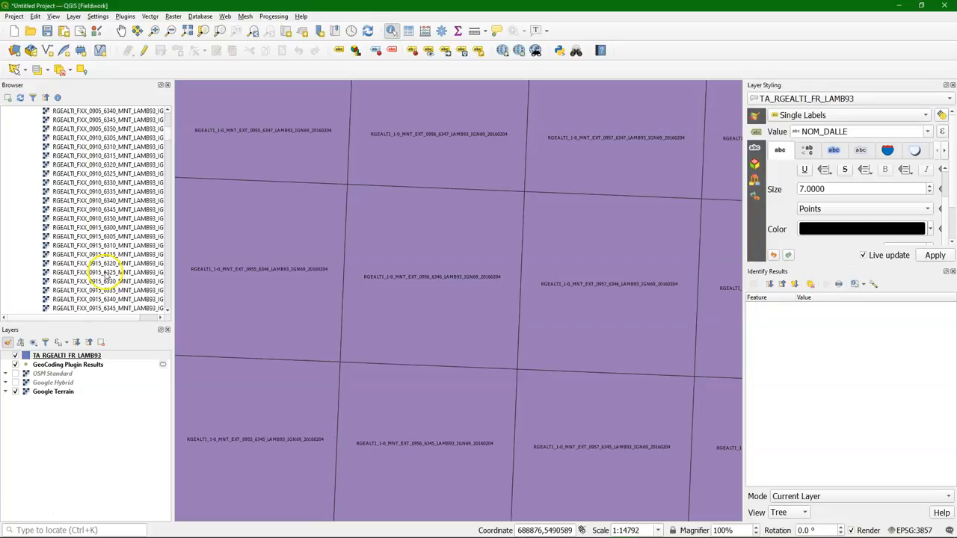
scroll("down", 3)
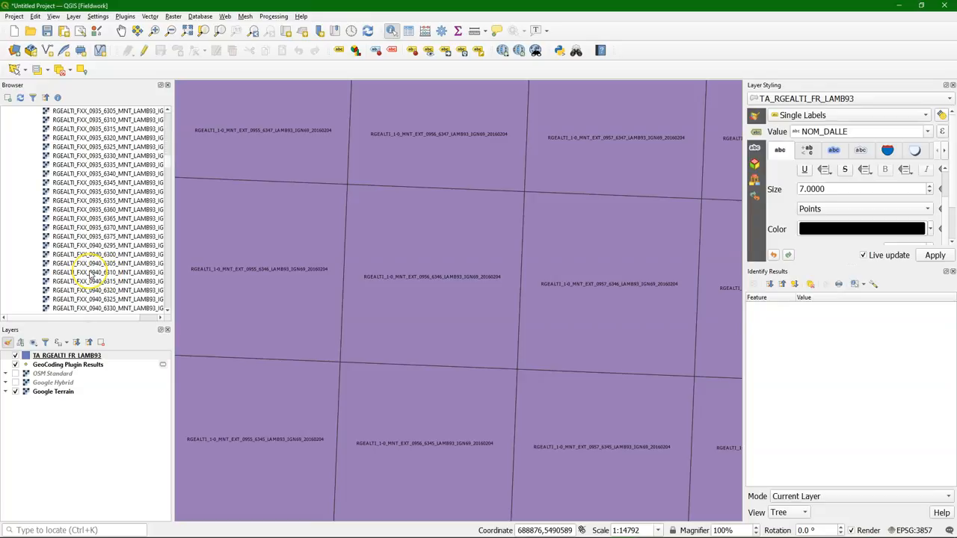
scroll("down", 3)
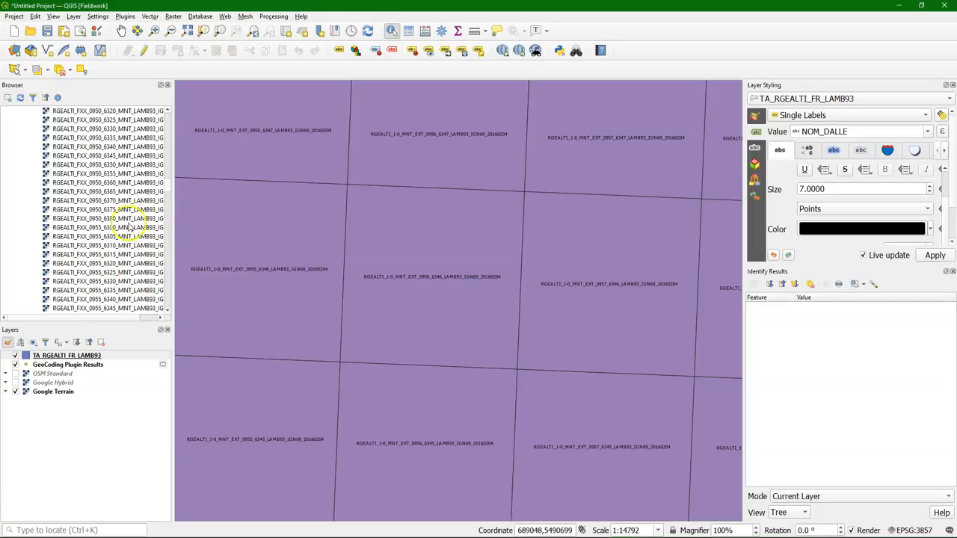
Set the project CRS from the tile index layer and load the elevation tiles over it
left_click(66, 356)
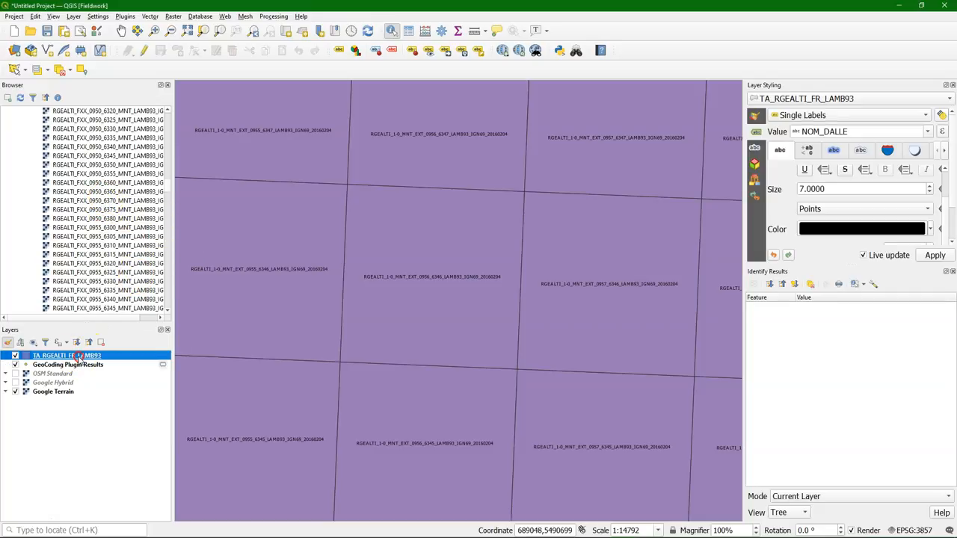
right_click(67, 356)
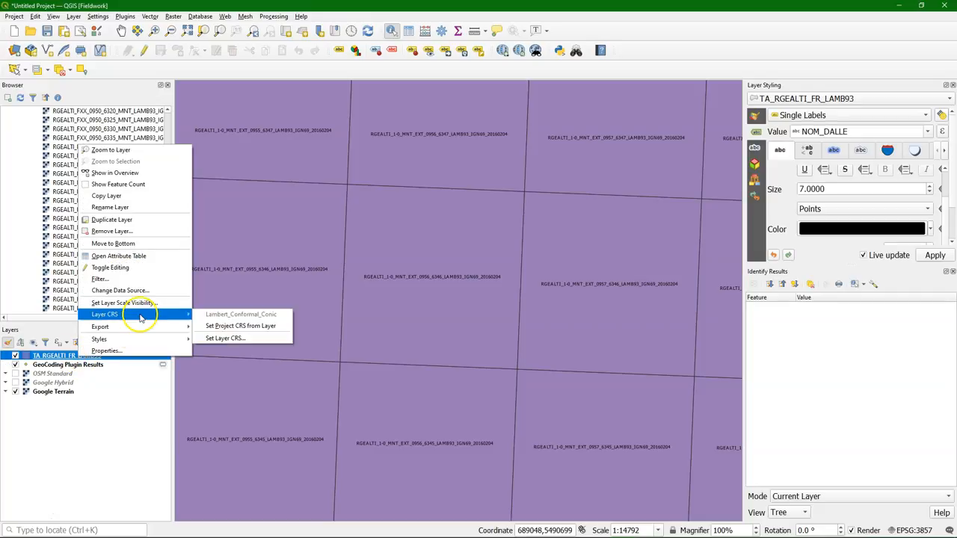
left_click(230, 326)
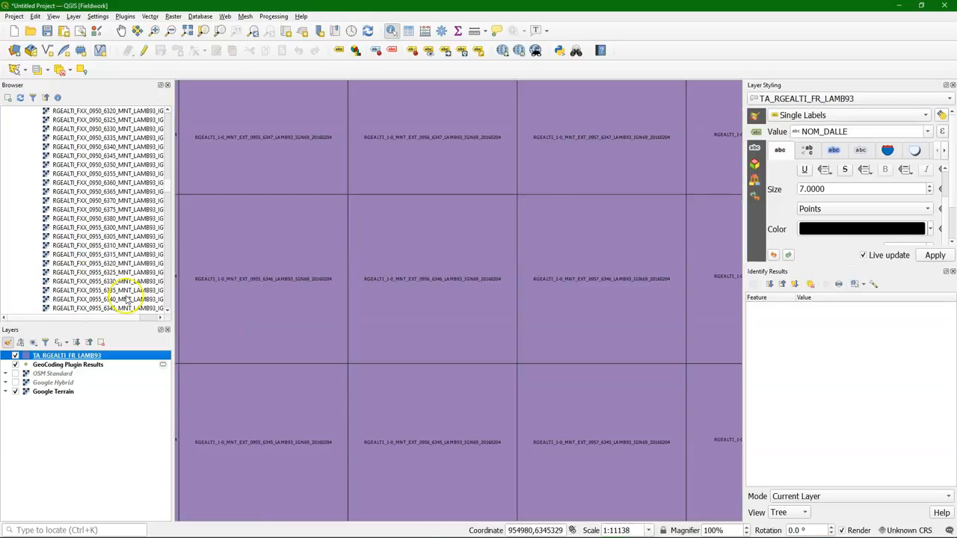
mouse_move(18, 296)
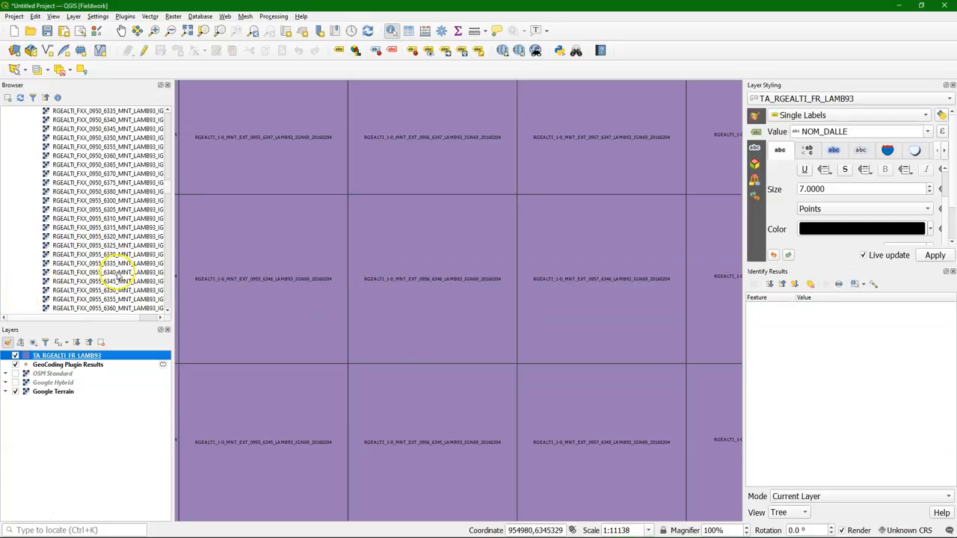
left_click(108, 281)
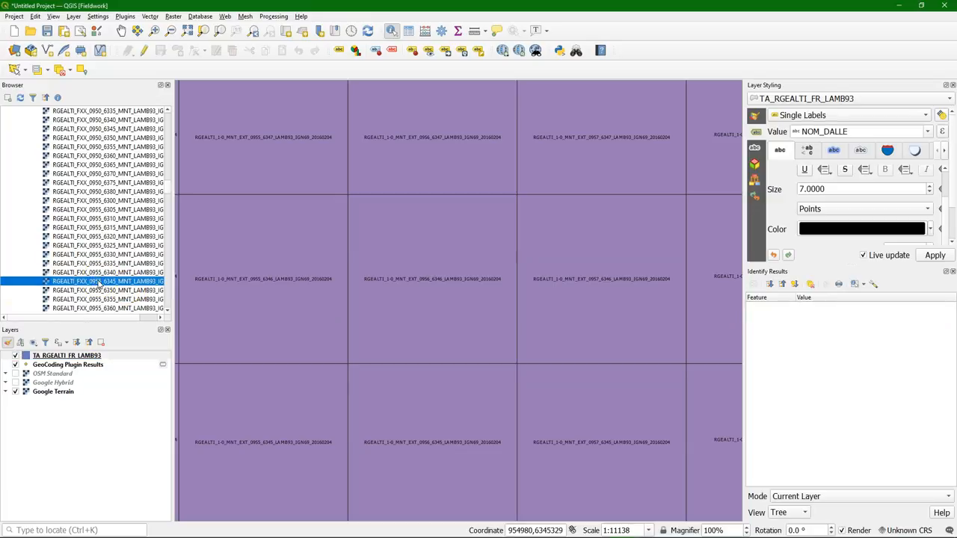
mouse_move(104, 281)
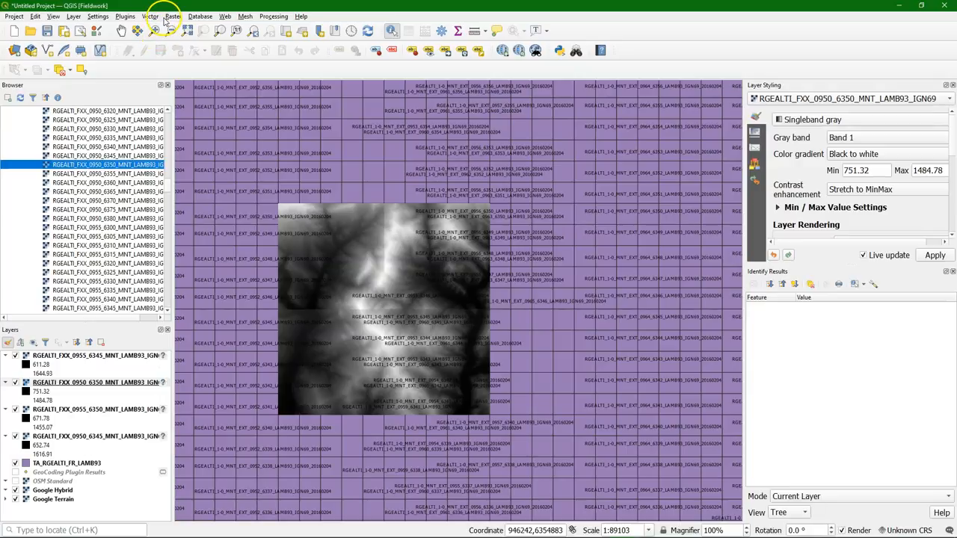
Select the four elevation tiles as inputs in the Raster Merge tool
left_click(173, 15)
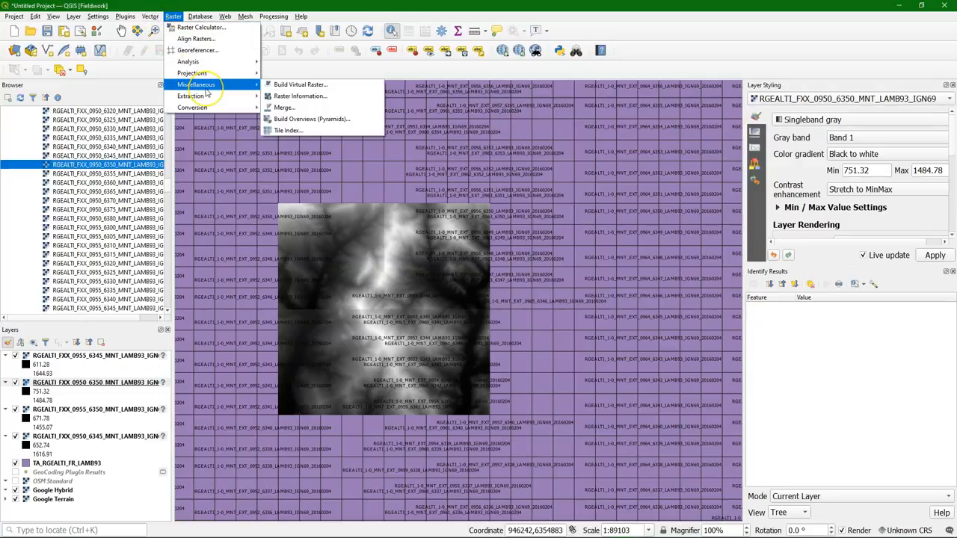
mouse_move(284, 107)
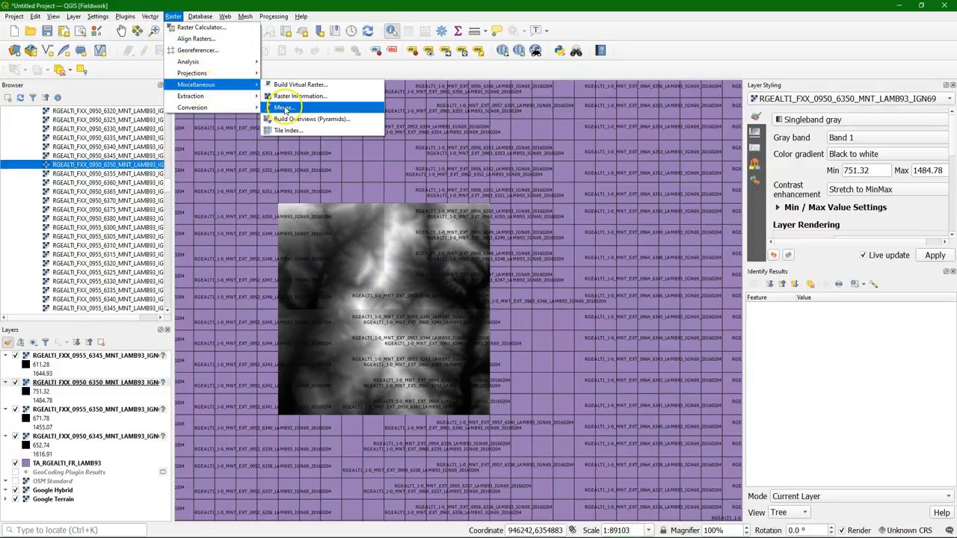
left_click(284, 108)
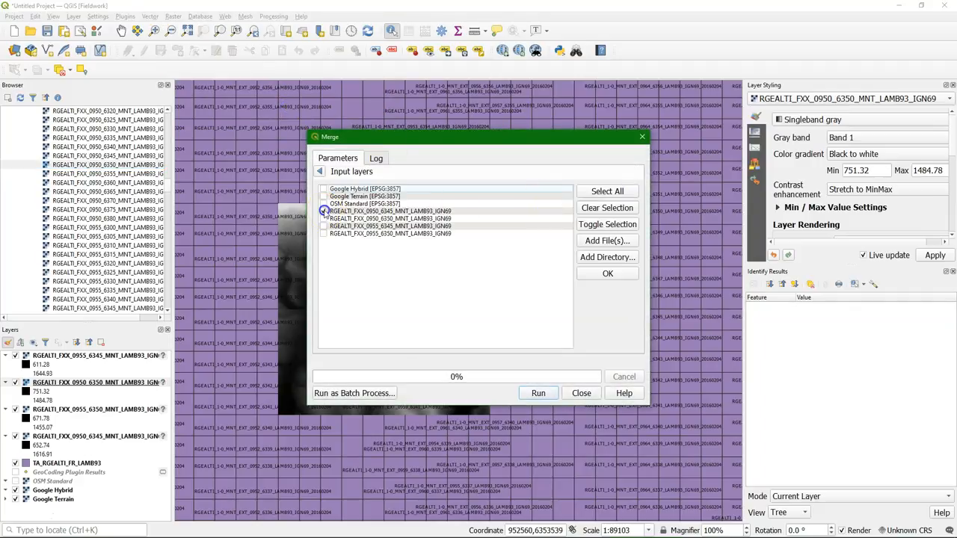
left_click(323, 233)
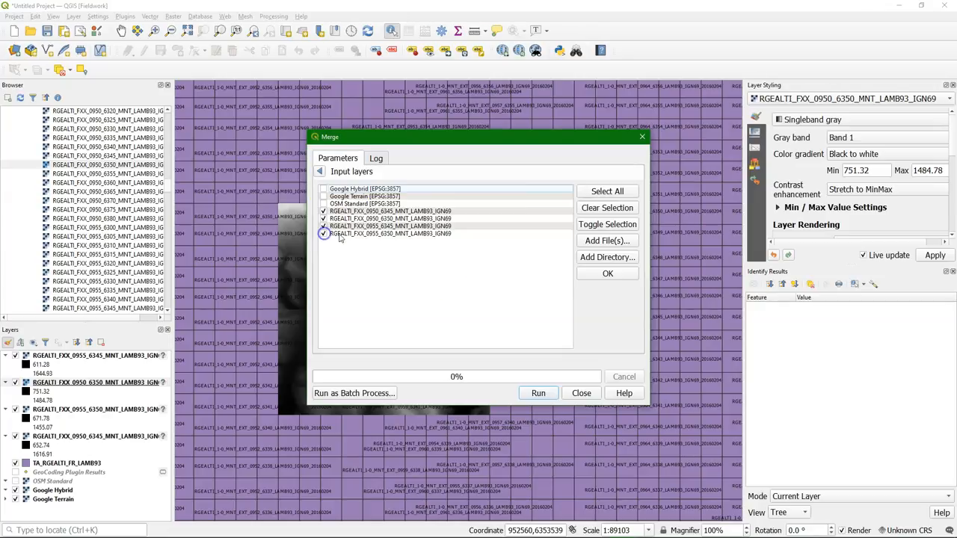
left_click(320, 172)
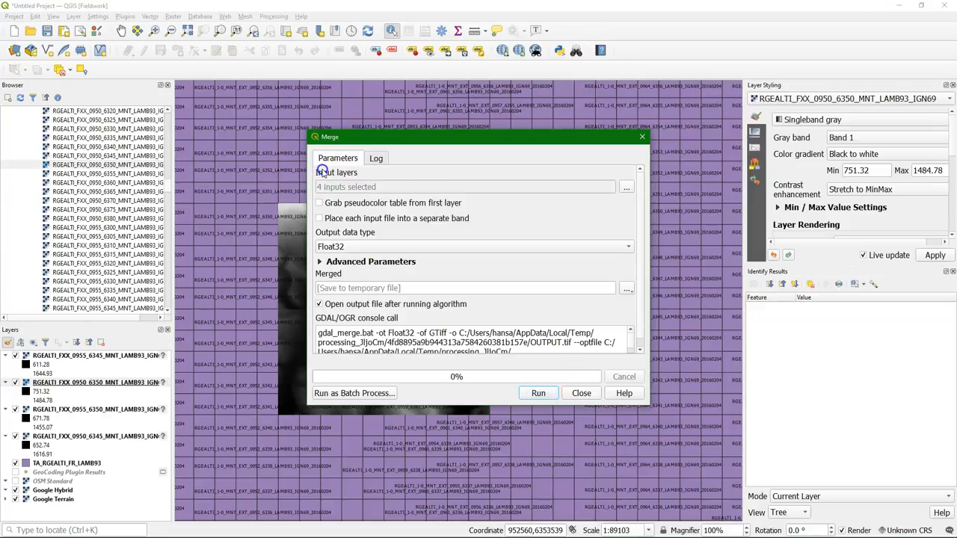
mouse_move(466, 229)
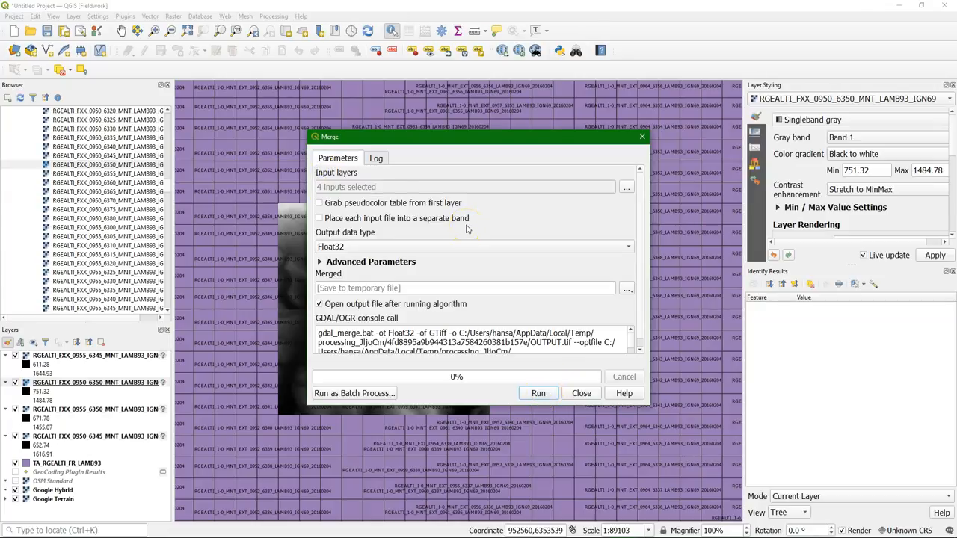
mouse_move(628, 290)
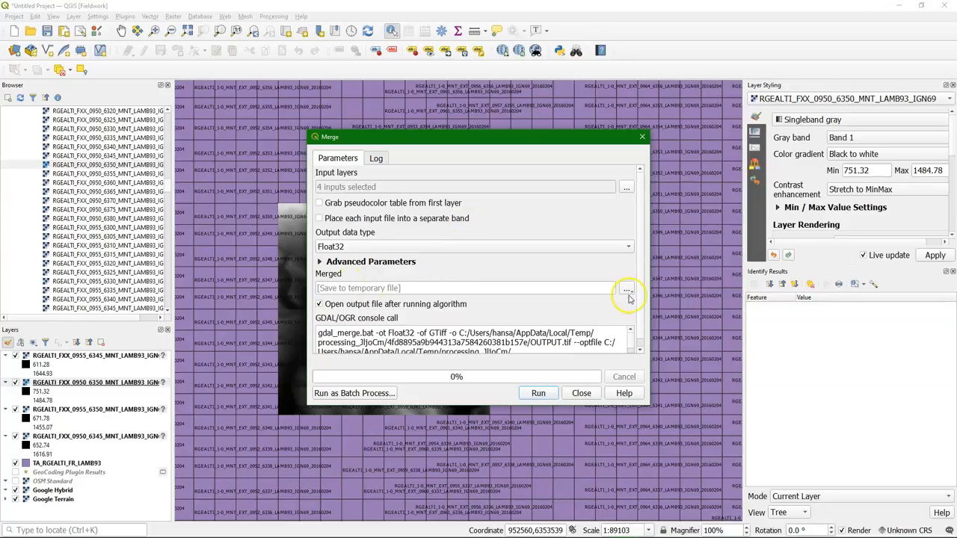
Save the merged raster as fieldwork\DEM_Clarette.tif and run the merge
left_click(627, 290)
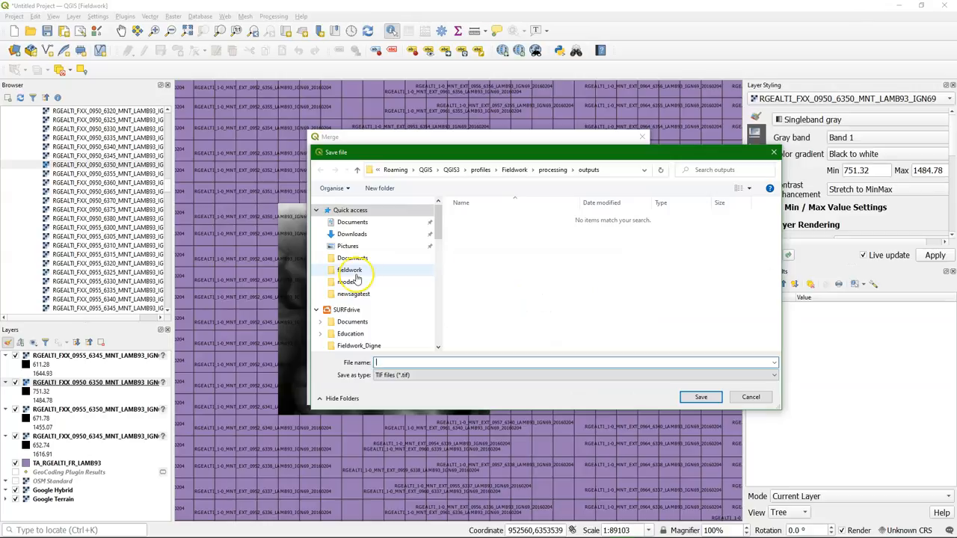
double_click(350, 269)
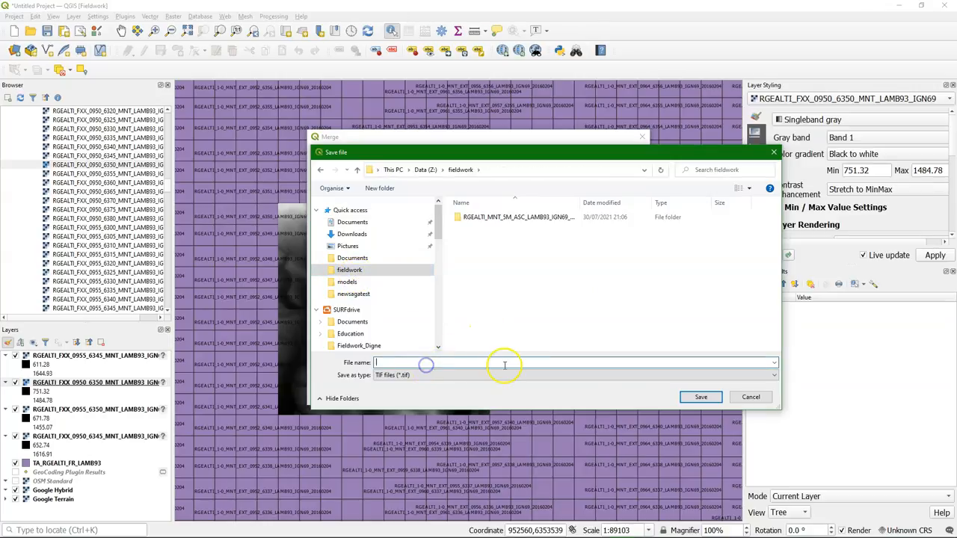
type("DEM_Clarette")
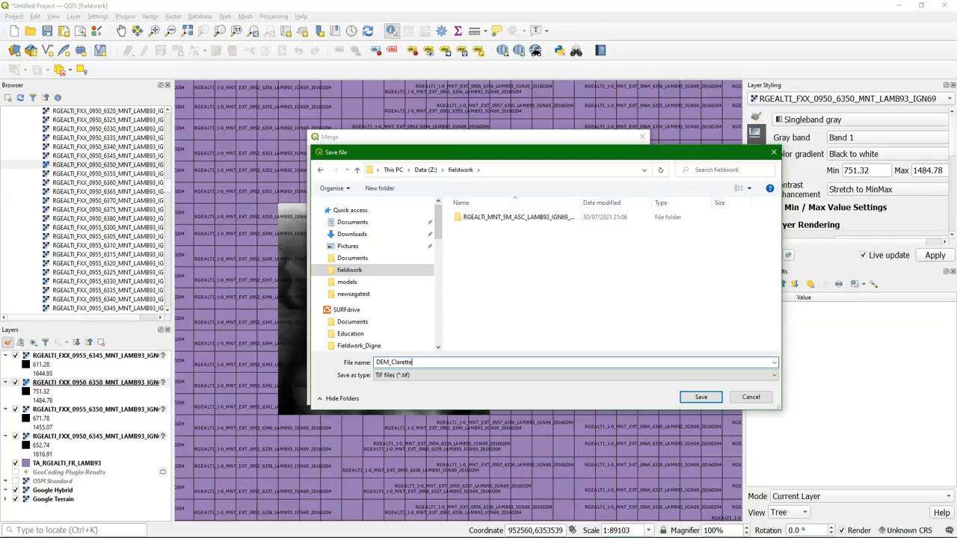
left_click(700, 397)
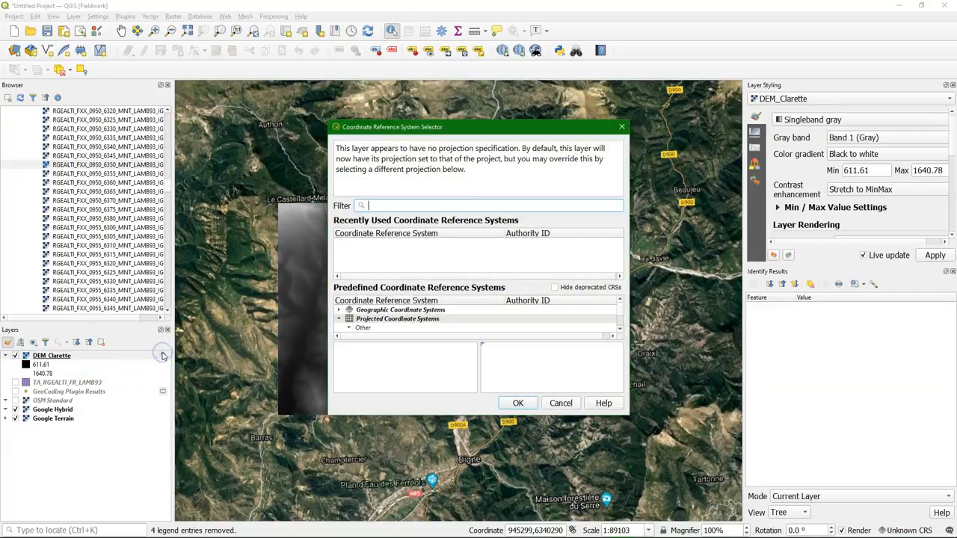
mouse_move(511, 384)
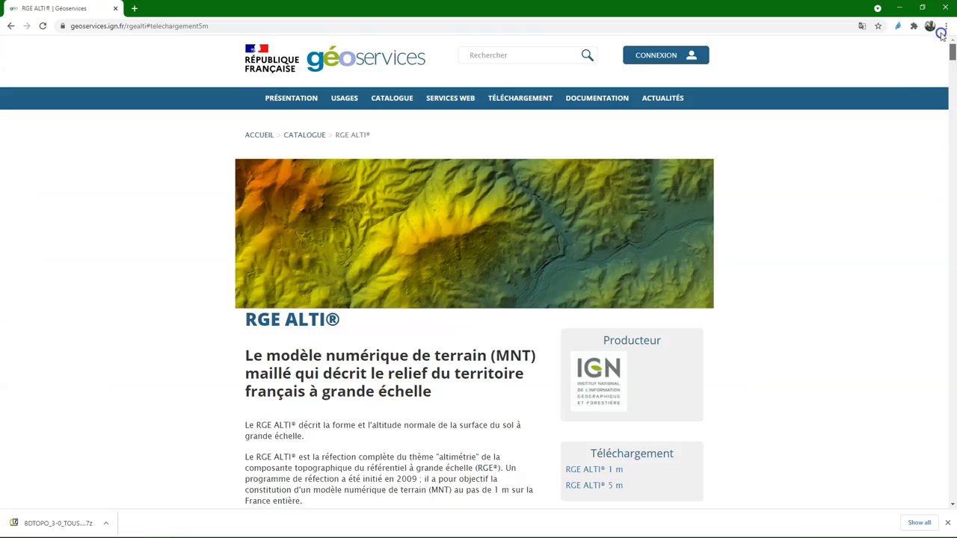
Open the geoservices RGE ALTI documentation and its metadata sheet in Chrome
scroll("down", 3)
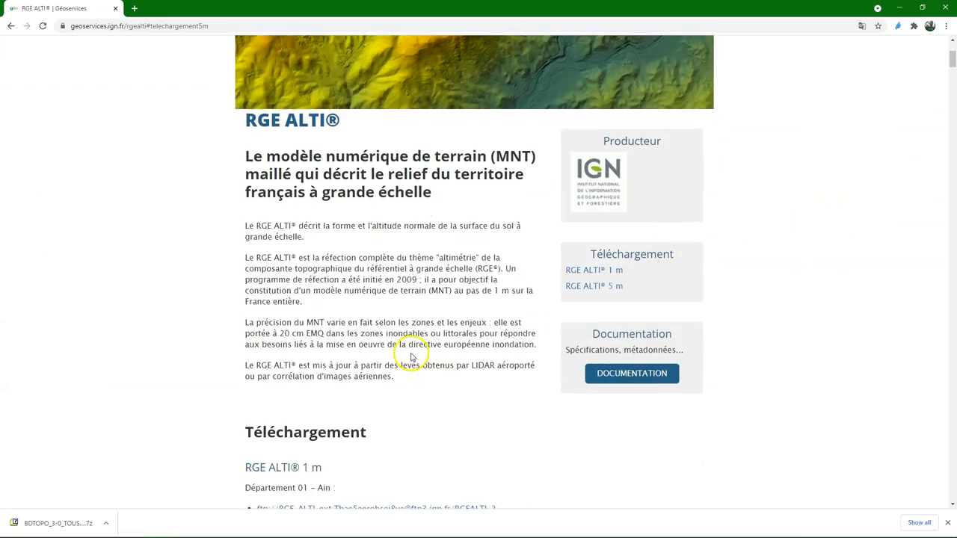
scroll("down", 3)
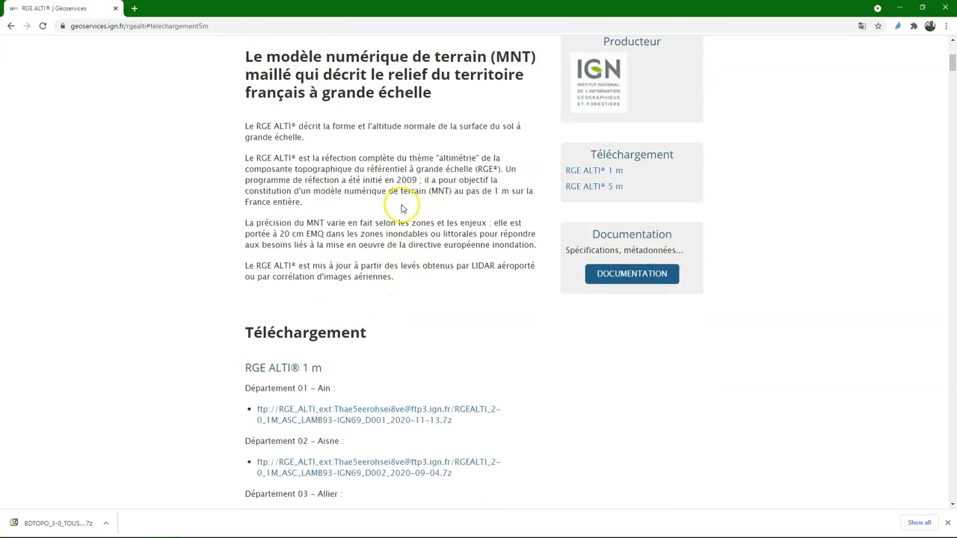
left_click(631, 272)
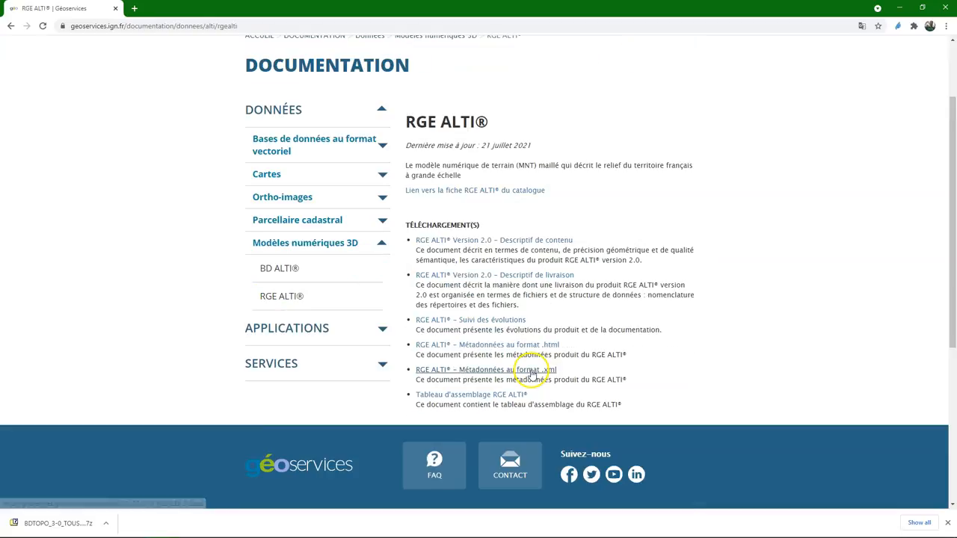
left_click(523, 370)
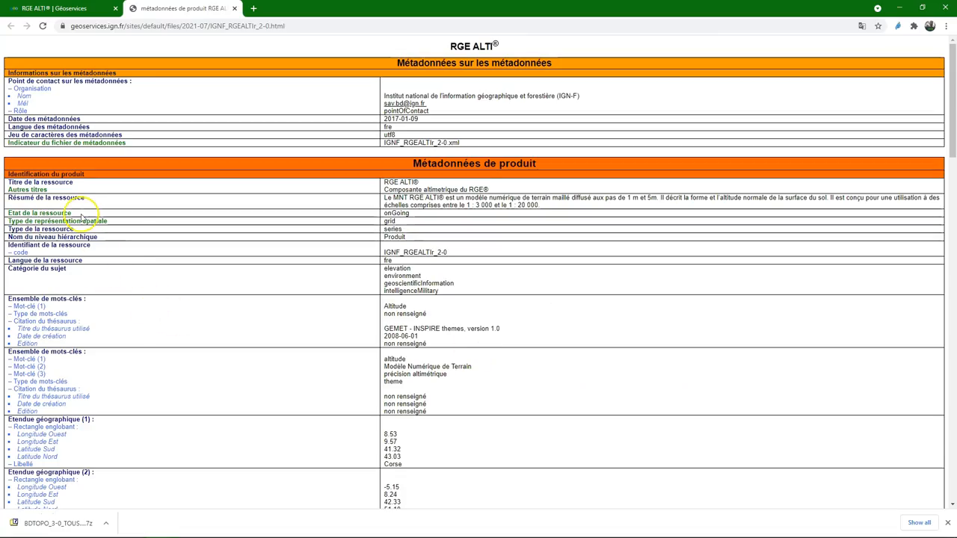
Find RGF93LAMB93.IGN69 in the metadata and Google it with 'epsg' to get code 2154
scroll("down", 3)
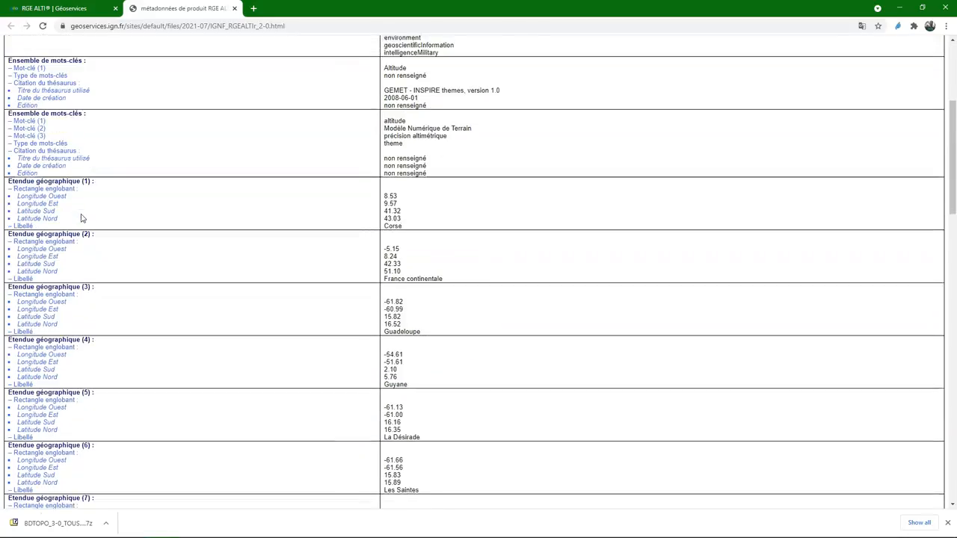
scroll("down", 3)
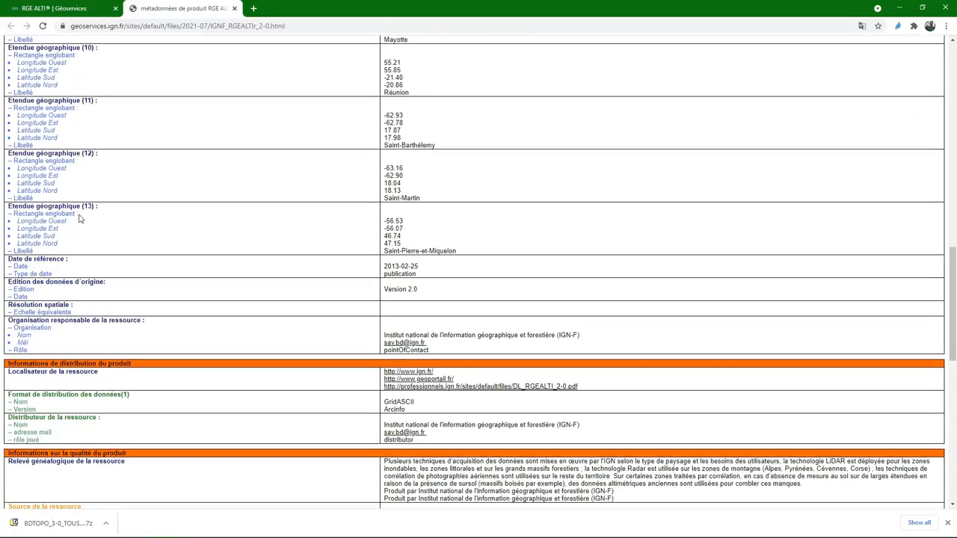
scroll("down", 3)
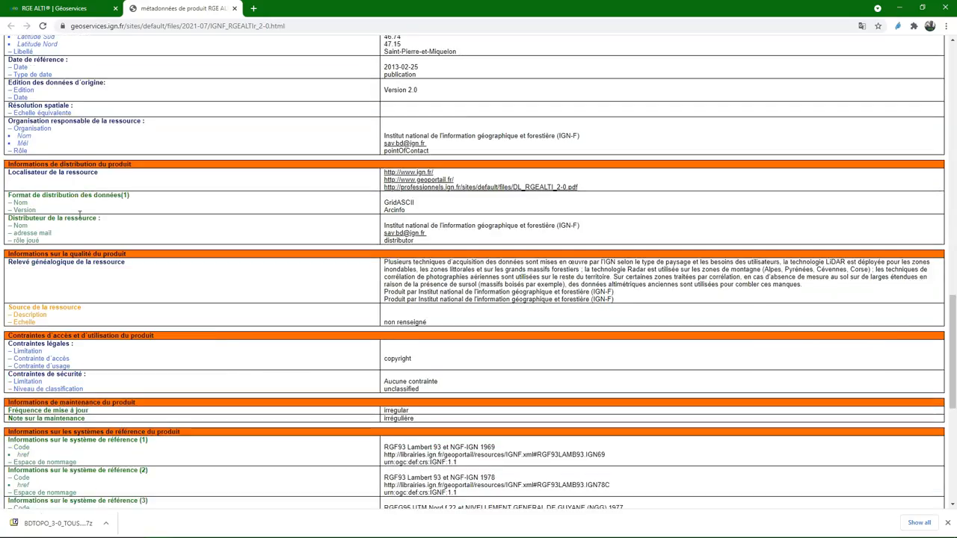
scroll("down", 3)
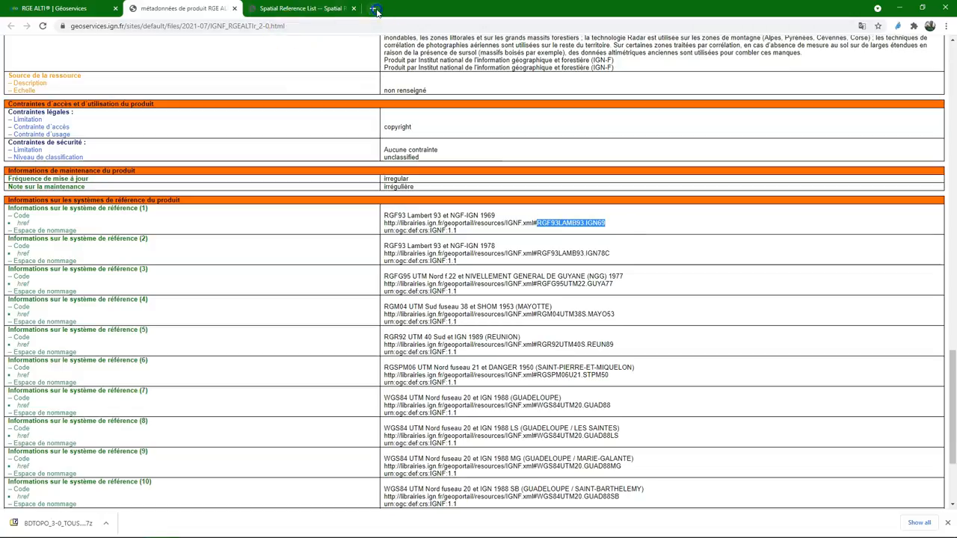
left_click(376, 9)
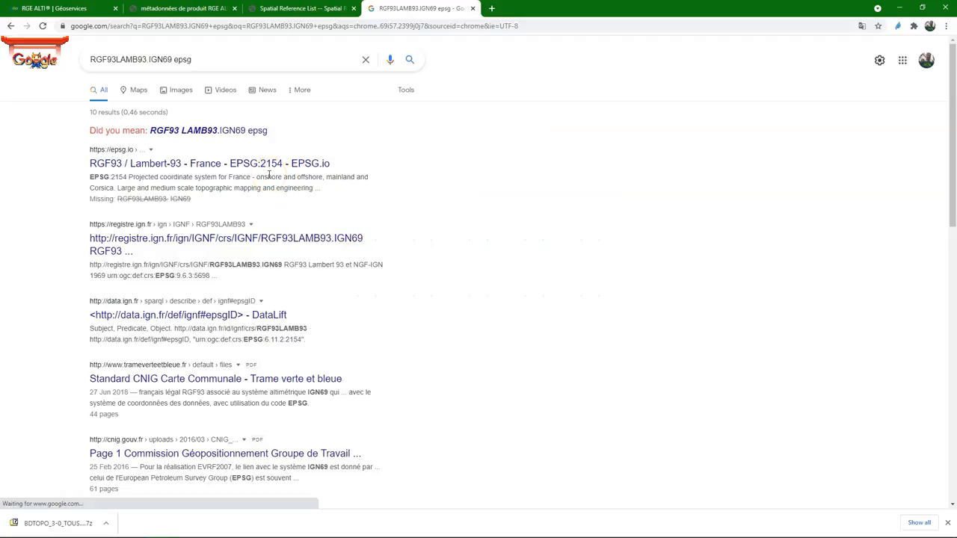
mouse_move(343, 137)
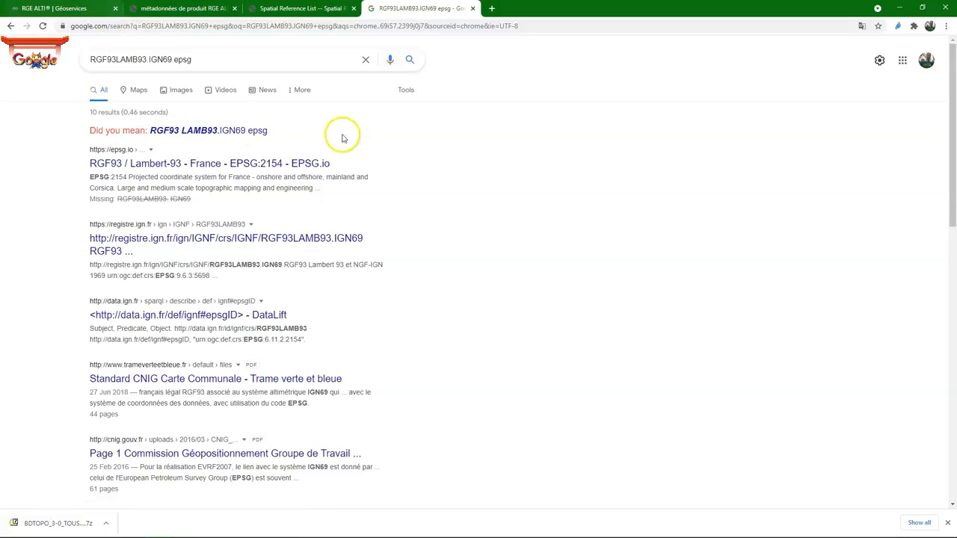
left_click(209, 163)
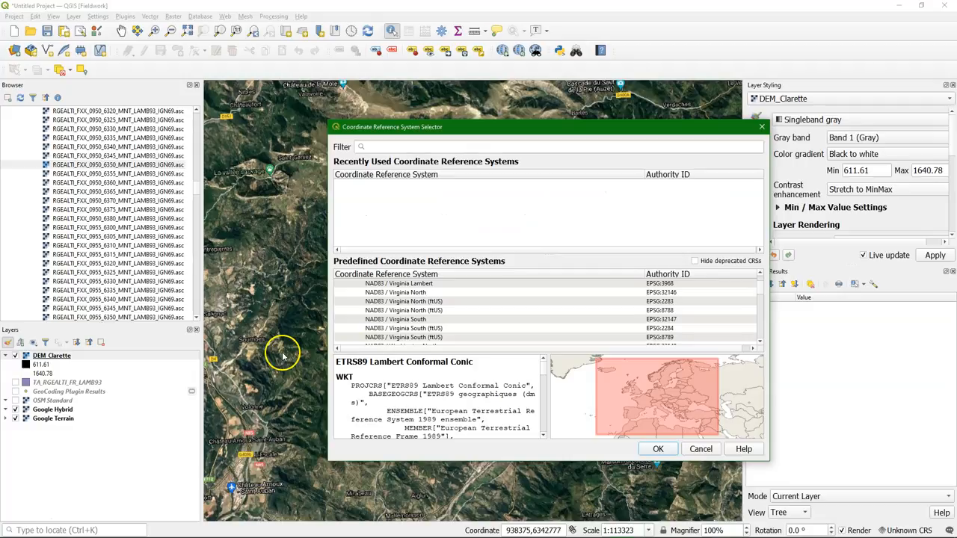
Assign RGF93 / Lambert-93 (EPSG:2154) to DEM_Clarette, show it and set the project CRS from it
type("2154")
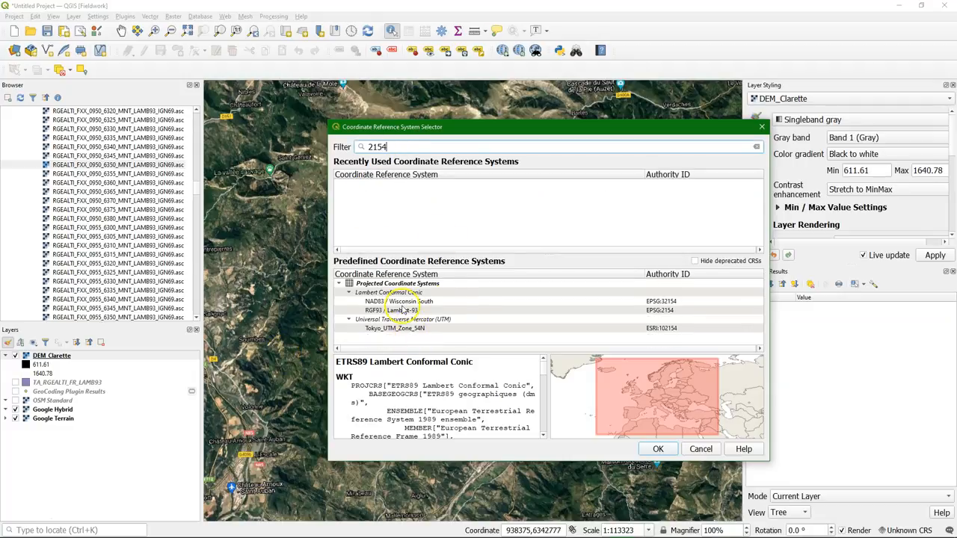
left_click(397, 310)
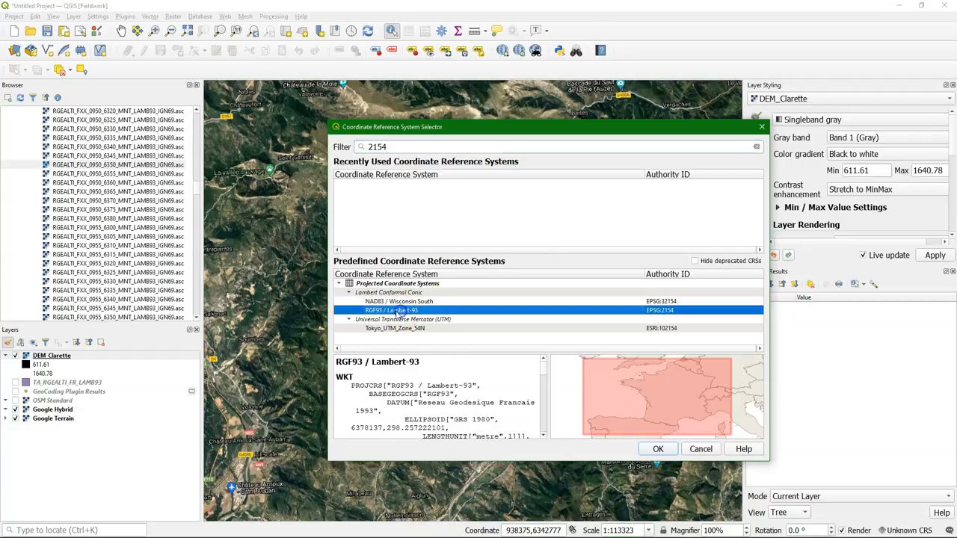
left_click(658, 449)
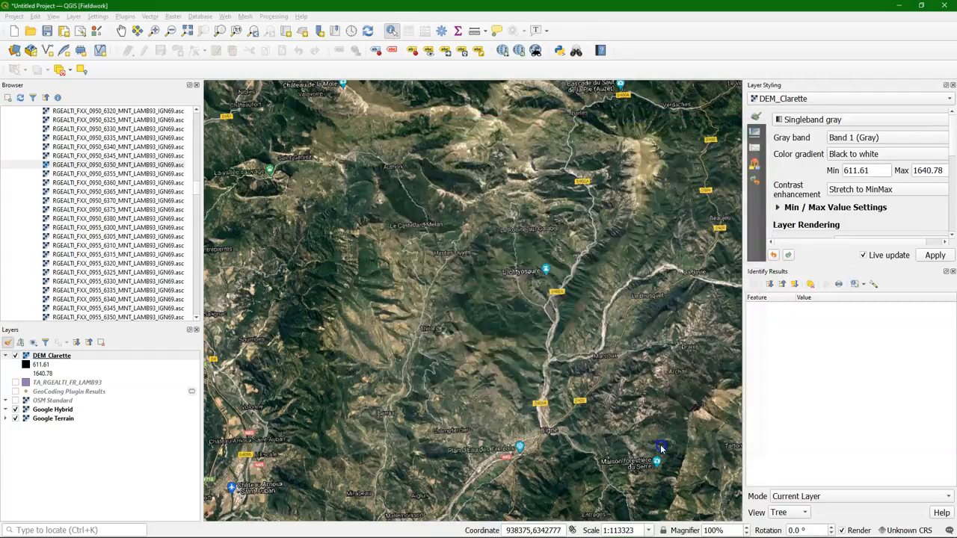
left_click(15, 356)
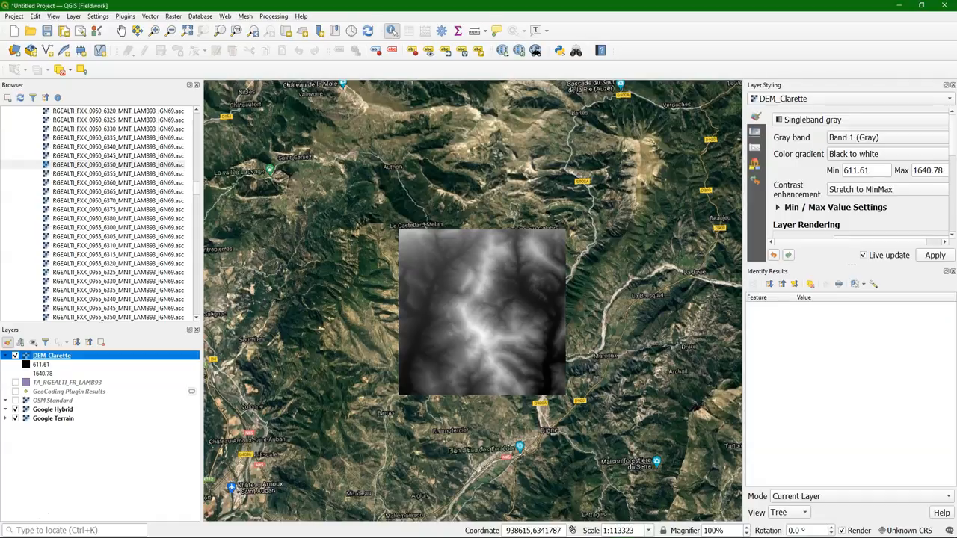
right_click(51, 356)
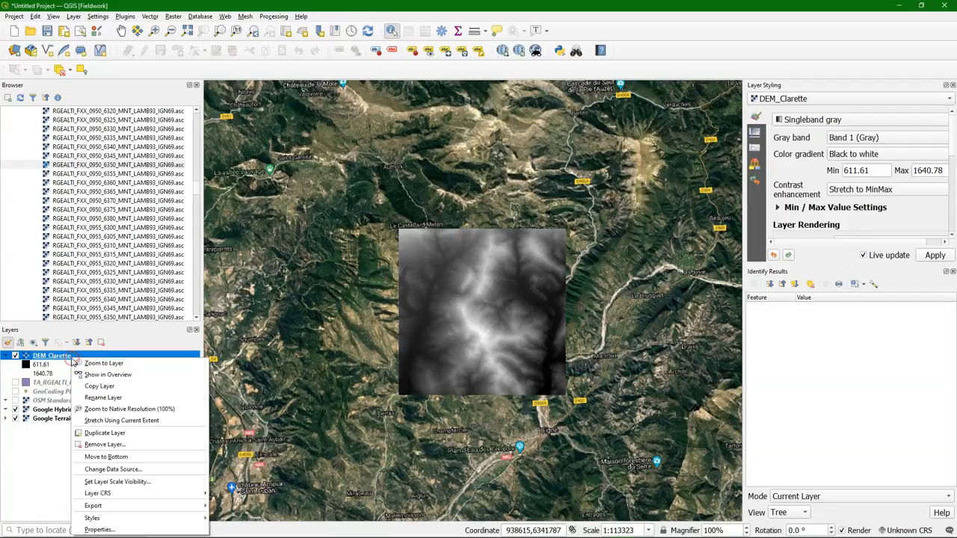
mouse_move(97, 493)
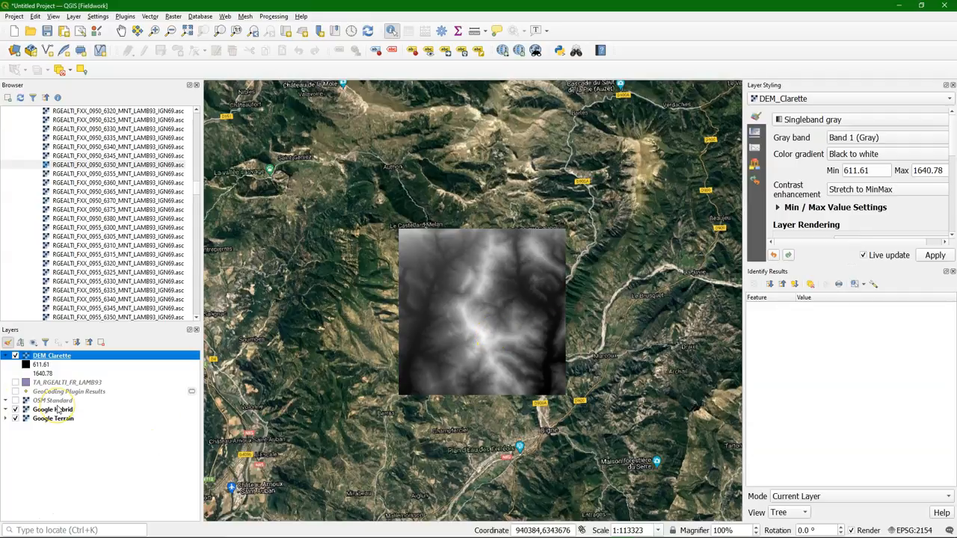
Find and launch the SAGA Fill Sinks (Wang & Liu) tool from the Processing Toolbox
left_click(274, 15)
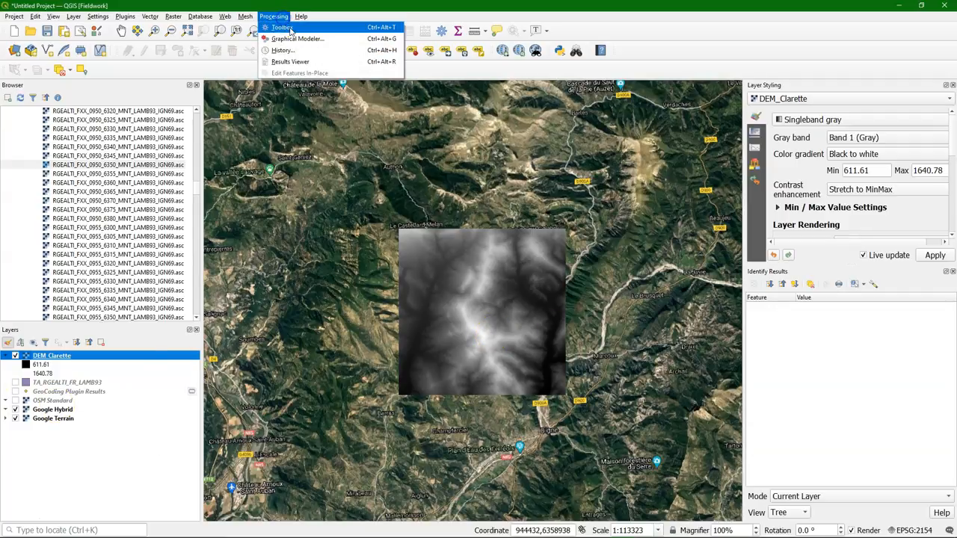
left_click(281, 27)
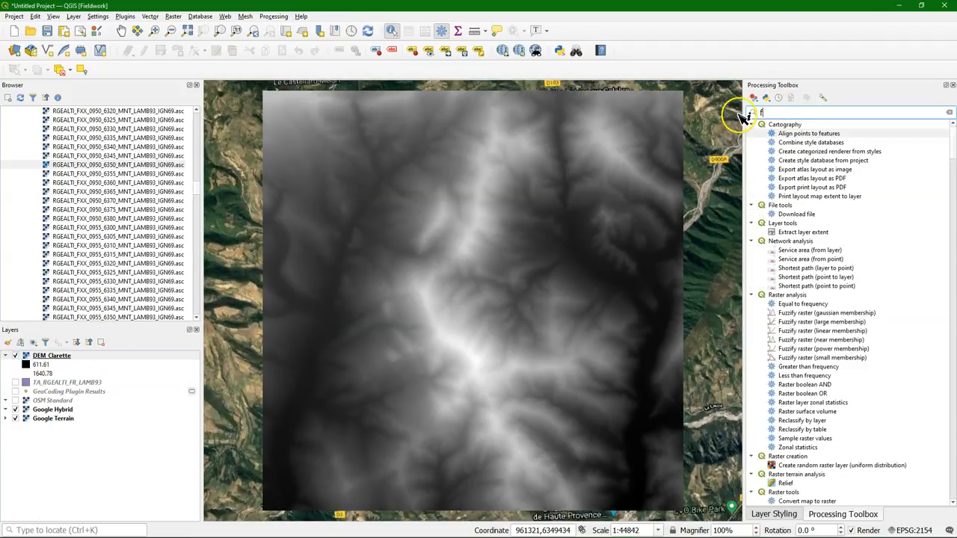
type("fill sinks")
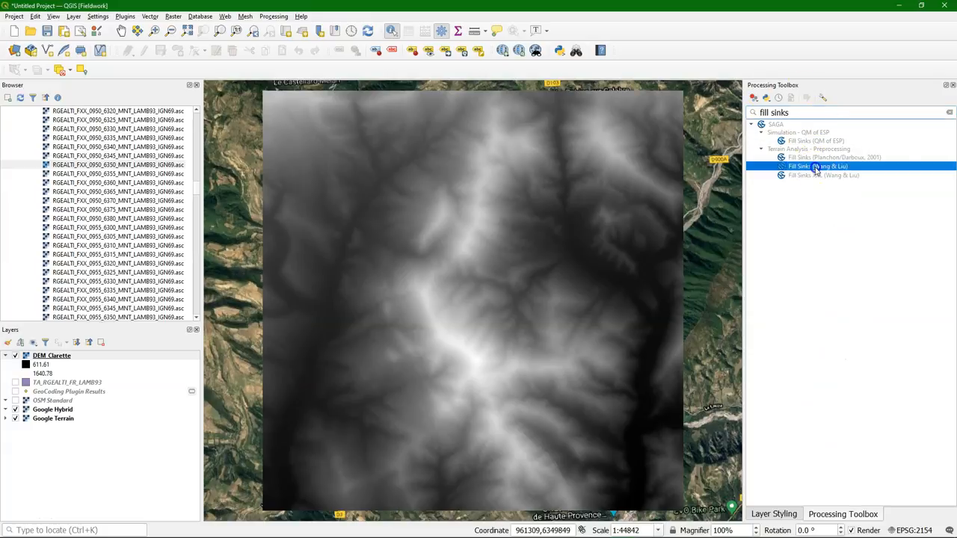
double_click(816, 166)
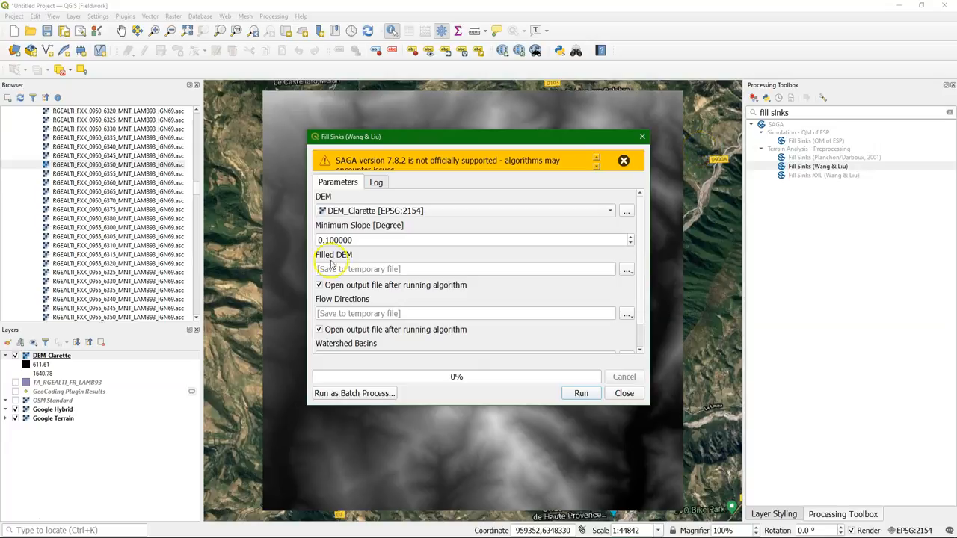
Save the filled DEM output as DEM_Filled.sdat and run the sink filling on DEM_Clarette
left_click(627, 269)
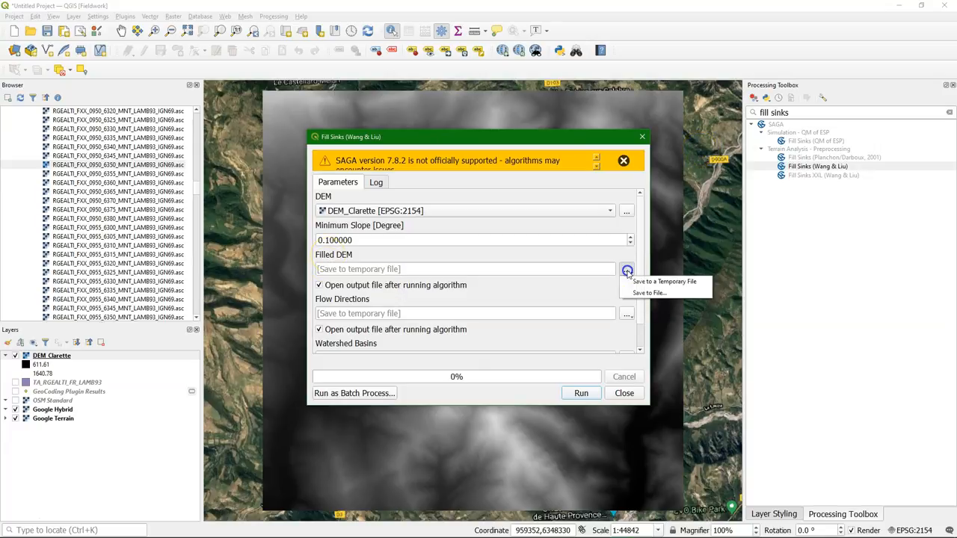
left_click(649, 291)
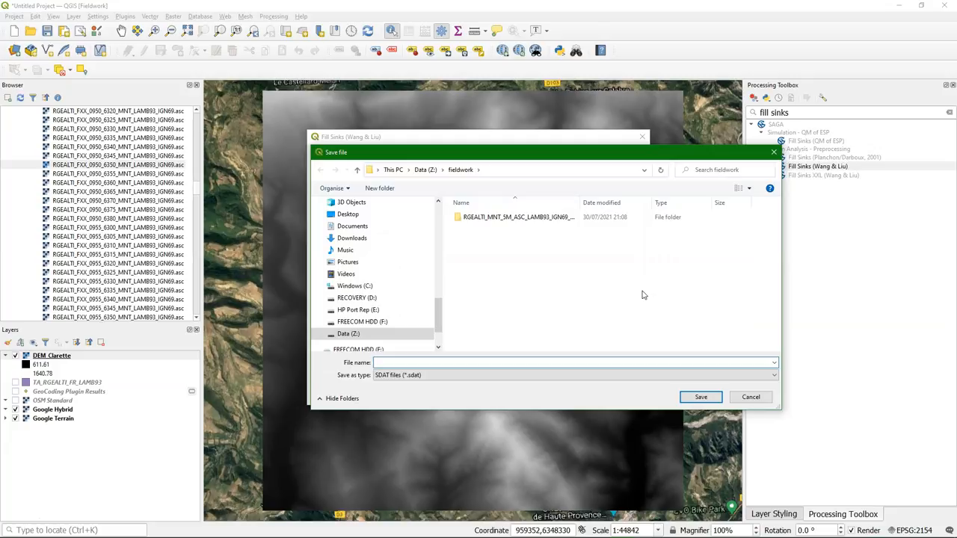
type("DEM_F")
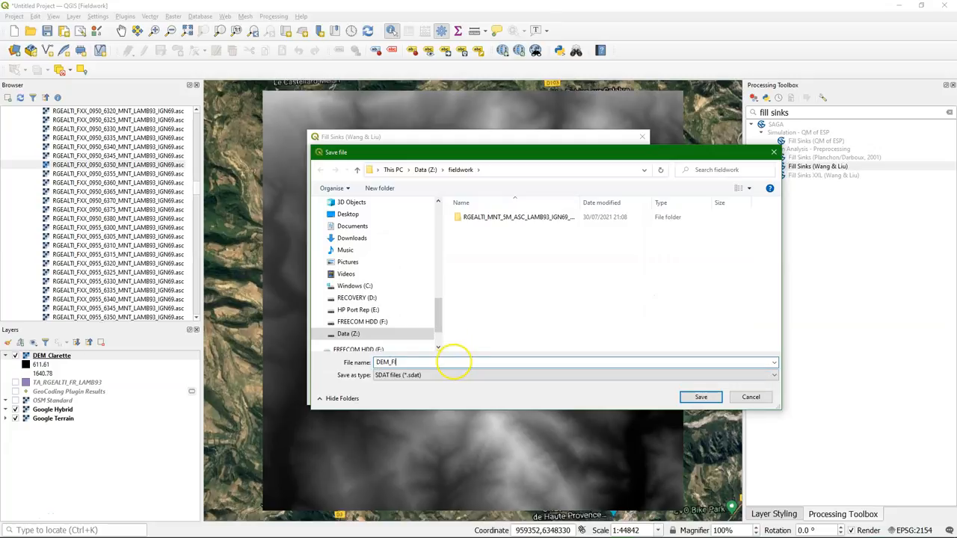
type("ill")
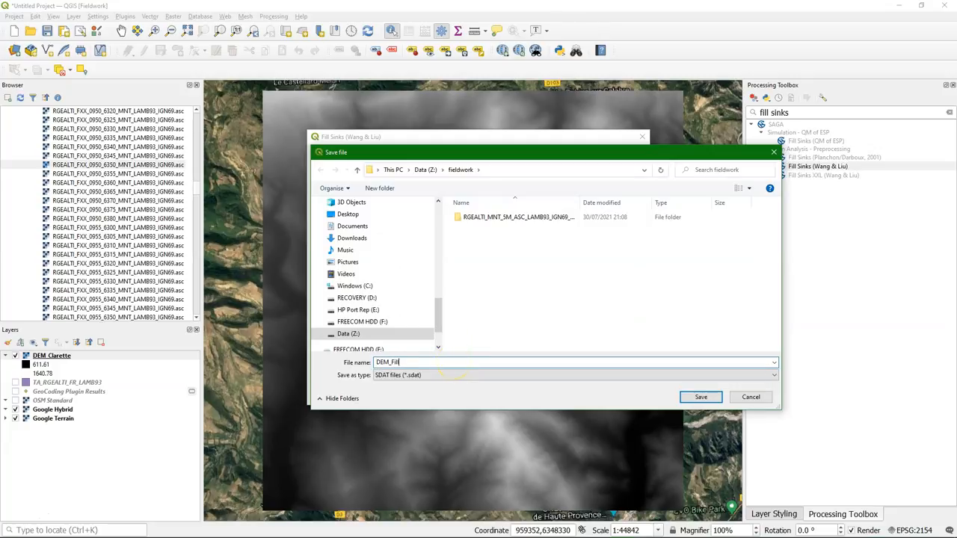
left_click(700, 398)
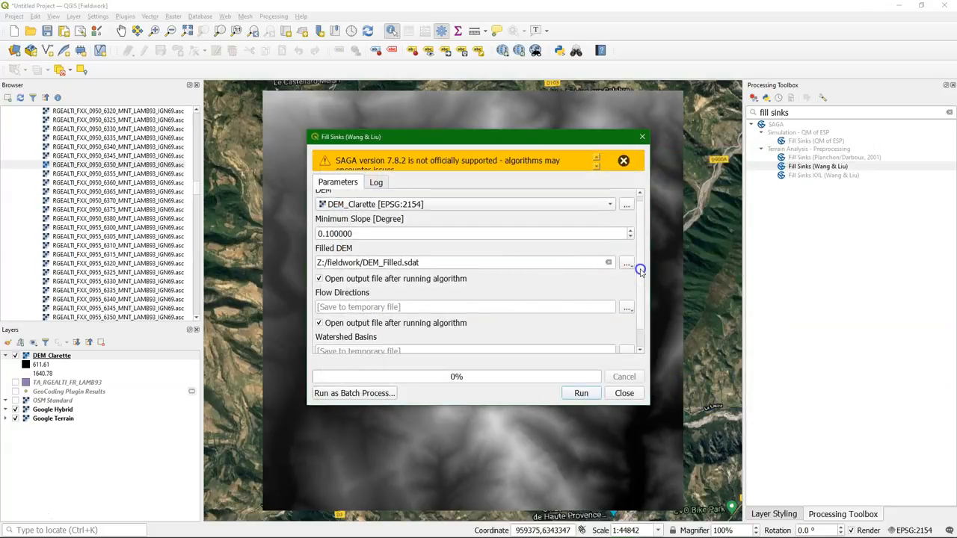
scroll("down", 3)
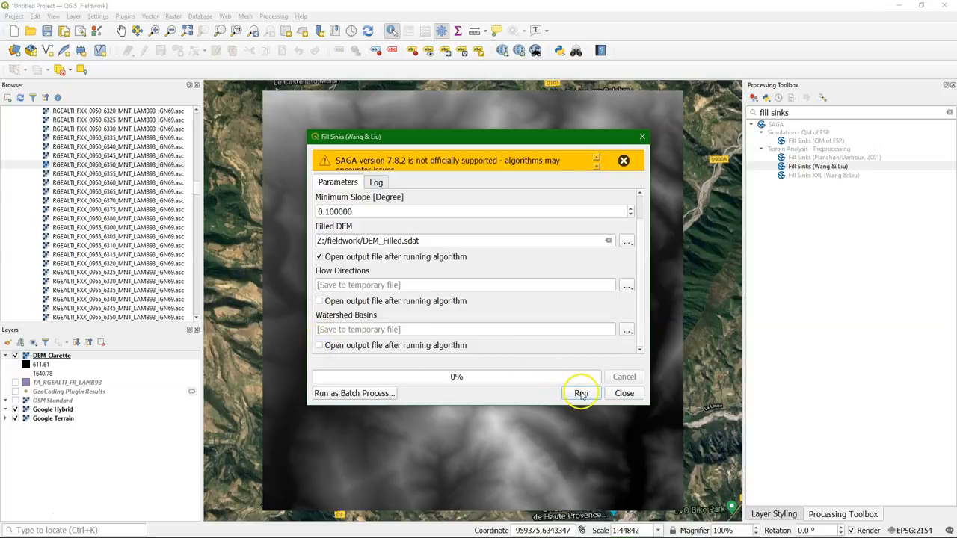
left_click(580, 392)
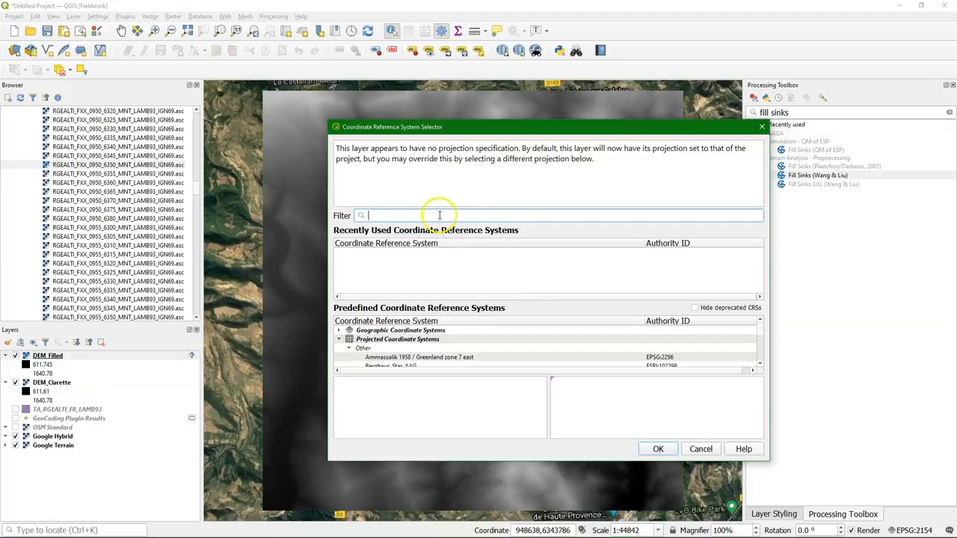
left_click(658, 448)
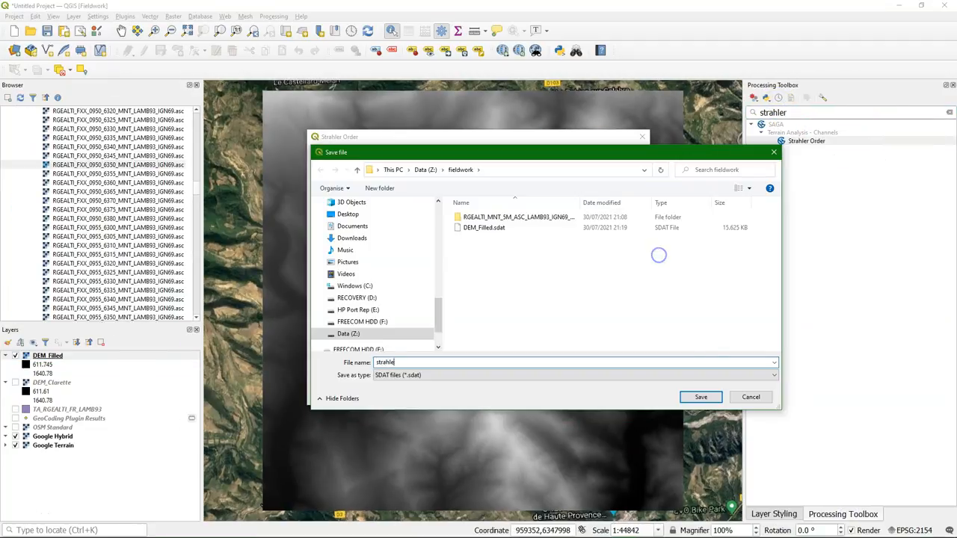
Run SAGA Strahler Order on DEM_Filled, writing the result to strahler.sdat
left_click(700, 398)
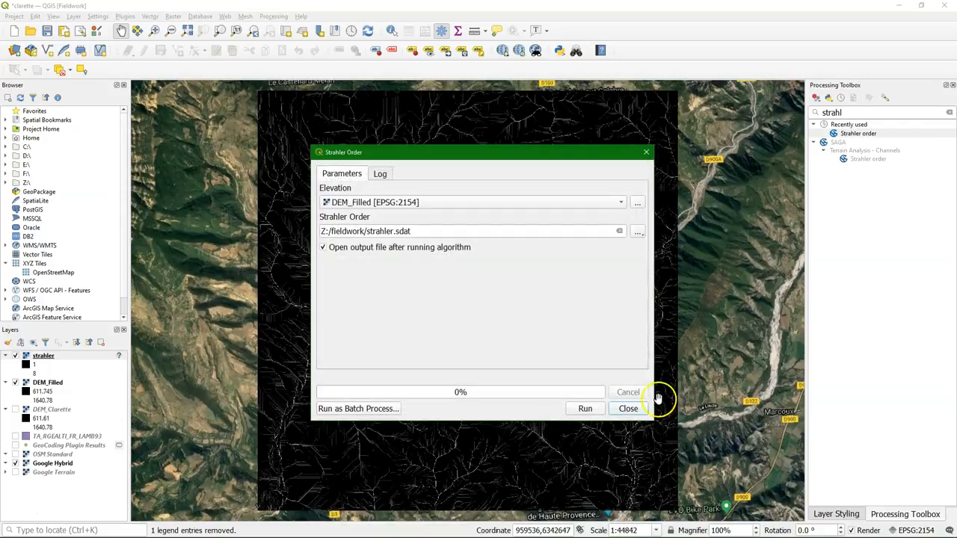
left_click(628, 408)
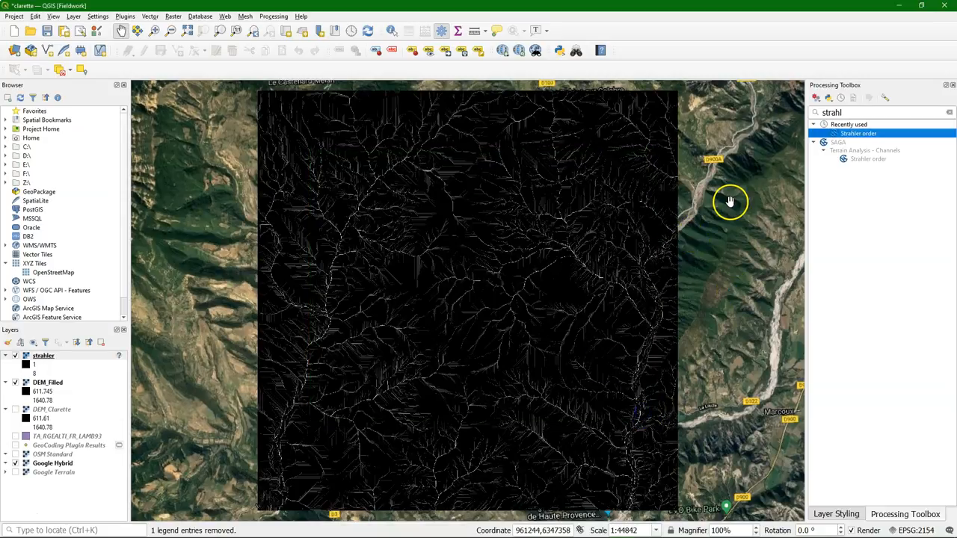
left_click(836, 514)
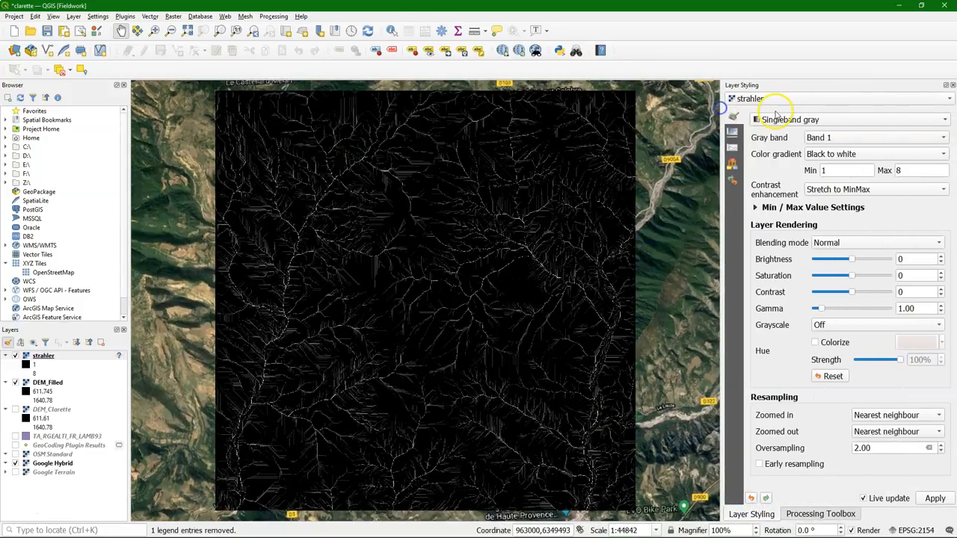
Style the strahler raster with Paletted/Unique values using a Blues ramp and classify the orders
left_click(849, 120)
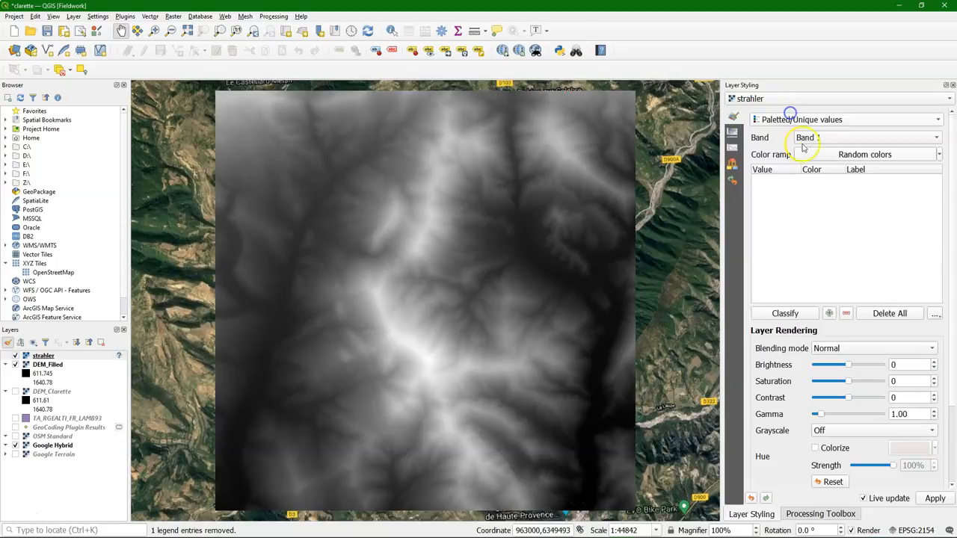
left_click(940, 154)
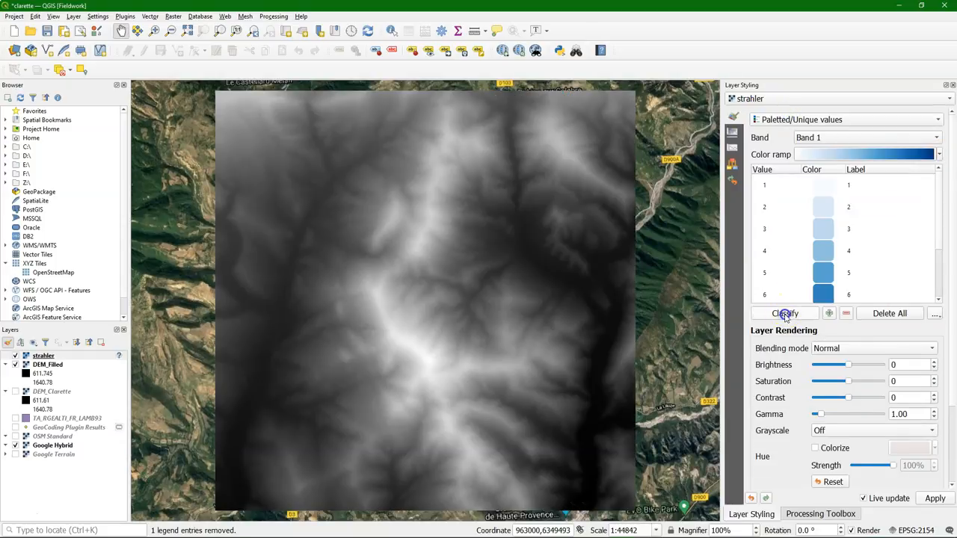
left_click(785, 314)
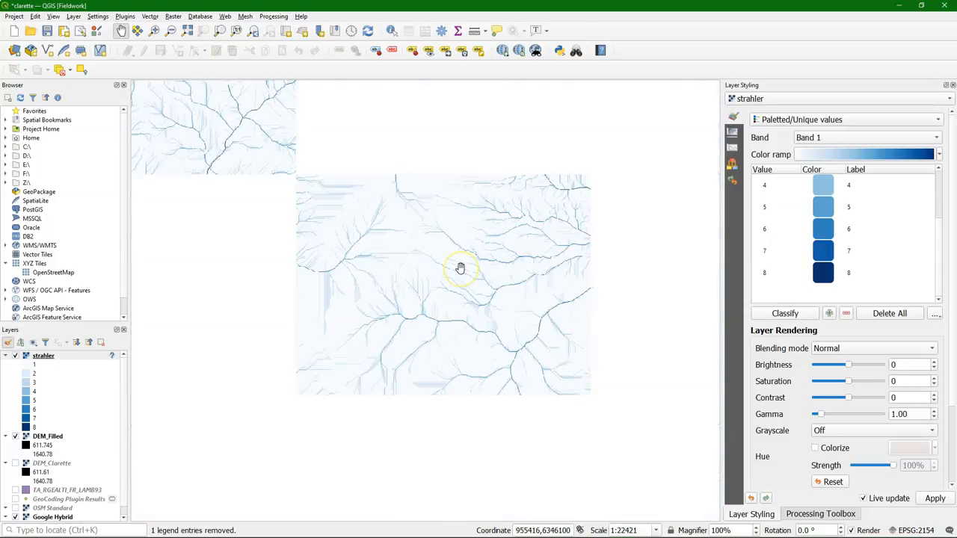
scroll("down", 3)
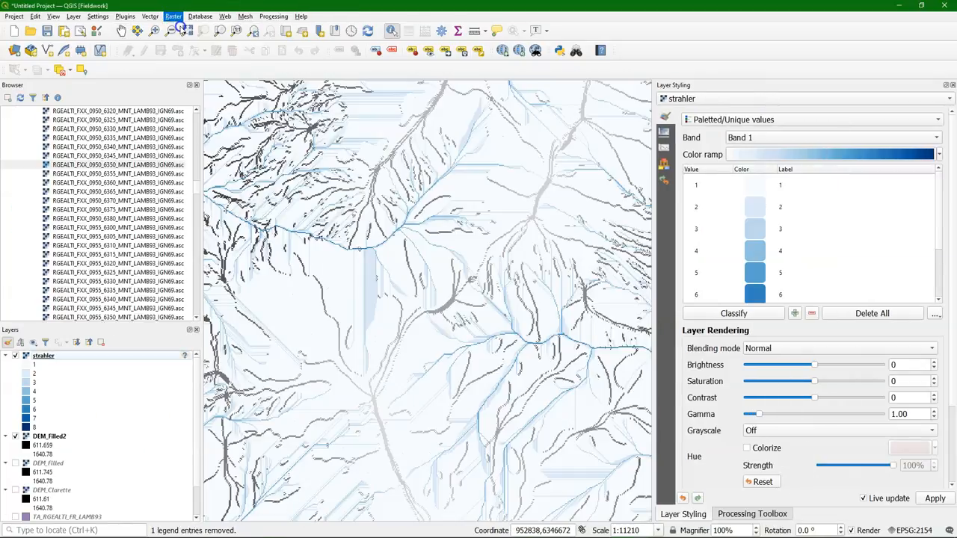
Build the raster calculation "strahler@1" >= 5 saved as strahler5.tif in project CRS EPSG:2154
left_click(174, 15)
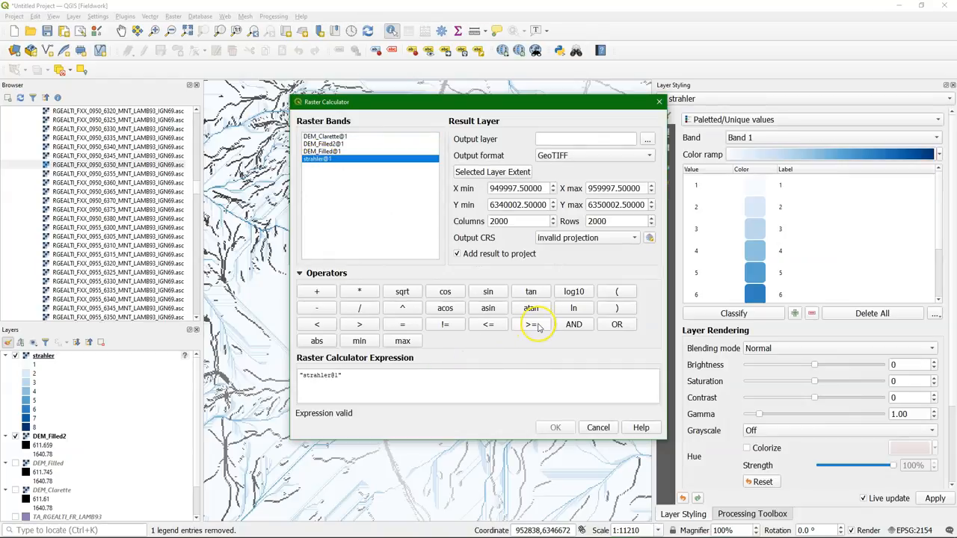
left_click(531, 323)
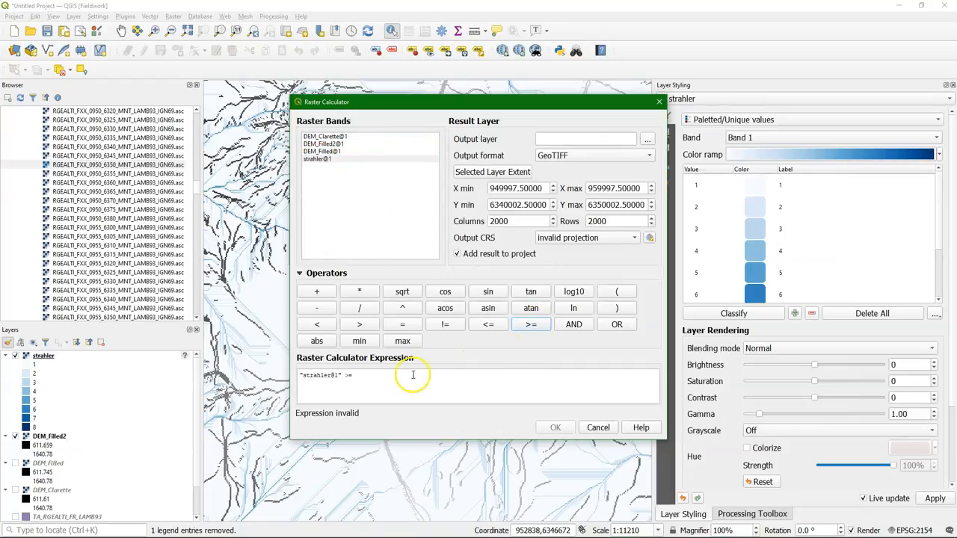
type("5")
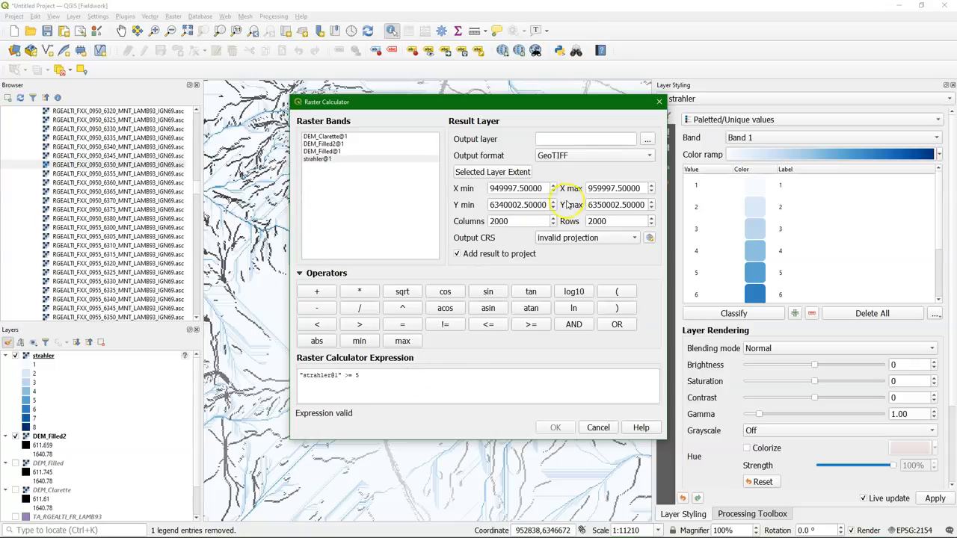
left_click(646, 139)
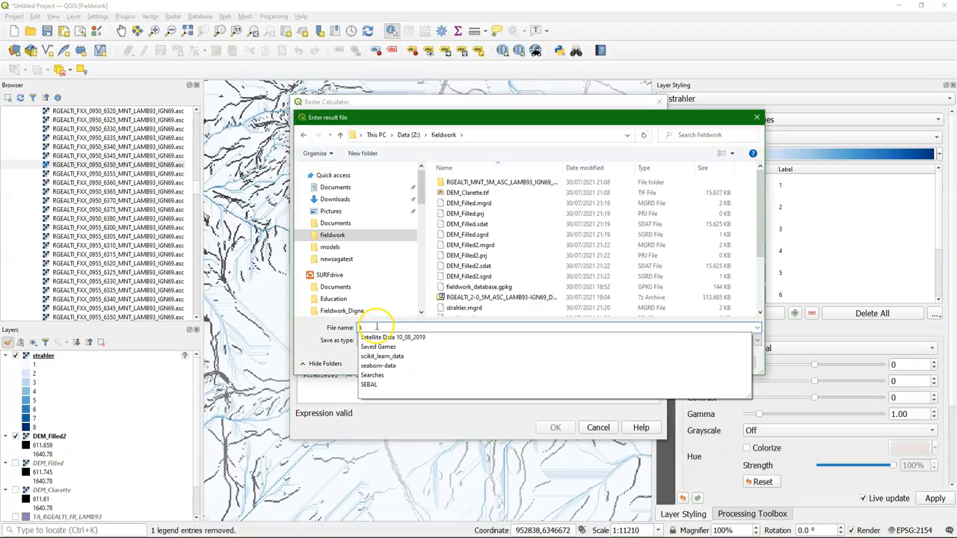
type("strahler5.t")
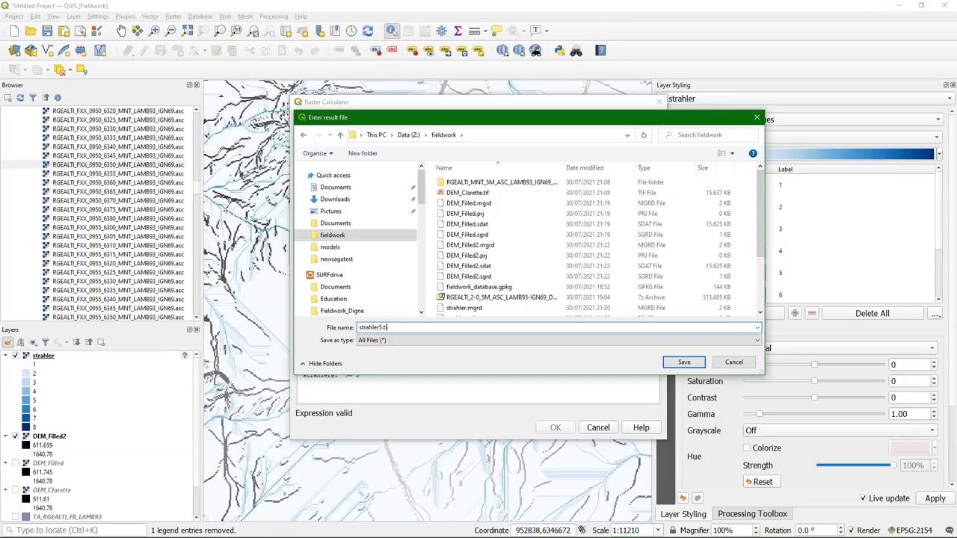
left_click(682, 362)
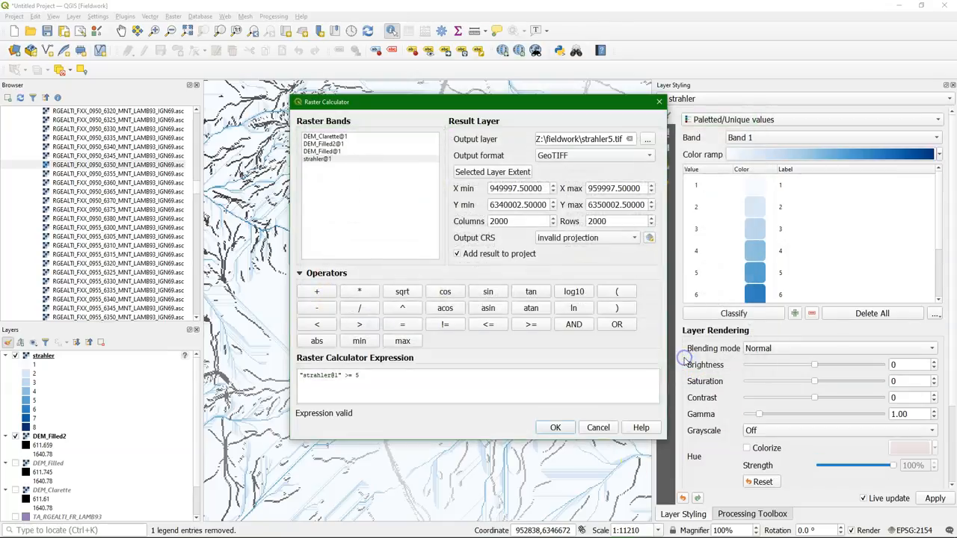
mouse_move(610, 237)
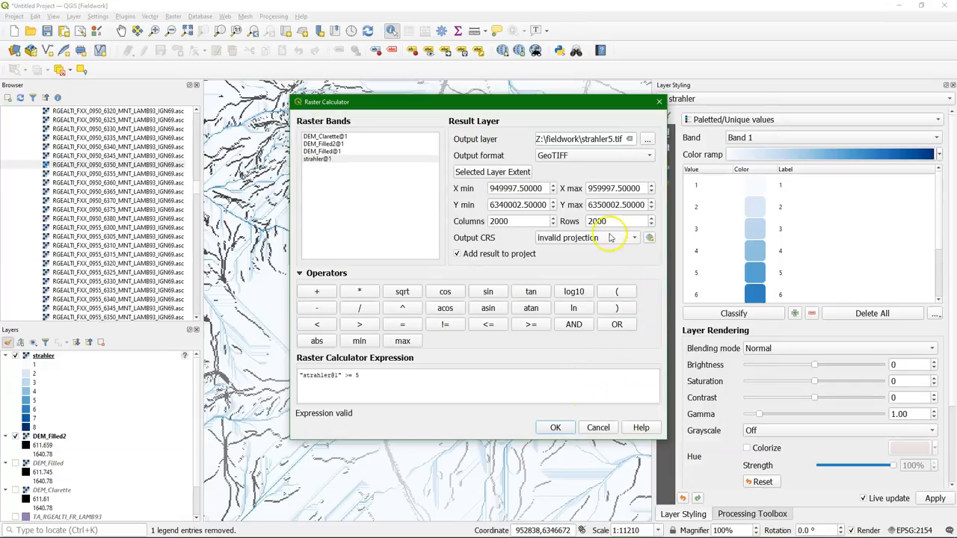
left_click(635, 236)
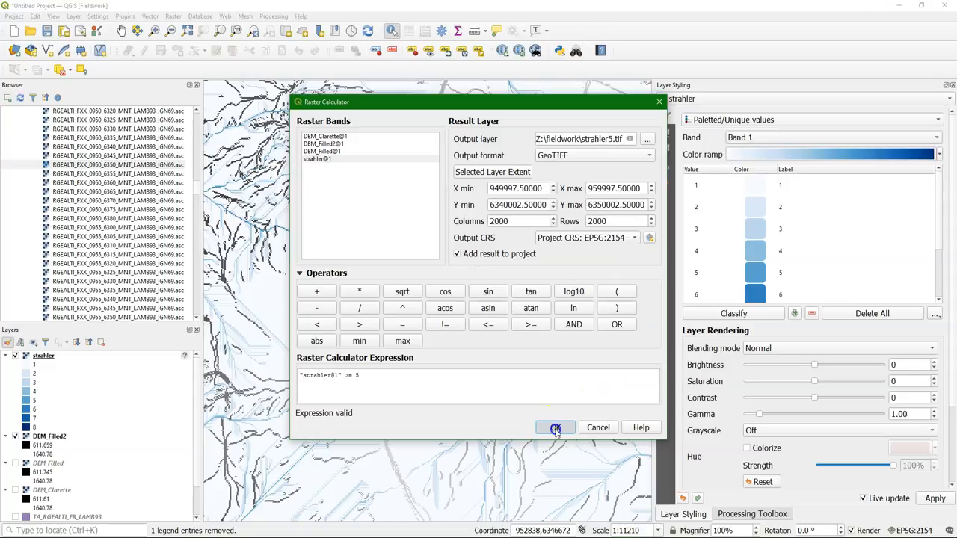
Create strahler5 and colour its stream cells by unique values in blue
left_click(557, 427)
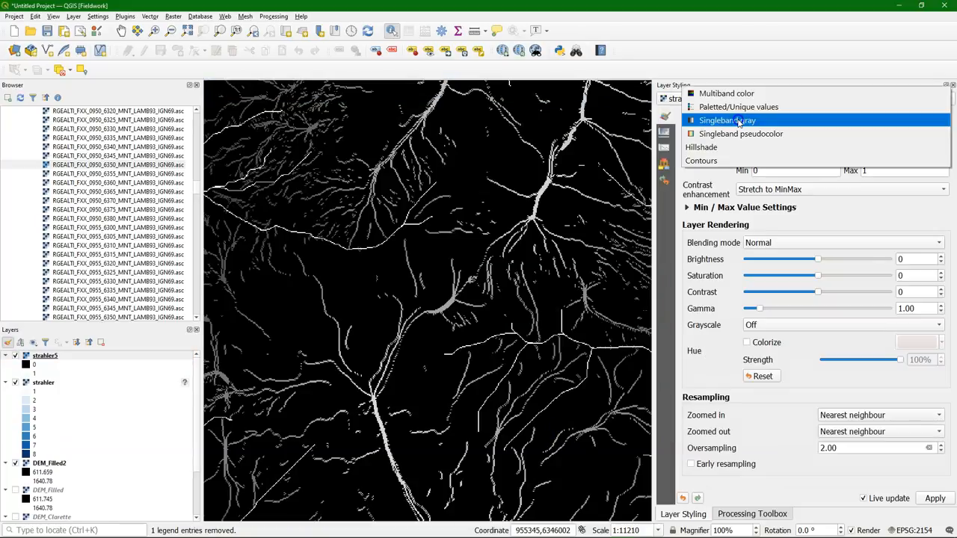
left_click(739, 108)
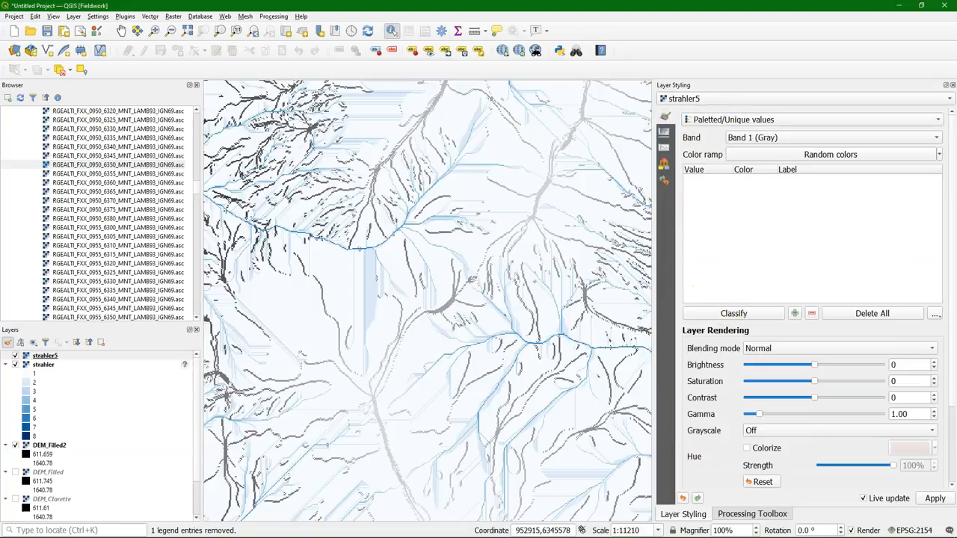
left_click(15, 356)
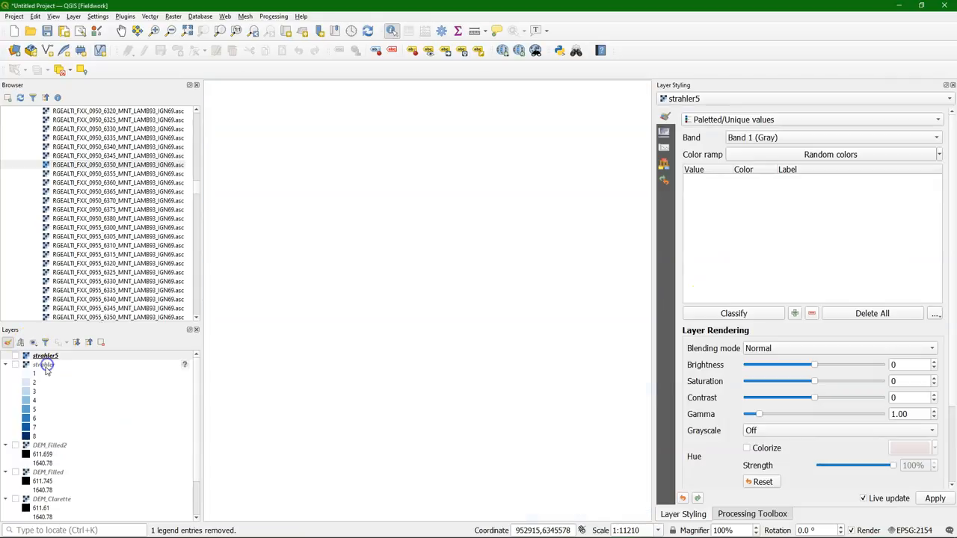
left_click(733, 314)
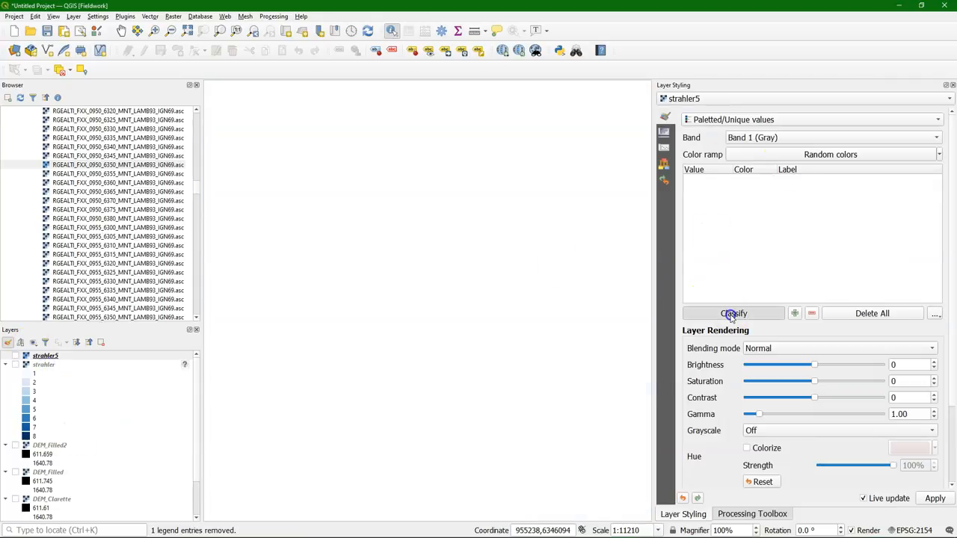
left_click(732, 314)
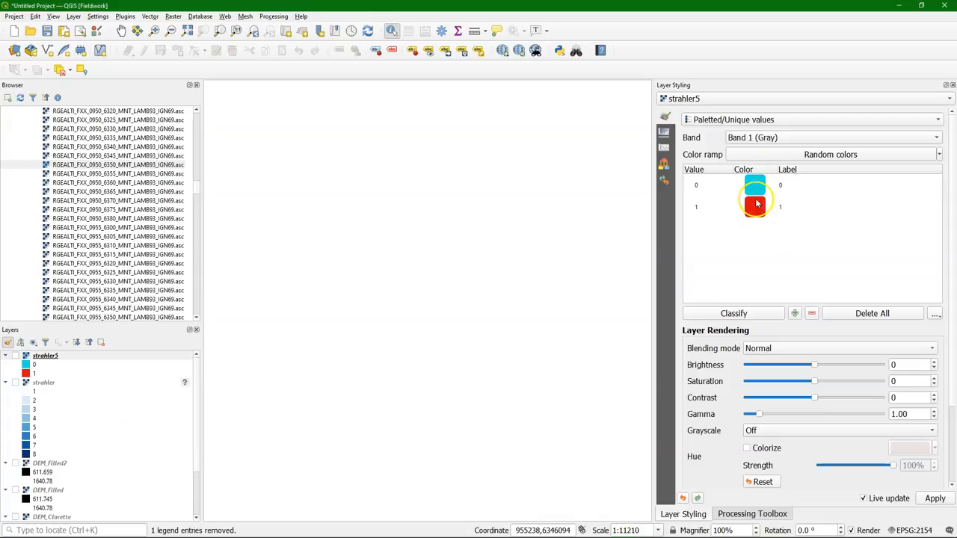
left_click(810, 313)
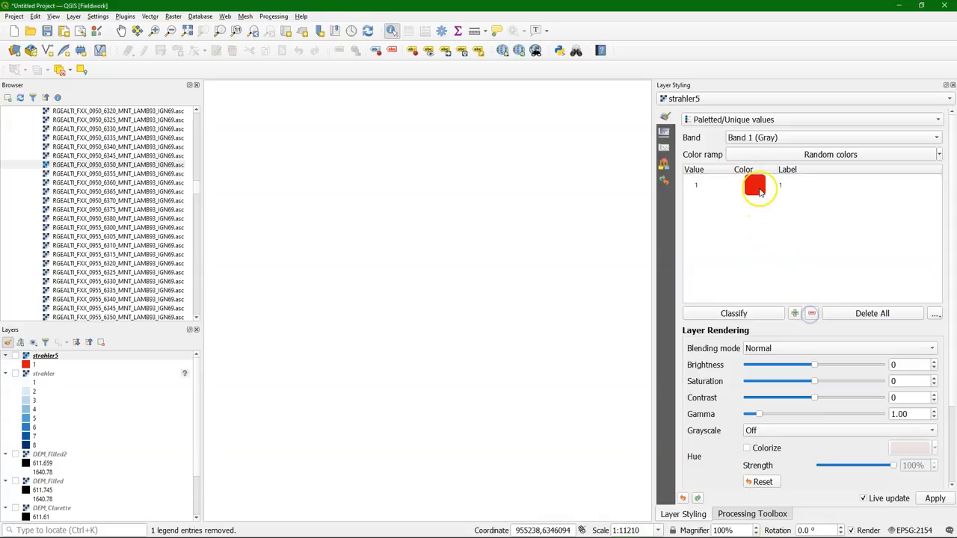
left_click(754, 186)
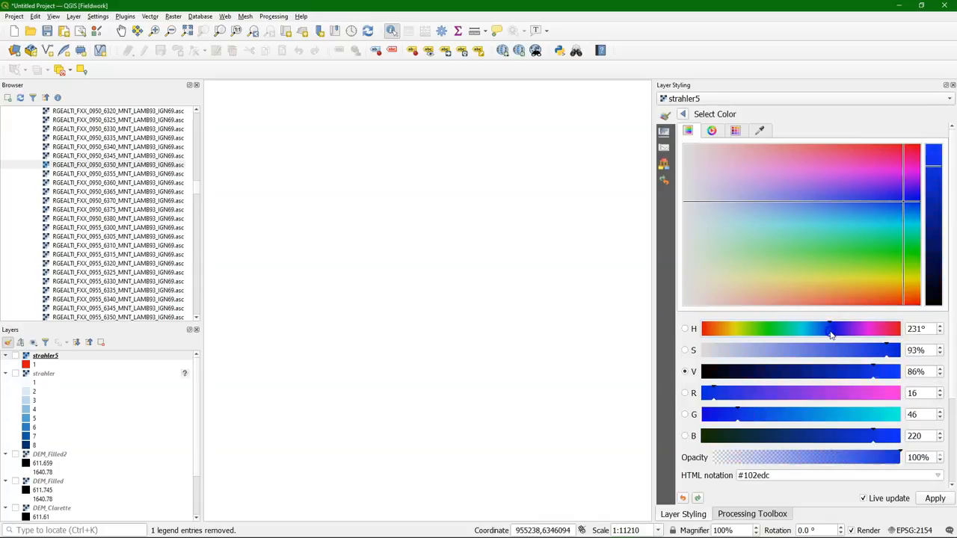
left_click_drag(831, 334, 828, 335)
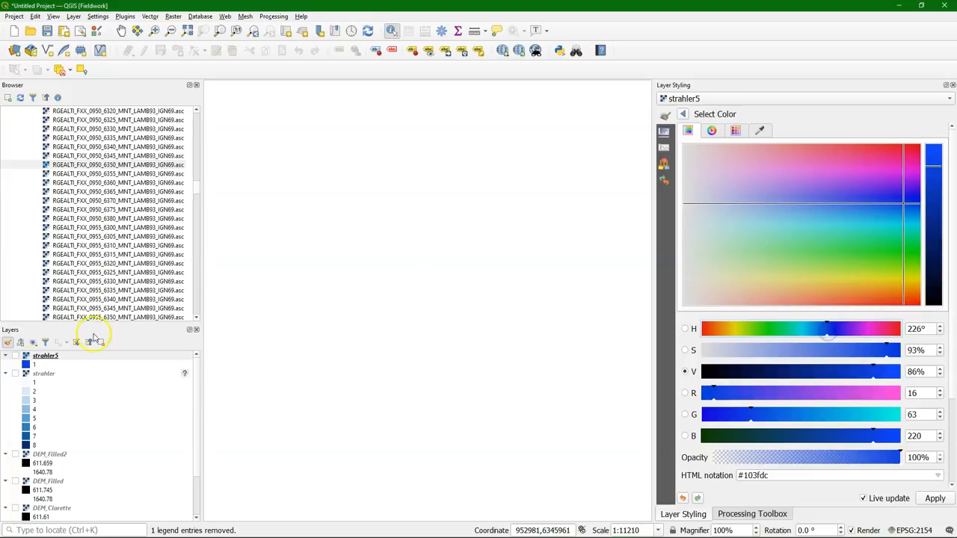
Show Google Hybrid imagery beneath and zoom to the Clarette stream junction
left_click(14, 355)
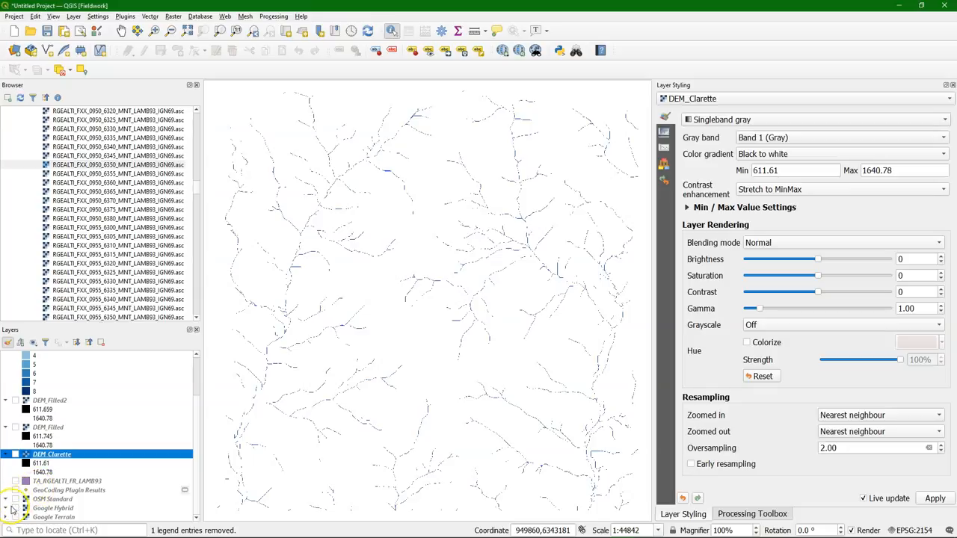
left_click(15, 508)
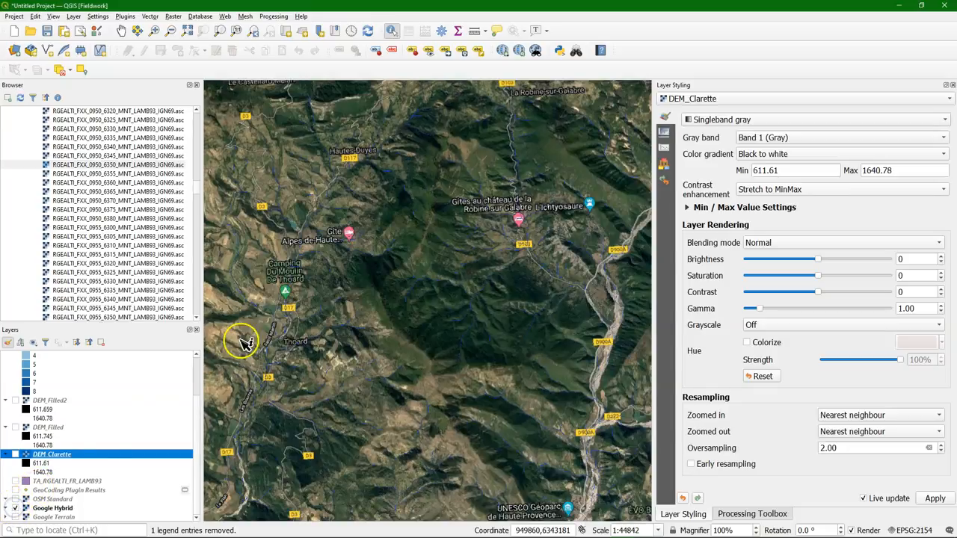
mouse_move(223, 36)
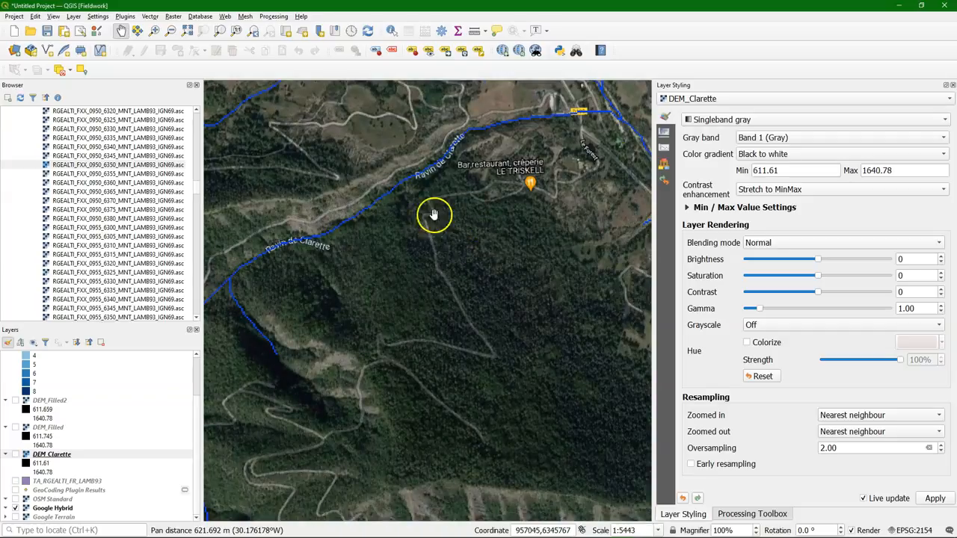
left_click_drag(433, 216, 511, 309)
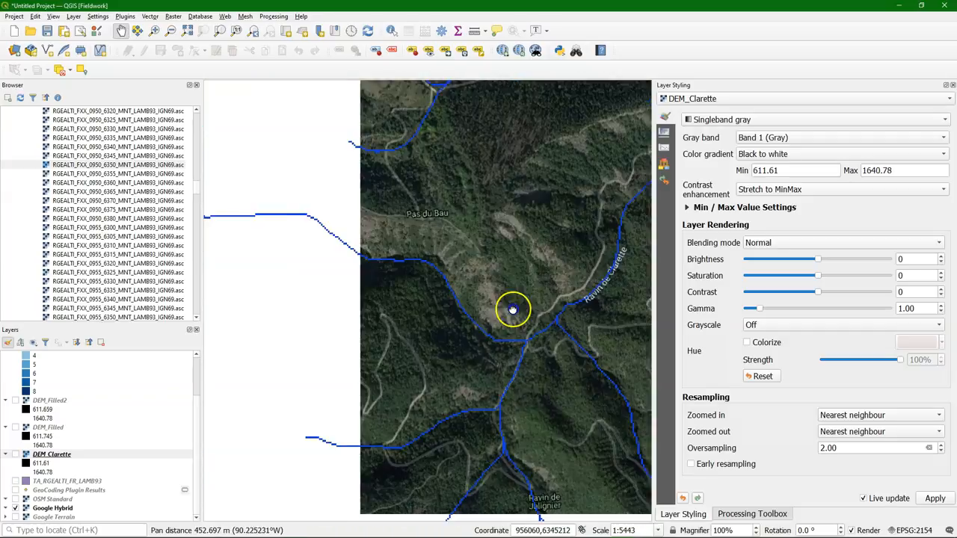
scroll("down", 3)
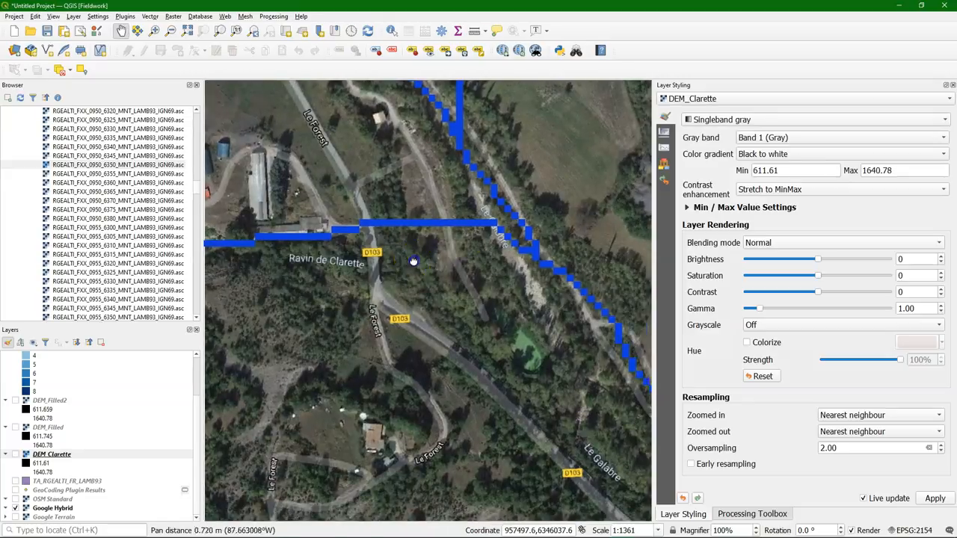
scroll("down", 3)
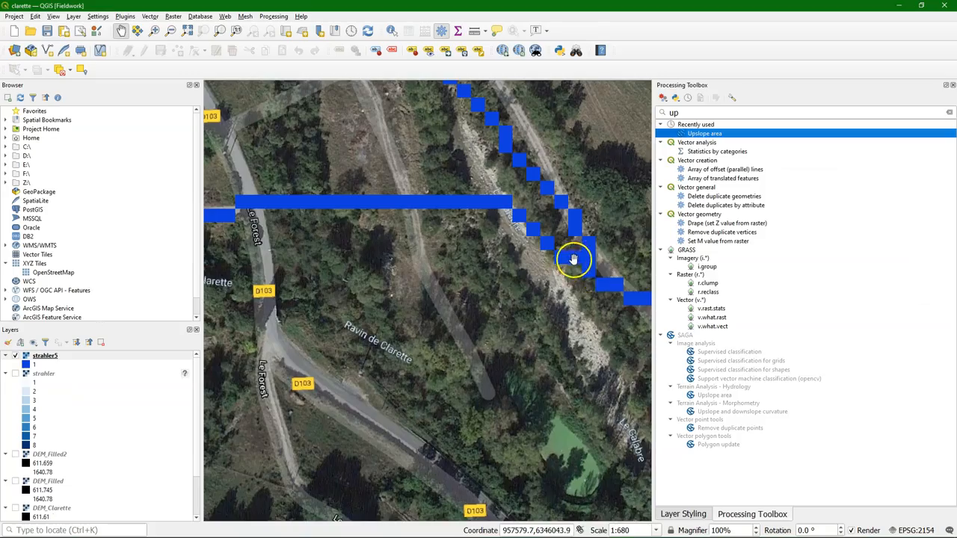
Copy the outlet coordinates and set Upslope Area target X 957575, Y 6346043.52
right_click(575, 260)
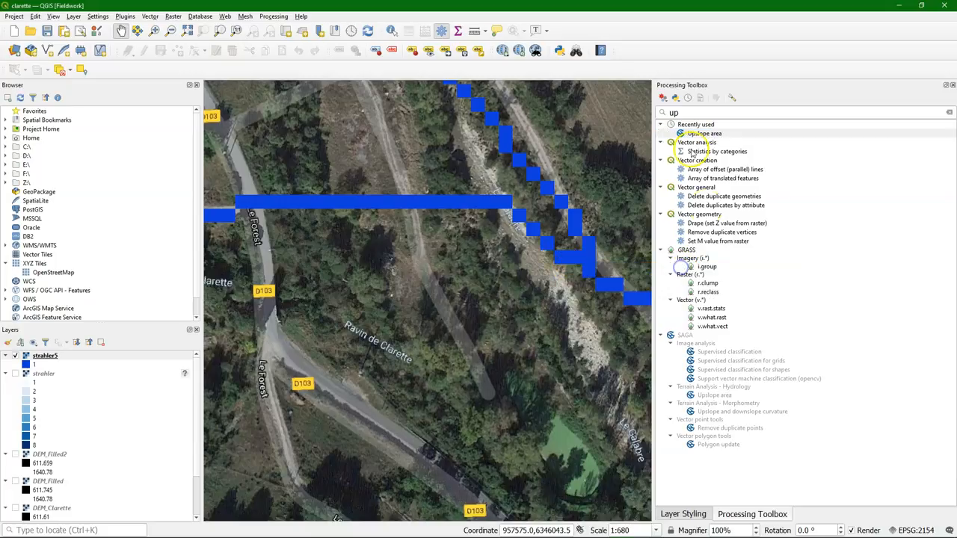
double_click(702, 133)
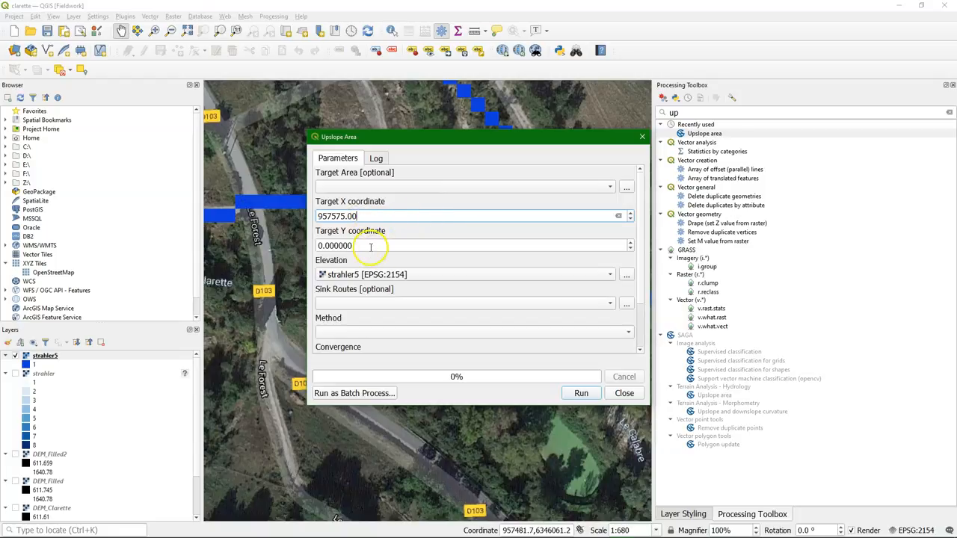
type("6346043.52")
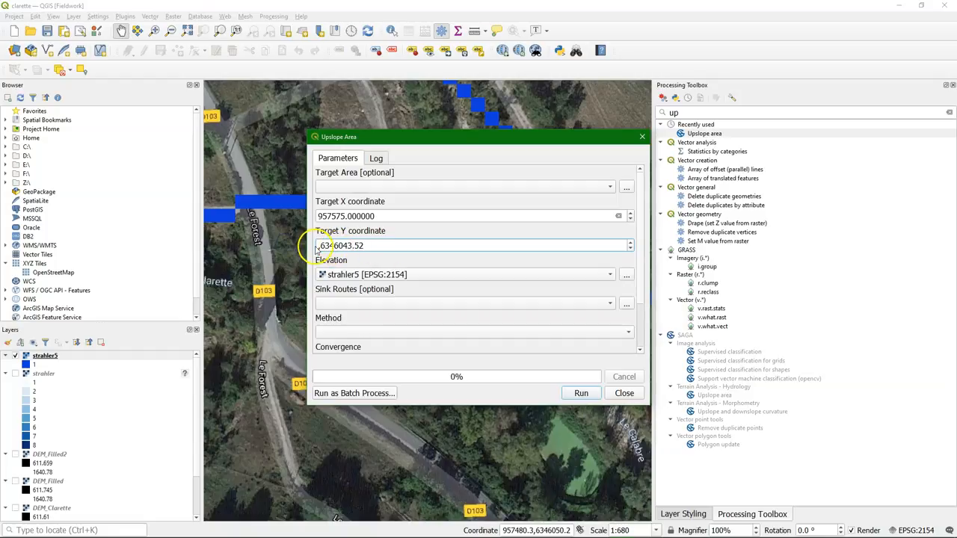
type("6346043.520000")
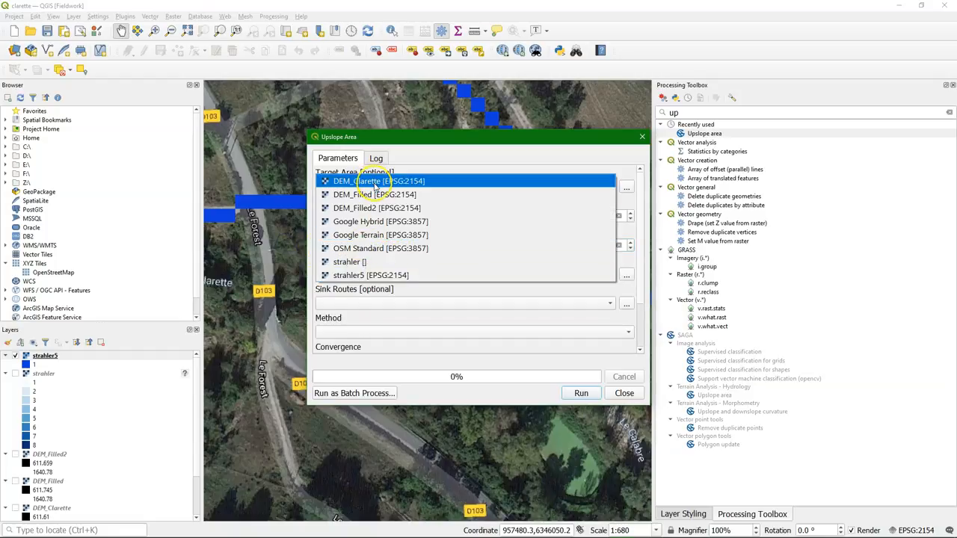
Use DEM_Filled as elevation, save the output as catchment.sdat and run the tool
left_click(374, 194)
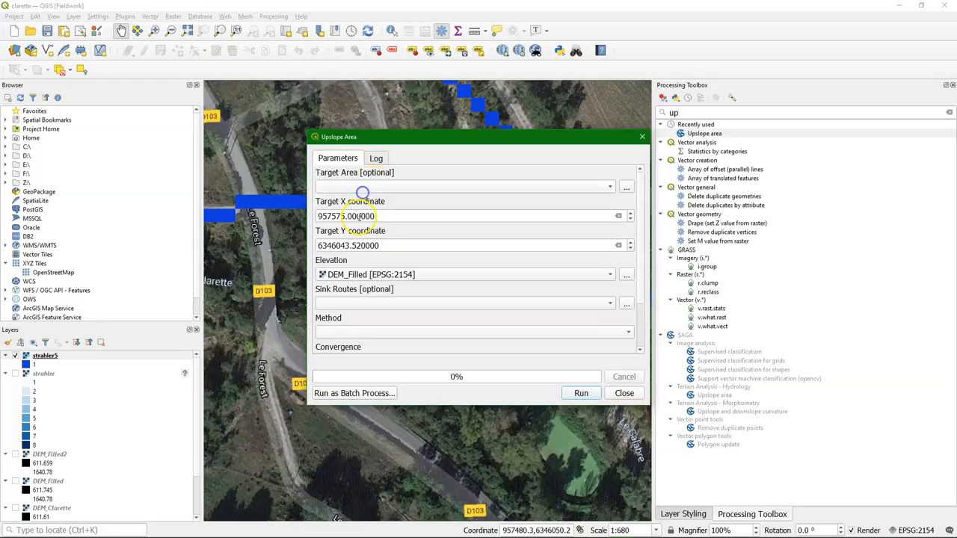
scroll("down", 3)
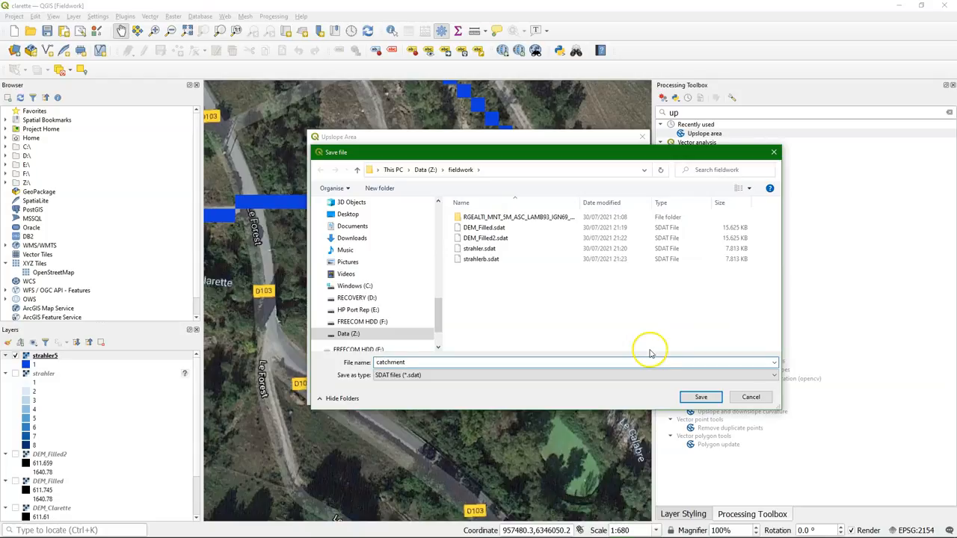
left_click(700, 398)
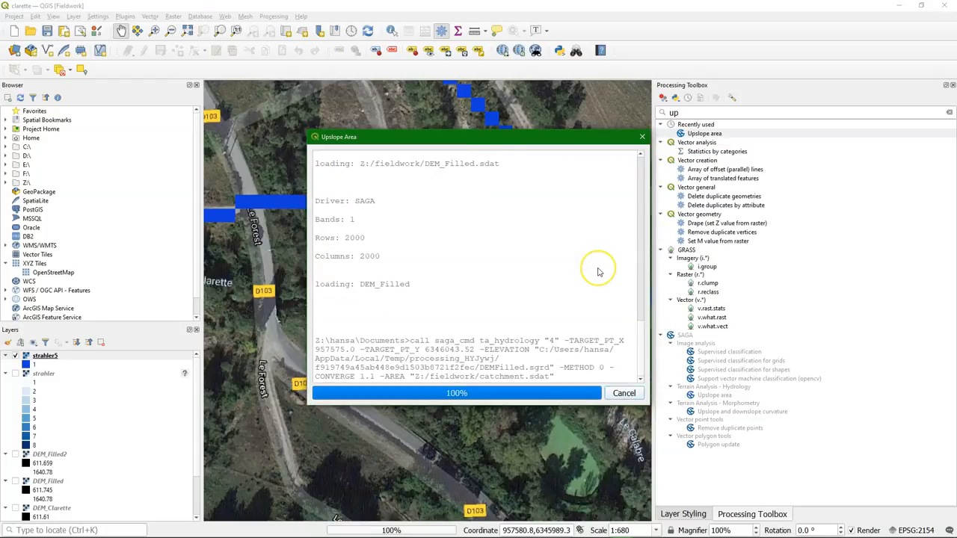
left_click(338, 159)
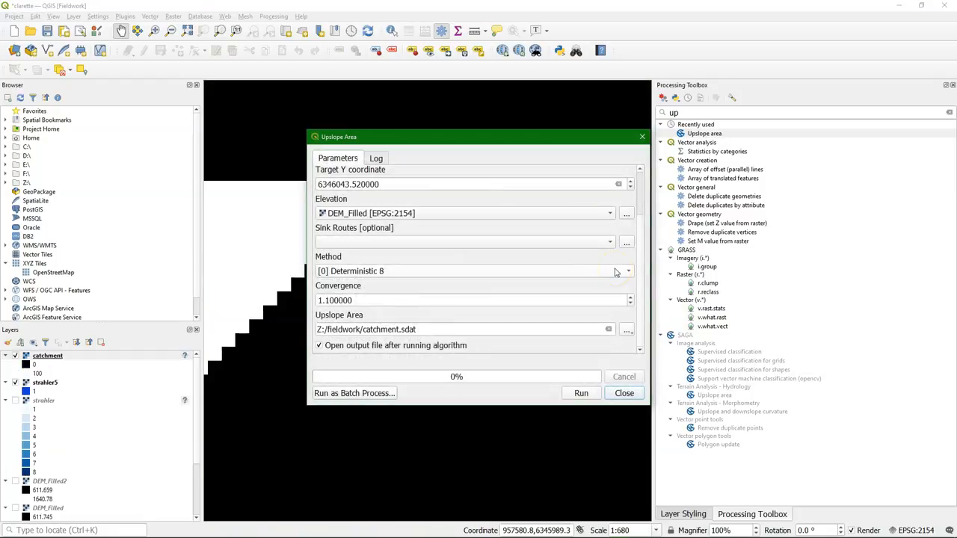
left_click(624, 392)
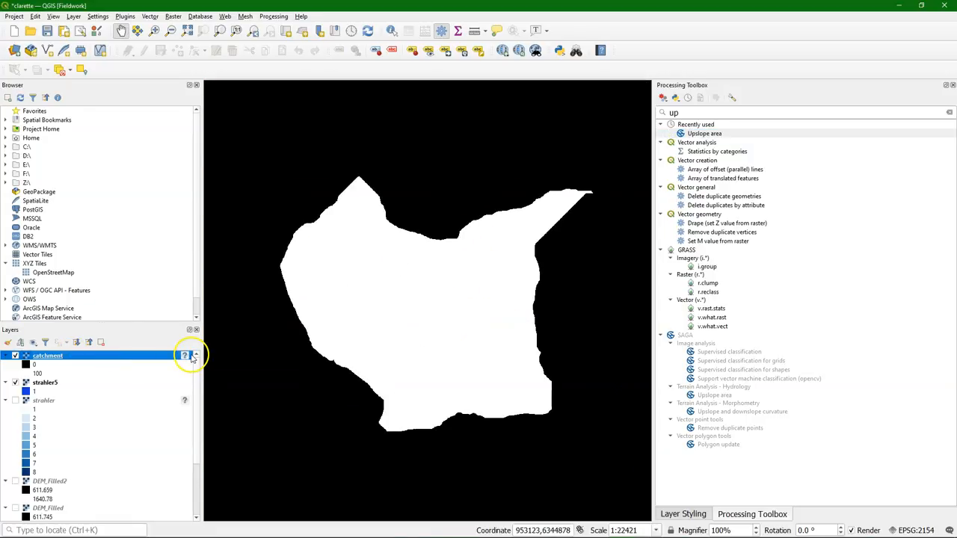
Assign RGF93 / Lambert-93 (EPSG:2154) to the catchment raster
left_click(186, 356)
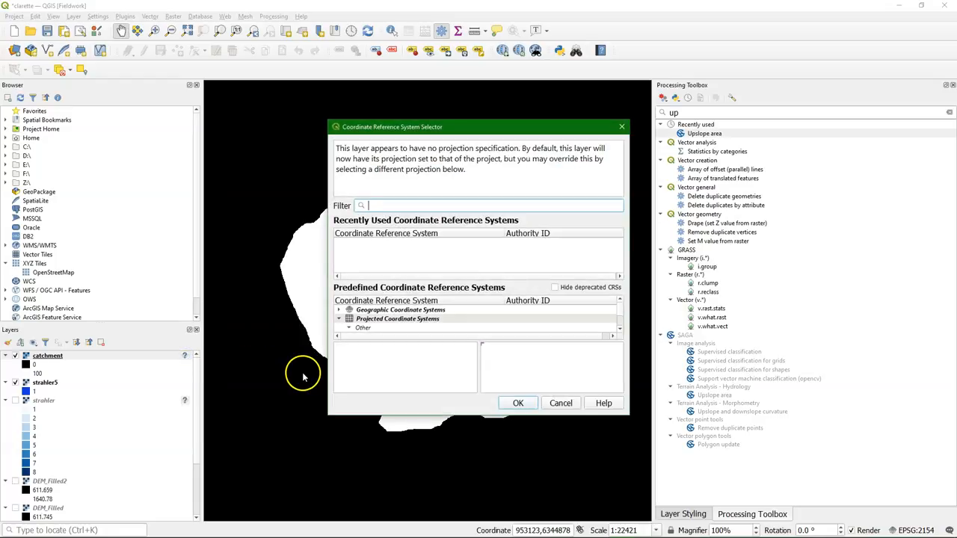
mouse_move(391, 223)
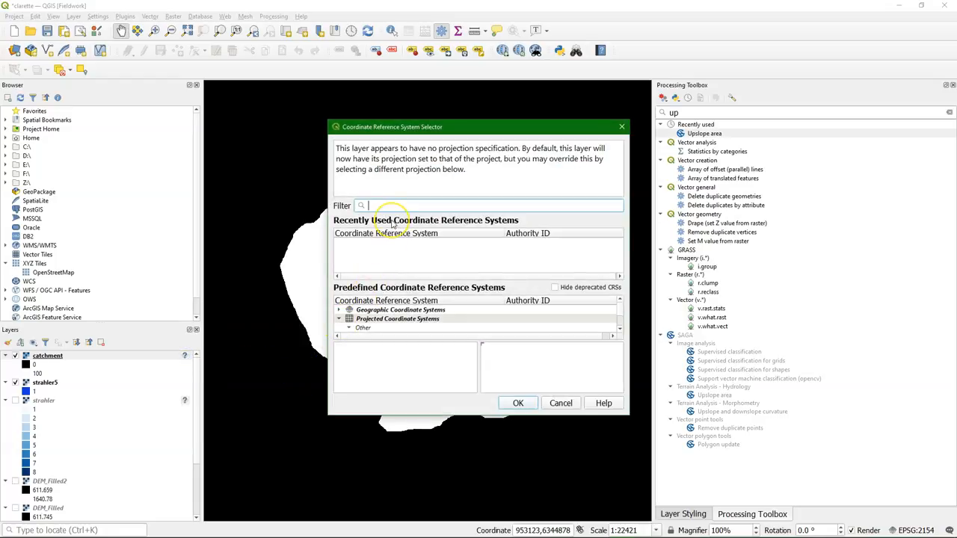
type("2154")
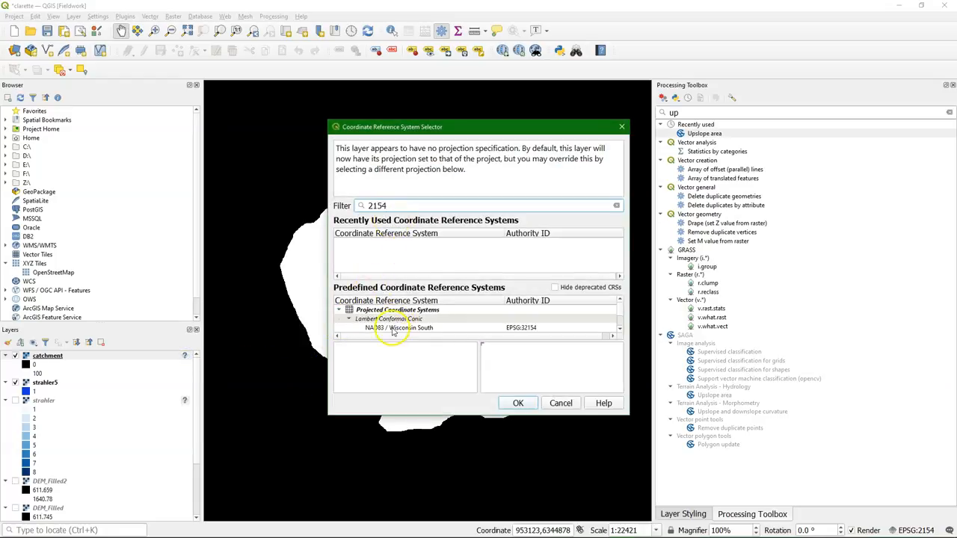
left_click(389, 309)
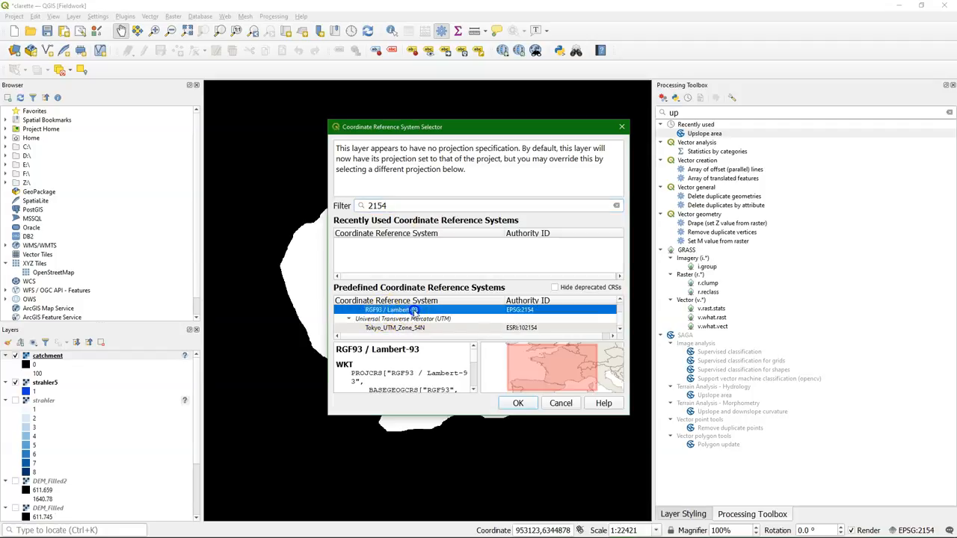
left_click(517, 404)
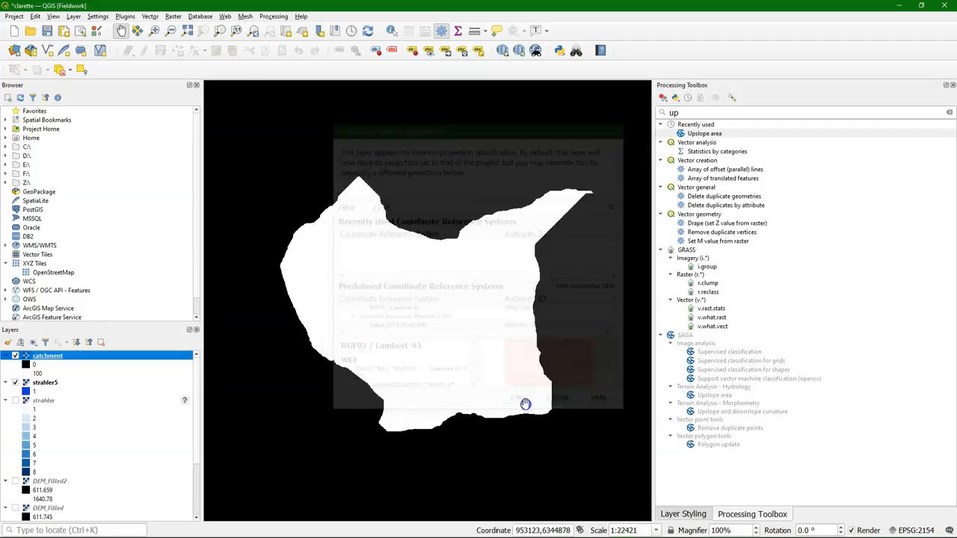
left_click(516, 398)
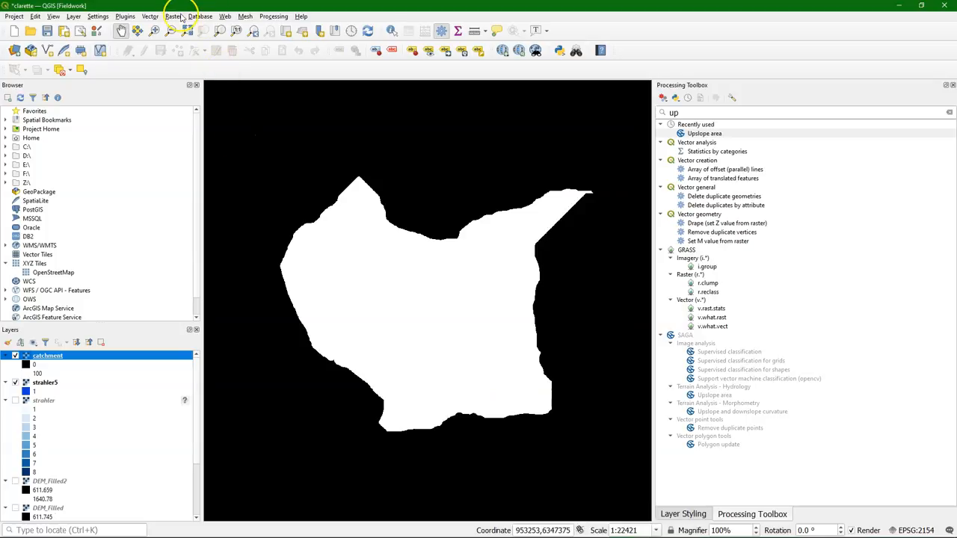
Bring up the raster conversion tools under the Raster menu
left_click(173, 15)
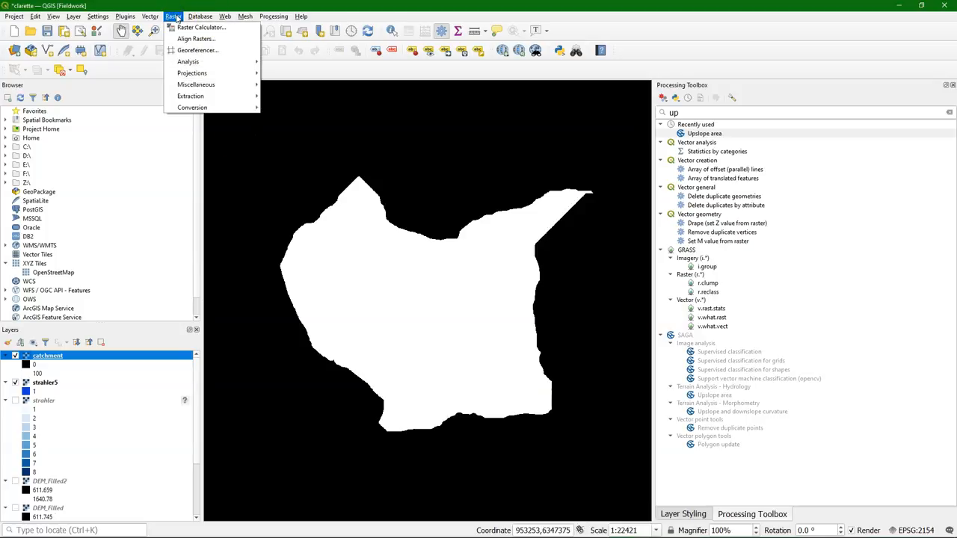
left_click(191, 108)
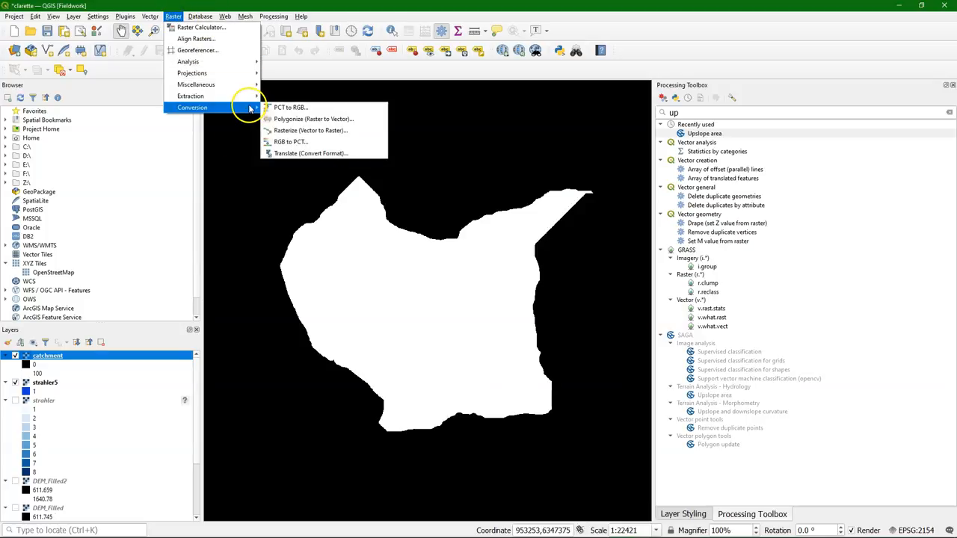
mouse_move(314, 120)
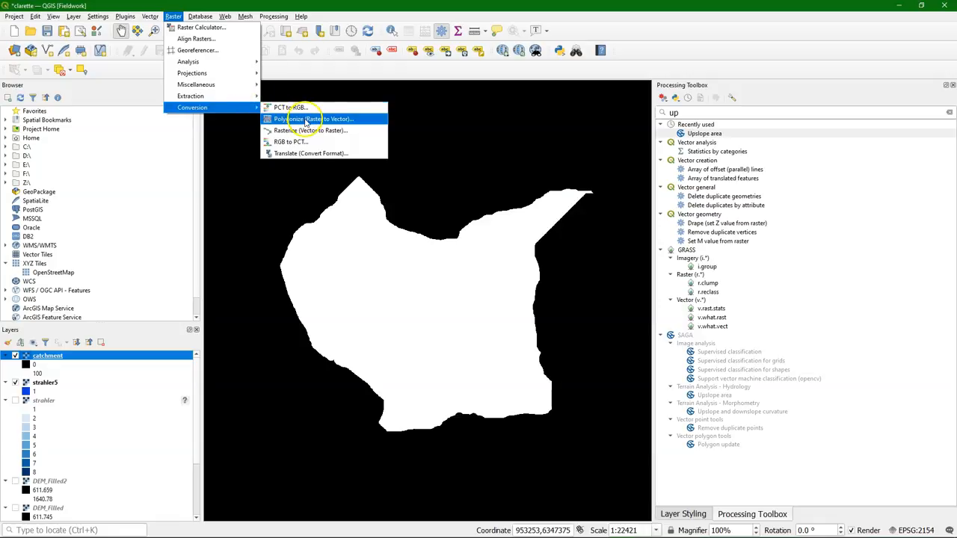
Polygonize the catchment raster into clarette_boundary and assign it EPSG:2154
left_click(314, 118)
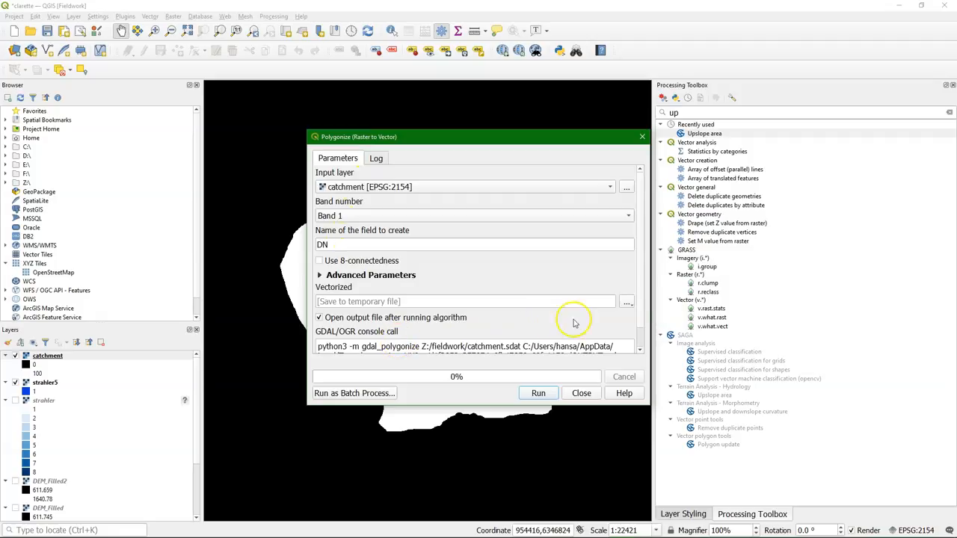
left_click(627, 302)
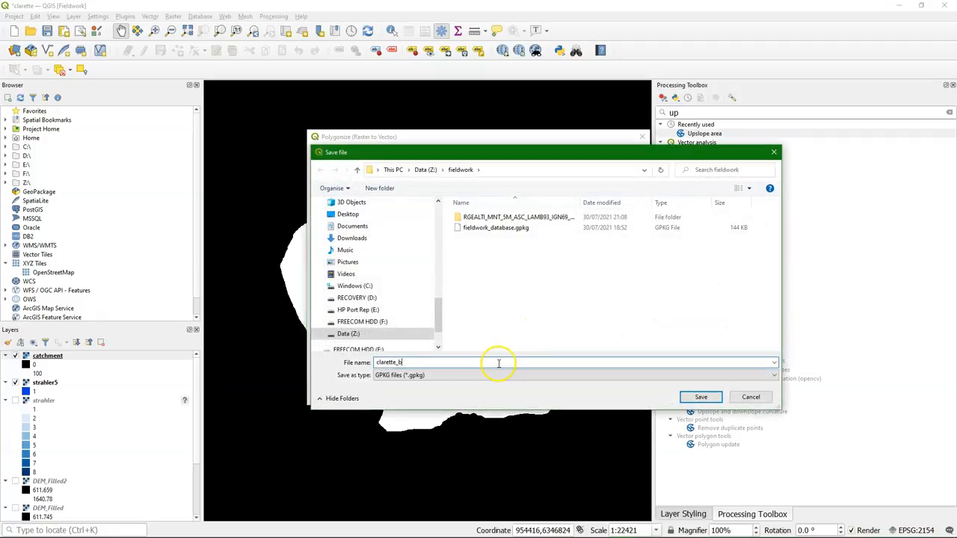
left_click(775, 374)
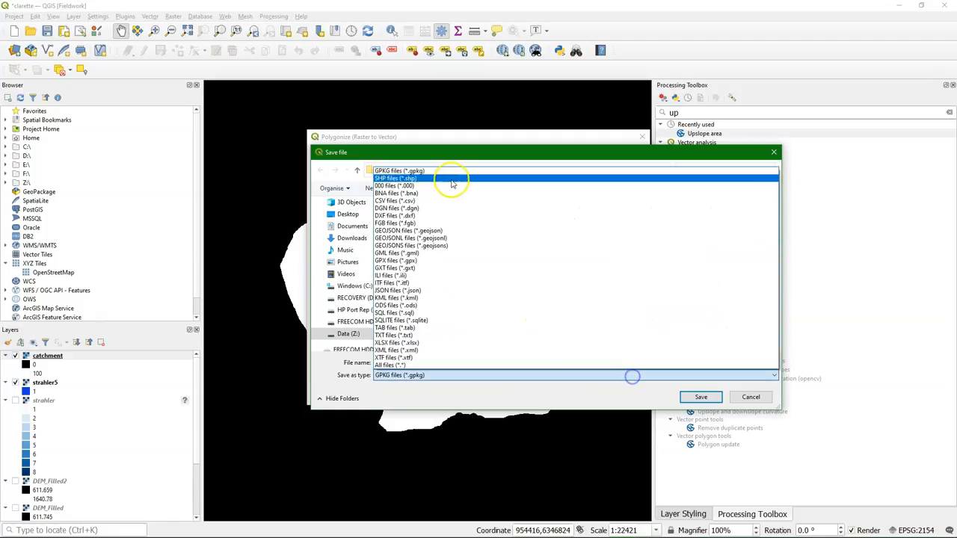
left_click(700, 398)
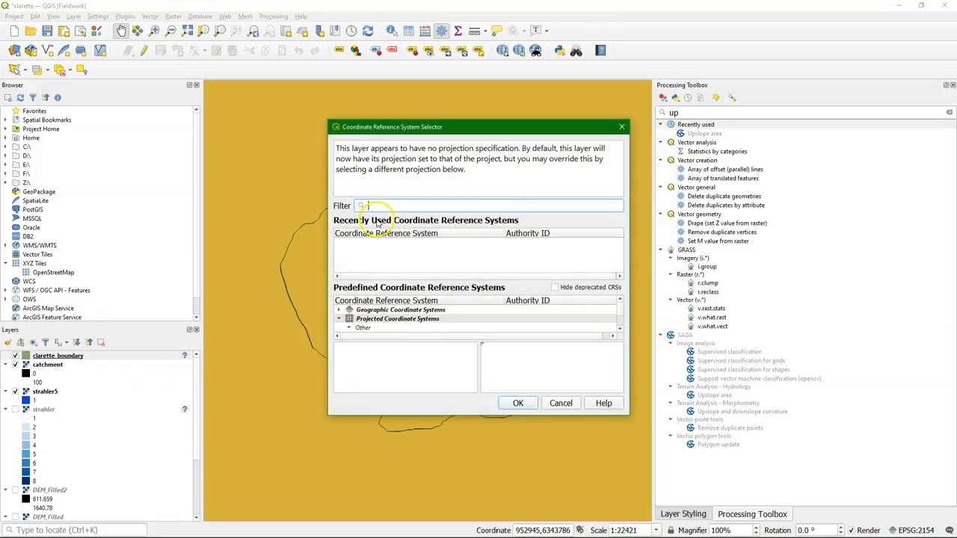
type("2154")
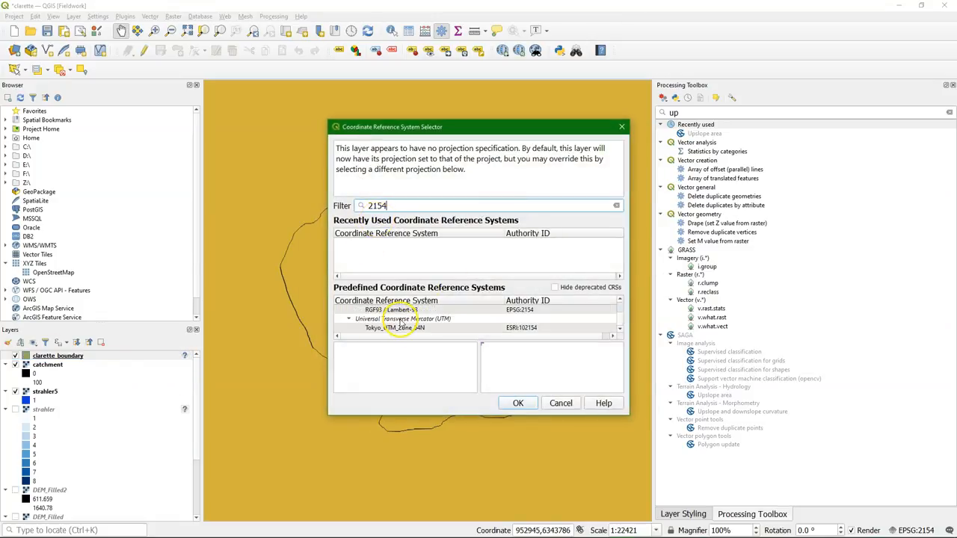
left_click(517, 404)
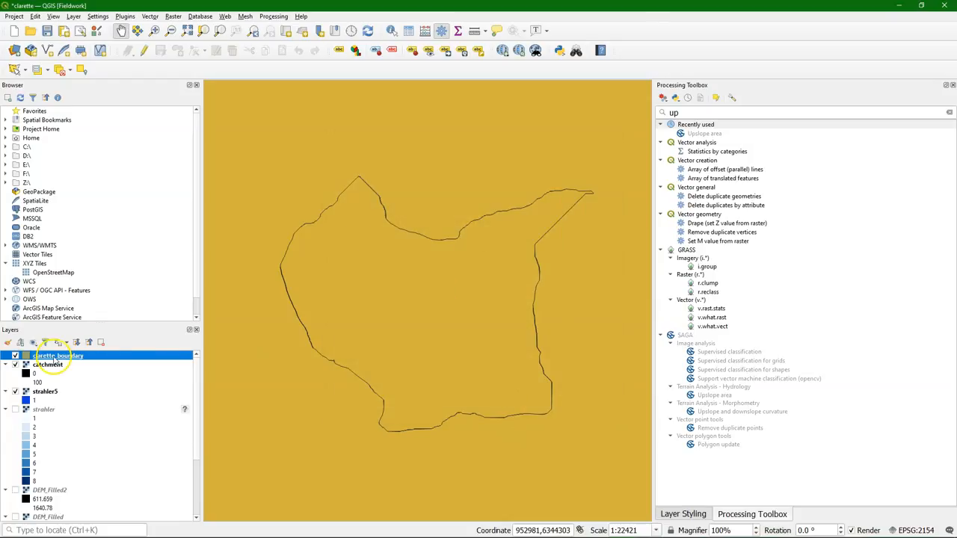
Edit clarette_boundary to delete the outer background polygon and save the change
right_click(58, 356)
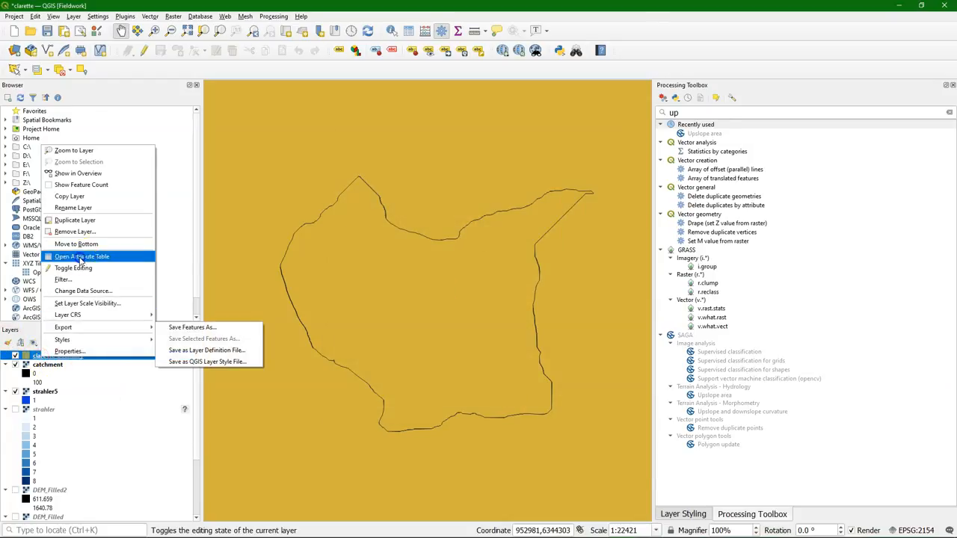
left_click(82, 257)
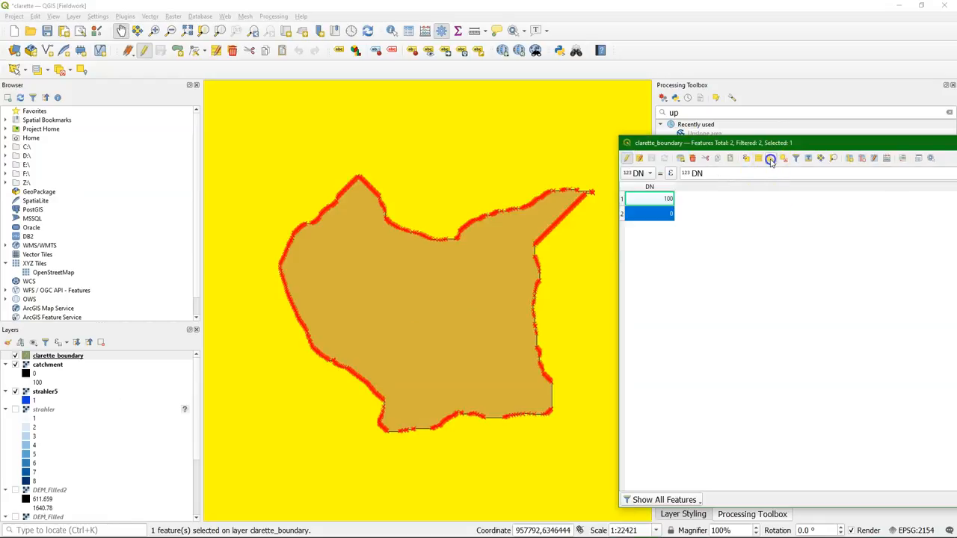
left_click(691, 159)
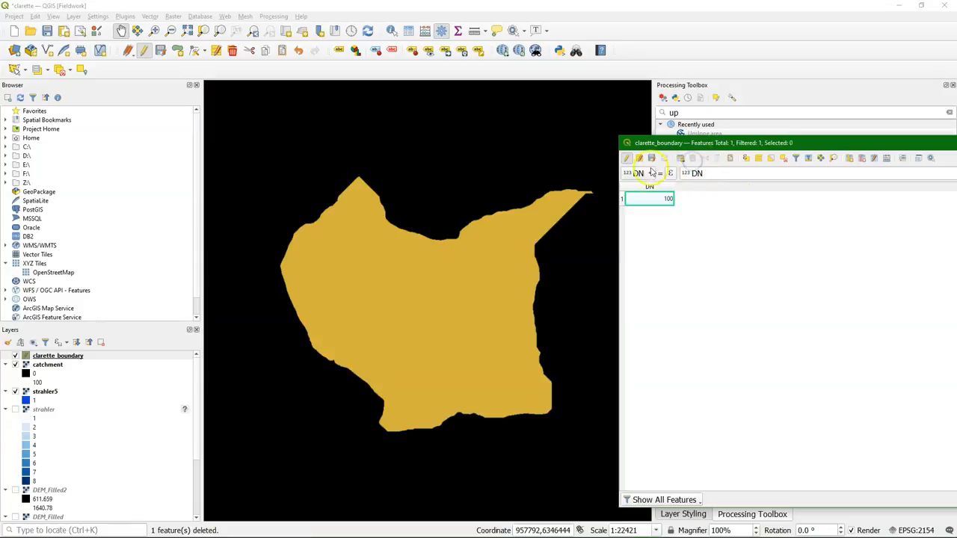
left_click(627, 159)
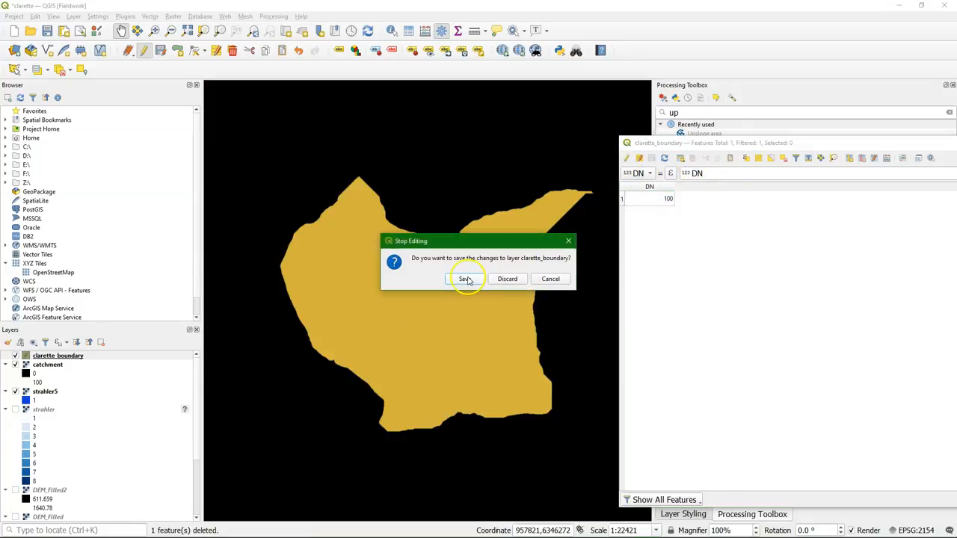
left_click(465, 280)
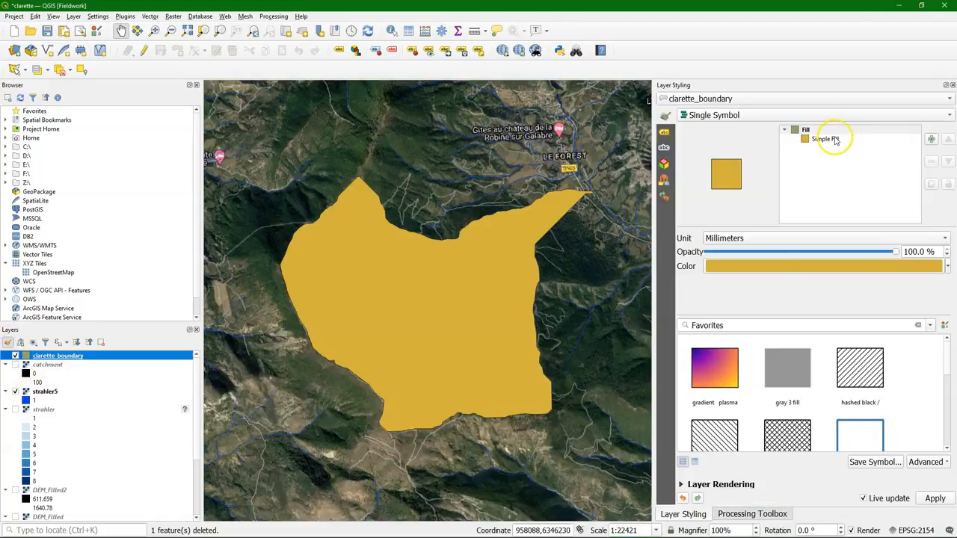
Draw clarette_boundary as a red Simple Line outline of width 1.26 over the DEM
left_click(826, 139)
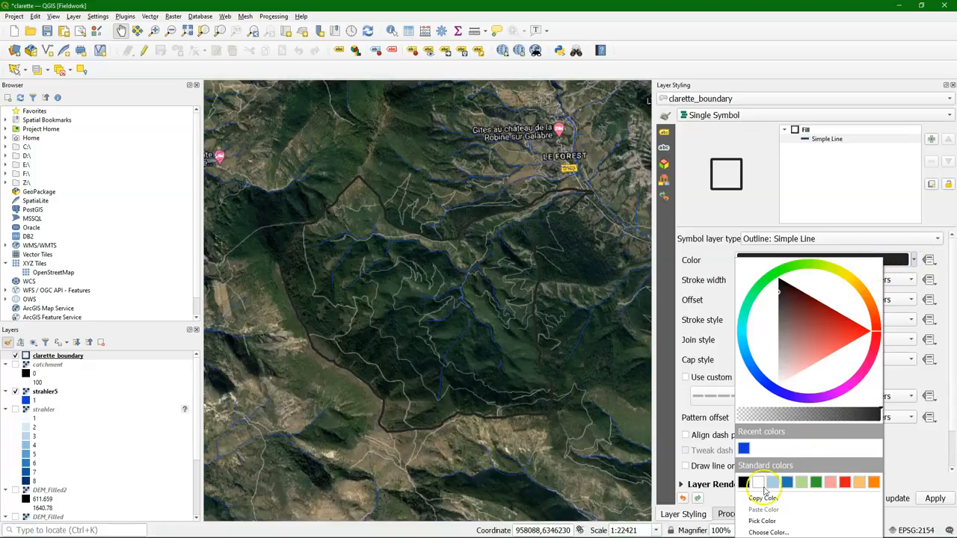
left_click(830, 481)
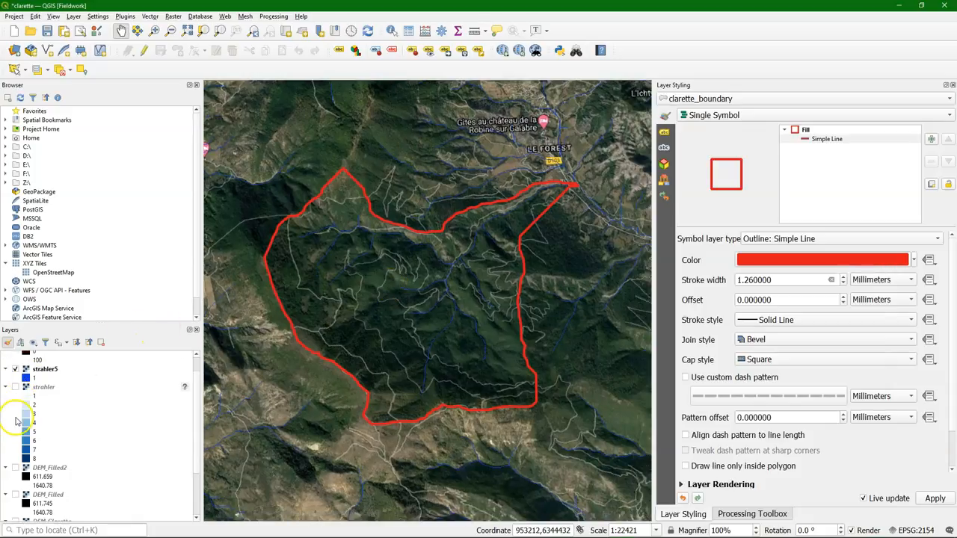
scroll("down", 3)
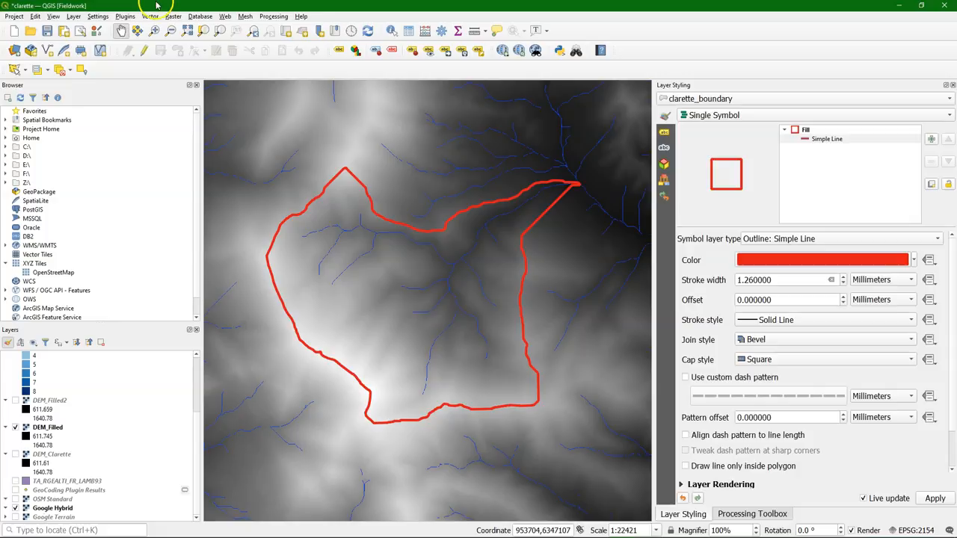
Set Clip Raster by Extent to clip DEM_Filled to the clarette_boundary extent with nodata -9999
left_click(173, 15)
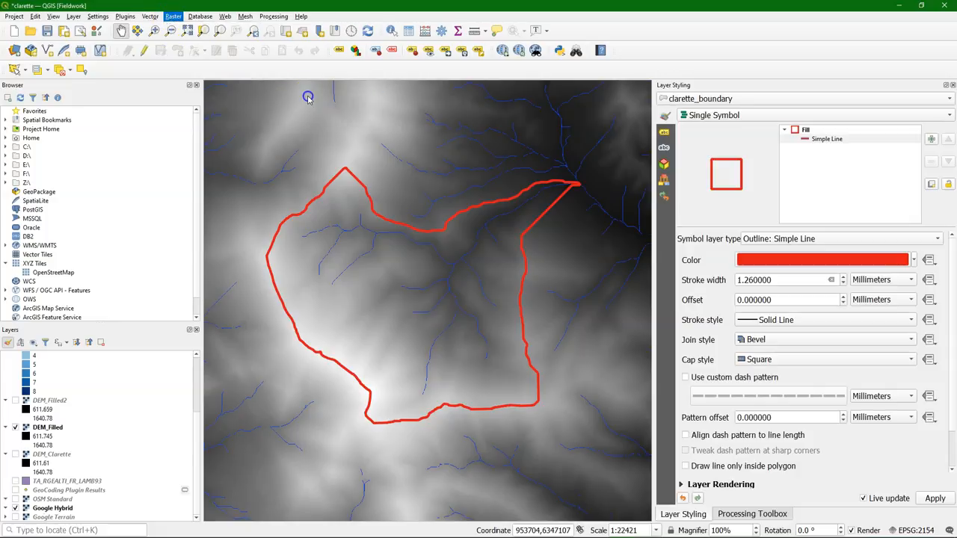
left_click(174, 15)
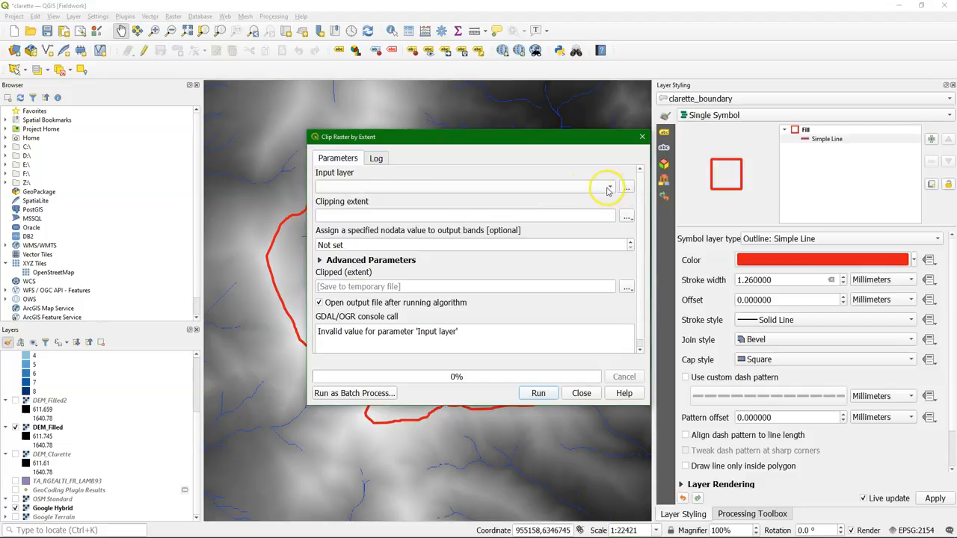
left_click(610, 186)
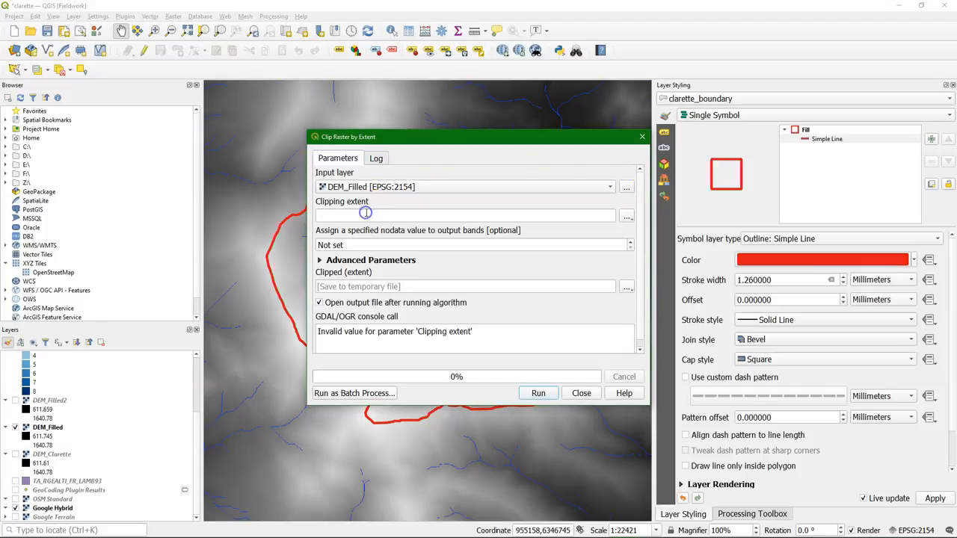
left_click(627, 217)
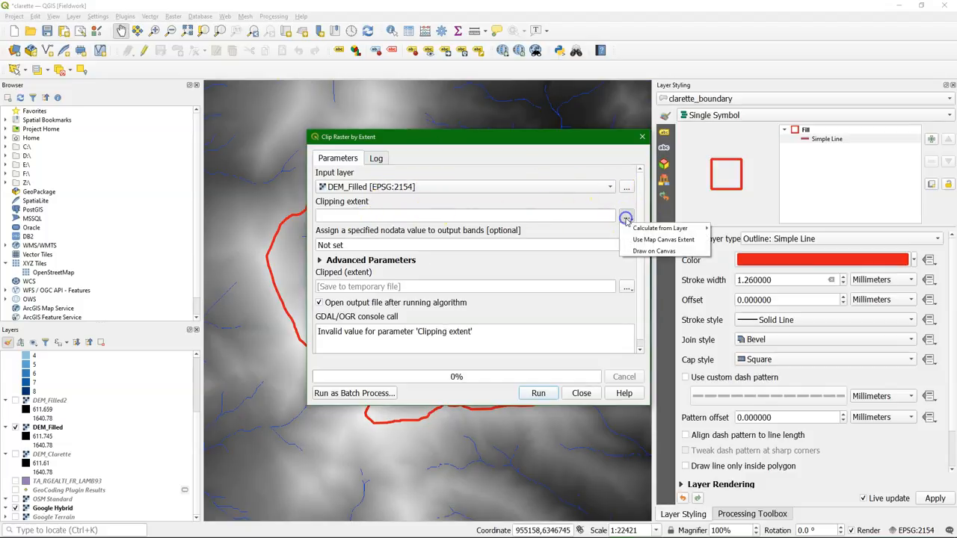
left_click(664, 239)
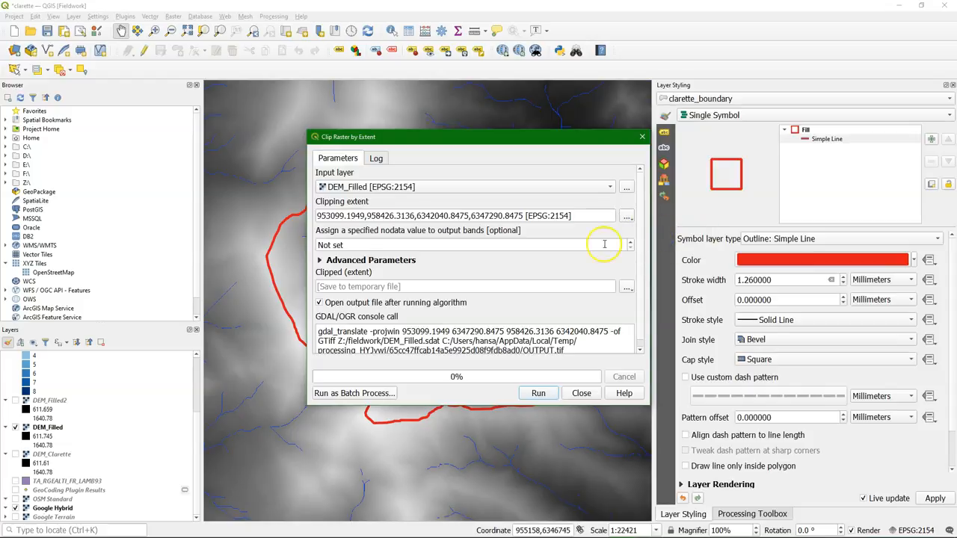
type("-9")
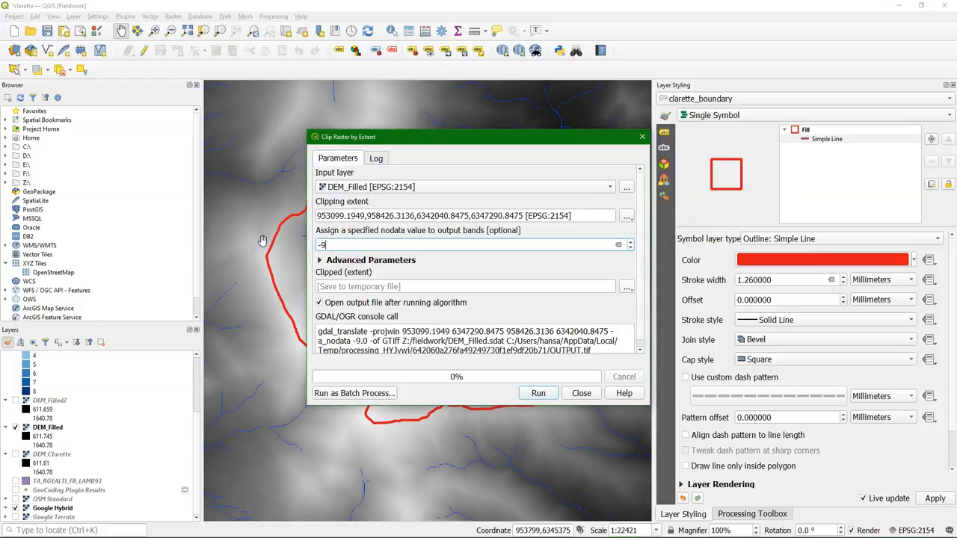
Save the result as DEM_Clipped.tif and run the clip
left_click(627, 289)
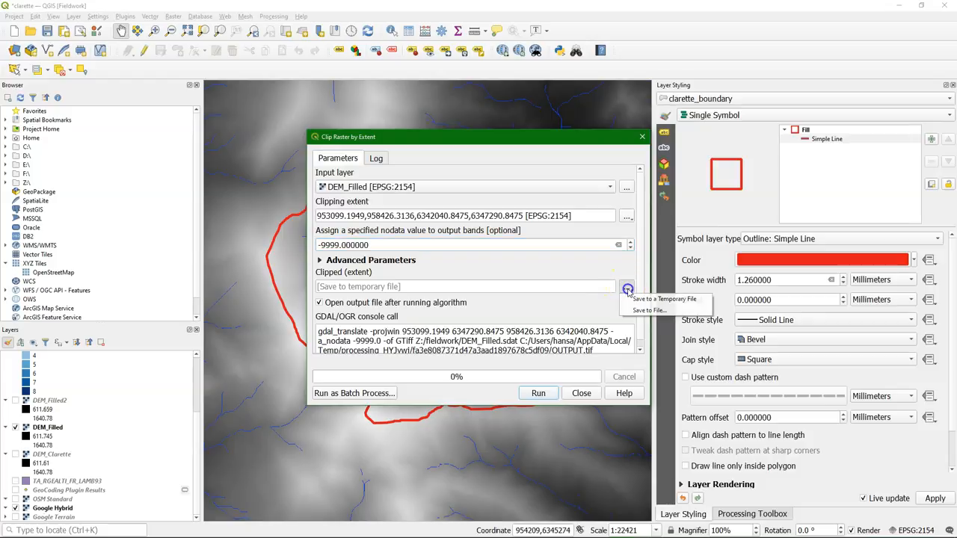
left_click(648, 310)
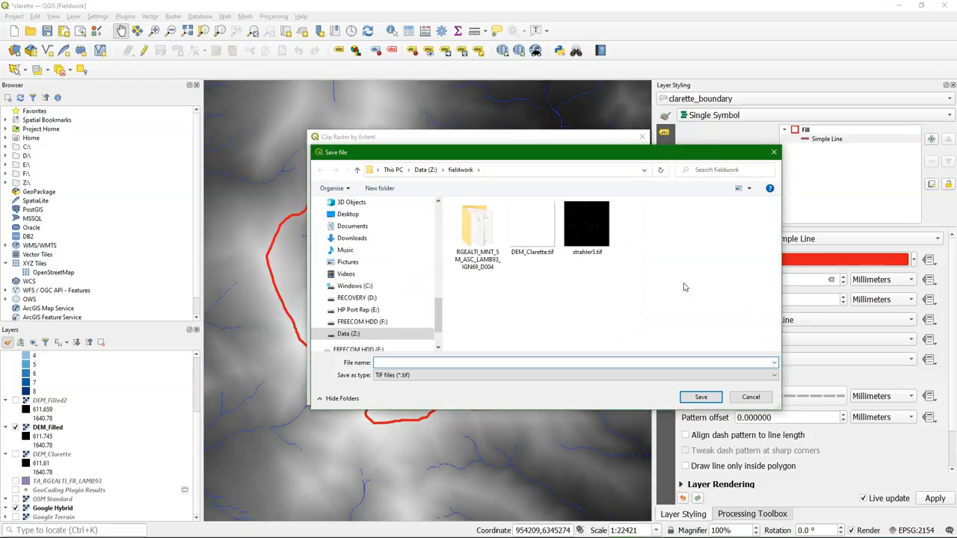
type("DEM_Clipped")
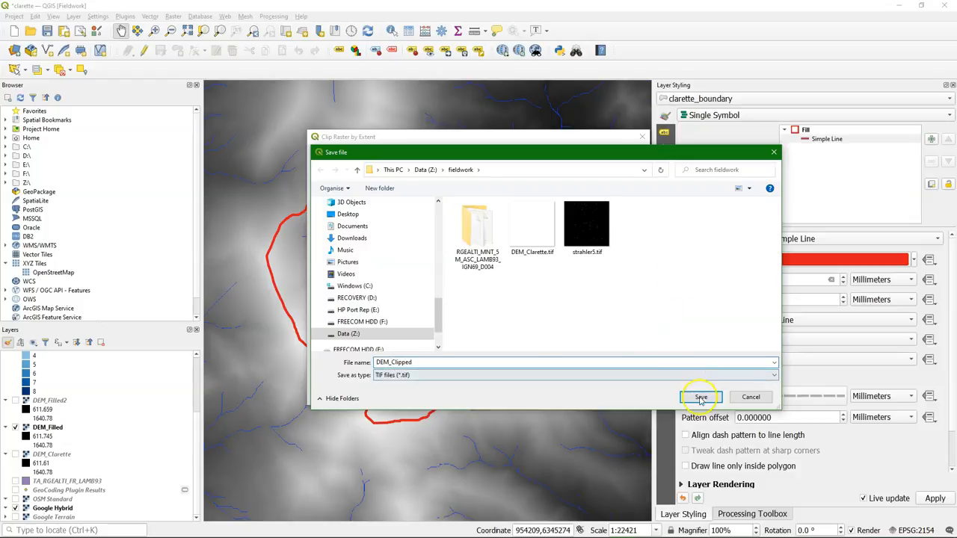
left_click(700, 398)
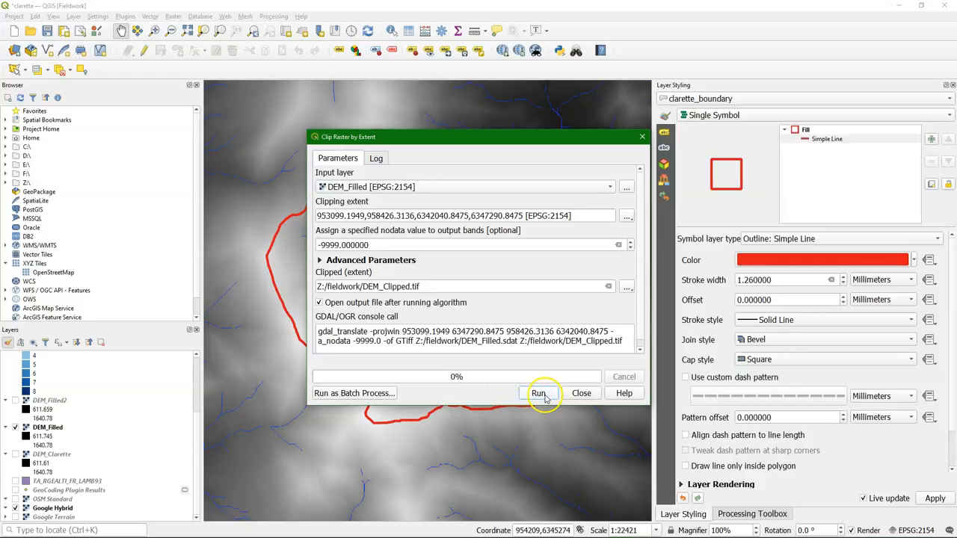
left_click(539, 393)
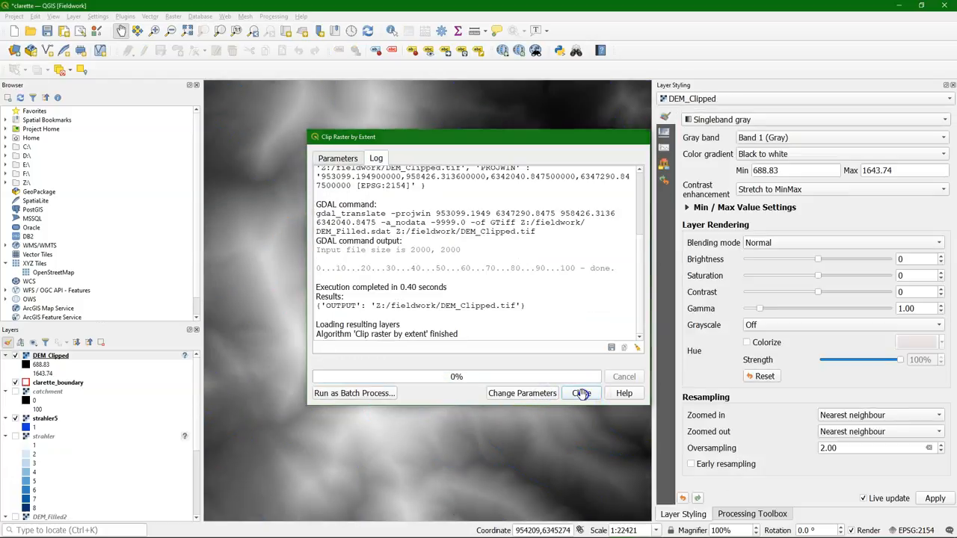
left_click(582, 393)
type("channels a")
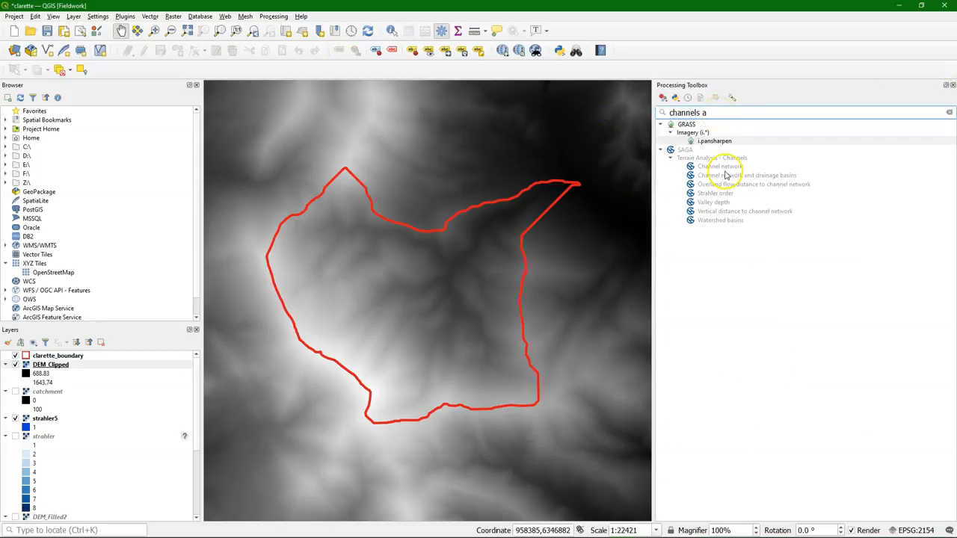
Run SAGA Channel Network and Drainage Basins on DEM_Clipped, saving Channels to channels.shp
double_click(747, 175)
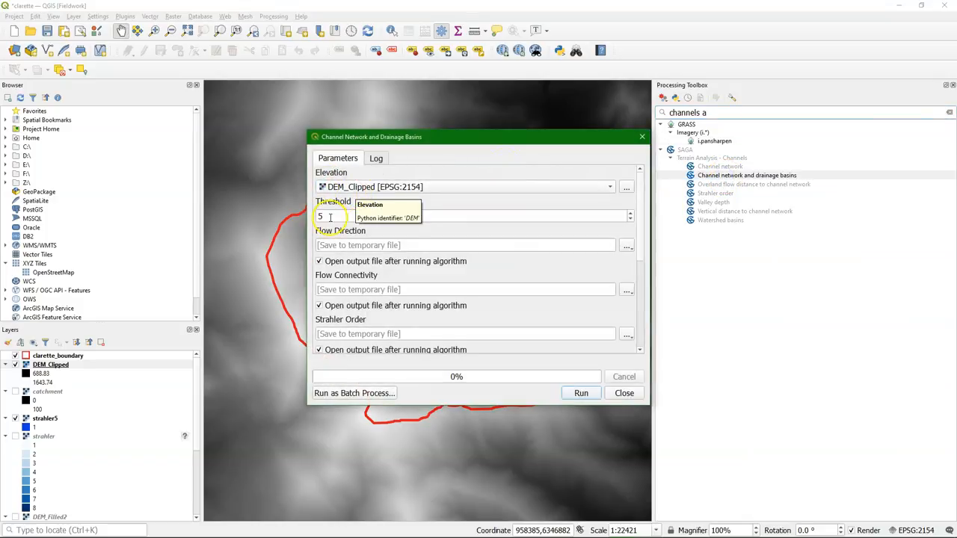
mouse_move(627, 248)
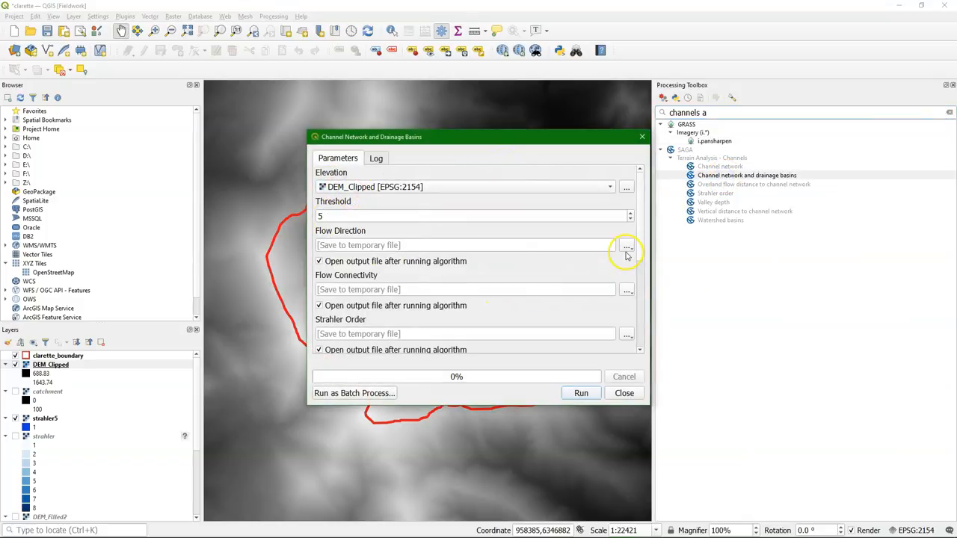
mouse_move(329, 245)
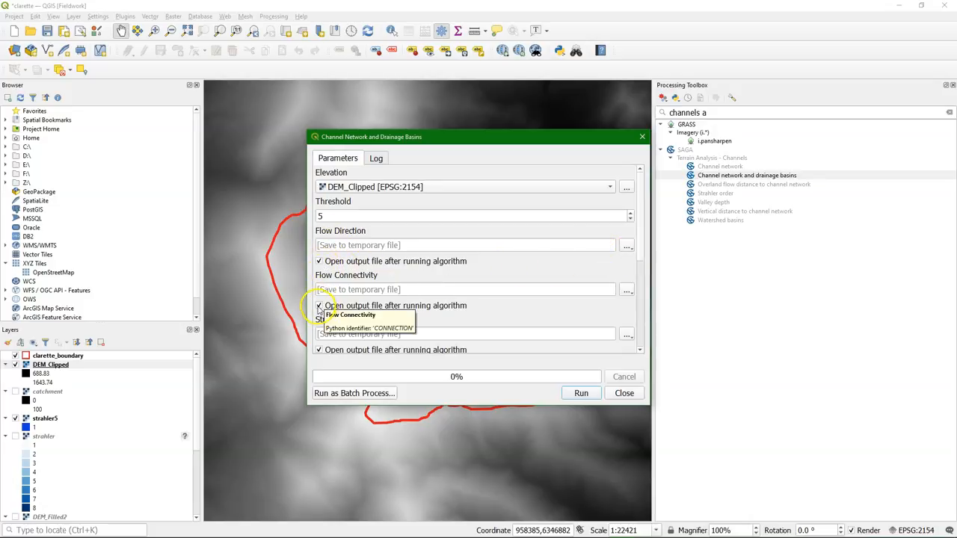
left_click(320, 306)
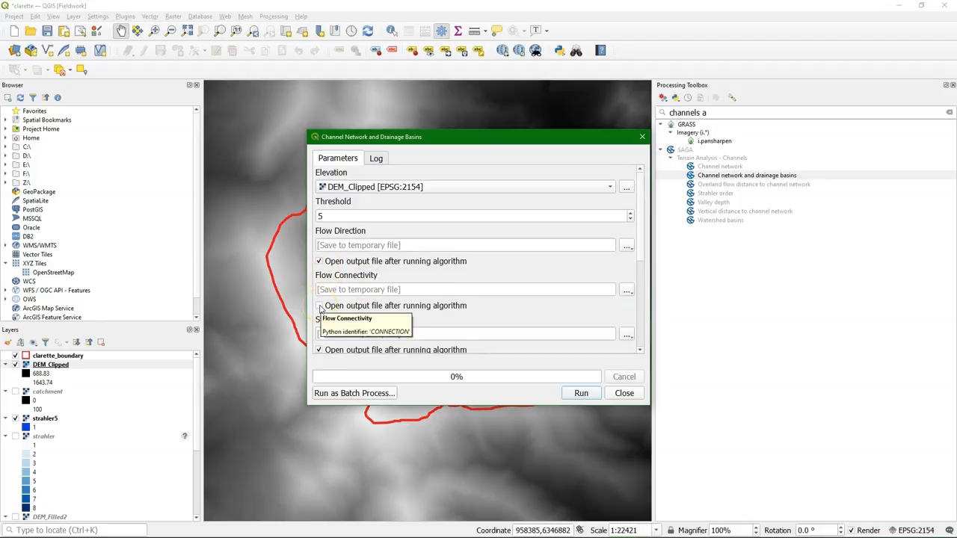
scroll("down", 3)
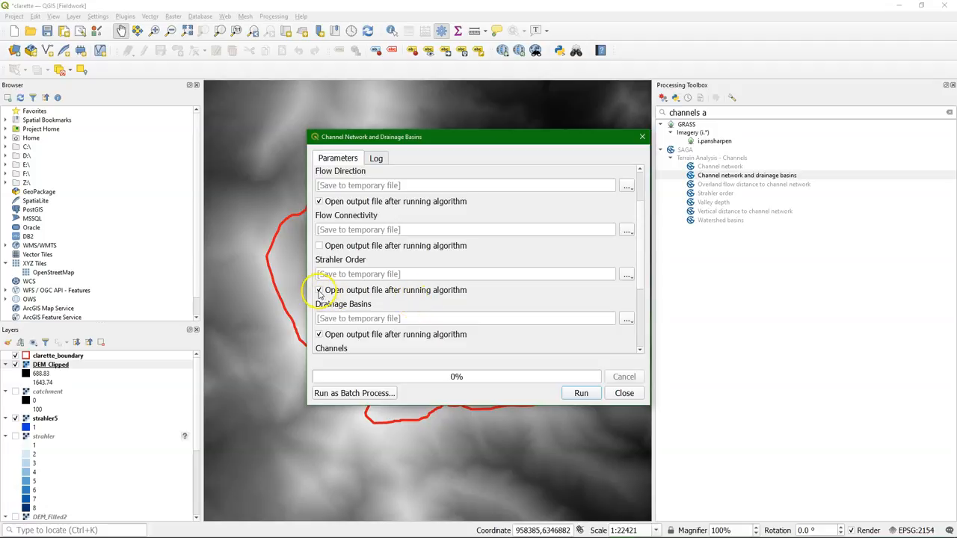
scroll("down", 3)
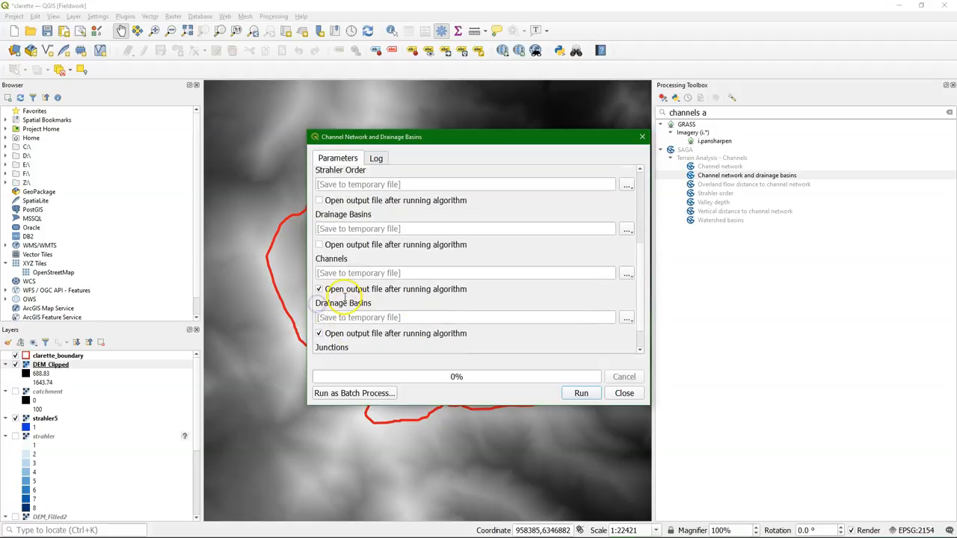
left_click(627, 272)
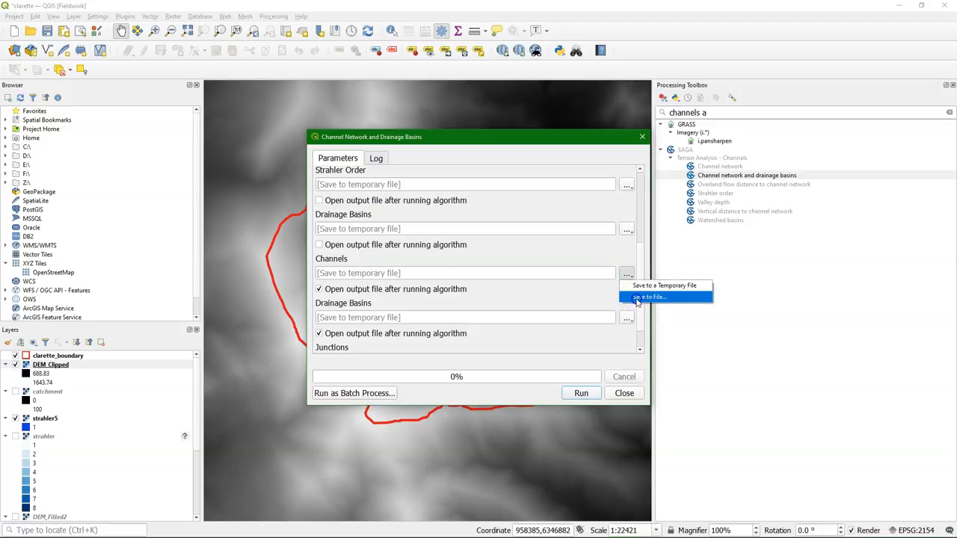
left_click(649, 296)
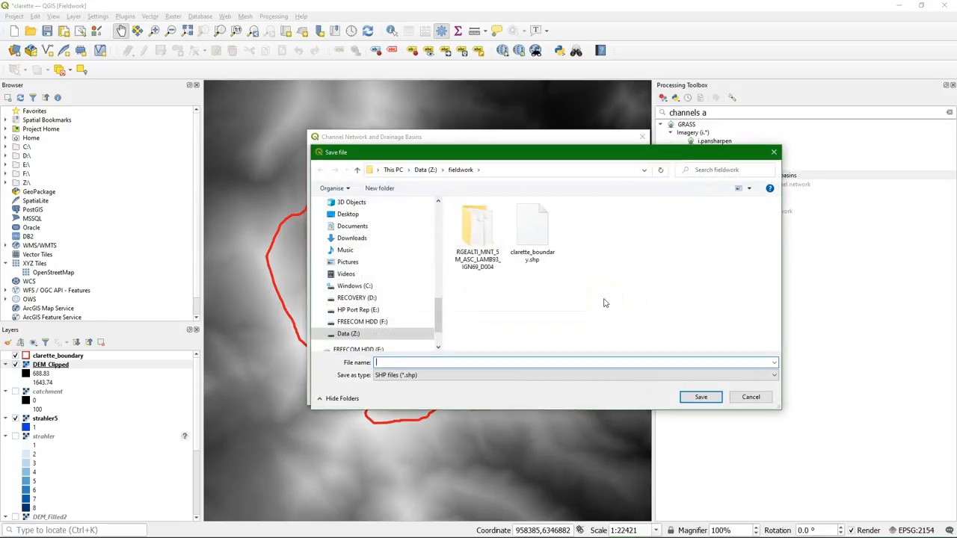
type("channe")
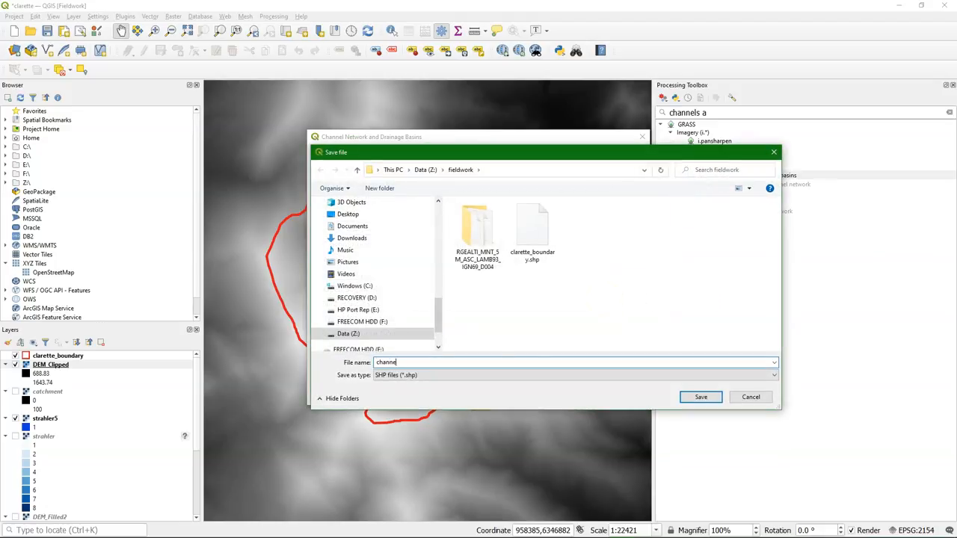
left_click(700, 398)
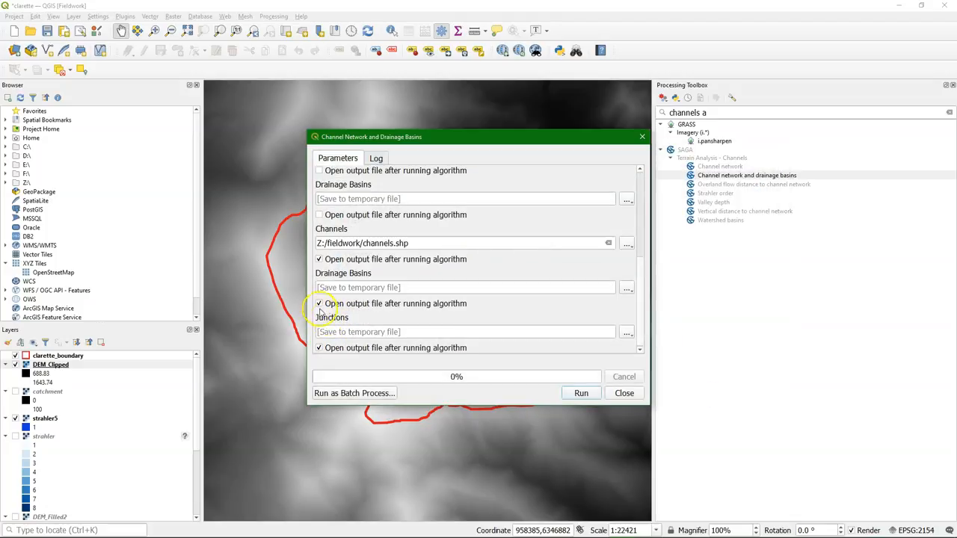
Skip loading the drainage basins output, close the tool log and select the channels layer
left_click(581, 392)
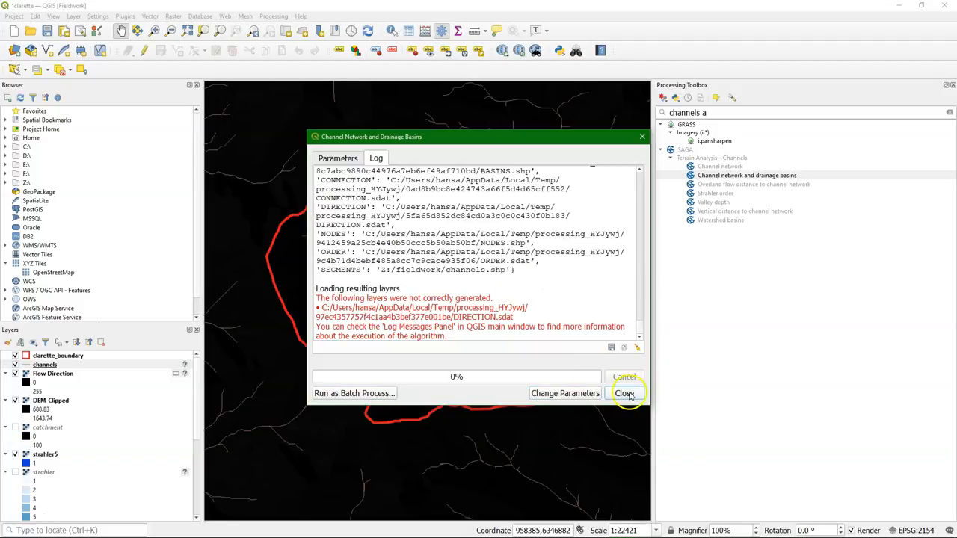
left_click(625, 393)
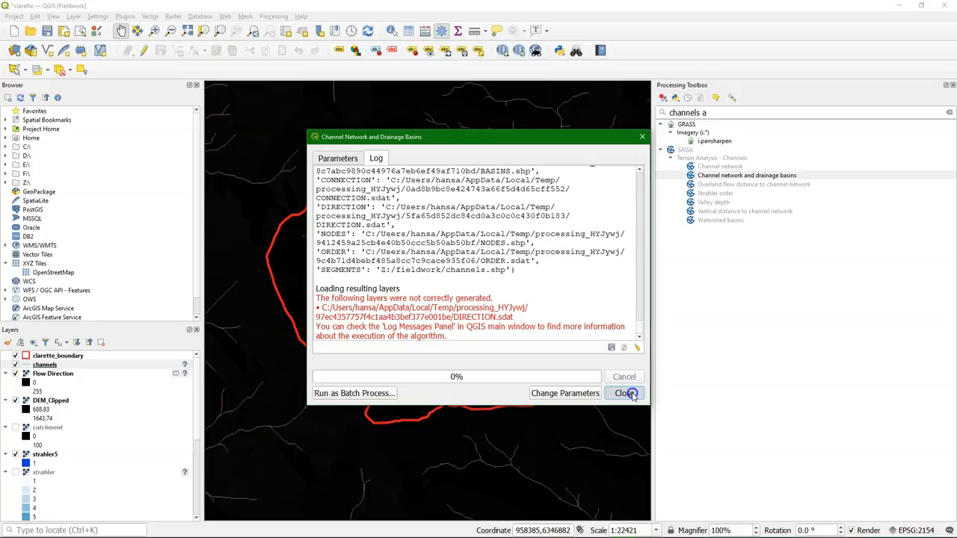
left_click(625, 393)
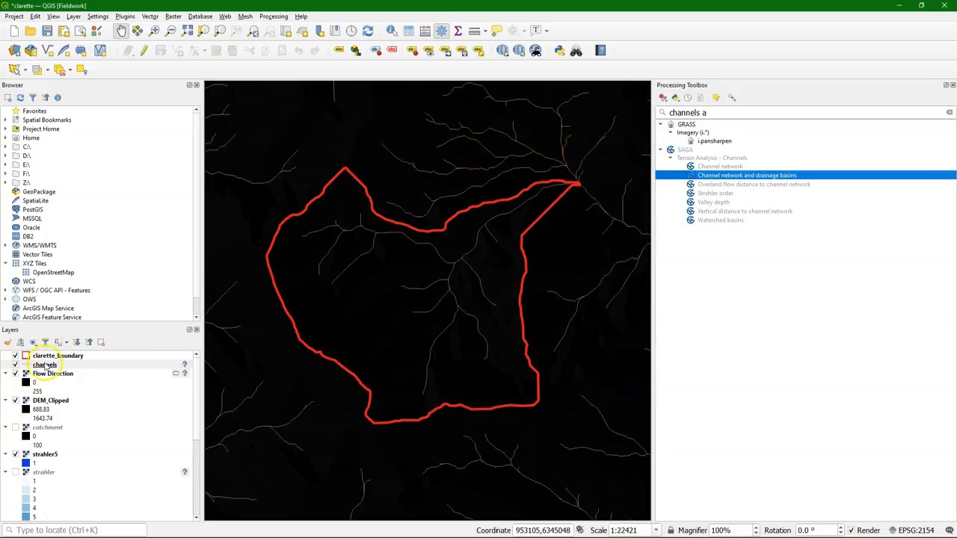
mouse_move(185, 365)
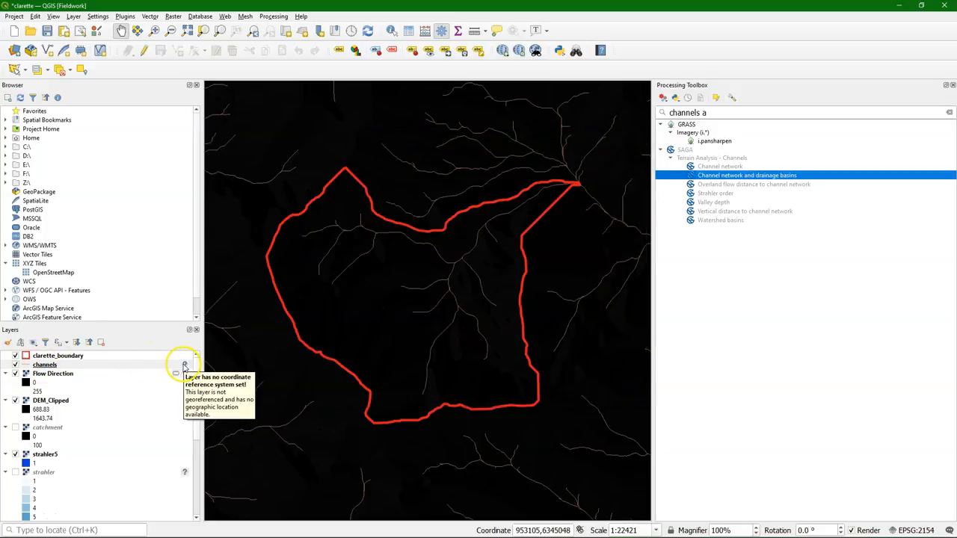
Assign the channels layer the RGF93 / Lambert-93 (EPSG:2154) reference system
left_click(186, 365)
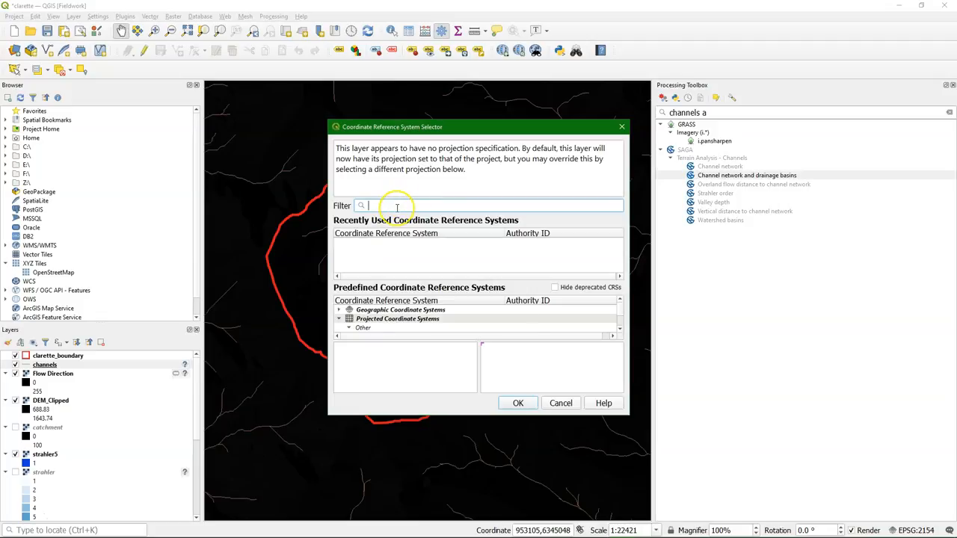
type("2154")
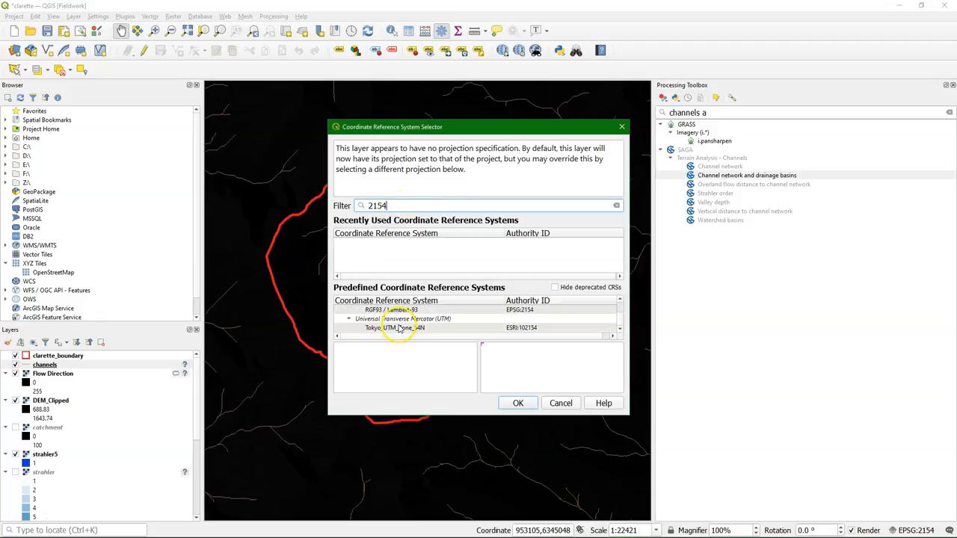
left_click(389, 309)
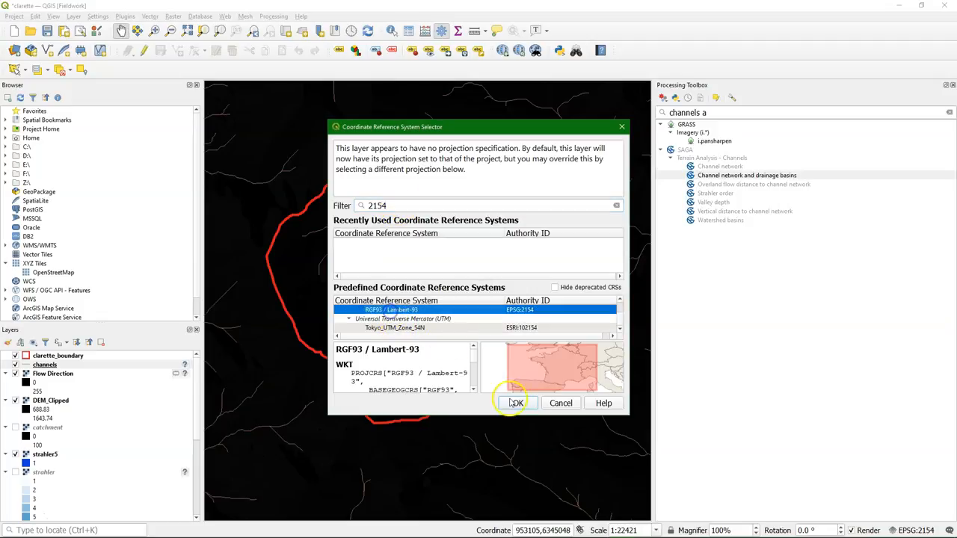
left_click(514, 404)
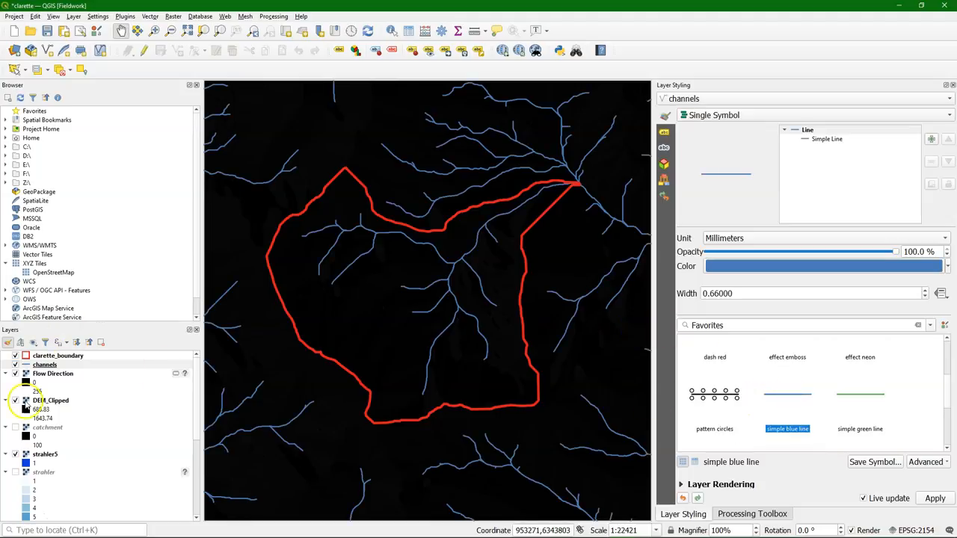
Draw the channels as thin blue lines and move styling to the clipped DEM layer
left_click(44, 365)
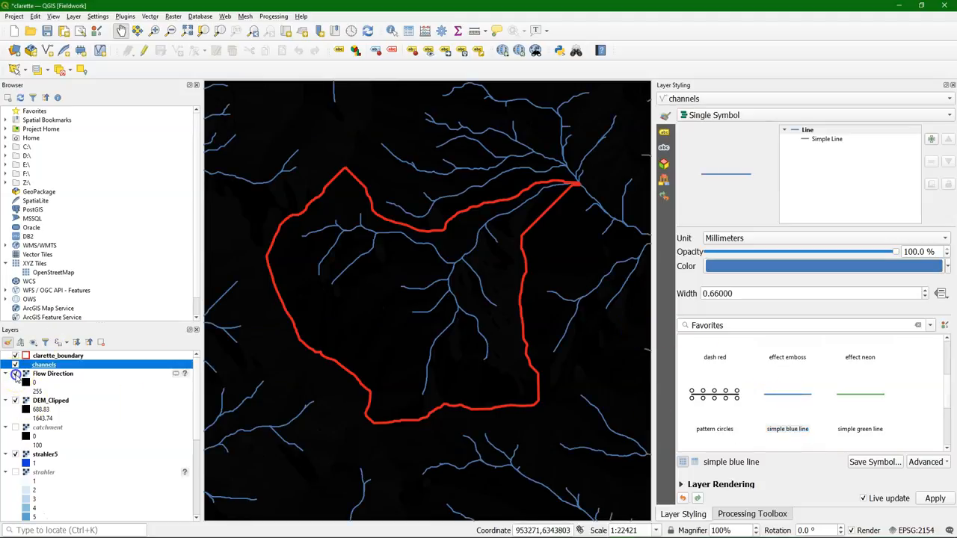
left_click(15, 401)
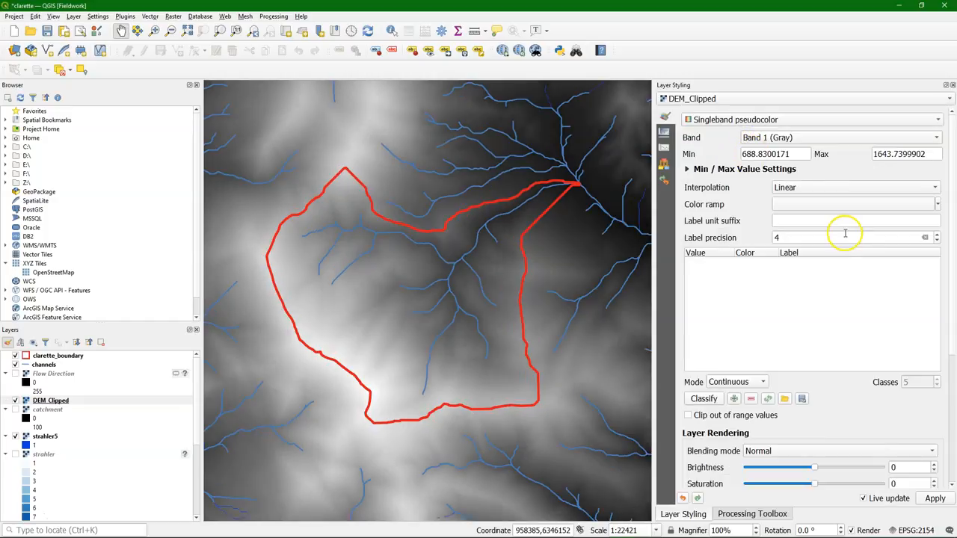
mouse_move(951, 275)
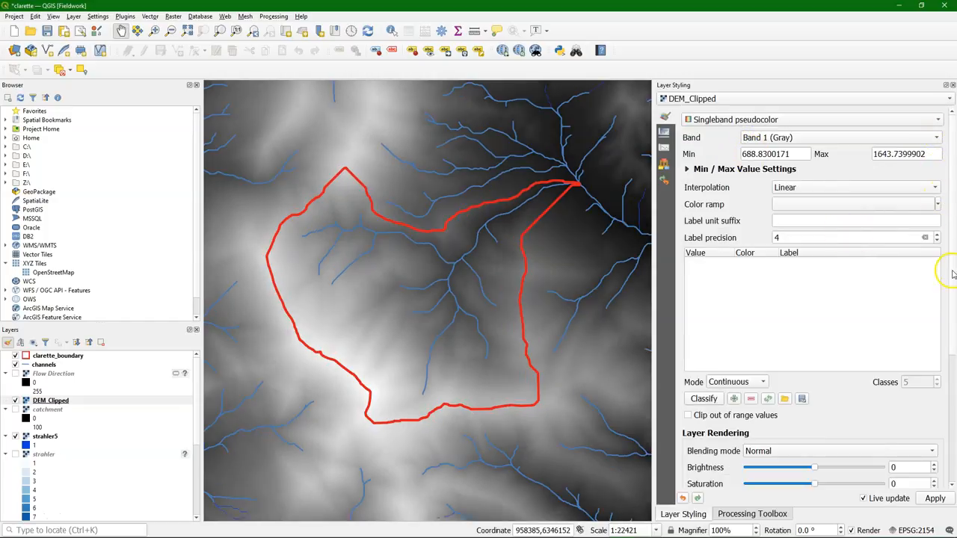
Apply a new cpt-city Topography > elevation colour ramp to DEM_Clipped and classify it
left_click(936, 204)
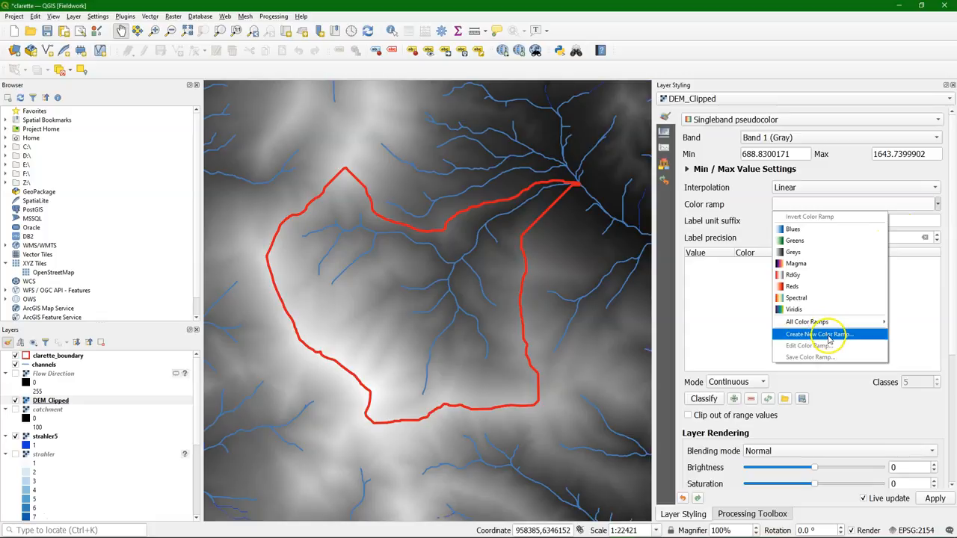
left_click(818, 335)
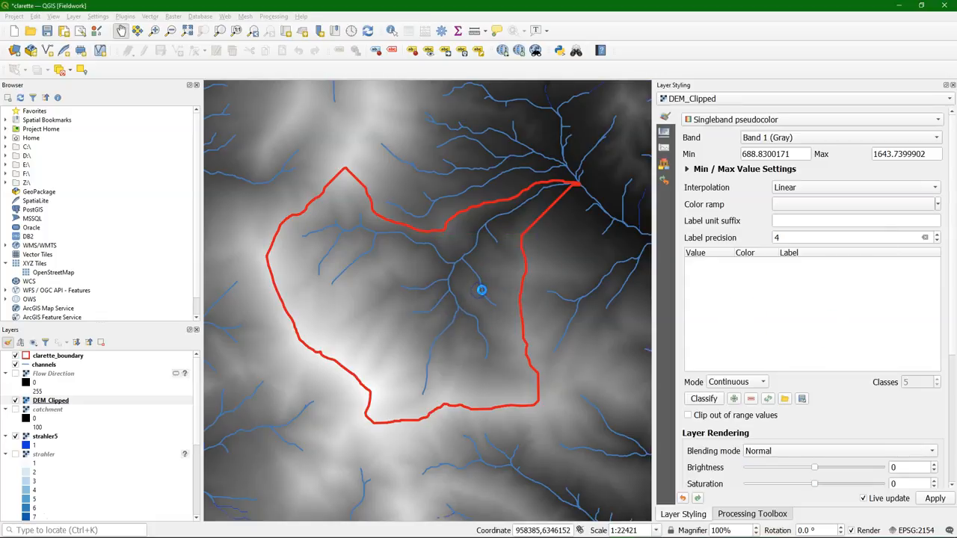
left_click(936, 204)
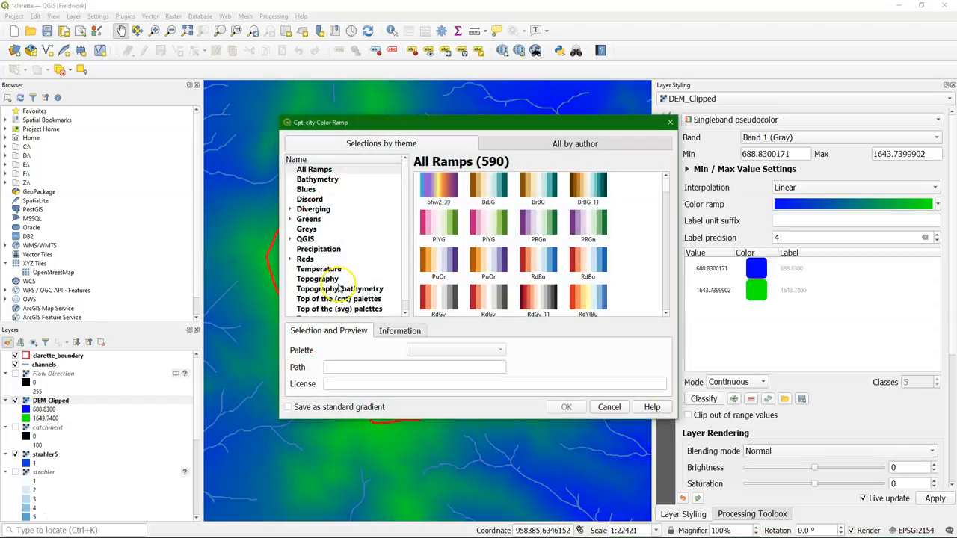
left_click(317, 278)
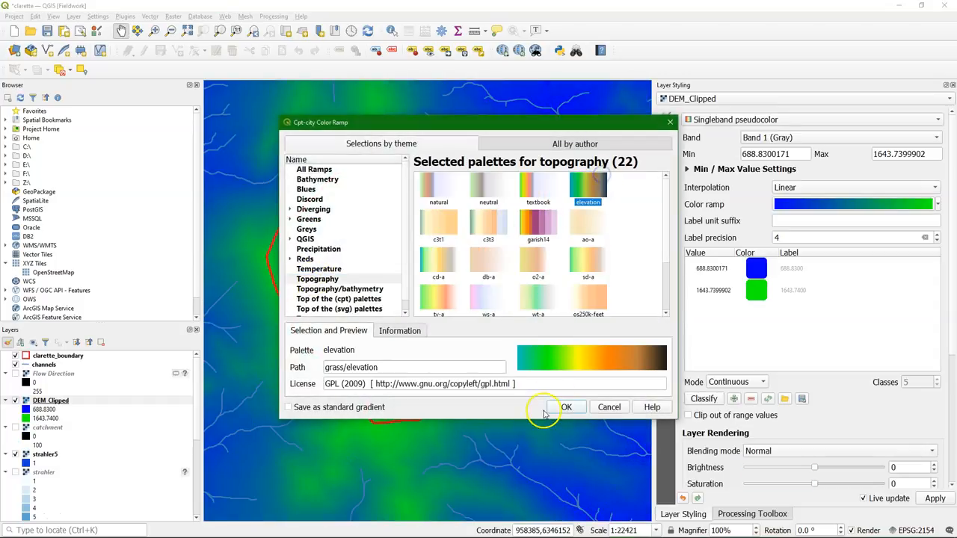
left_click(565, 407)
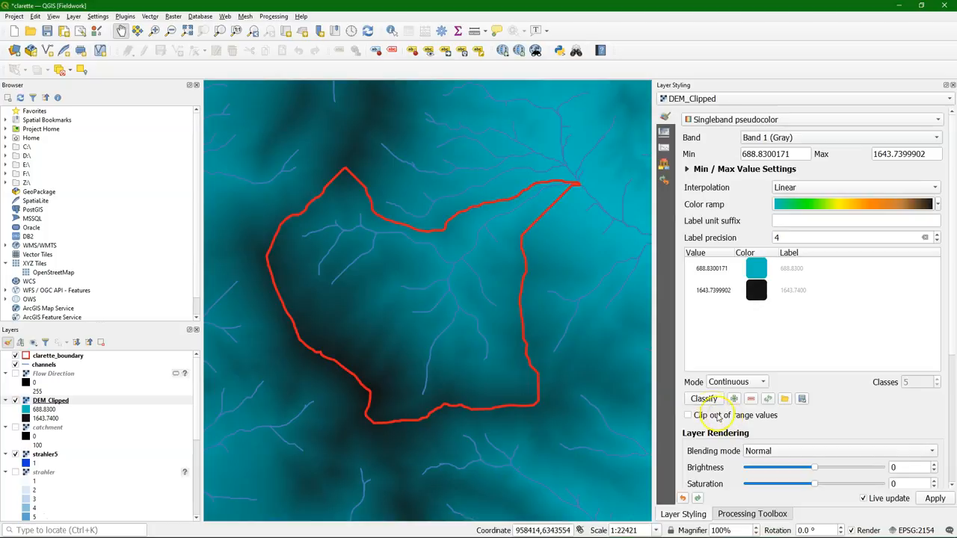
left_click(703, 397)
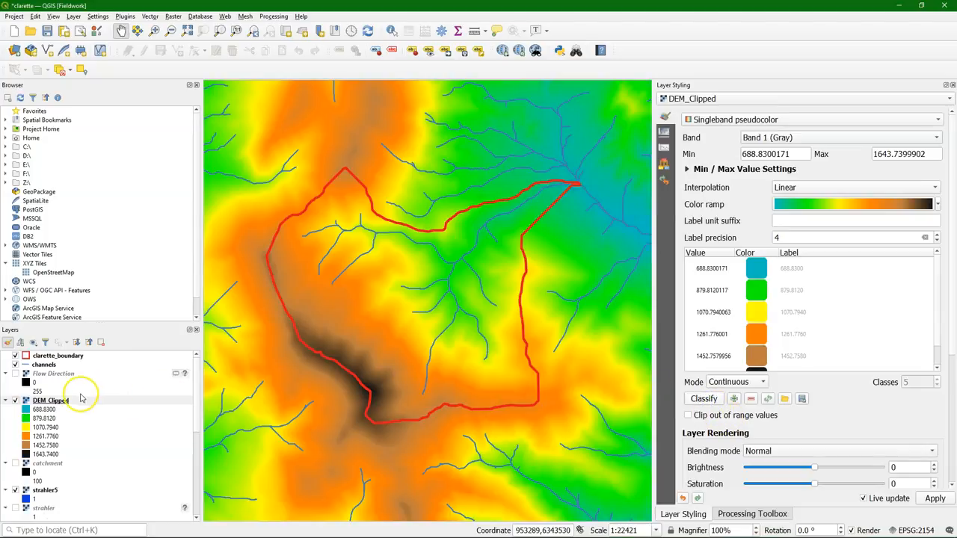
Duplicate DEM_Clipped as a Hillshade layer
right_click(51, 401)
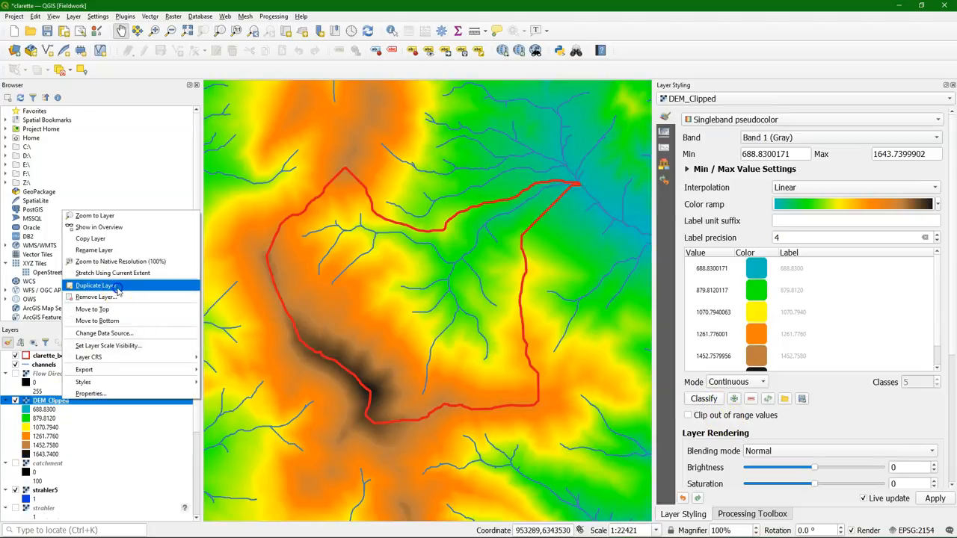
left_click(95, 284)
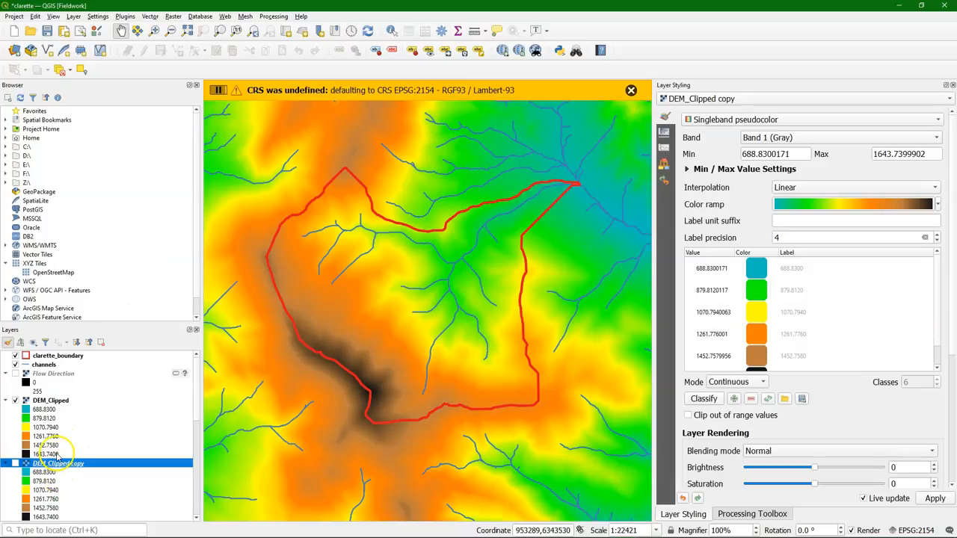
right_click(59, 464)
type("Hillshade")
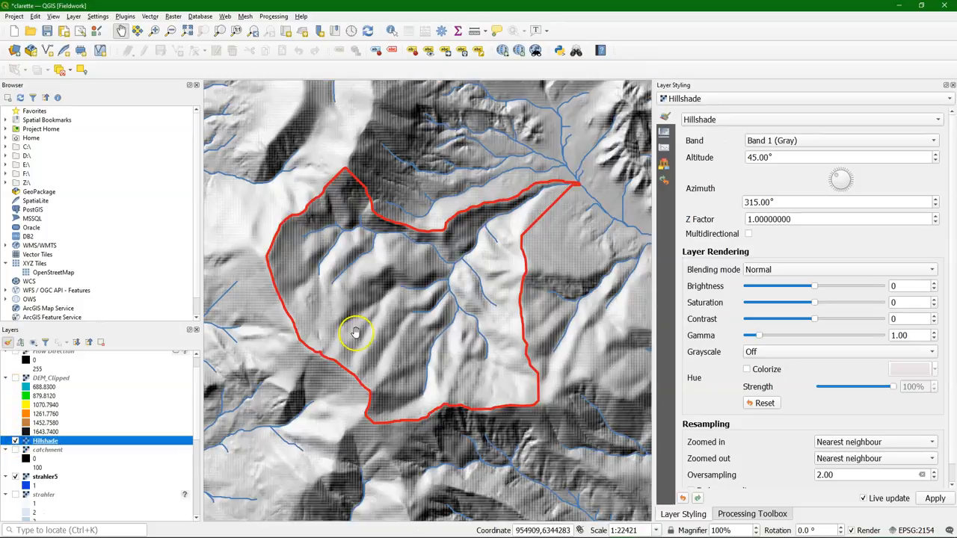
Render the copy as hillshade with bilinear resampling and Z factor 1.5, then return to DEM_Clipped for blending
left_click(874, 443)
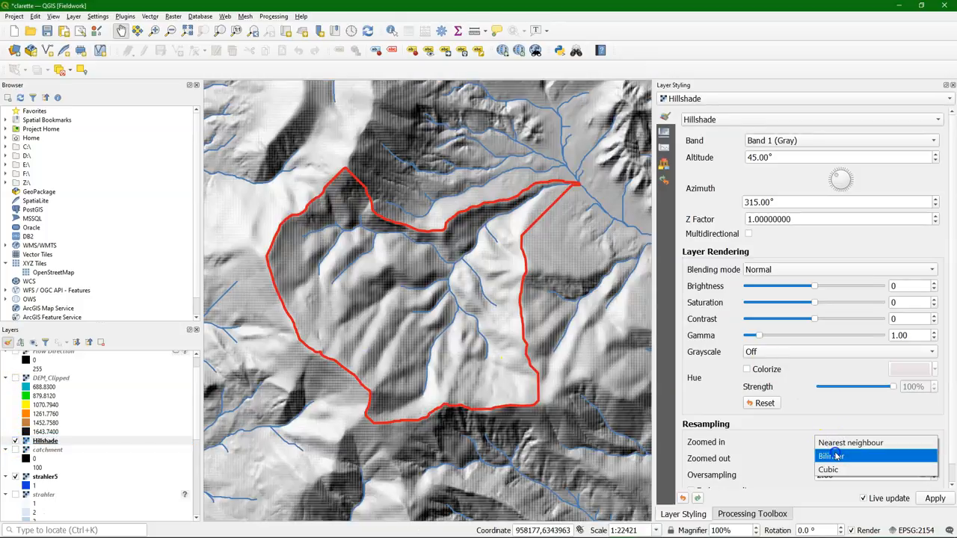
left_click(849, 457)
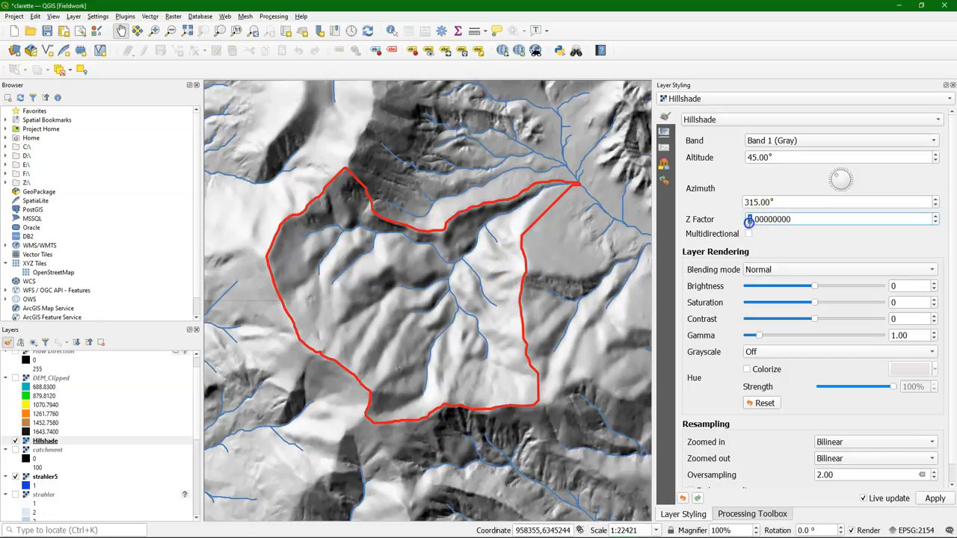
type("2.00000000")
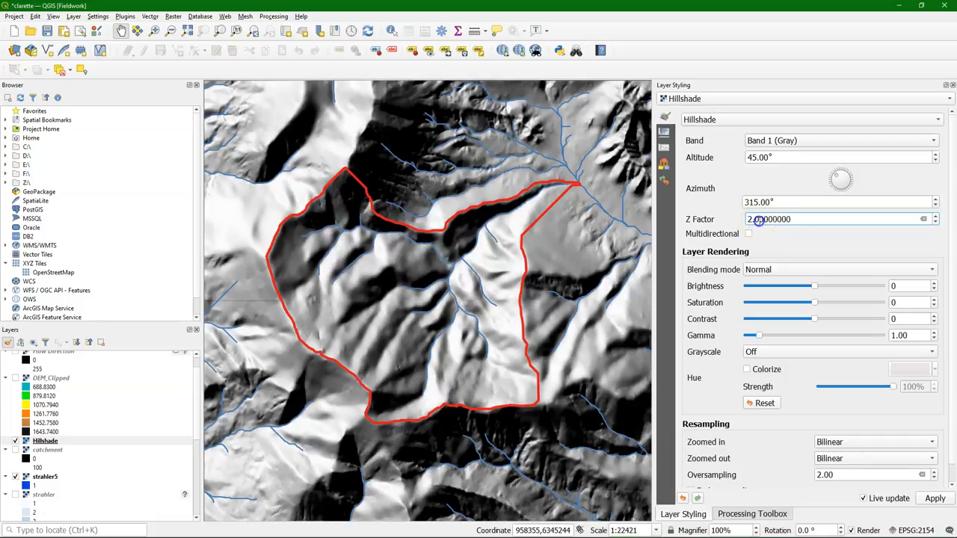
type("1.0000000")
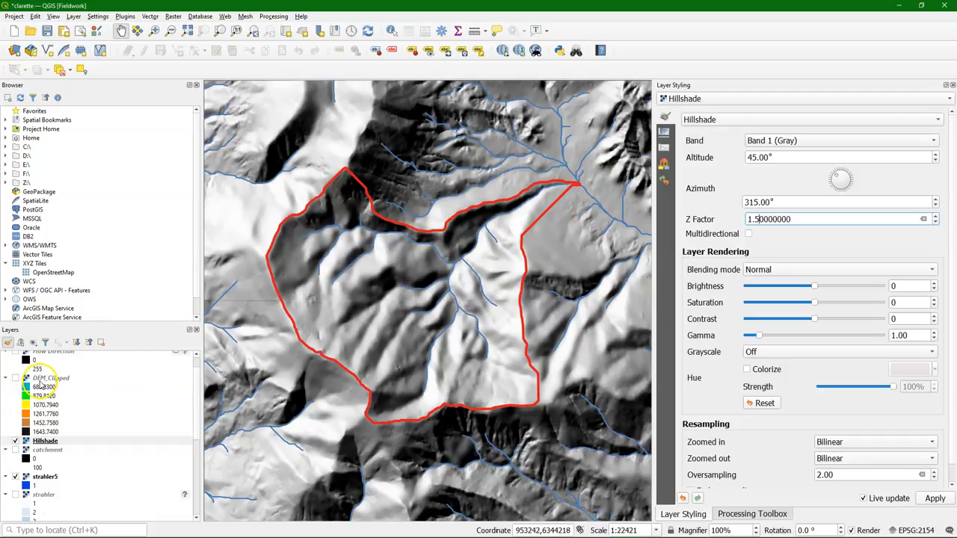
left_click(51, 376)
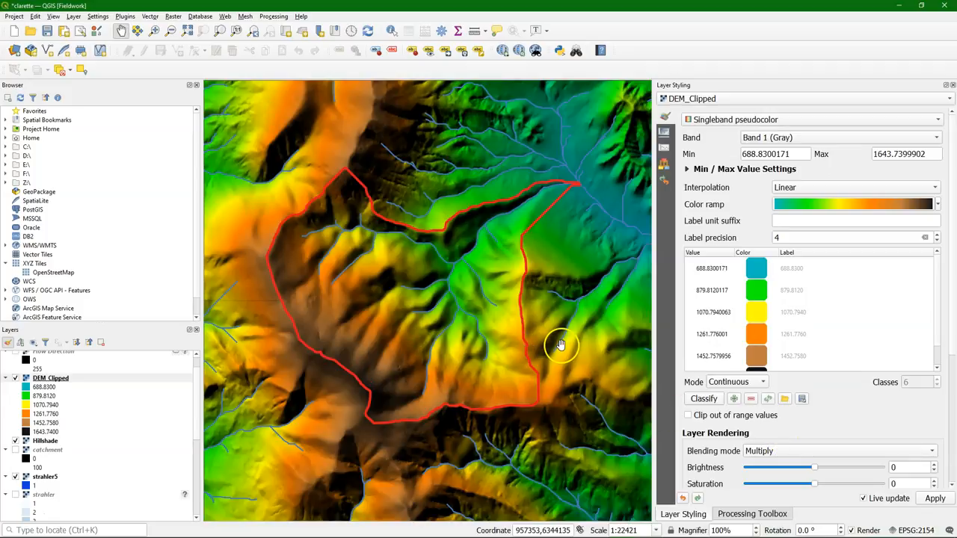
mouse_move(526, 326)
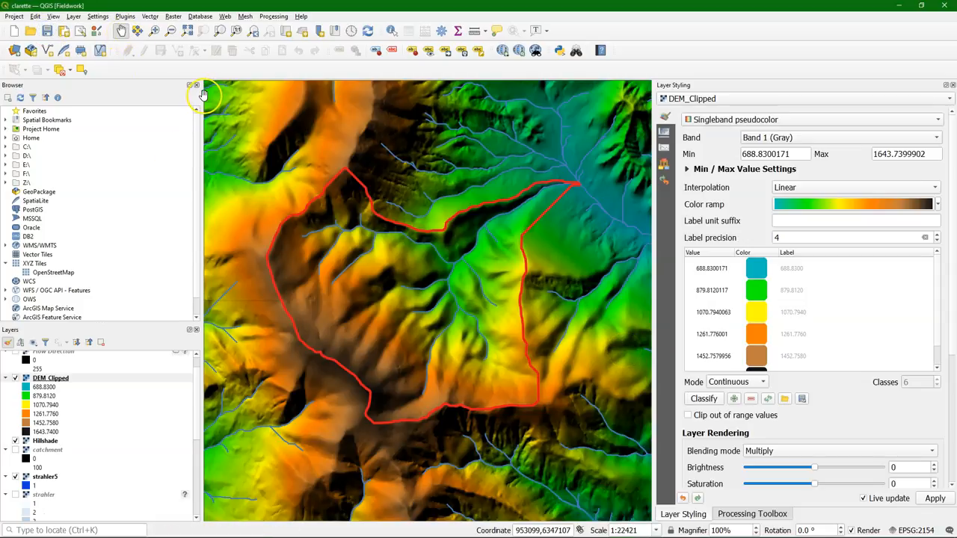
Create a new 3D map view with DEM (Raster Layer) terrain from DEM_Clipped
left_click(54, 15)
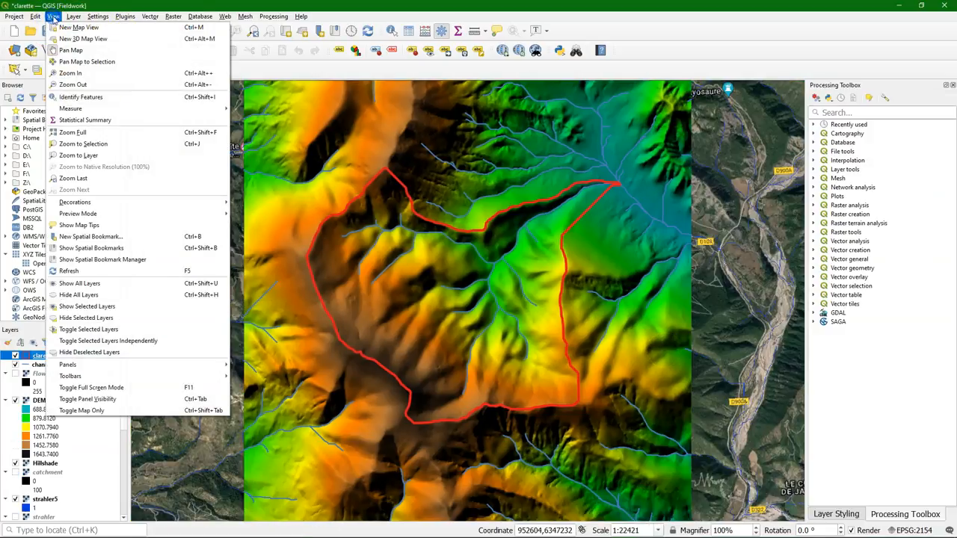
left_click(84, 39)
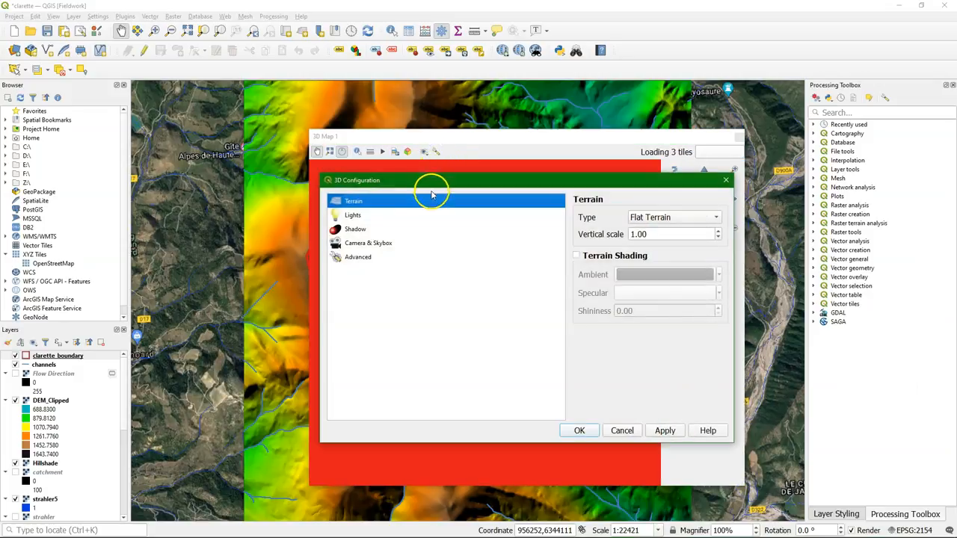
left_click(673, 216)
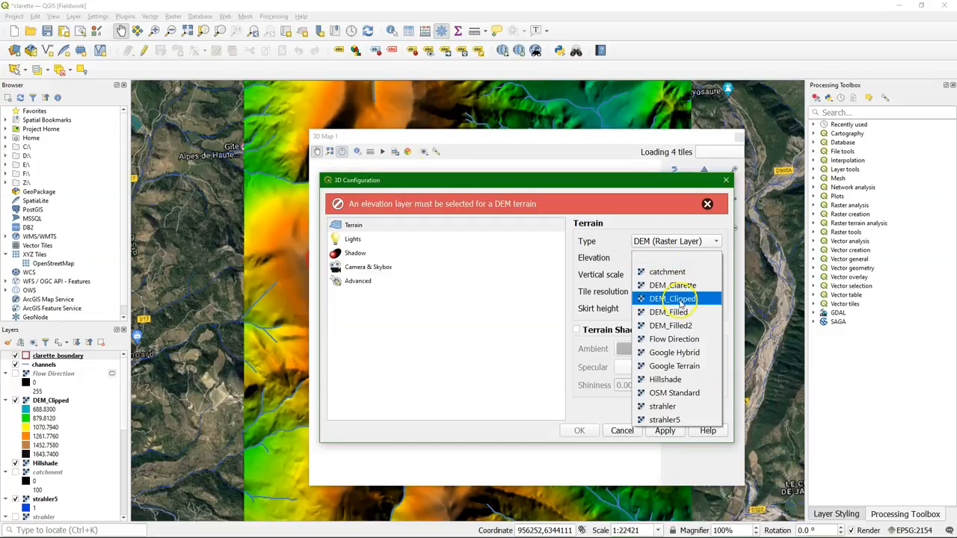
left_click(673, 299)
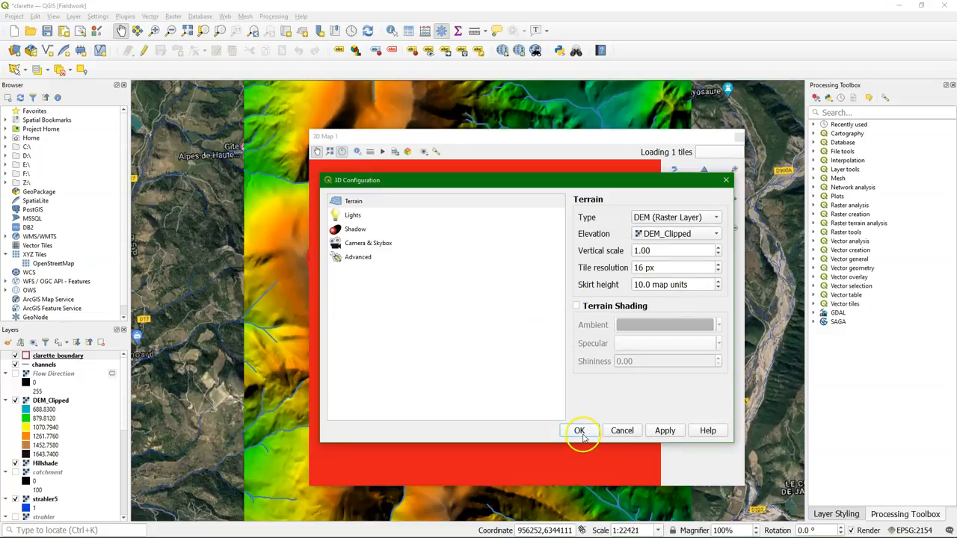
left_click(580, 430)
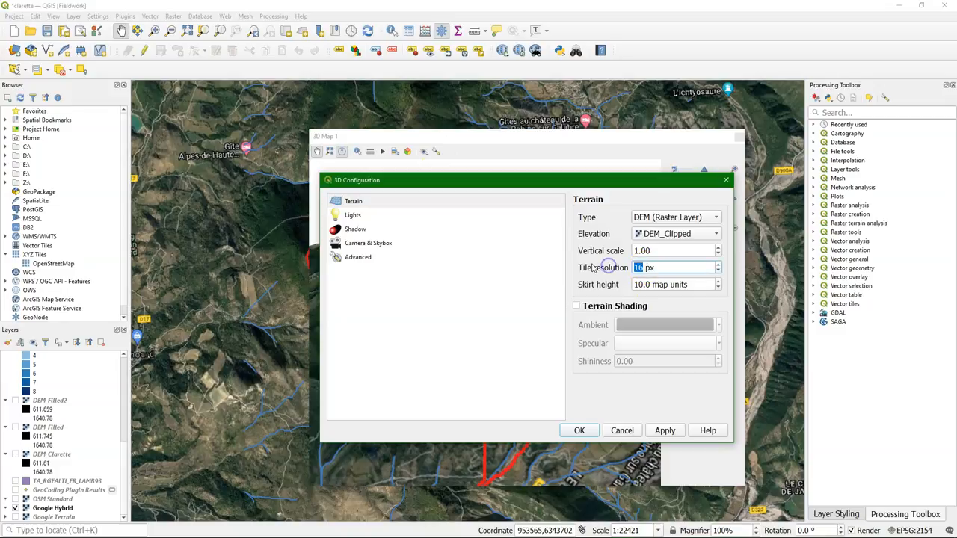
Set the 3D terrain tile resolution to 512 px
type("512")
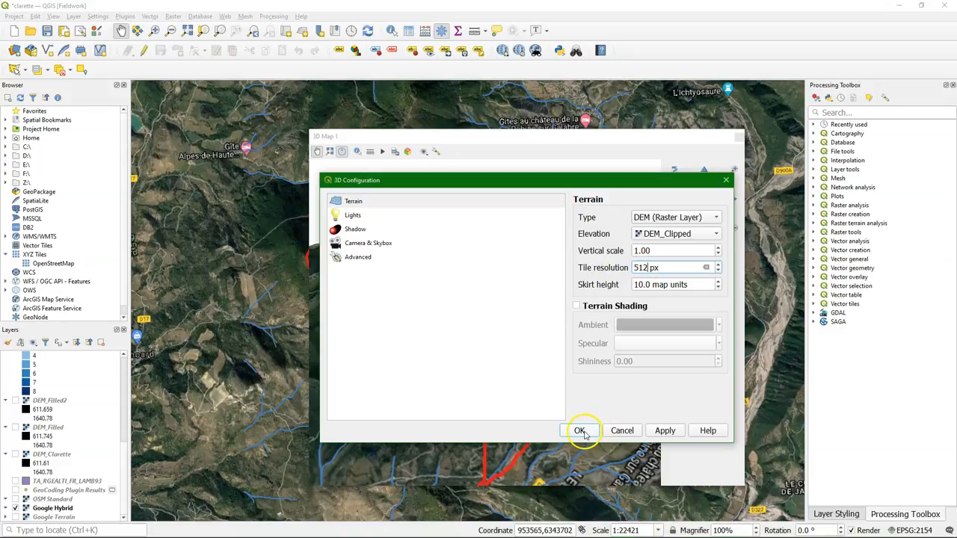
left_click(581, 431)
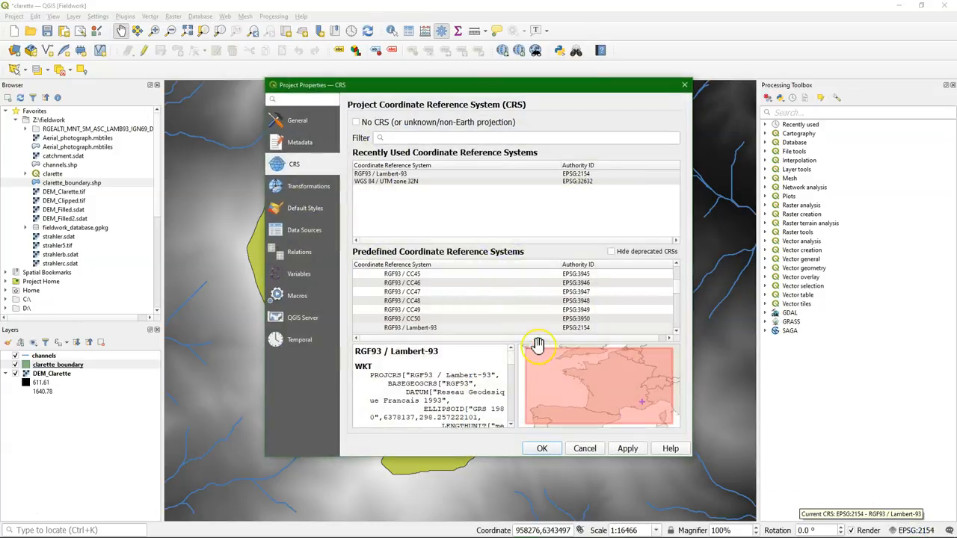
Set the project CRS to WGS 84 / UTM zone 32N (EPSG:32632)
left_click(386, 181)
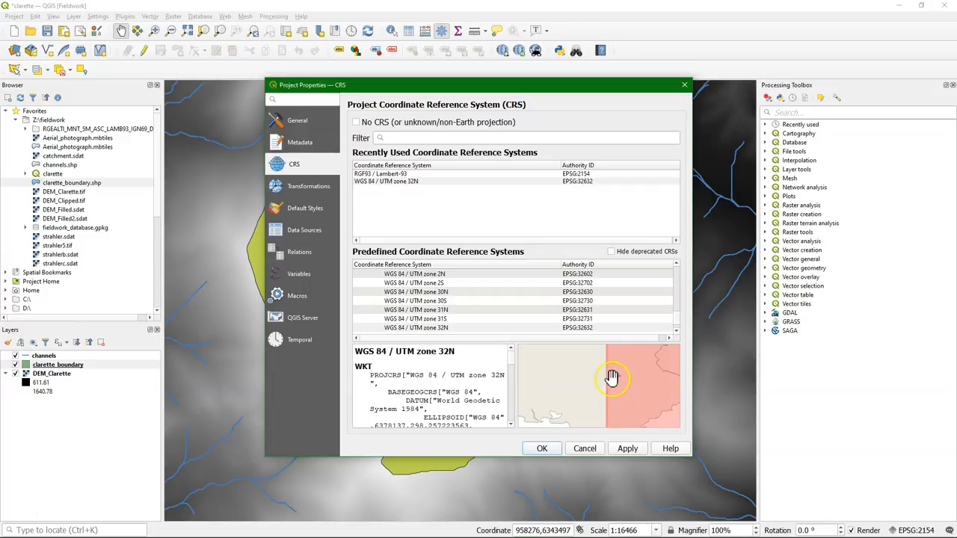
left_click(416, 310)
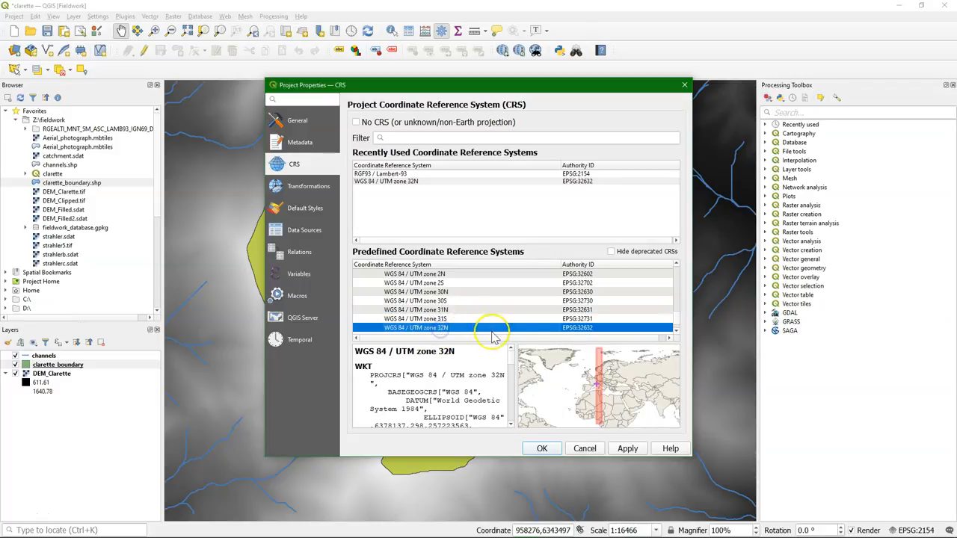
left_click(541, 449)
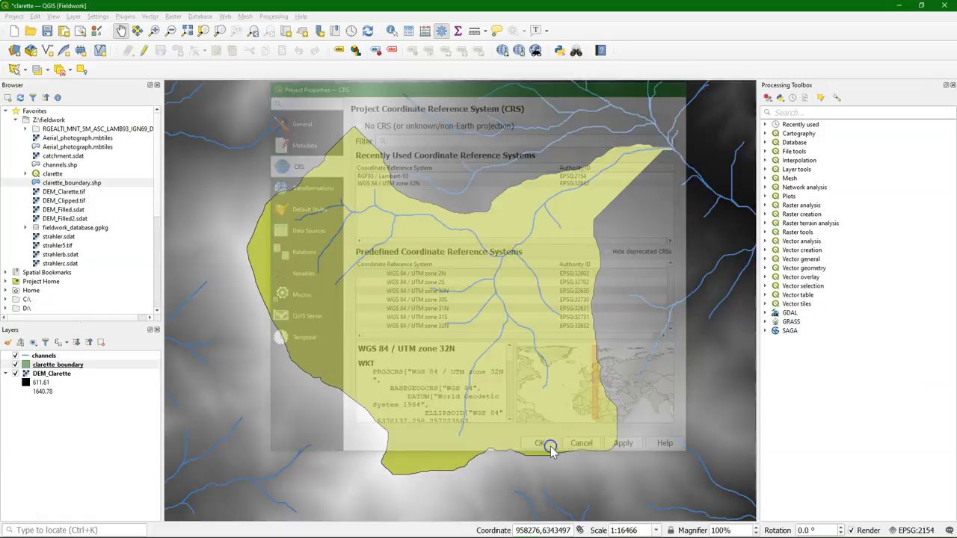
left_click(542, 442)
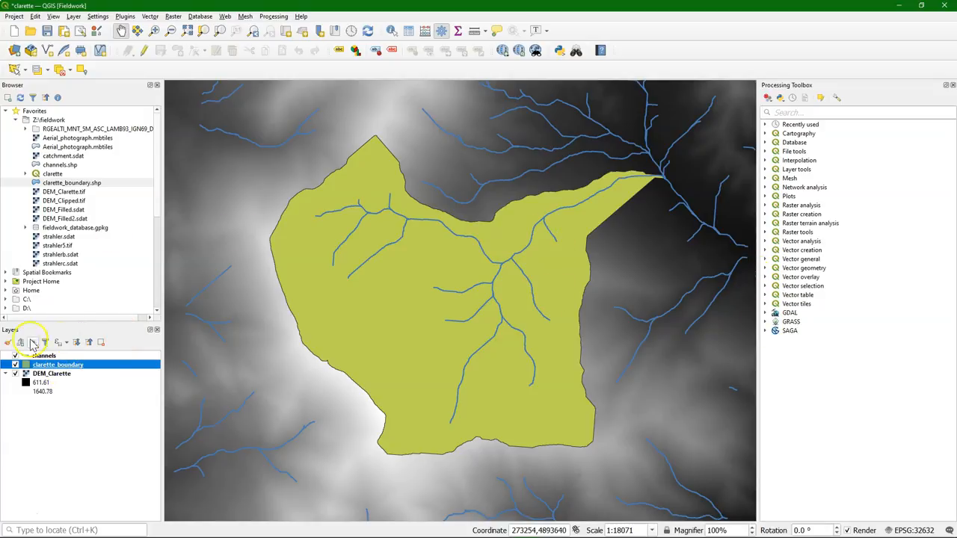
Render clarette_boundary as inverted polygons with a shapeburst fill, white colours at about 35% opacity
left_click(21, 341)
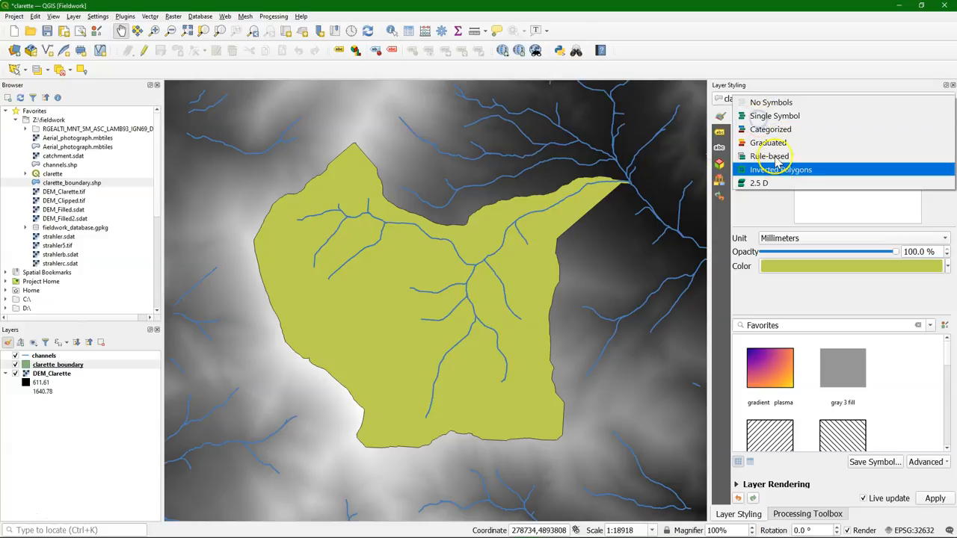
left_click(781, 171)
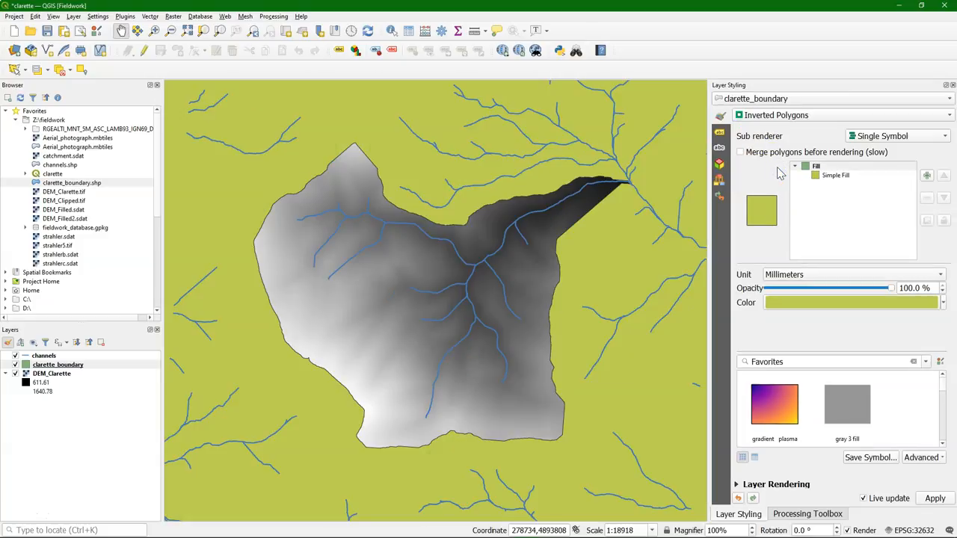
left_click(836, 175)
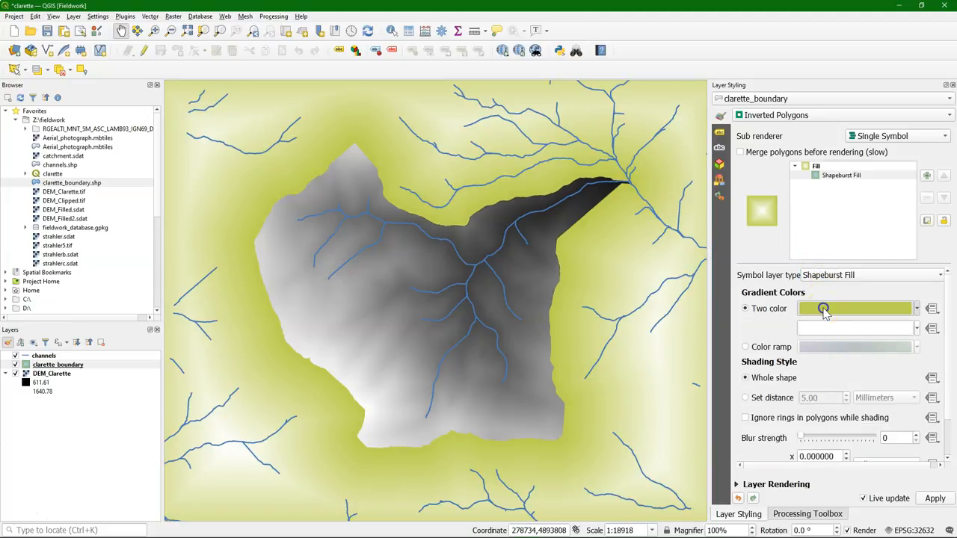
left_click(823, 308)
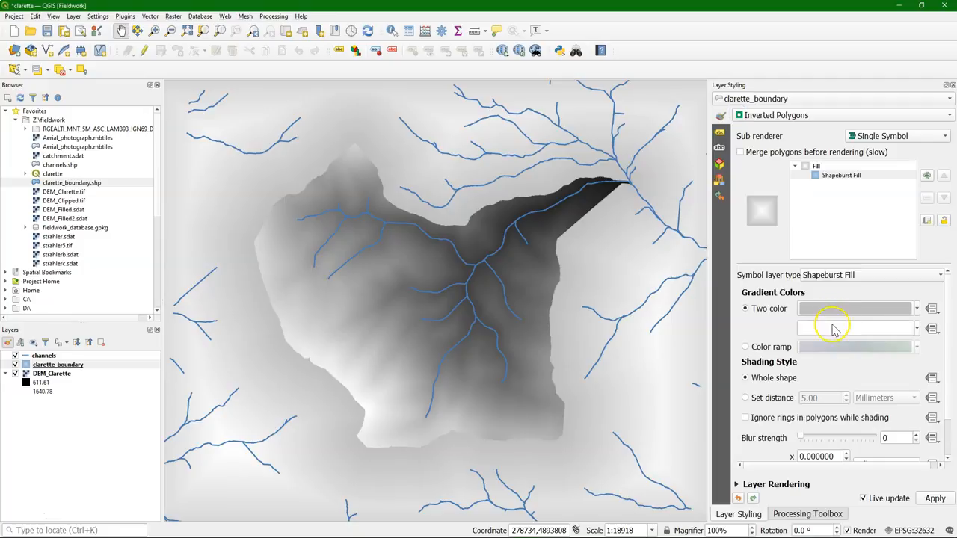
left_click(855, 329)
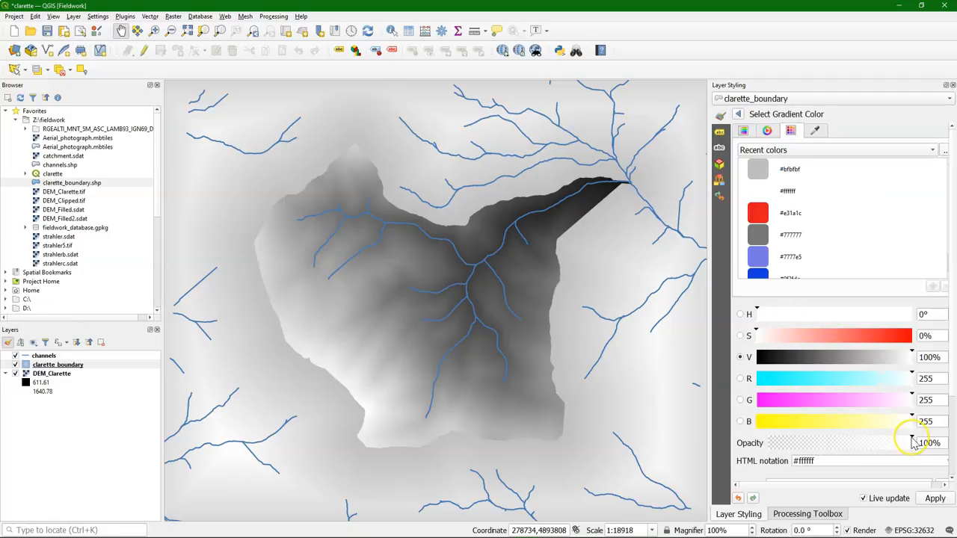
left_click_drag(911, 442, 822, 443)
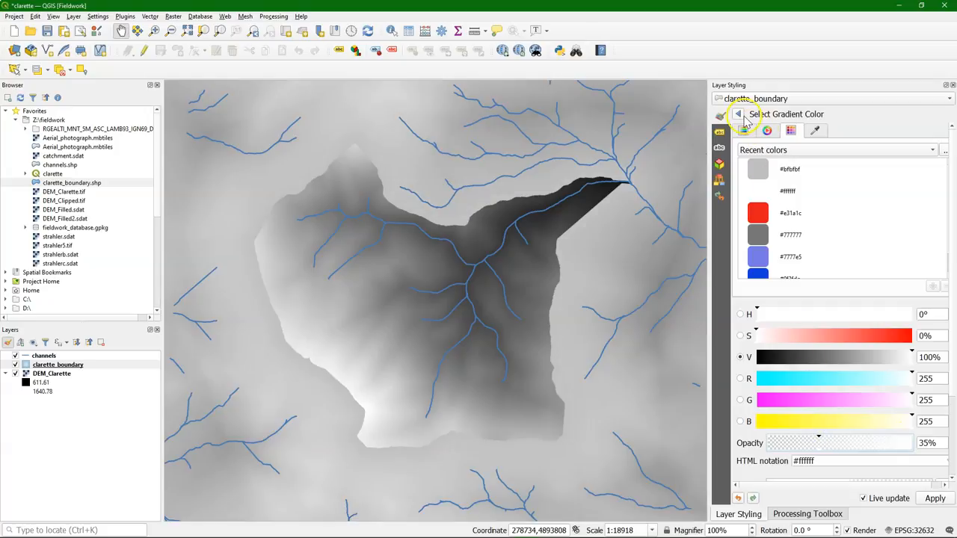
left_click(739, 114)
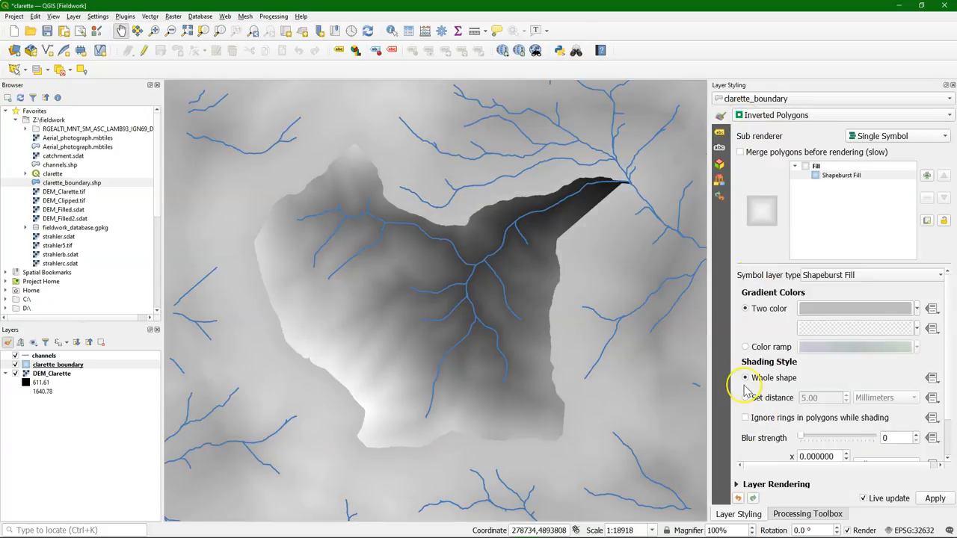
Shade the mask over a set distance of 3 with blur strength 10
left_click(745, 398)
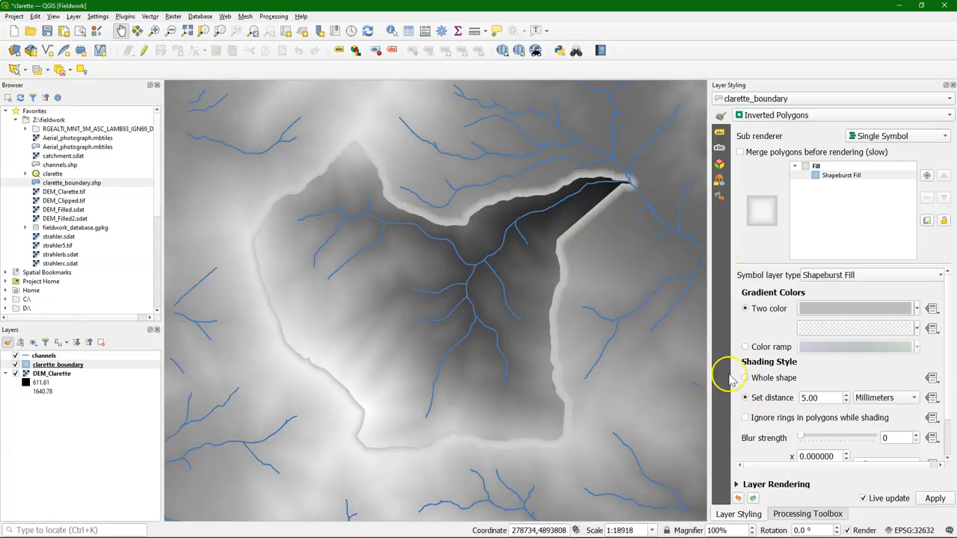
left_click(846, 401)
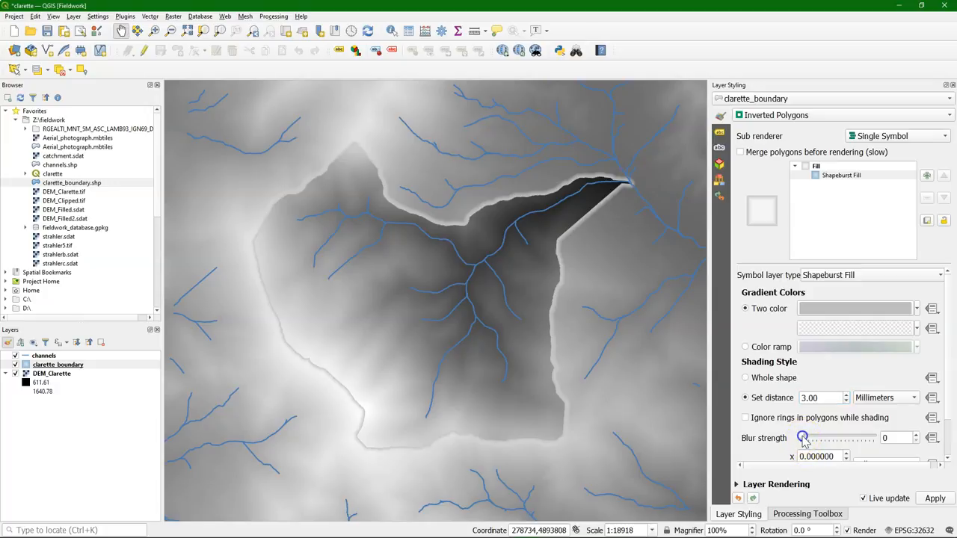
left_click_drag(802, 437, 849, 437)
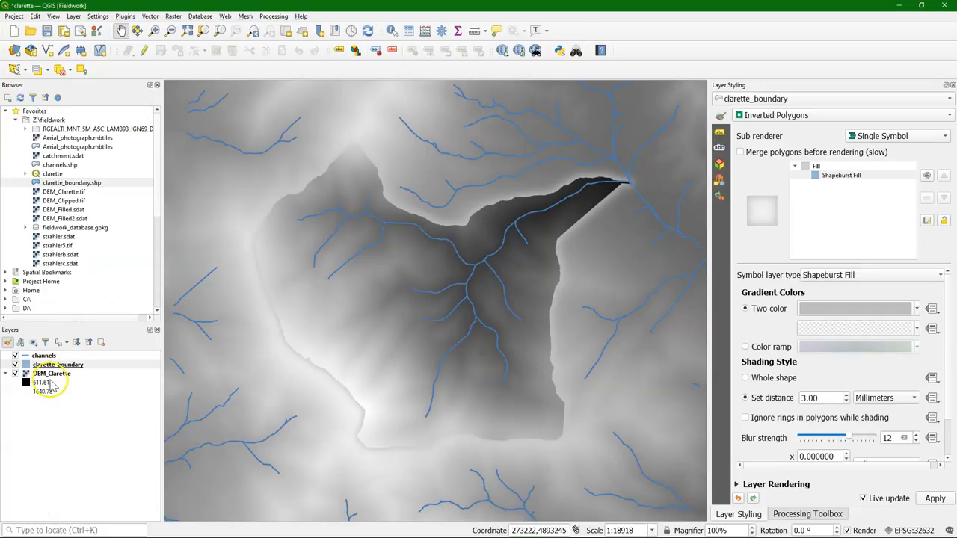
Style DEM_Clarette as singleband pseudocolor with a new cpt-city Topography > elevation ramp
left_click(51, 374)
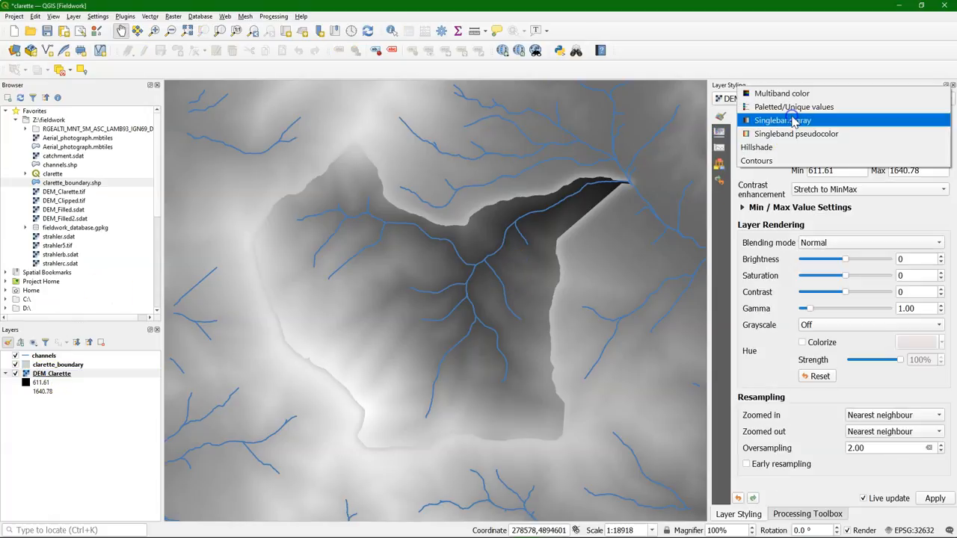
left_click(796, 133)
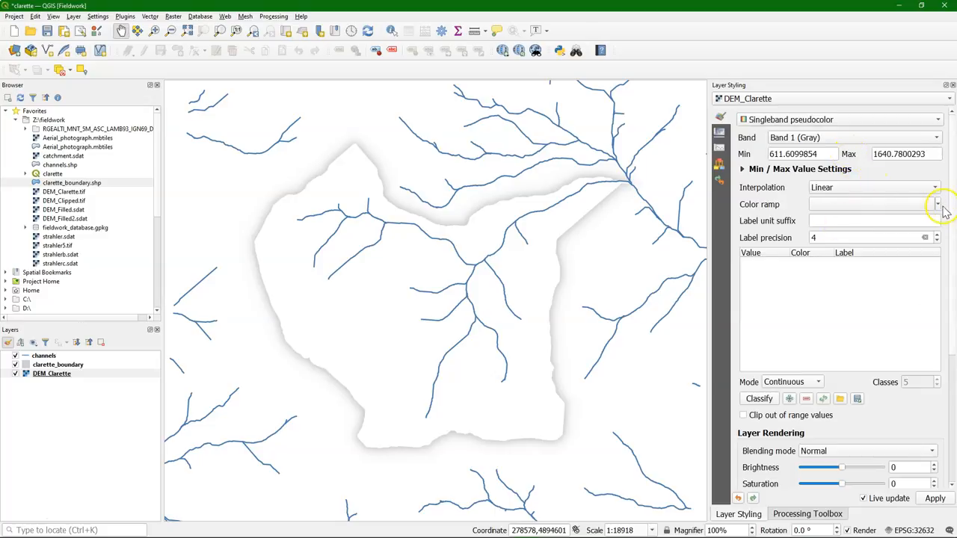
left_click(936, 203)
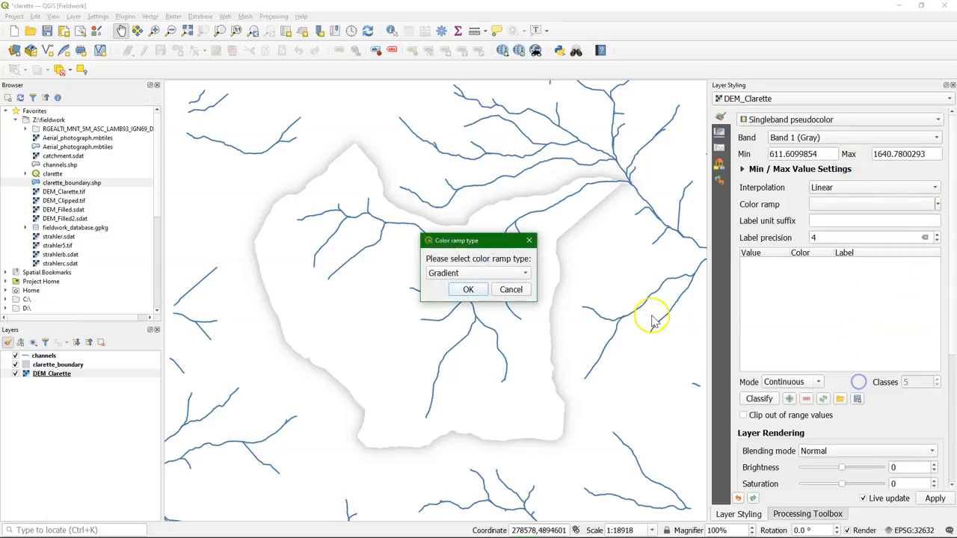
left_click(479, 272)
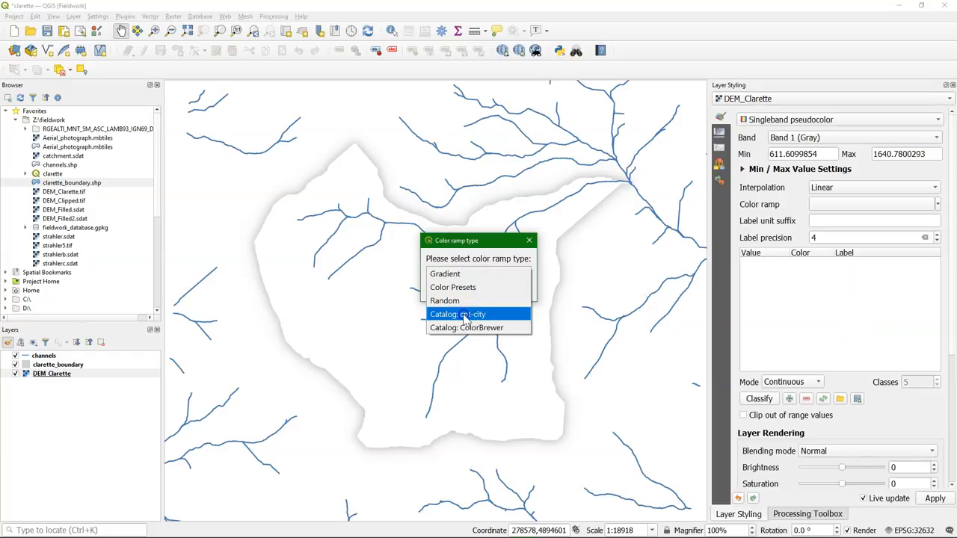
left_click(457, 314)
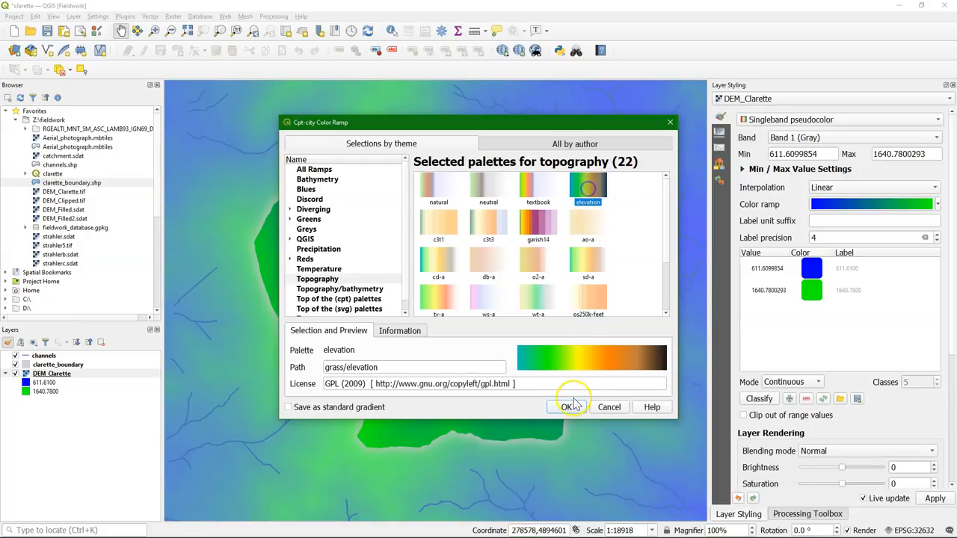
left_click(567, 406)
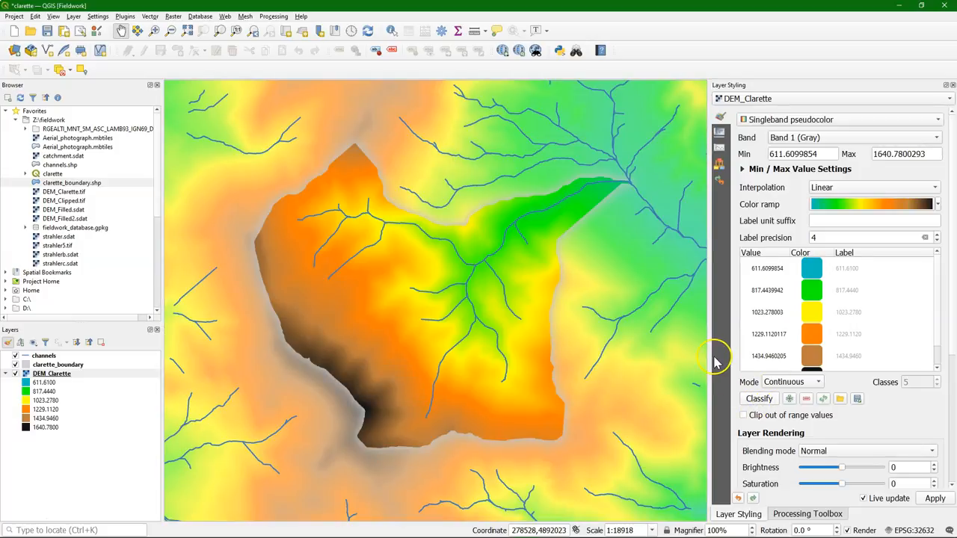
left_click(51, 373)
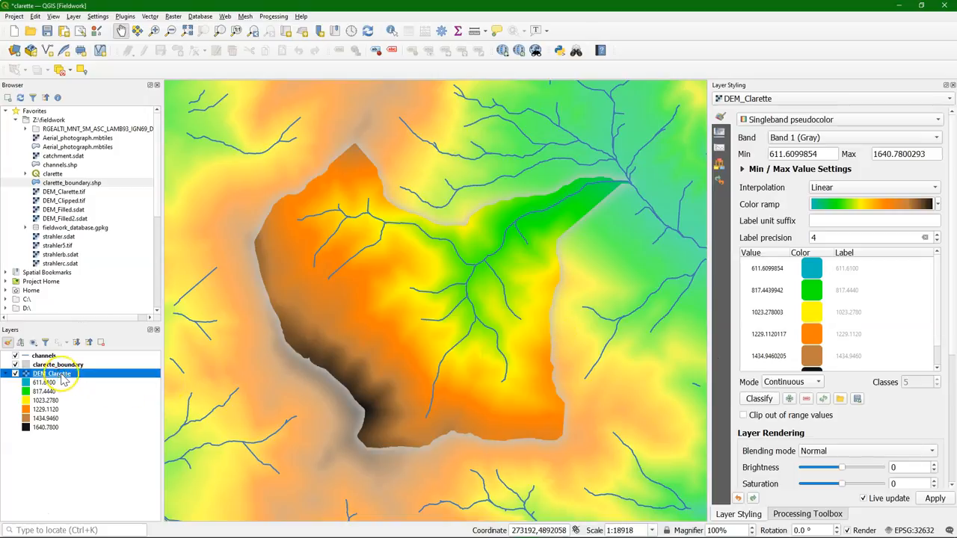
Duplicate DEM_Clarette and rename the copy Hillshade
right_click(57, 374)
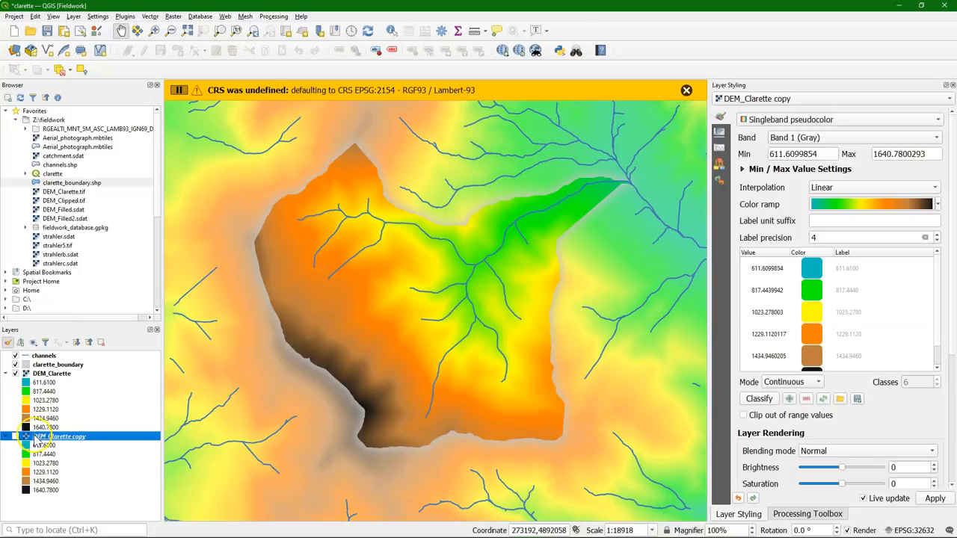
right_click(58, 436)
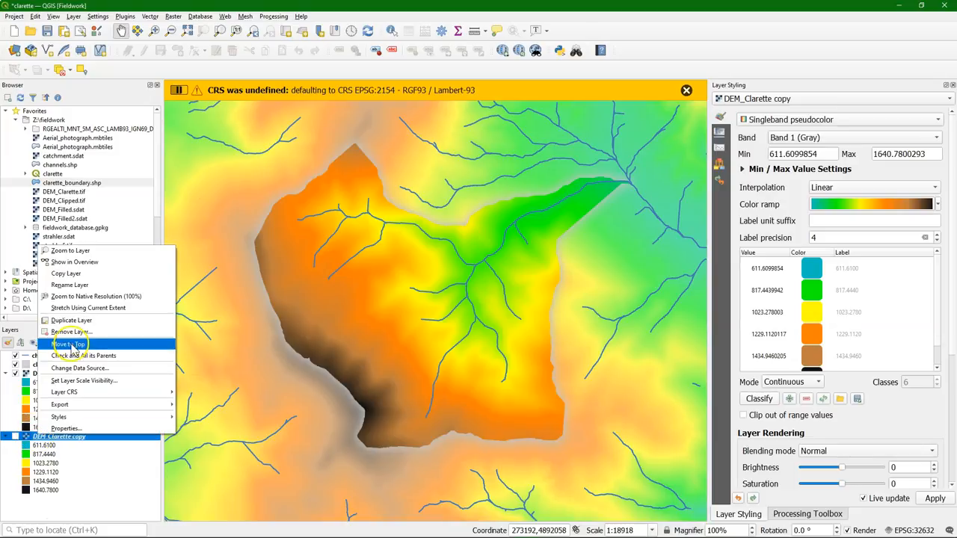
left_click(67, 344)
type("Hillshade")
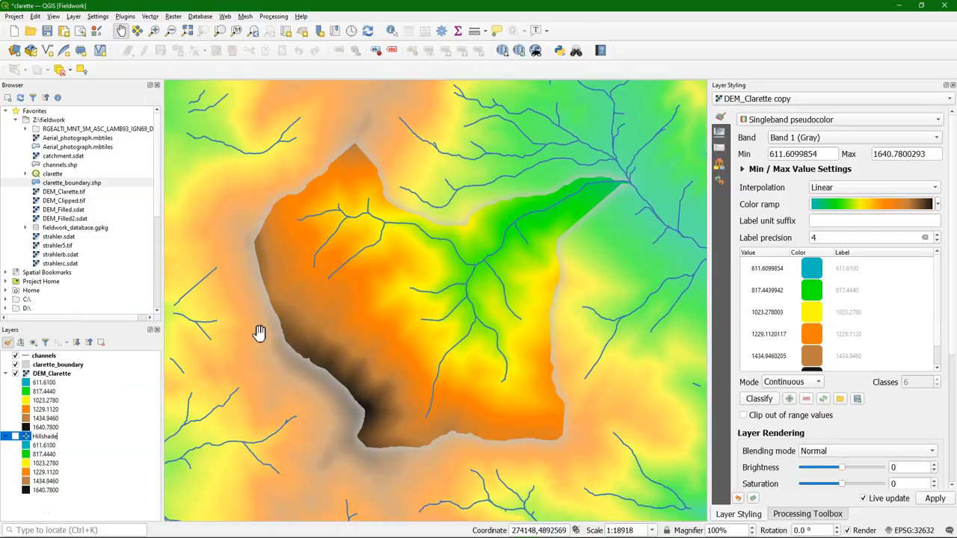
left_click(18, 374)
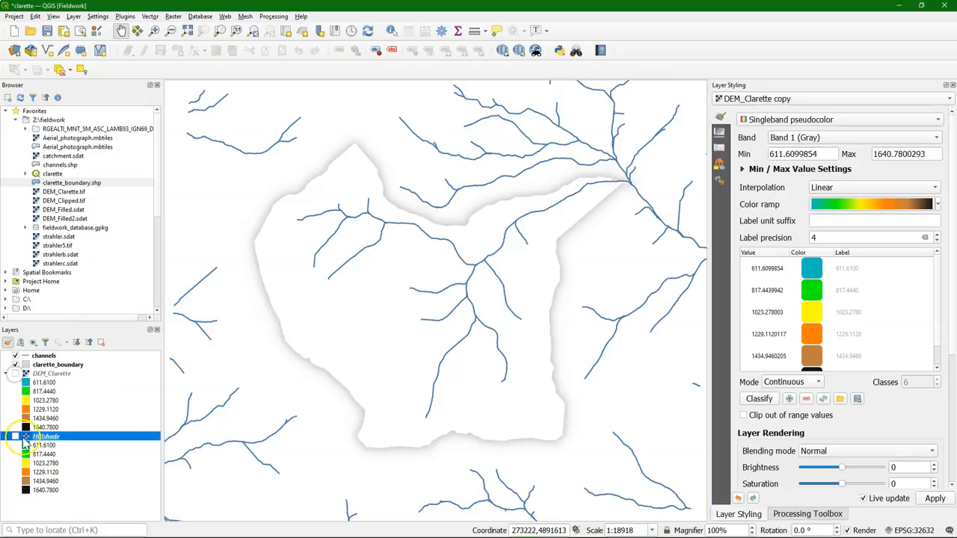
Render the copy as a hillshade with bilinear resampling zoomed in and out
left_click(15, 437)
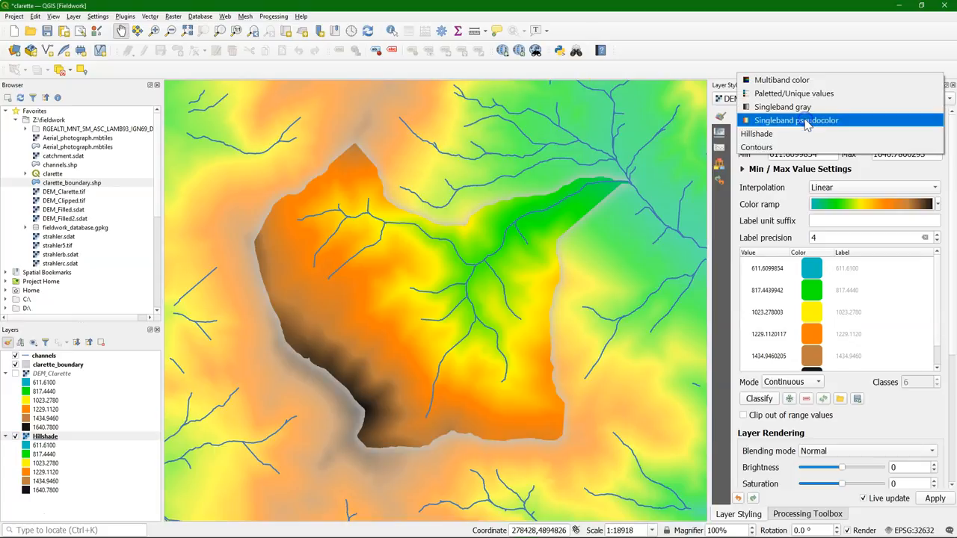
left_click(756, 133)
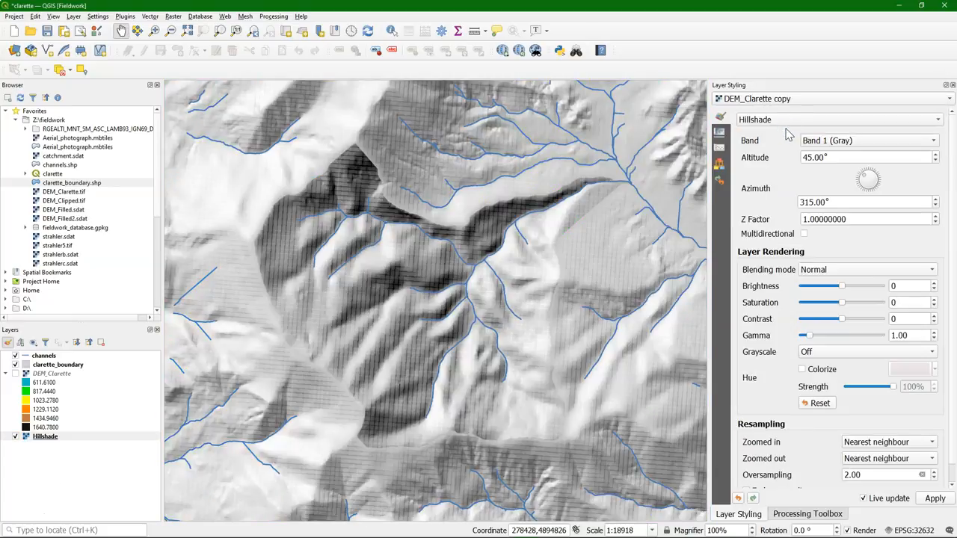
left_click(886, 443)
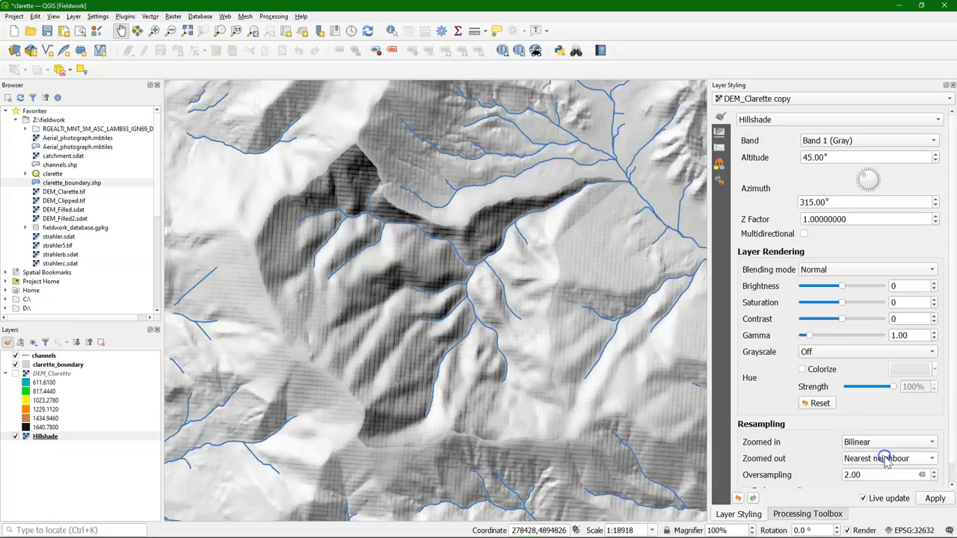
left_click(886, 457)
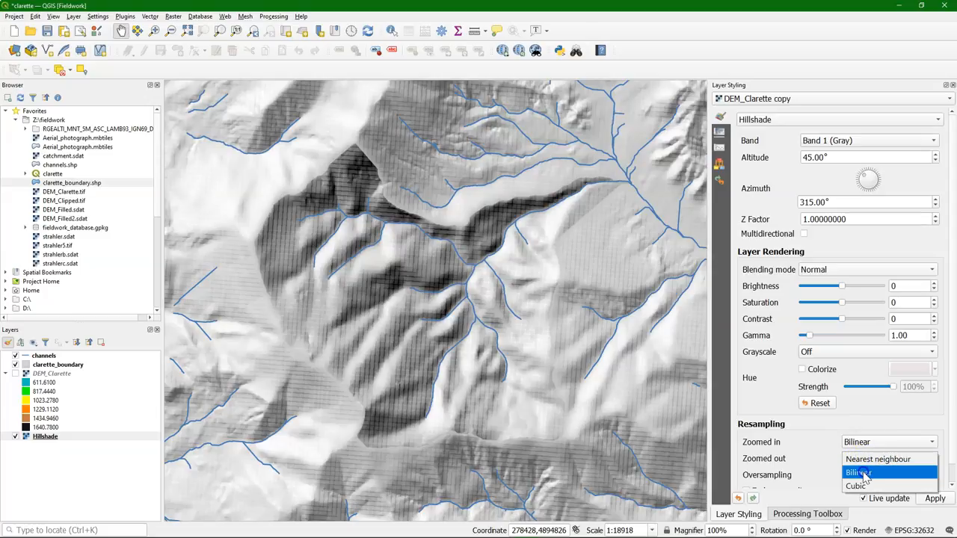
left_click(859, 473)
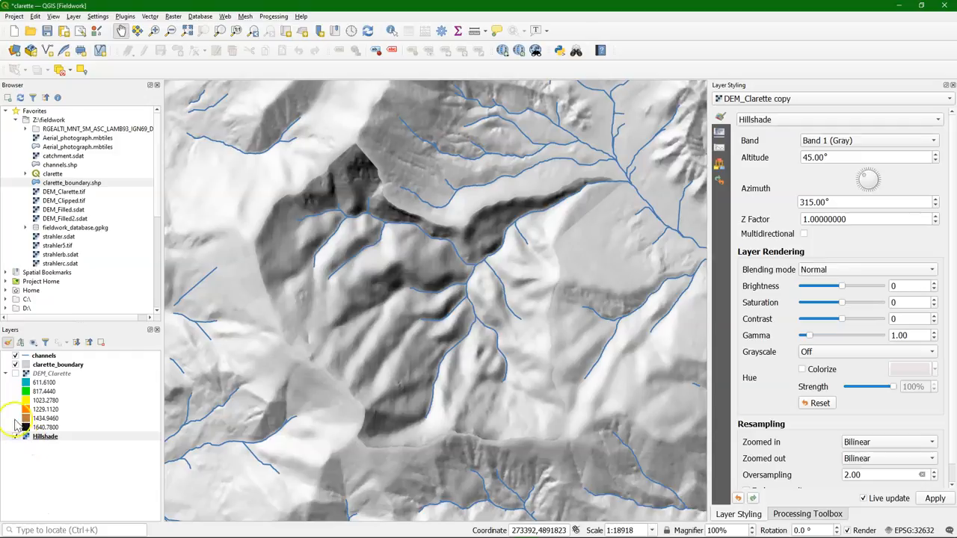
Set the coloured DEM's blending mode to Multiply over the hillshade
left_click(15, 374)
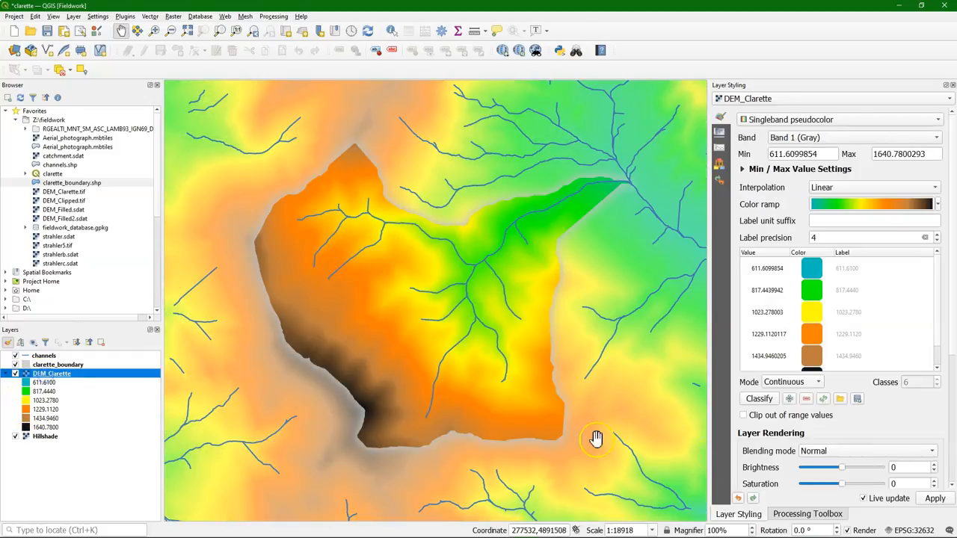
left_click(868, 452)
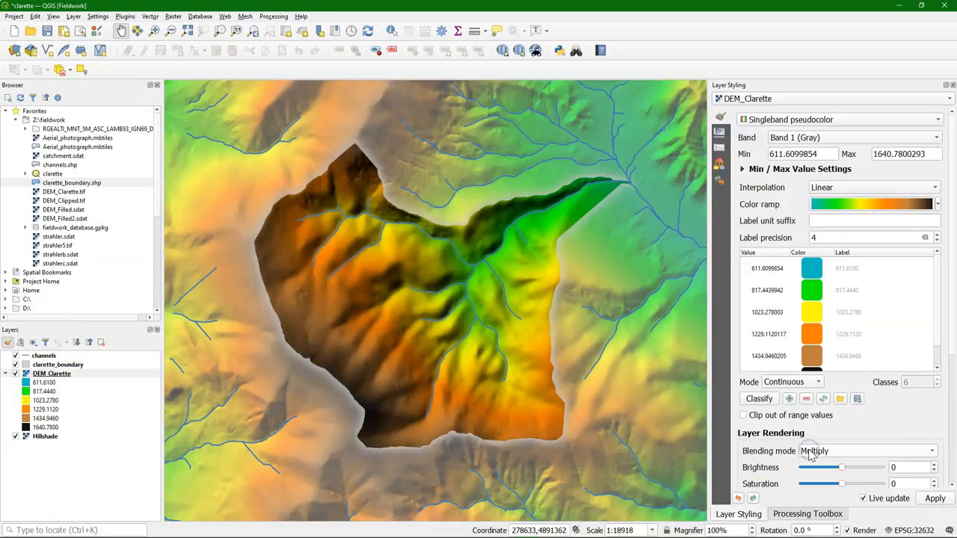
mouse_move(90, 341)
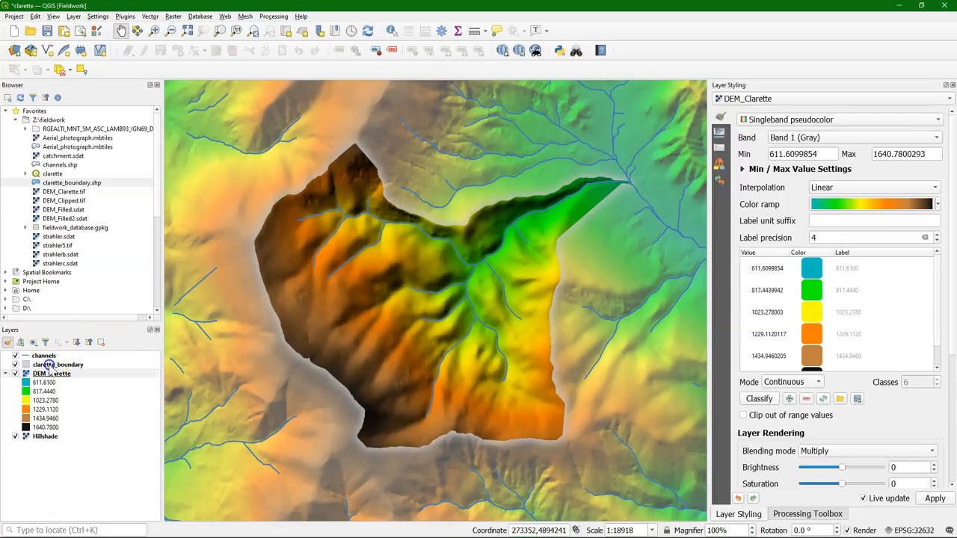
Change the clarette_boundary mask symbol from Simple Fill to Shapeburst Fill
left_click(56, 364)
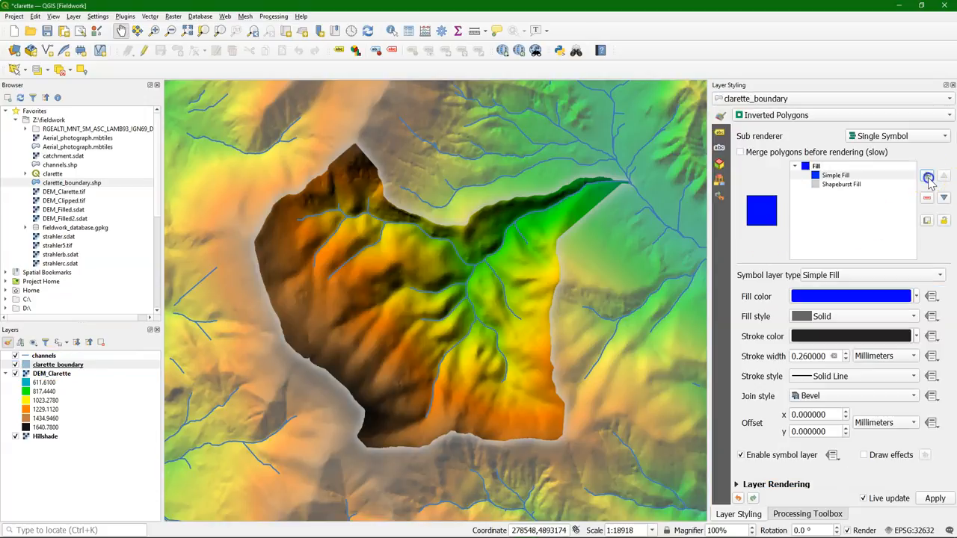
left_click(834, 175)
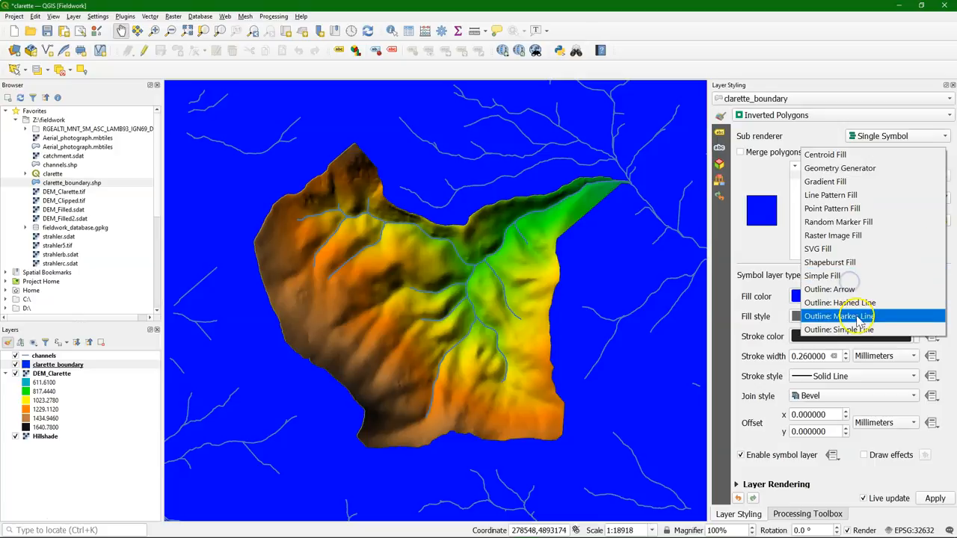
left_click(839, 331)
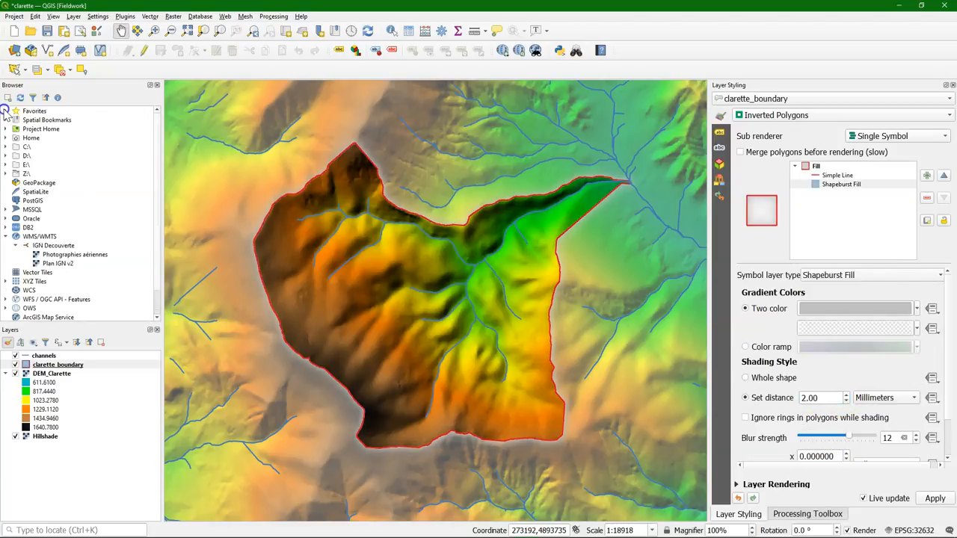
left_click(75, 255)
type("Offline layers")
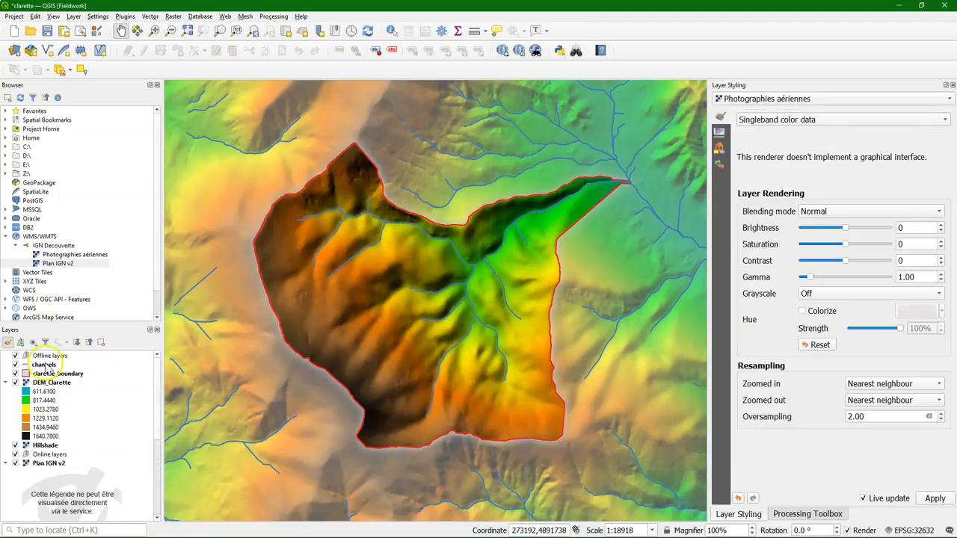
Move channels, clarette_boundary and DEM_Clarette into the Offline layers group
left_click(43, 365)
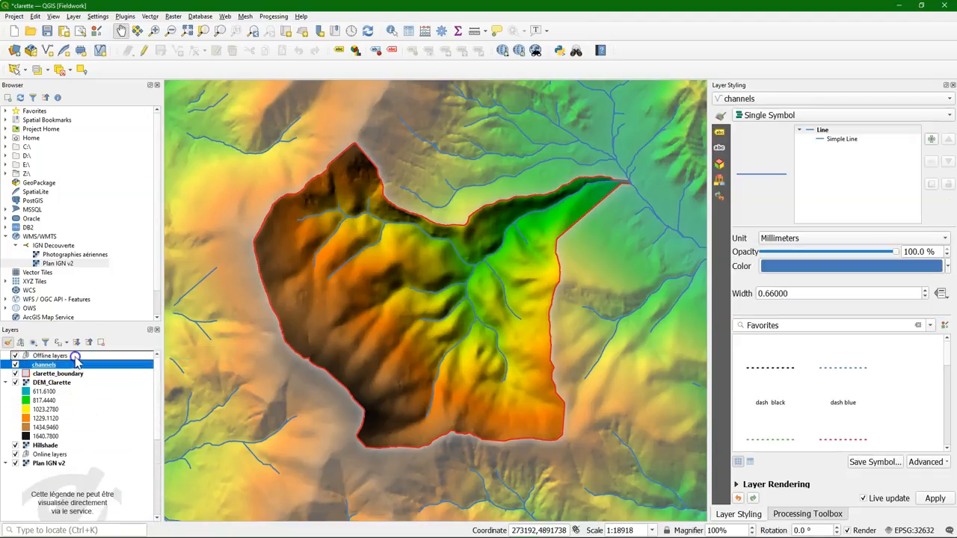
left_click(57, 374)
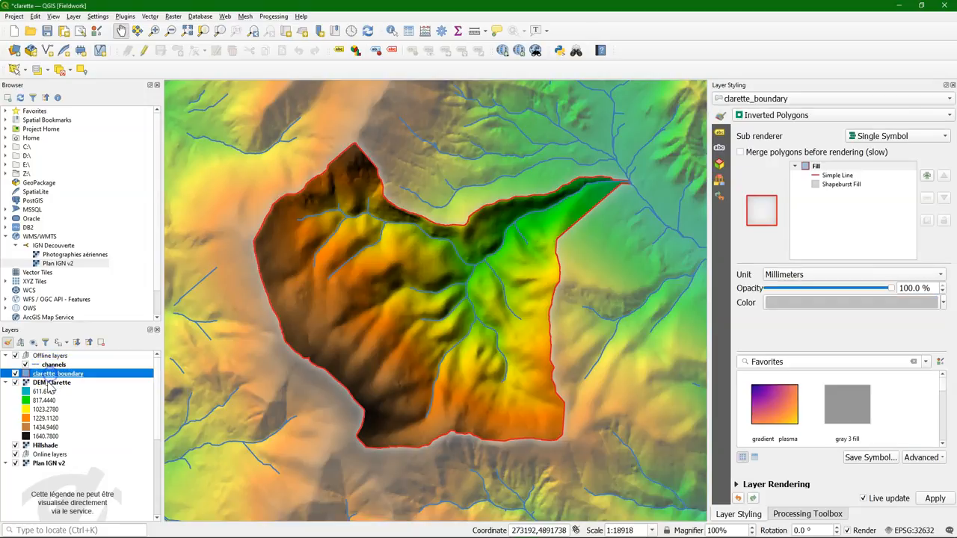
left_click(45, 446)
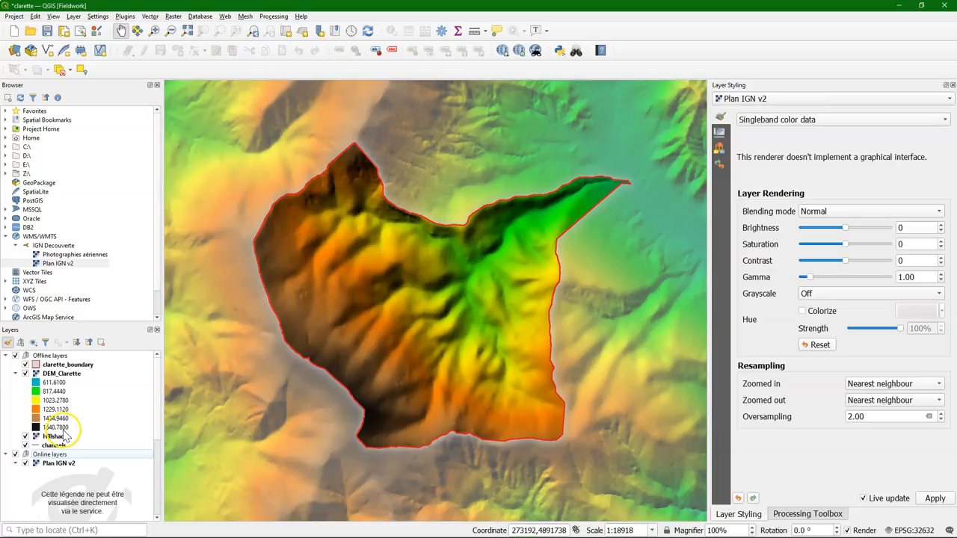
Switch to Chrome and browse down through the IGN Géoservices catalogue
left_click(54, 445)
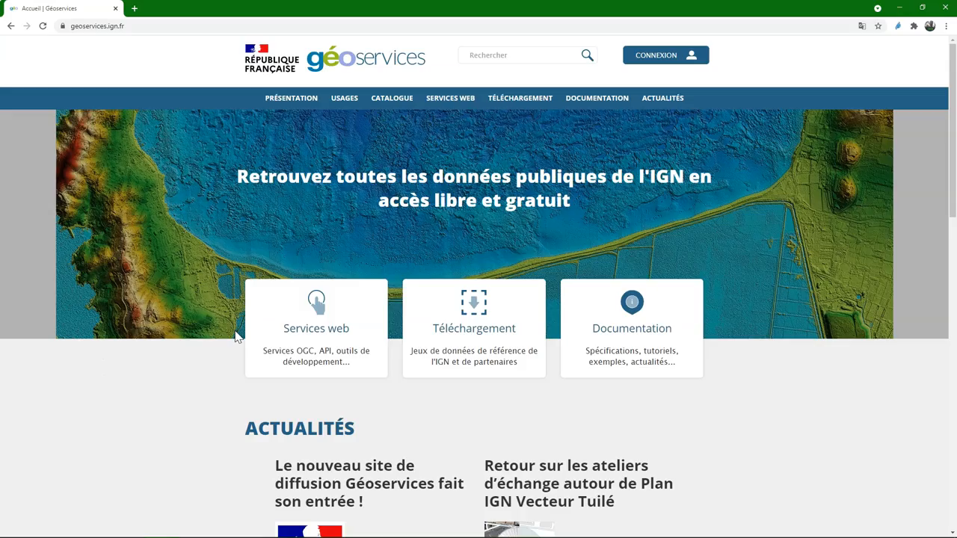
left_click(392, 99)
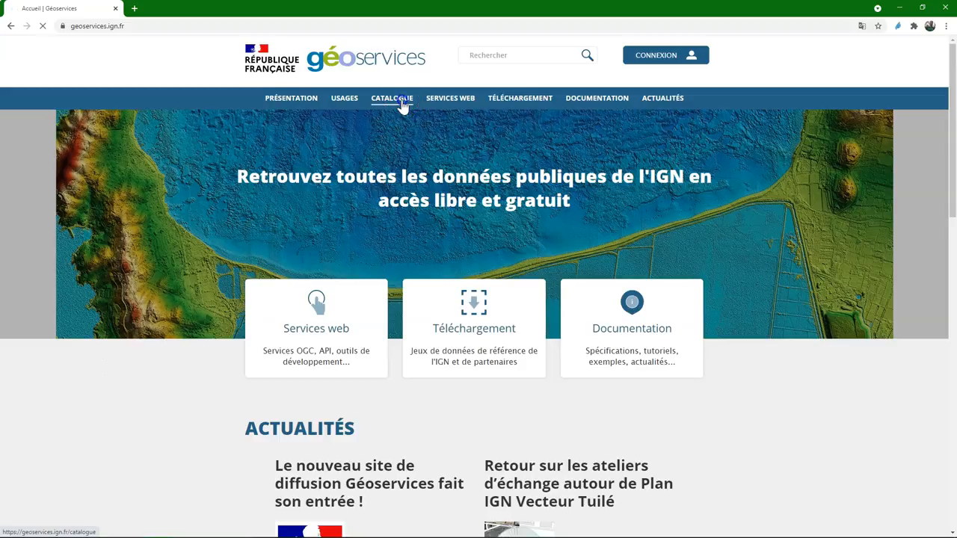
left_click(392, 99)
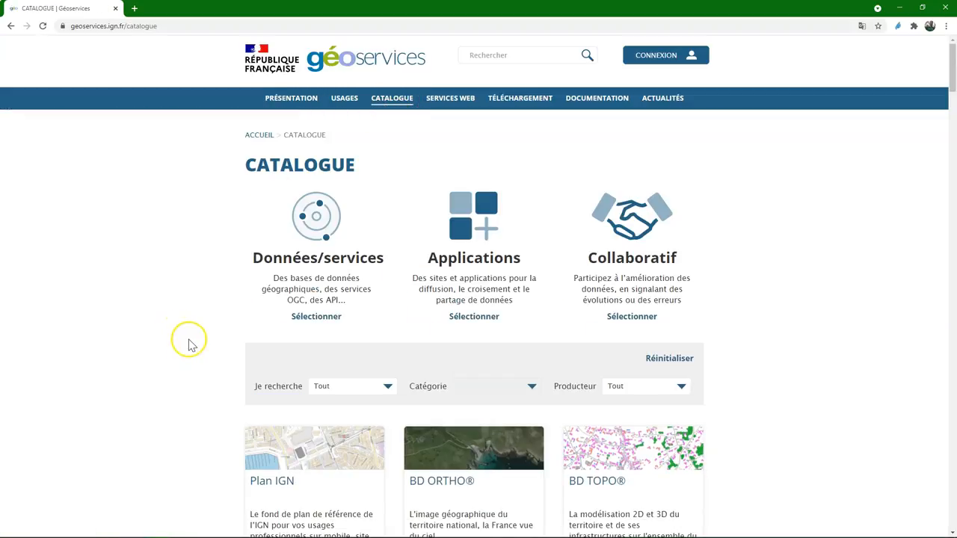
scroll("down", 3)
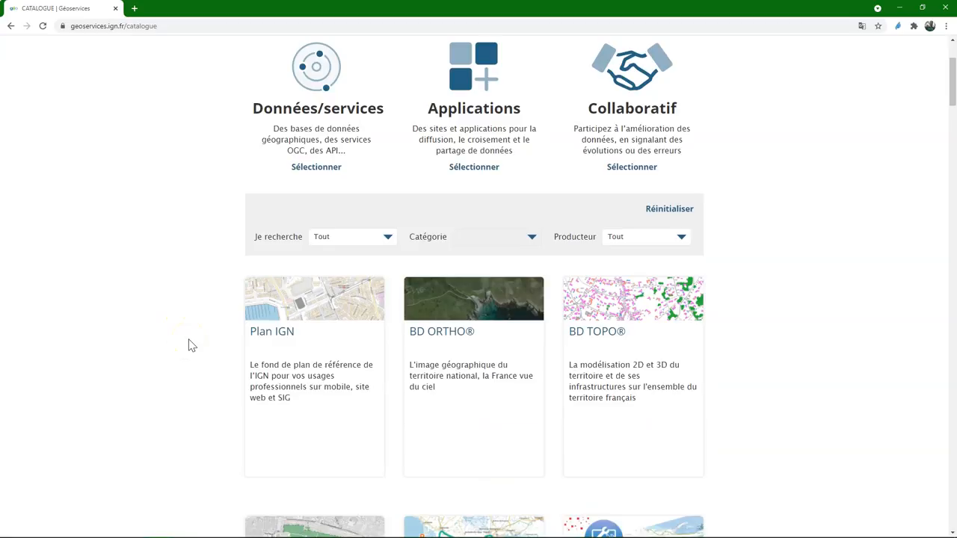
scroll("down", 3)
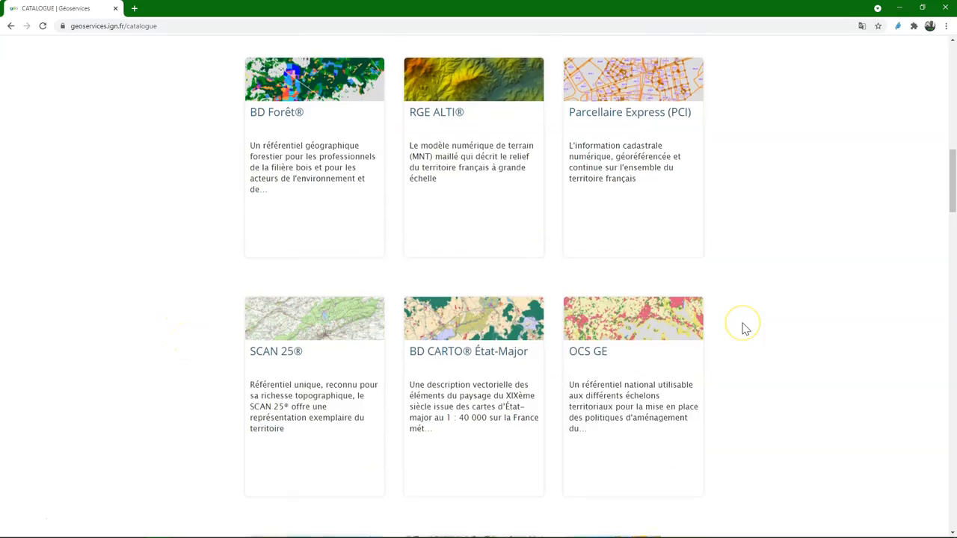
scroll("down", 3)
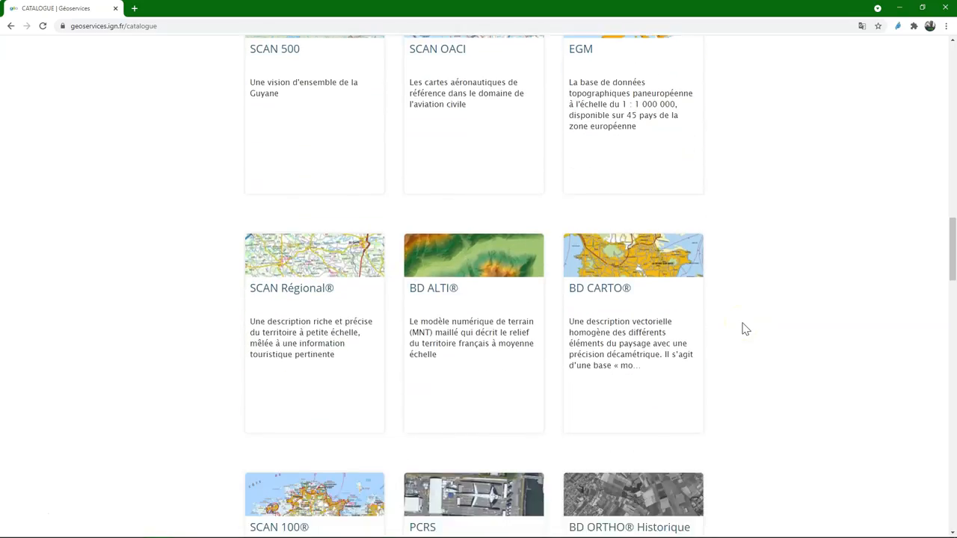
scroll("down", 3)
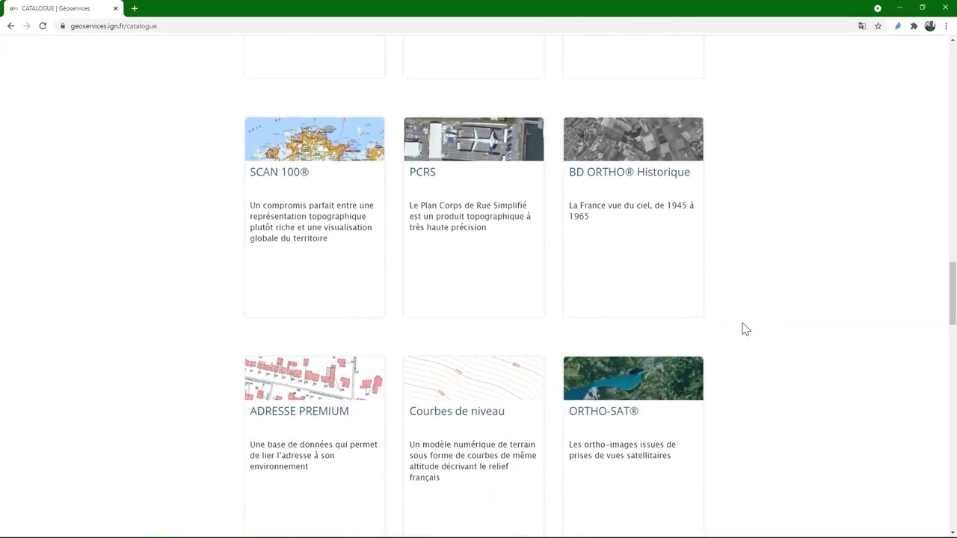
scroll("down", 3)
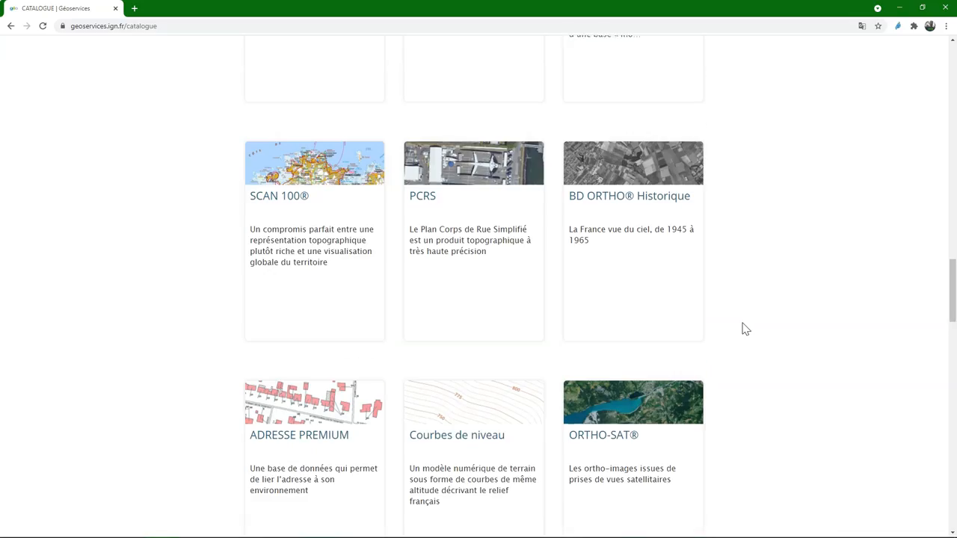
Locate SCAN 25 in the product list and bring up its product page
scroll("up", 3)
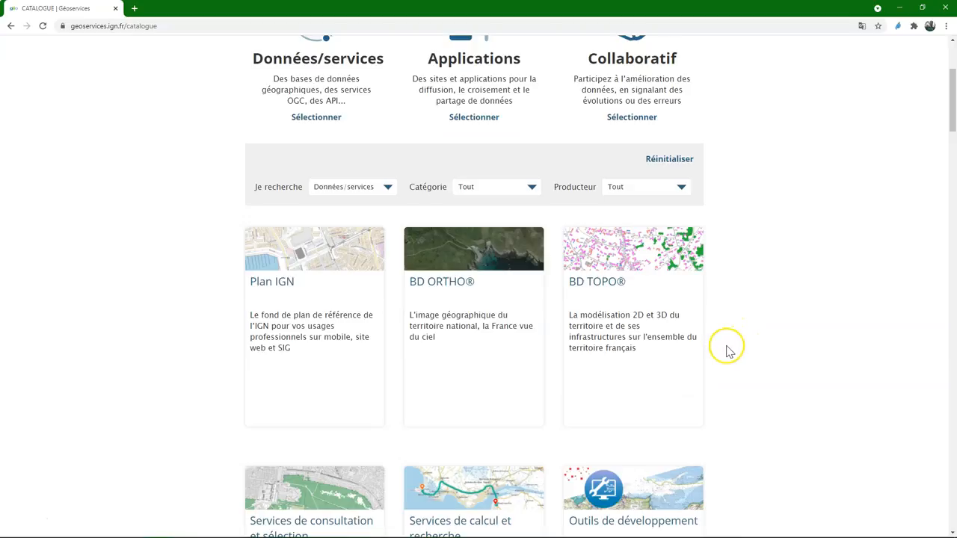
scroll("down", 3)
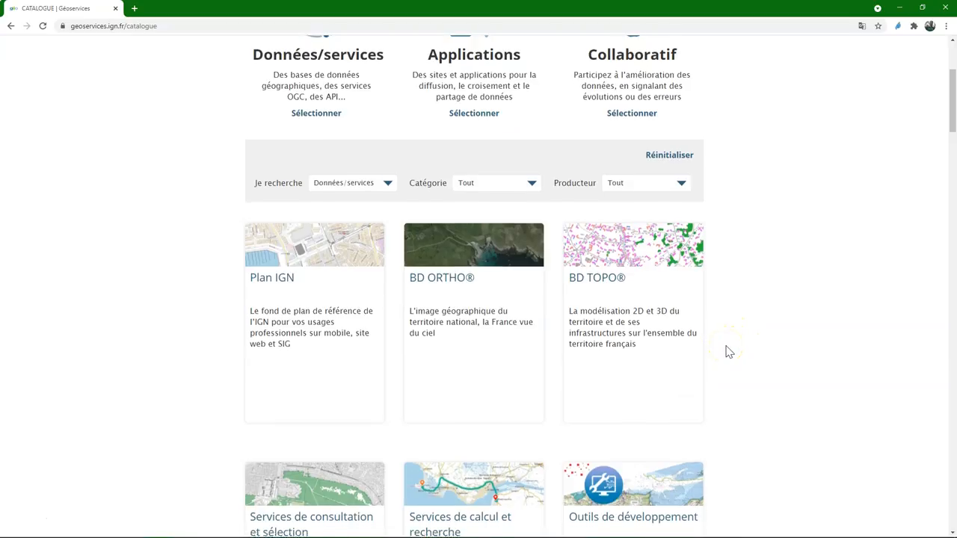
scroll("down", 3)
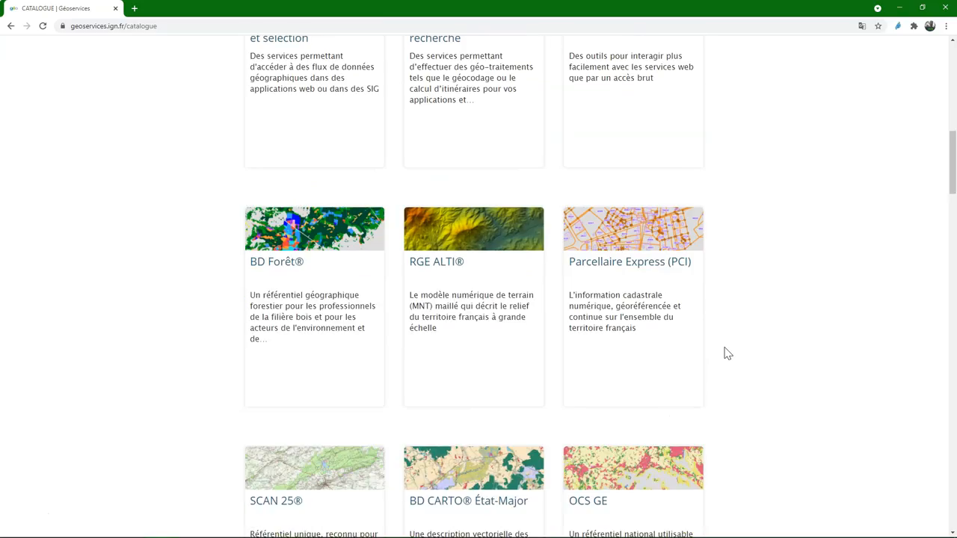
left_click(275, 300)
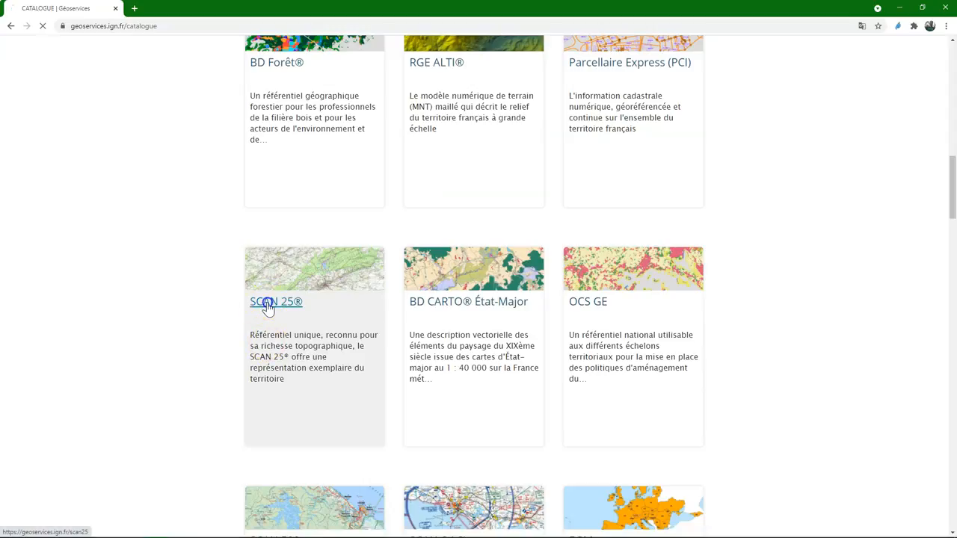
left_click(275, 303)
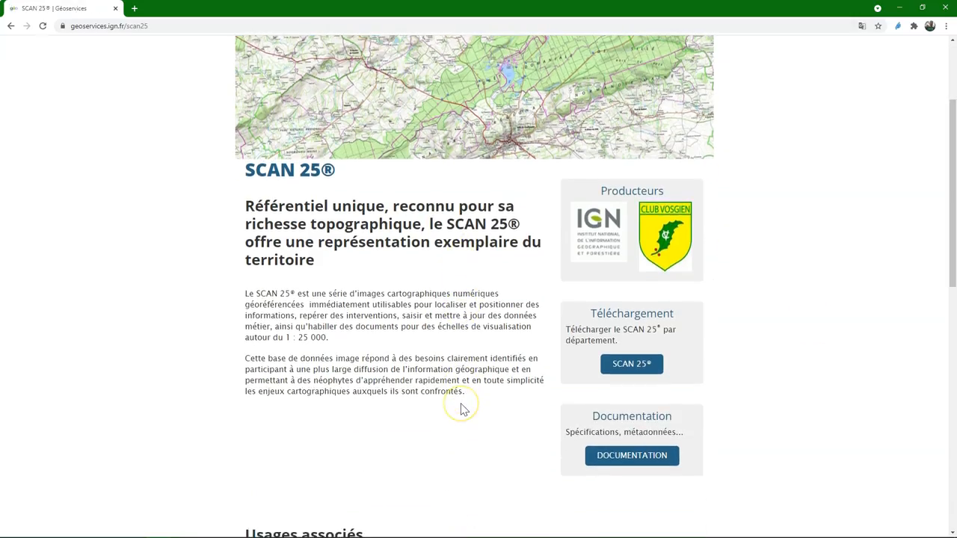
scroll("down", 3)
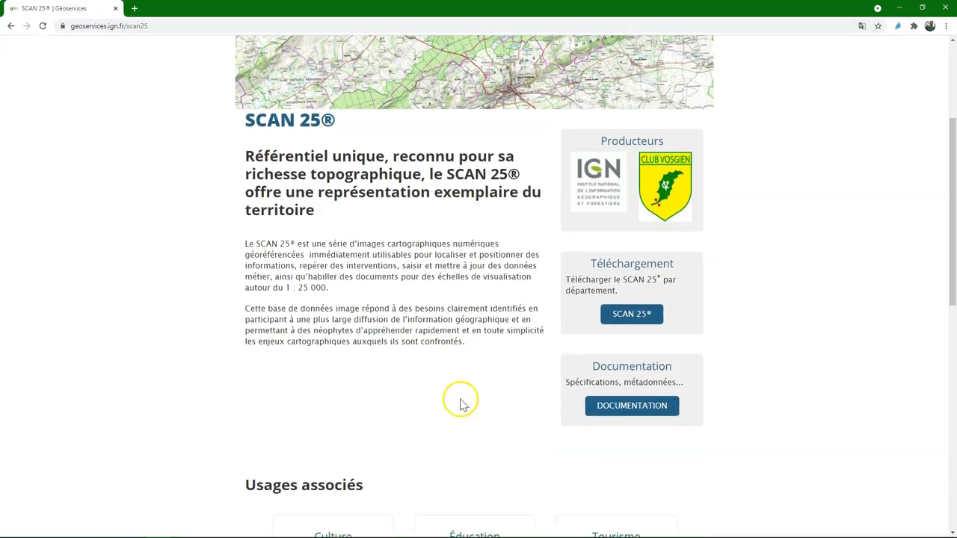
Go to Téléchargement and open the BD TOPO download for D004 Alpes-de-Haute-Provence
left_click(631, 314)
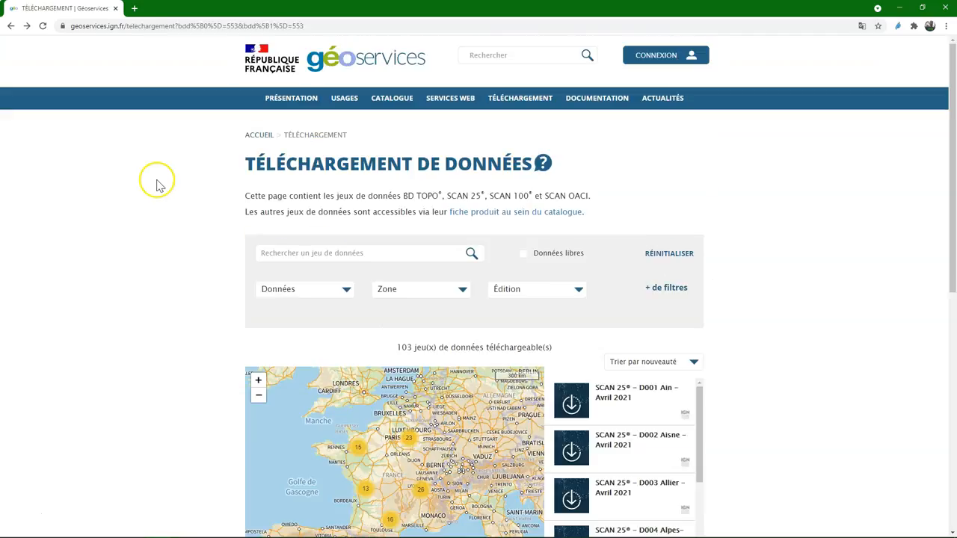
mouse_move(521, 98)
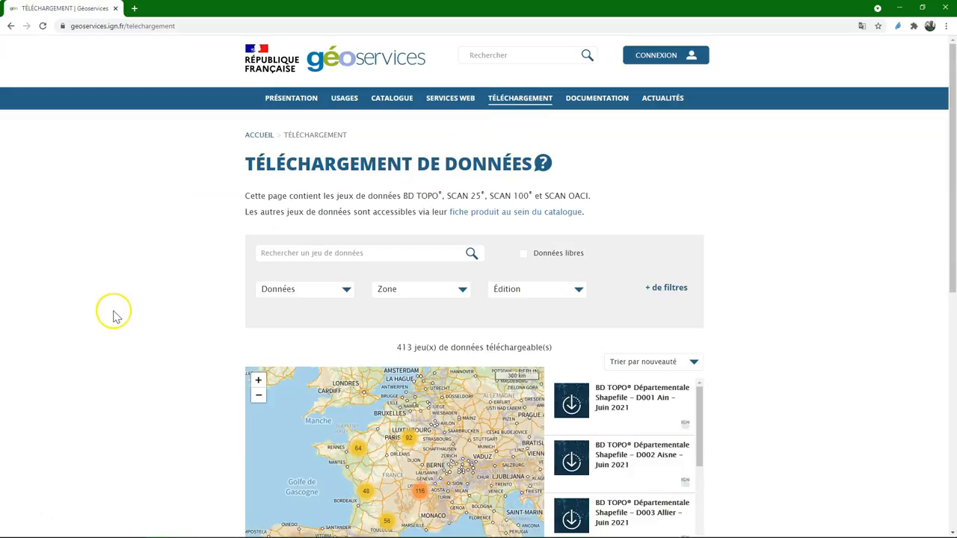
scroll("down", 3)
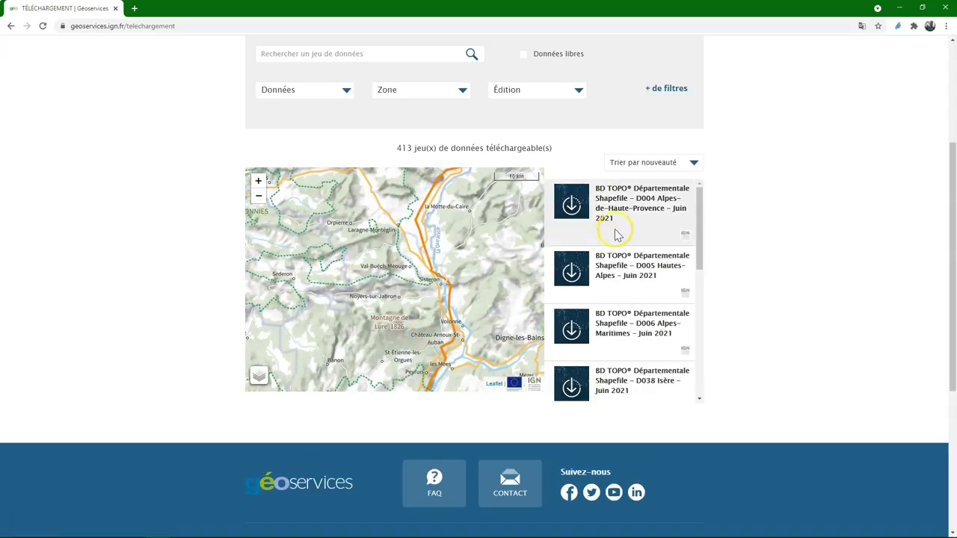
left_click(641, 203)
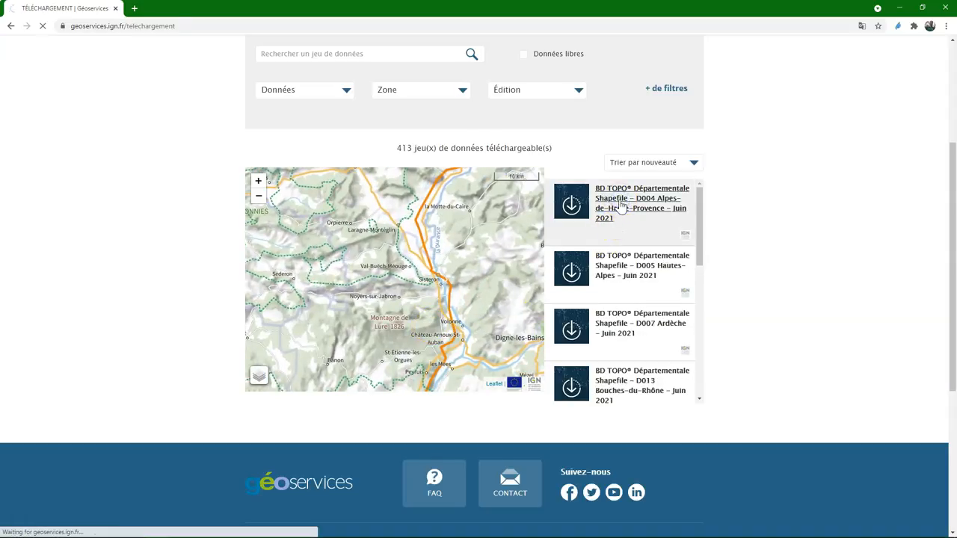
left_click(641, 204)
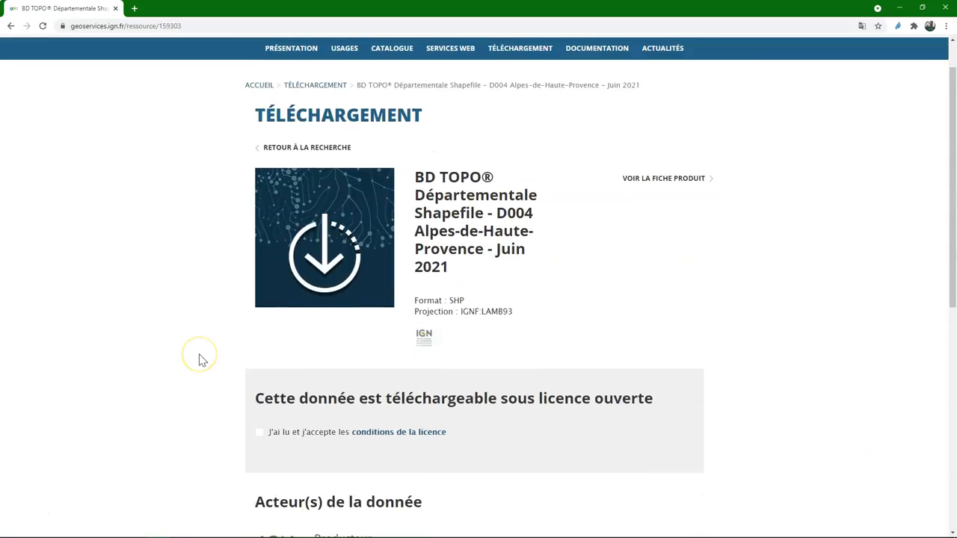
Accept the open licence and start downloading the BD TOPO shapefile archive
scroll("down", 3)
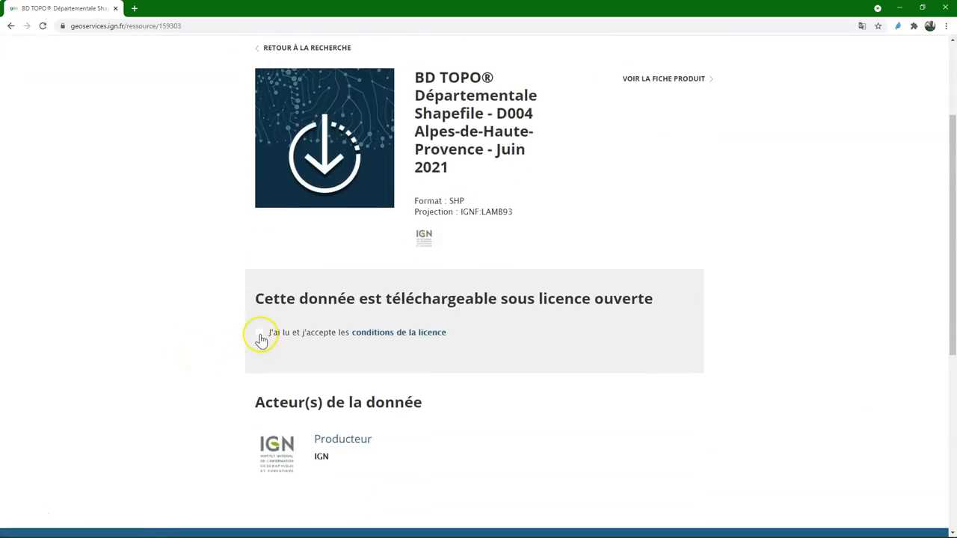
left_click(260, 332)
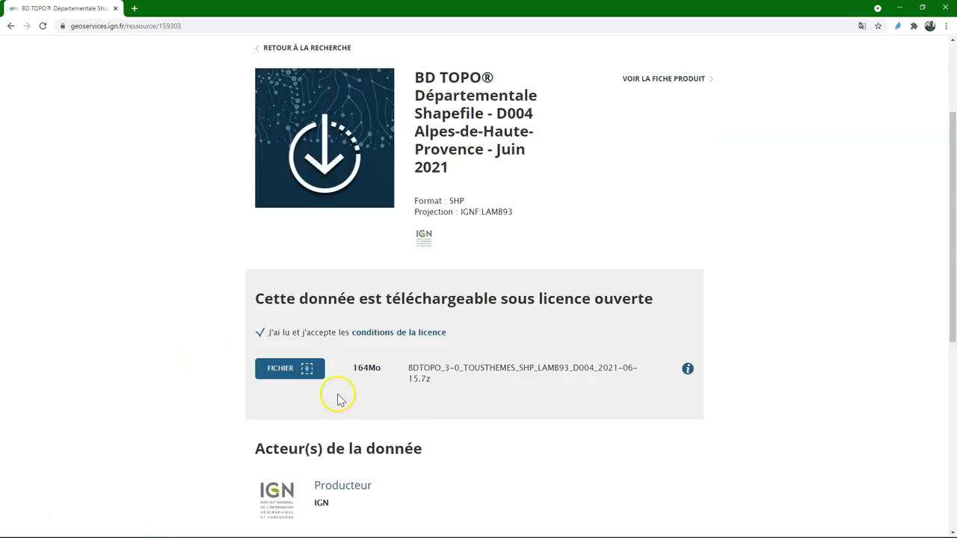
left_click(290, 368)
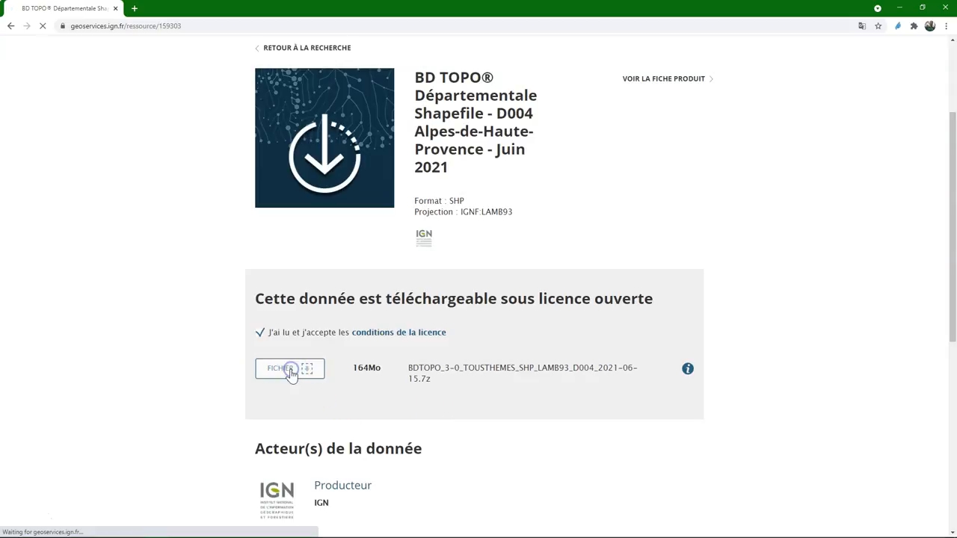
left_click(278, 368)
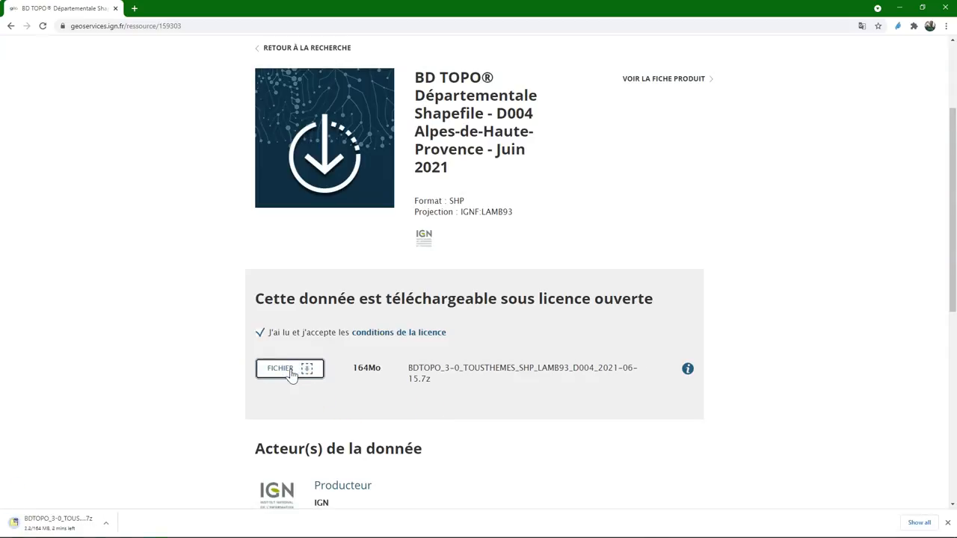
scroll("up", 3)
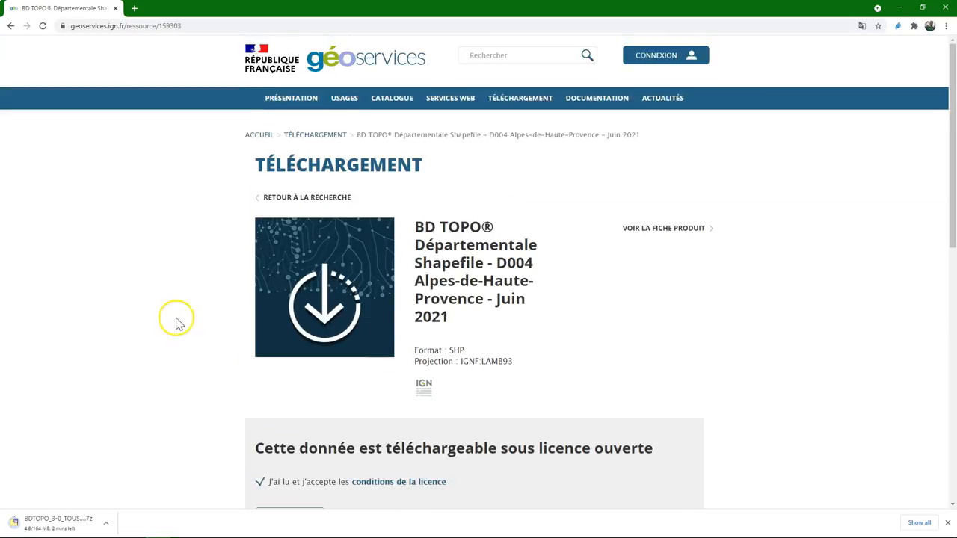
Open the BD TOPO archive in 7-Zip and extract its data folder into the fieldwork folder
left_click(307, 198)
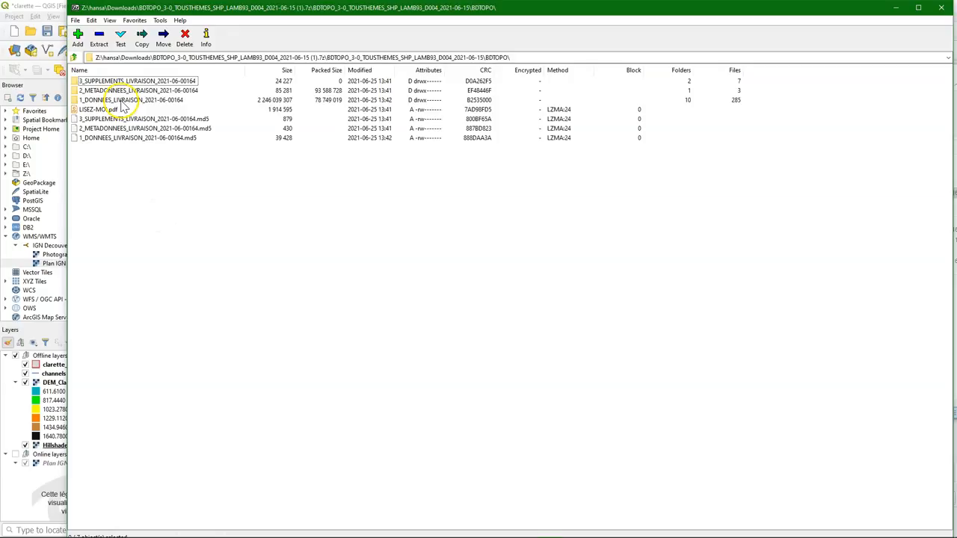
left_click(131, 99)
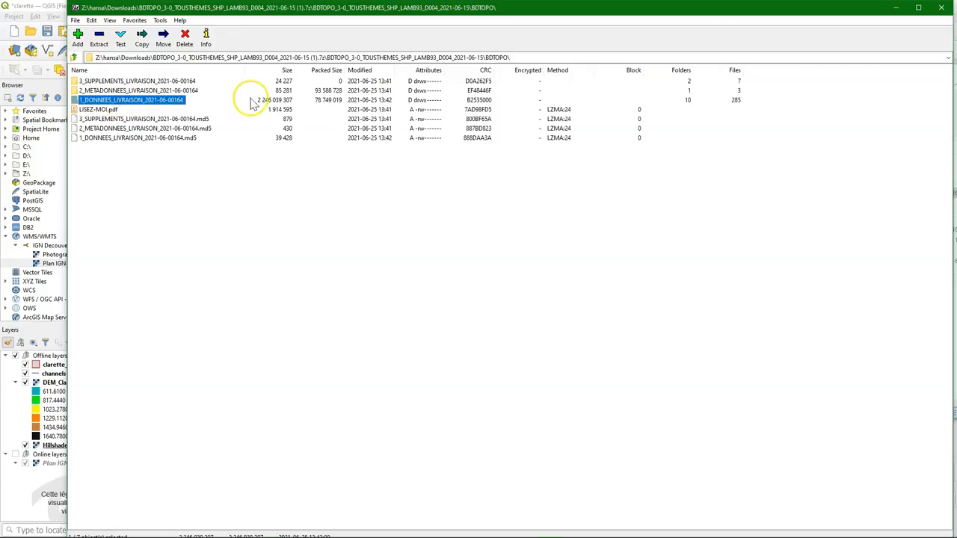
double_click(131, 99)
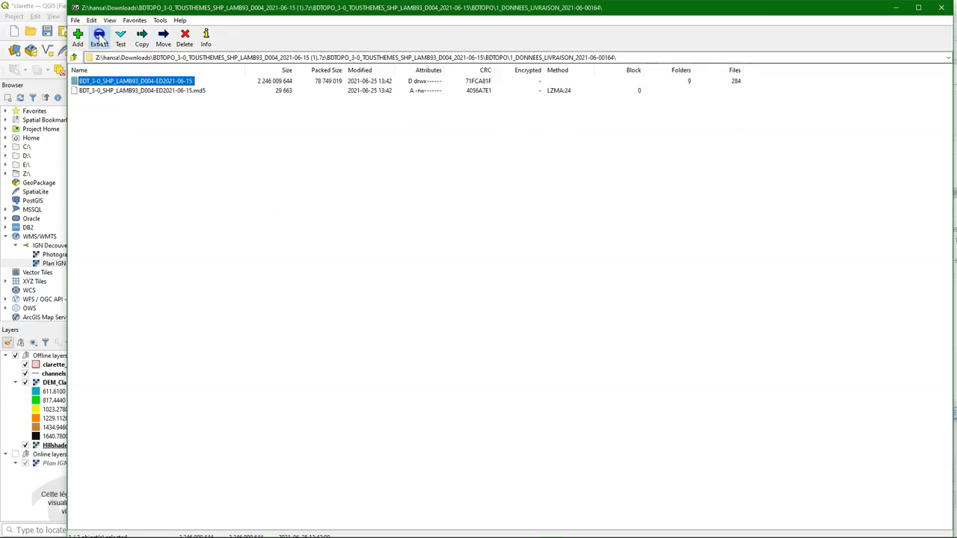
left_click(140, 36)
type("Z:\\fieldwor")
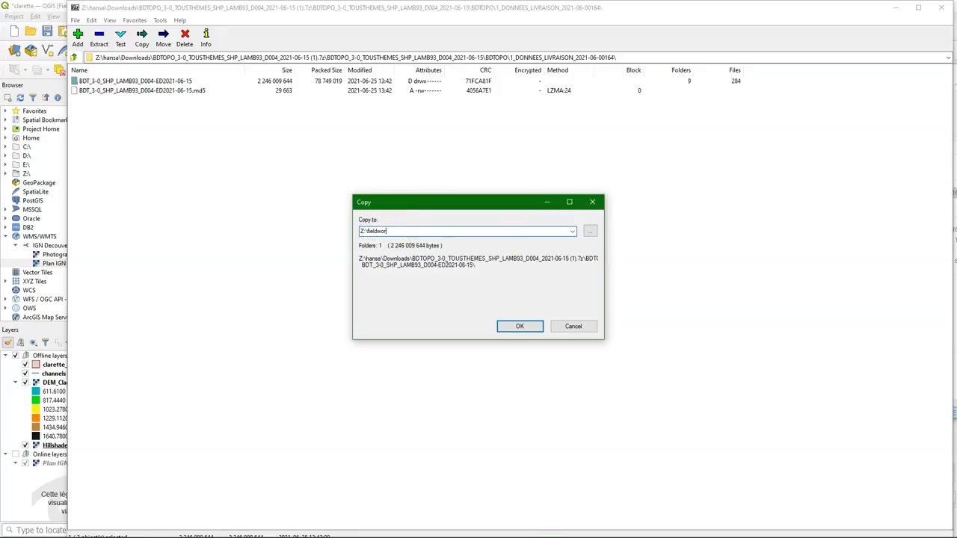
left_click(520, 326)
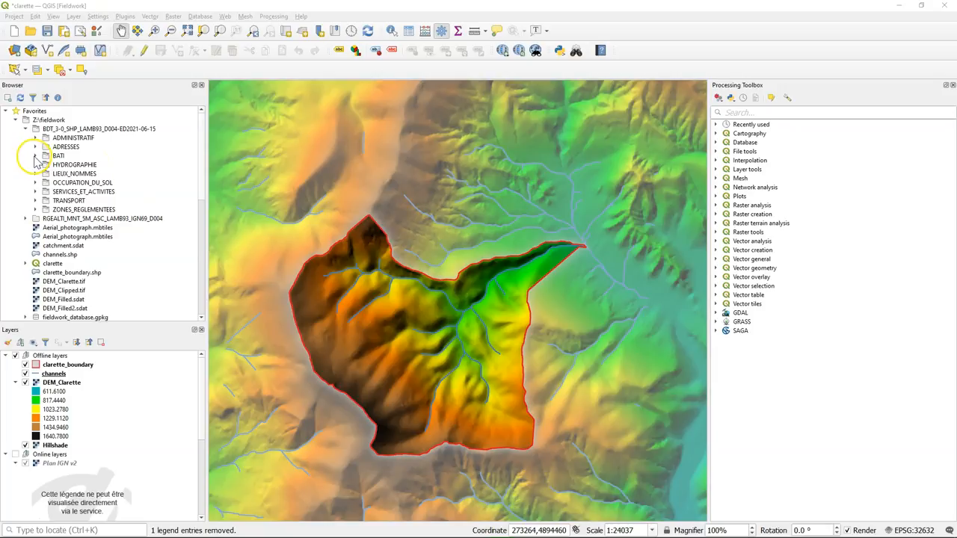
Add RESERVOIR.shp from the BATI folder, inspect its attribute table and bring up its layer actions
left_click(36, 155)
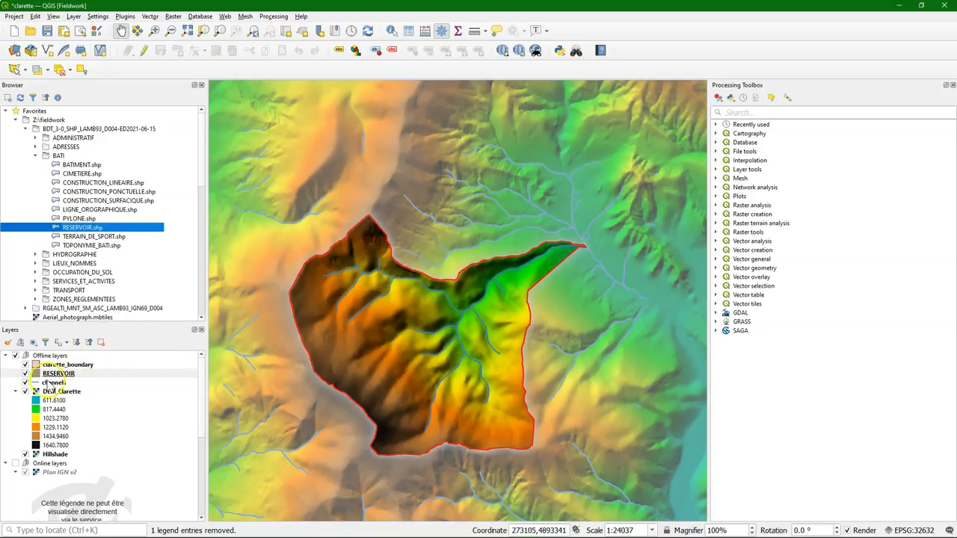
mouse_move(57, 383)
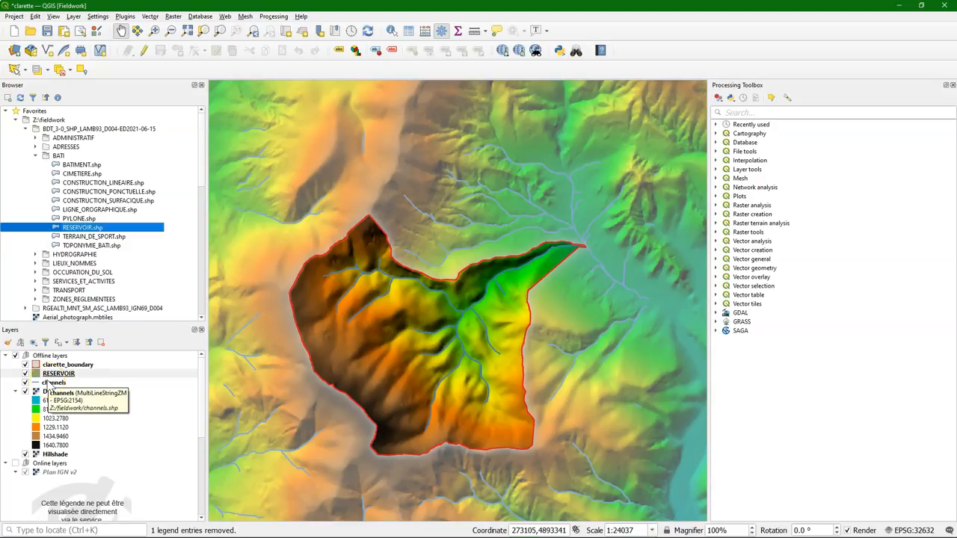
mouse_move(59, 374)
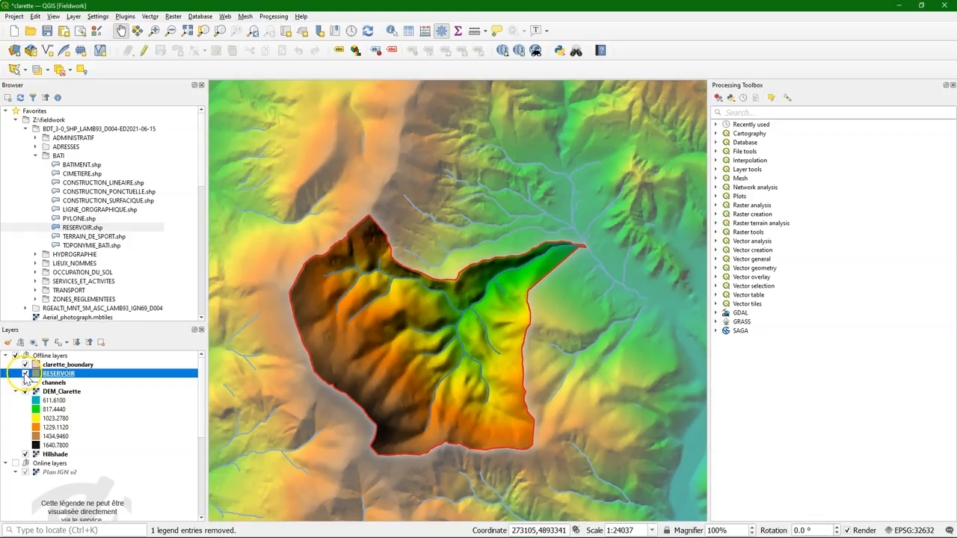
mouse_move(62, 374)
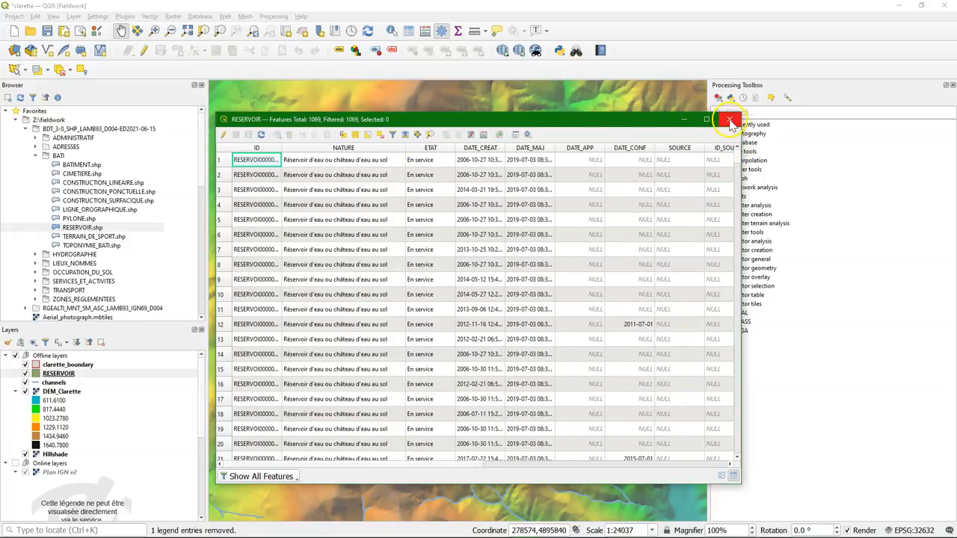
left_click(730, 120)
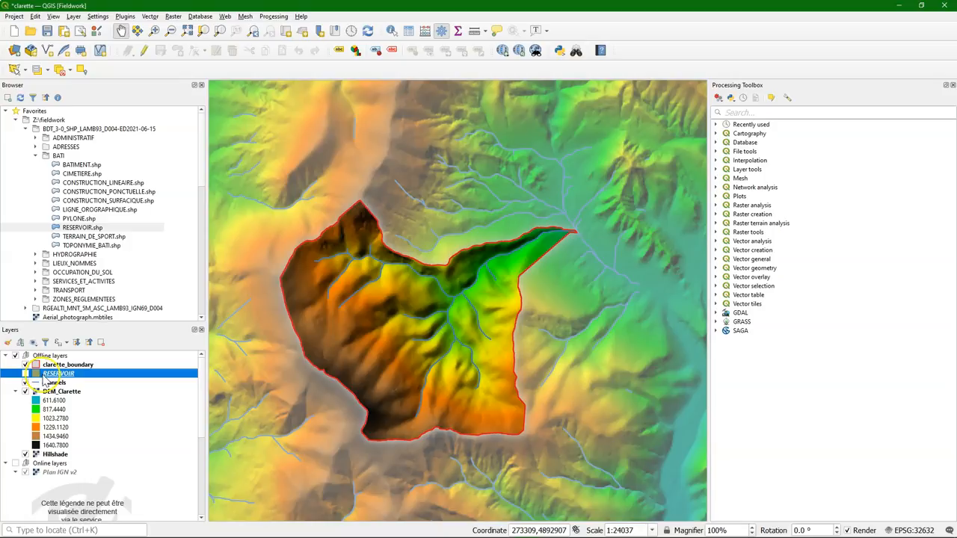
right_click(59, 374)
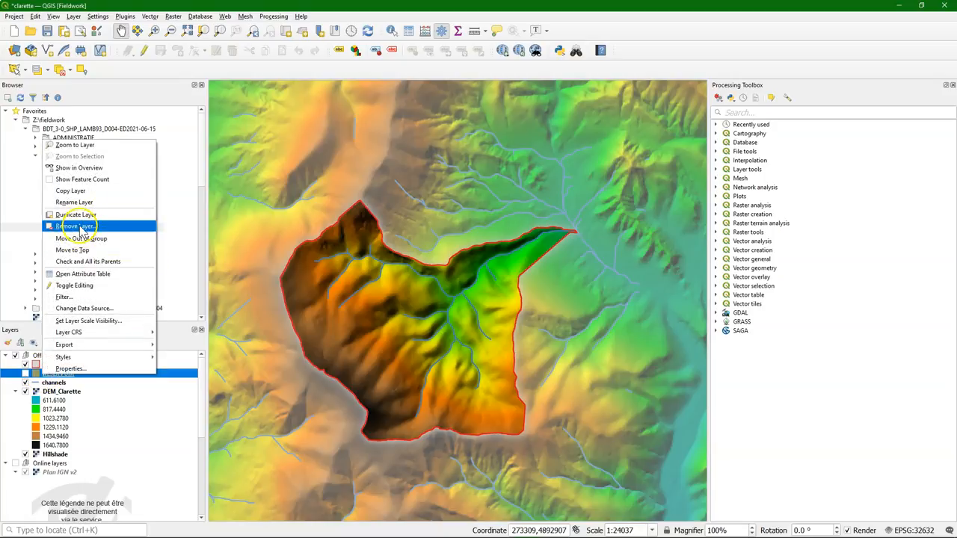
Remove RESERVOIR, draw BASSIN_VERSANT_TOPOGRAPHIQUE as outlines and label it with TOPONYME
left_click(75, 226)
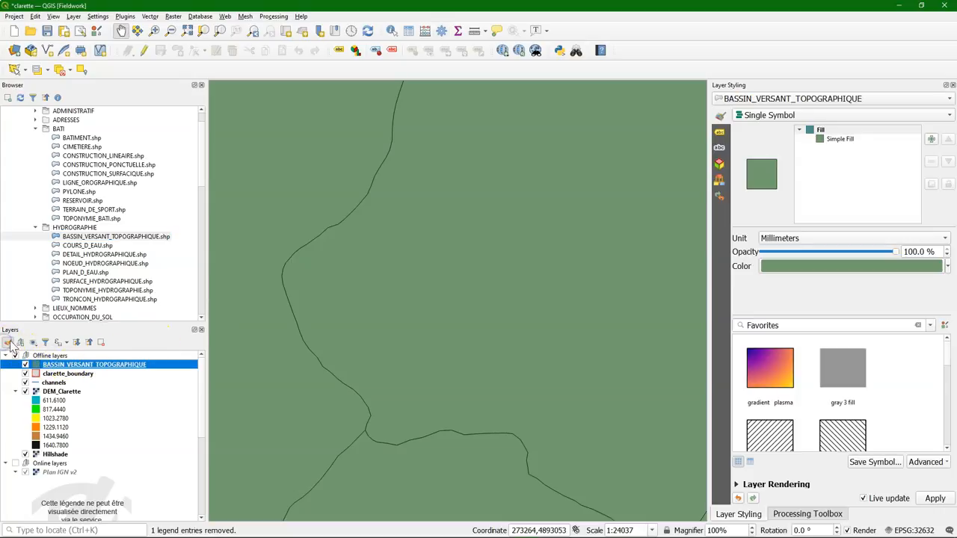
left_click(840, 139)
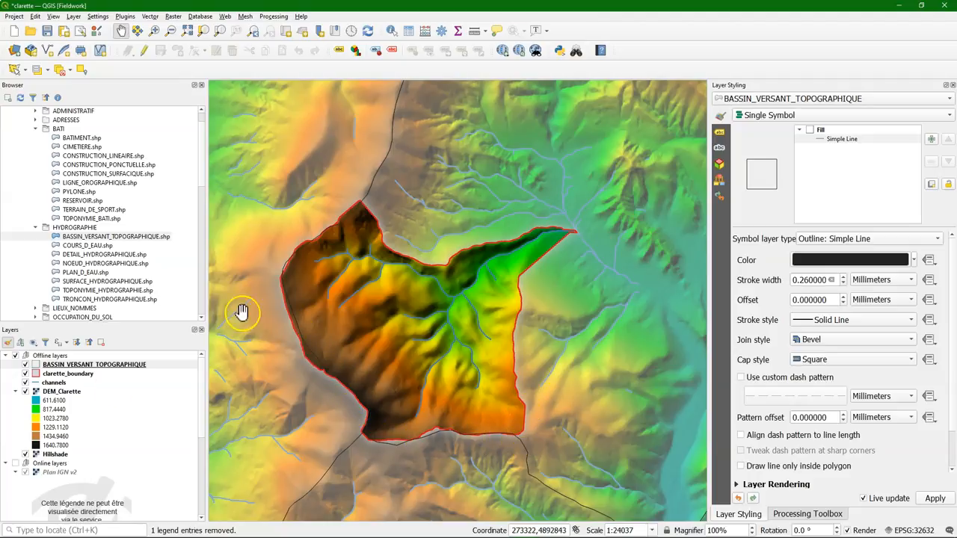
left_click(93, 365)
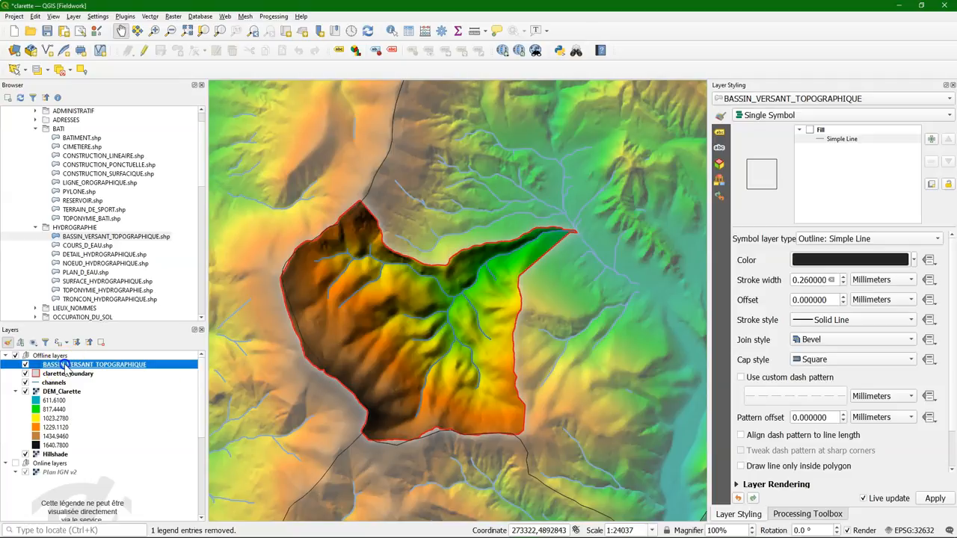
left_click(719, 116)
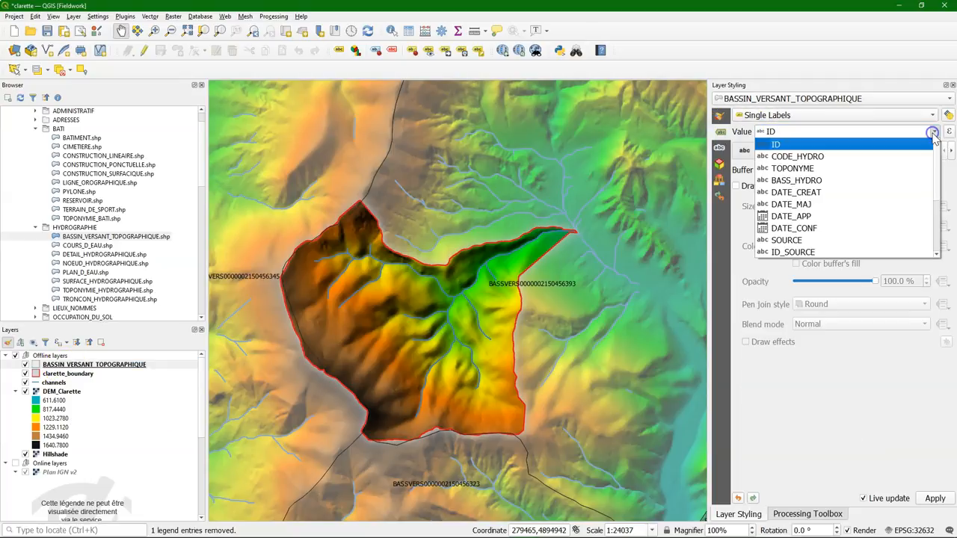
mouse_move(792, 167)
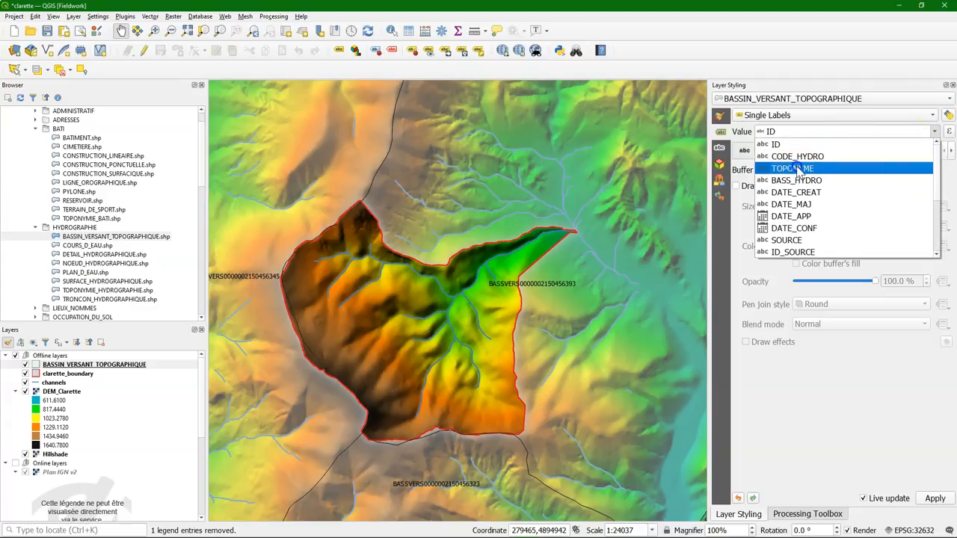
left_click(793, 167)
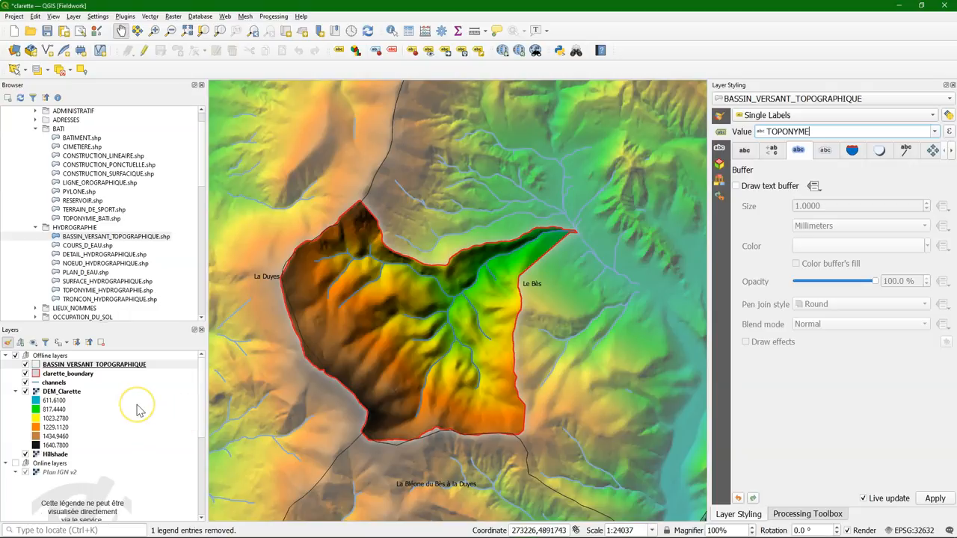
mouse_move(101, 281)
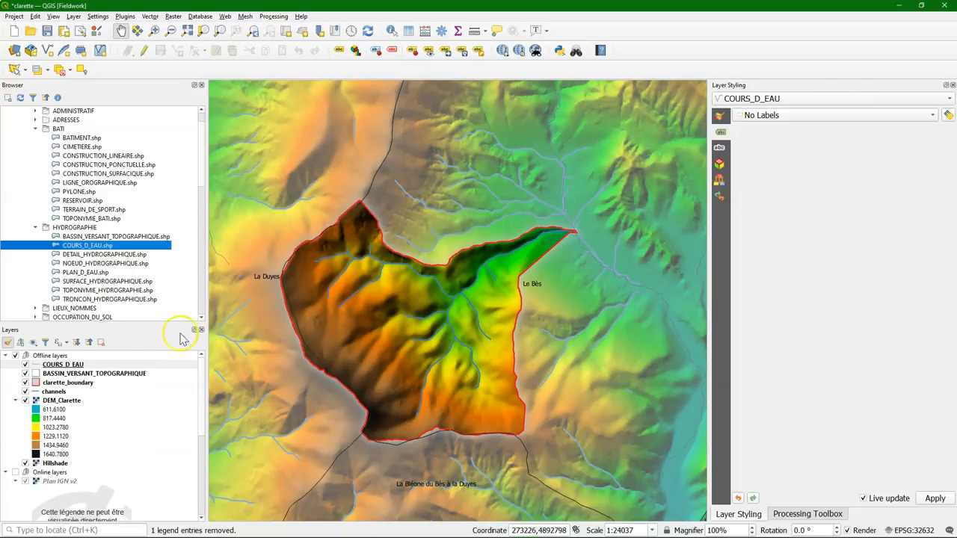
Style COURS_D_EAU as blue Simple Lines of width 0.86
left_click(63, 365)
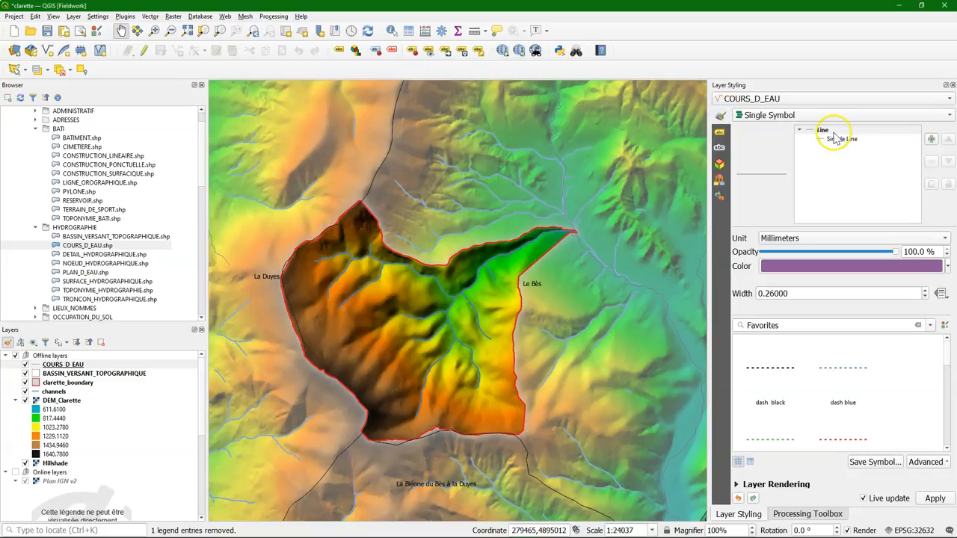
left_click(842, 139)
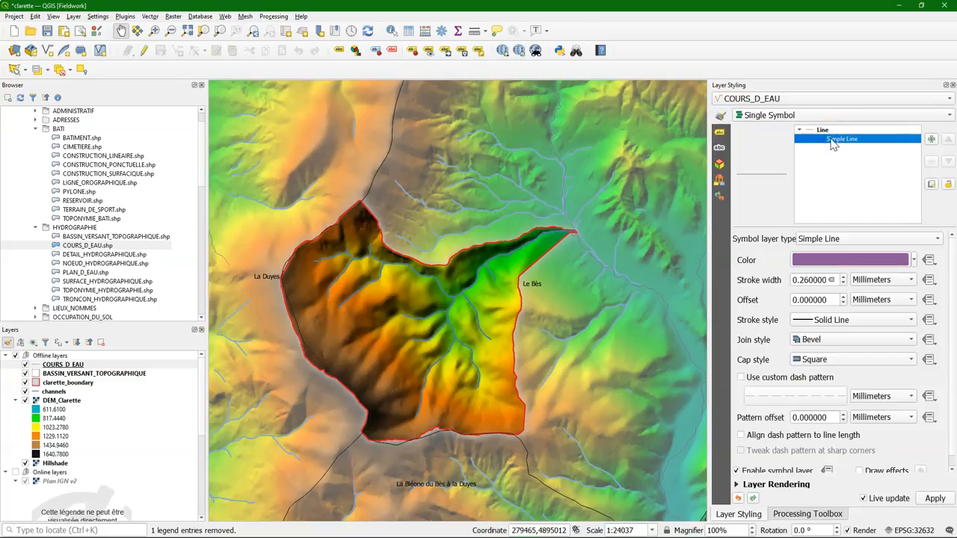
left_click(849, 260)
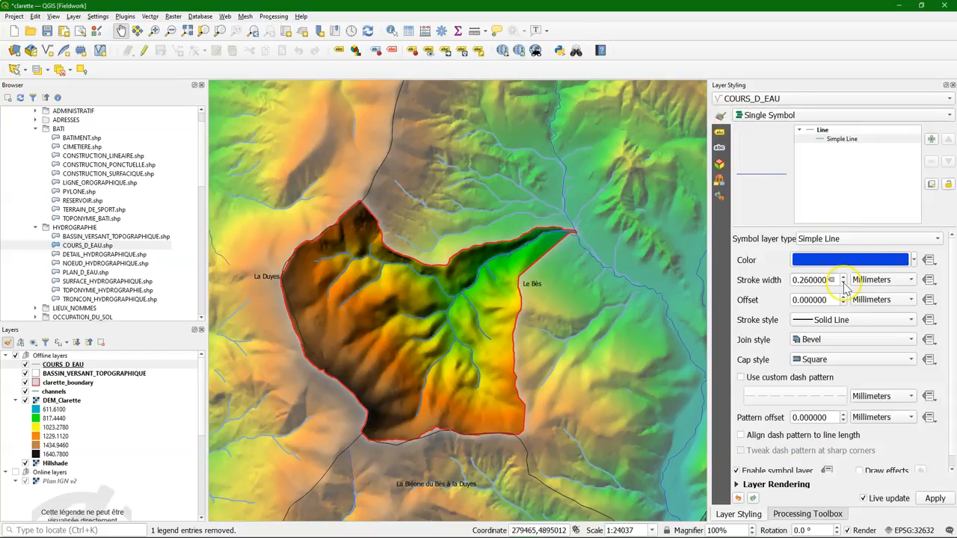
left_click(843, 277)
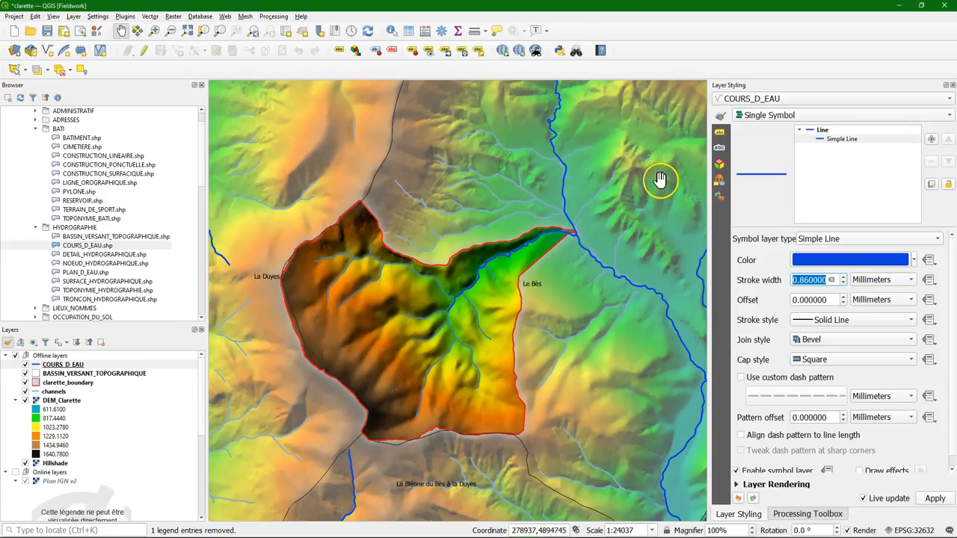
Label the watercourses with TOPONYME using Curved placement along each river
left_click(720, 147)
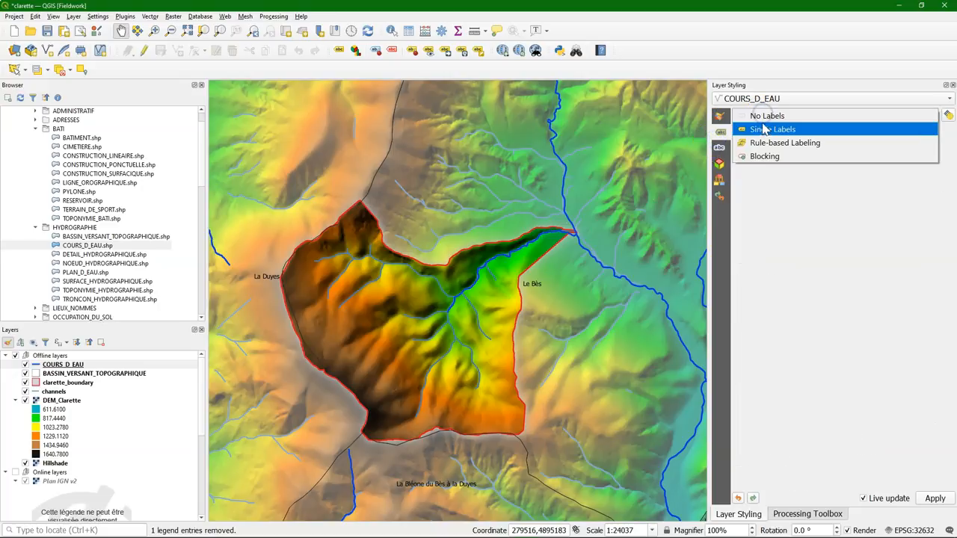
left_click(773, 129)
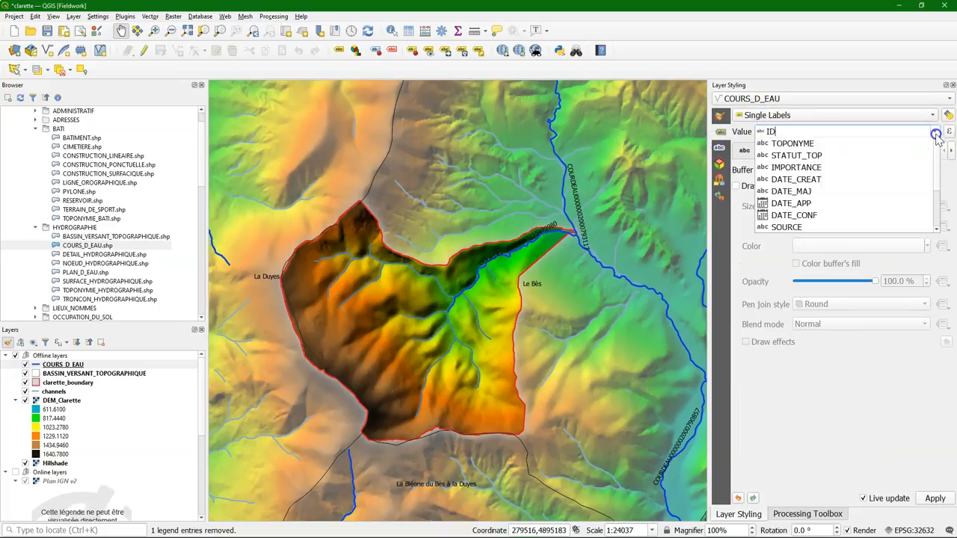
left_click(792, 143)
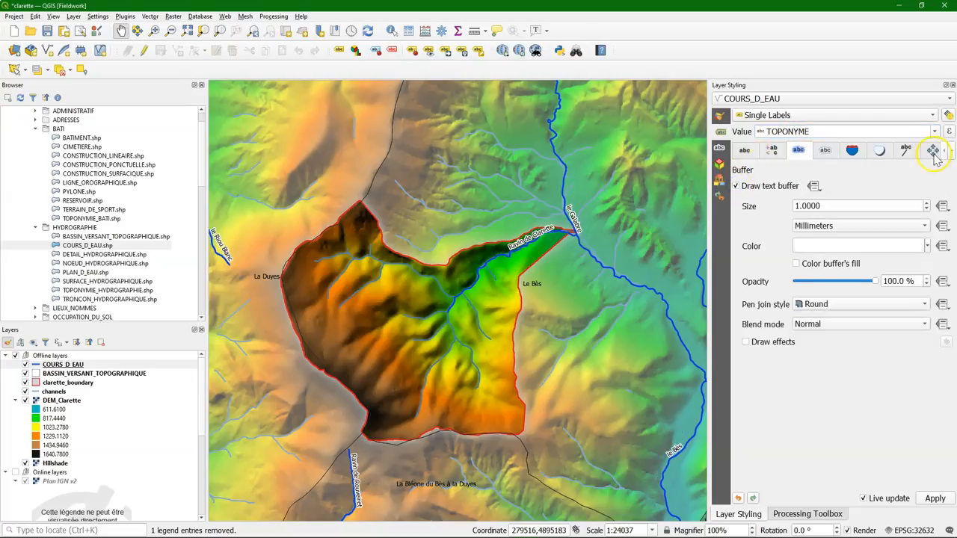
left_click(933, 150)
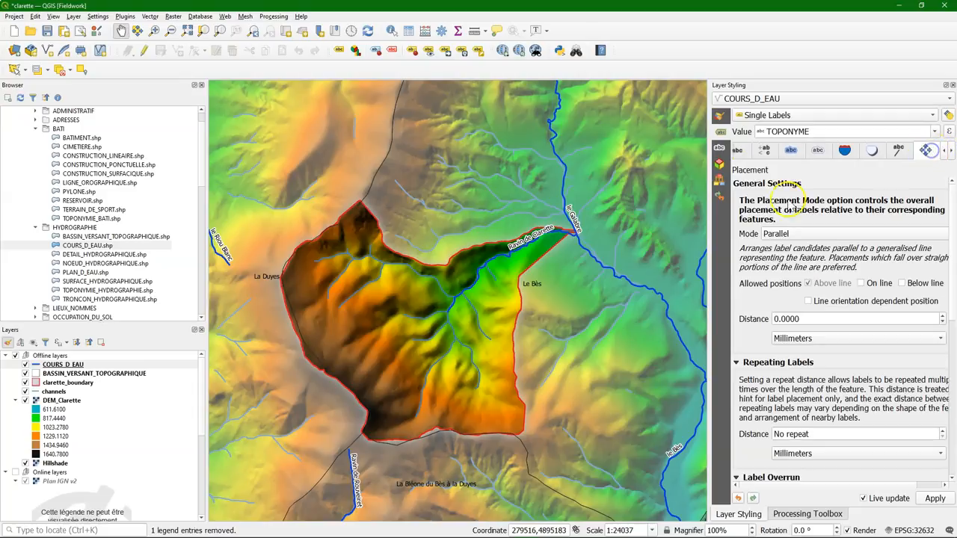
left_click(852, 233)
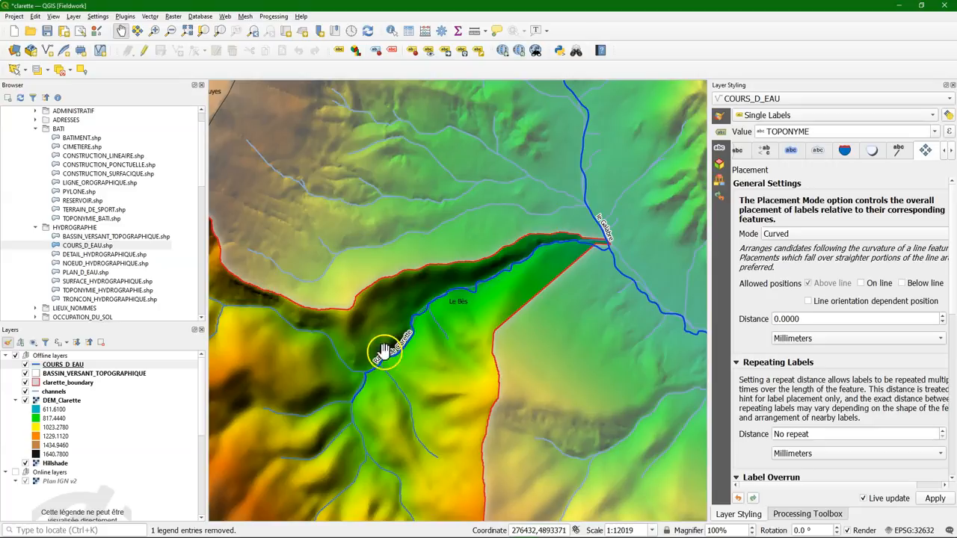
scroll("down", 3)
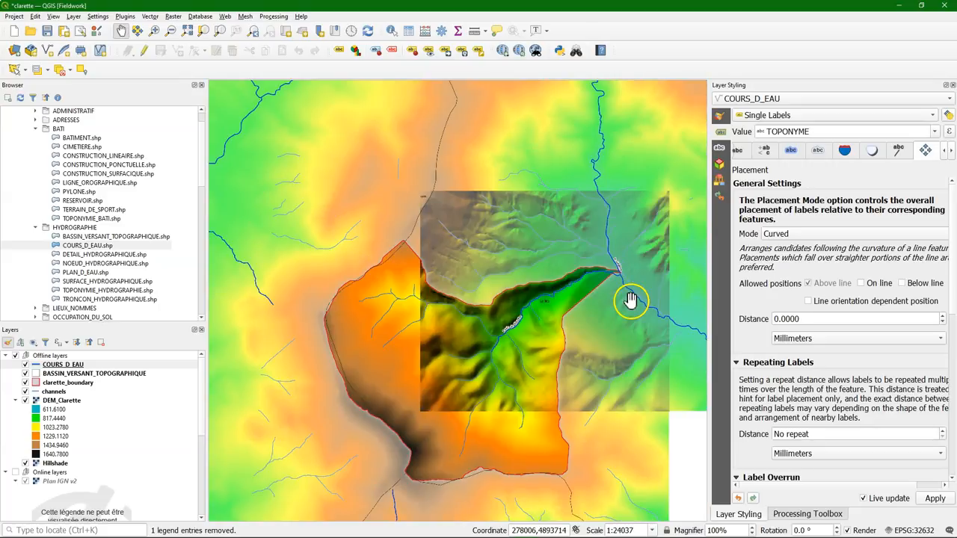
left_click(103, 254)
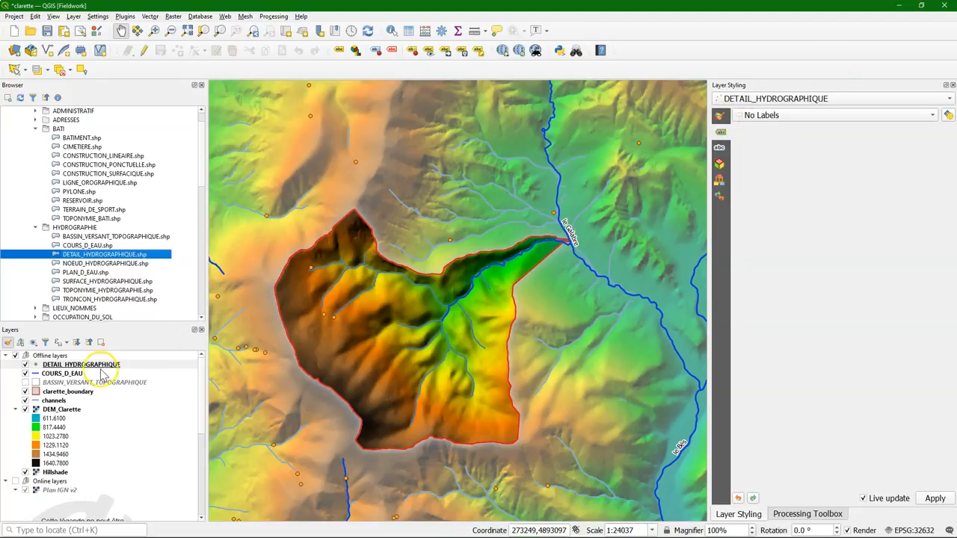
Review the DETAIL_HYDROGRAPHIQUE attributes and try a Categorized classification of its points
right_click(80, 365)
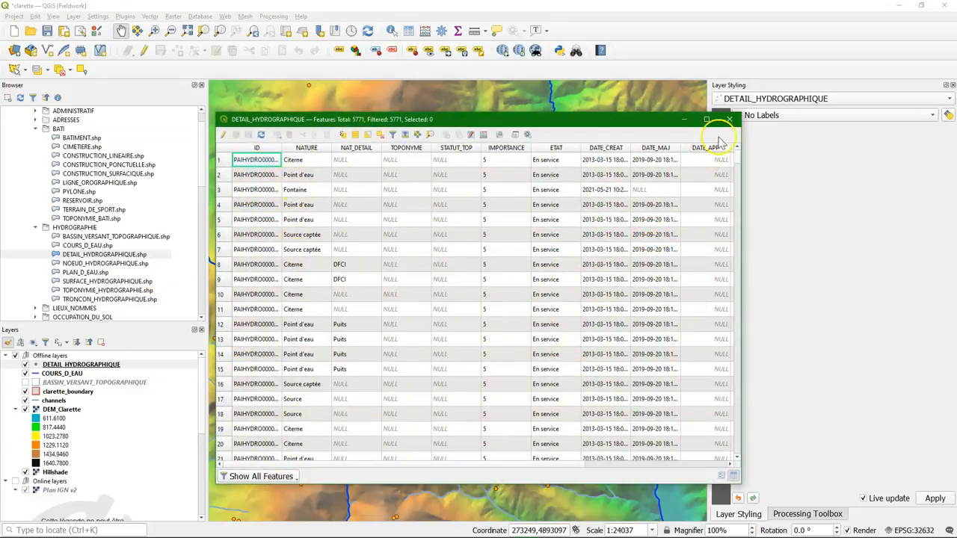
left_click(730, 120)
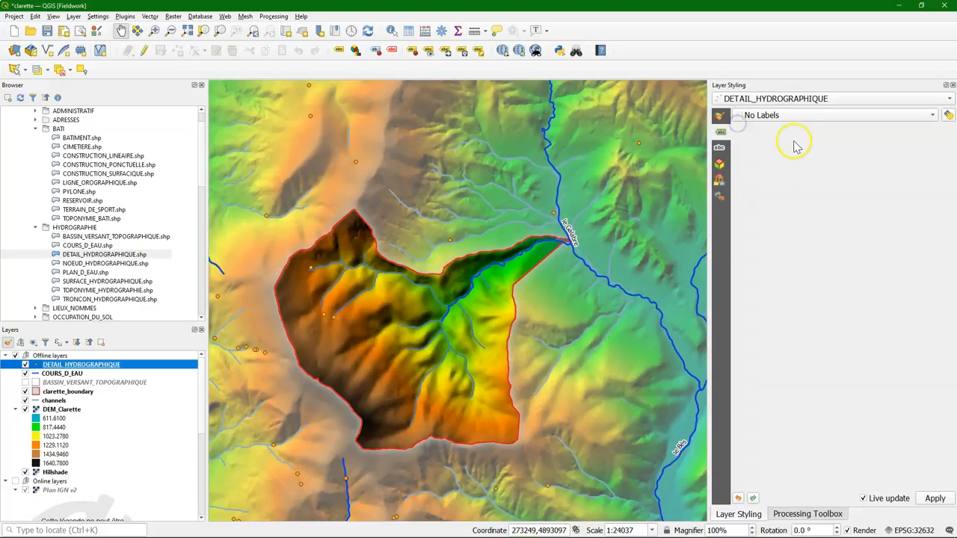
left_click(720, 117)
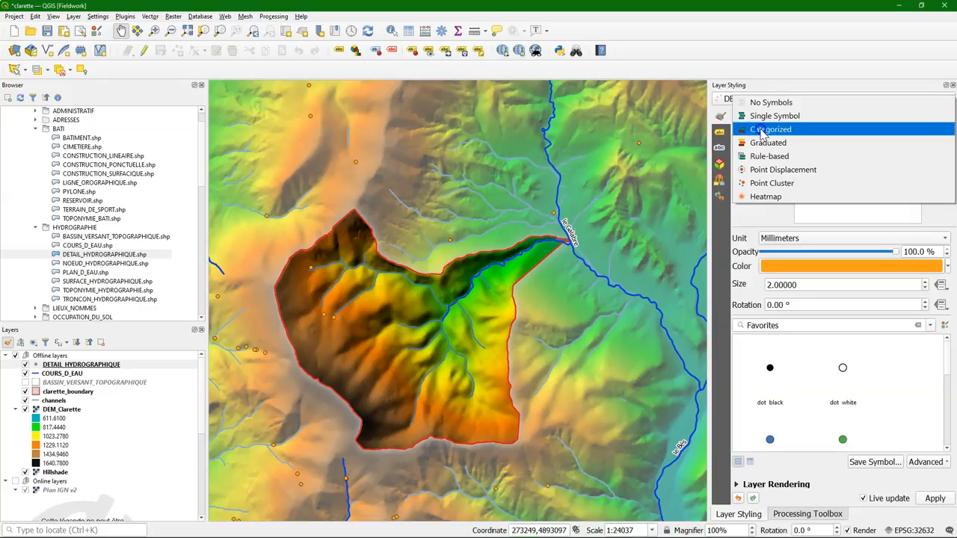
left_click(771, 129)
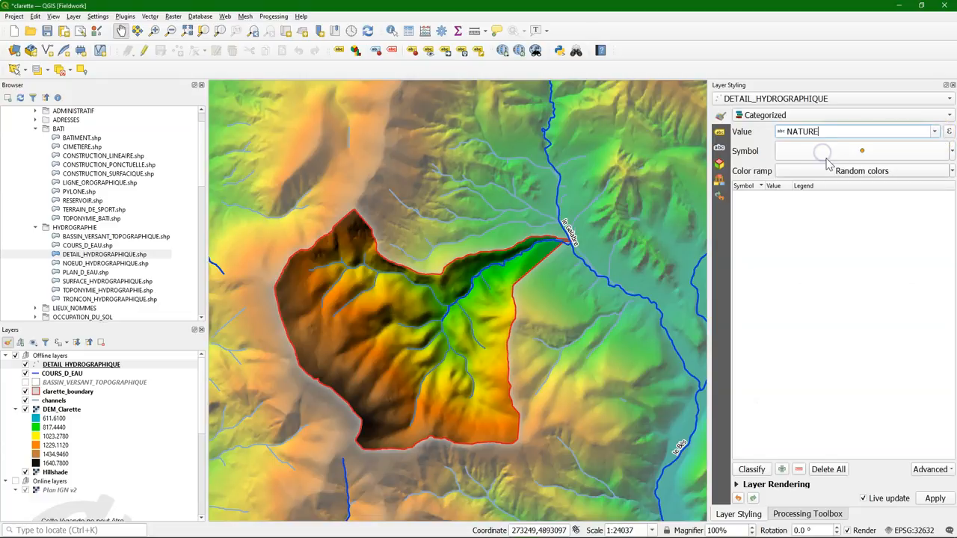
left_click(751, 470)
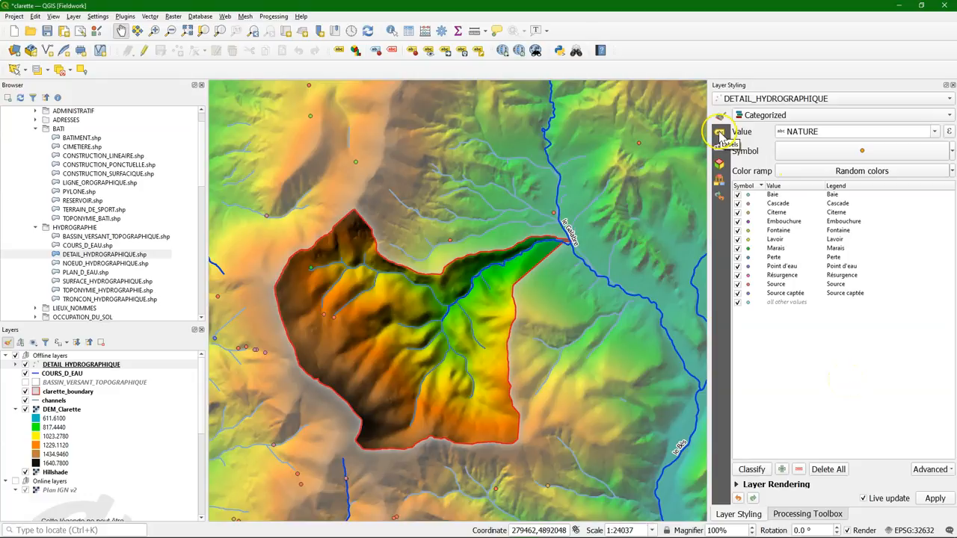
mouse_move(118, 410)
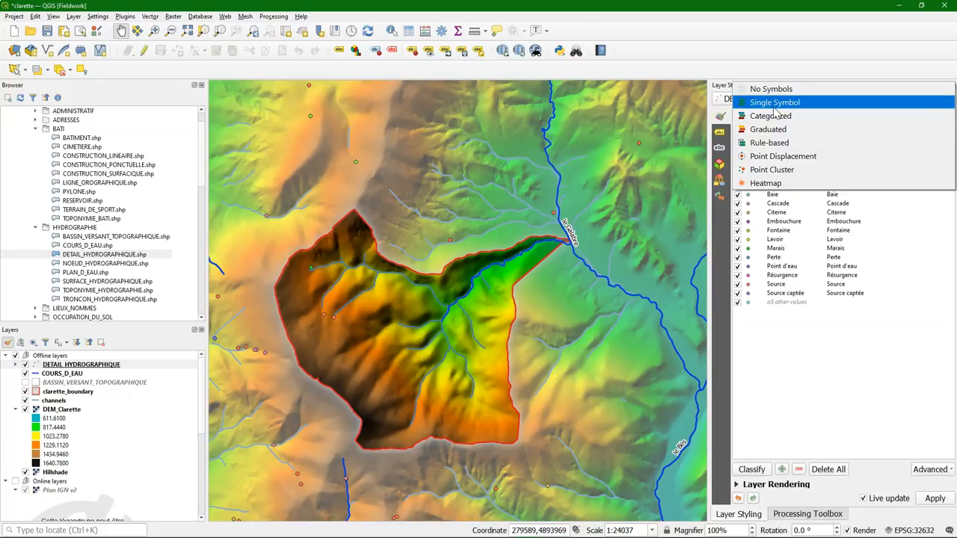
Switch to a Single Symbol blue SVG marker sized 10 mm for all hydrographic points
left_click(775, 102)
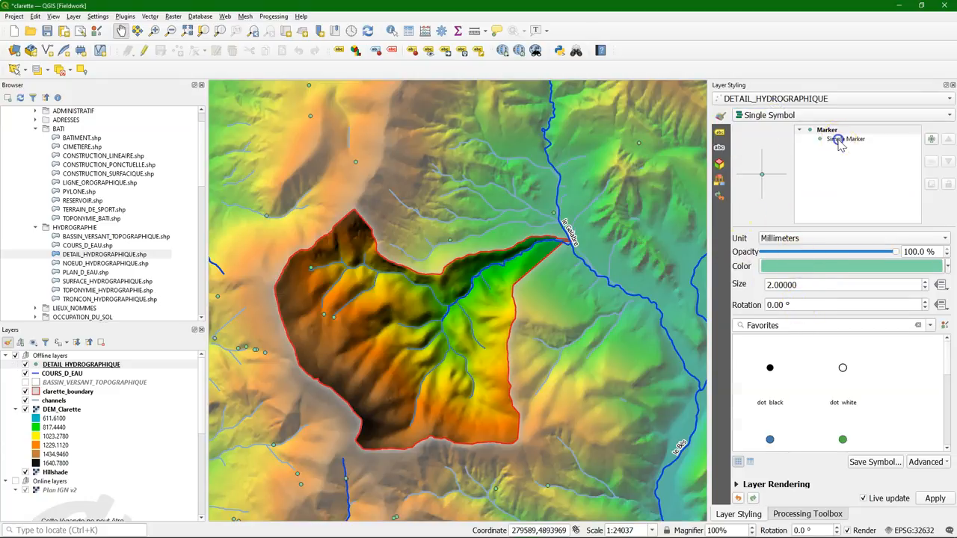
left_click(848, 139)
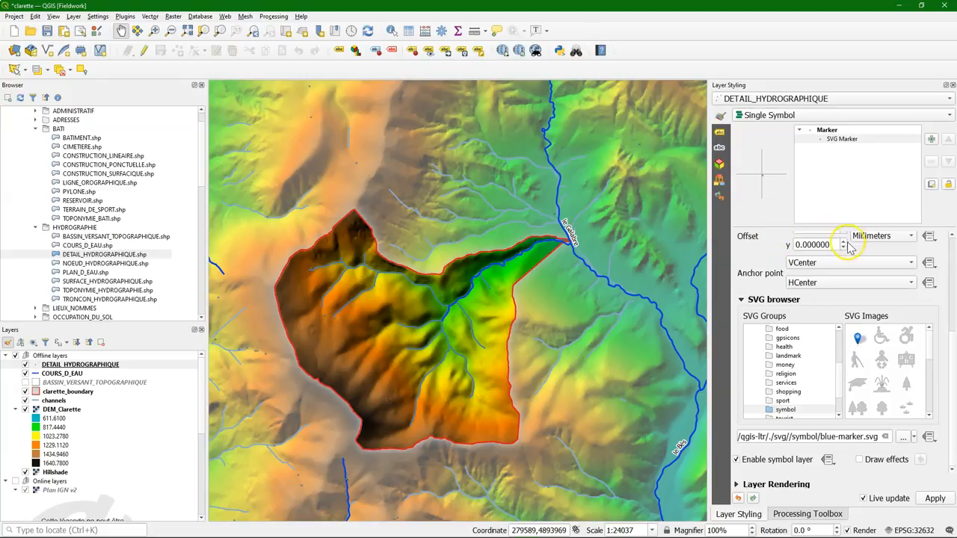
mouse_move(950, 347)
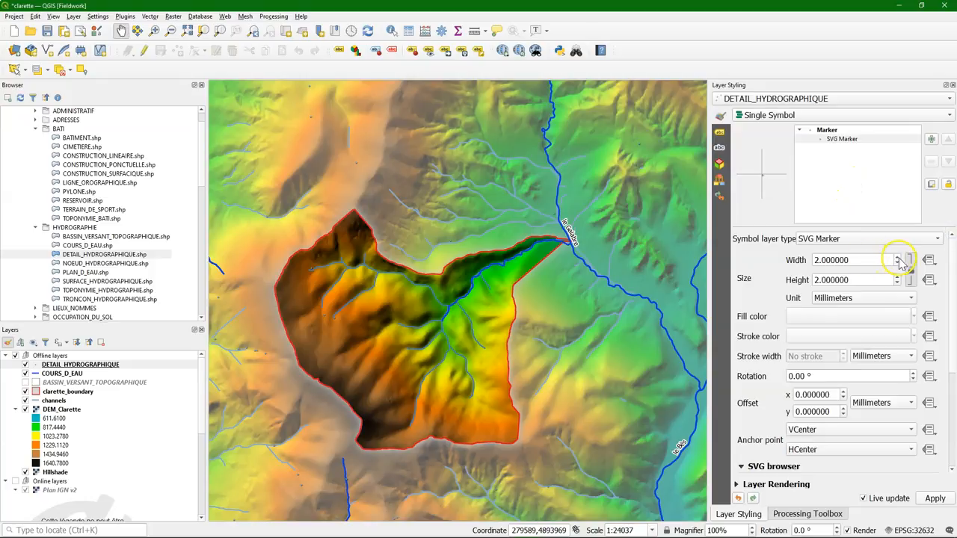
type("10")
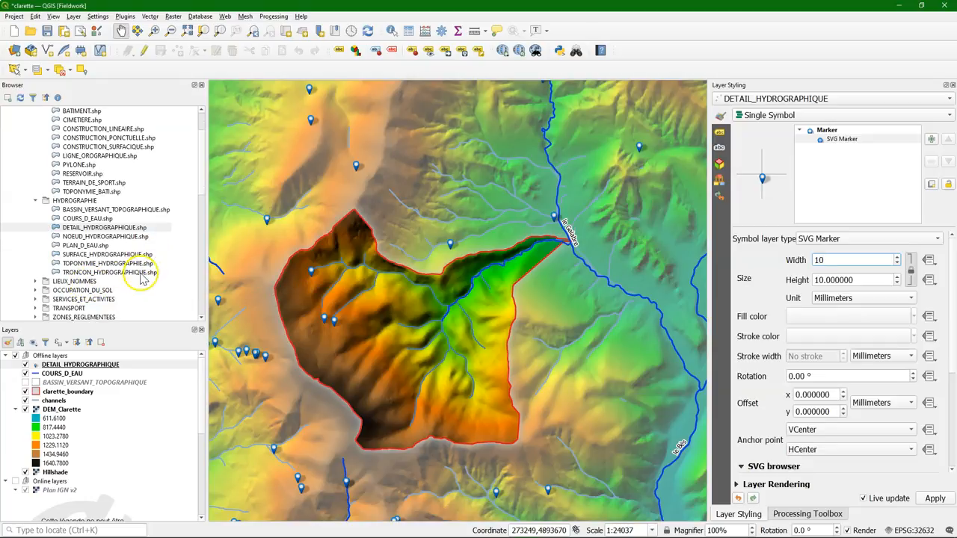
Scroll through the TRONCON_HYDROGRAPHIQUE attribute rows and close the table
scroll("down", 3)
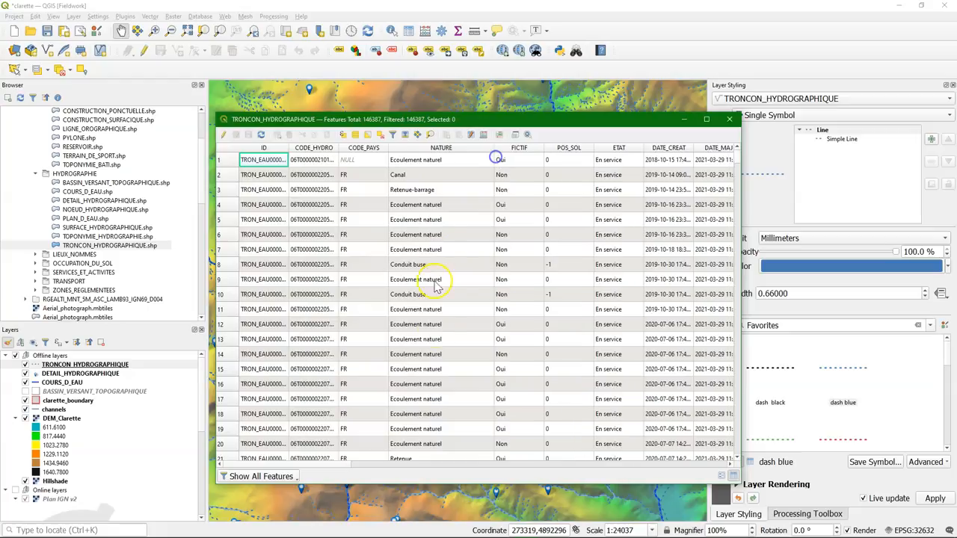
scroll("down", 3)
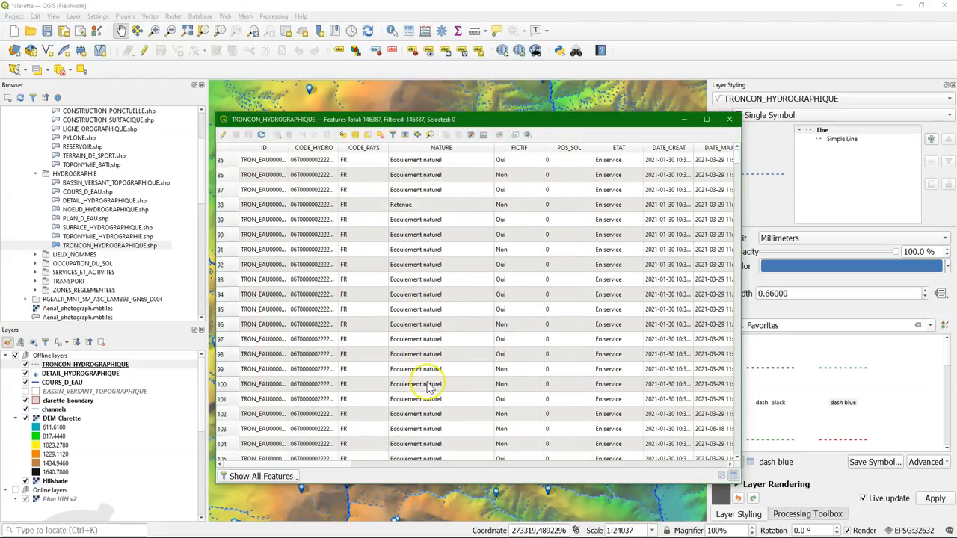
left_click(730, 120)
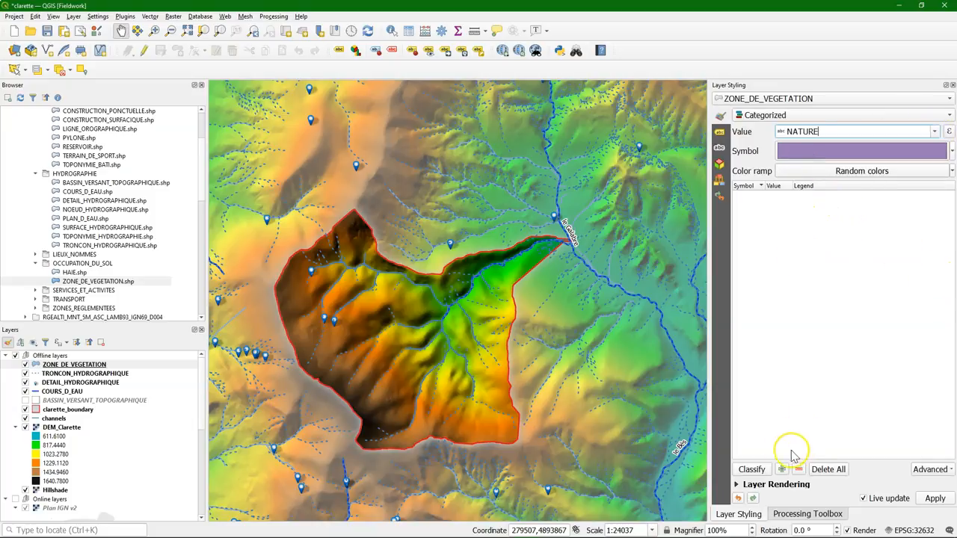
Classify ZONE_DE_VEGETATION by NATURE and set its layer blending mode to Multiply
left_click(751, 469)
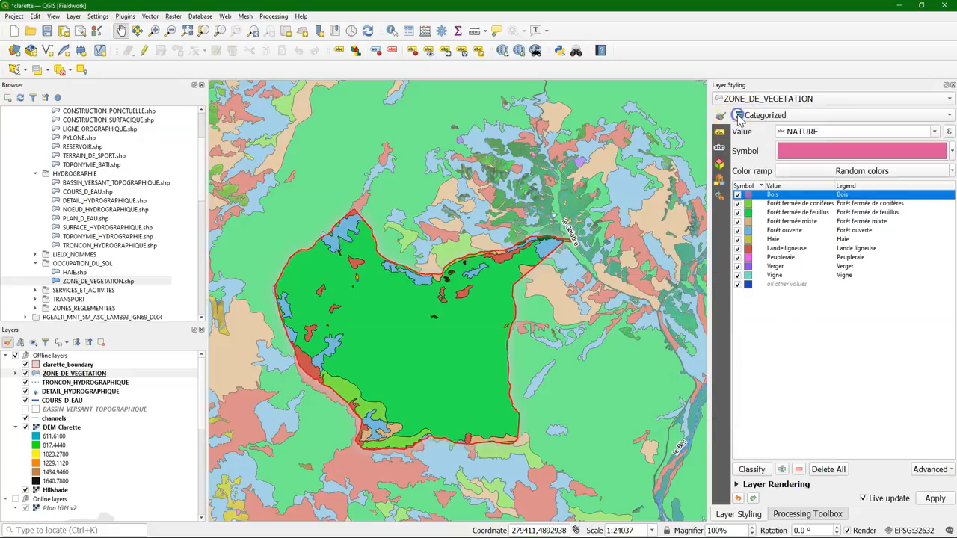
left_click(951, 171)
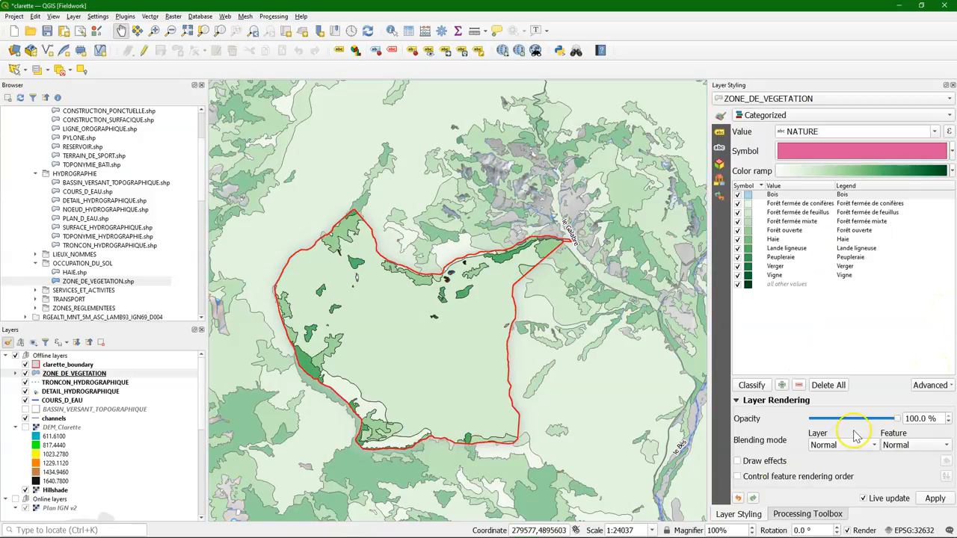
left_click(840, 446)
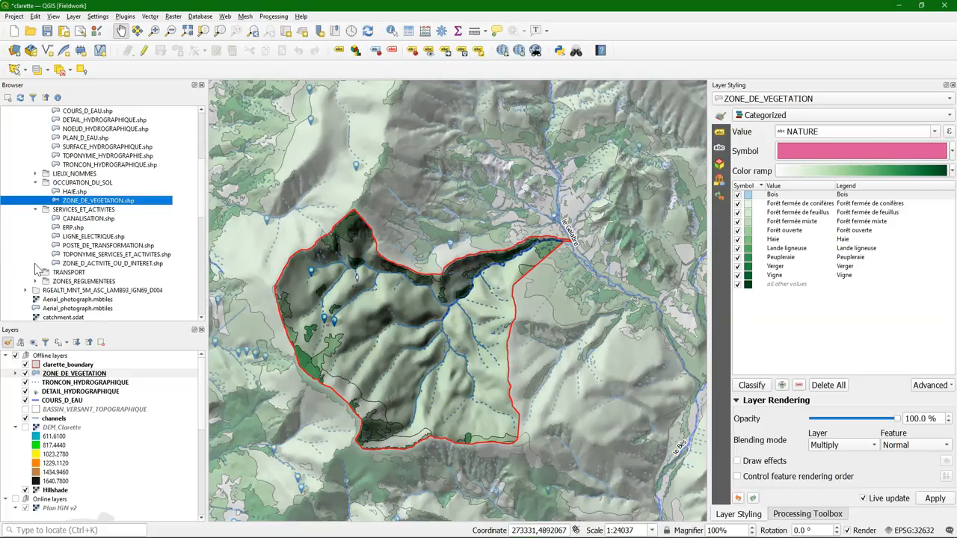
Add the CANALISATION pipeline layer, then remove it again from the project
left_click(86, 218)
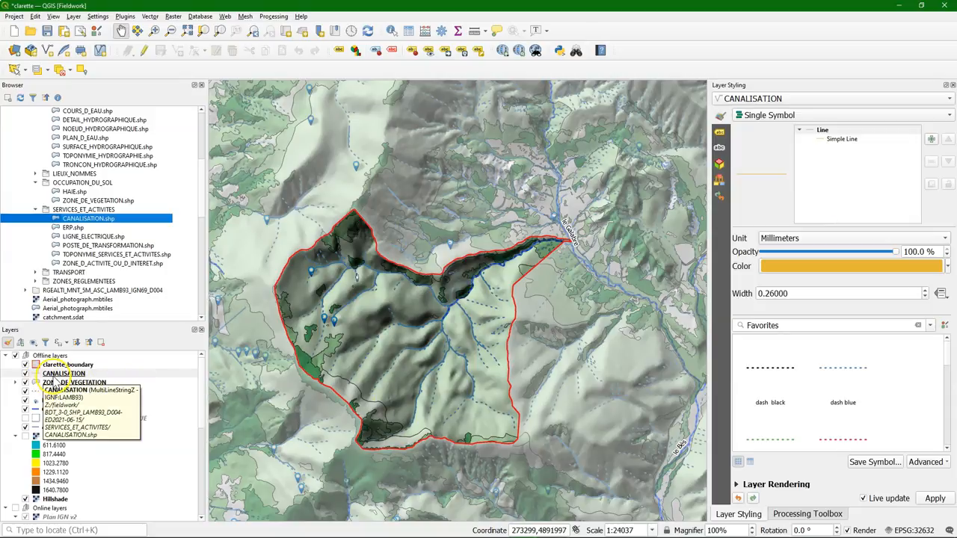
right_click(62, 374)
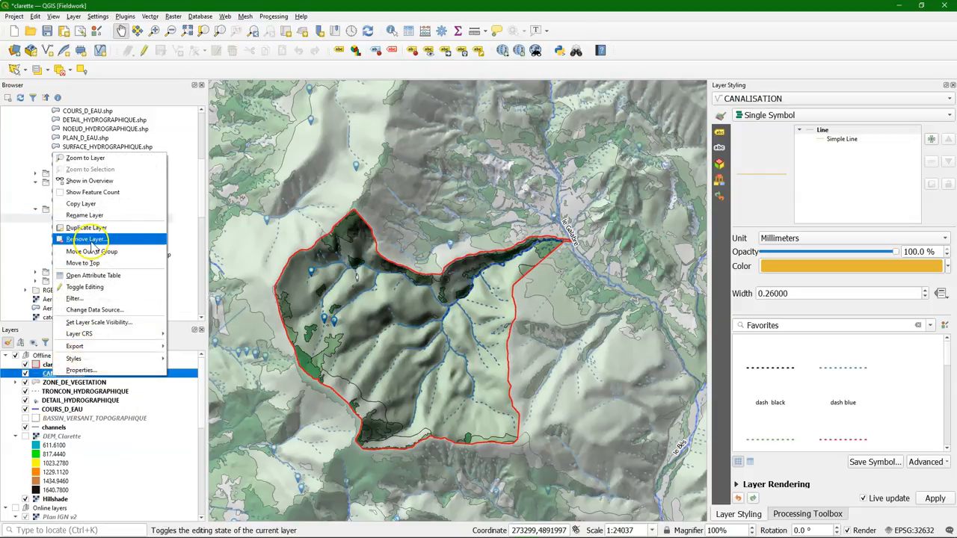
left_click(87, 239)
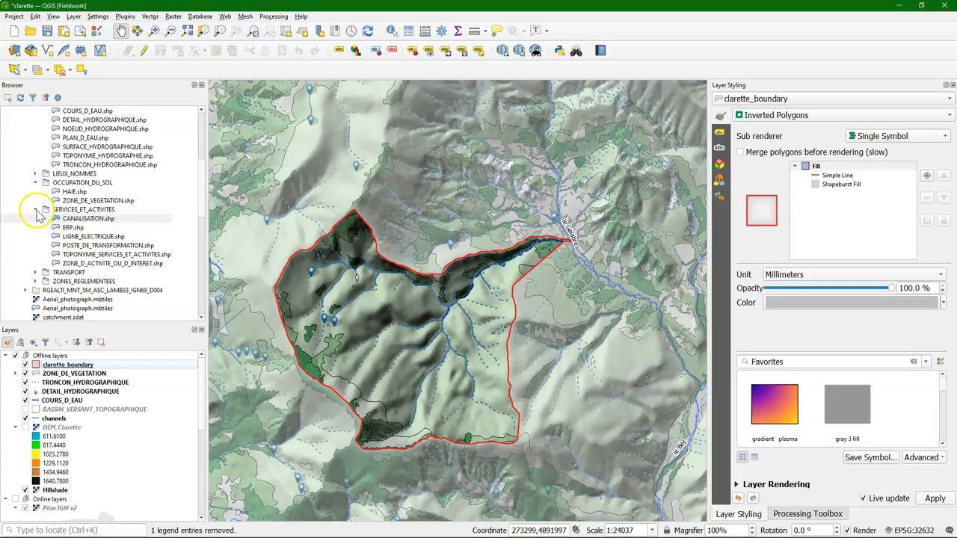
Add TRONCON_DE_ROUTE from the TRANSPORT folder, colour its lines, zoom to the catchment and select ZONE_DE_VEGETATION's Simple Fill
left_click(36, 210)
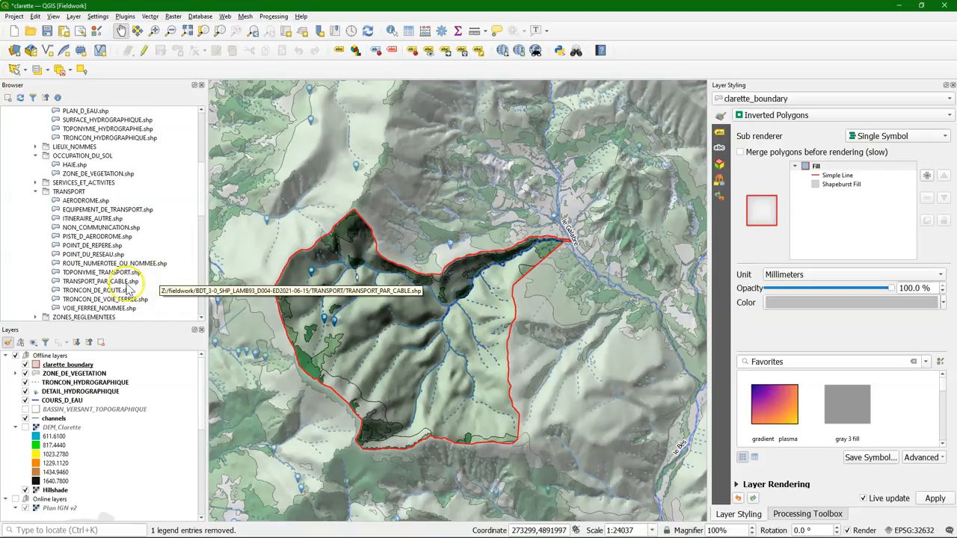
left_click(99, 290)
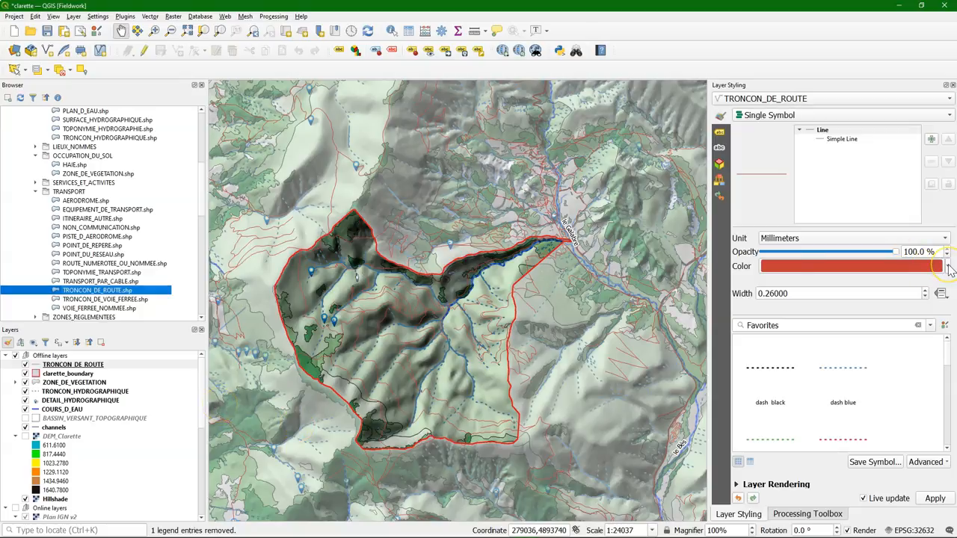
left_click(948, 266)
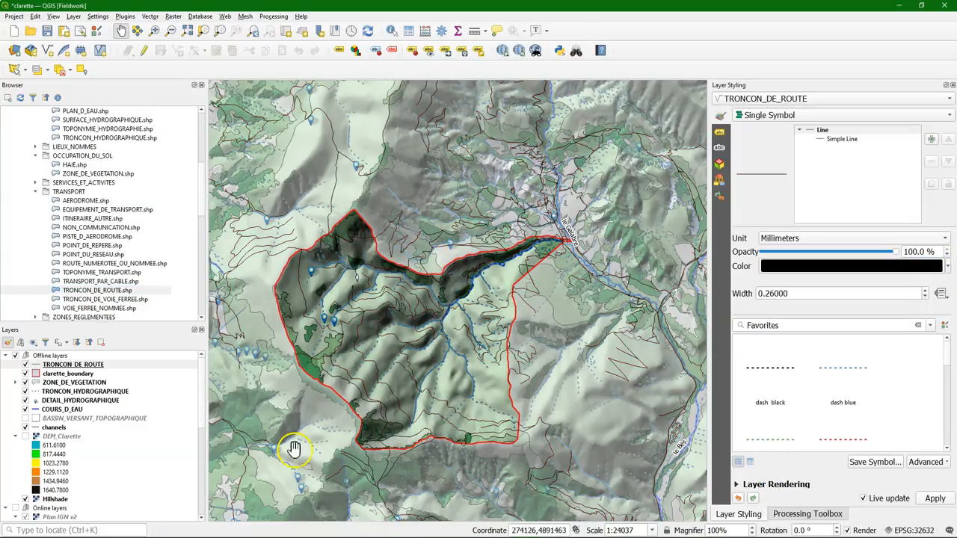
left_click(68, 374)
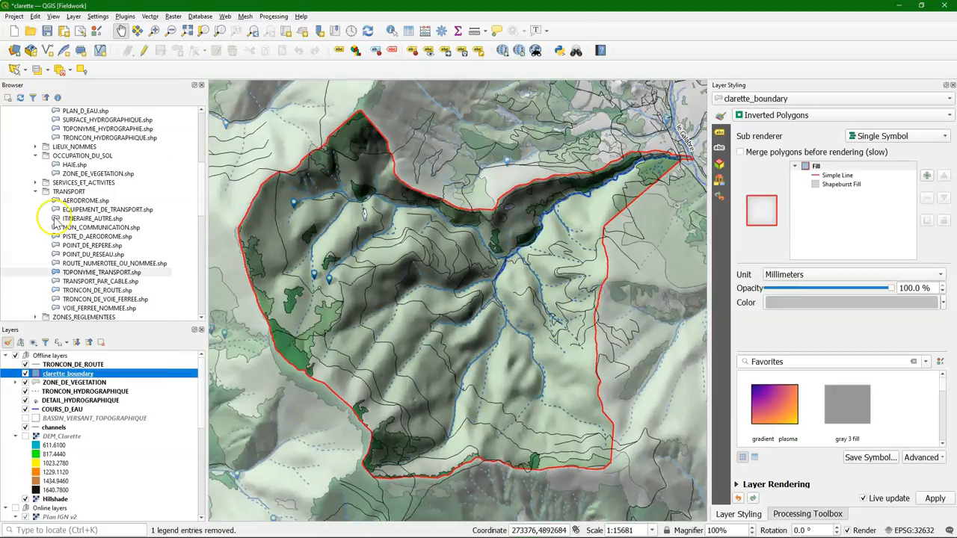
mouse_move(689, 347)
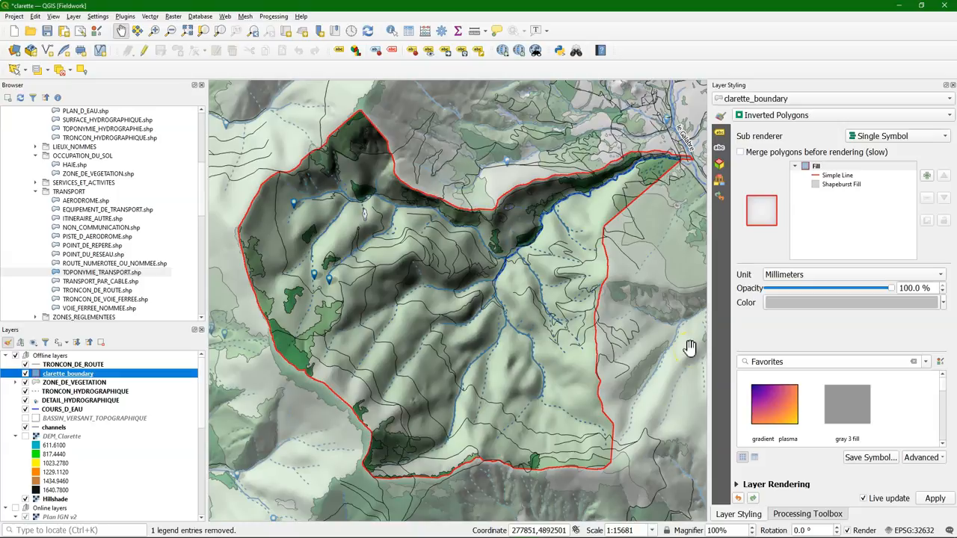
left_click(74, 383)
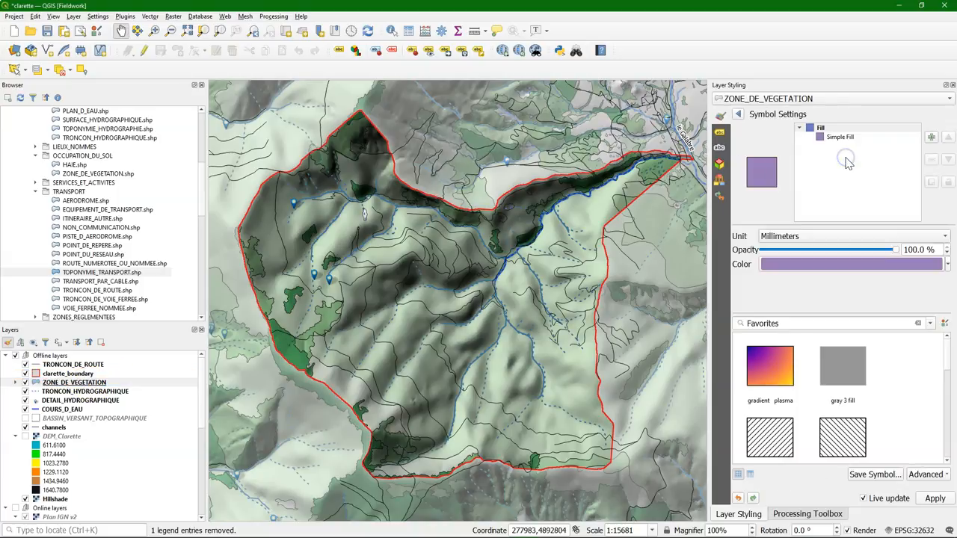
left_click(841, 138)
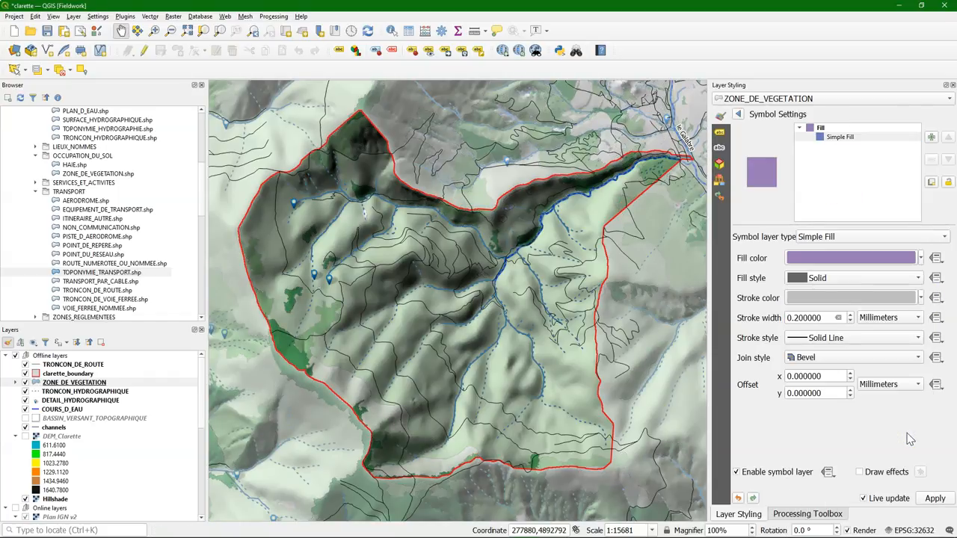
In Package Layers, select all eight layers and target the existing fieldwork_database.gpkg file
left_click(807, 514)
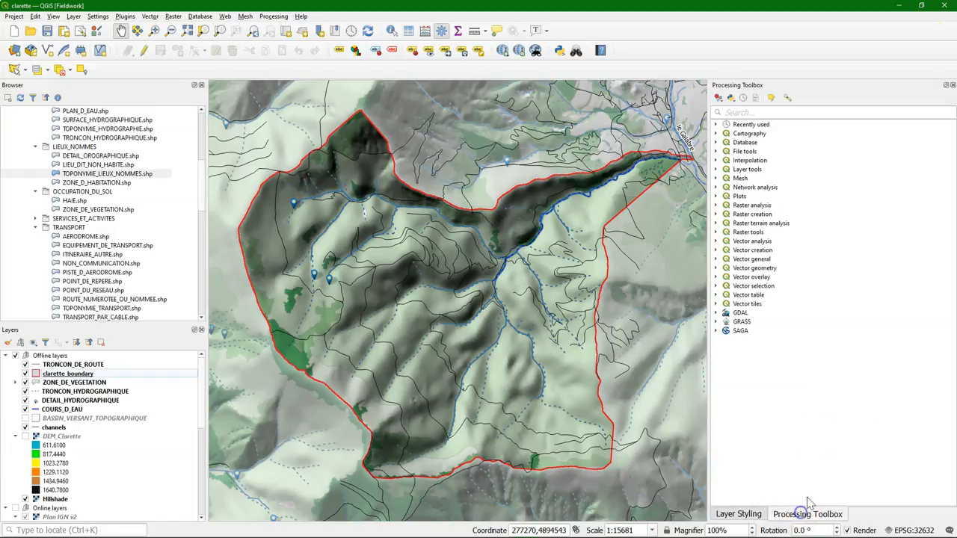
type("package")
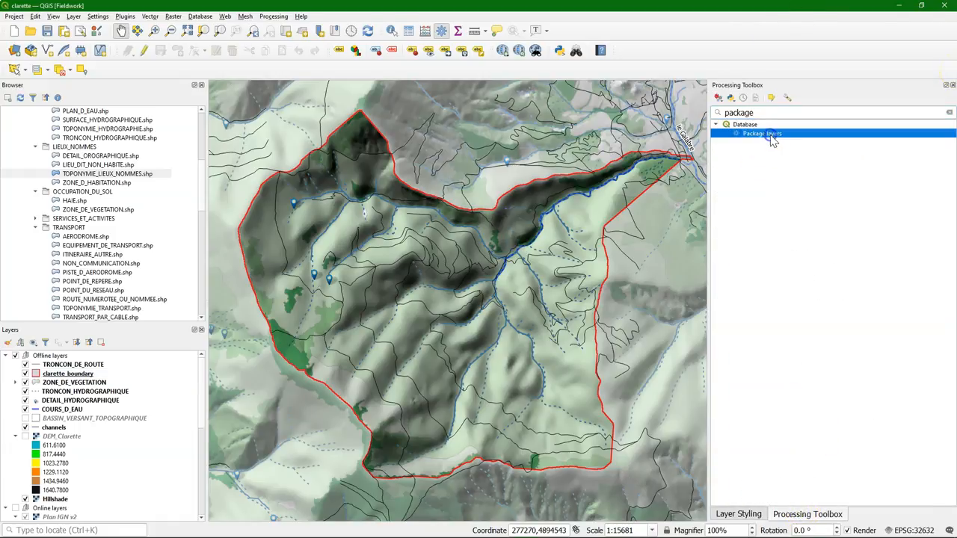
double_click(762, 133)
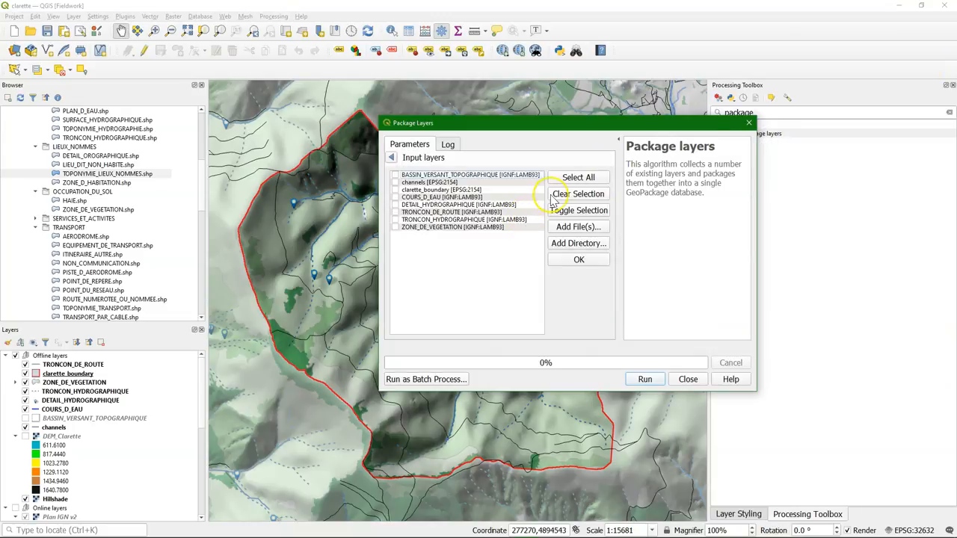
left_click(578, 177)
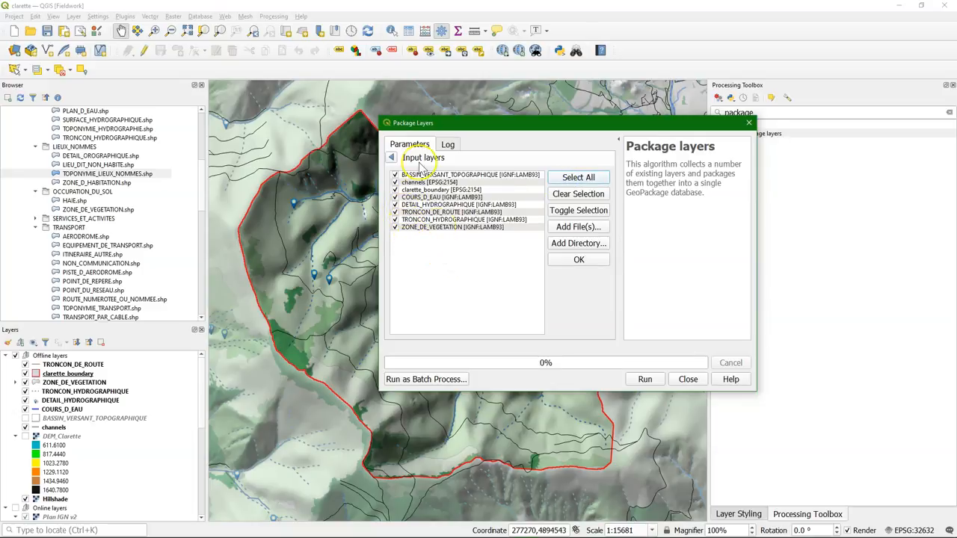
left_click(391, 157)
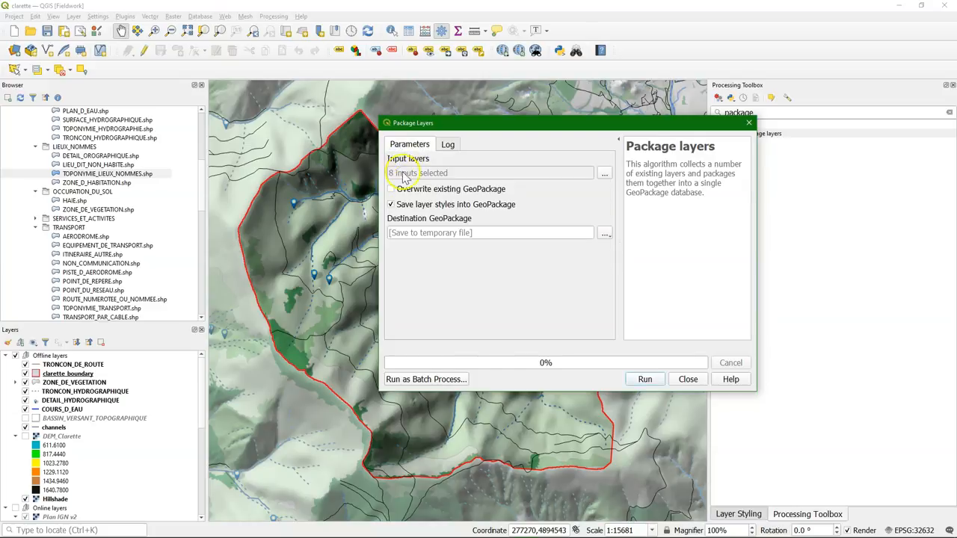
mouse_move(422, 203)
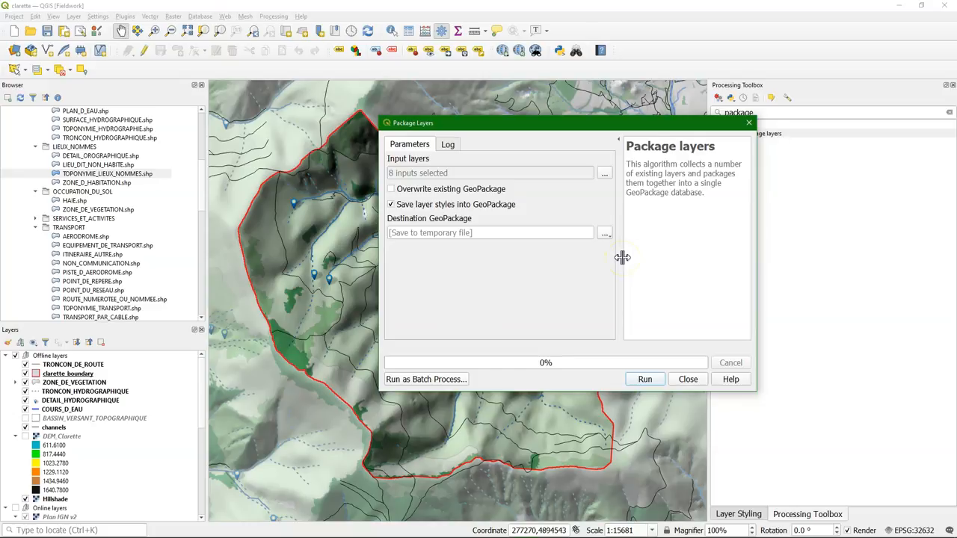
left_click(604, 233)
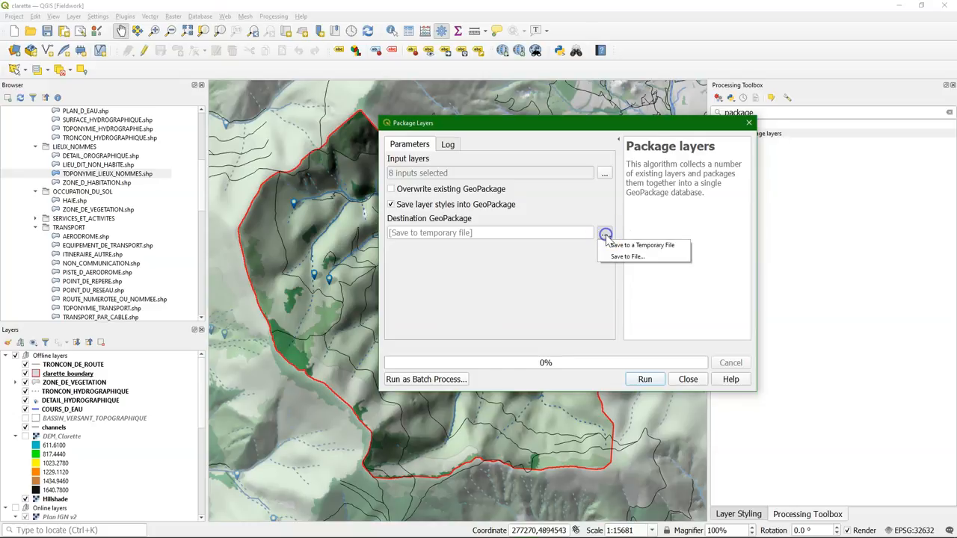
mouse_move(626, 258)
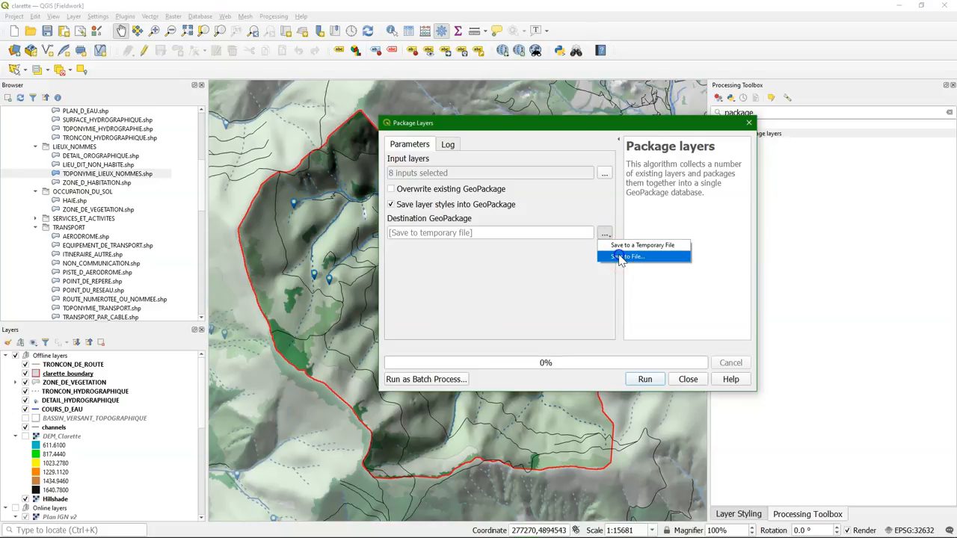
left_click(628, 257)
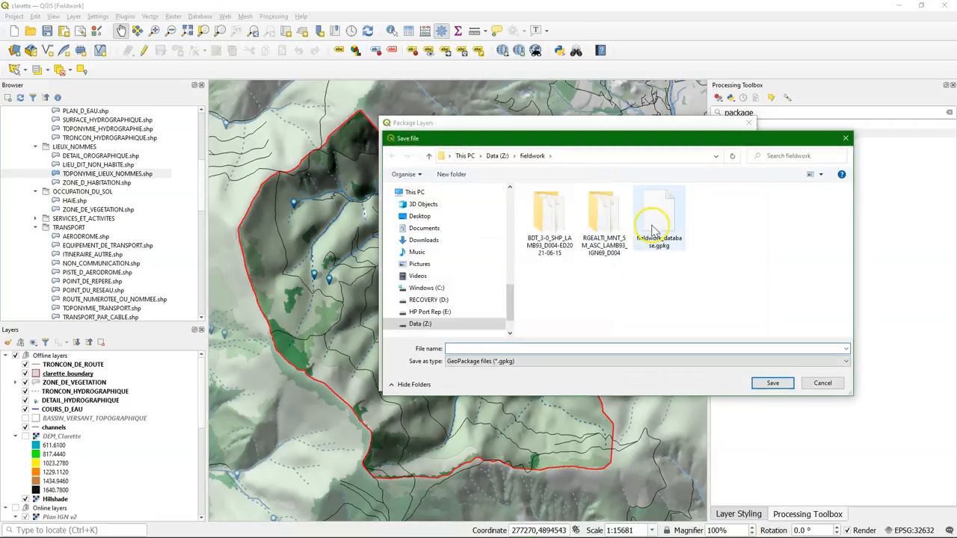
double_click(658, 217)
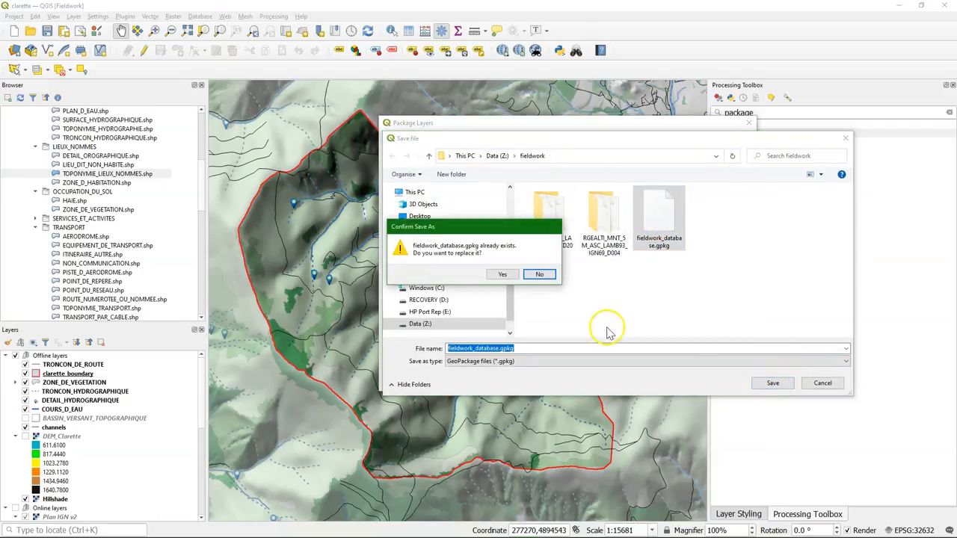
left_click(503, 274)
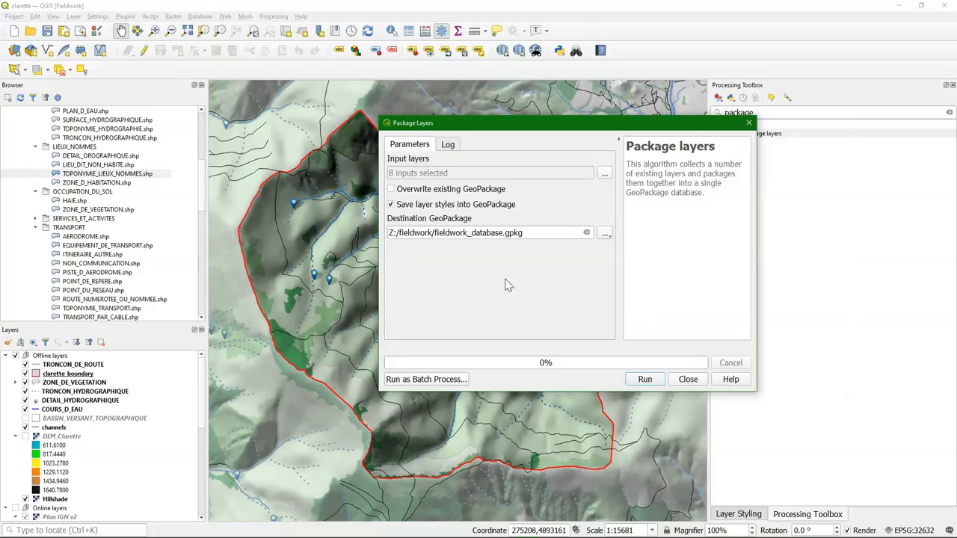
mouse_move(610, 347)
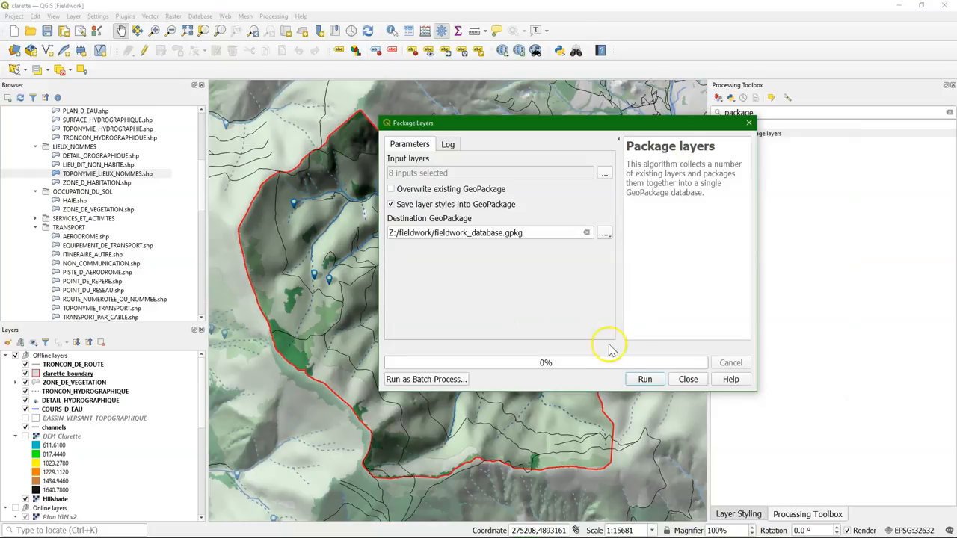
Run the packaging with layer styles saved, wait for completion and close the tool
left_click(645, 379)
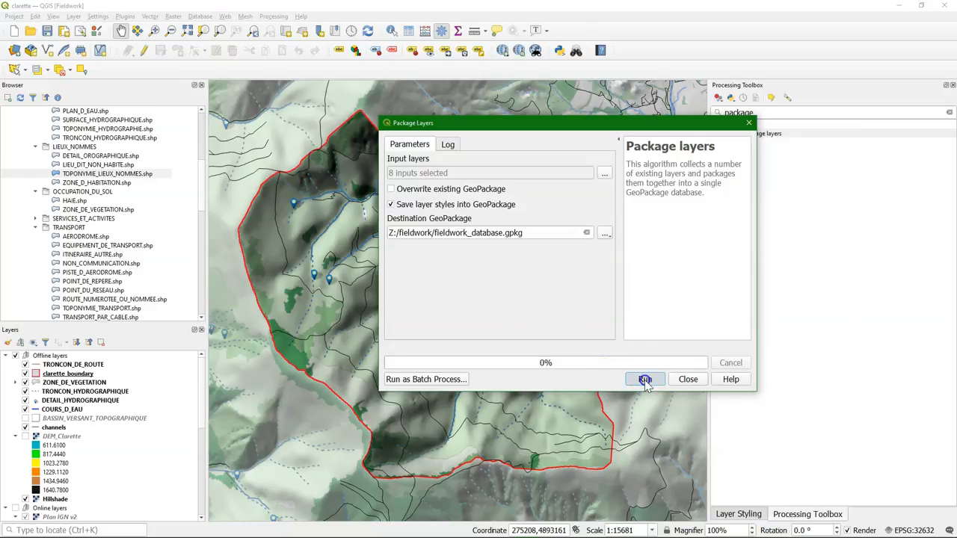
left_click(644, 379)
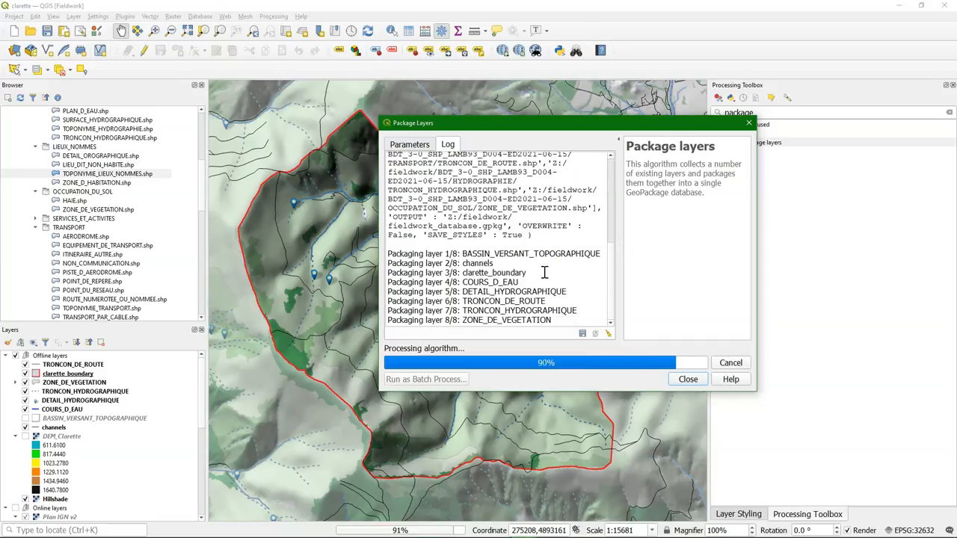
left_click(688, 380)
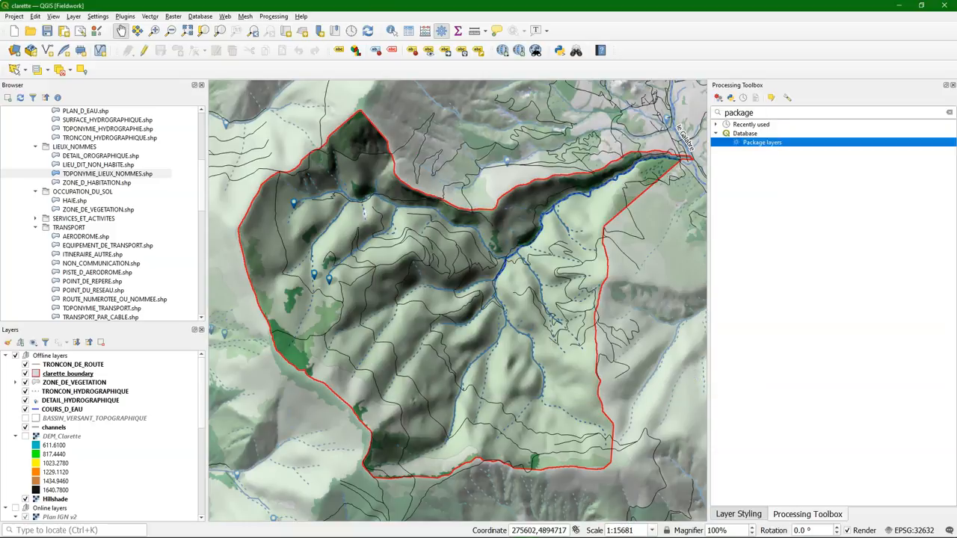
Save the project into fieldwork_database.gpkg under the project name Clarette
left_click(13, 15)
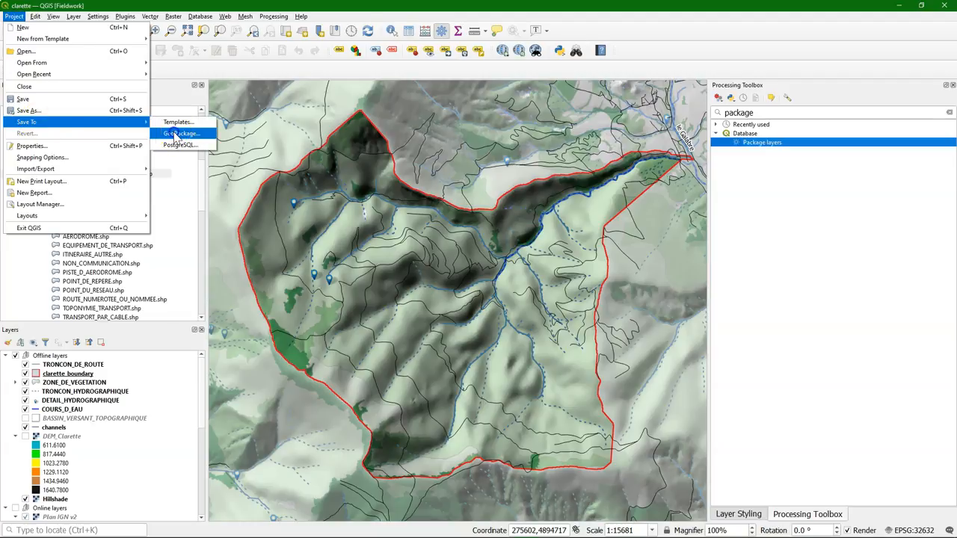
left_click(179, 133)
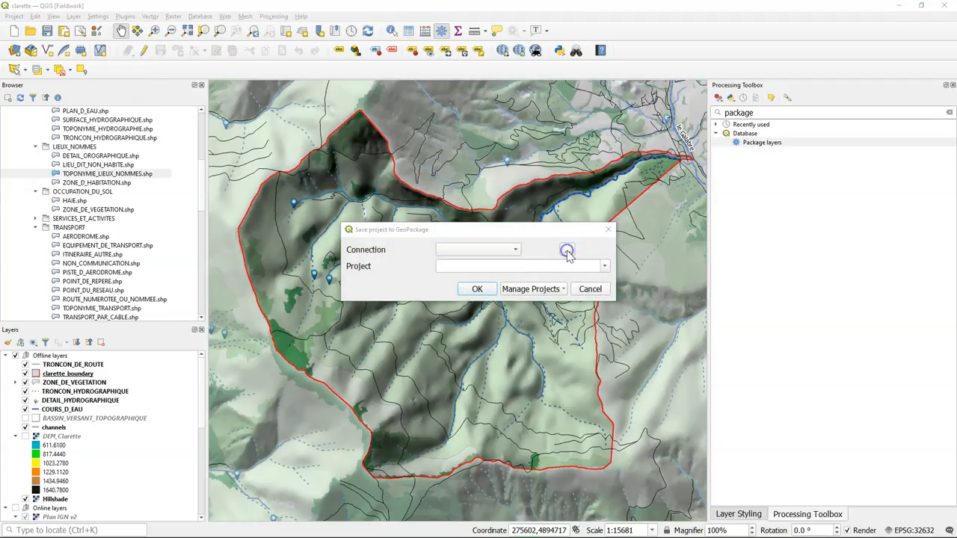
left_click(566, 250)
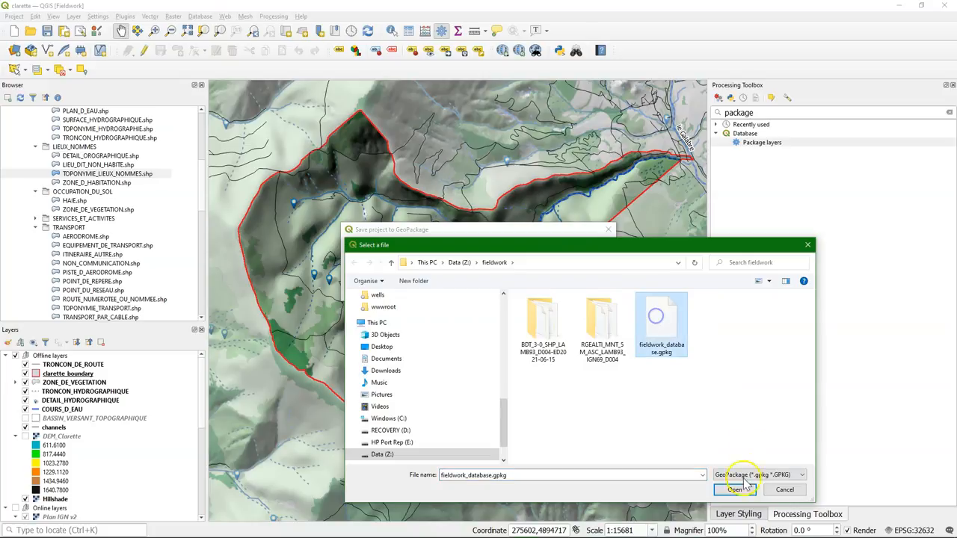
left_click(736, 490)
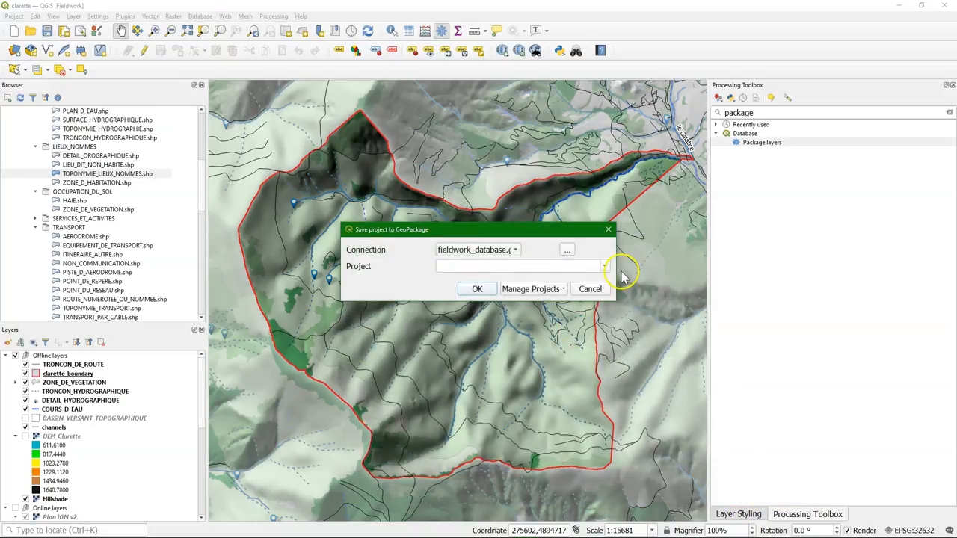
left_click(516, 266)
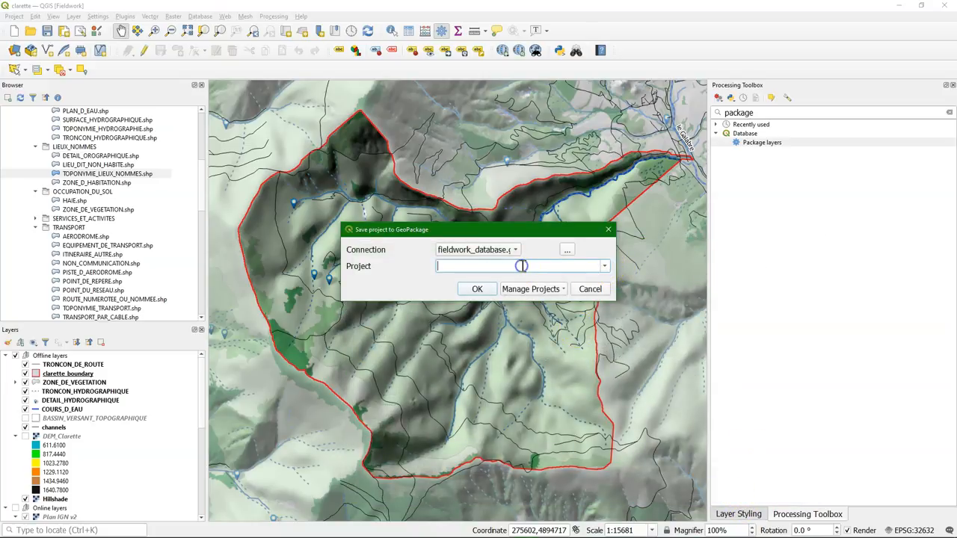
type("Clarette")
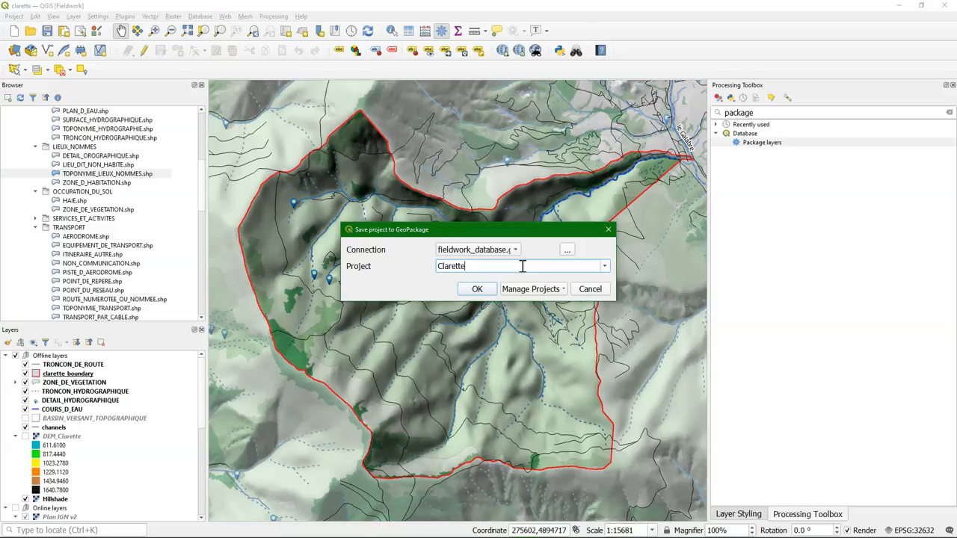
left_click(477, 290)
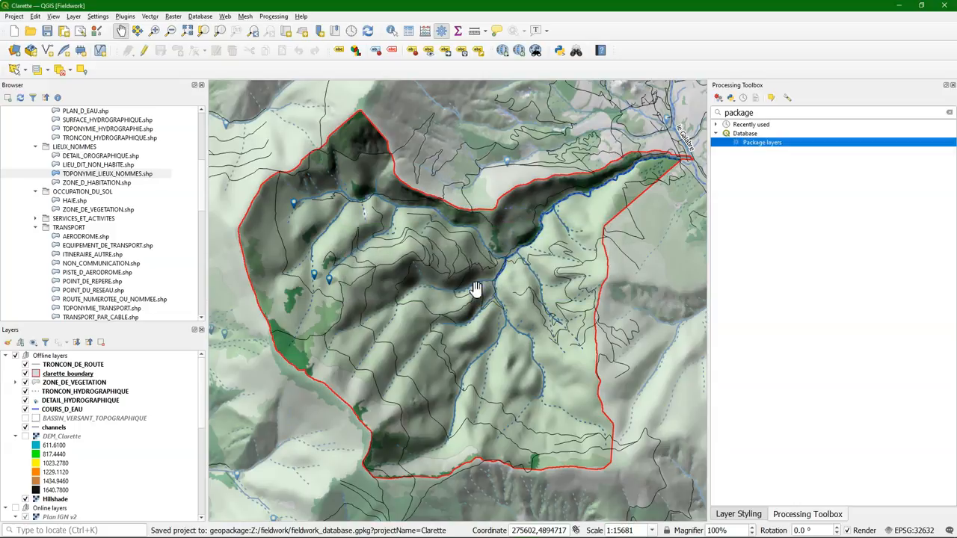
left_click_drag(477, 289, 575, 254)
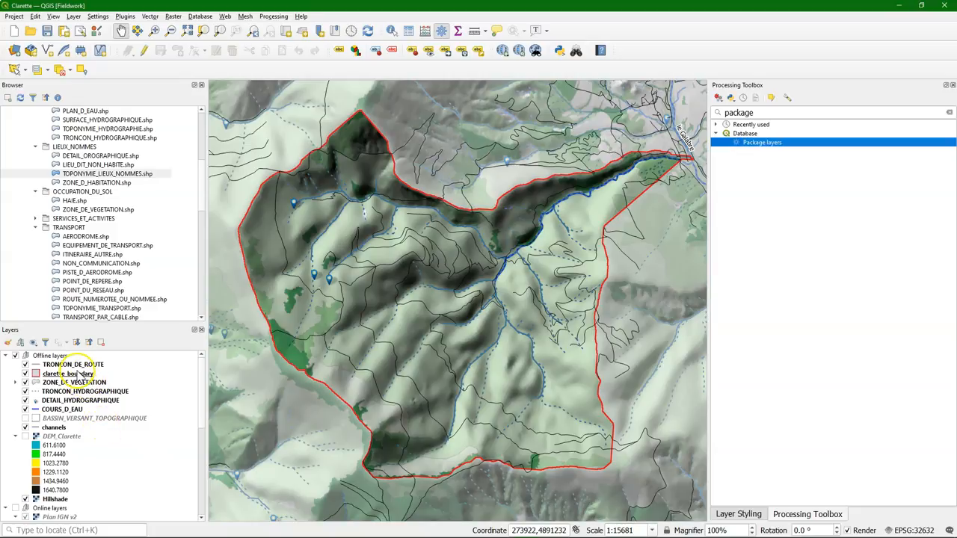
Remove the shapefile layers, load the Clarette project from fieldwork_database.gpkg and select BASSIN_VERSANT_TOPOGRAPHIQUE's symbology
left_click(73, 365)
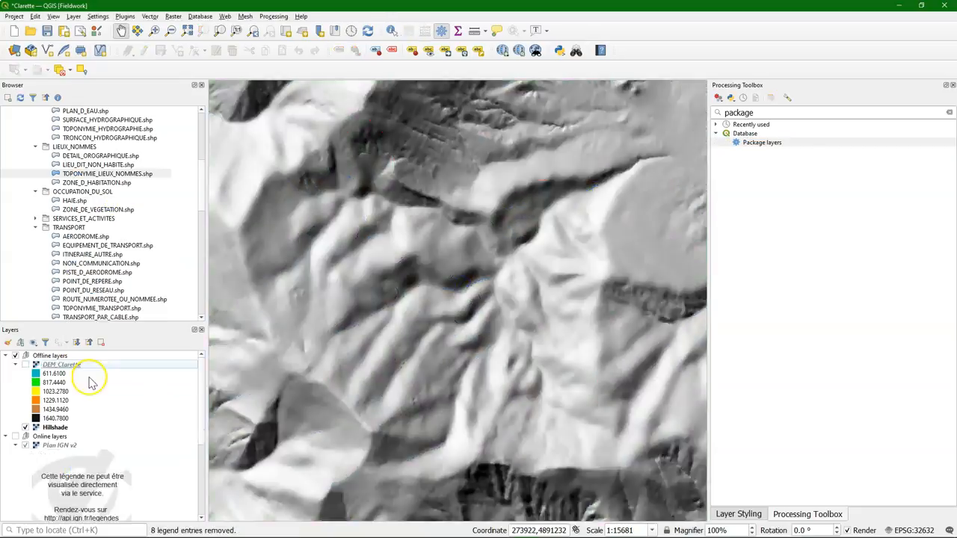
mouse_move(54, 428)
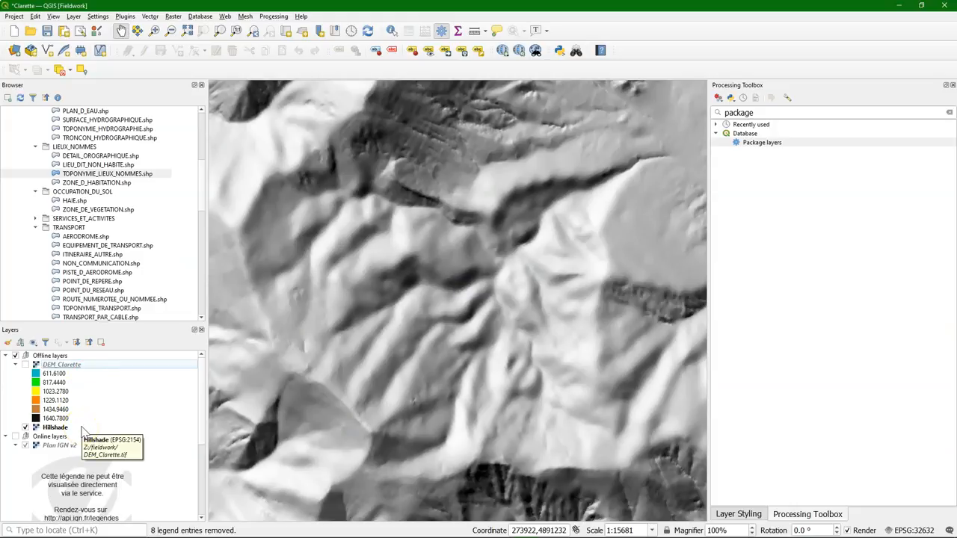
mouse_move(203, 176)
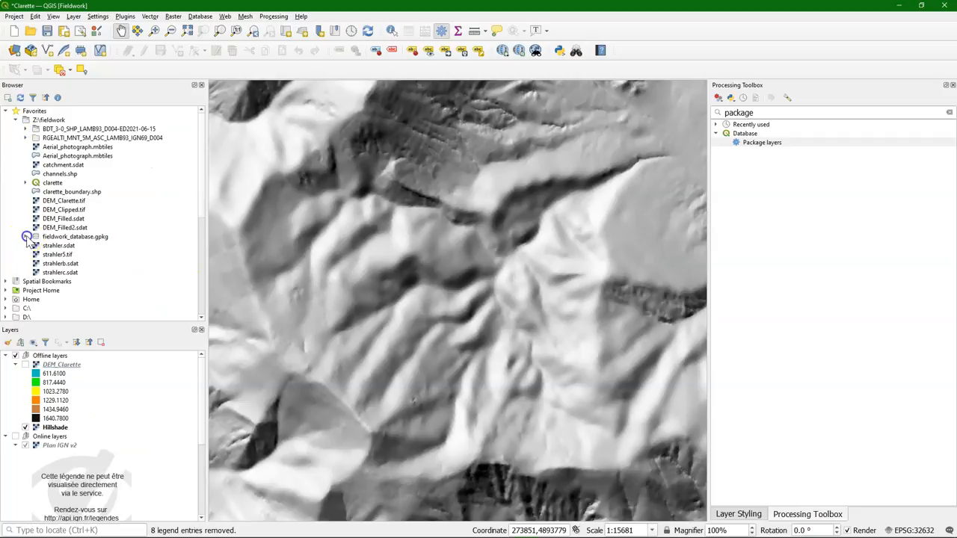
left_click(27, 236)
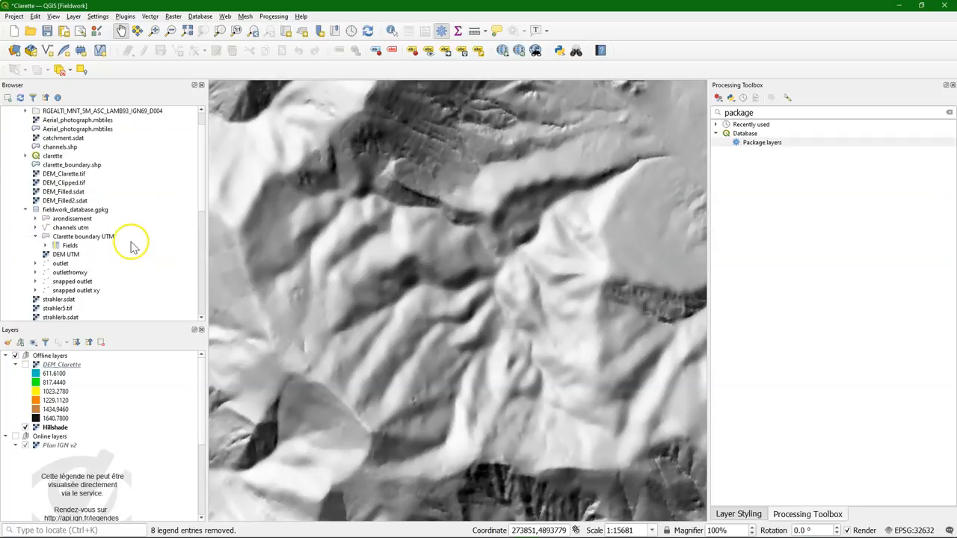
scroll("down", 3)
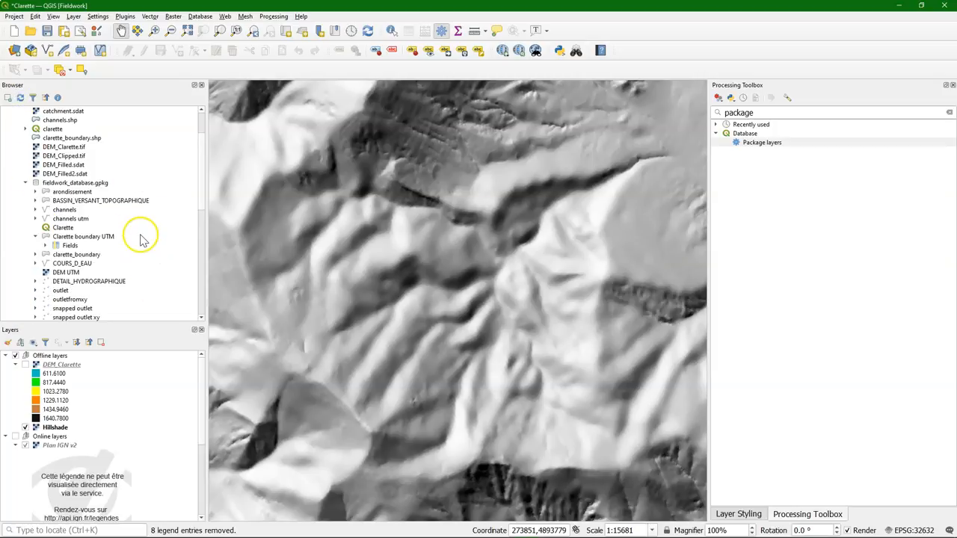
double_click(100, 200)
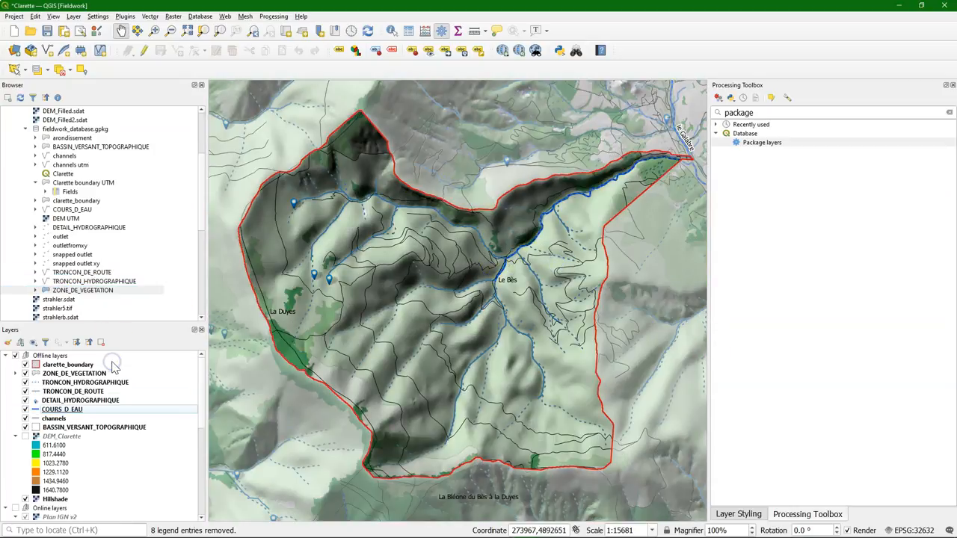
left_click(92, 427)
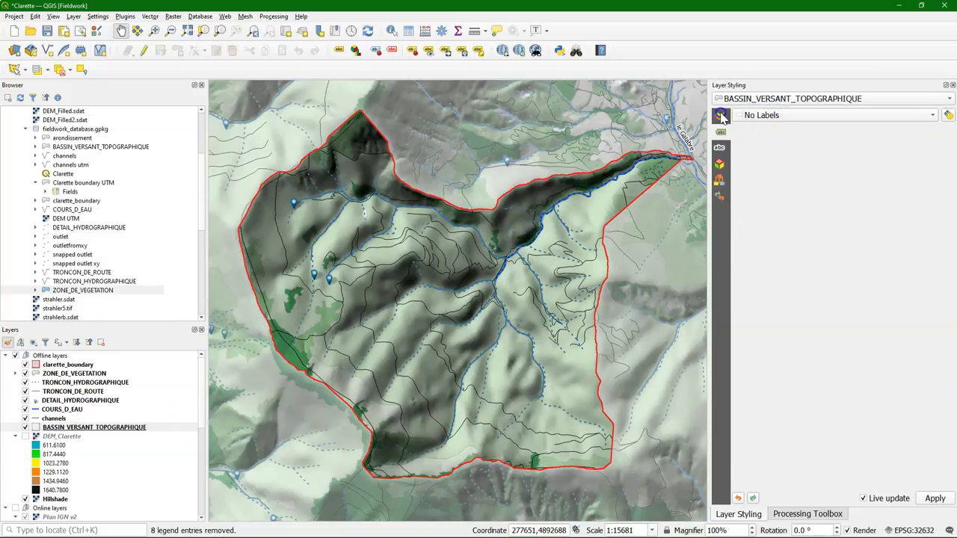
left_click(721, 117)
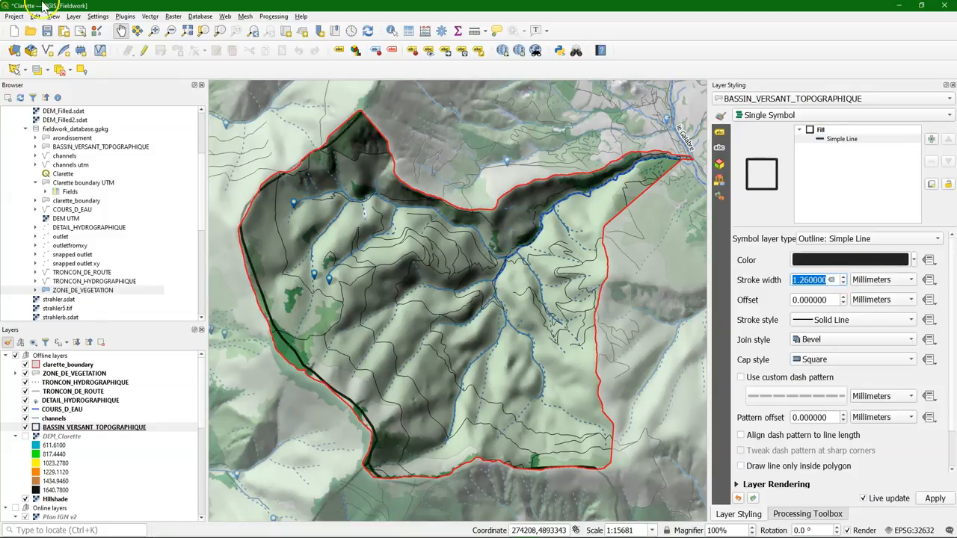
Save the project again to the fieldwork_database GeoPackage as Clarette
left_click(14, 15)
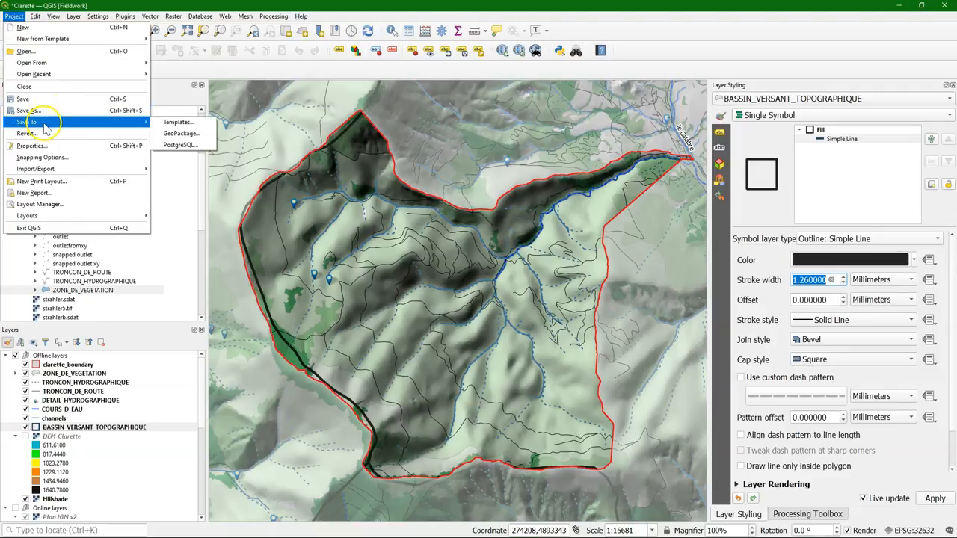
left_click(181, 133)
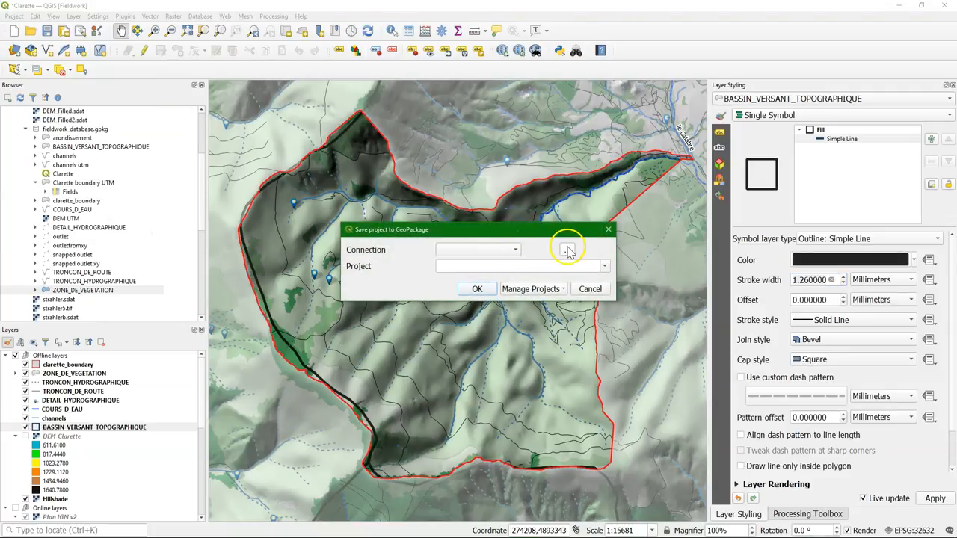
left_click(569, 248)
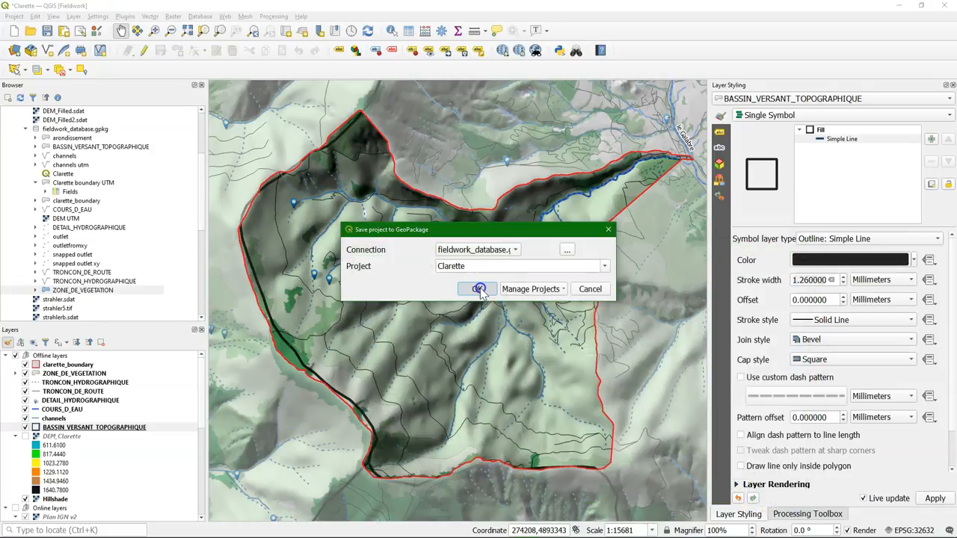
left_click(478, 288)
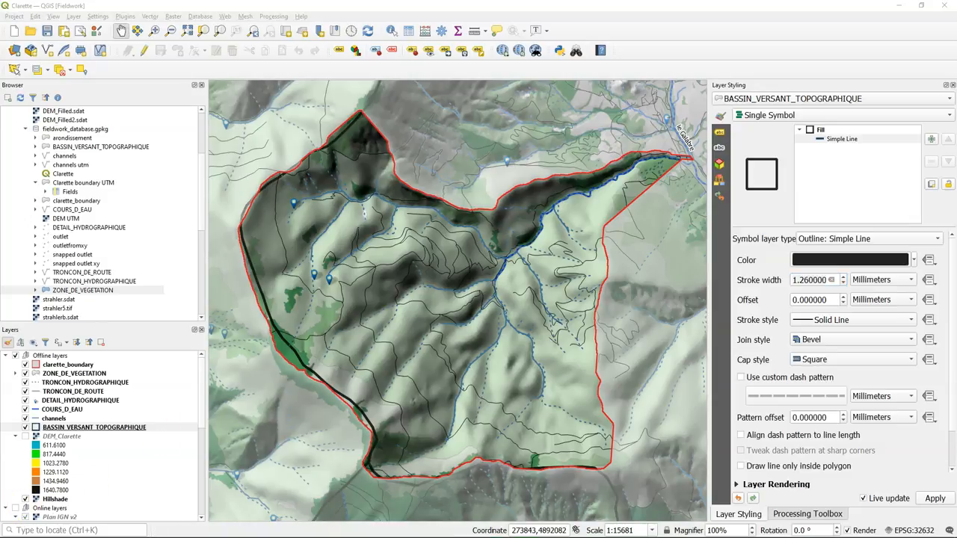
Create a map theme named Landcover, then hide the detailed hydrography layer
left_click(33, 342)
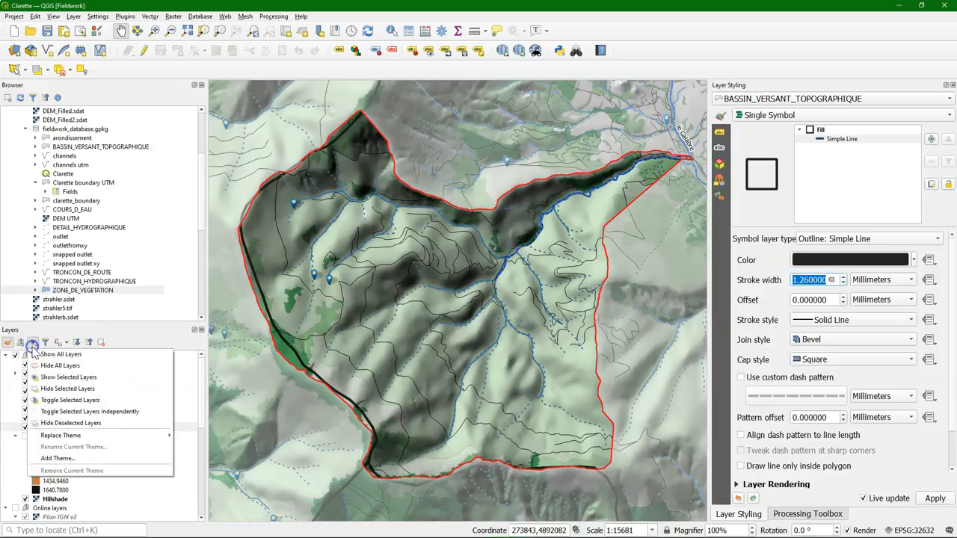
mouse_move(58, 458)
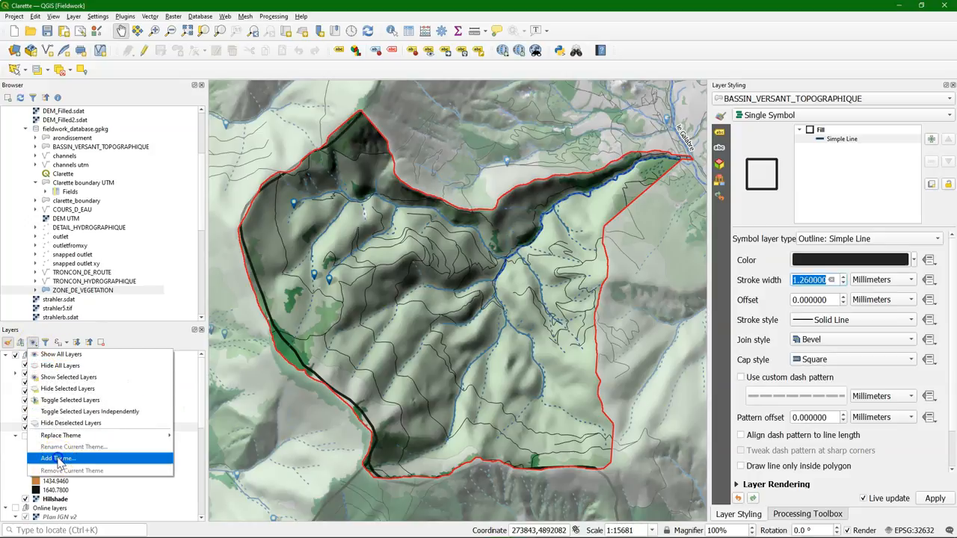
left_click(57, 458)
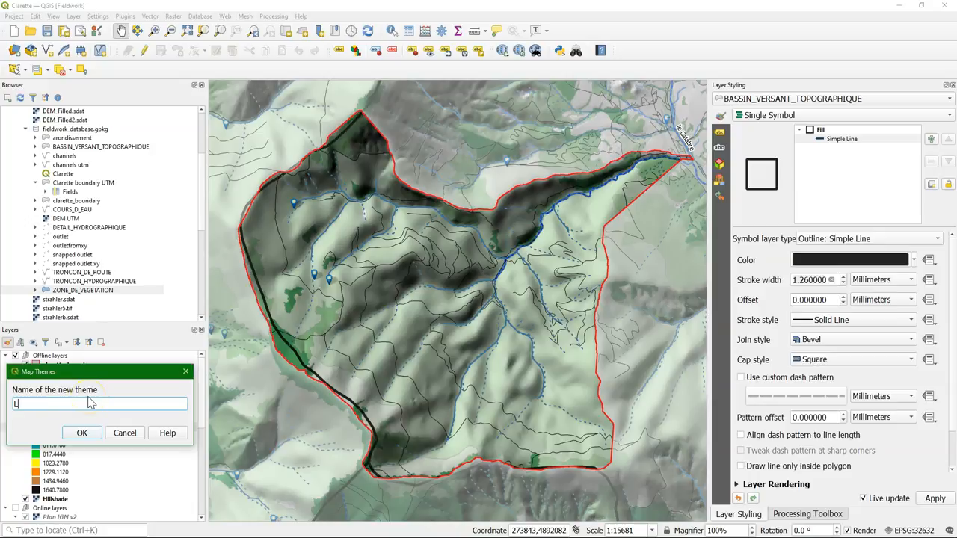
type("andcove")
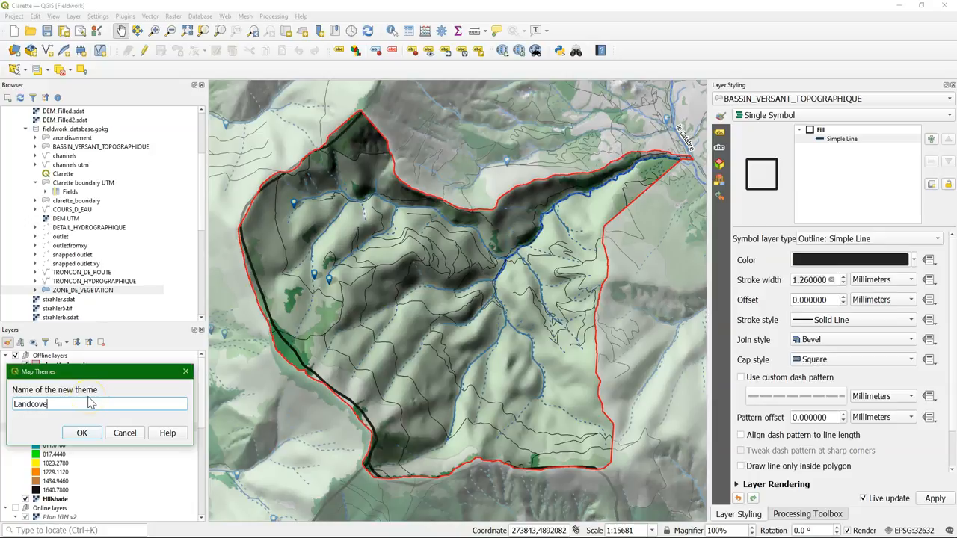
left_click(80, 433)
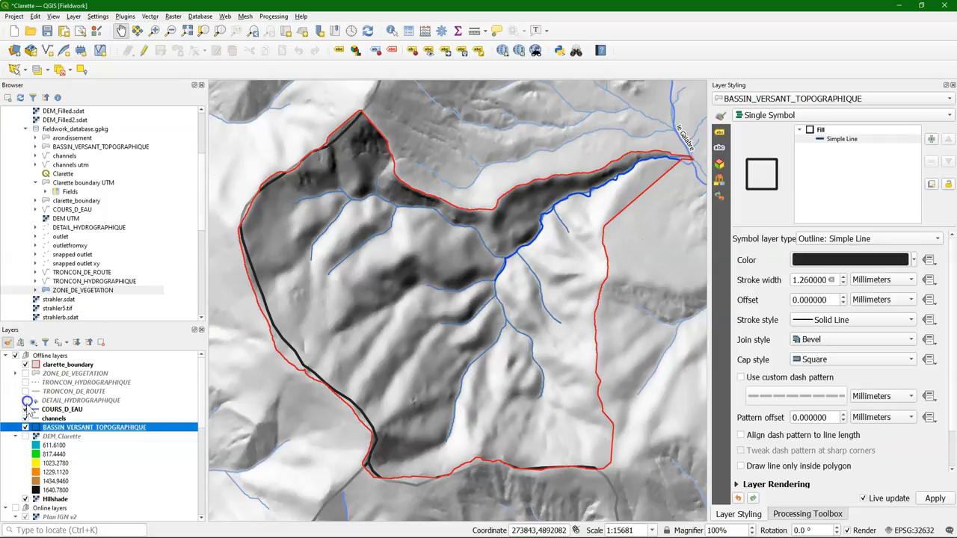
left_click(25, 409)
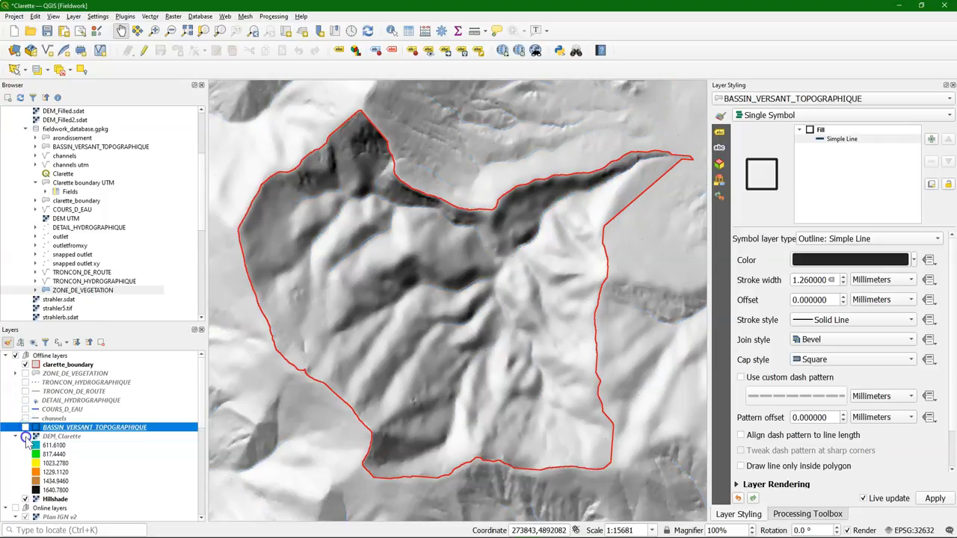
Show the DEM_Clarette copy and render it as contours with 10 m interval and 50 m index interval
left_click(24, 437)
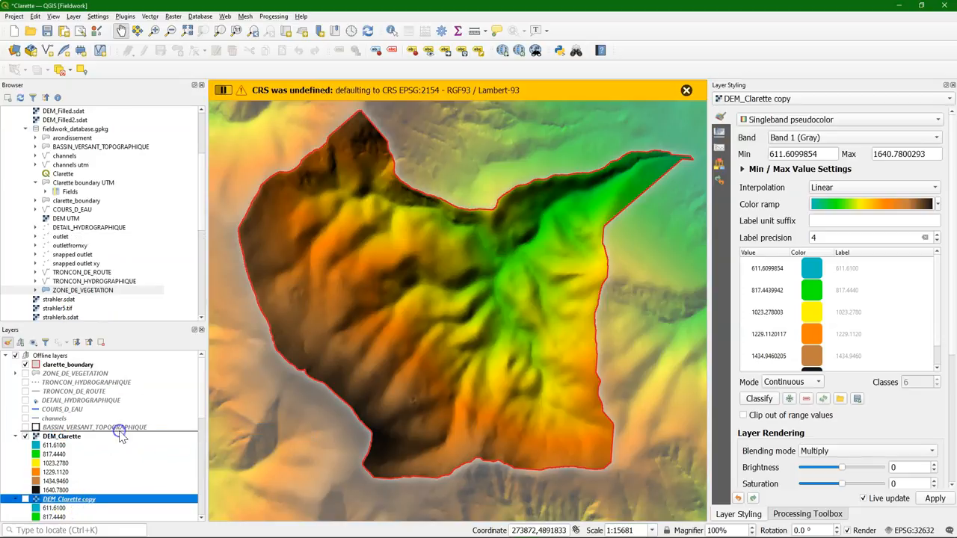
right_click(67, 436)
type("Contours")
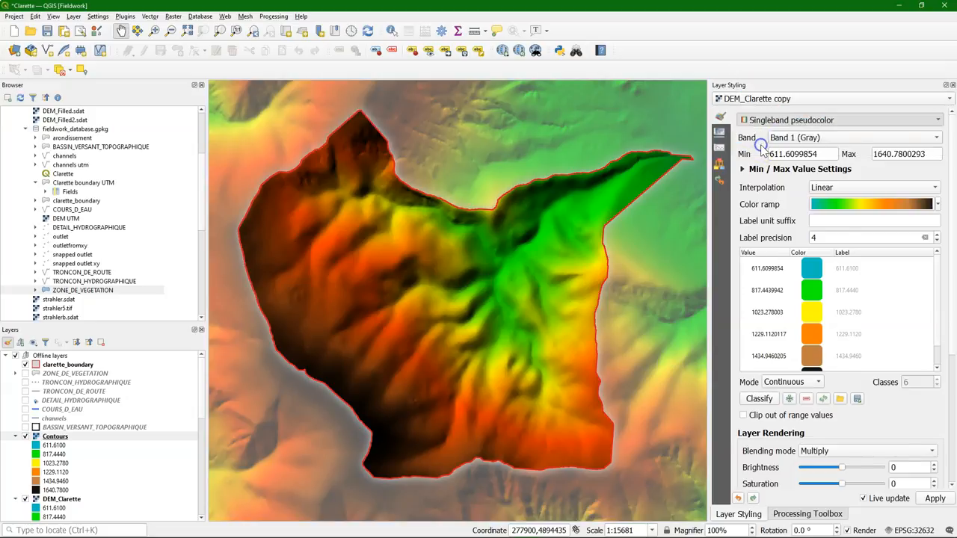
left_click(55, 437)
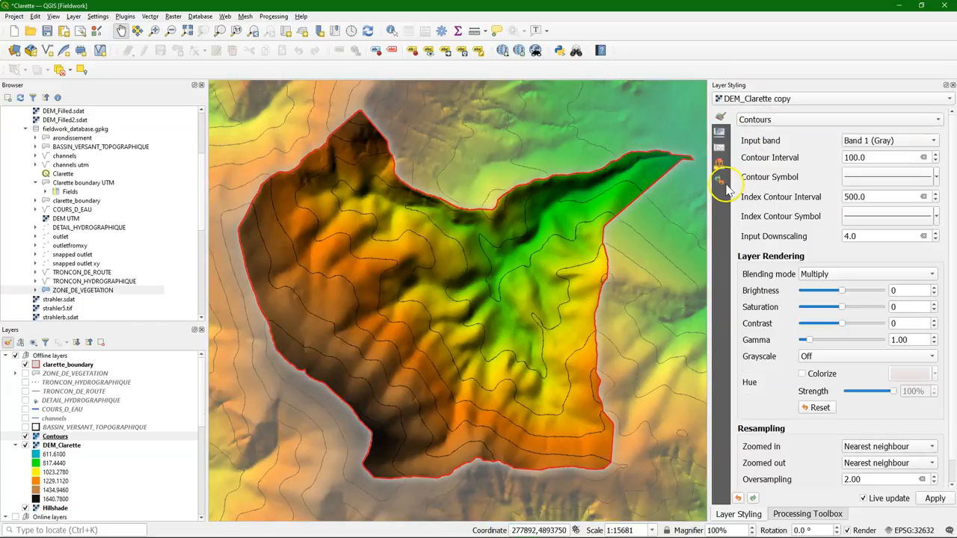
left_click(885, 157)
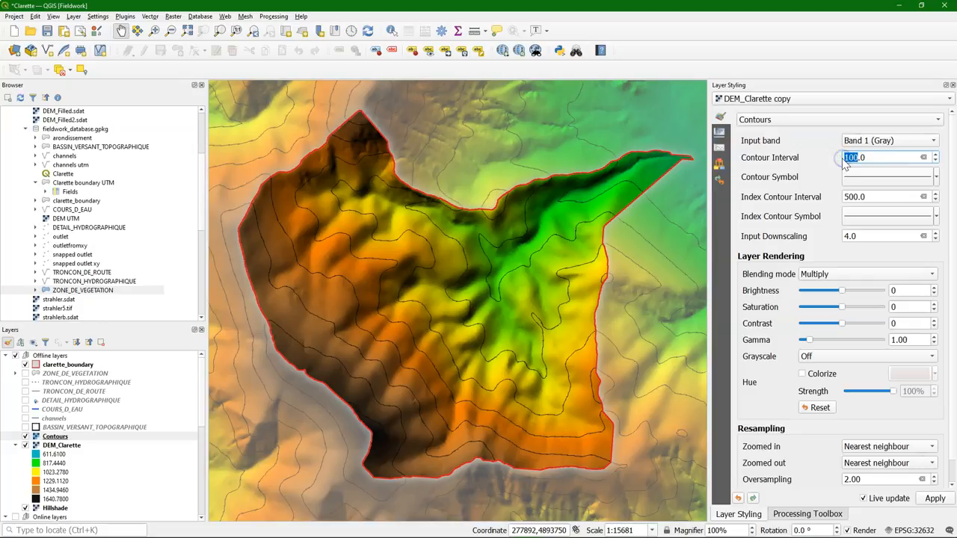
type("50.0")
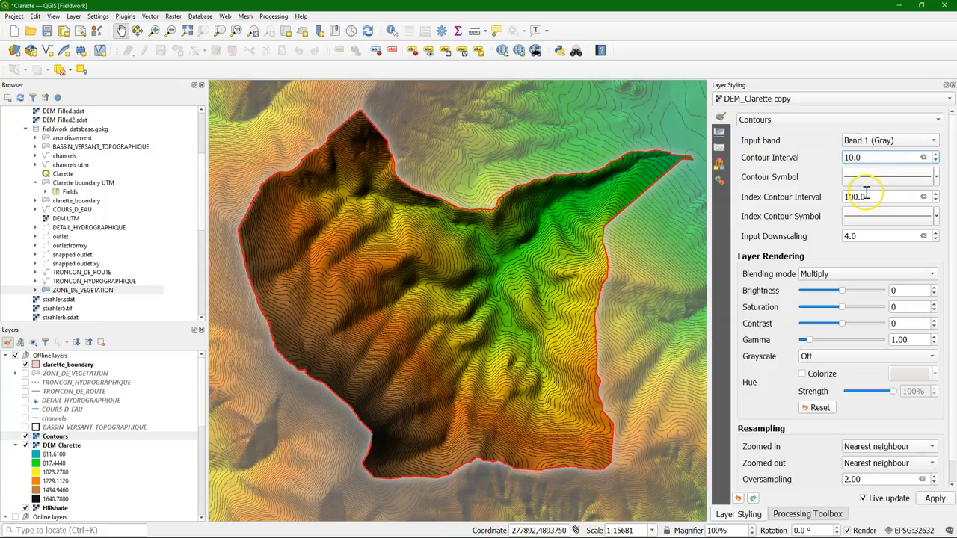
type("50.0")
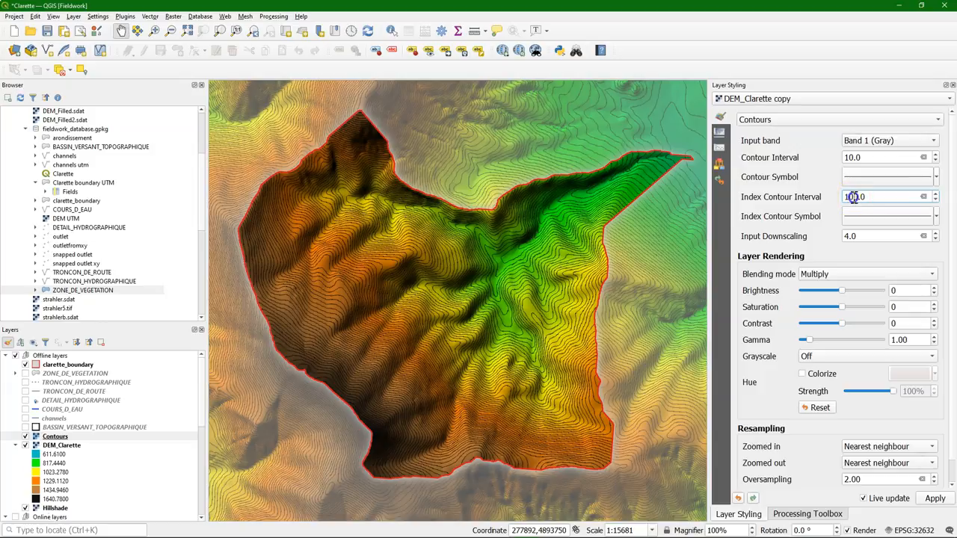
type("50.0")
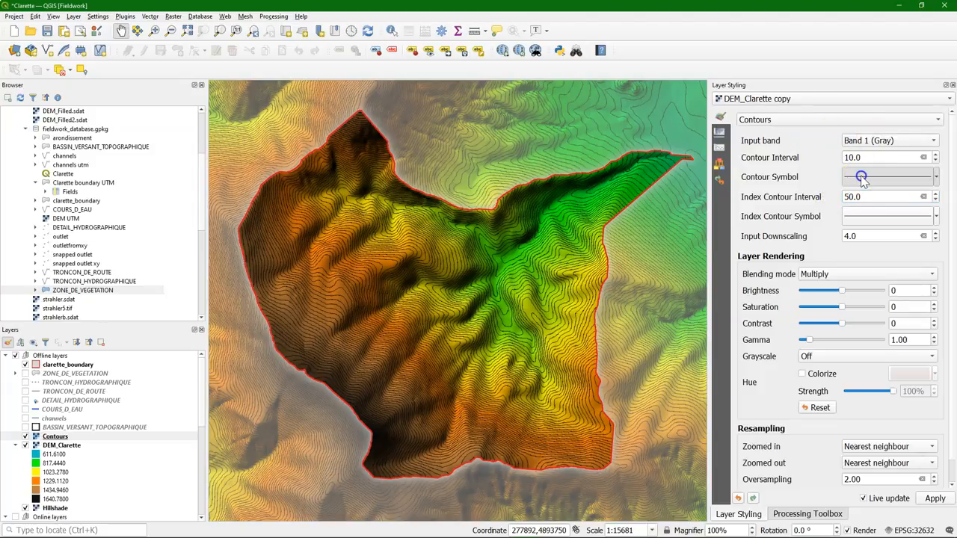
Lower the contour line symbol opacity to about 42% so the lines sit faintly on the relief
left_click(887, 176)
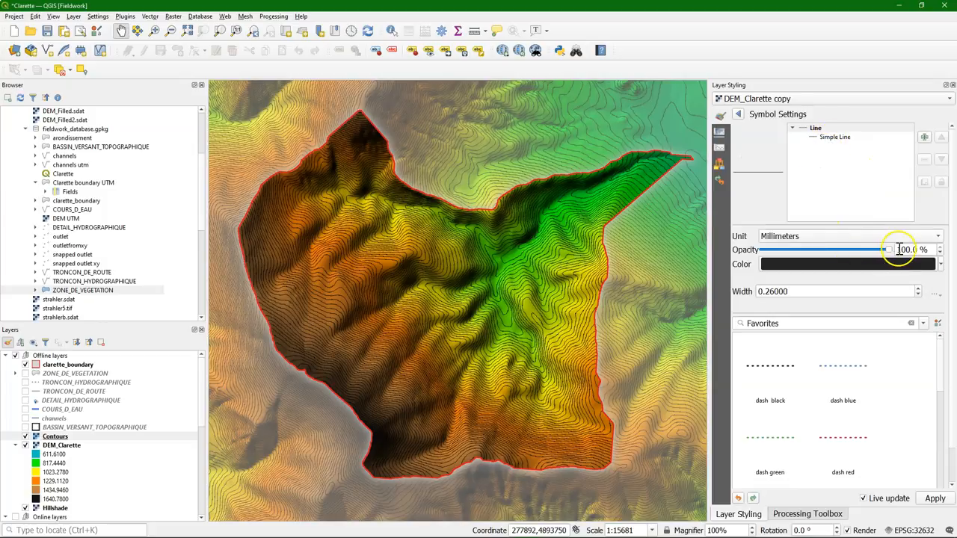
left_click_drag(888, 250, 837, 249)
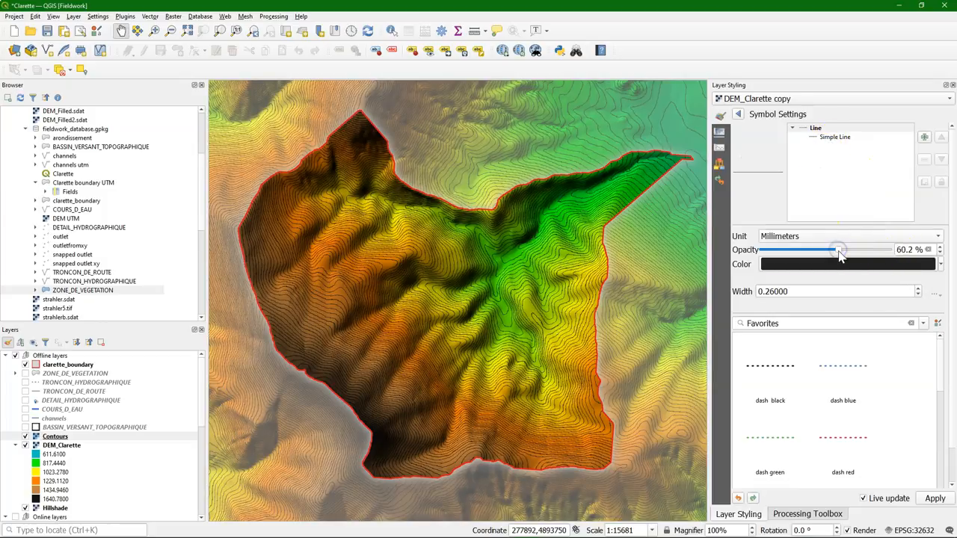
left_click_drag(838, 250, 815, 250)
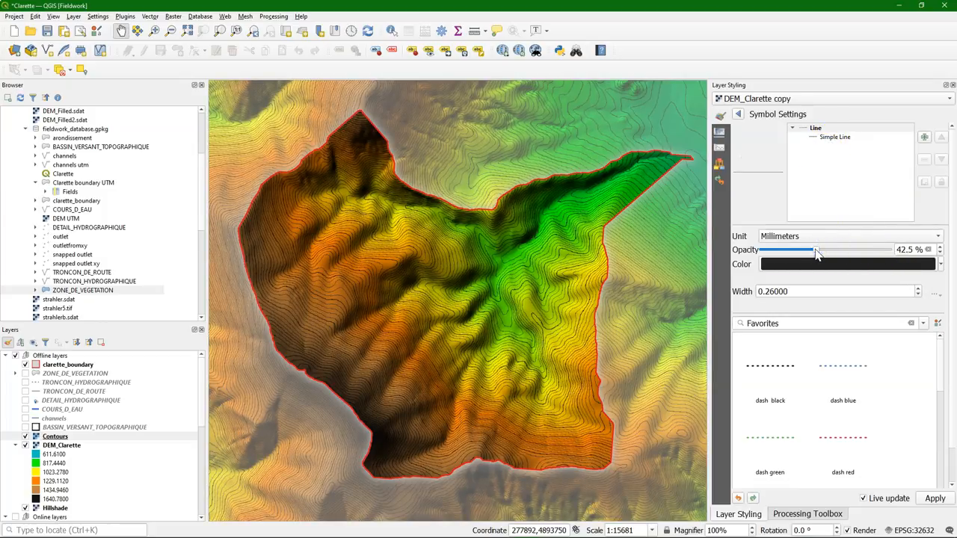
left_click_drag(815, 250, 806, 250)
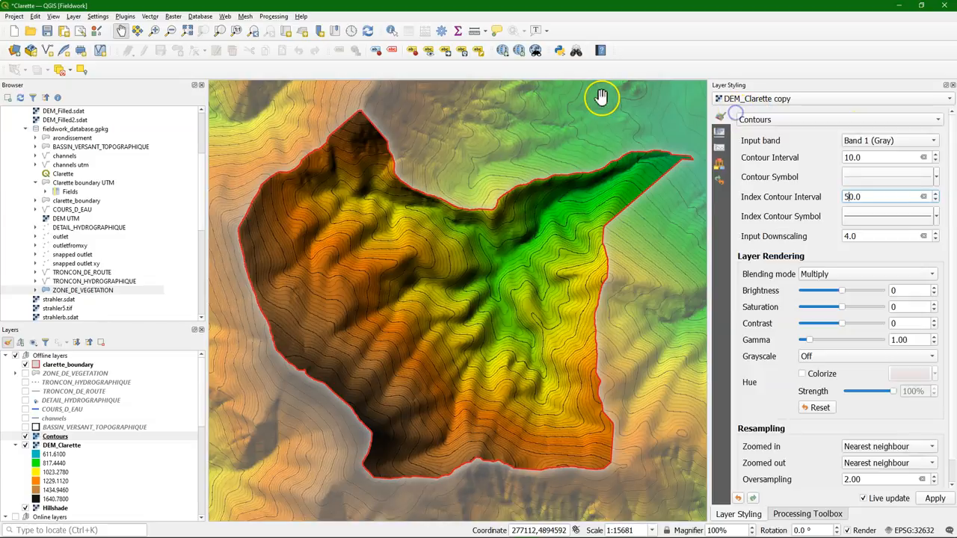
mouse_move(66, 277)
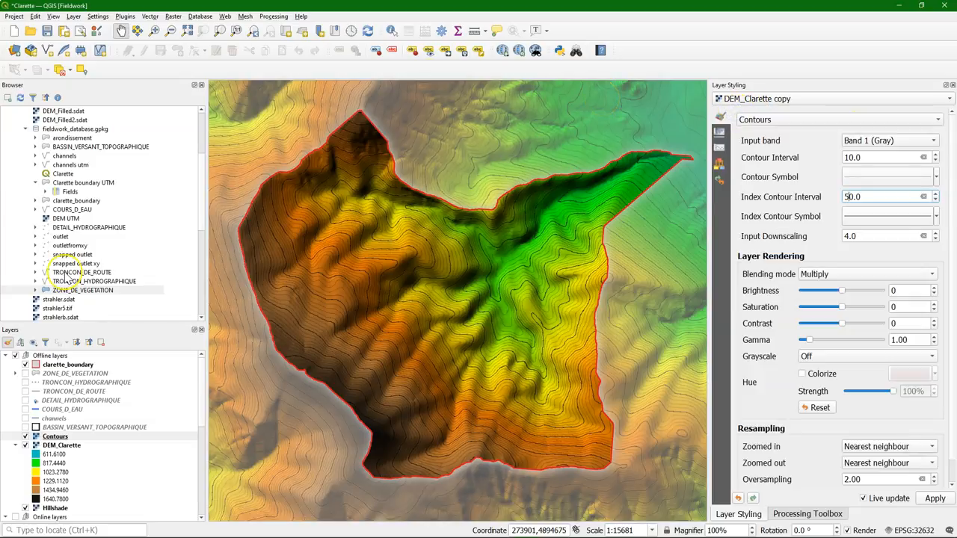
Create a second map theme named Elevation from the current relief view
left_click(33, 341)
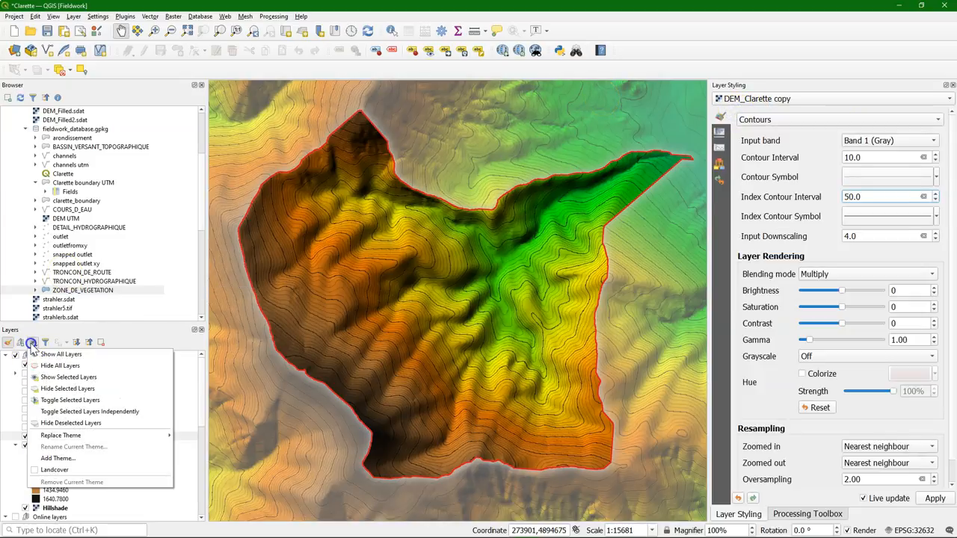
left_click(57, 457)
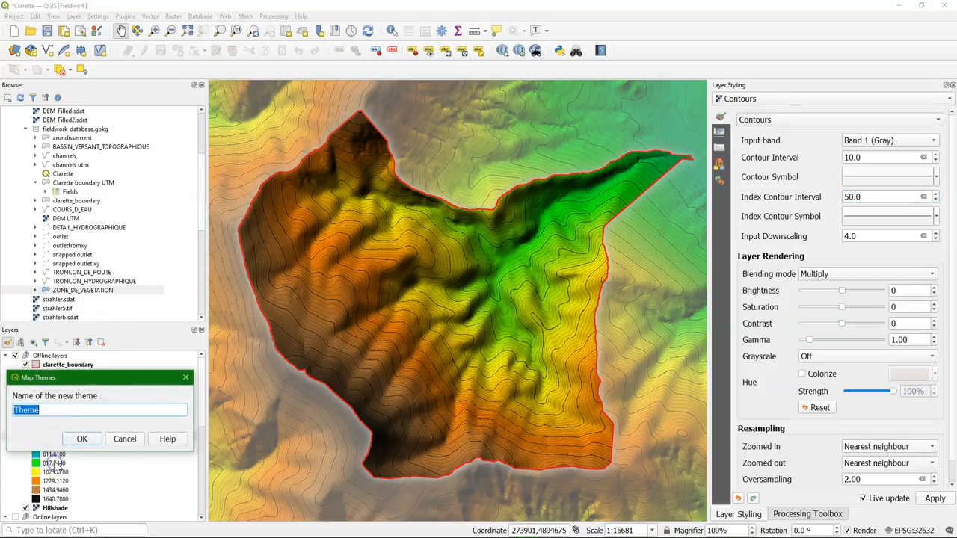
type("Elevation")
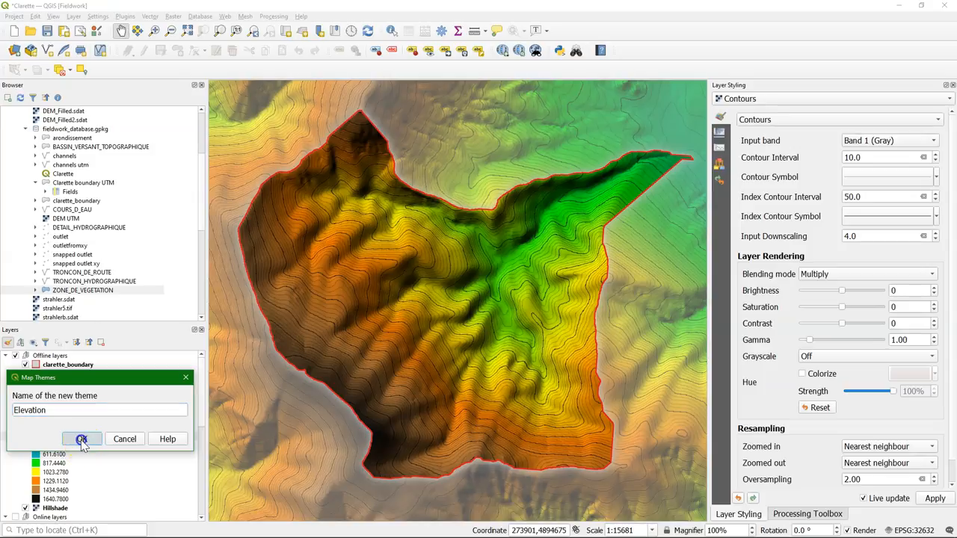
left_click(82, 439)
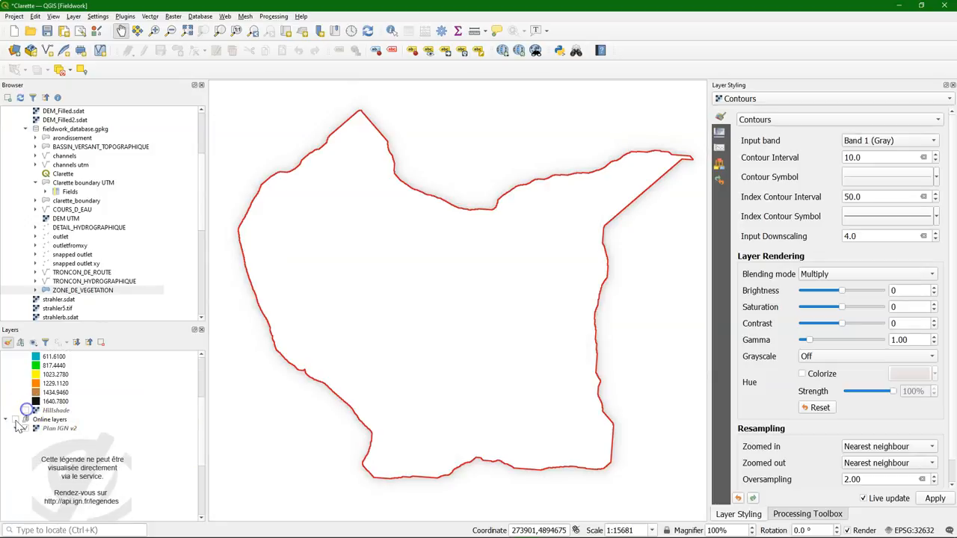
Hide the DEM layers and show the Plan IGN v2 online basemap under the red boundary
left_click(26, 418)
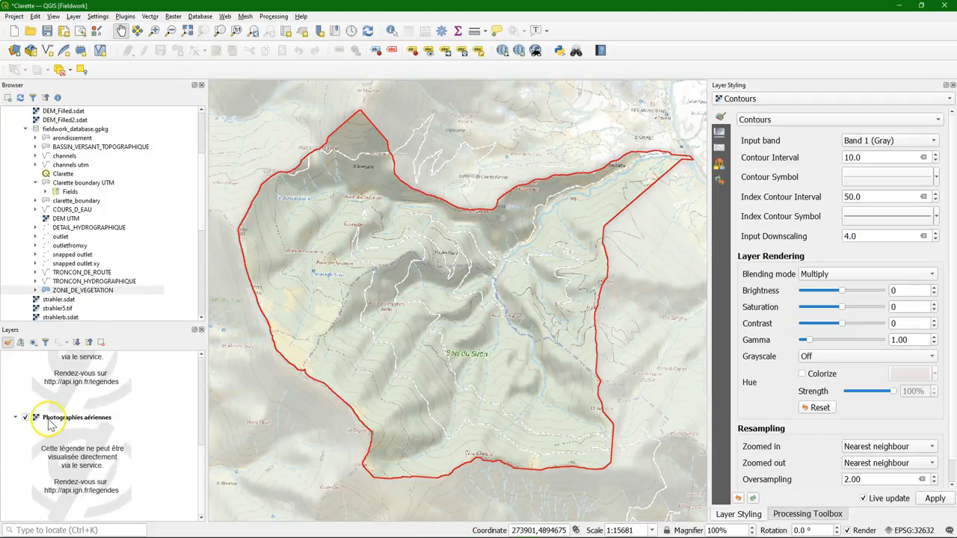
left_click(26, 417)
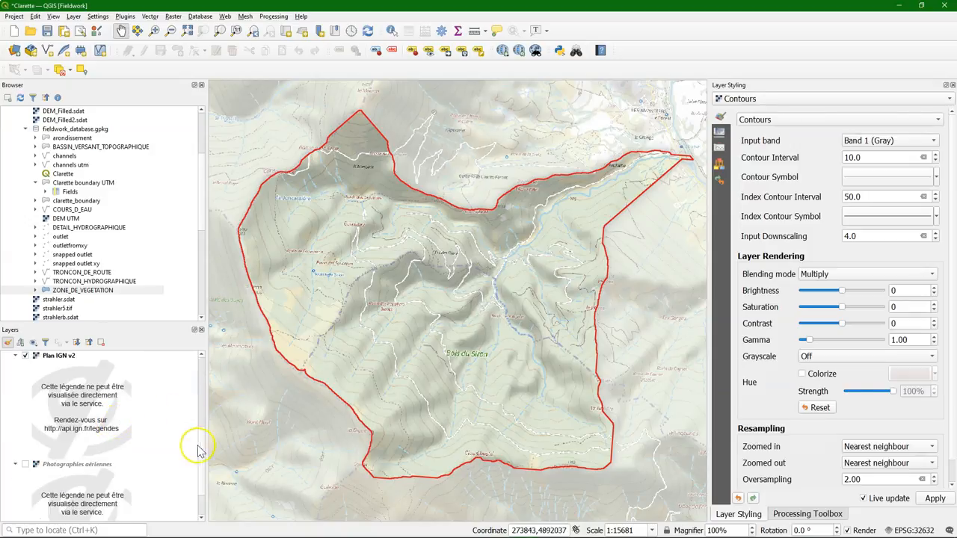
left_click(58, 356)
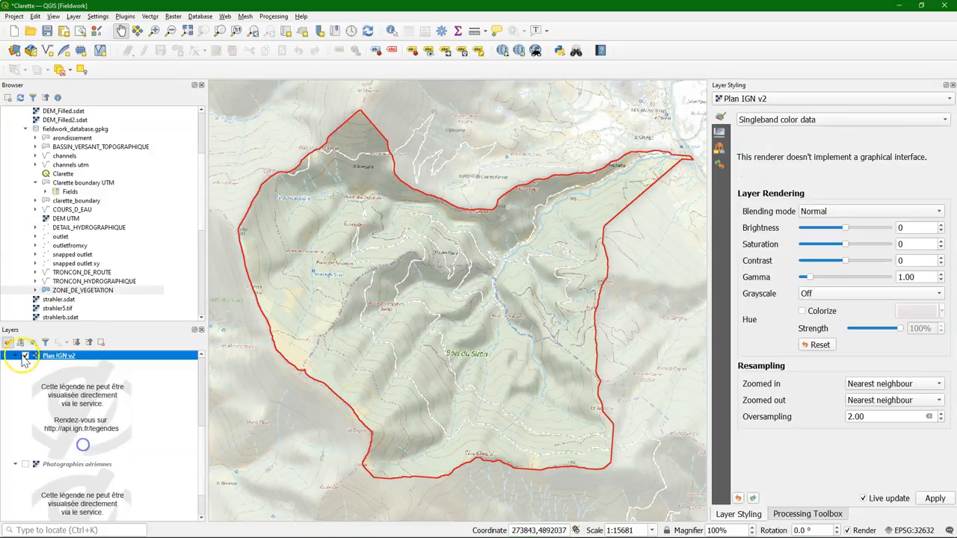
left_click(44, 342)
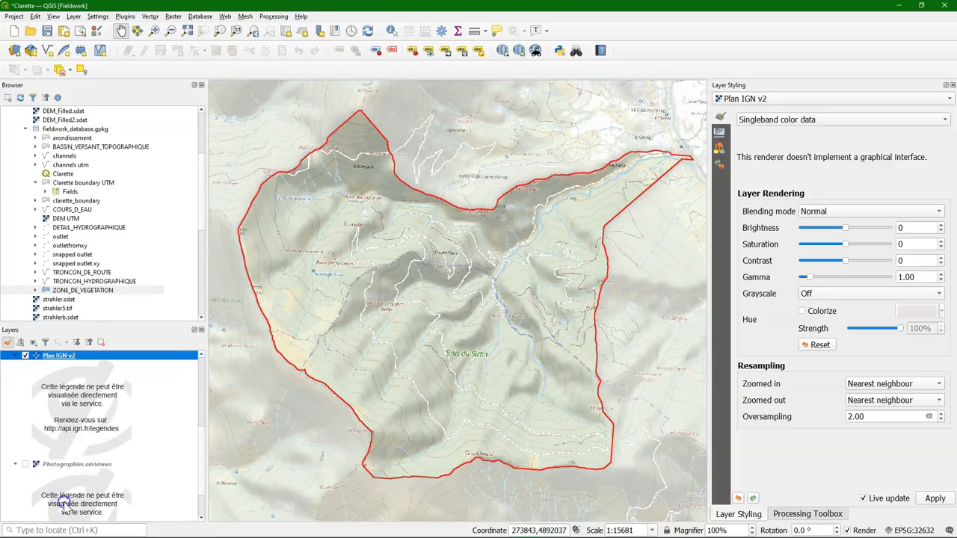
mouse_move(78, 446)
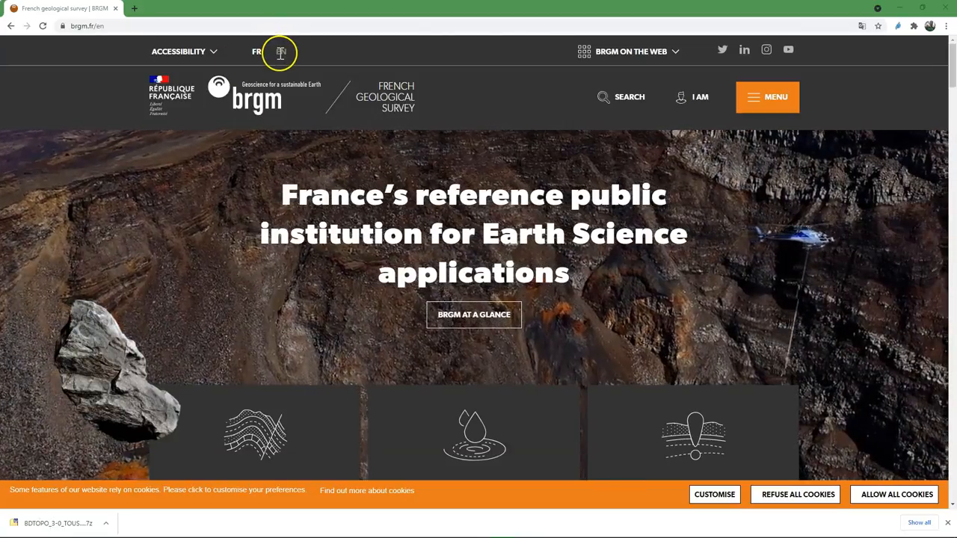
Browse from the InfoTerre portal to the BRGM OGC geoservices page
scroll("down", 3)
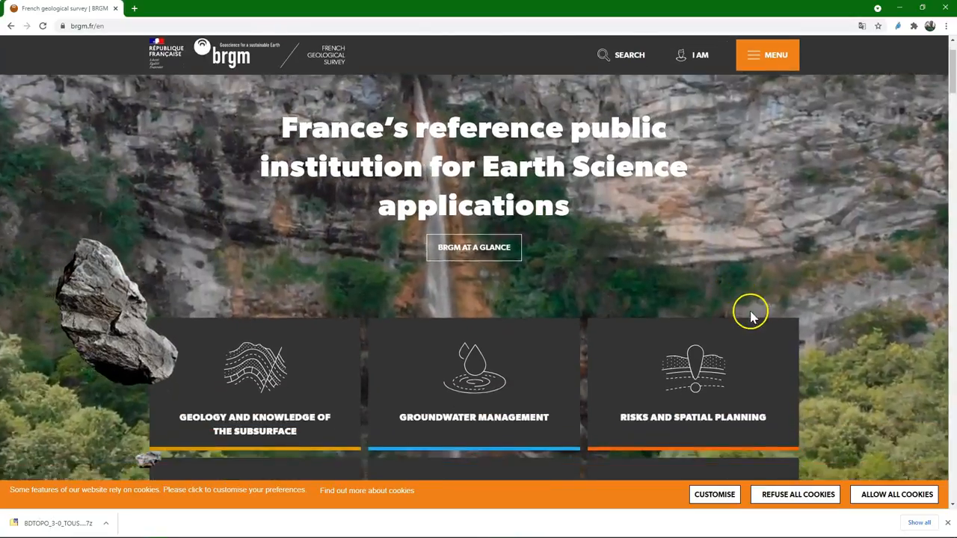
scroll("down", 3)
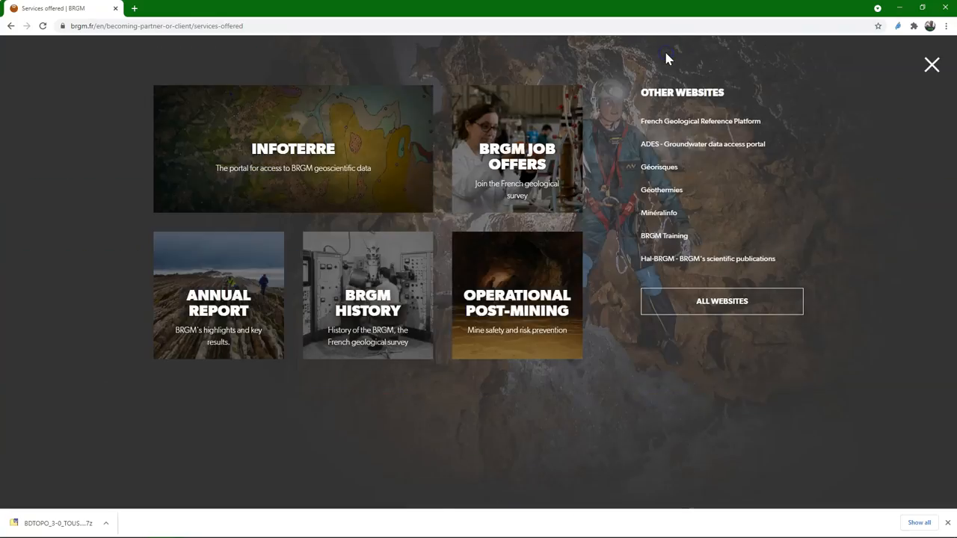
mouse_move(664, 60)
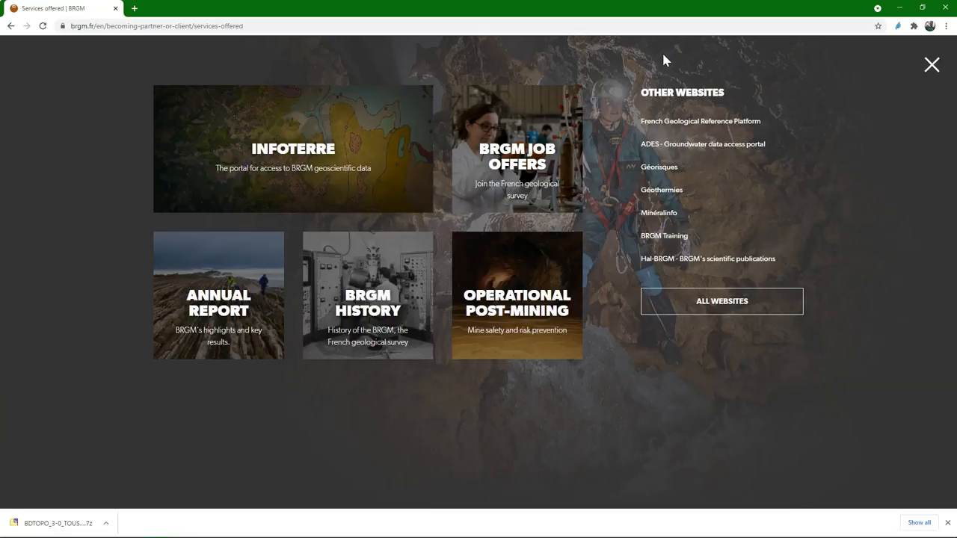
mouse_move(281, 161)
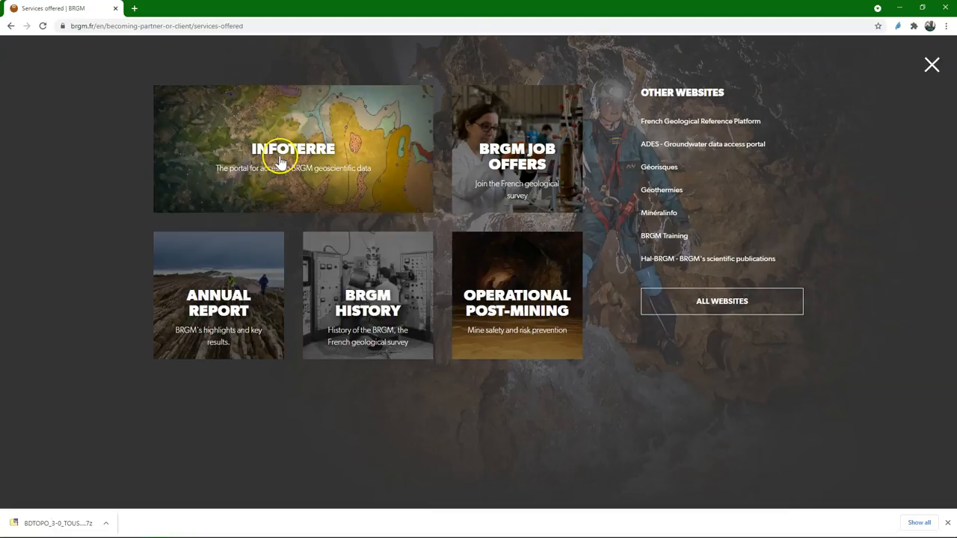
left_click(293, 149)
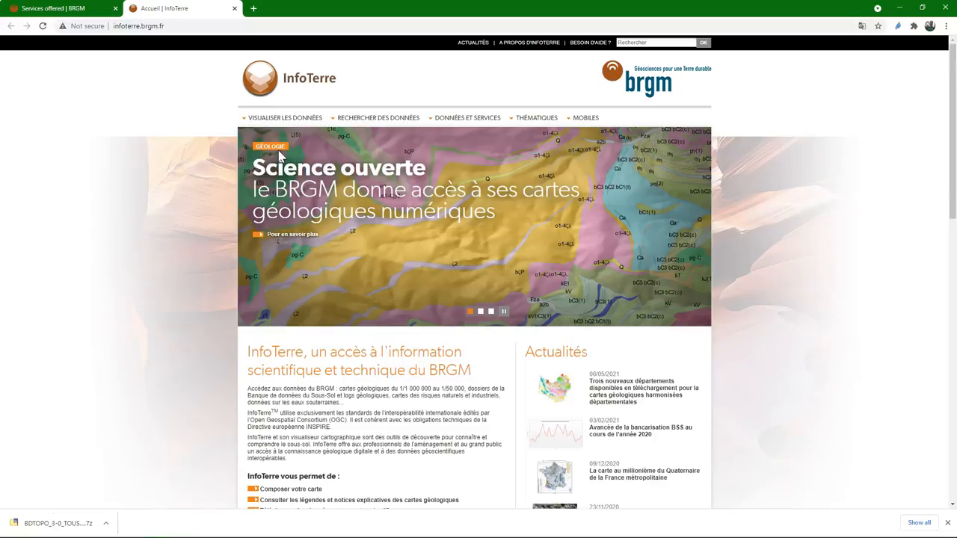
mouse_move(97, 224)
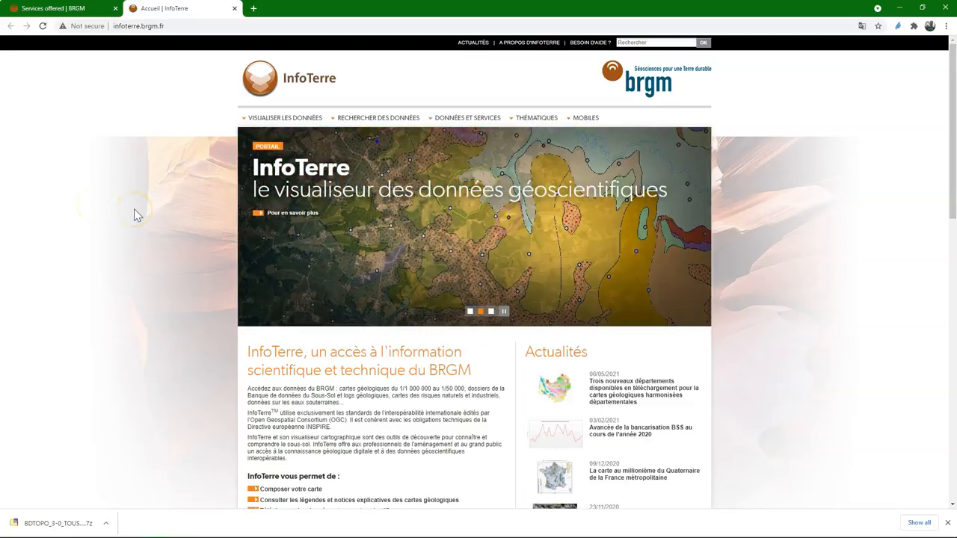
scroll("down", 3)
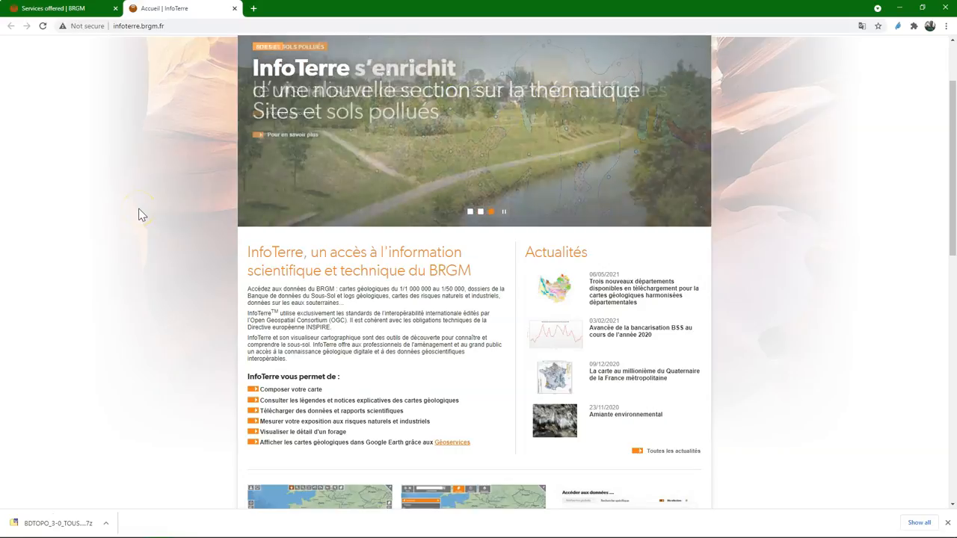
scroll("down", 3)
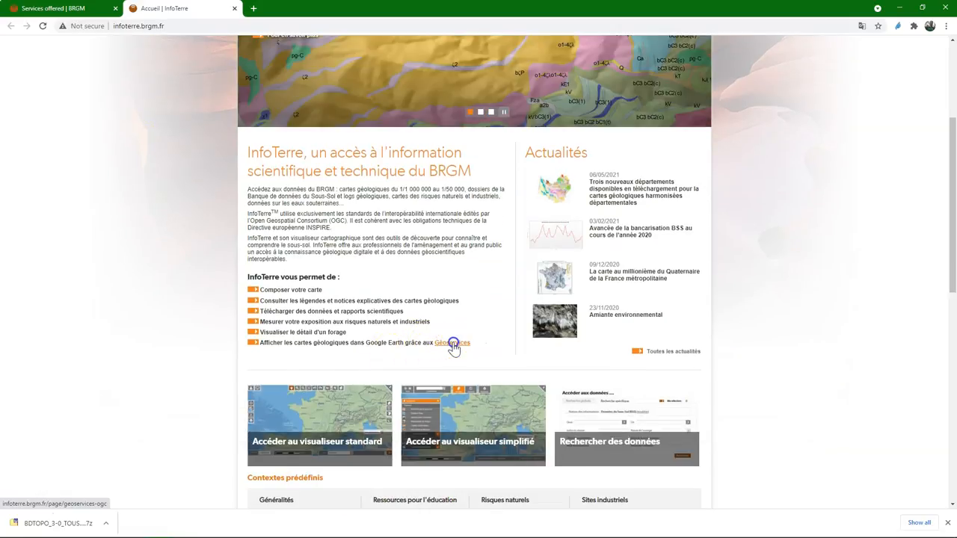
left_click(452, 342)
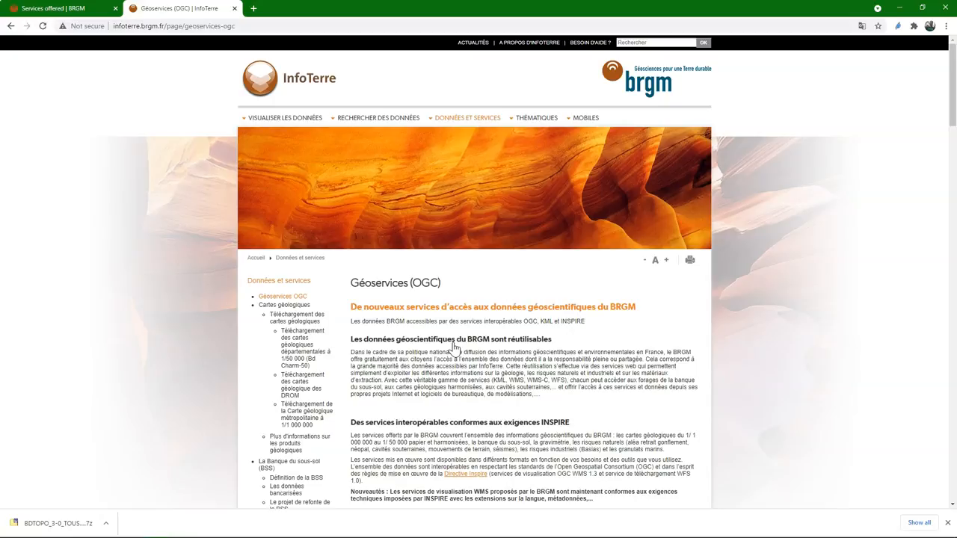
Open the Géologie WMS-C service link so its XML capabilities reply shows in a new tab
scroll("down", 3)
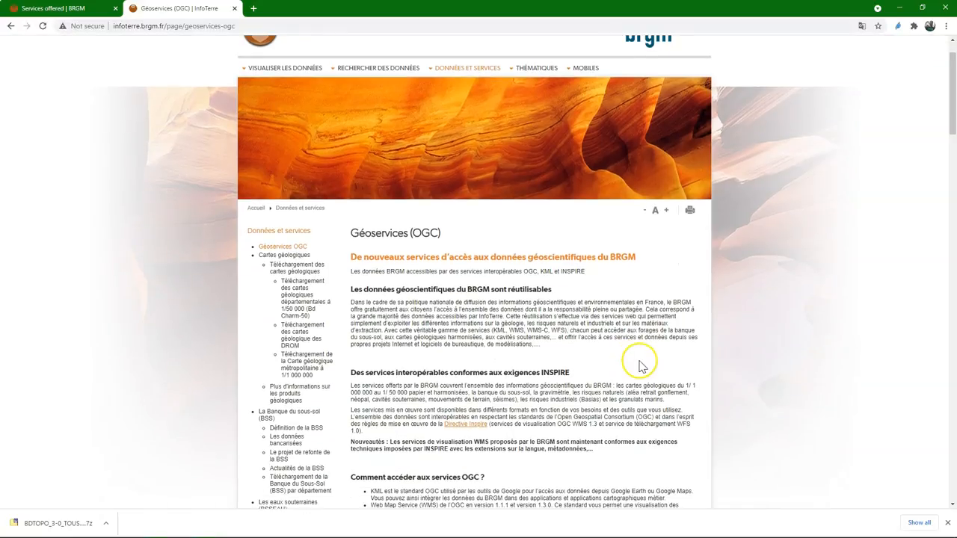
scroll("down", 3)
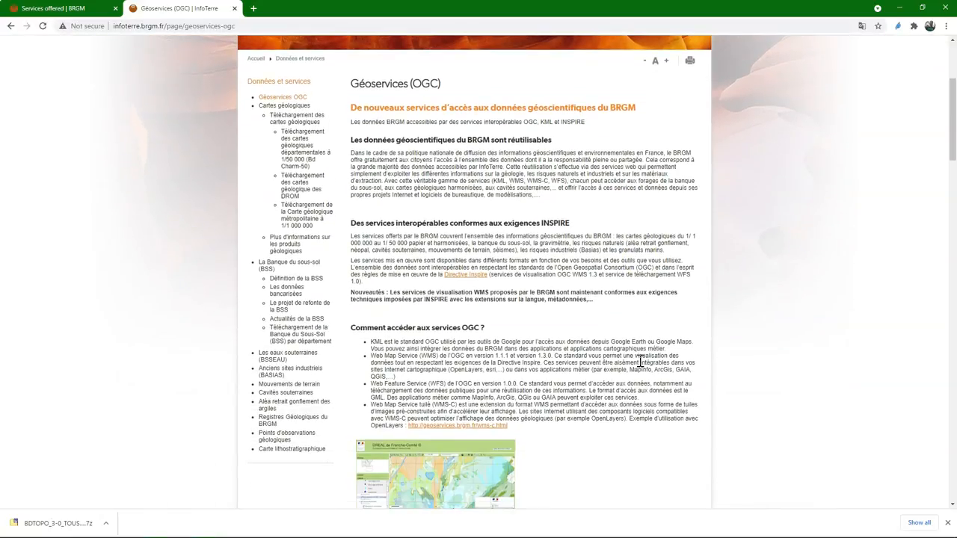
scroll("down", 3)
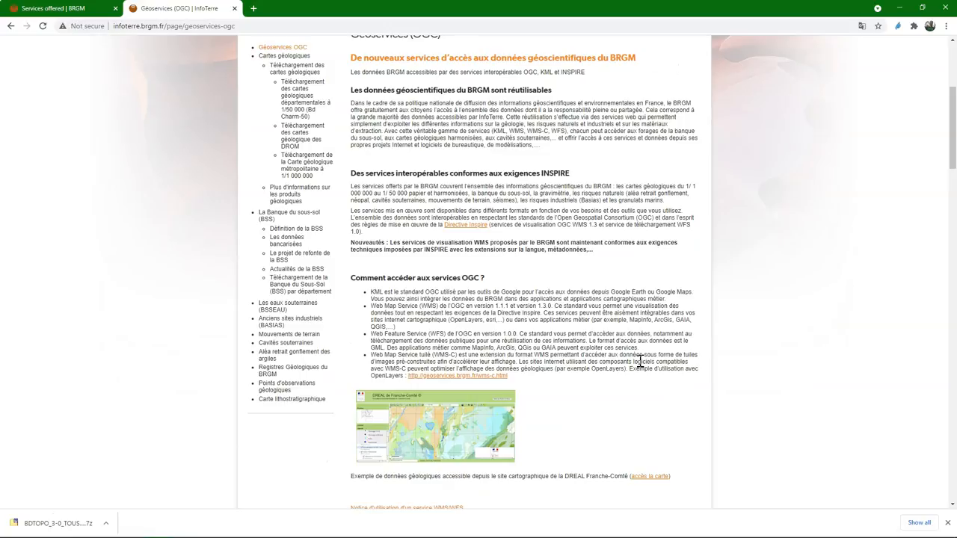
scroll("down", 3)
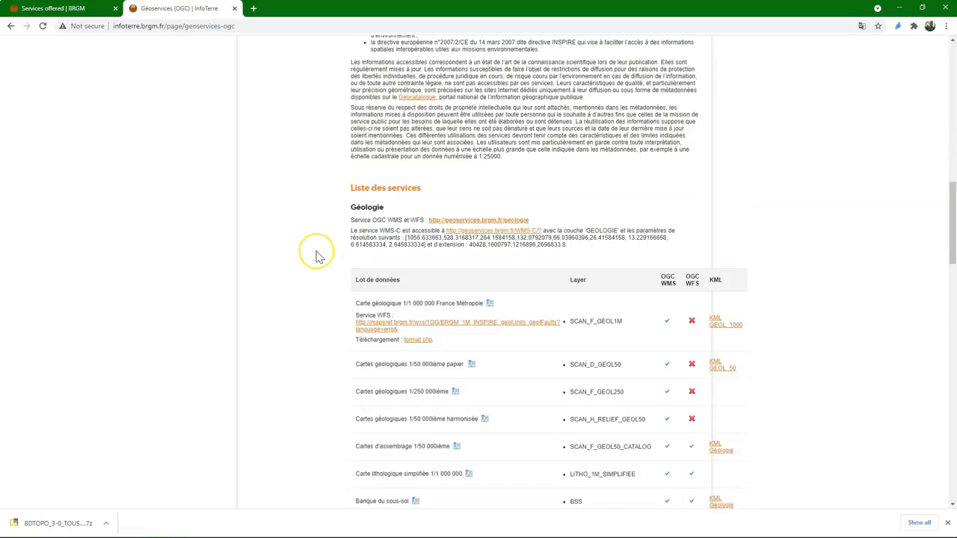
scroll("down", 3)
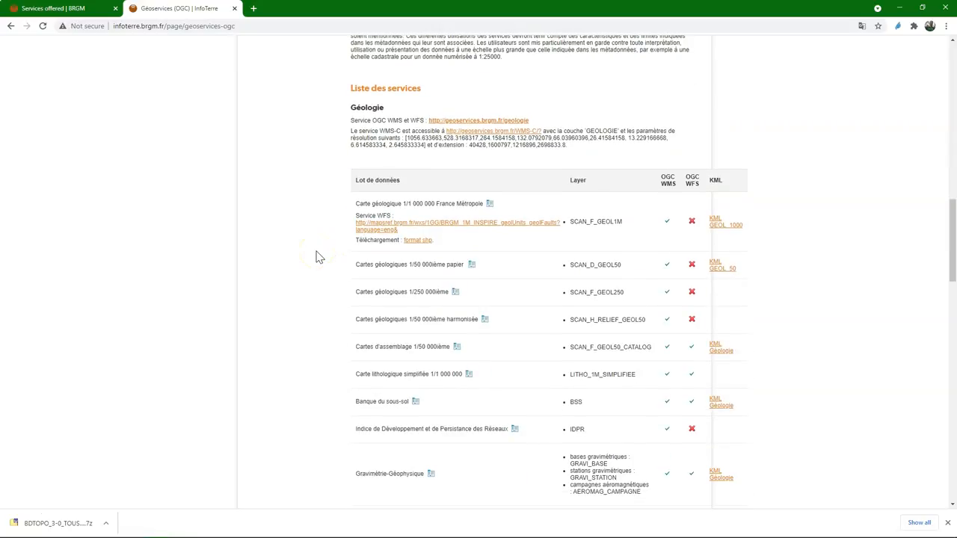
mouse_move(341, 253)
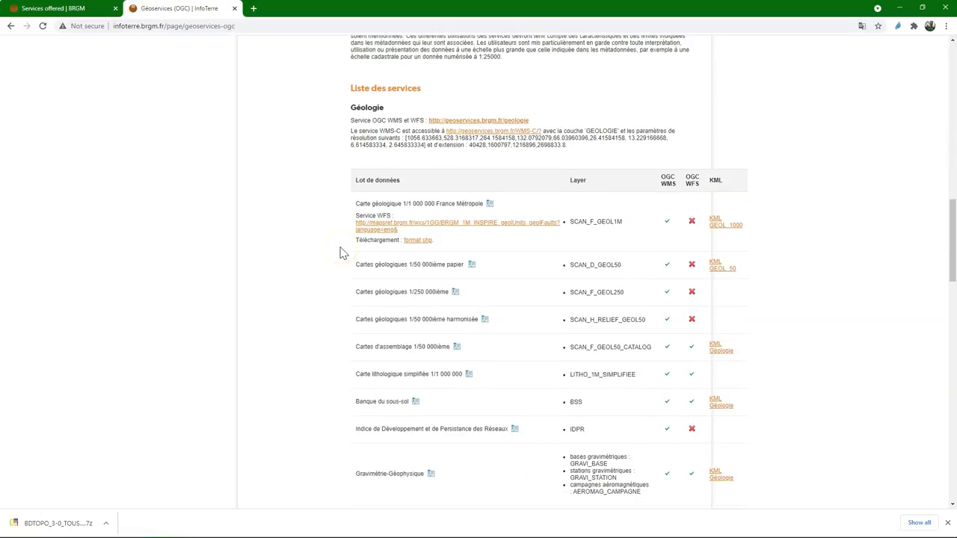
left_click(492, 132)
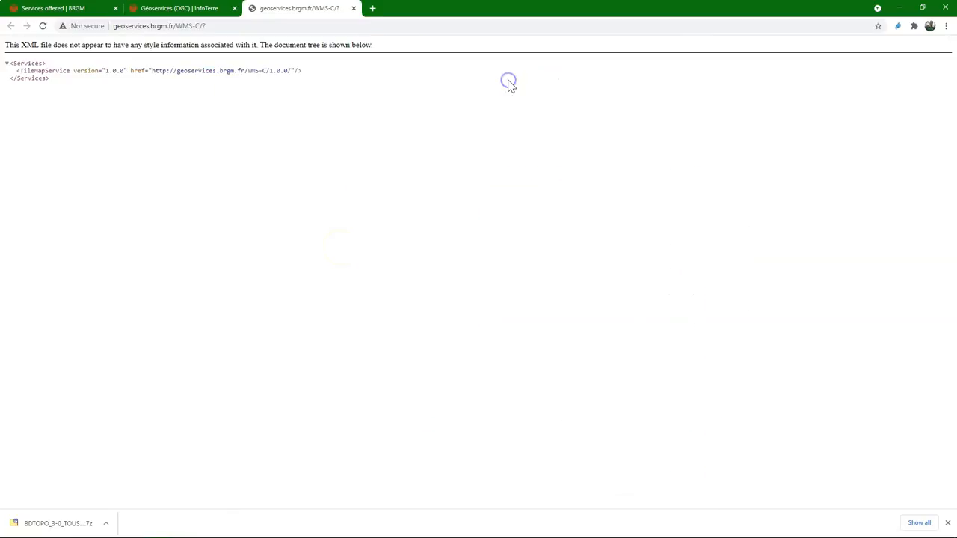
left_click(157, 25)
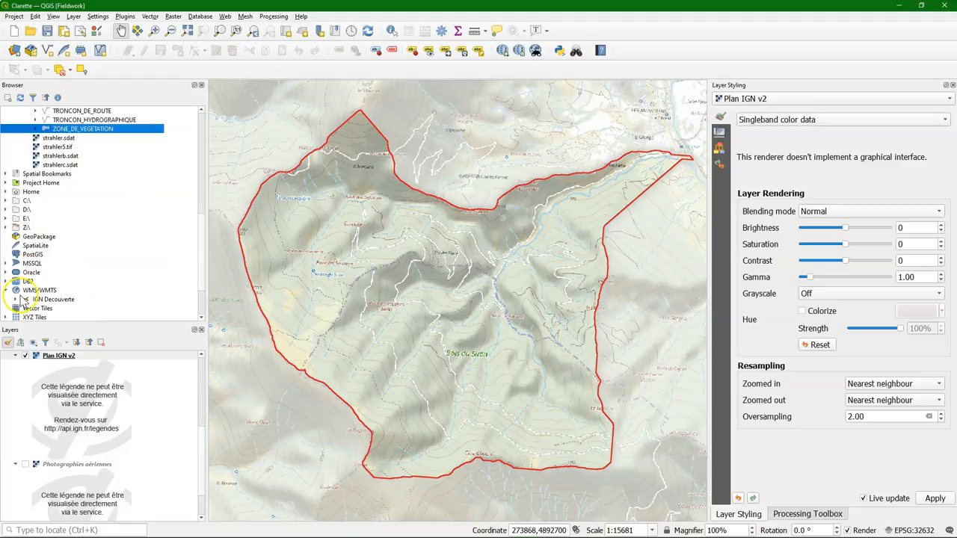
left_click(39, 290)
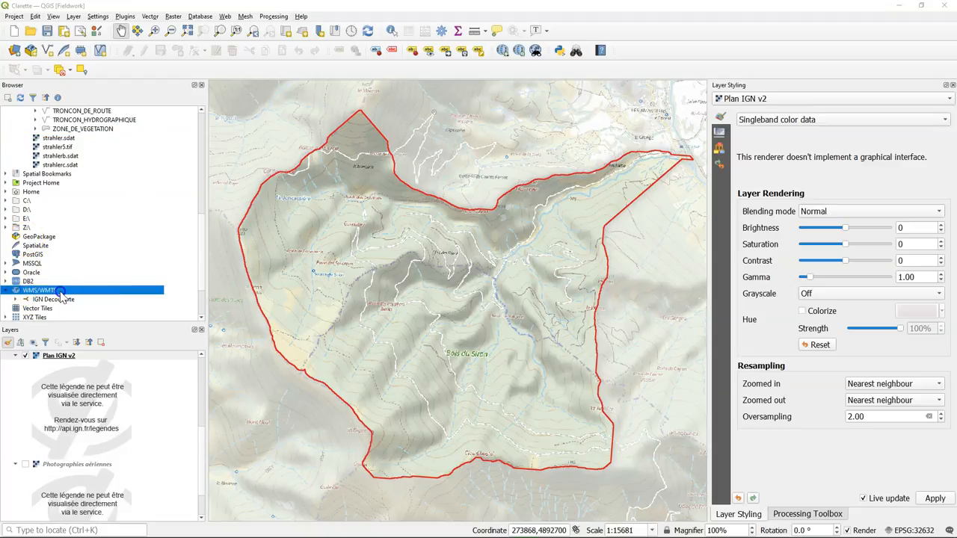
type("BRE")
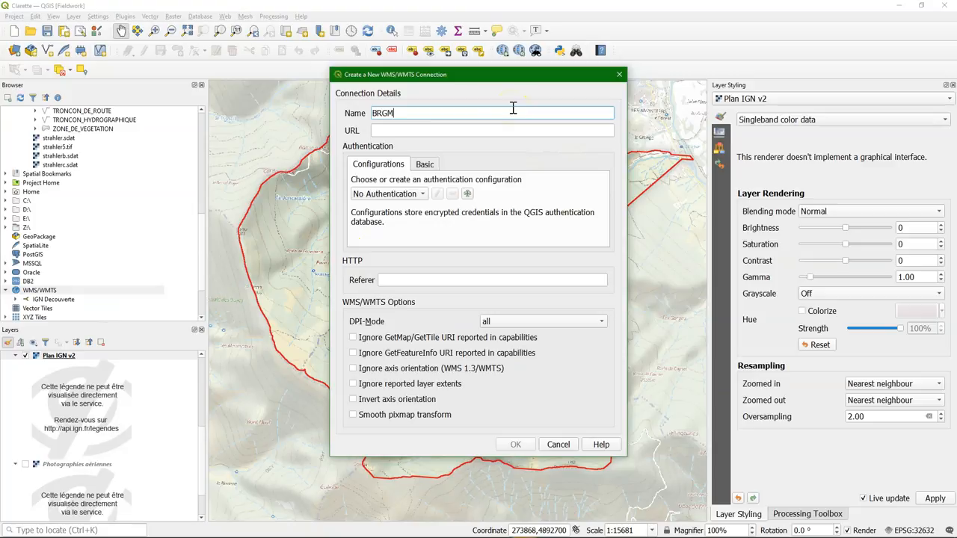
type("http://geoservices.brgm.fr/WMS-C/?")
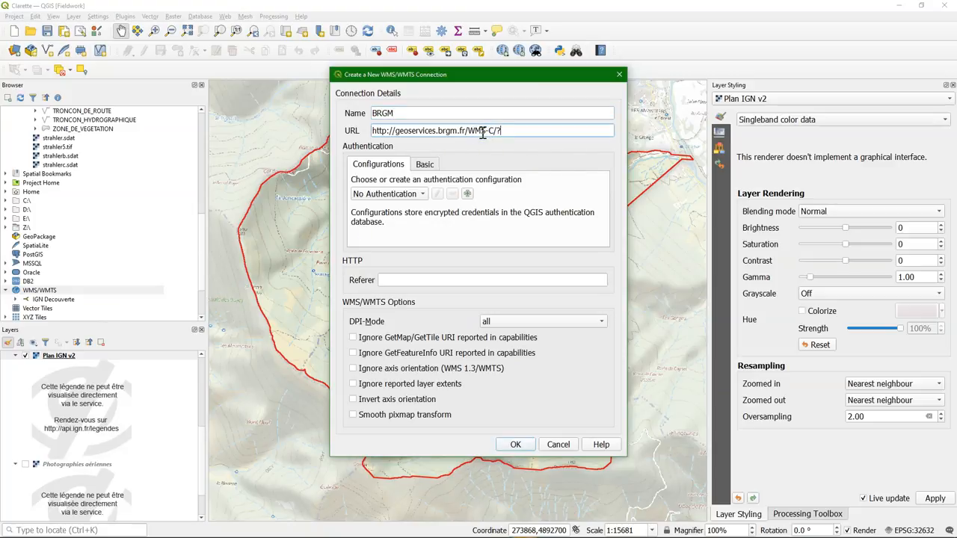
left_click(515, 445)
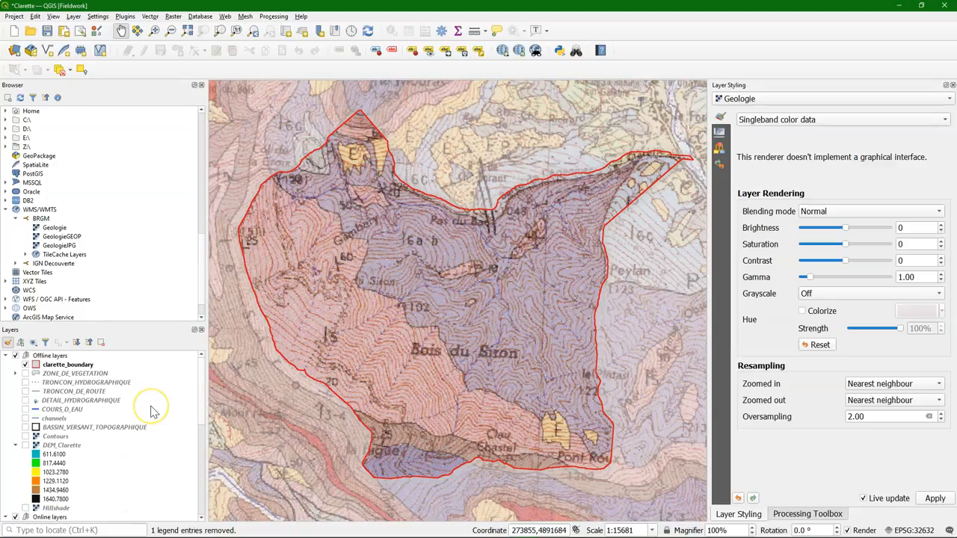
left_click(33, 341)
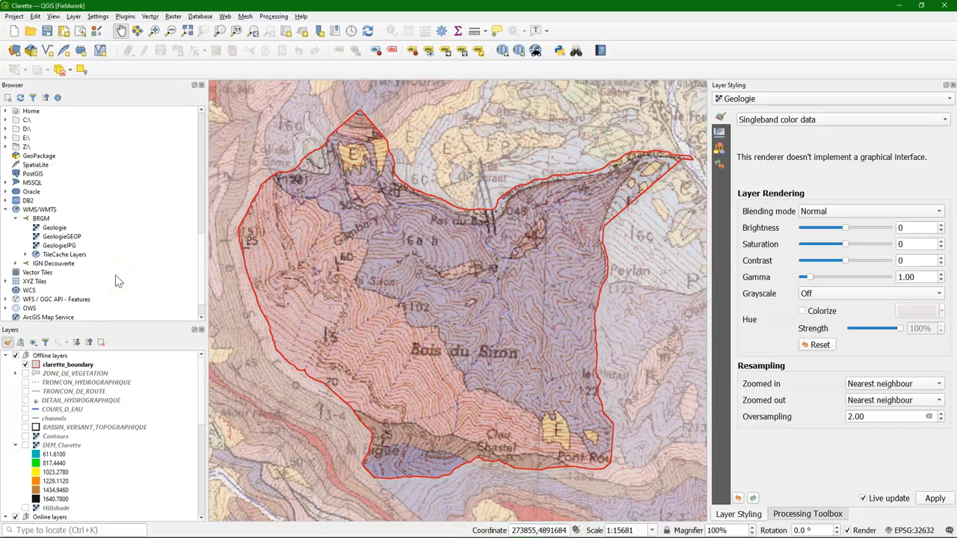
Export the current geological map view to an image via Project > Import/Export, keeping extent and settings
left_click(14, 15)
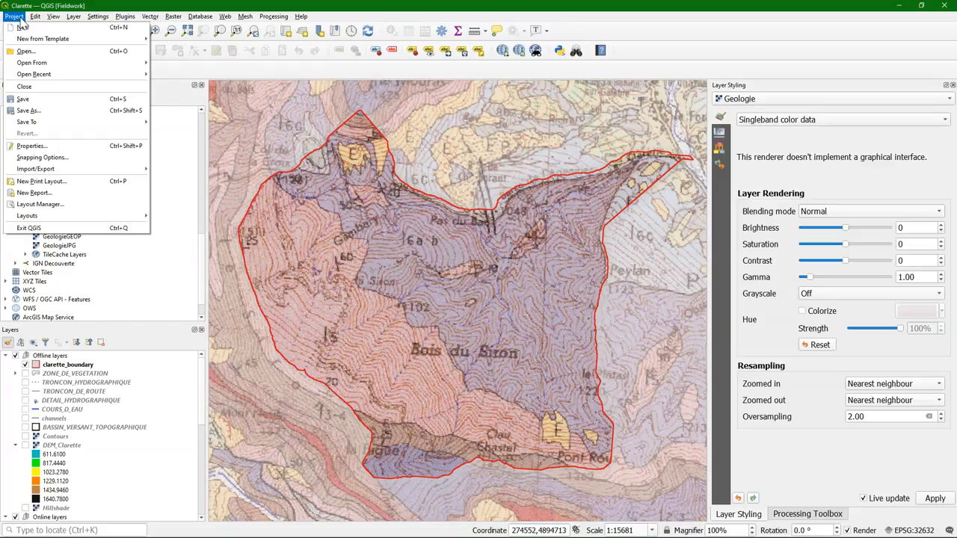
mouse_move(36, 168)
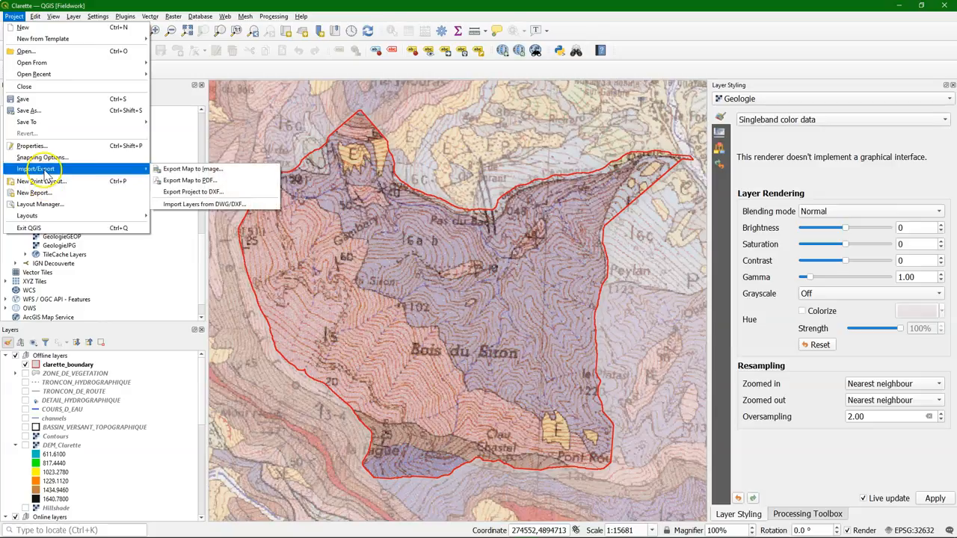
left_click(193, 167)
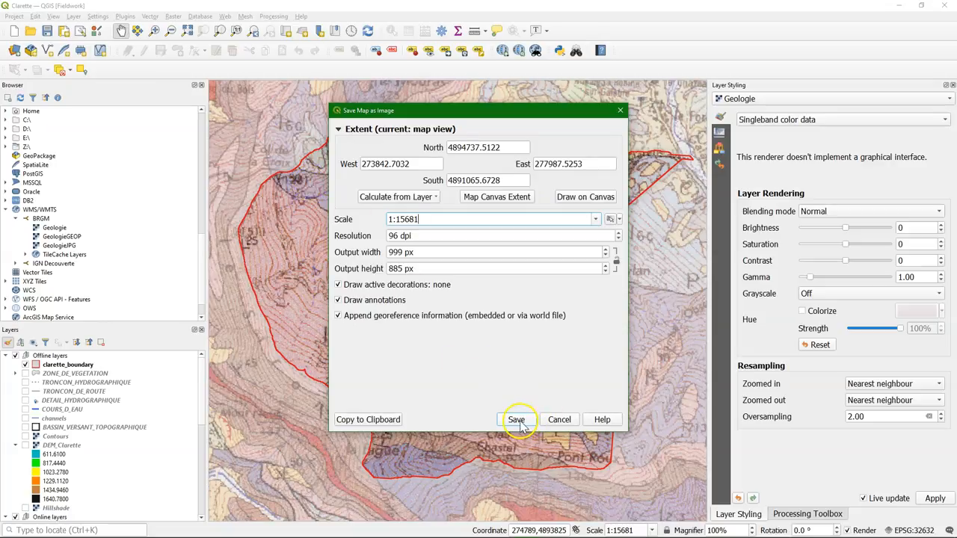
left_click(516, 419)
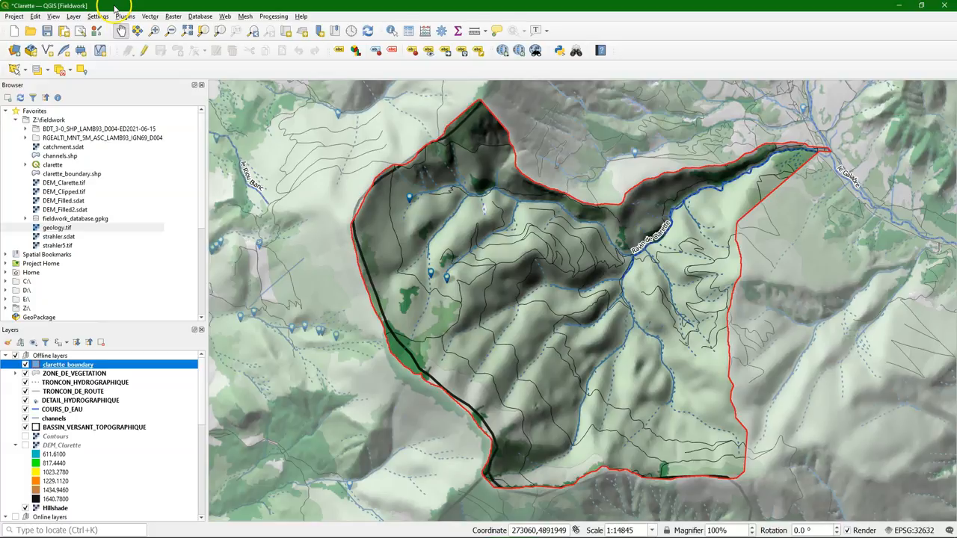
mouse_move(73, 15)
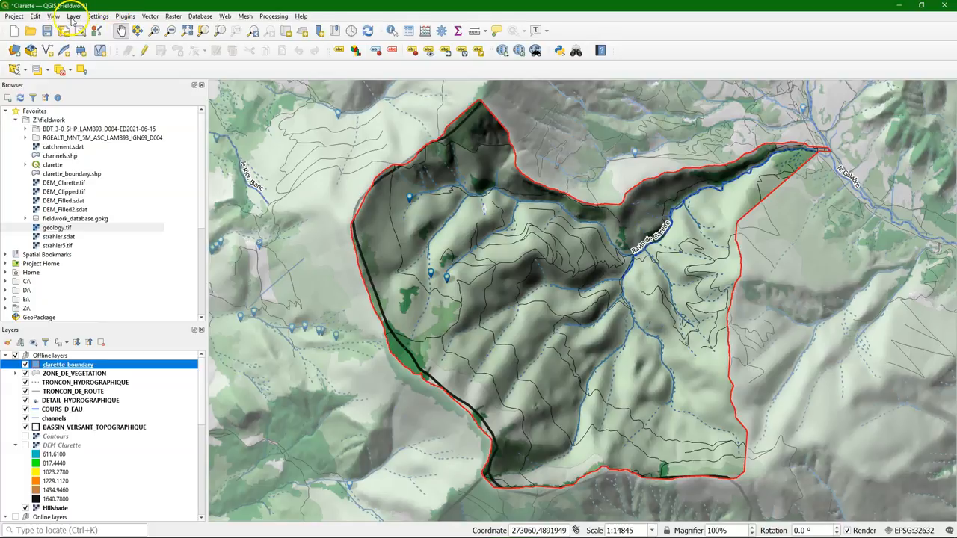
Create a new GeoPackage point layer 'POI' in the existing fieldwork database using UTM zone 32N
left_click(74, 15)
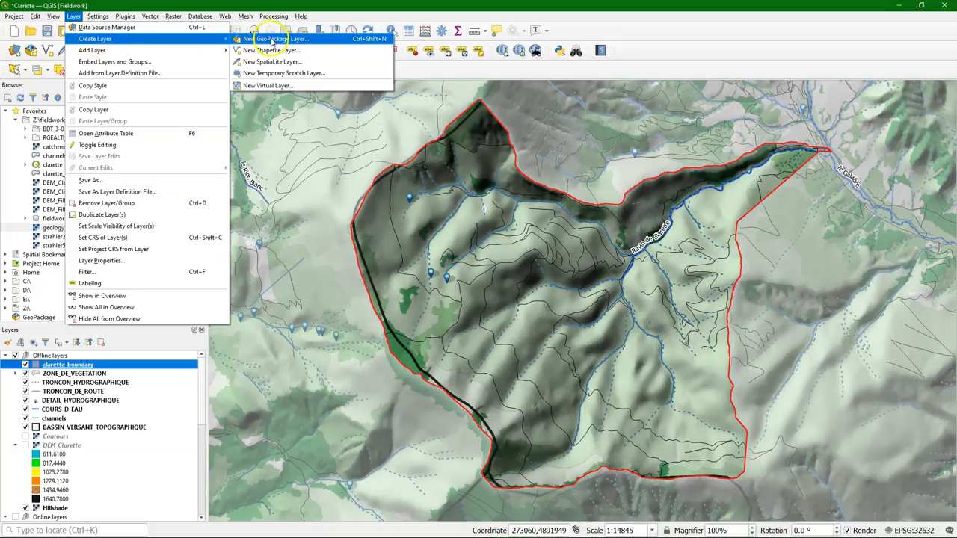
left_click(277, 39)
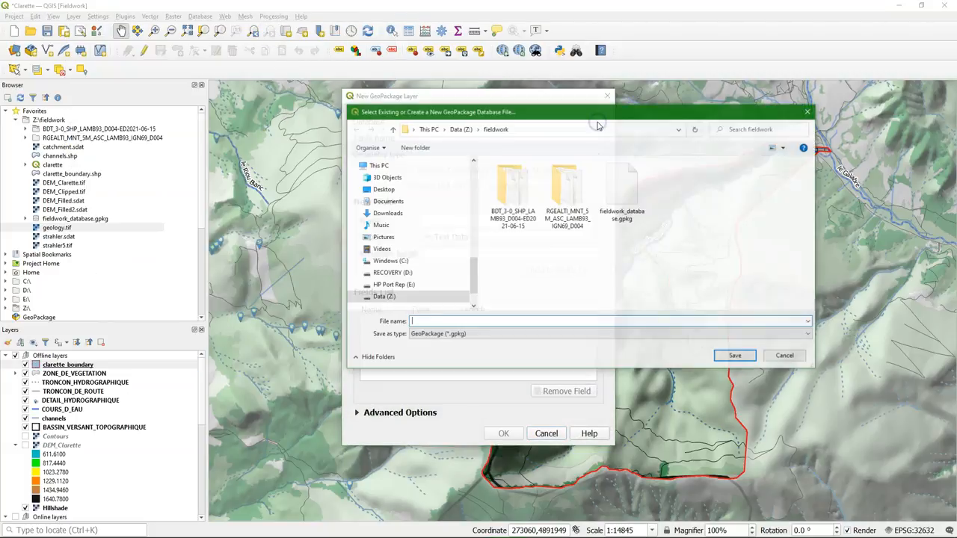
left_click(622, 192)
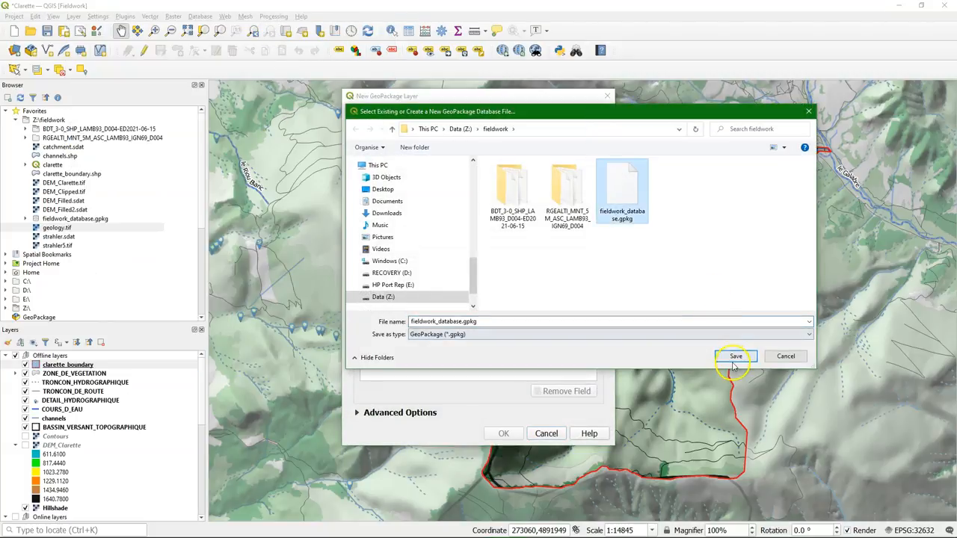
left_click(736, 356)
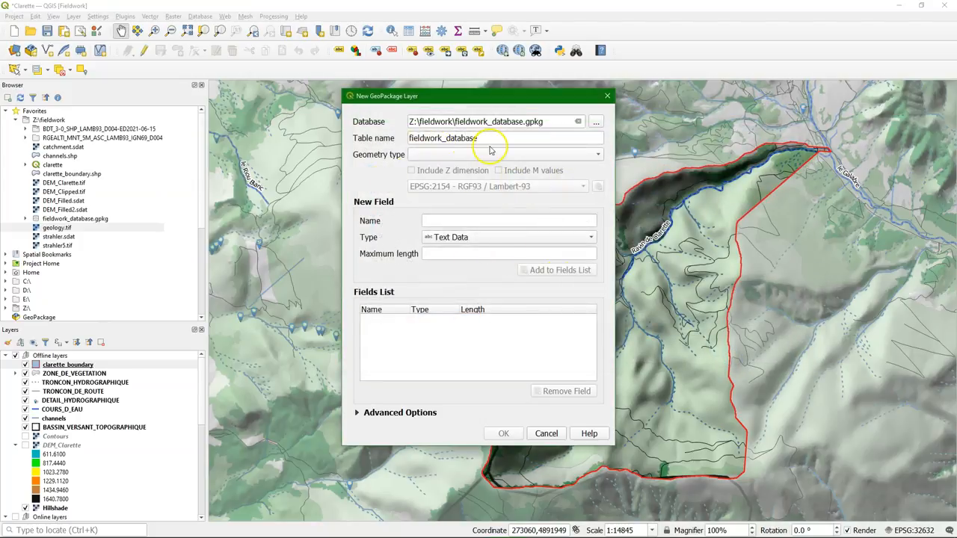
type("P")
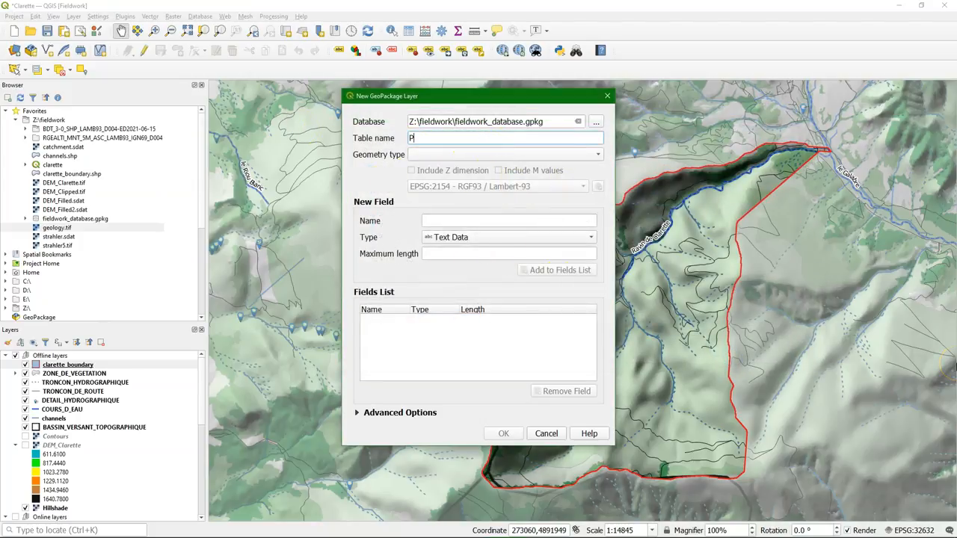
type("OI")
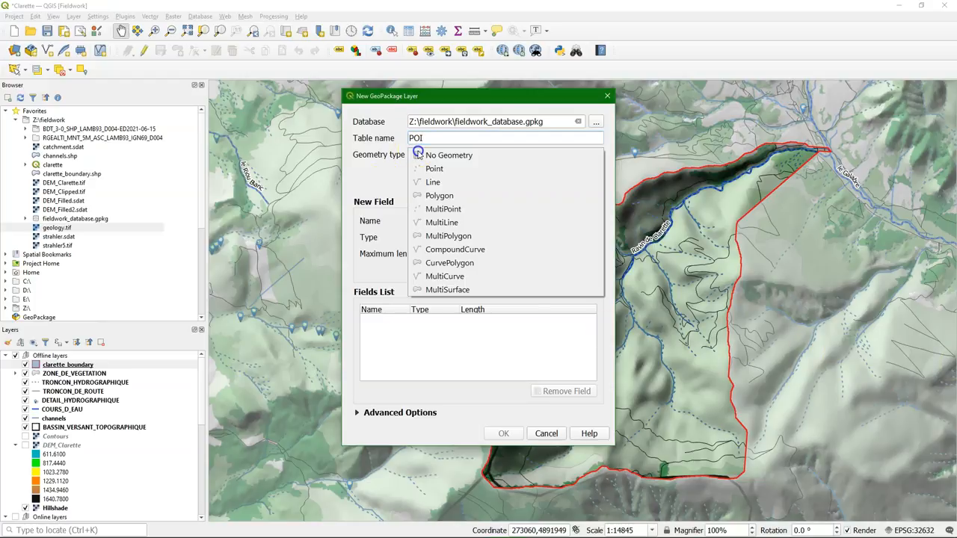
left_click(434, 168)
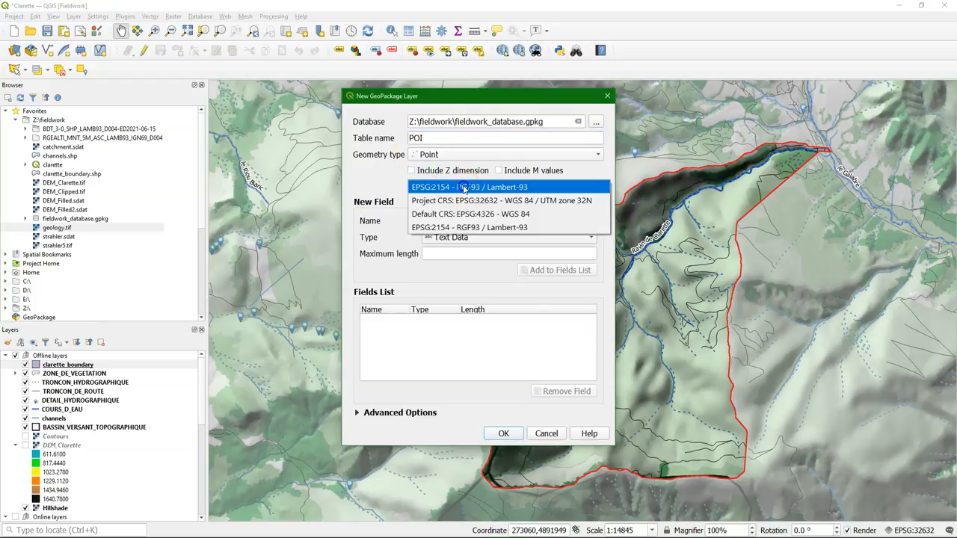
left_click(501, 200)
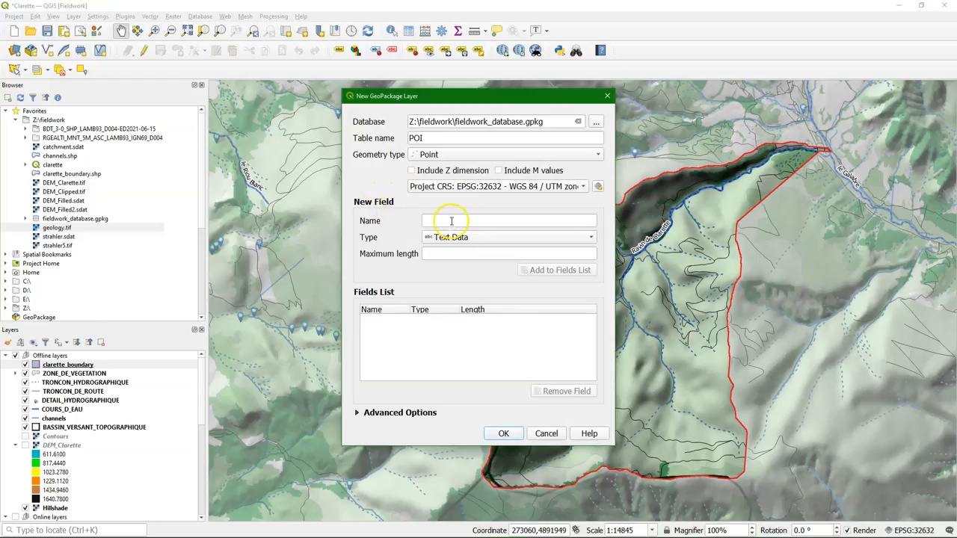
Add a text attribute field 'ID' and create the POI layer
left_click(509, 221)
type("I")
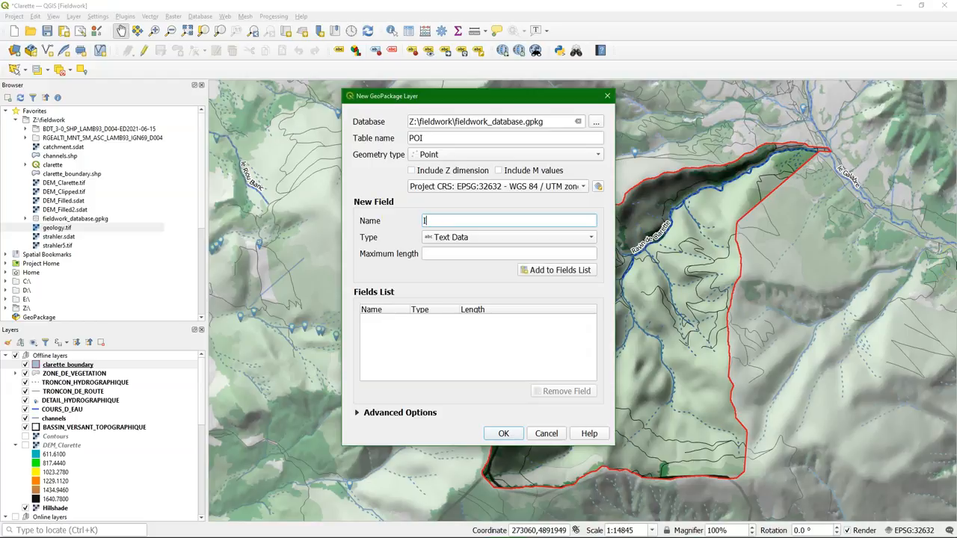
type("D")
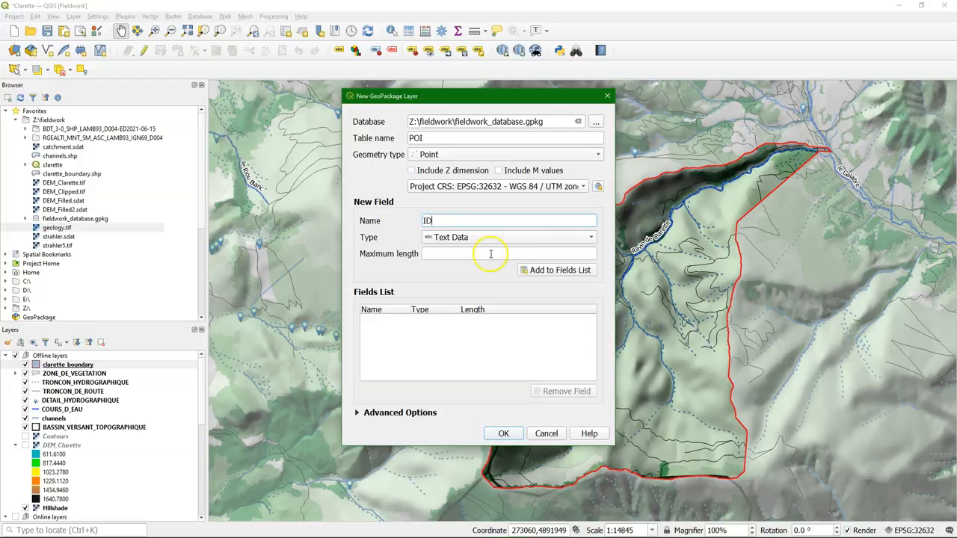
mouse_move(556, 270)
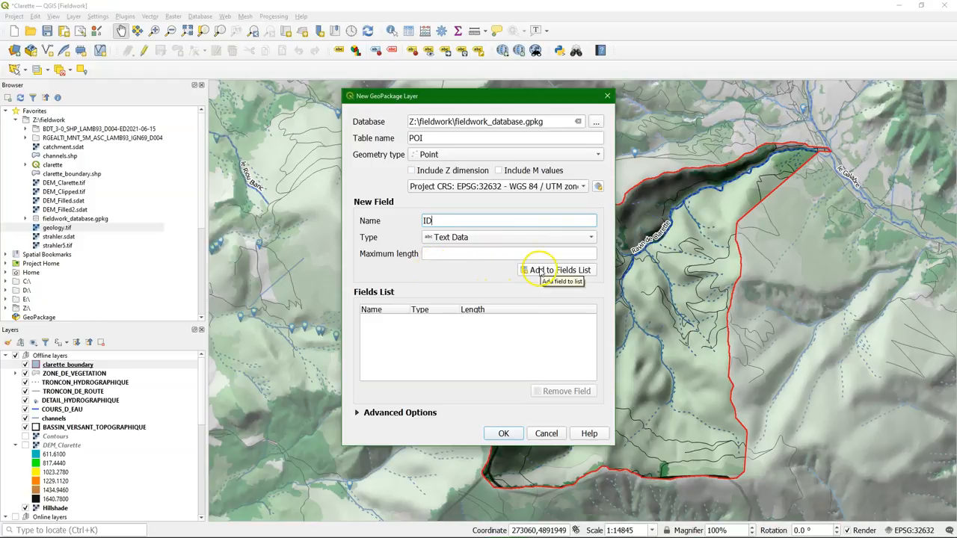
left_click(560, 270)
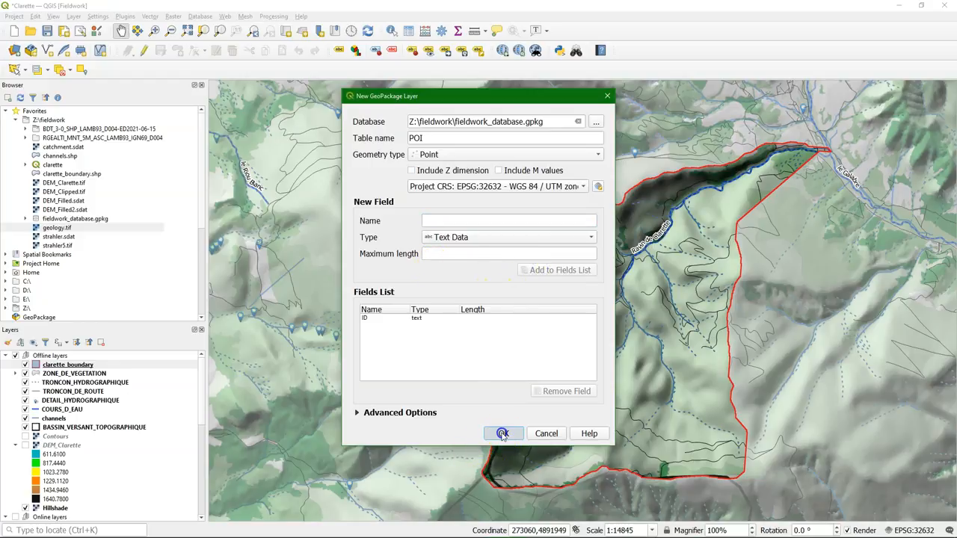
left_click(502, 433)
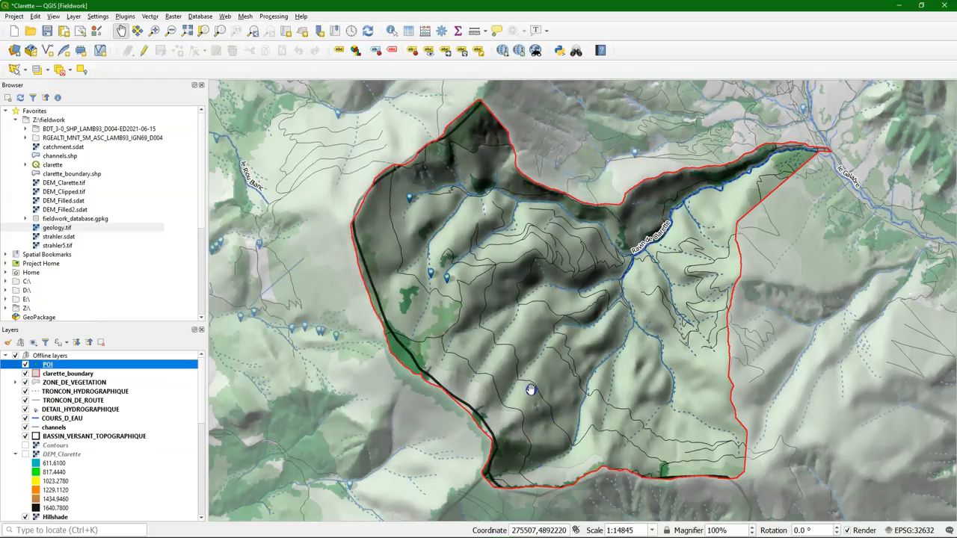
left_click_drag(531, 389, 452, 320)
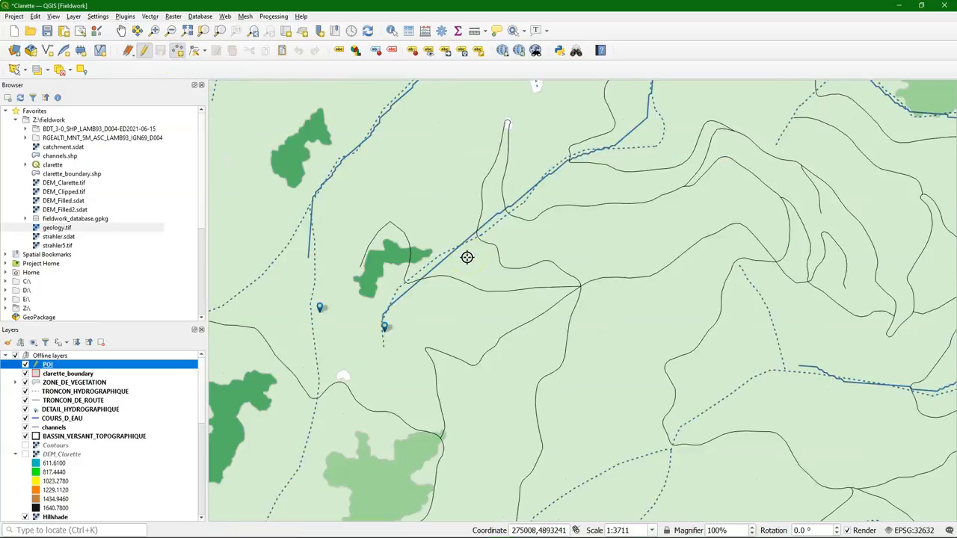
scroll("up", 3)
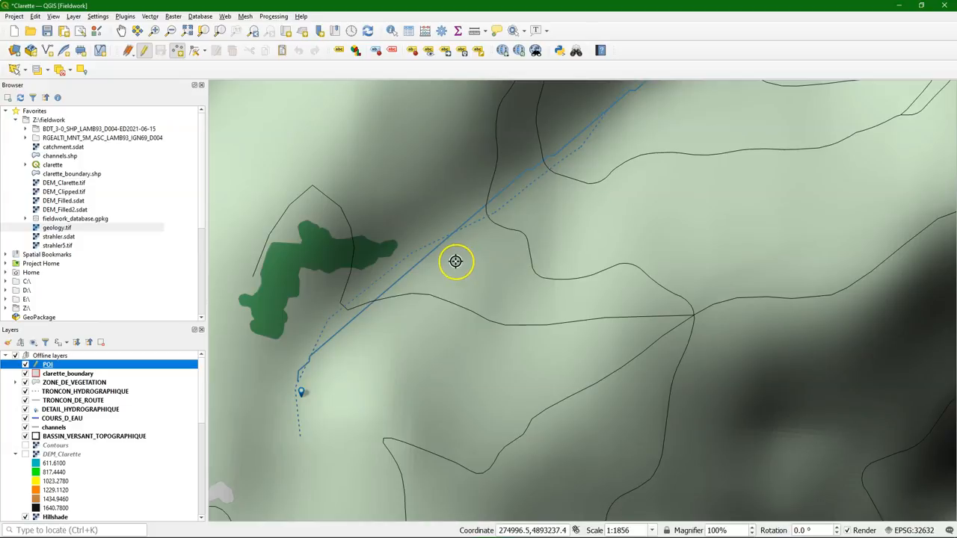
mouse_move(418, 281)
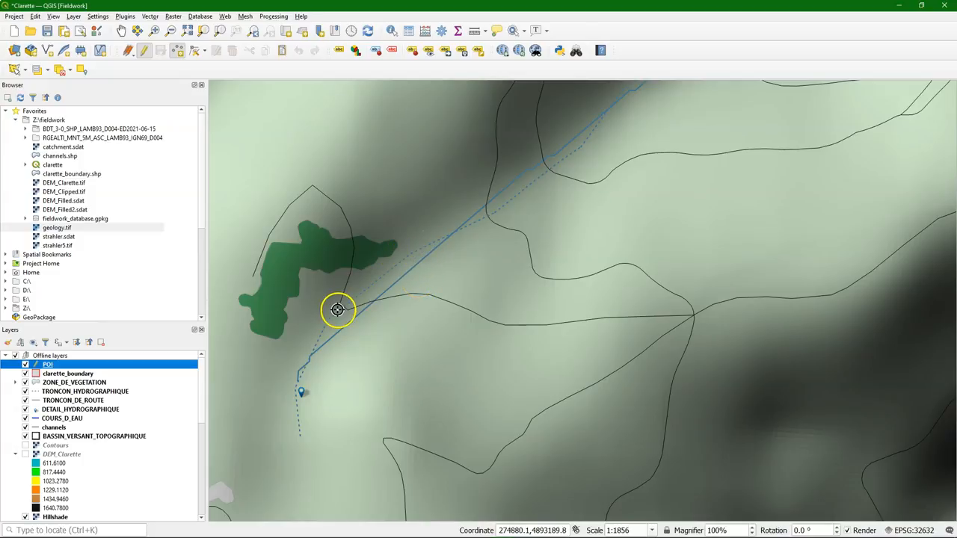
Place two POI points along the stream with IDs C01 and C02 and finish editing
left_click(338, 310)
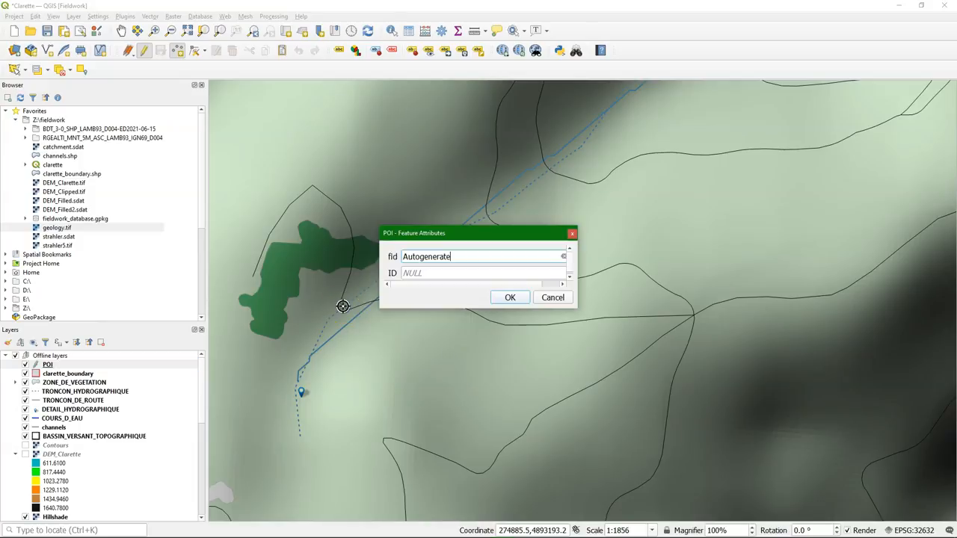
left_click(481, 272)
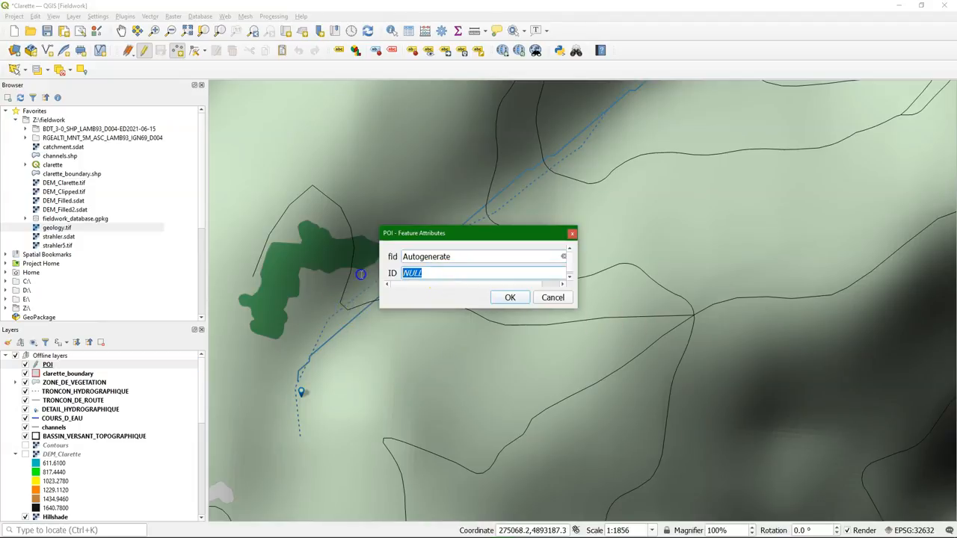
mouse_move(362, 275)
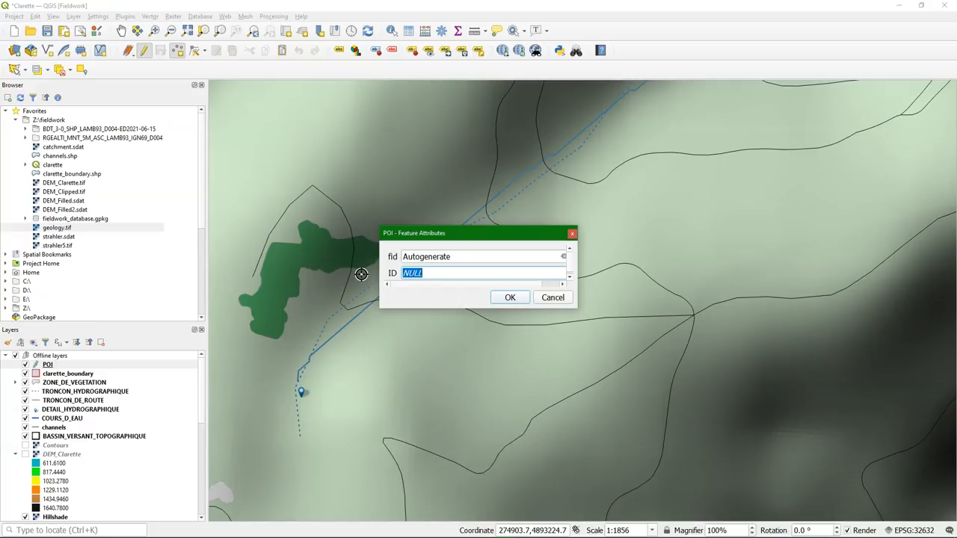
type("C")
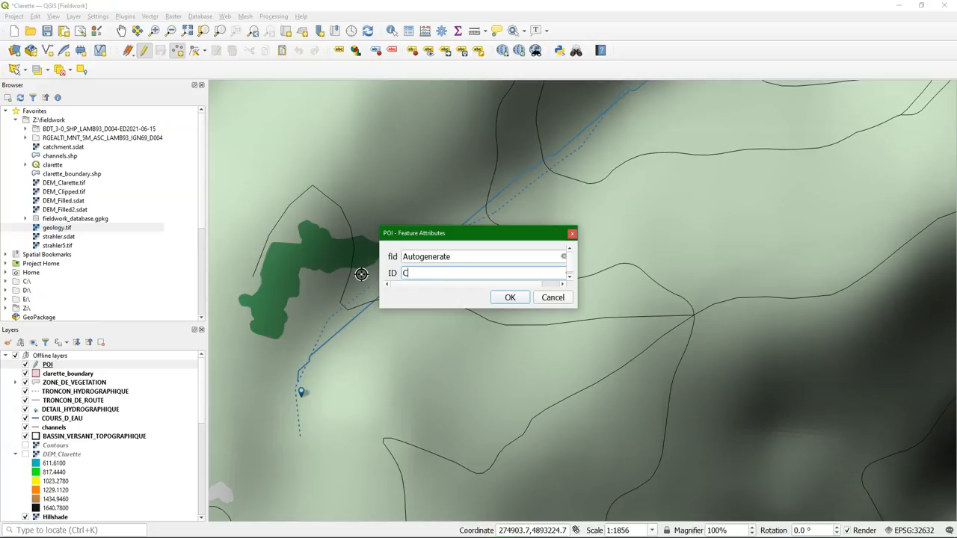
type("01")
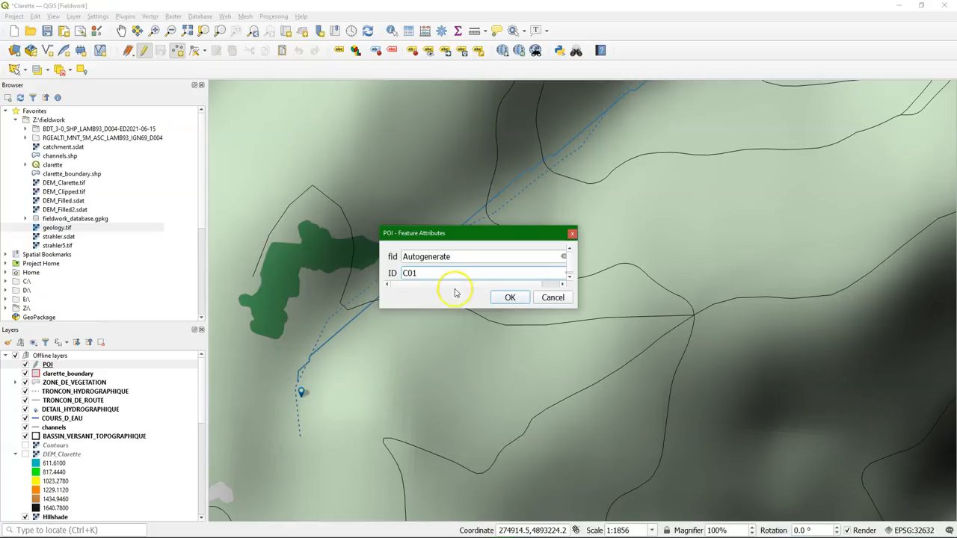
left_click(510, 296)
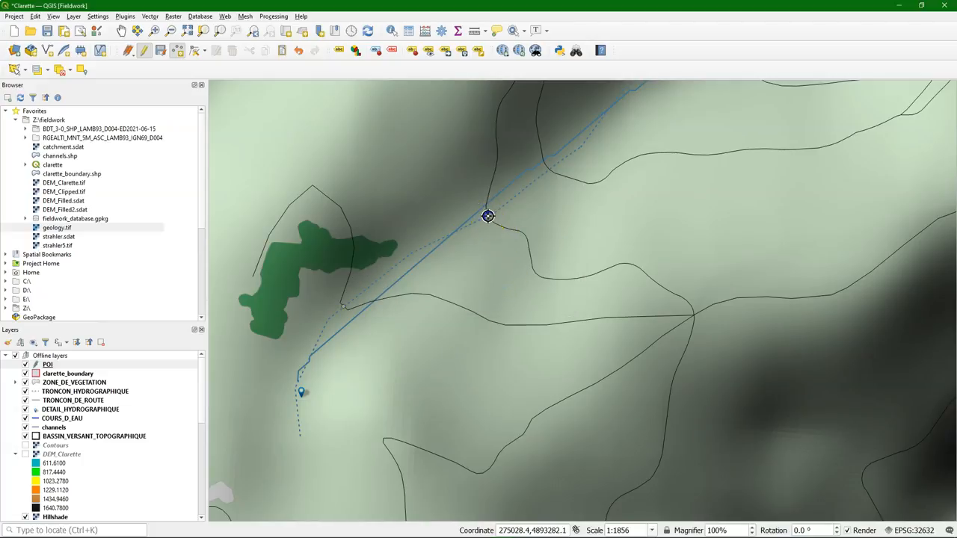
left_click(488, 215)
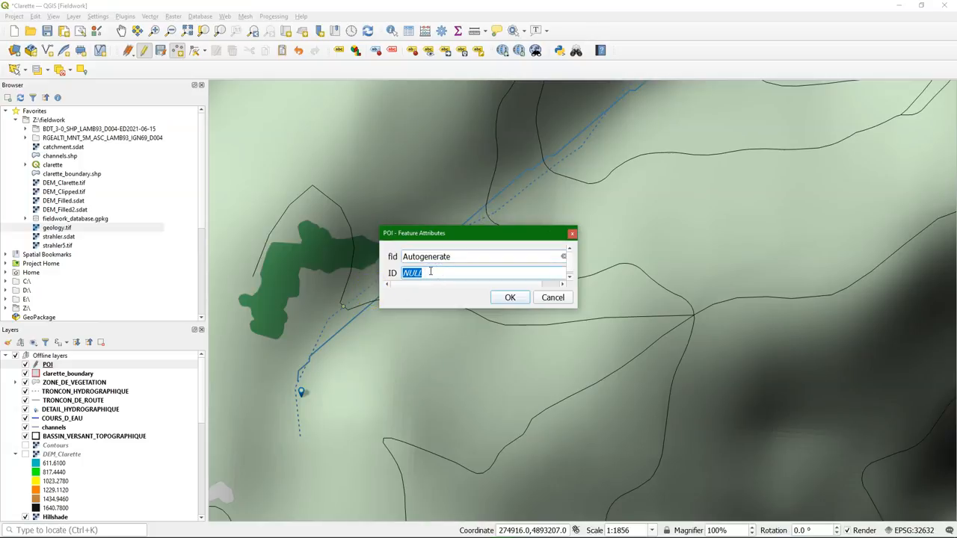
type("C02")
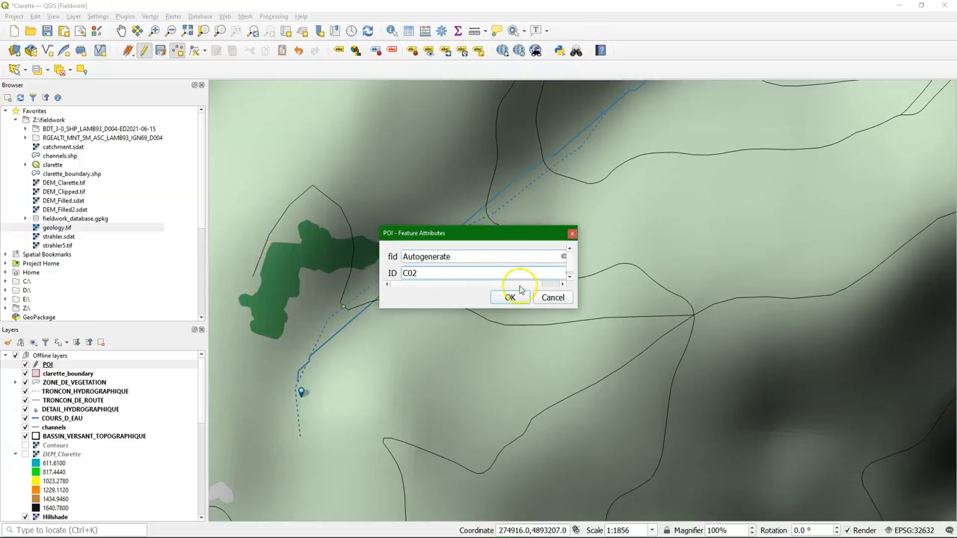
left_click(511, 298)
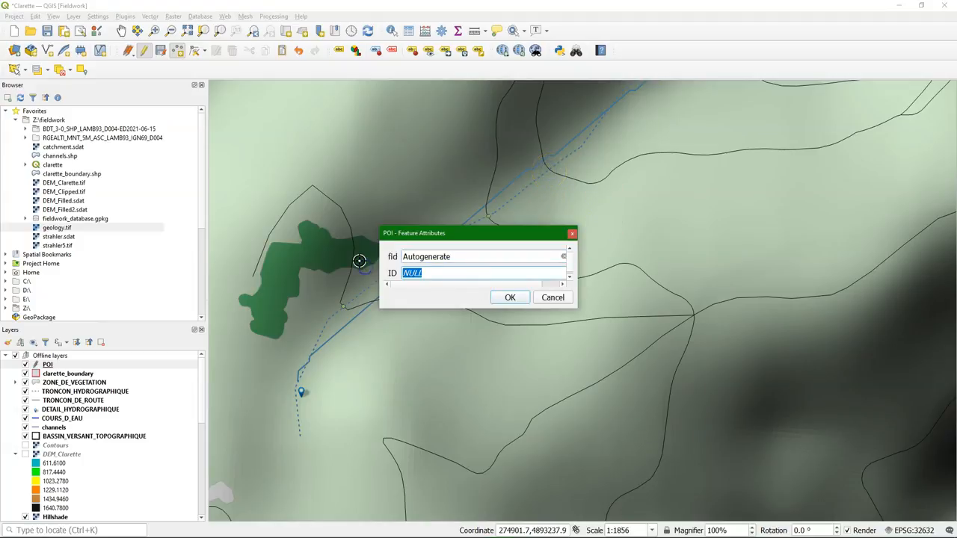
left_click(509, 296)
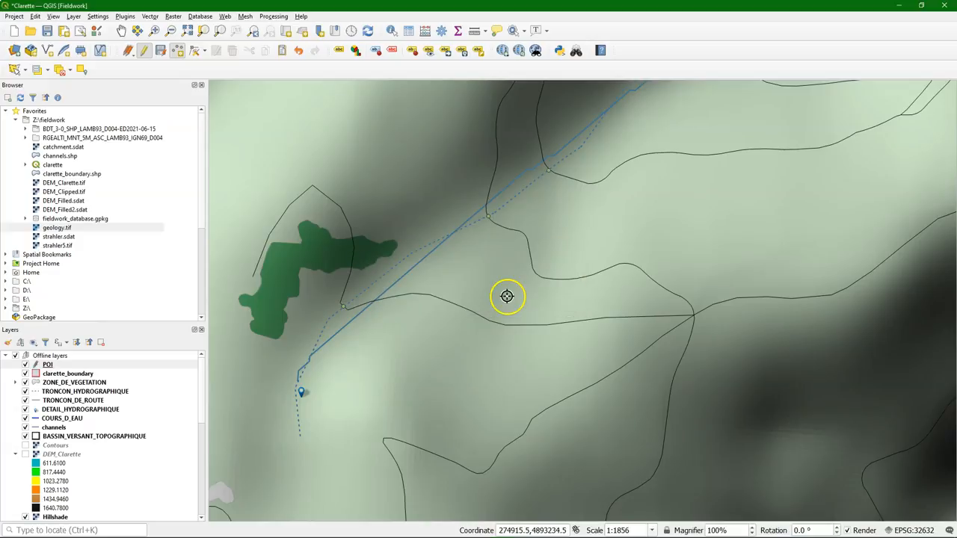
right_click(67, 373)
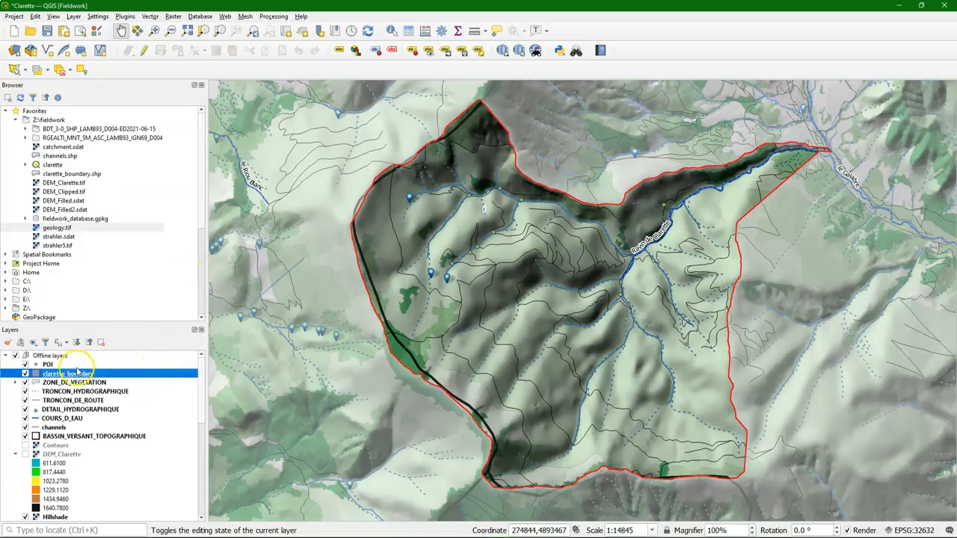
Style the POI layer as an SVG marker using the red-marker.svg pin image
left_click(48, 365)
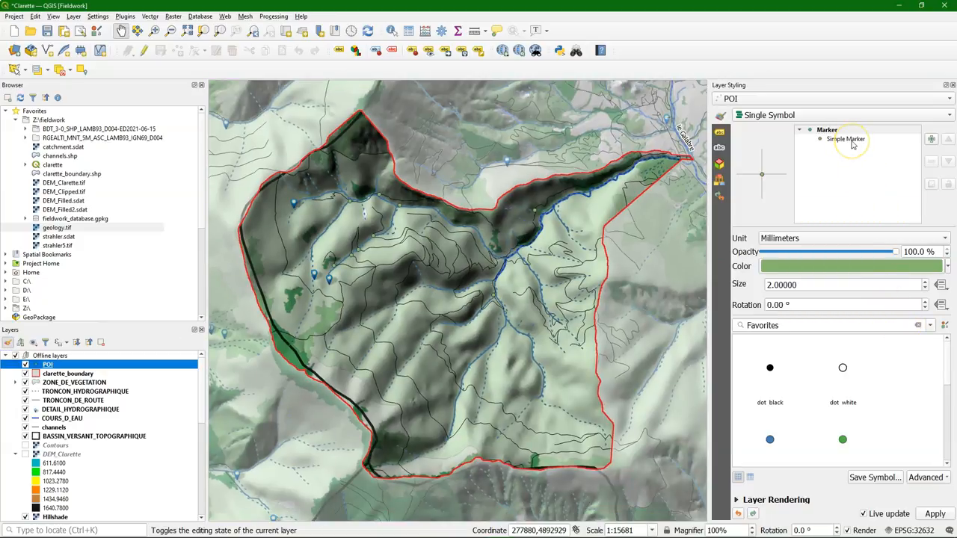
left_click(846, 139)
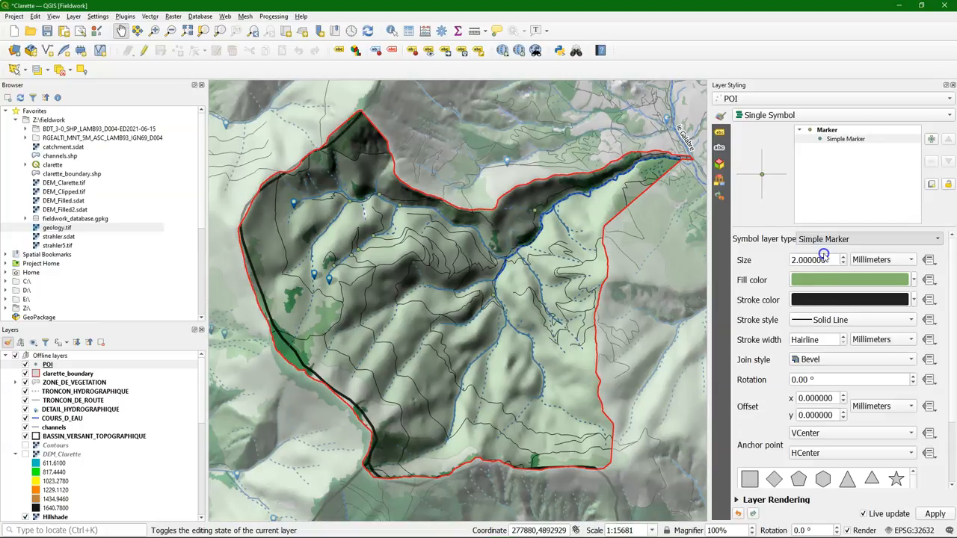
left_click(868, 239)
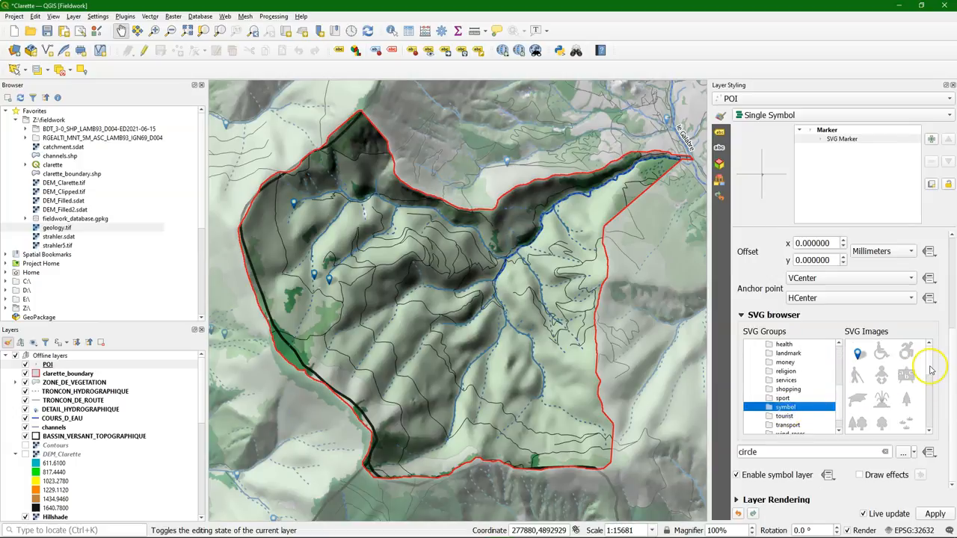
scroll("down", 3)
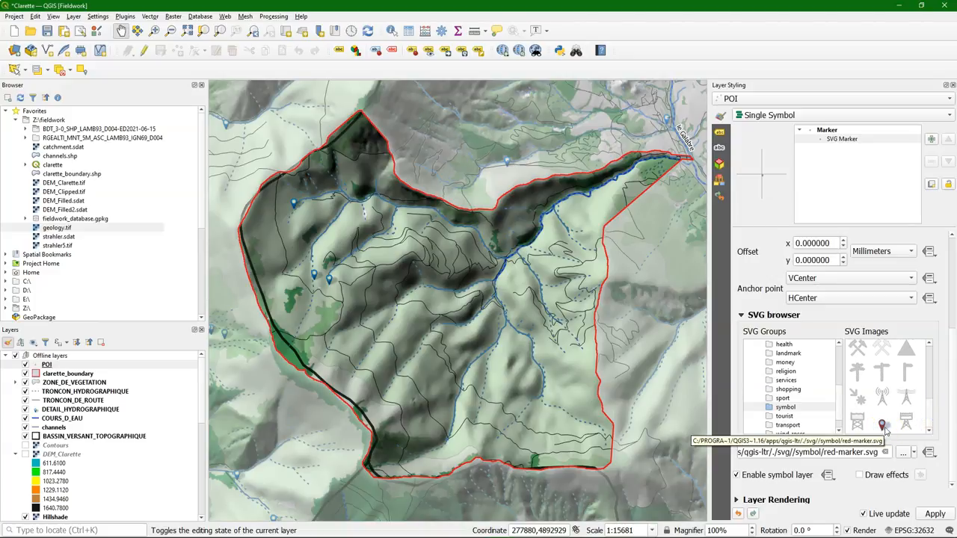
left_click(829, 129)
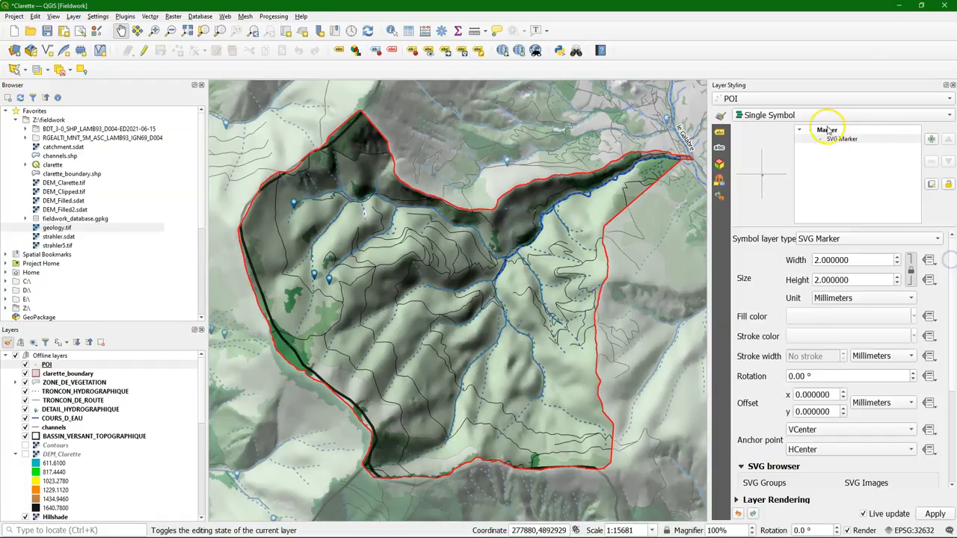
left_click(827, 129)
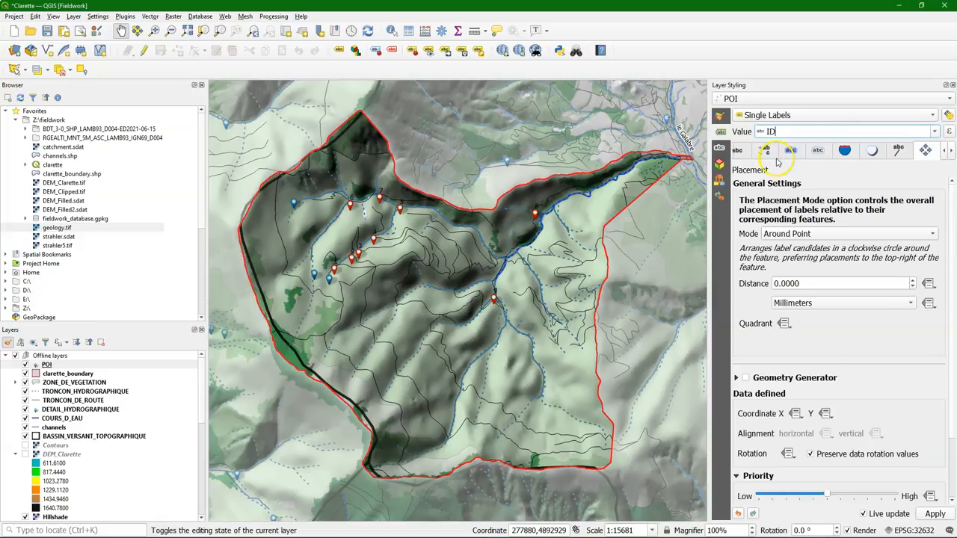
Label the points with their ID field, placed cartographically at distance 2 mm
left_click(791, 150)
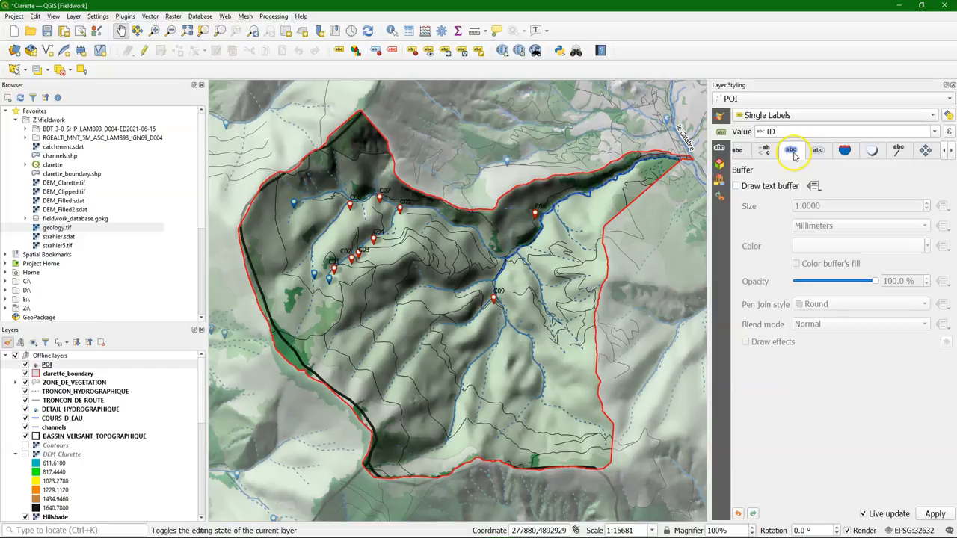
left_click(736, 185)
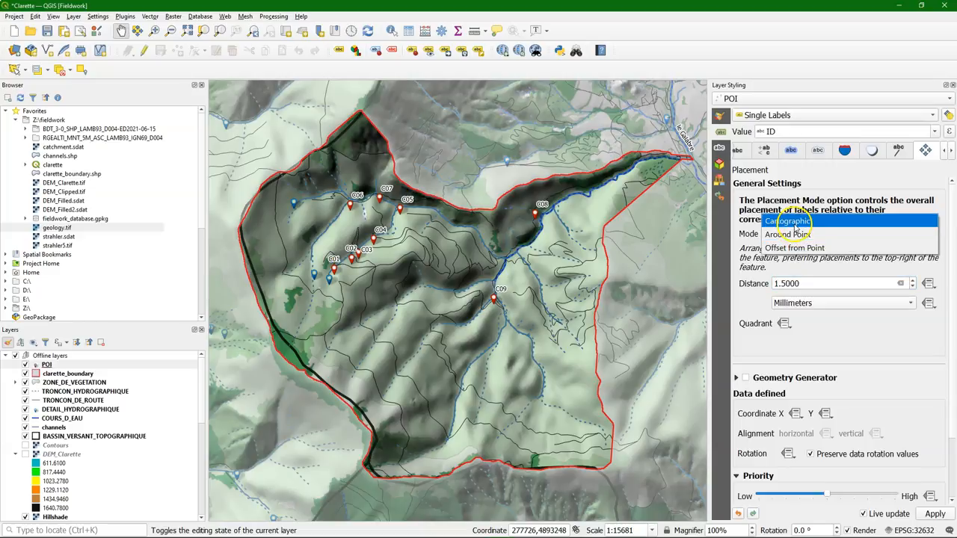
left_click(790, 222)
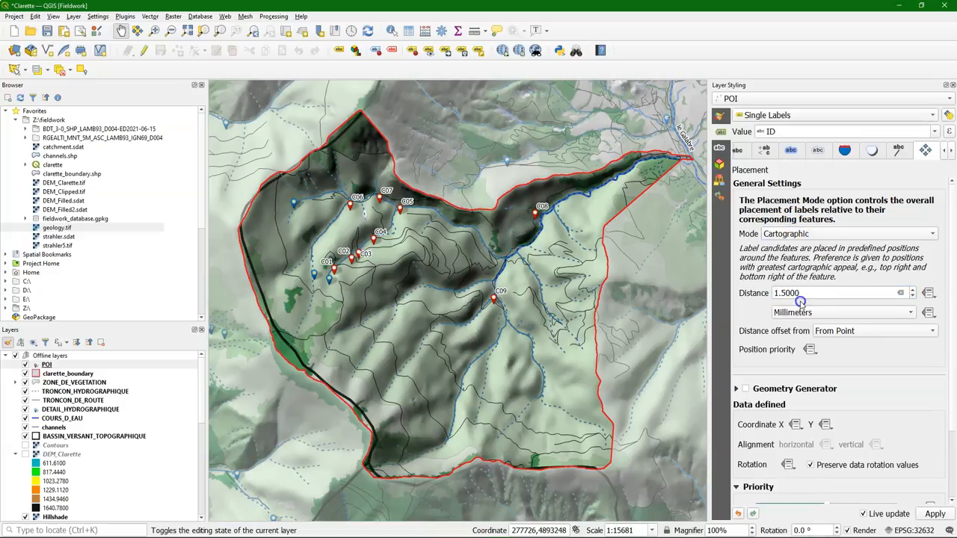
type("2000")
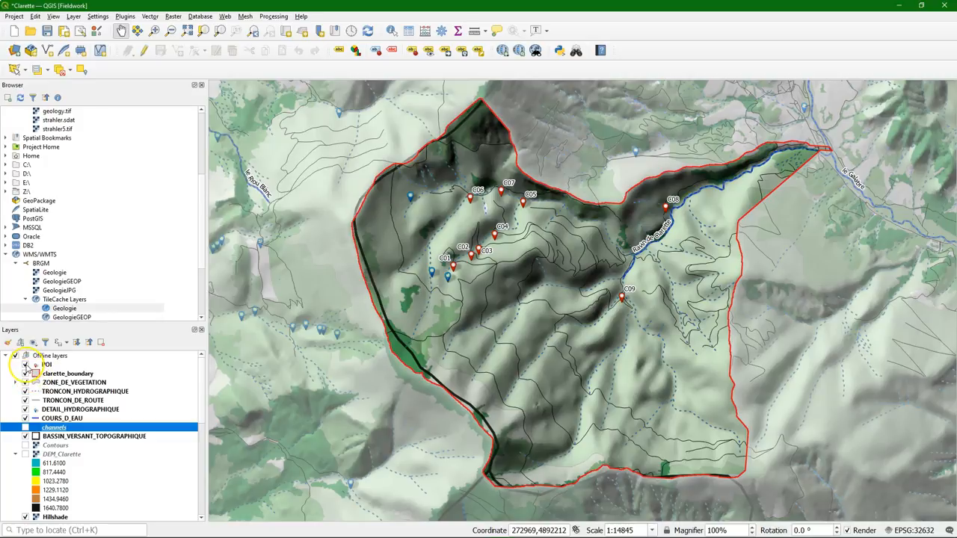
Replace the Landcover map theme with the current view, then switch to the Topographical map theme
left_click(35, 342)
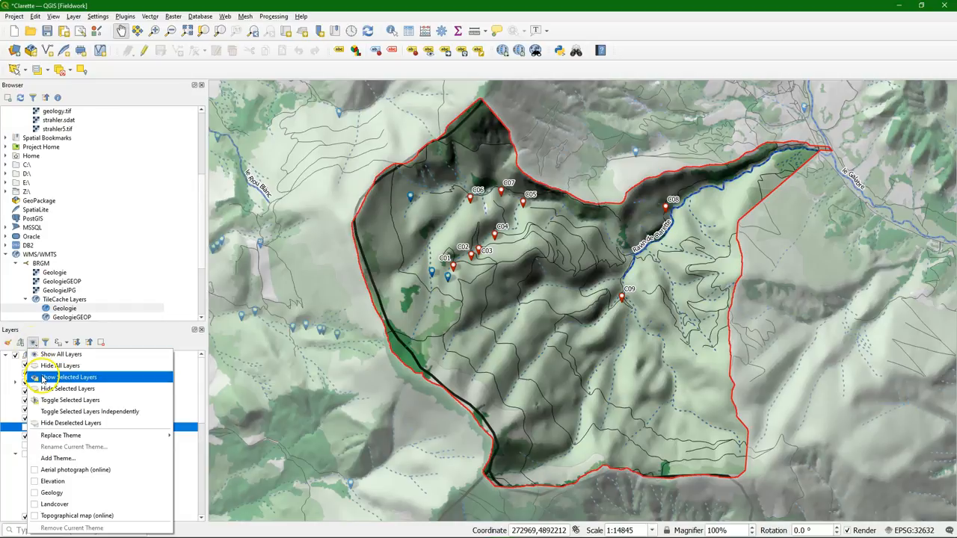
mouse_move(59, 435)
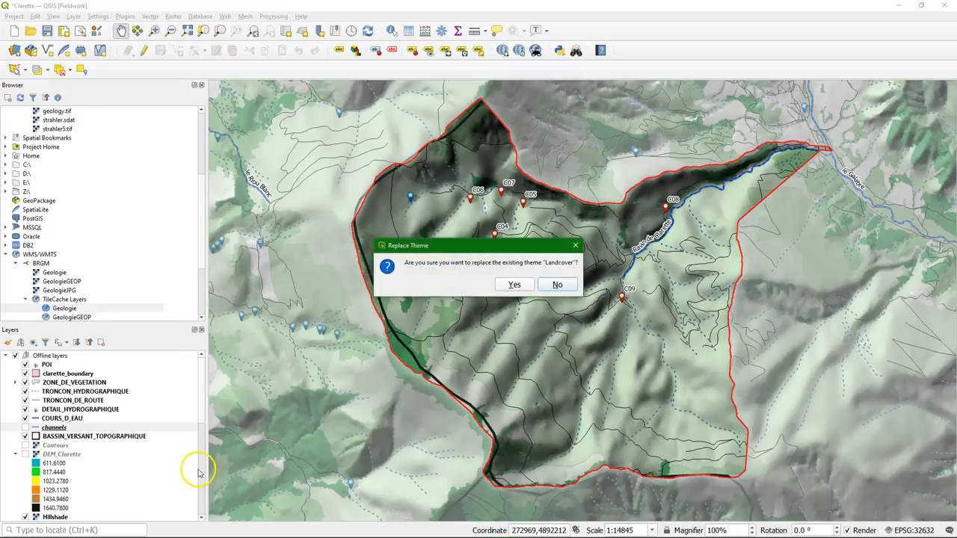
left_click(515, 284)
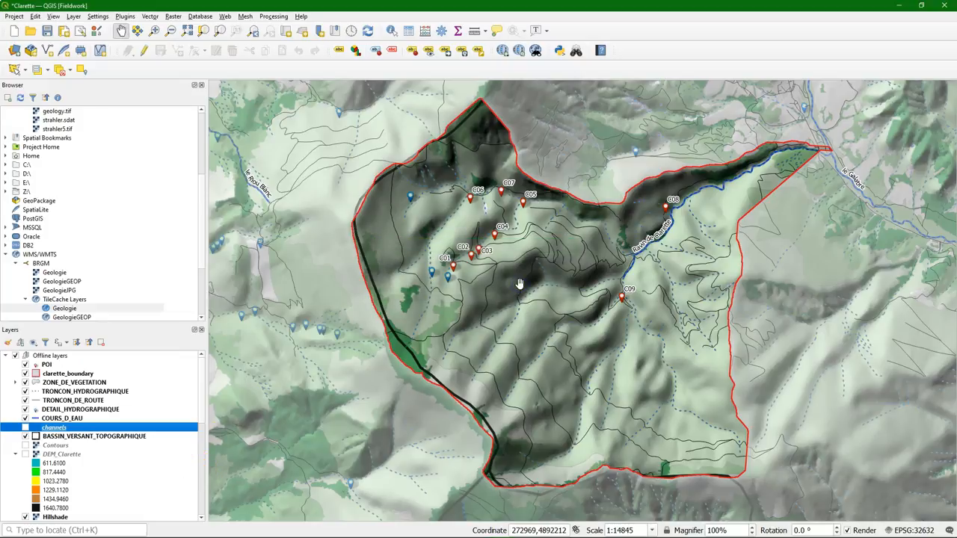
mouse_move(231, 302)
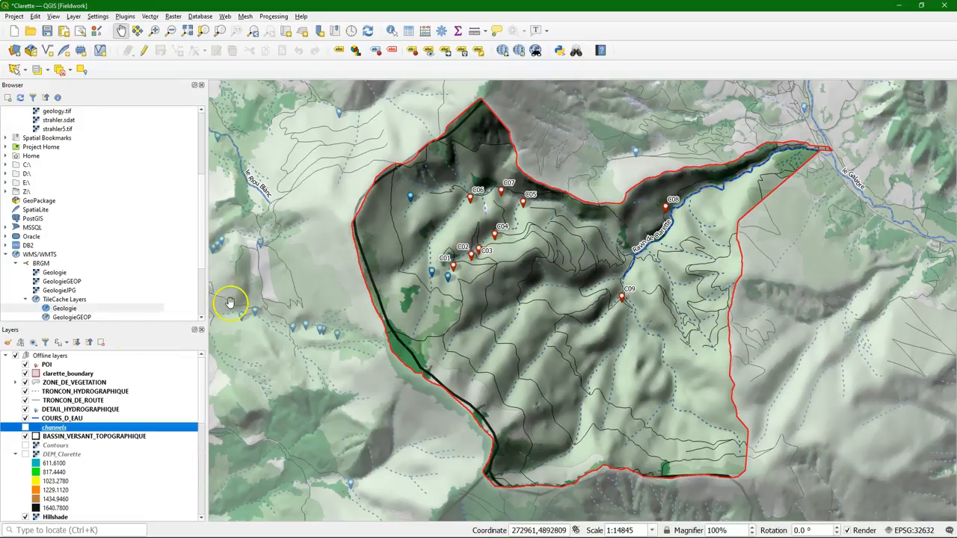
left_click(36, 343)
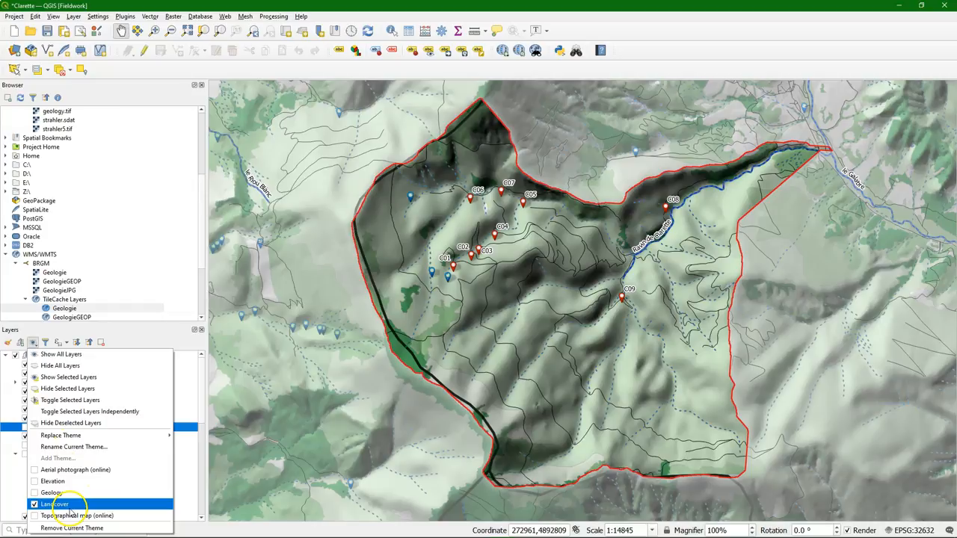
left_click(77, 515)
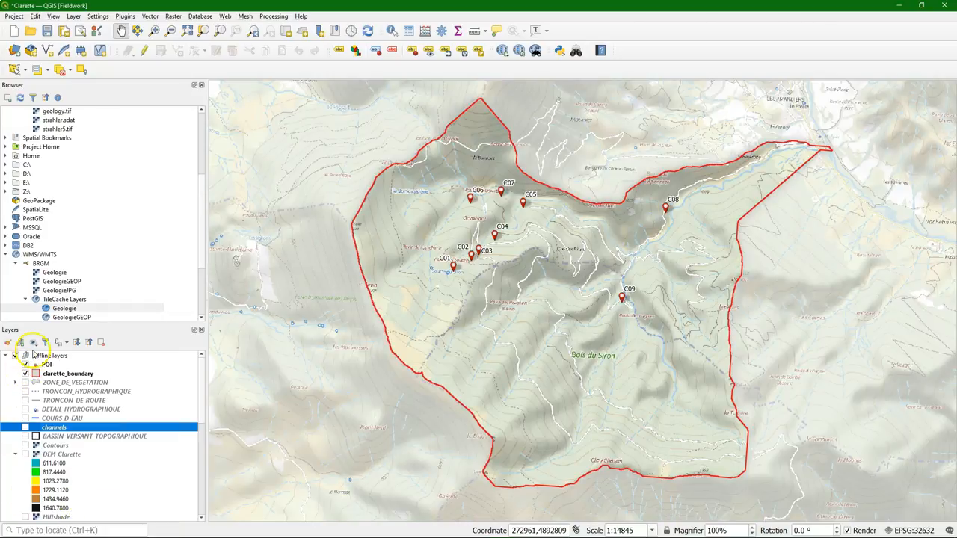
Replace the Topographical map theme with this view and switch back to Landcover
left_click(33, 343)
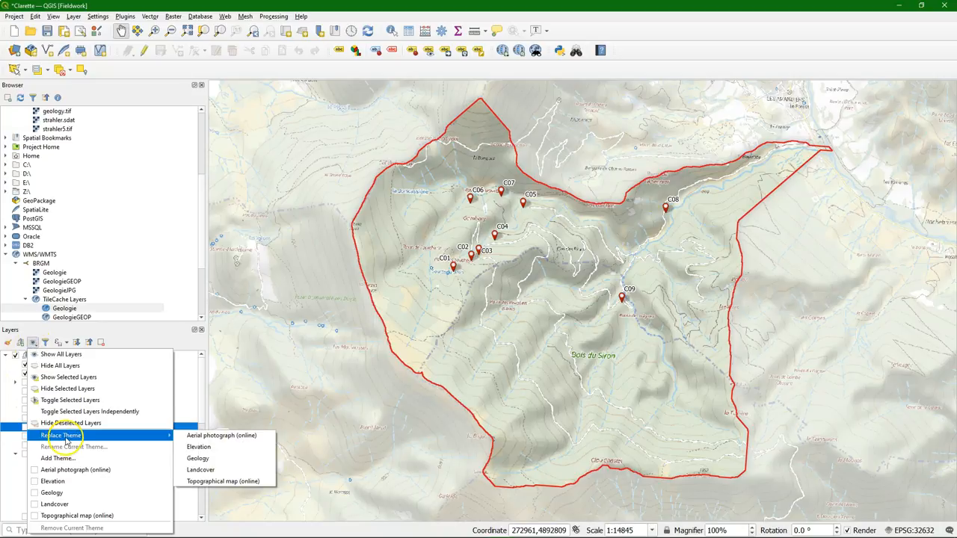
mouse_move(223, 482)
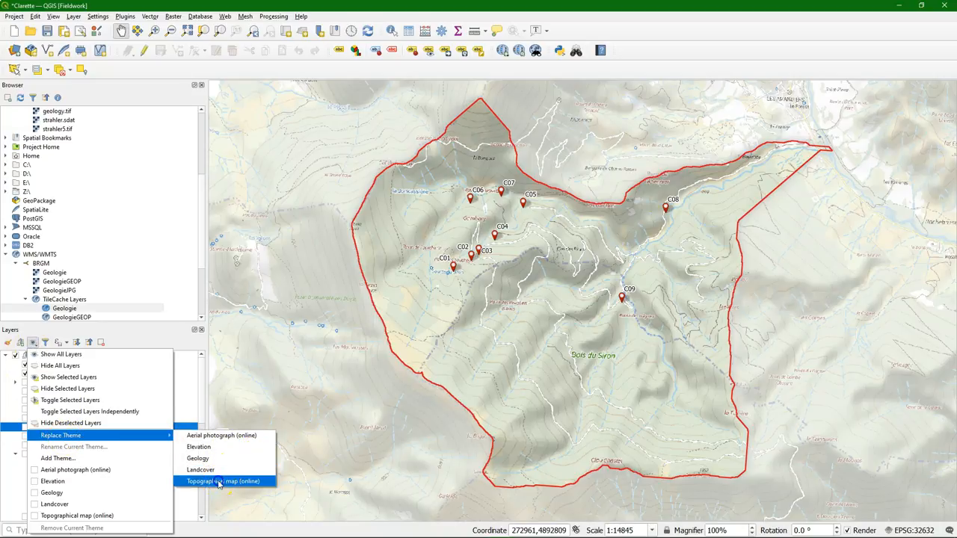
left_click(223, 482)
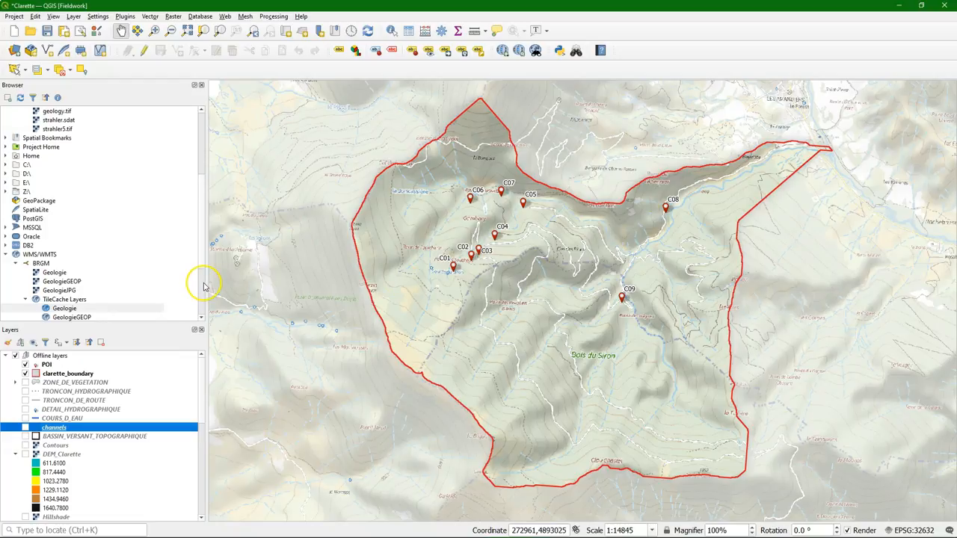
left_click(33, 342)
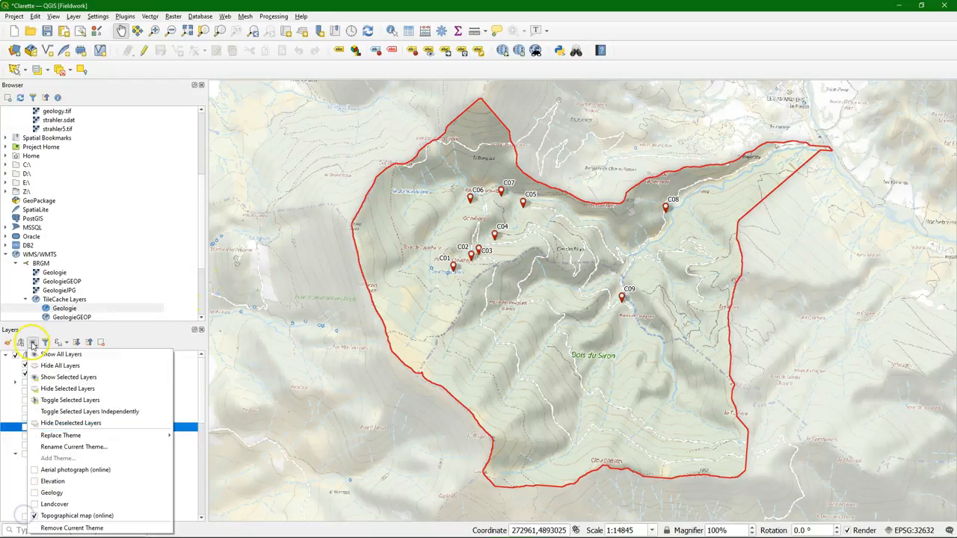
mouse_move(60, 435)
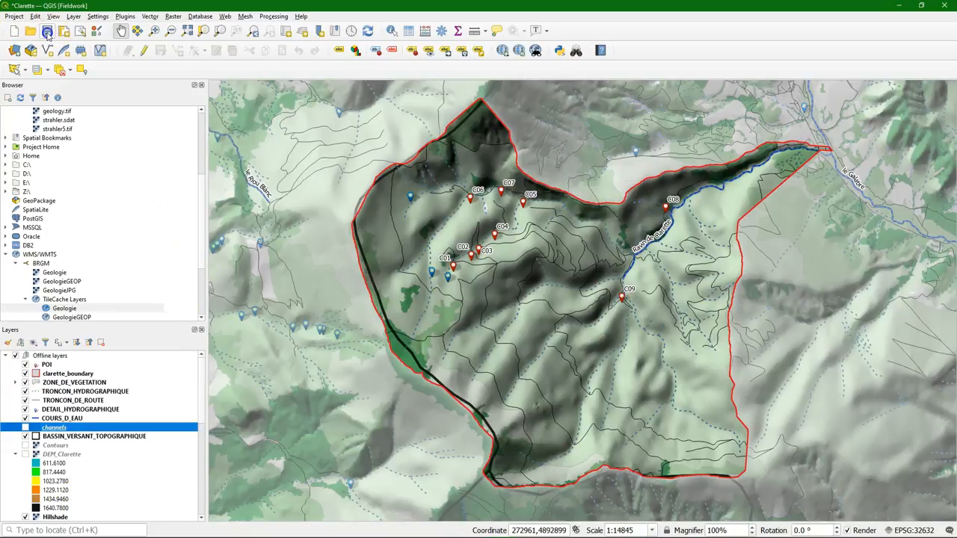
Create a new print layout named Landcover
left_click(14, 15)
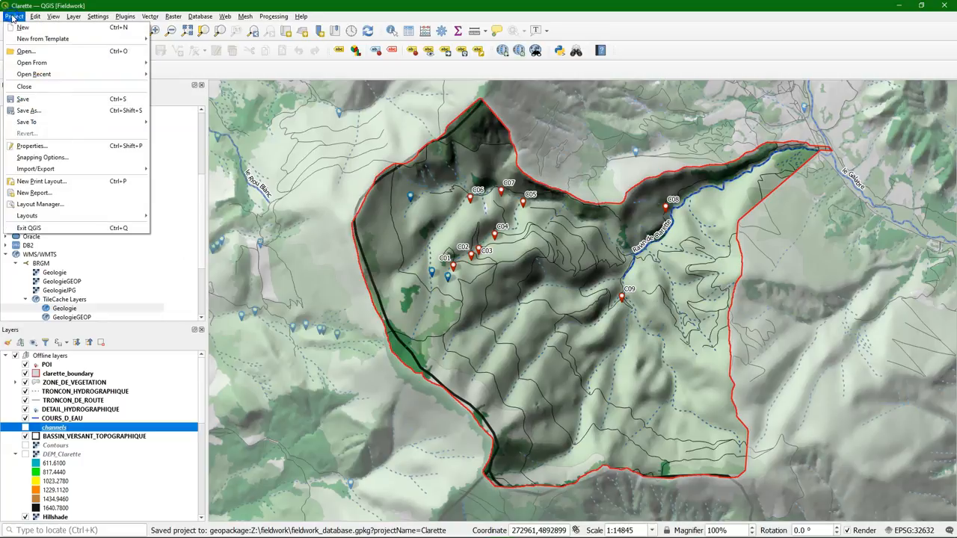
left_click(42, 181)
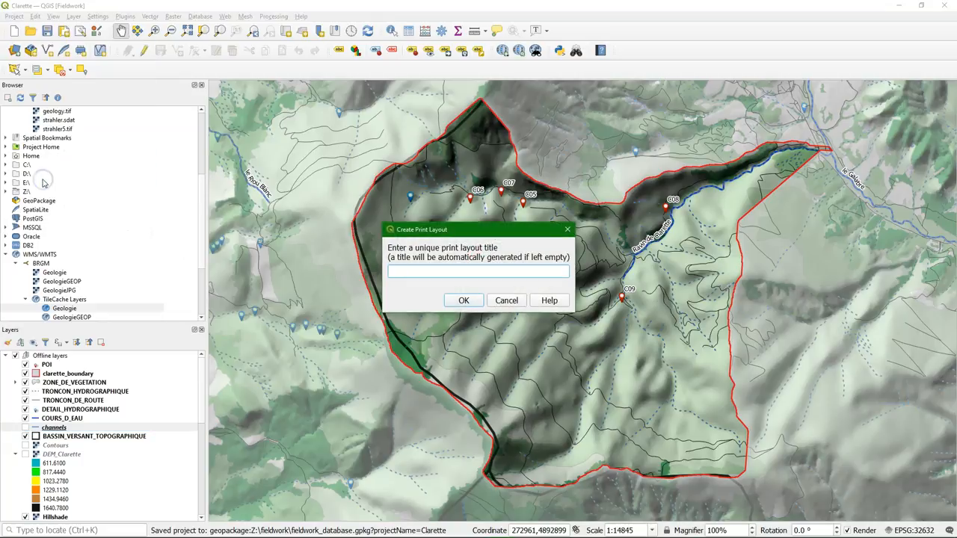
type("Landcover")
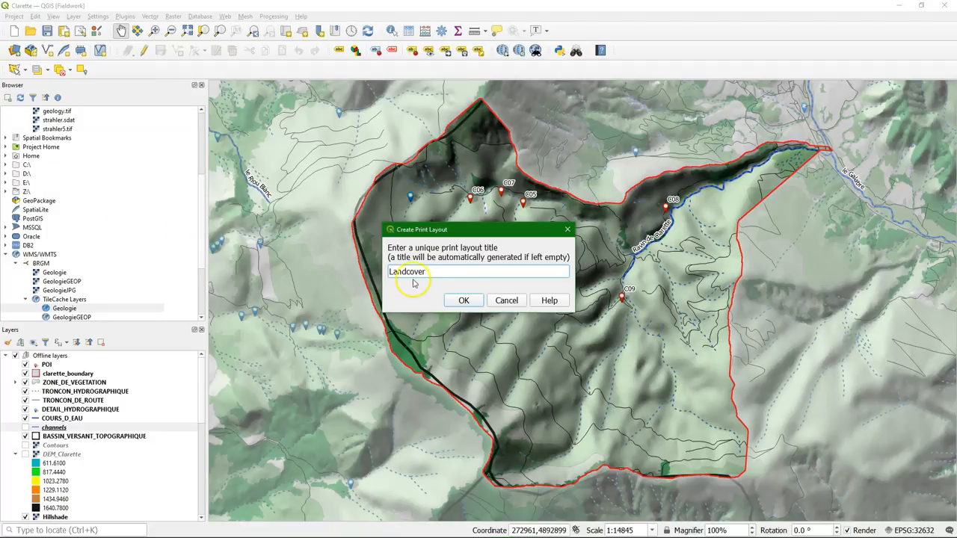
left_click(463, 299)
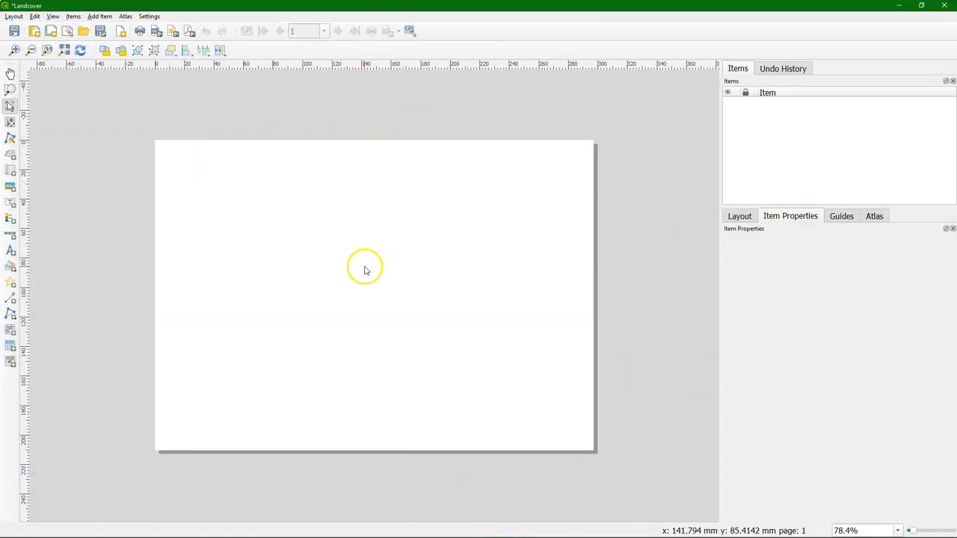
Set the layout page to size A3 in landscape orientation via Page Properties
right_click(368, 254)
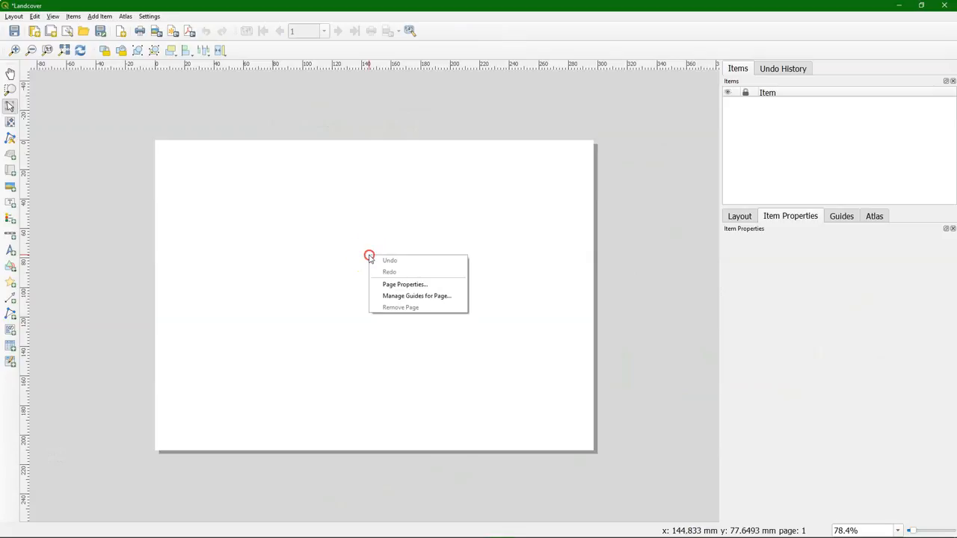
left_click(405, 284)
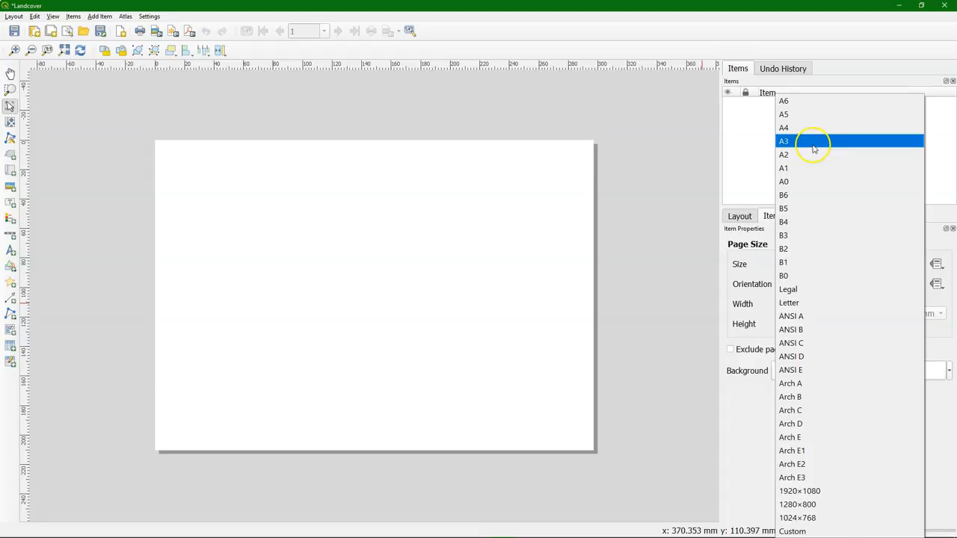
left_click(783, 140)
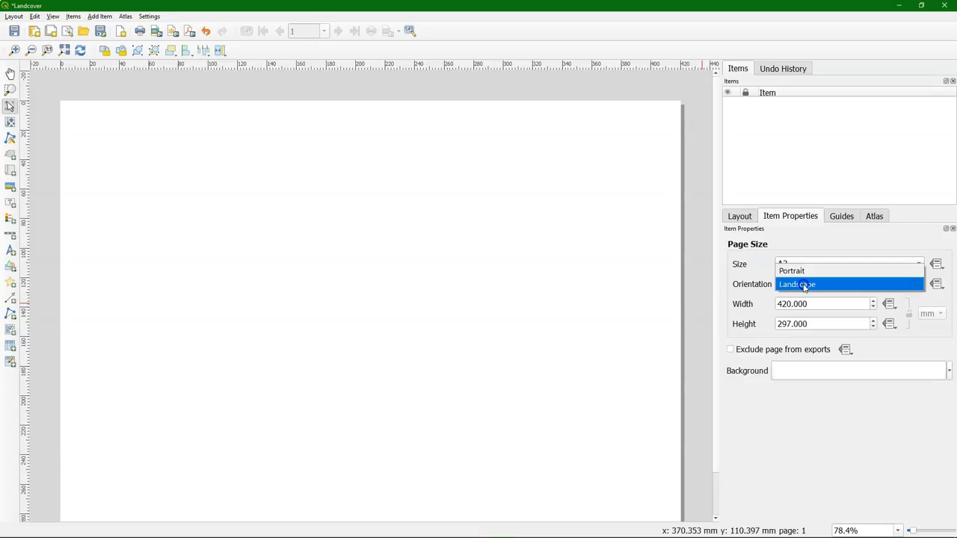
left_click(795, 284)
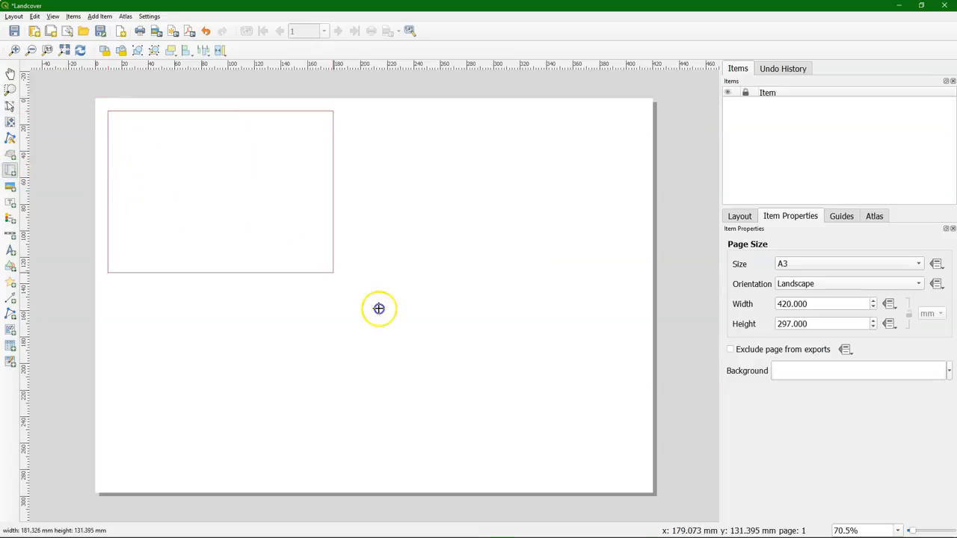
Draw a full-page map frame at scale 1:11500 that follows the Landcover map theme
left_click_drag(380, 308, 640, 481)
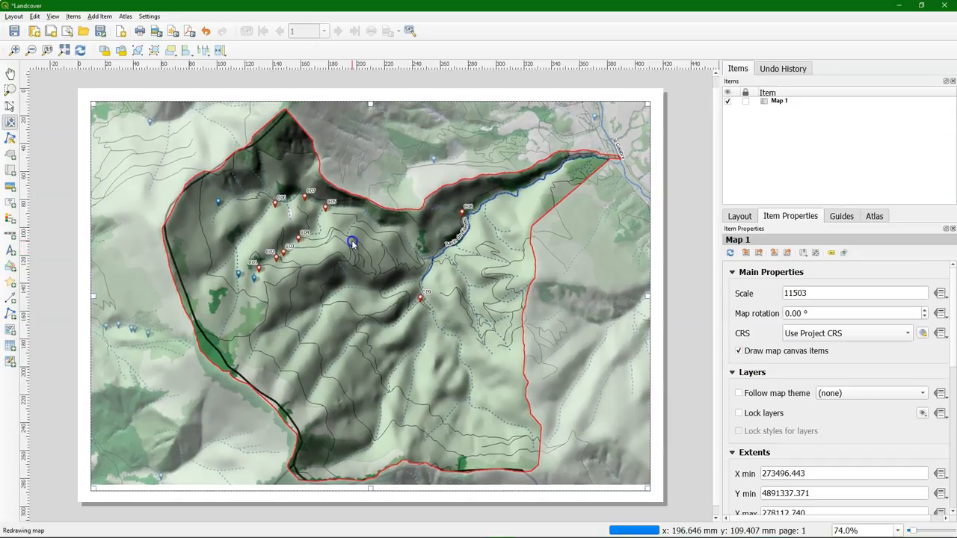
scroll("down", 3)
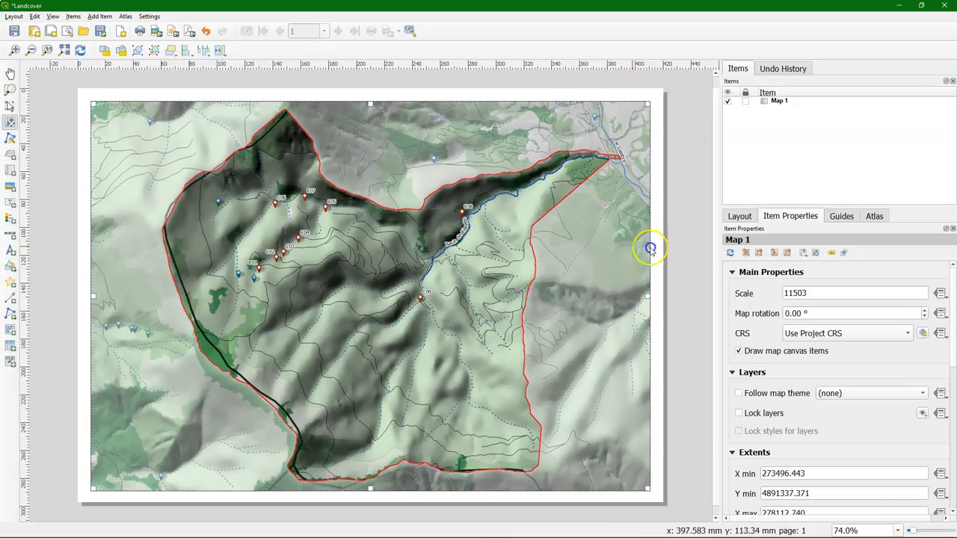
left_click(855, 293)
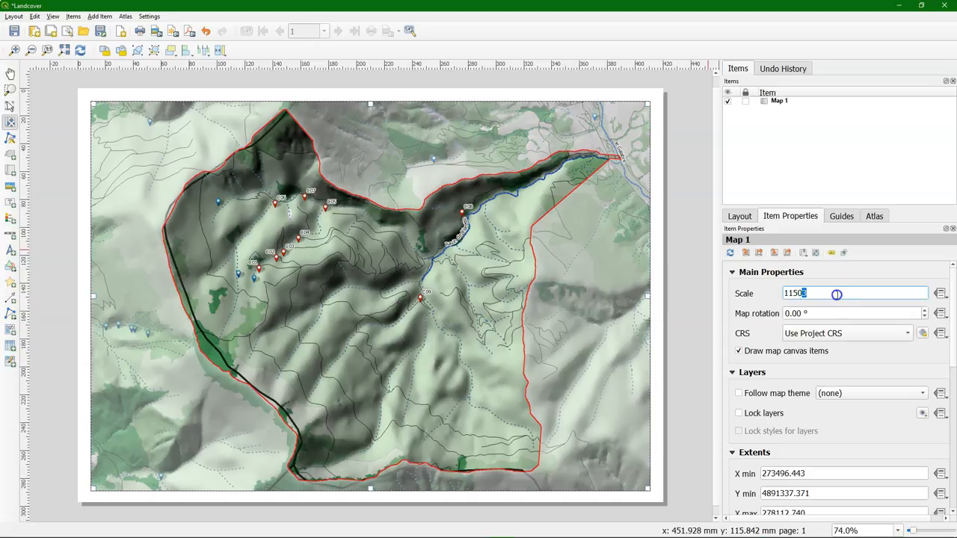
type("11500")
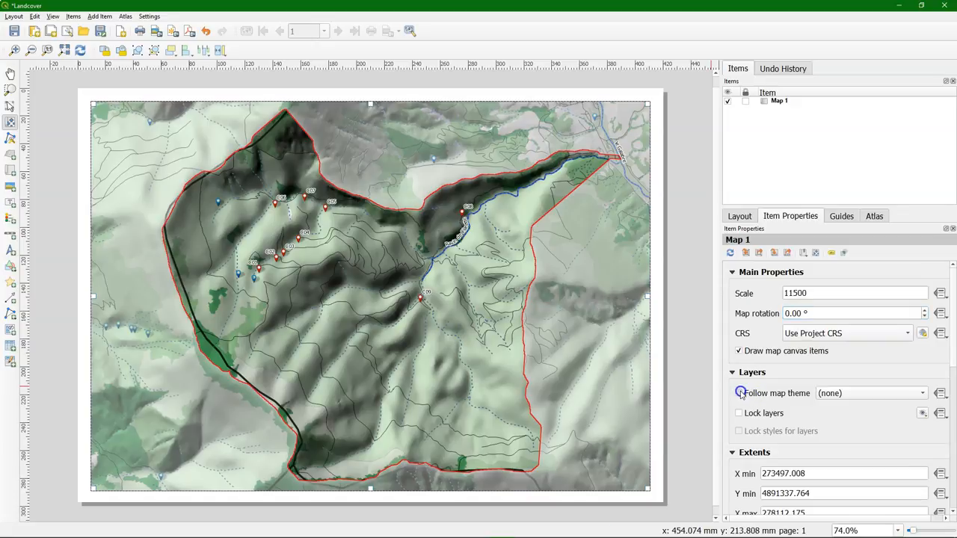
left_click(870, 392)
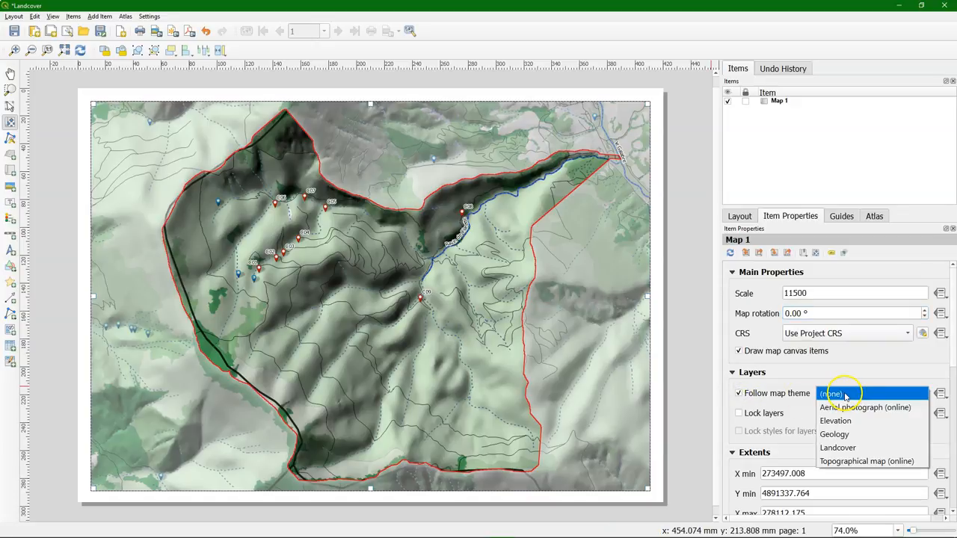
left_click(838, 447)
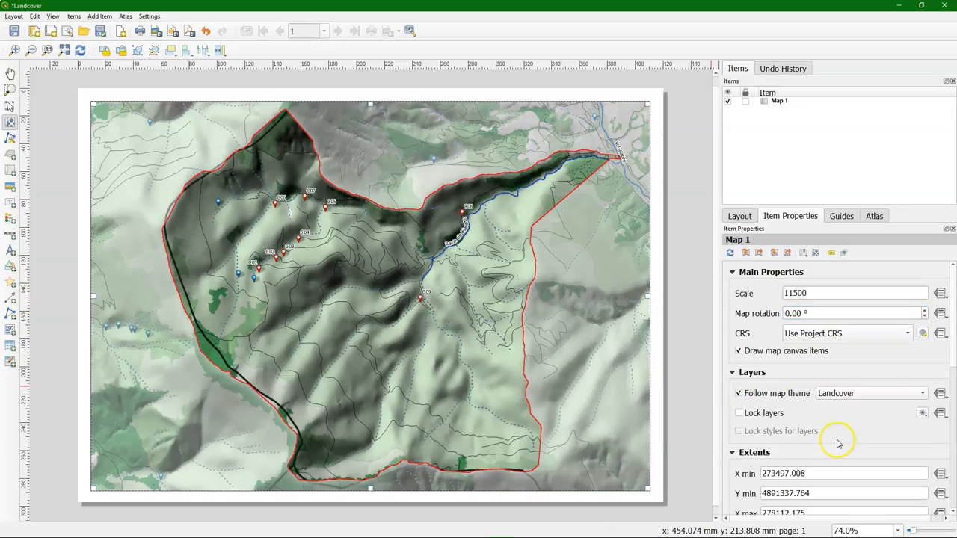
mouse_move(845, 395)
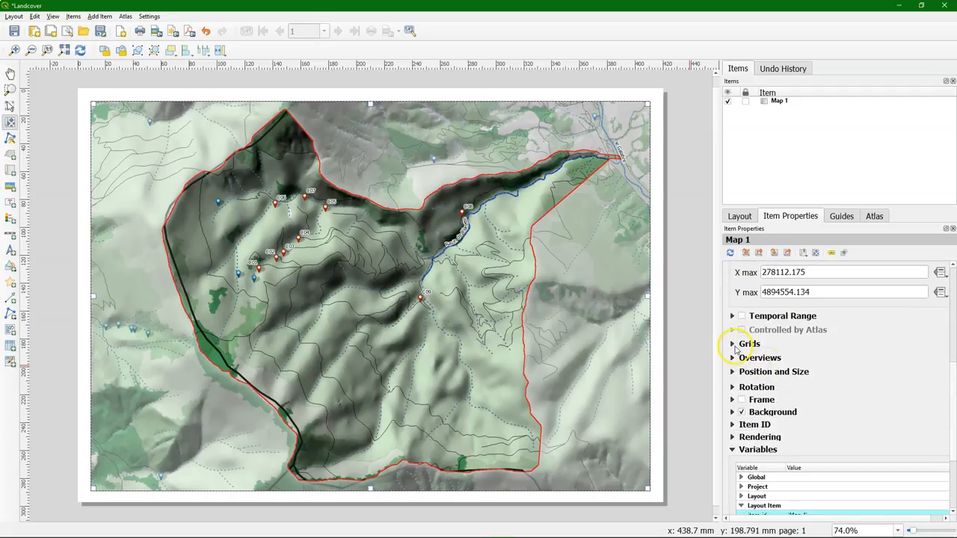
Add a map grid and set its X and Y interval to 500 map units
left_click(733, 342)
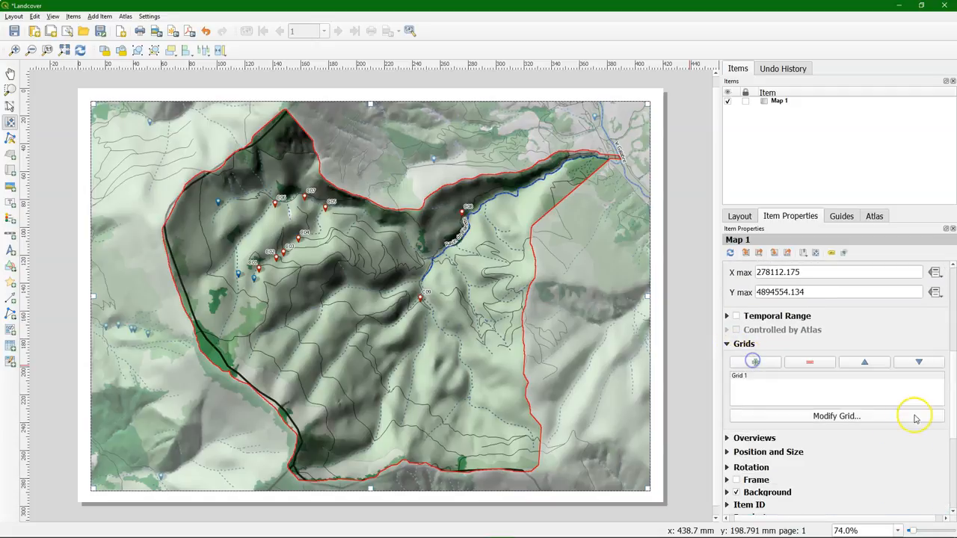
left_click(836, 416)
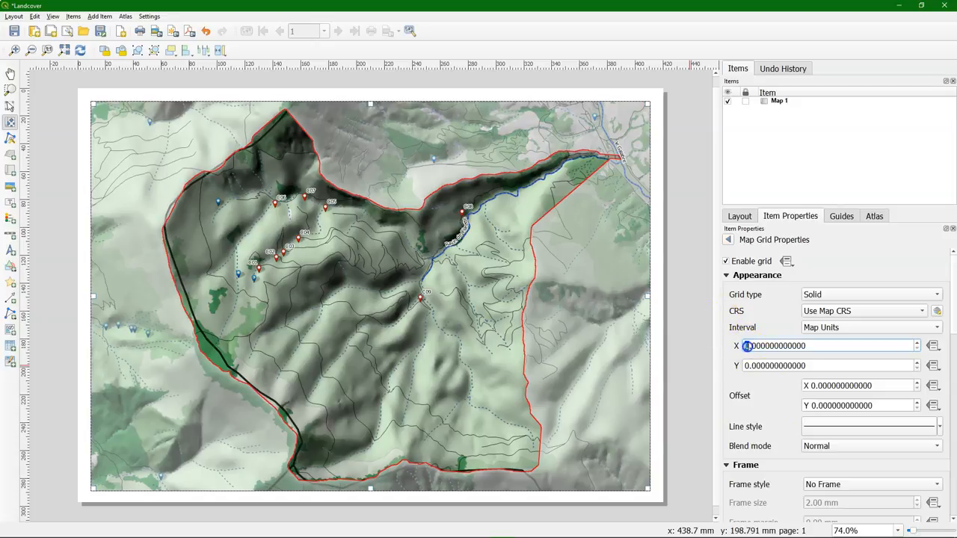
type("100")
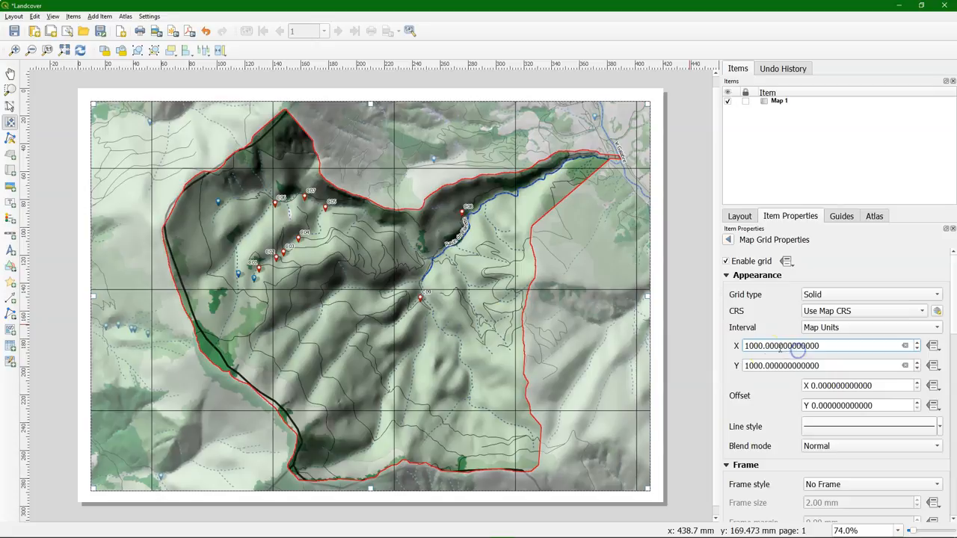
triple_click(781, 345)
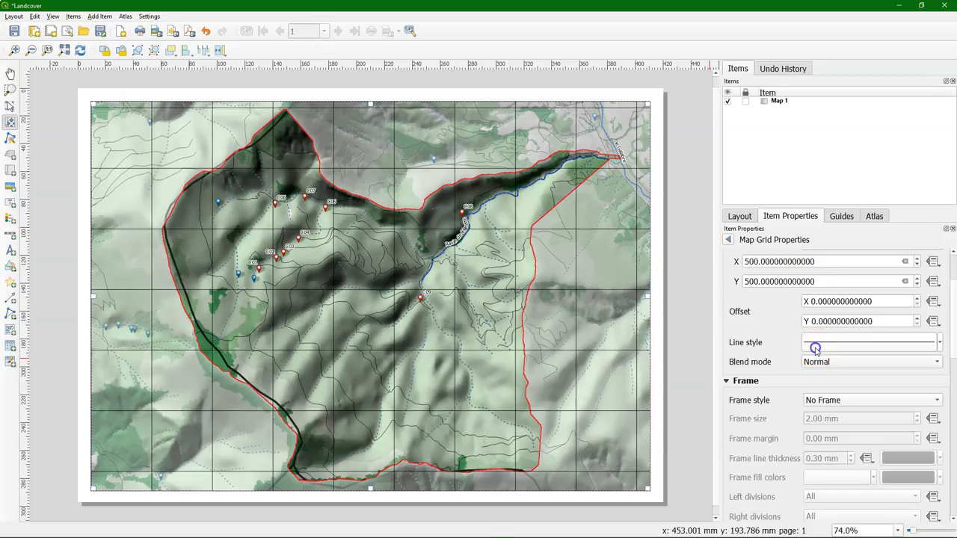
Recolour the grid lines blue in the line symbol settings
left_click(867, 342)
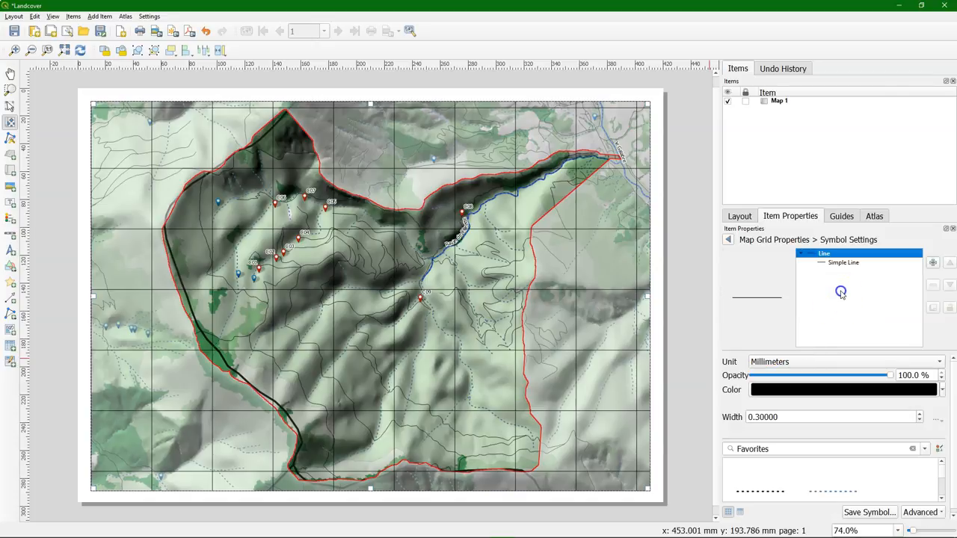
left_click(841, 389)
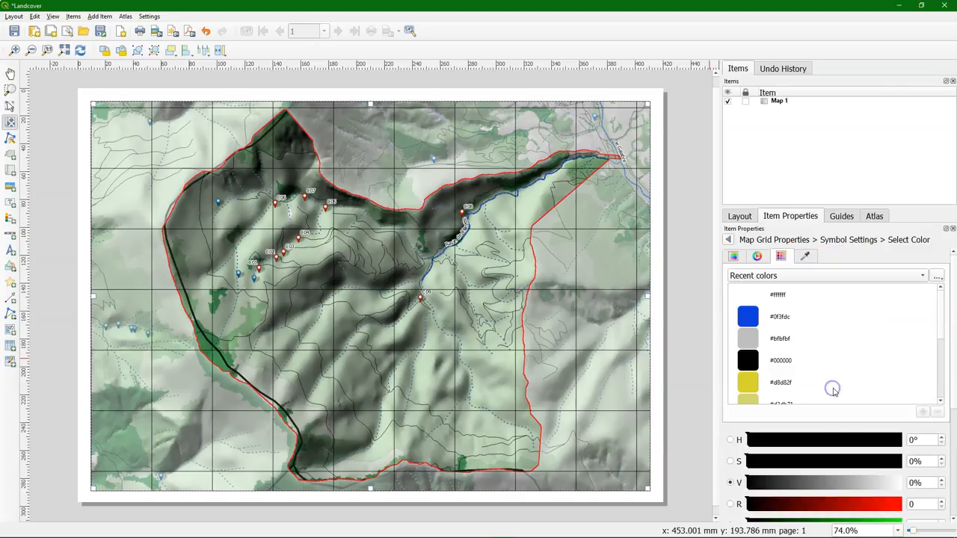
mouse_move(815, 359)
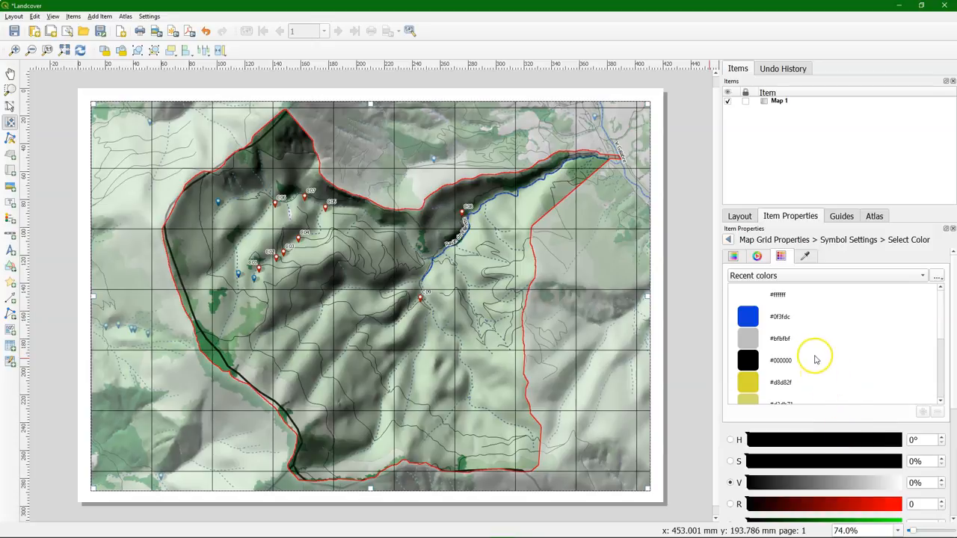
left_click(748, 317)
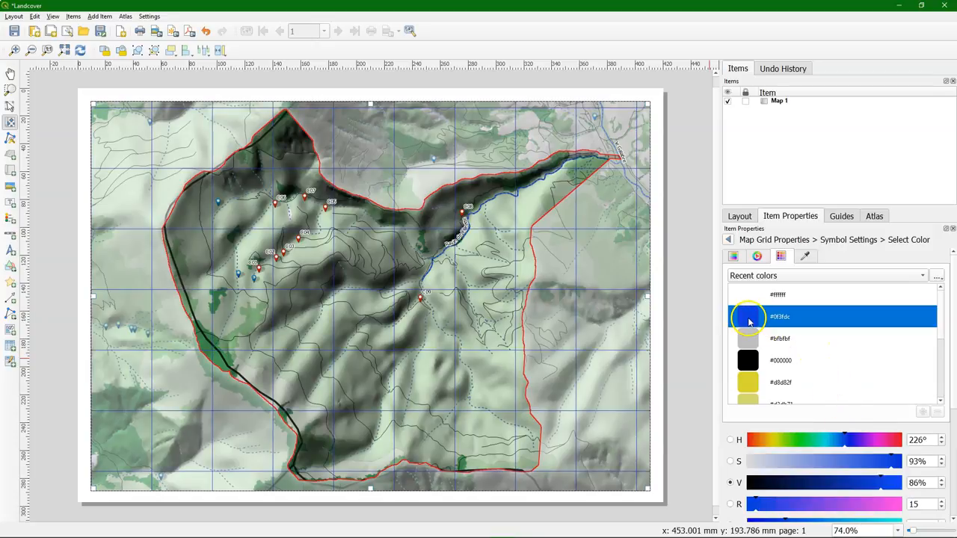
left_click(730, 239)
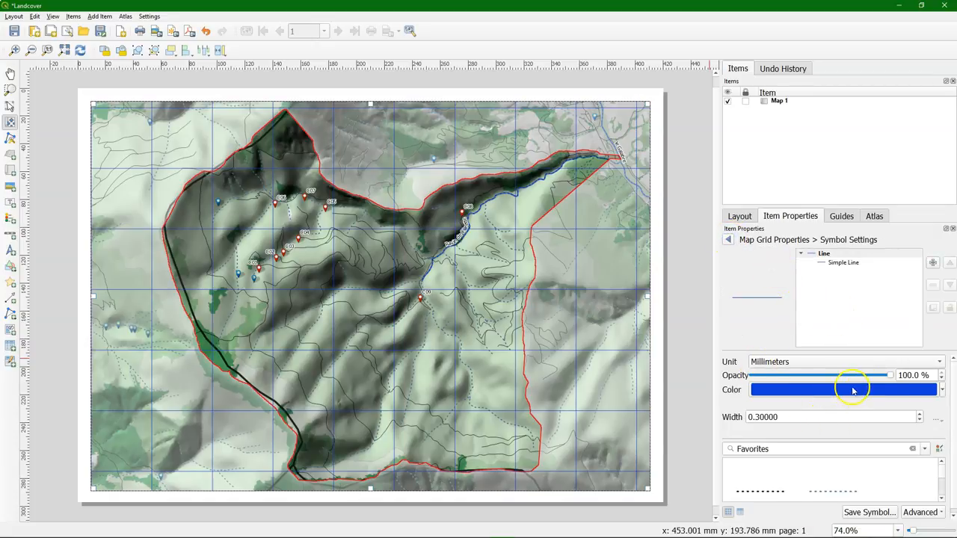
left_click(727, 240)
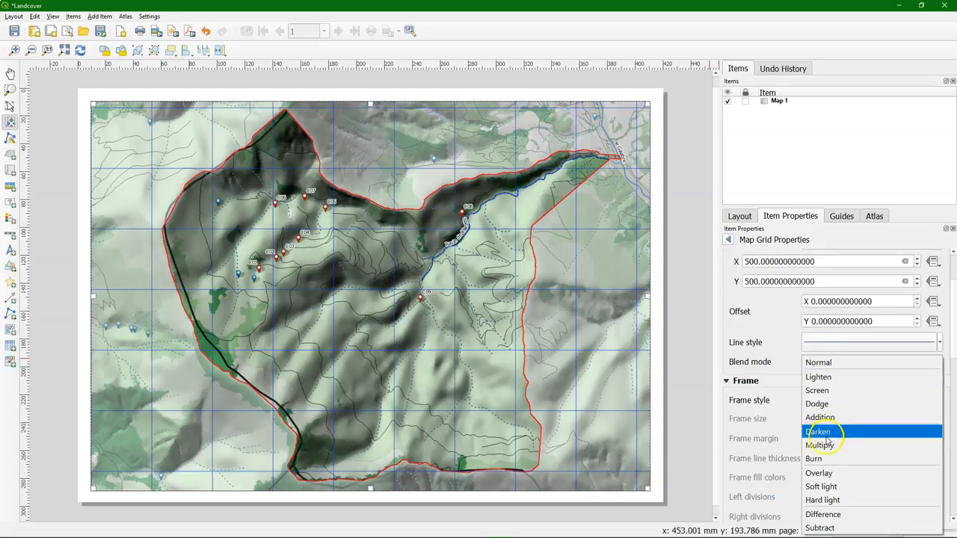
Set the grid blend mode to Addition and the frame style to Exterior Ticks
left_click(819, 445)
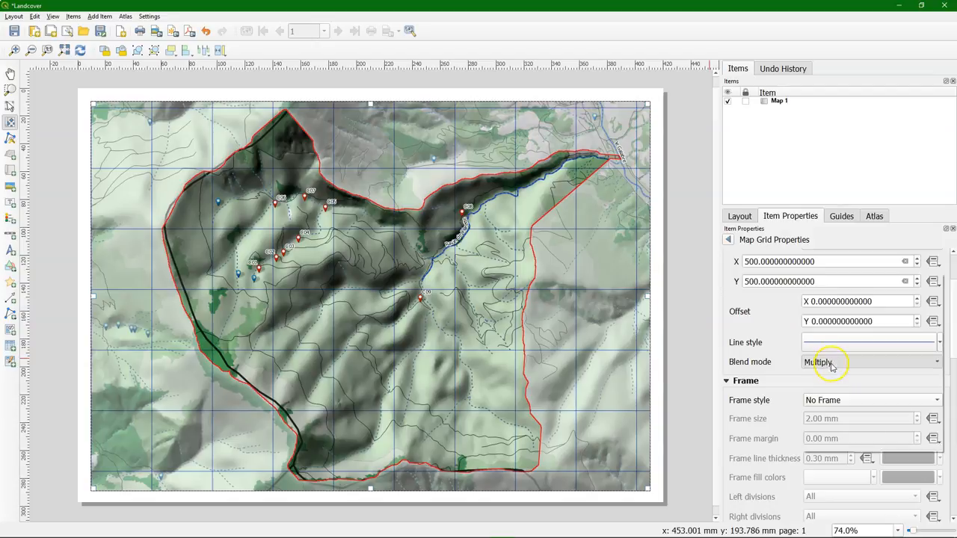
left_click(871, 362)
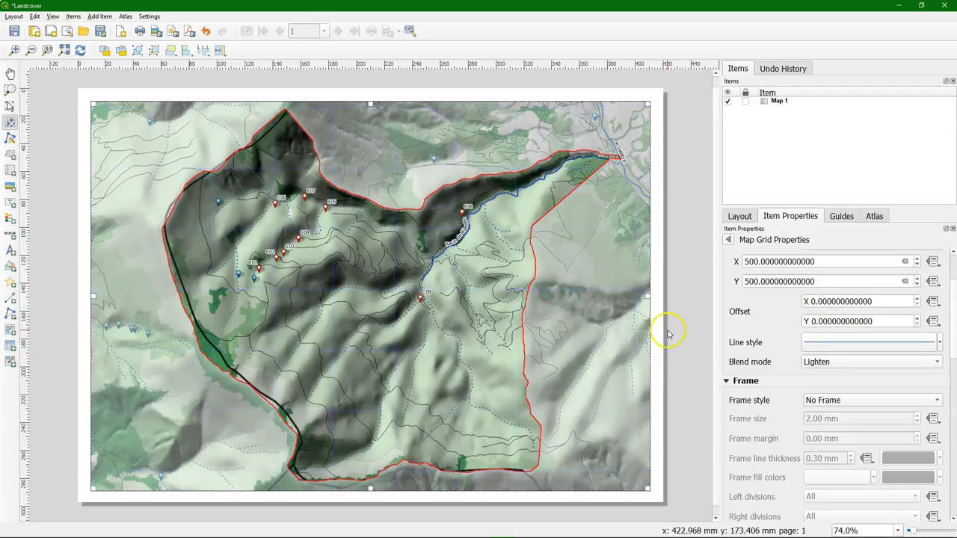
left_click(870, 360)
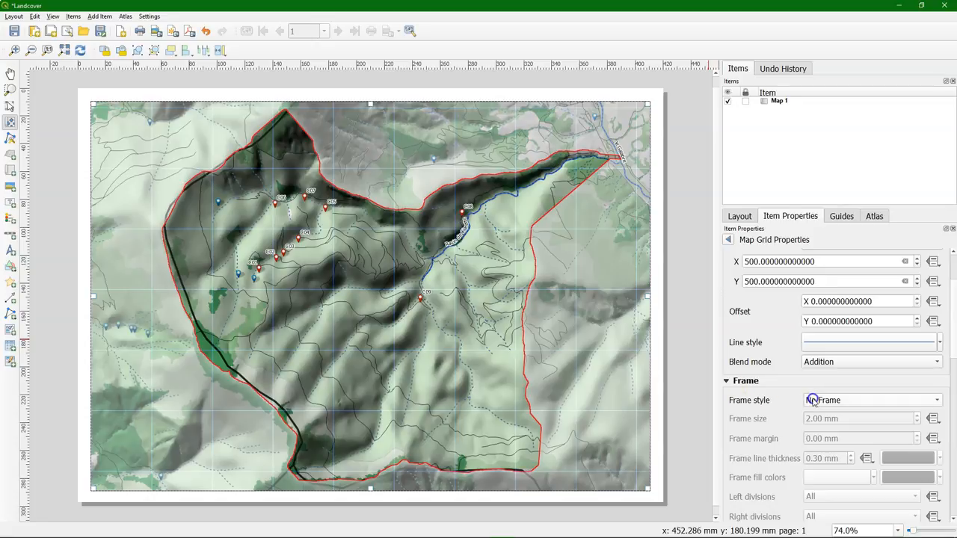
left_click(870, 401)
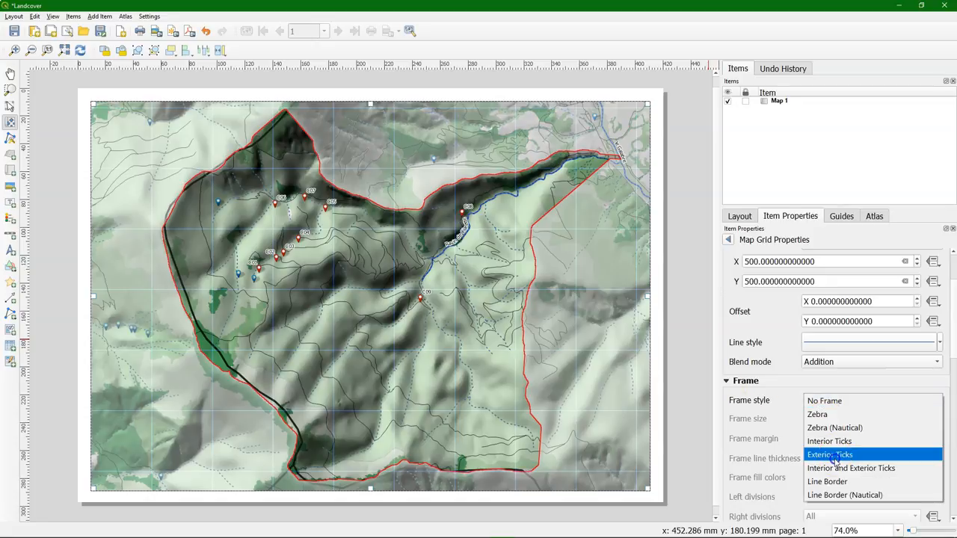
left_click(830, 455)
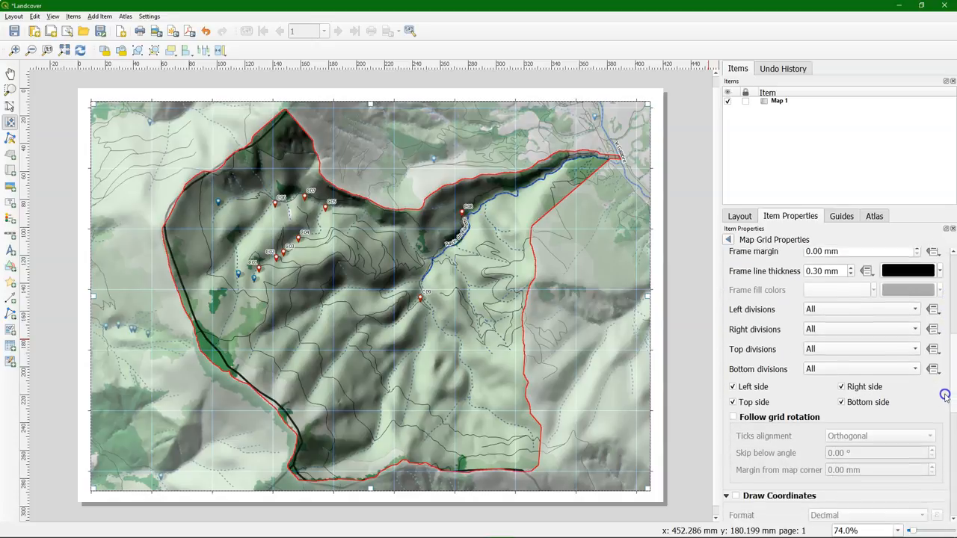
Draw grid coordinates around the frame as decimal with suffix, with coordinate precision 0
scroll("down", 3)
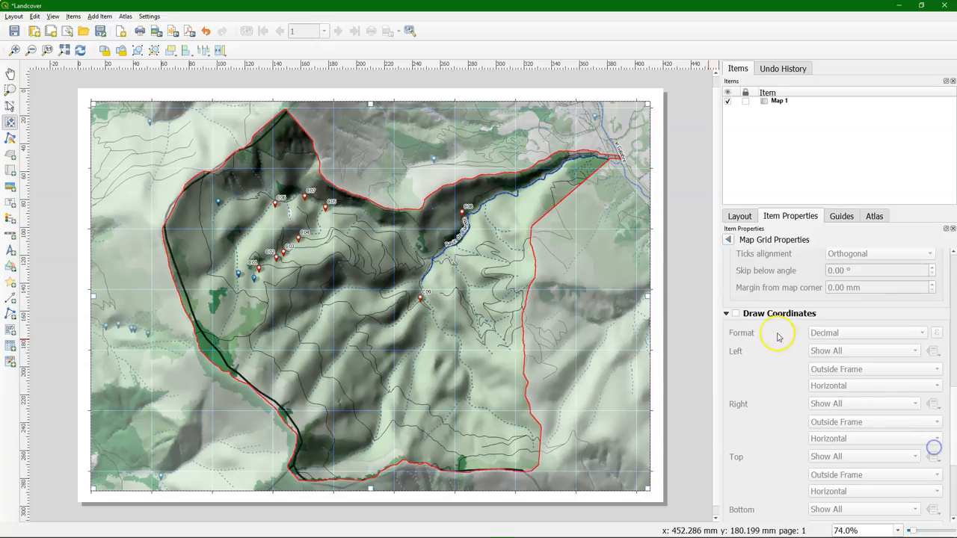
left_click(736, 314)
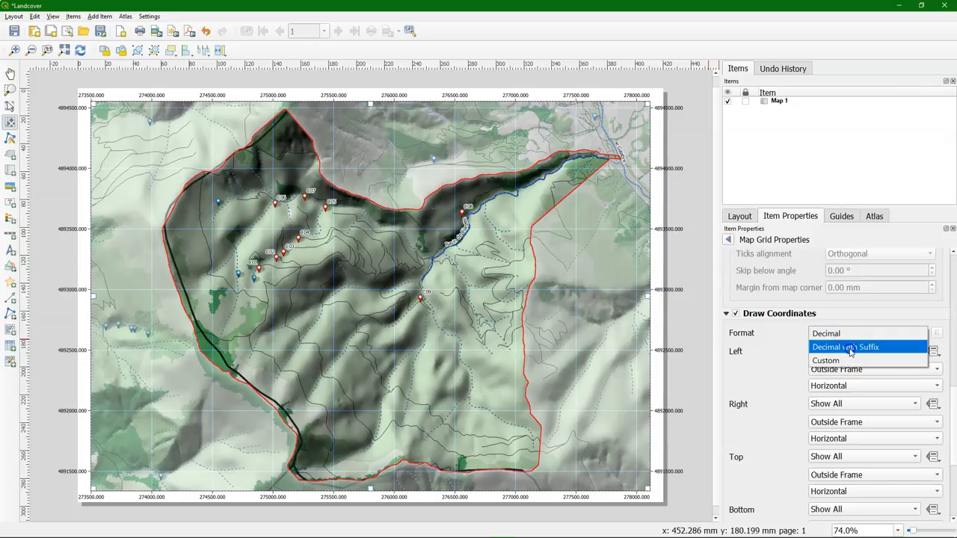
left_click(845, 347)
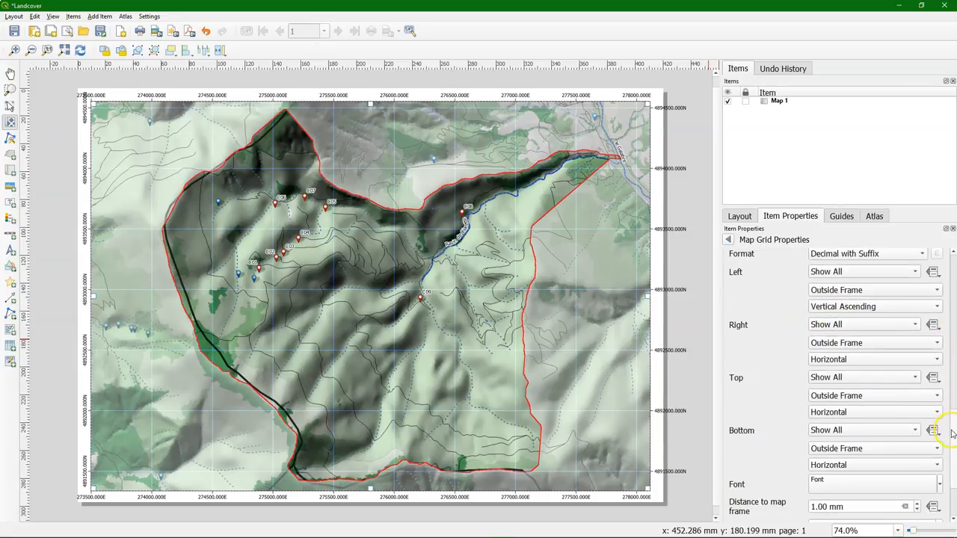
scroll("down", 3)
type("0")
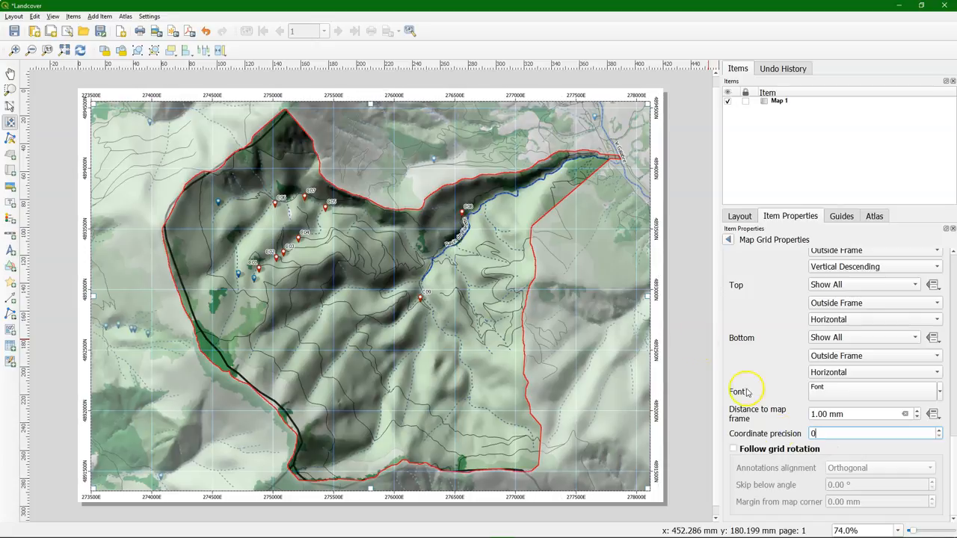
mouse_move(307, 152)
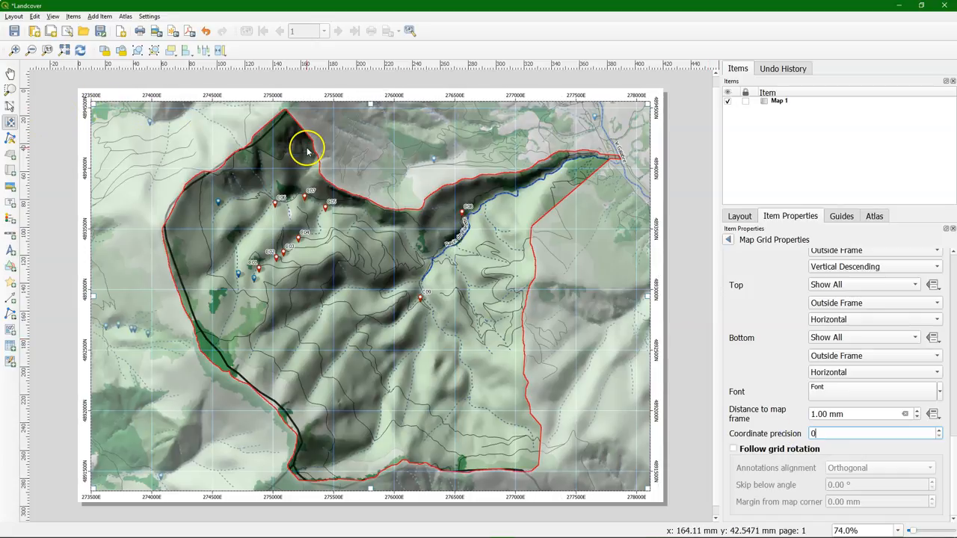
mouse_move(307, 152)
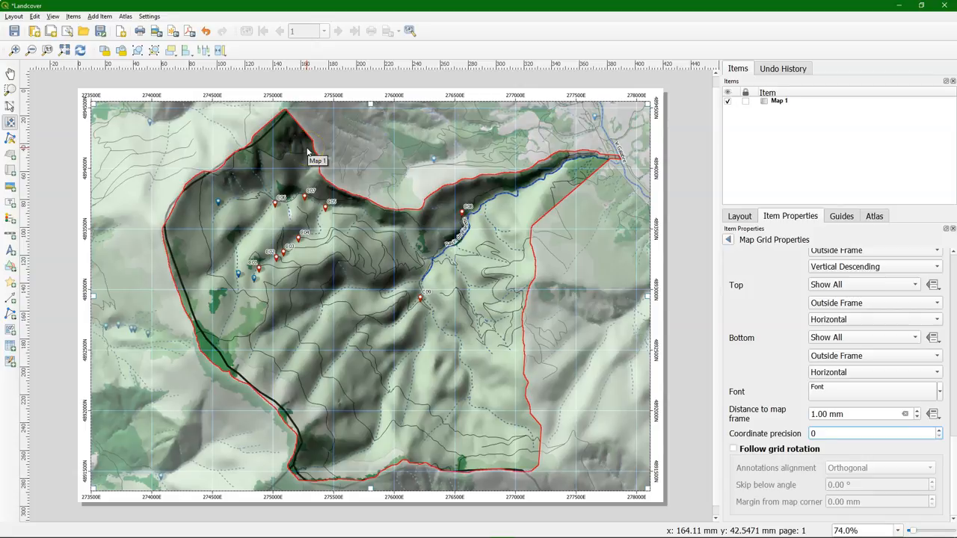
mouse_move(111, 162)
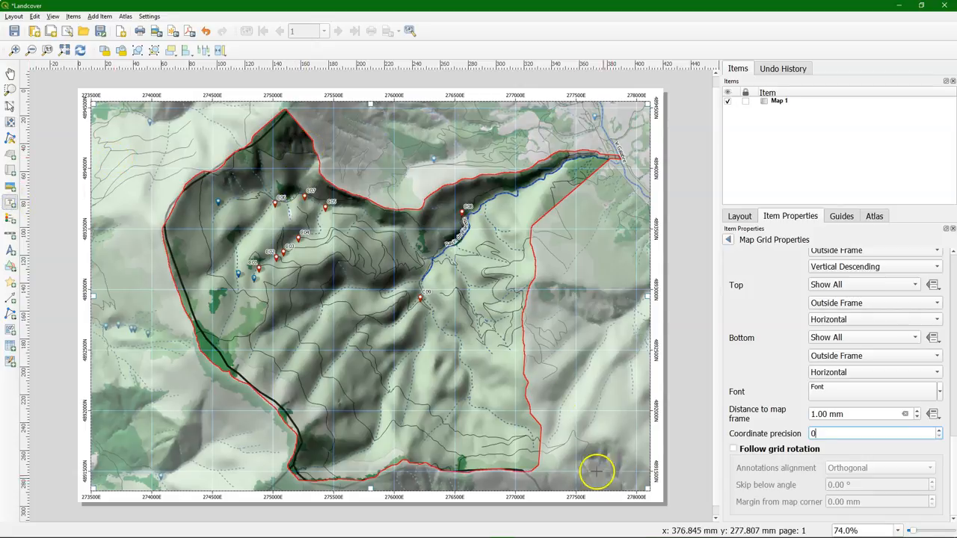
Add a text label reading 'UTM Zone 32N / WGS-84' near the map's lower right
left_click_drag(580, 461, 636, 471)
type("UTM Zone")
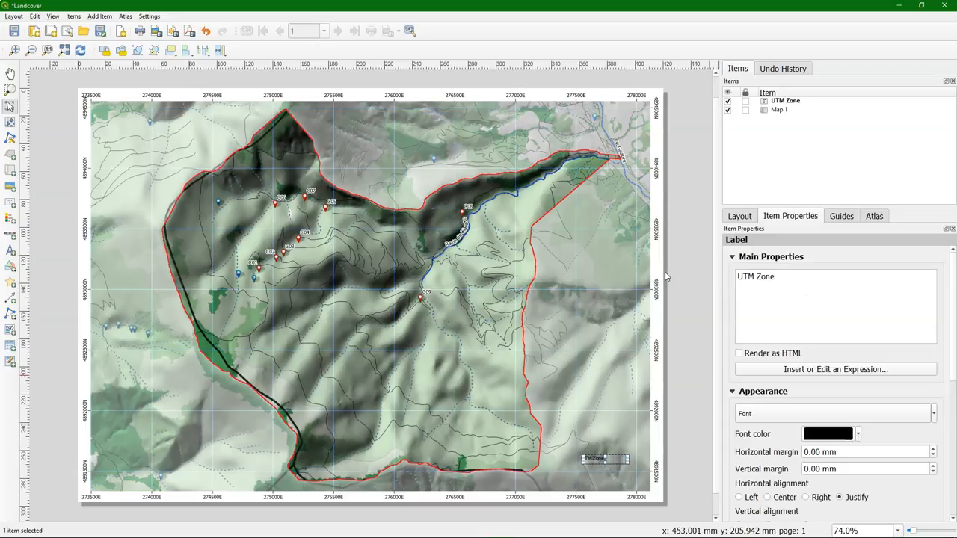
type("32N / WGS-")
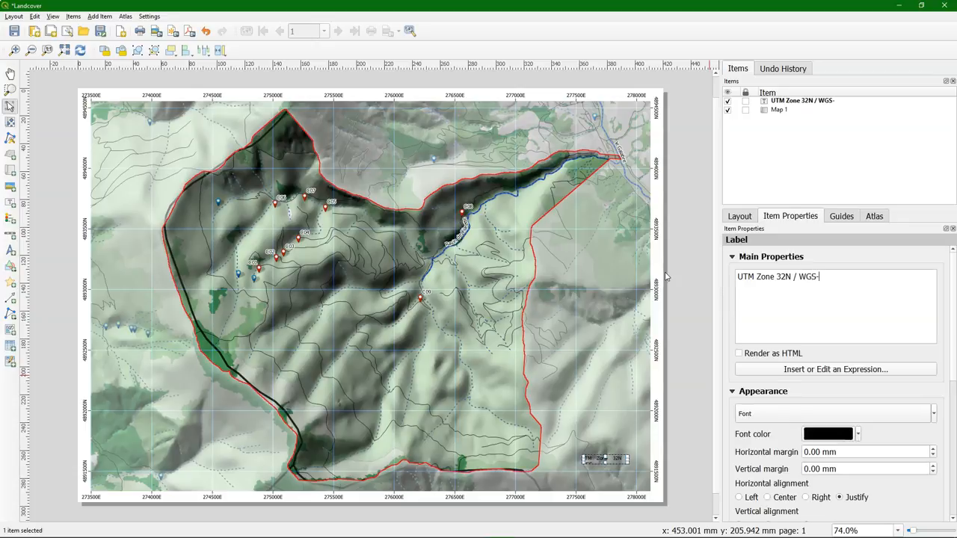
type("84")
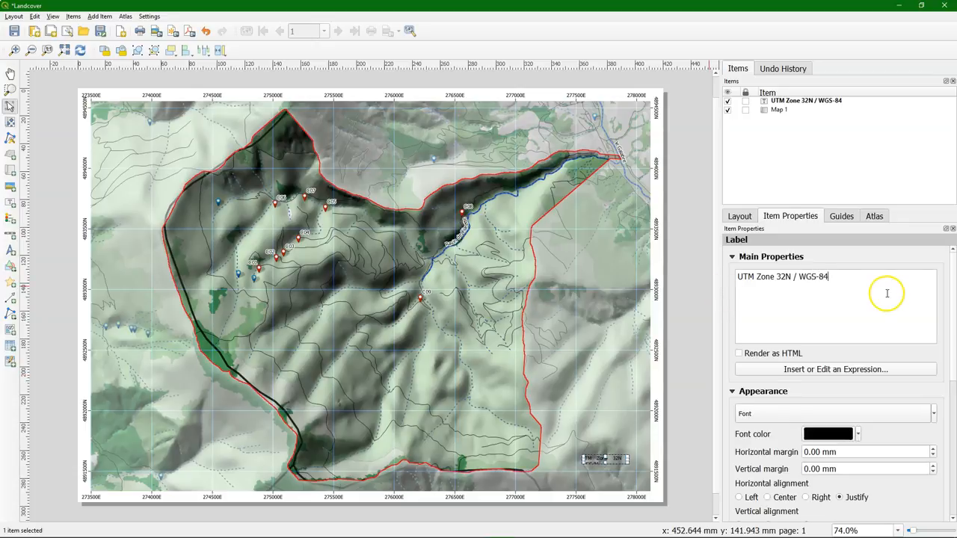
mouse_move(640, 460)
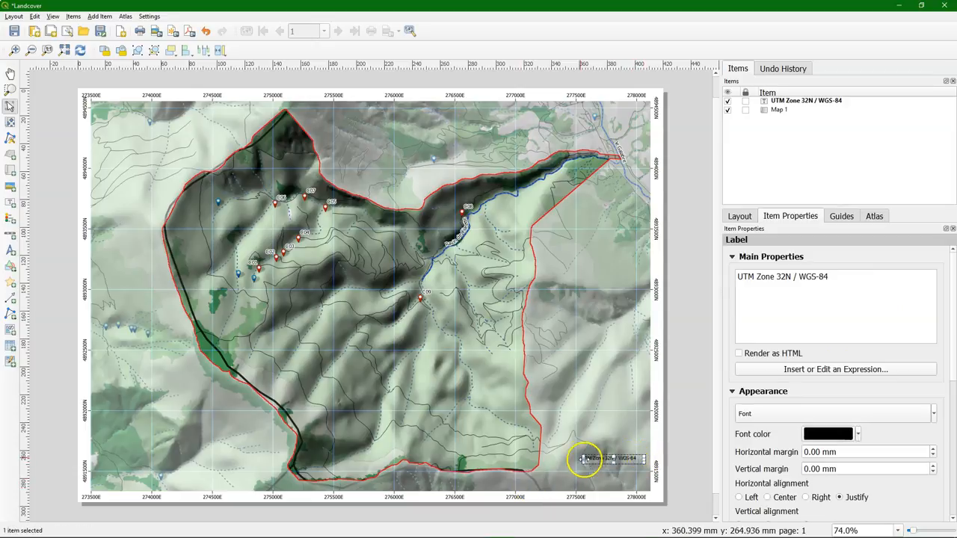
Drag the UTM label into the map's bottom-right corner and deselect it
left_click_drag(586, 458, 606, 459)
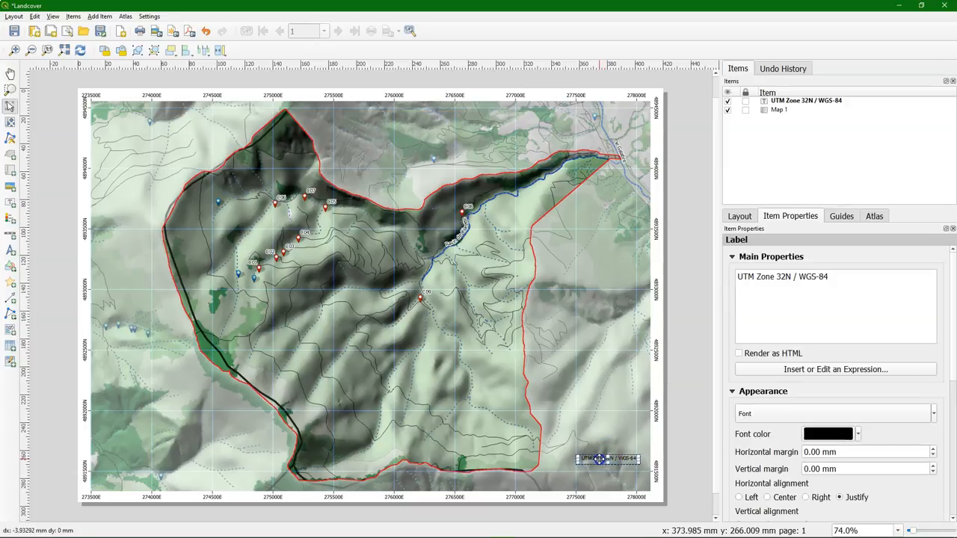
left_click_drag(607, 458, 607, 482)
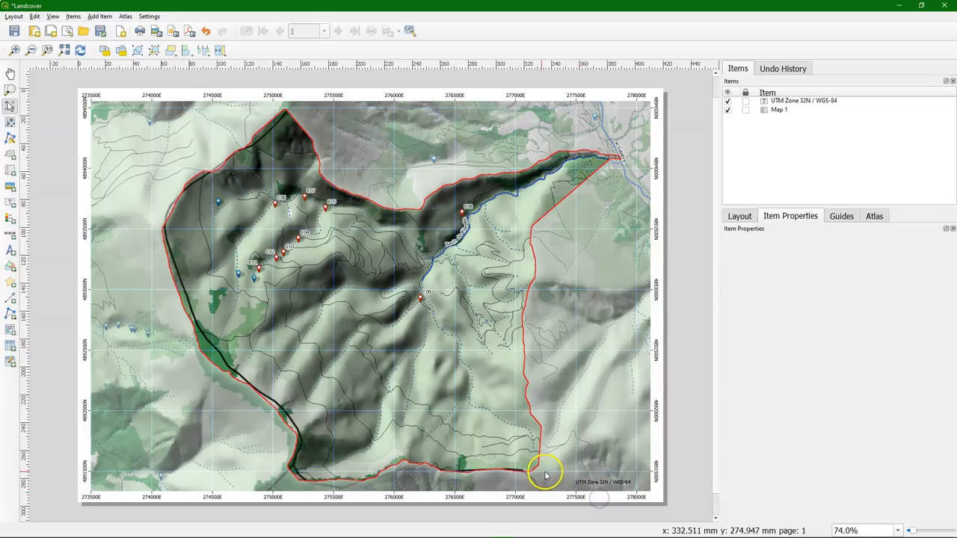
left_click(606, 482)
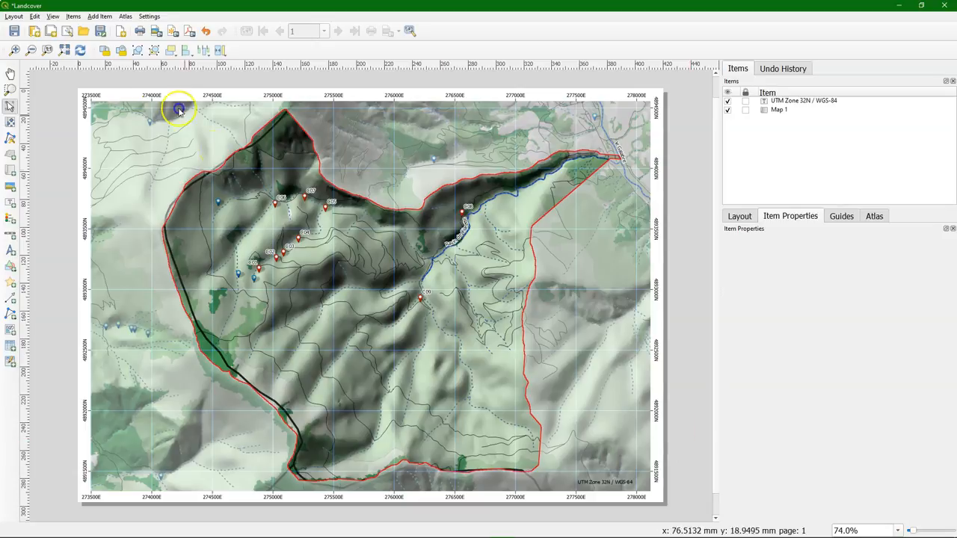
left_click(15, 29)
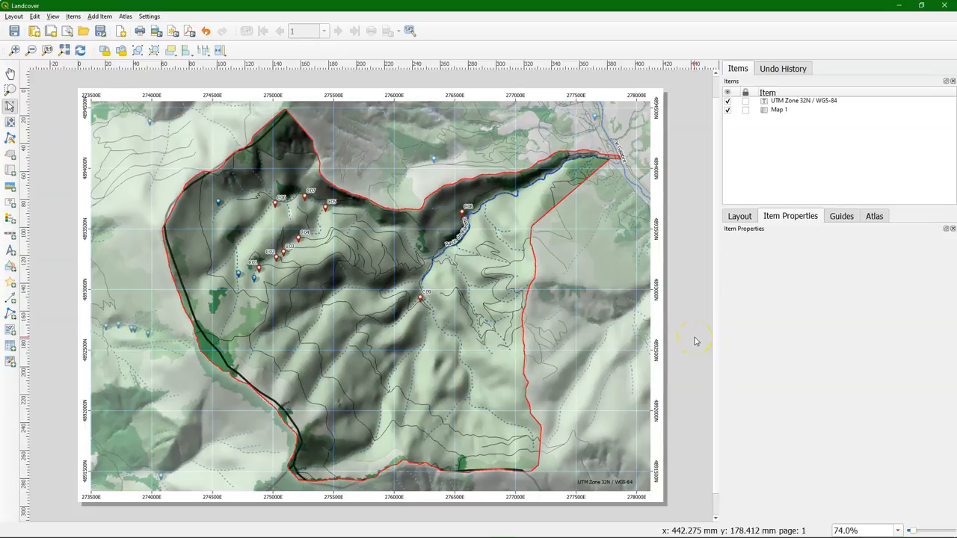
mouse_move(203, 161)
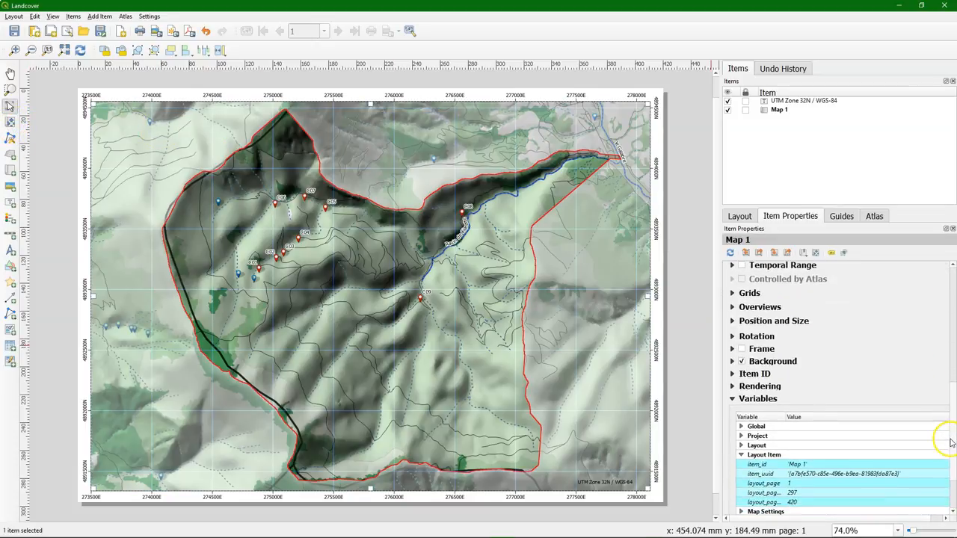
Export the Landcover layout as a PDF into the Fieldbook folder with default export options
left_click(741, 347)
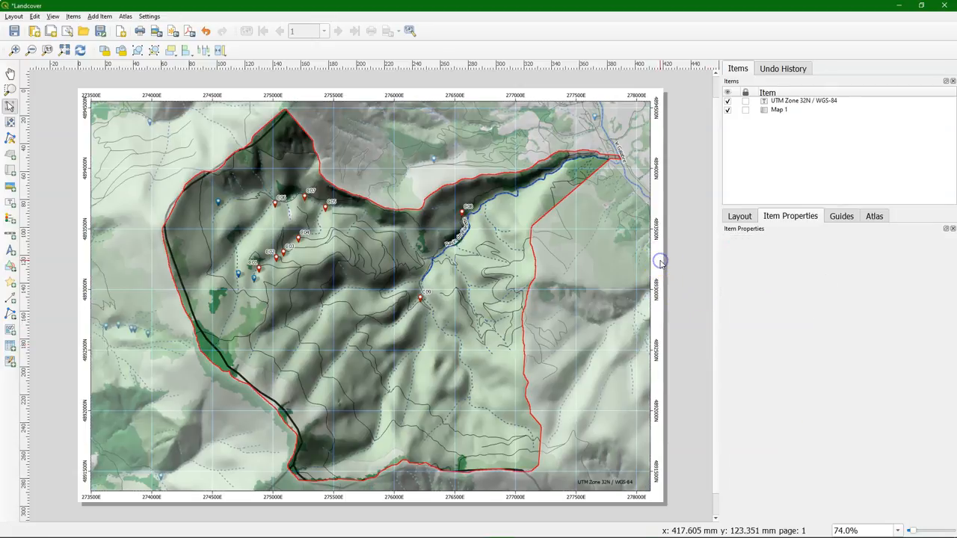
mouse_move(496, 293)
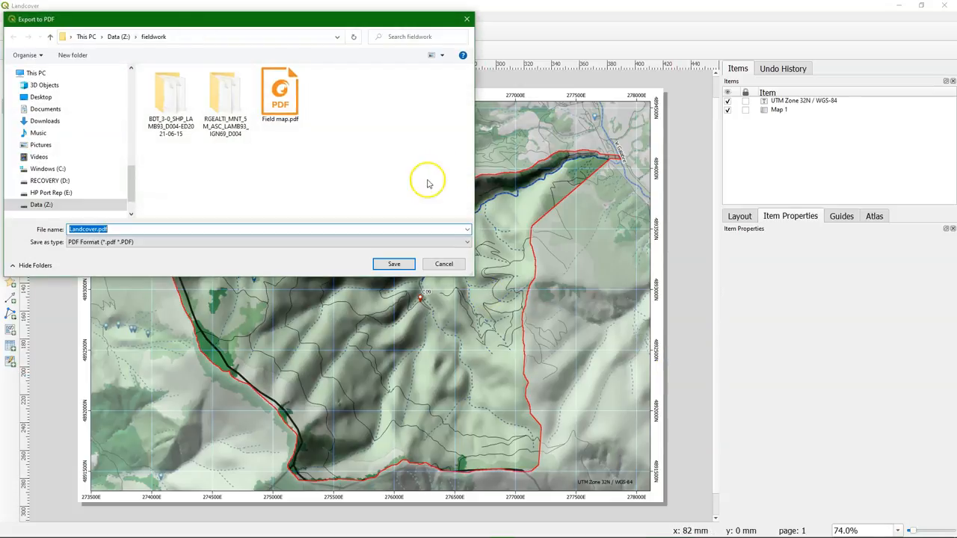
mouse_move(395, 263)
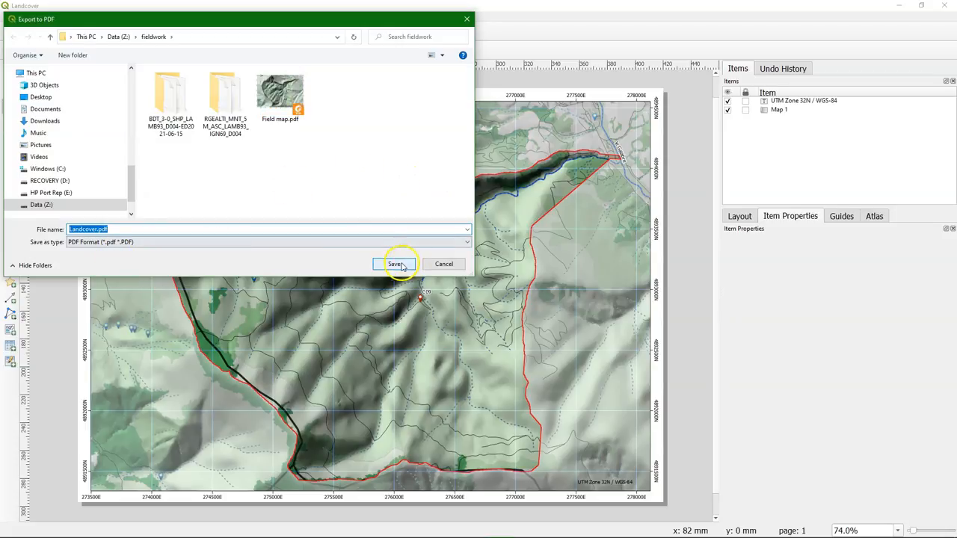
left_click(395, 263)
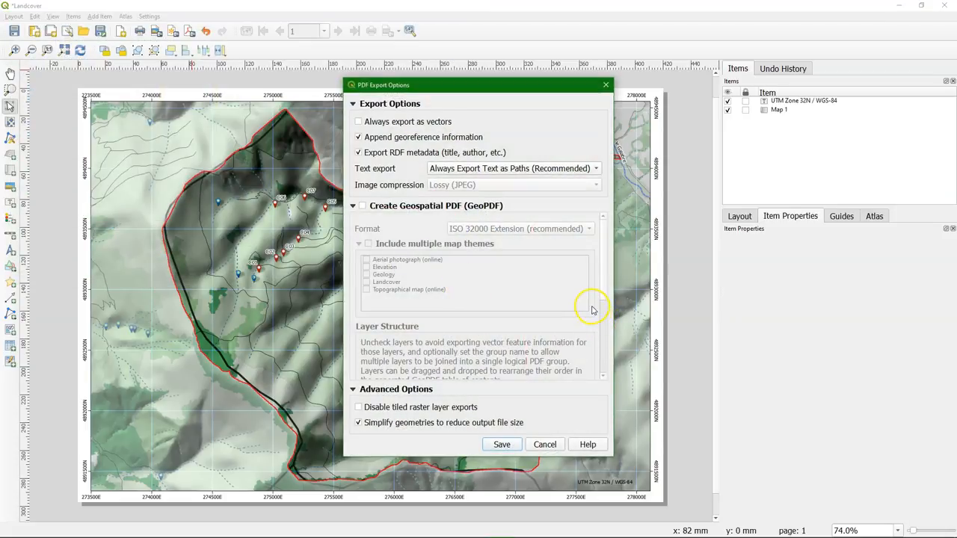
mouse_move(476, 432)
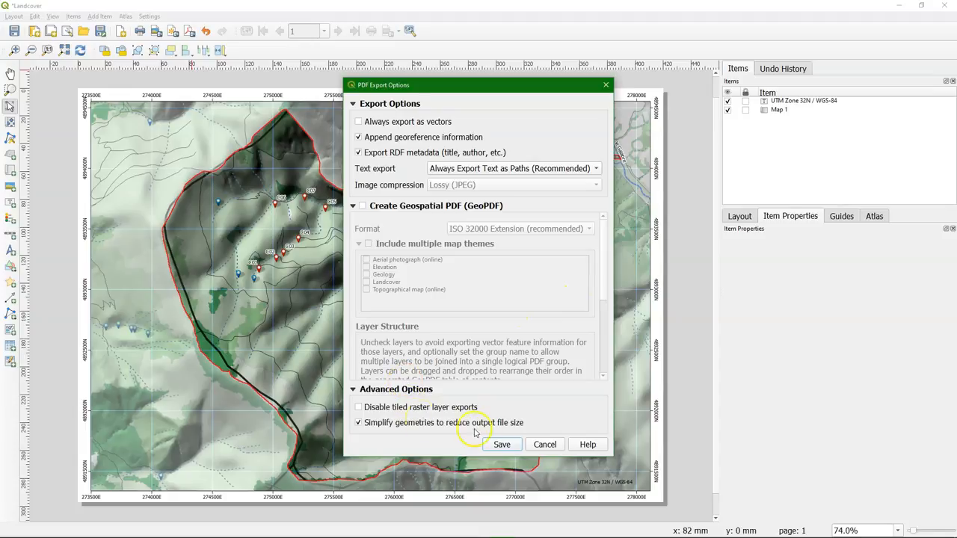
left_click(503, 444)
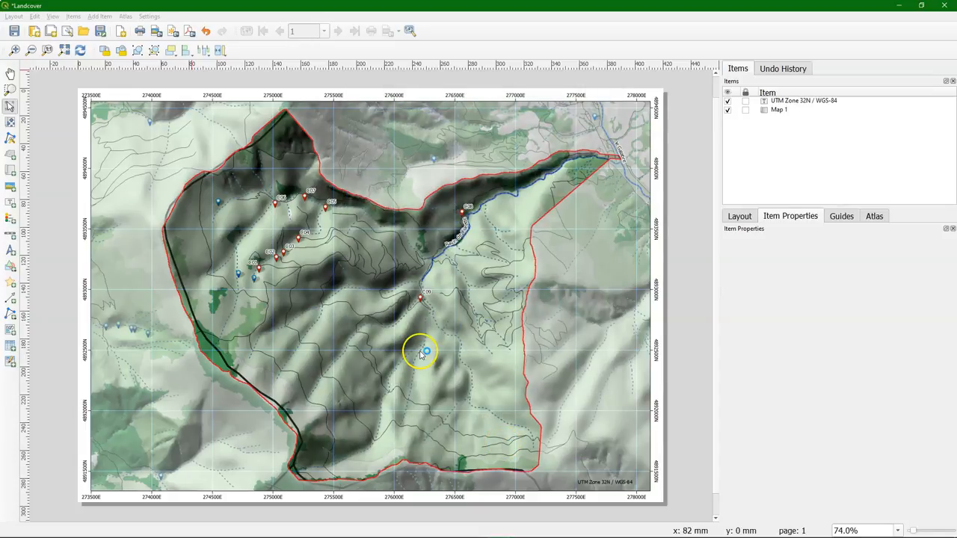